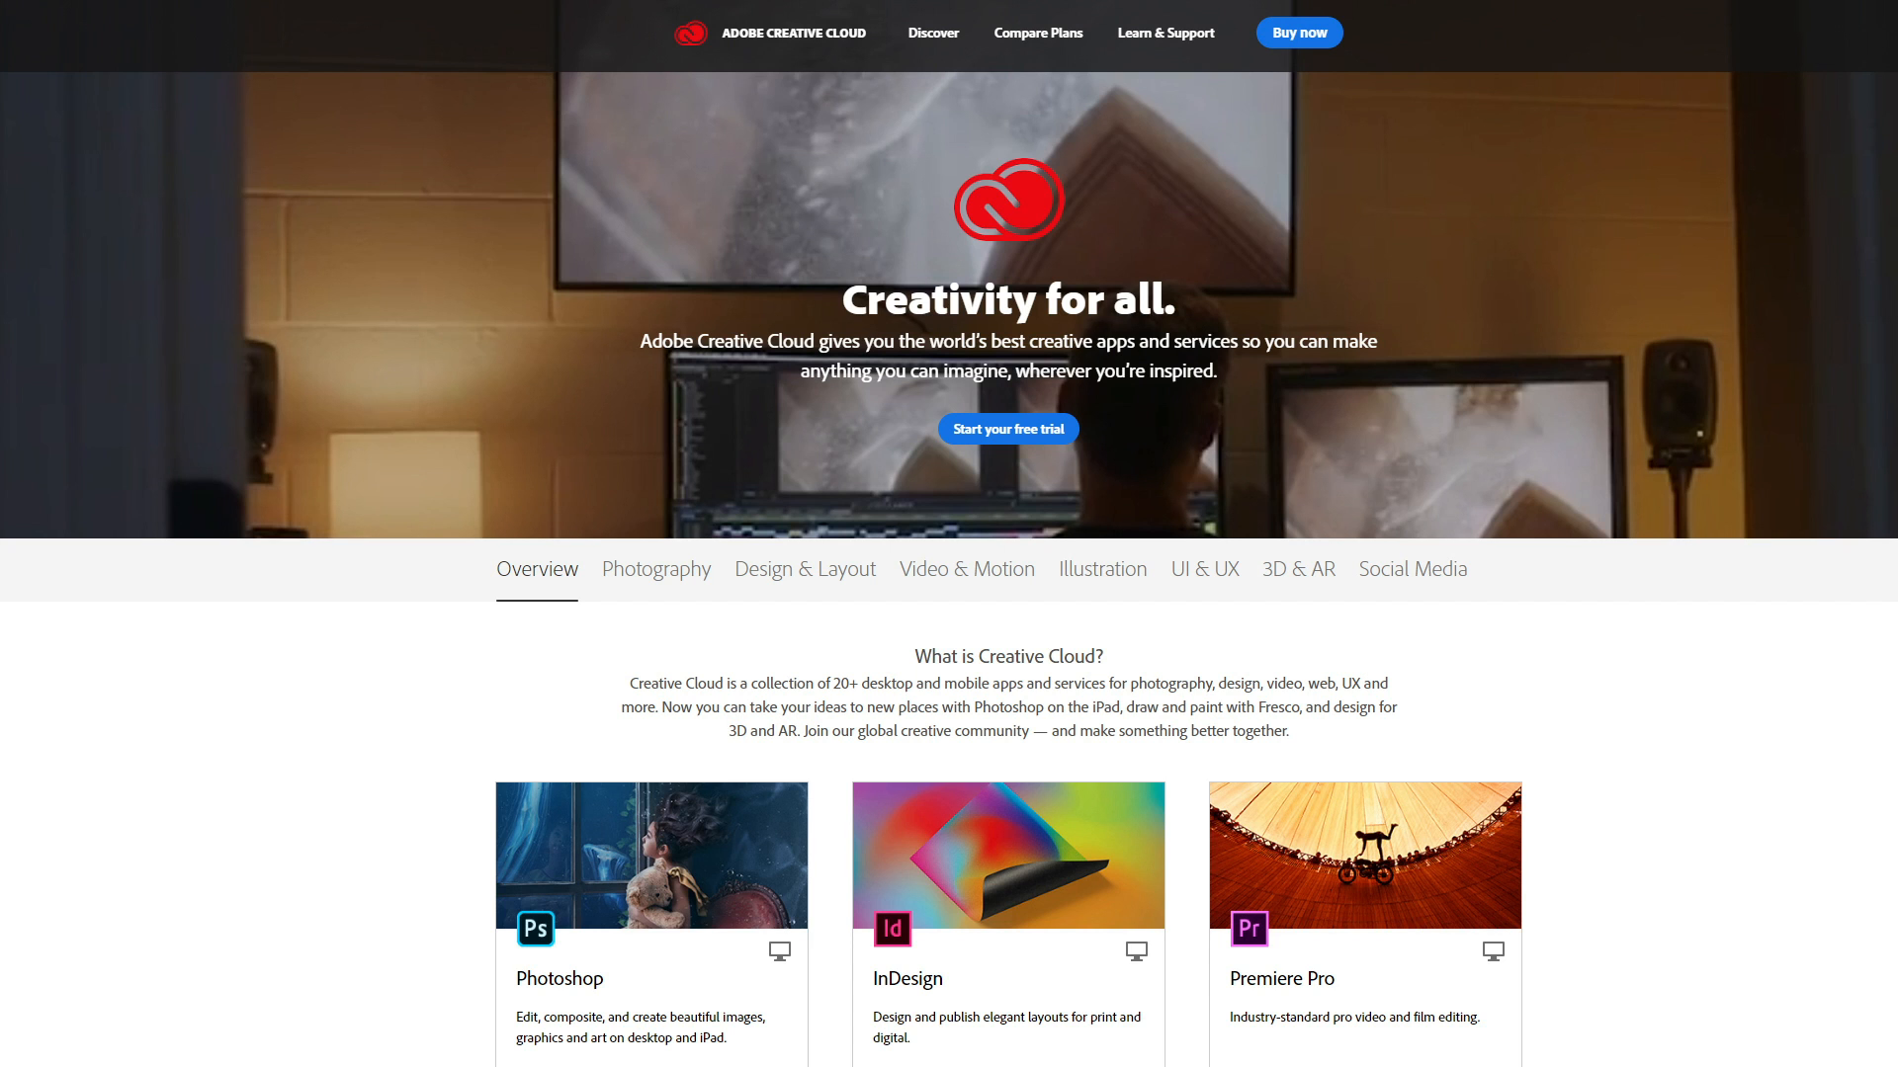
View Photoshop's plan and pricing overlay on Creative Cloud, then dismiss it
click(1006, 429)
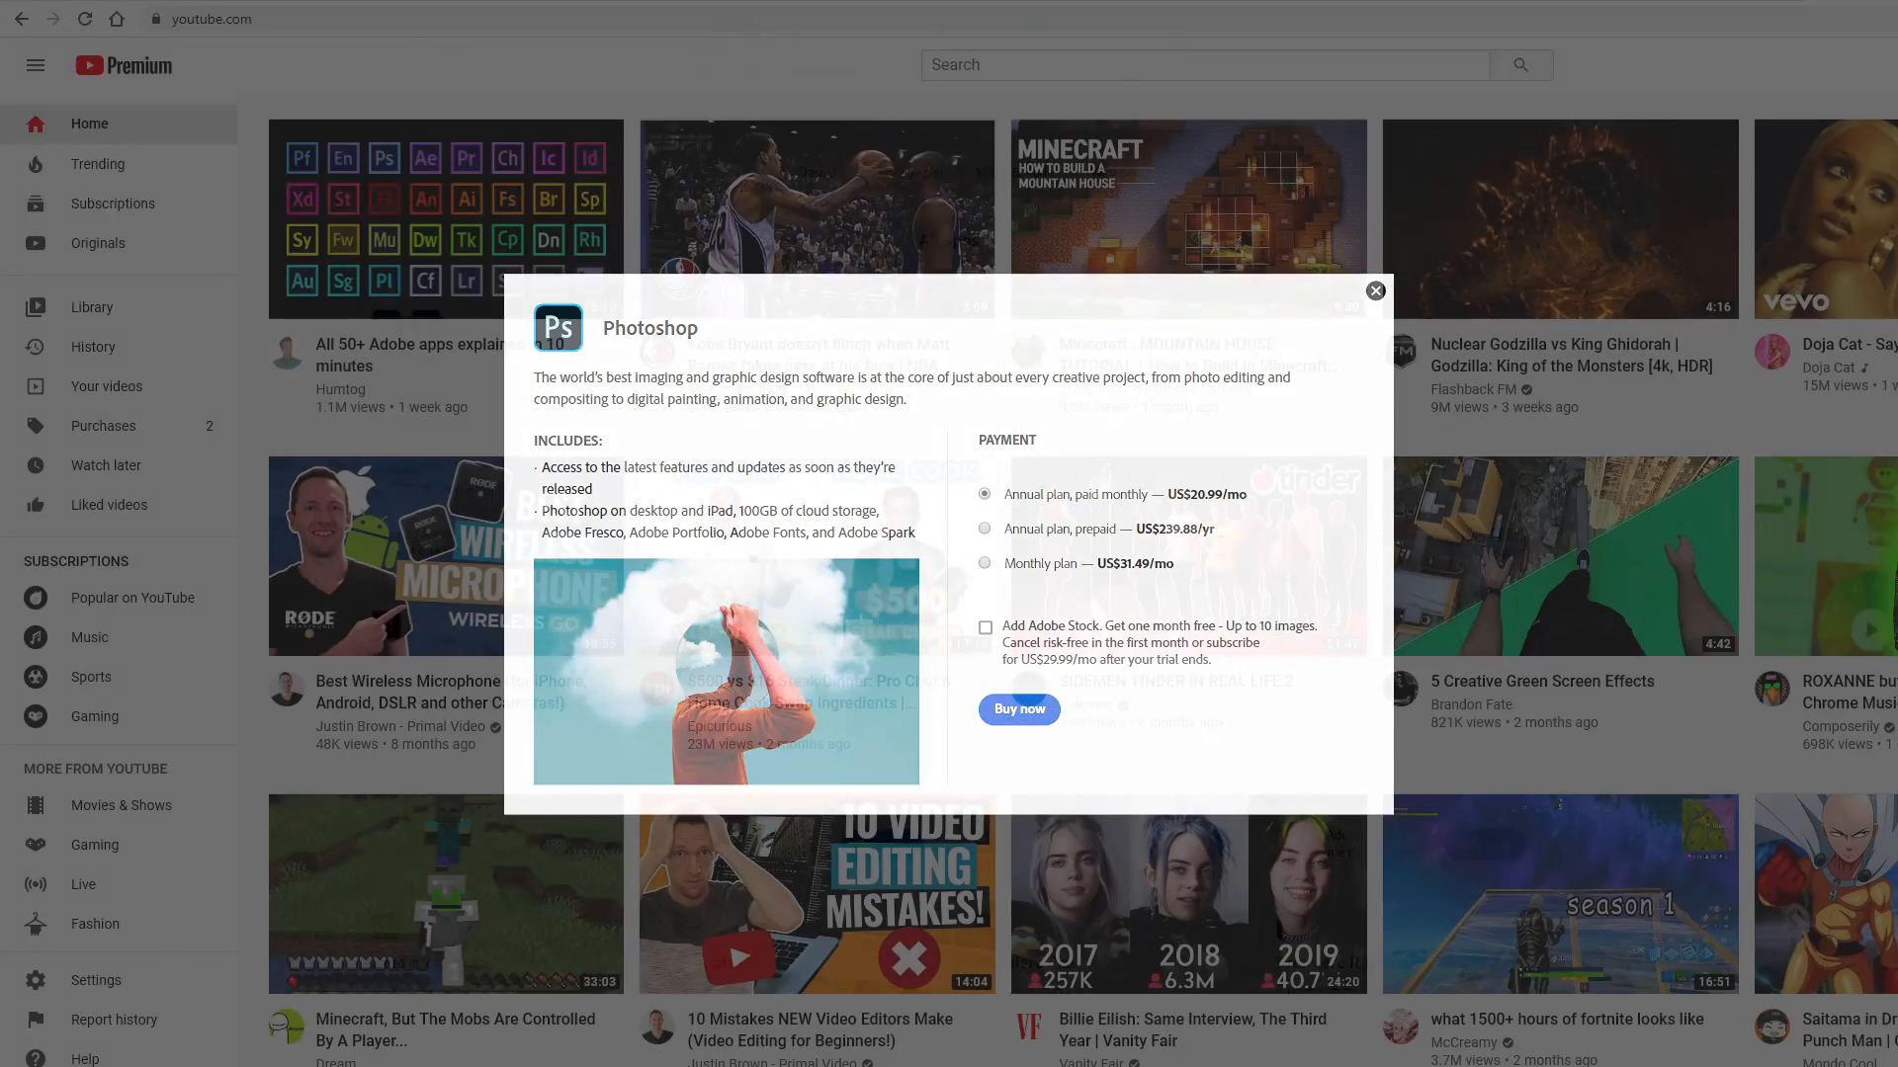
click(1375, 291)
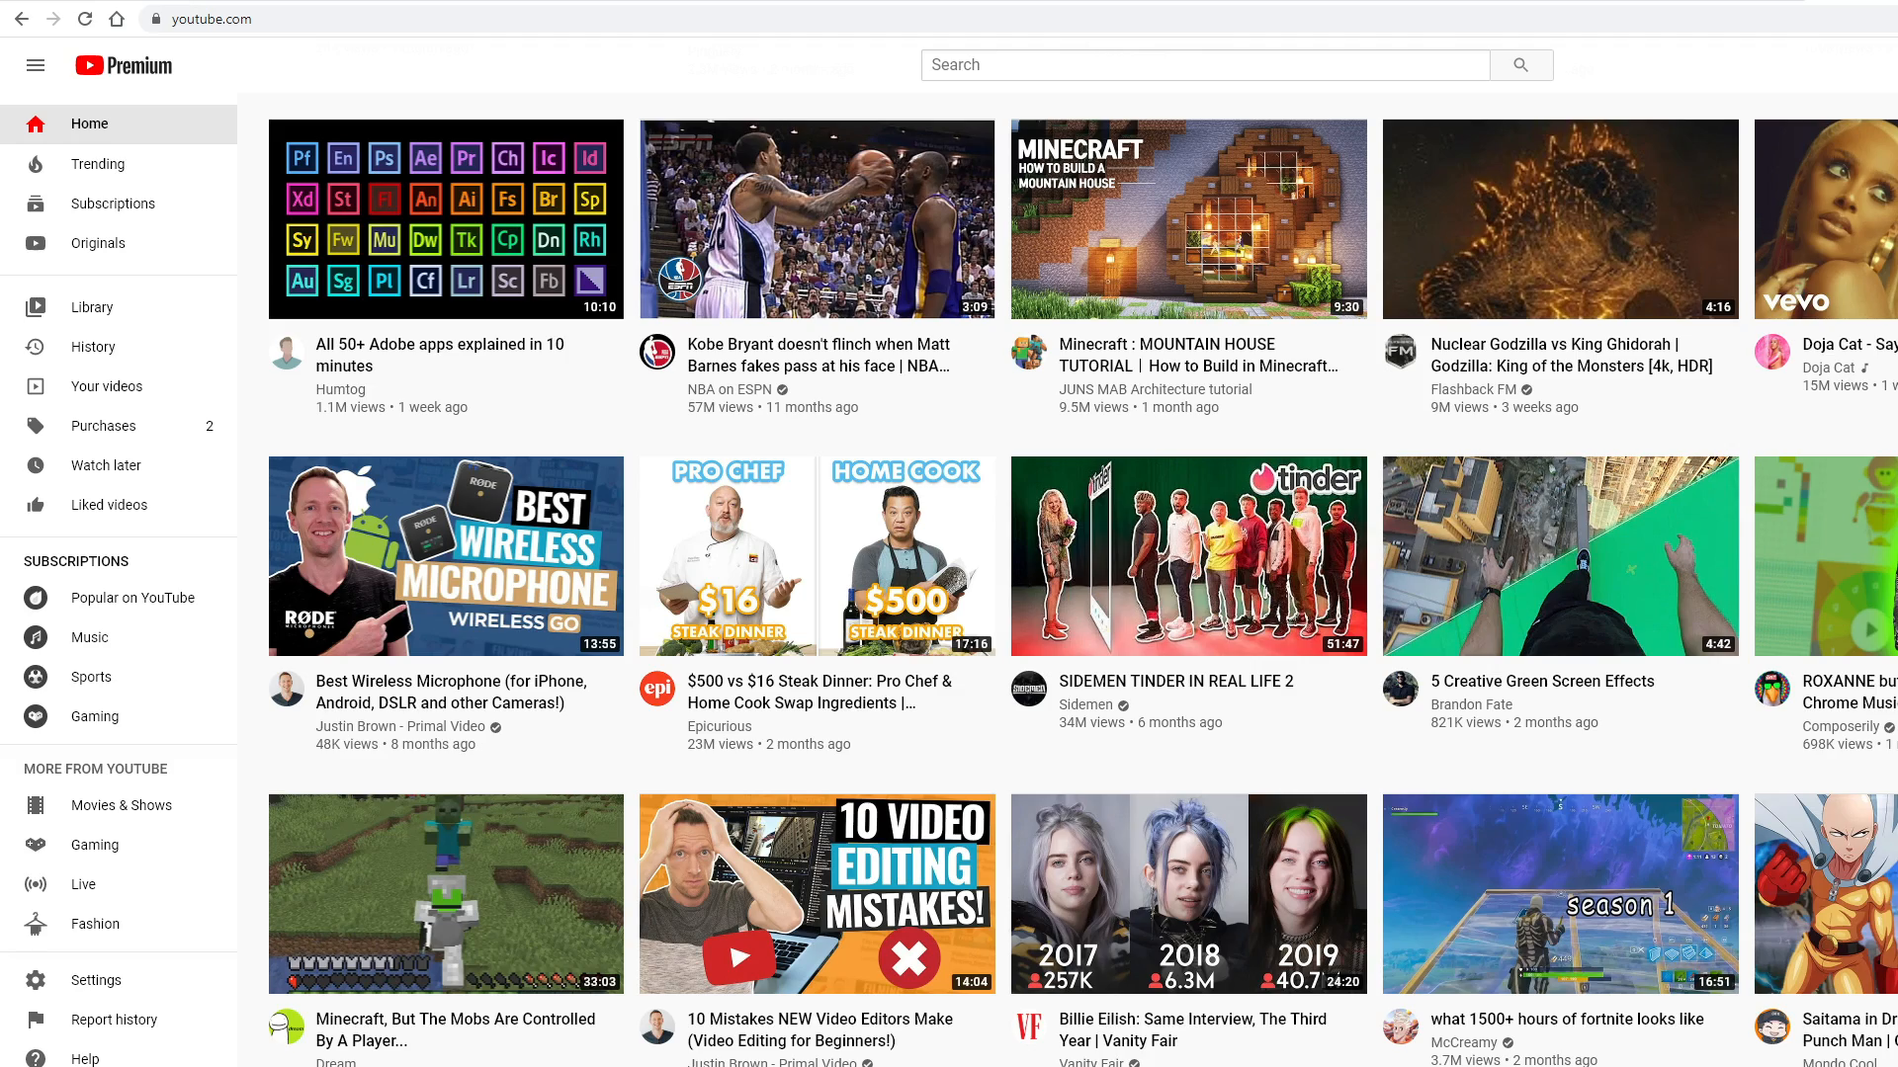
Search YouTube Help for 'CREATE OR EDIT CHANNEL ART' and reach the channel art templates download
scroll(down, 3)
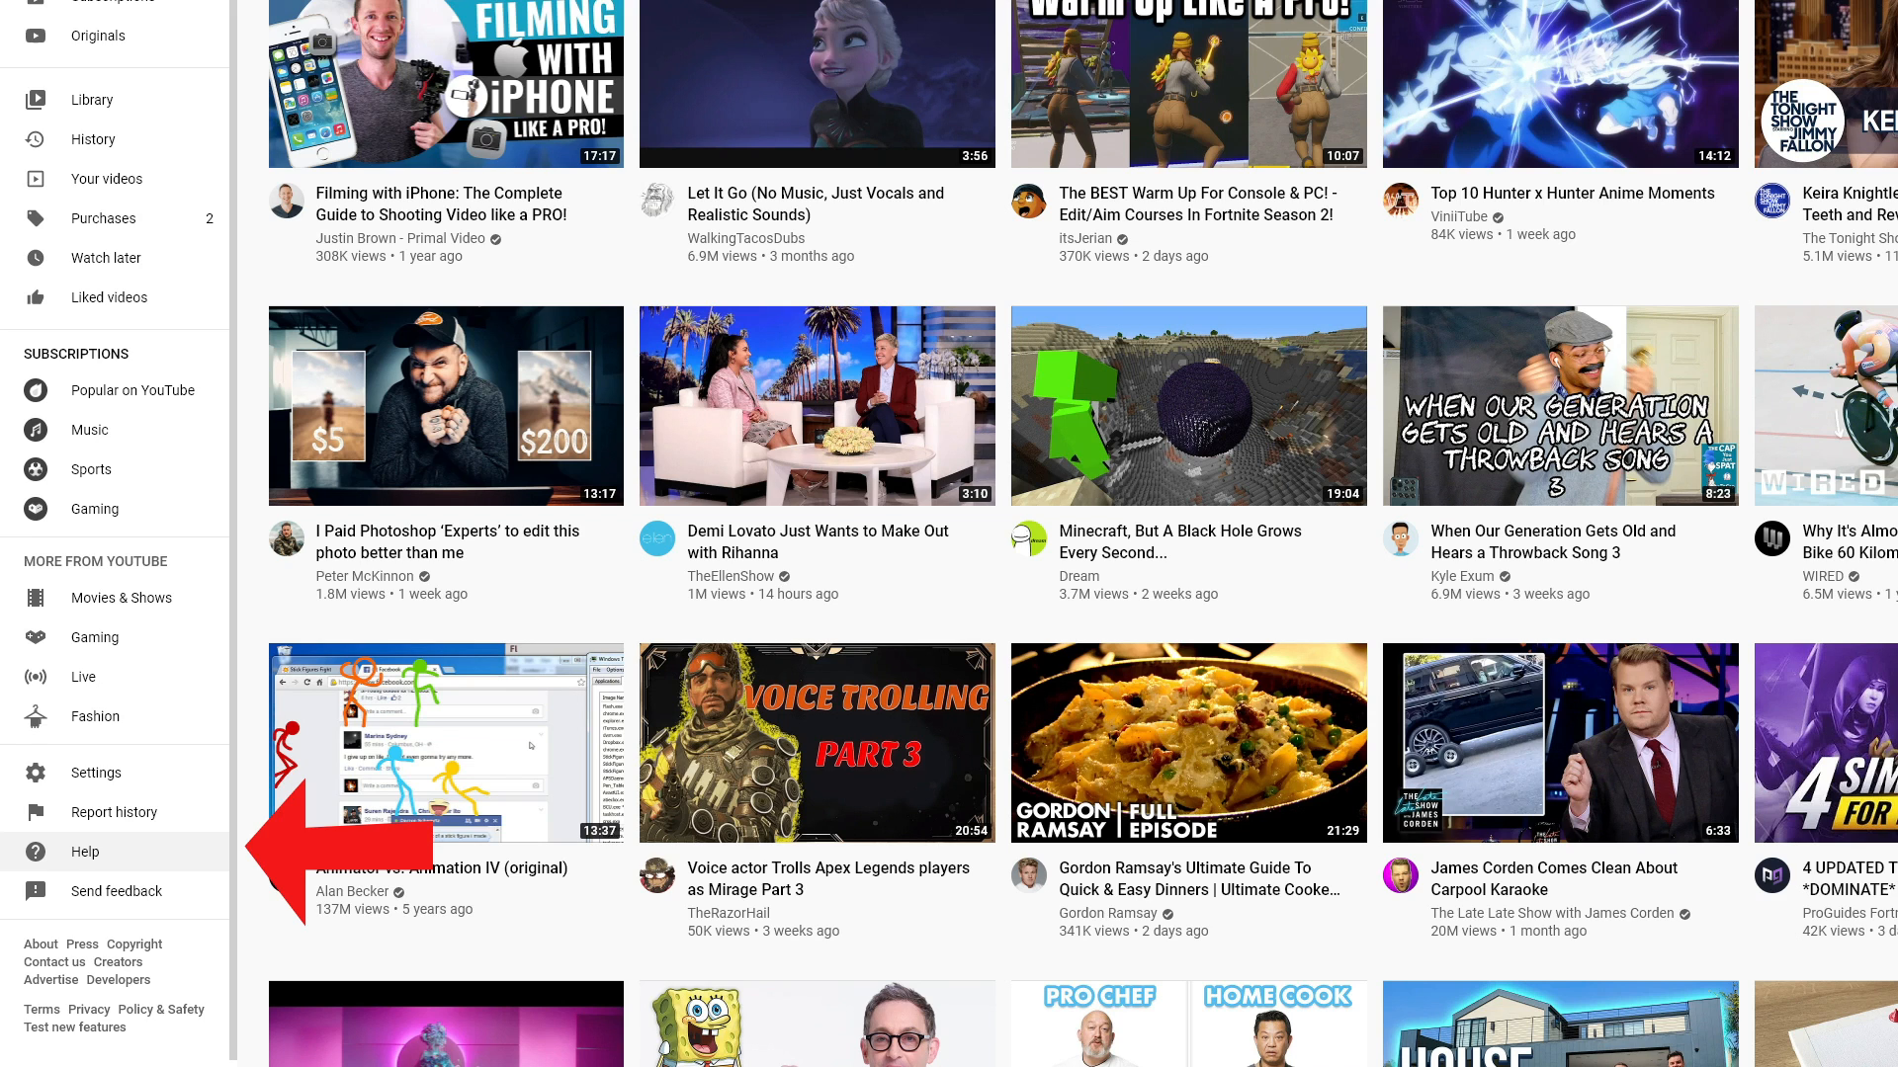
click(85, 850)
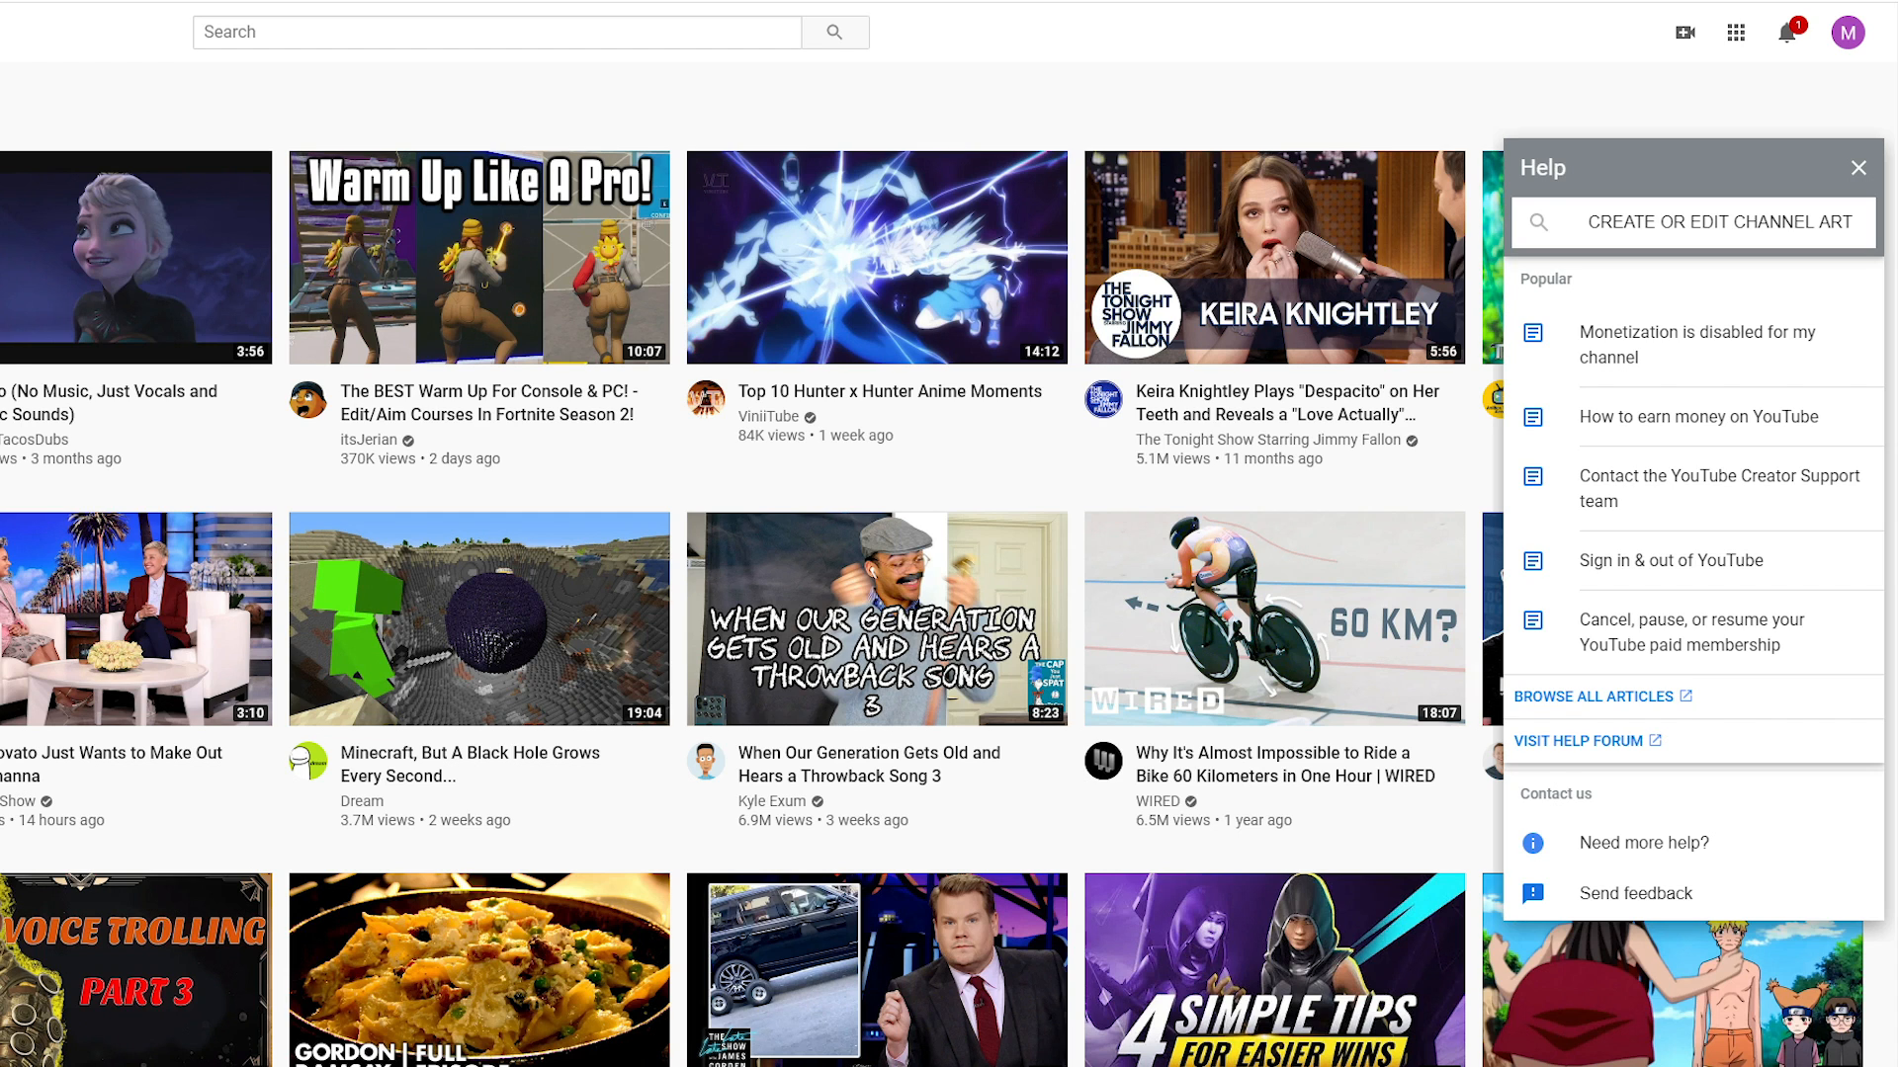
text(CREATE OR EDIT CHANNEL ART)
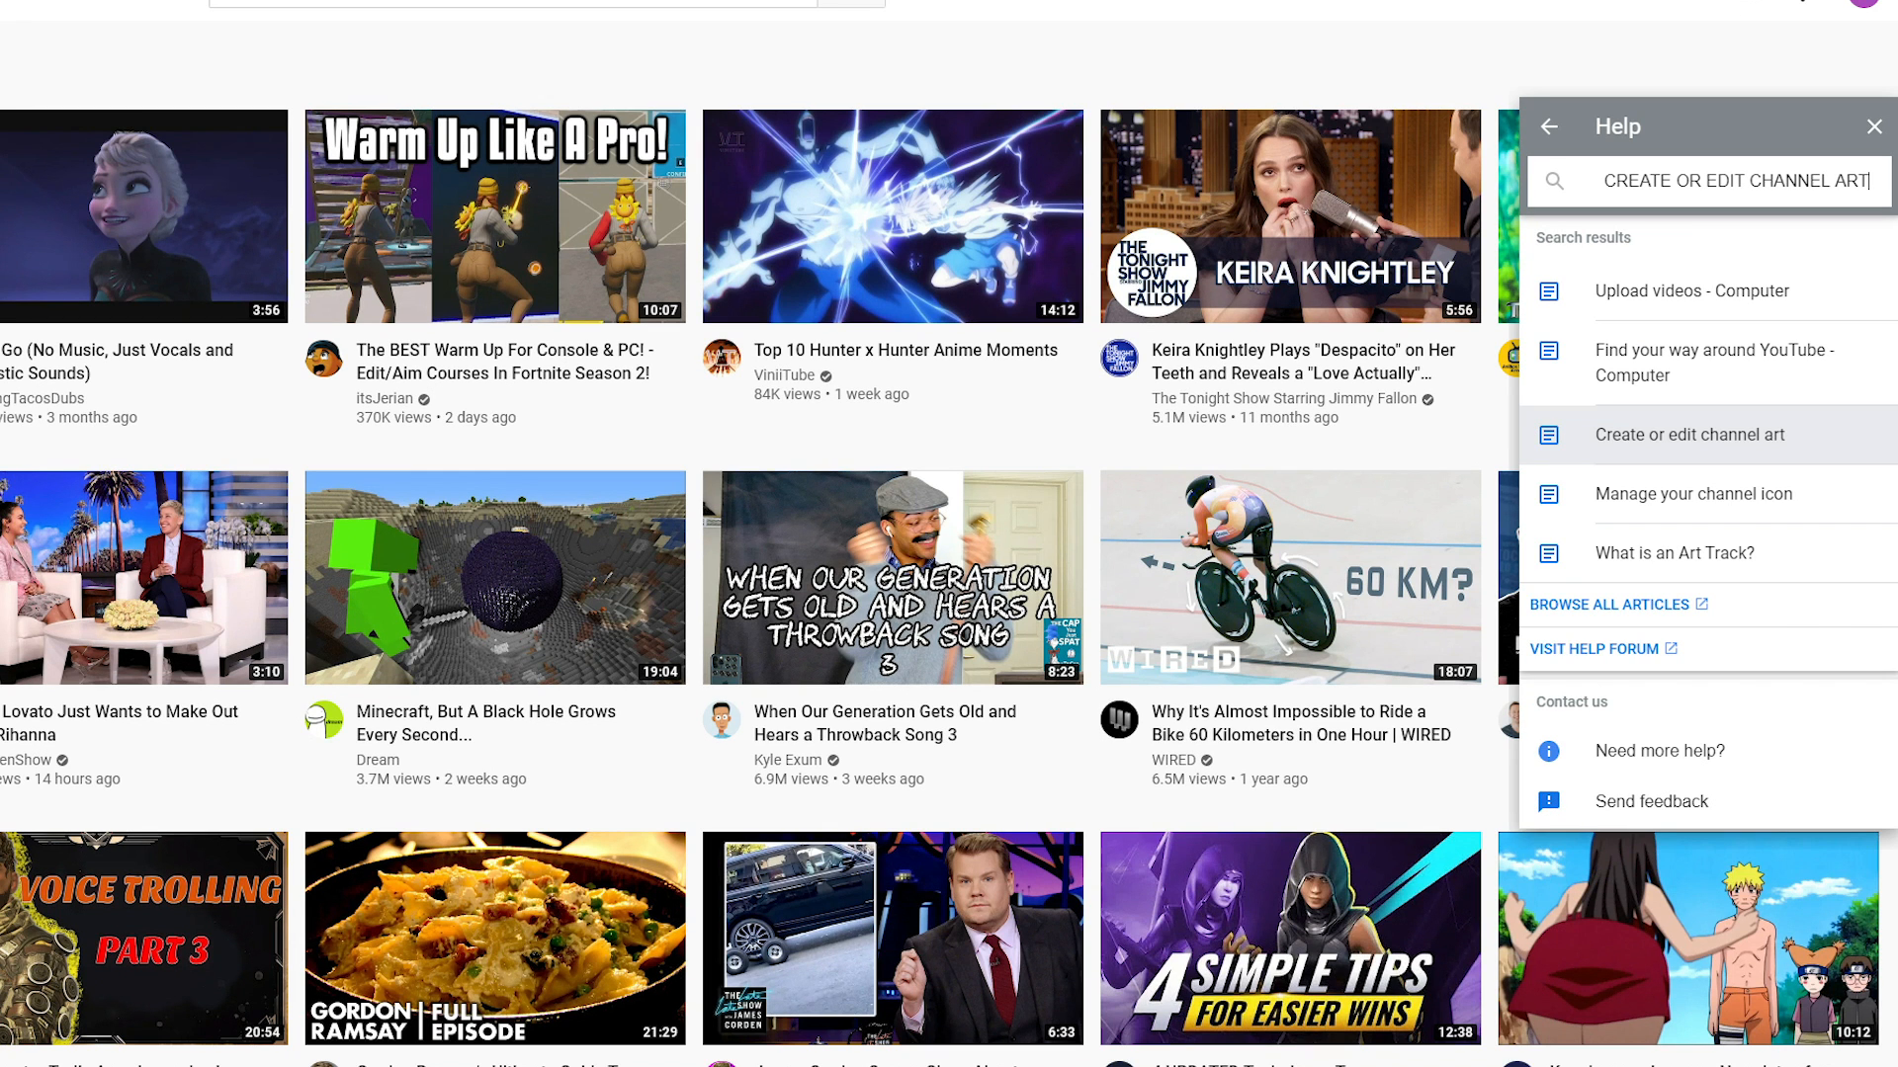
click(1688, 435)
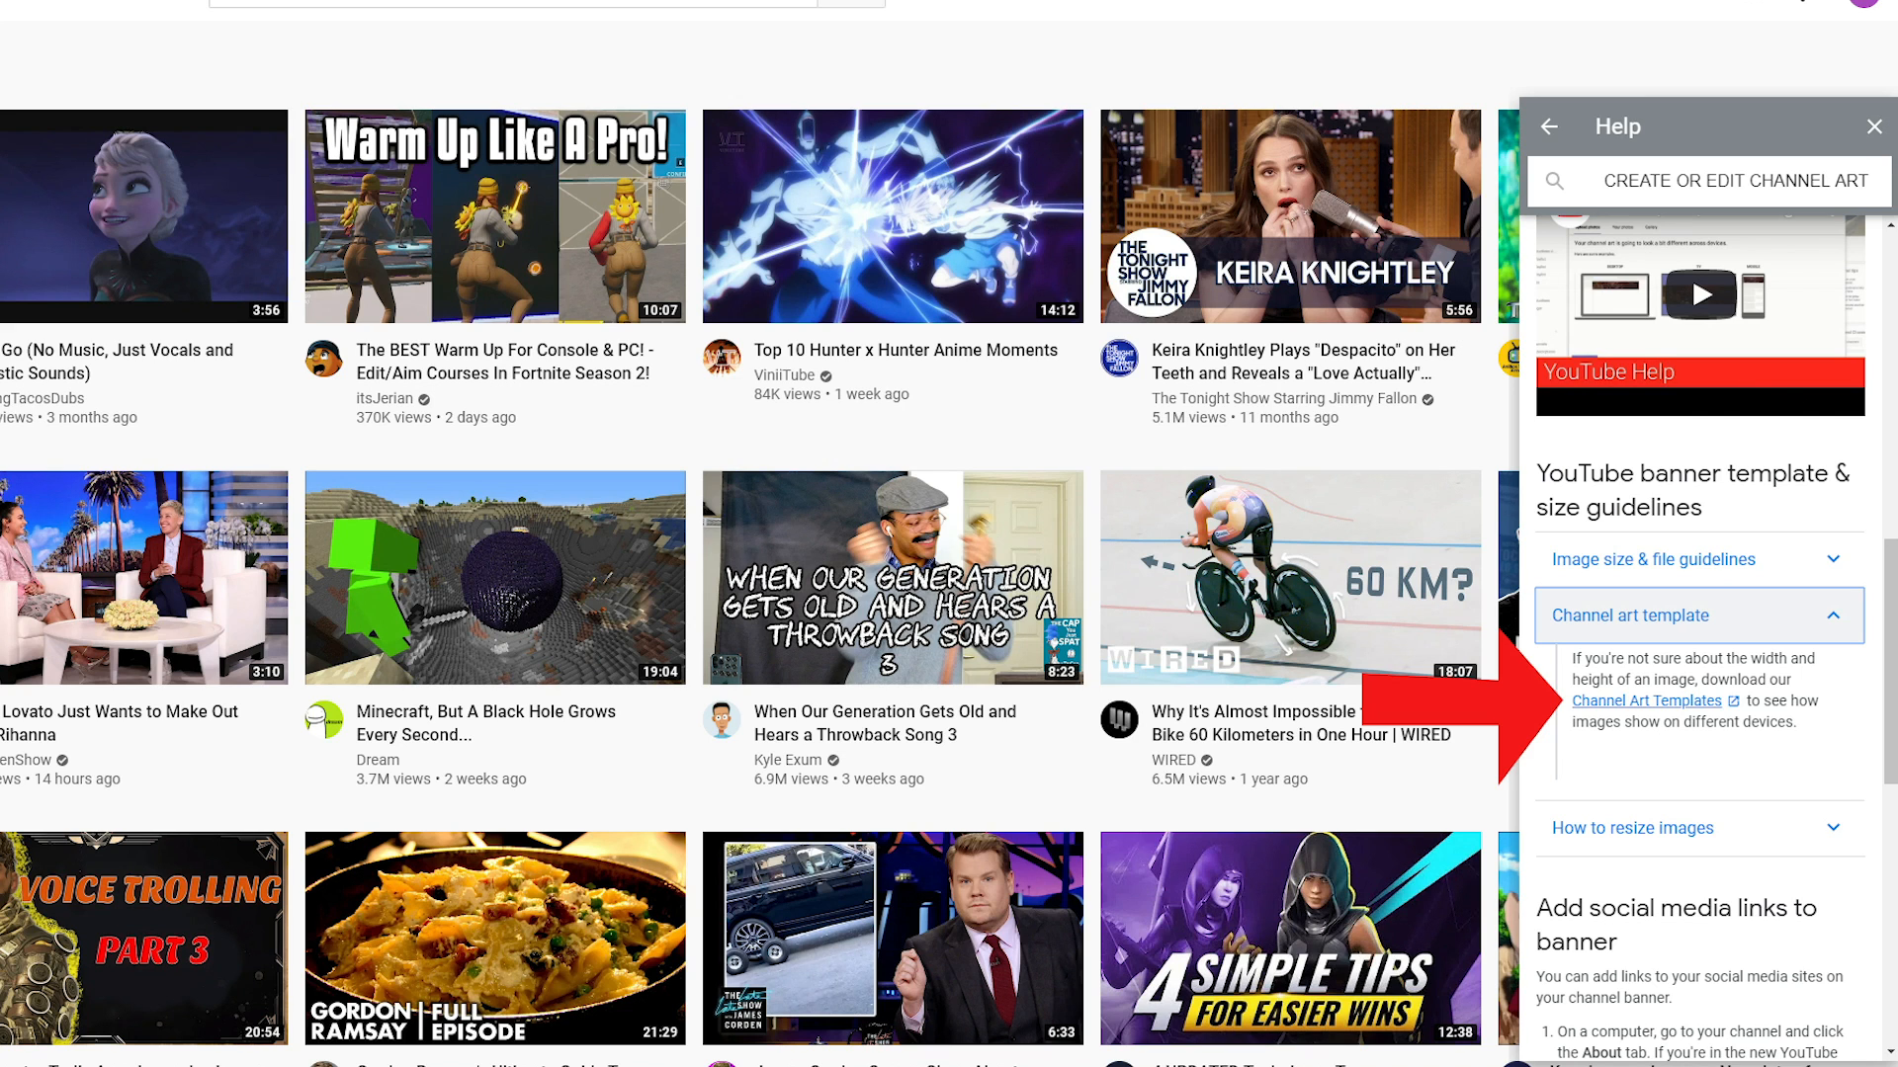
click(1649, 701)
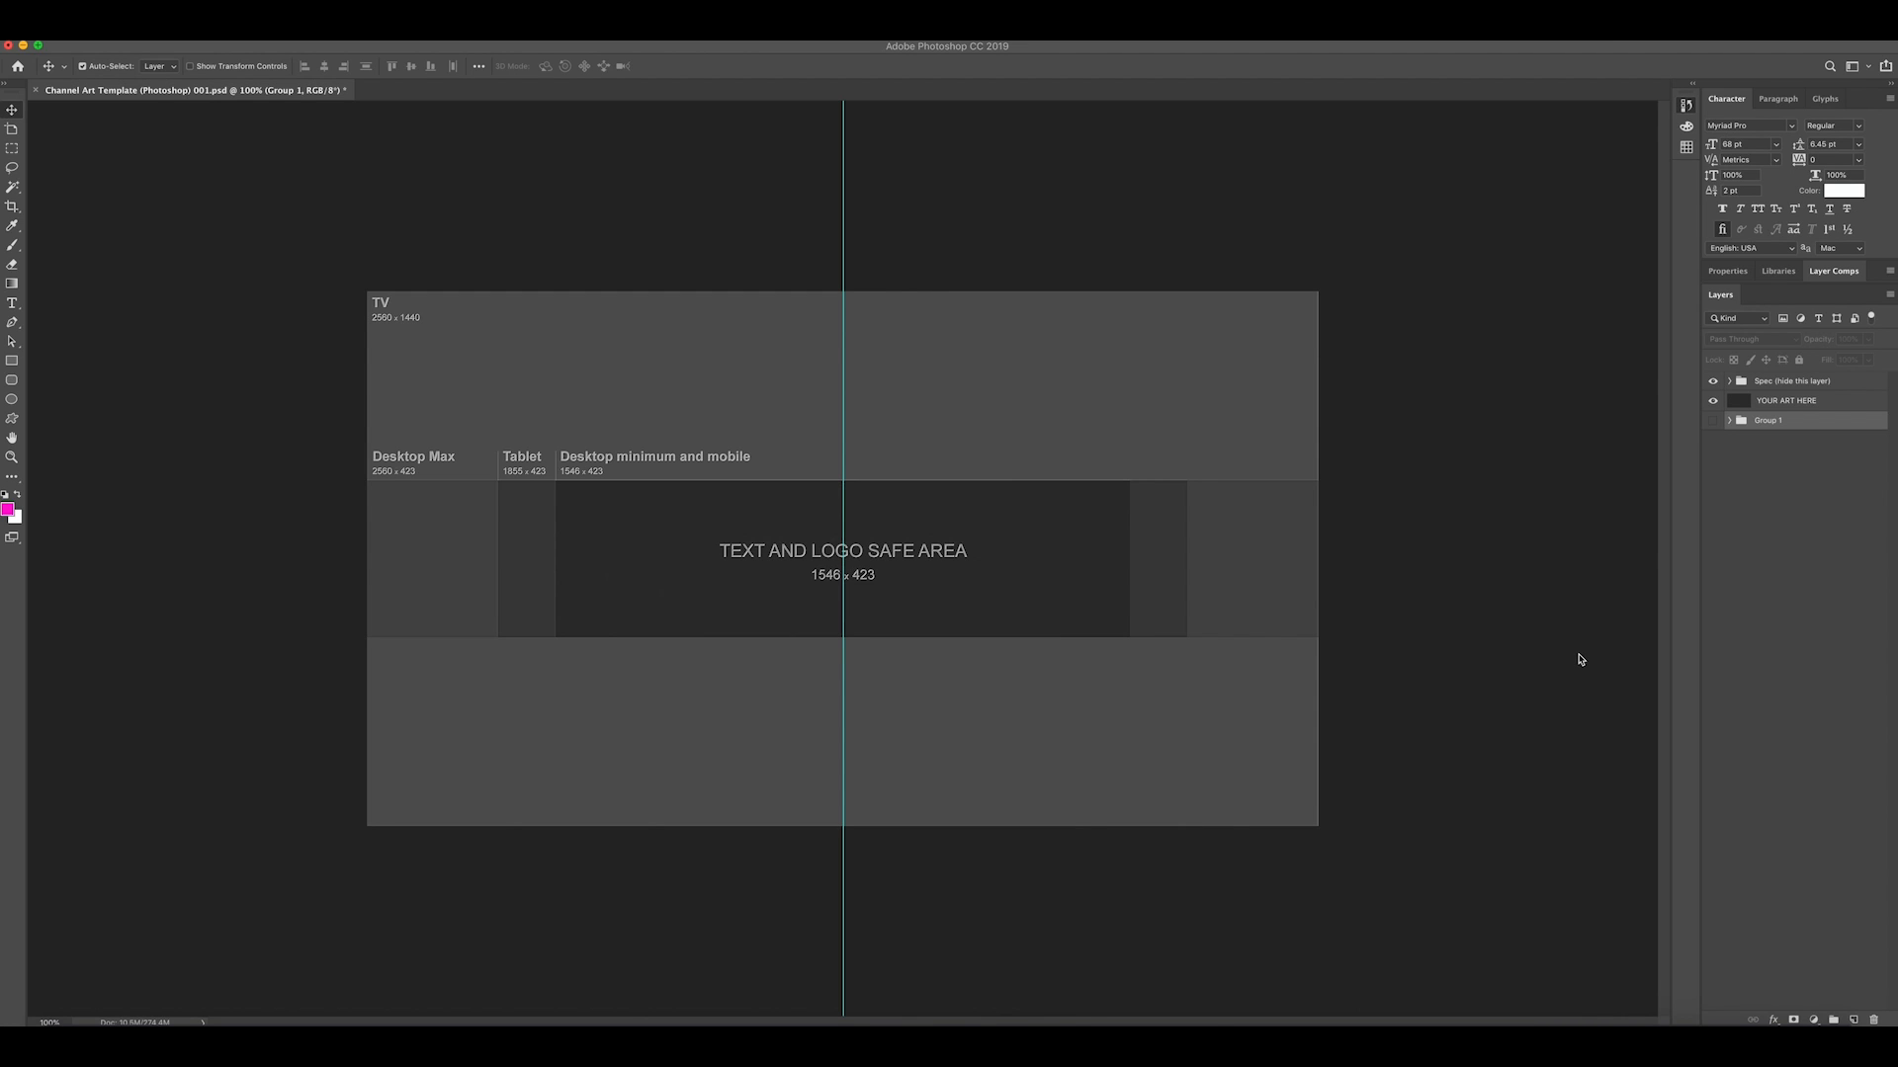
mouse_move(1518, 482)
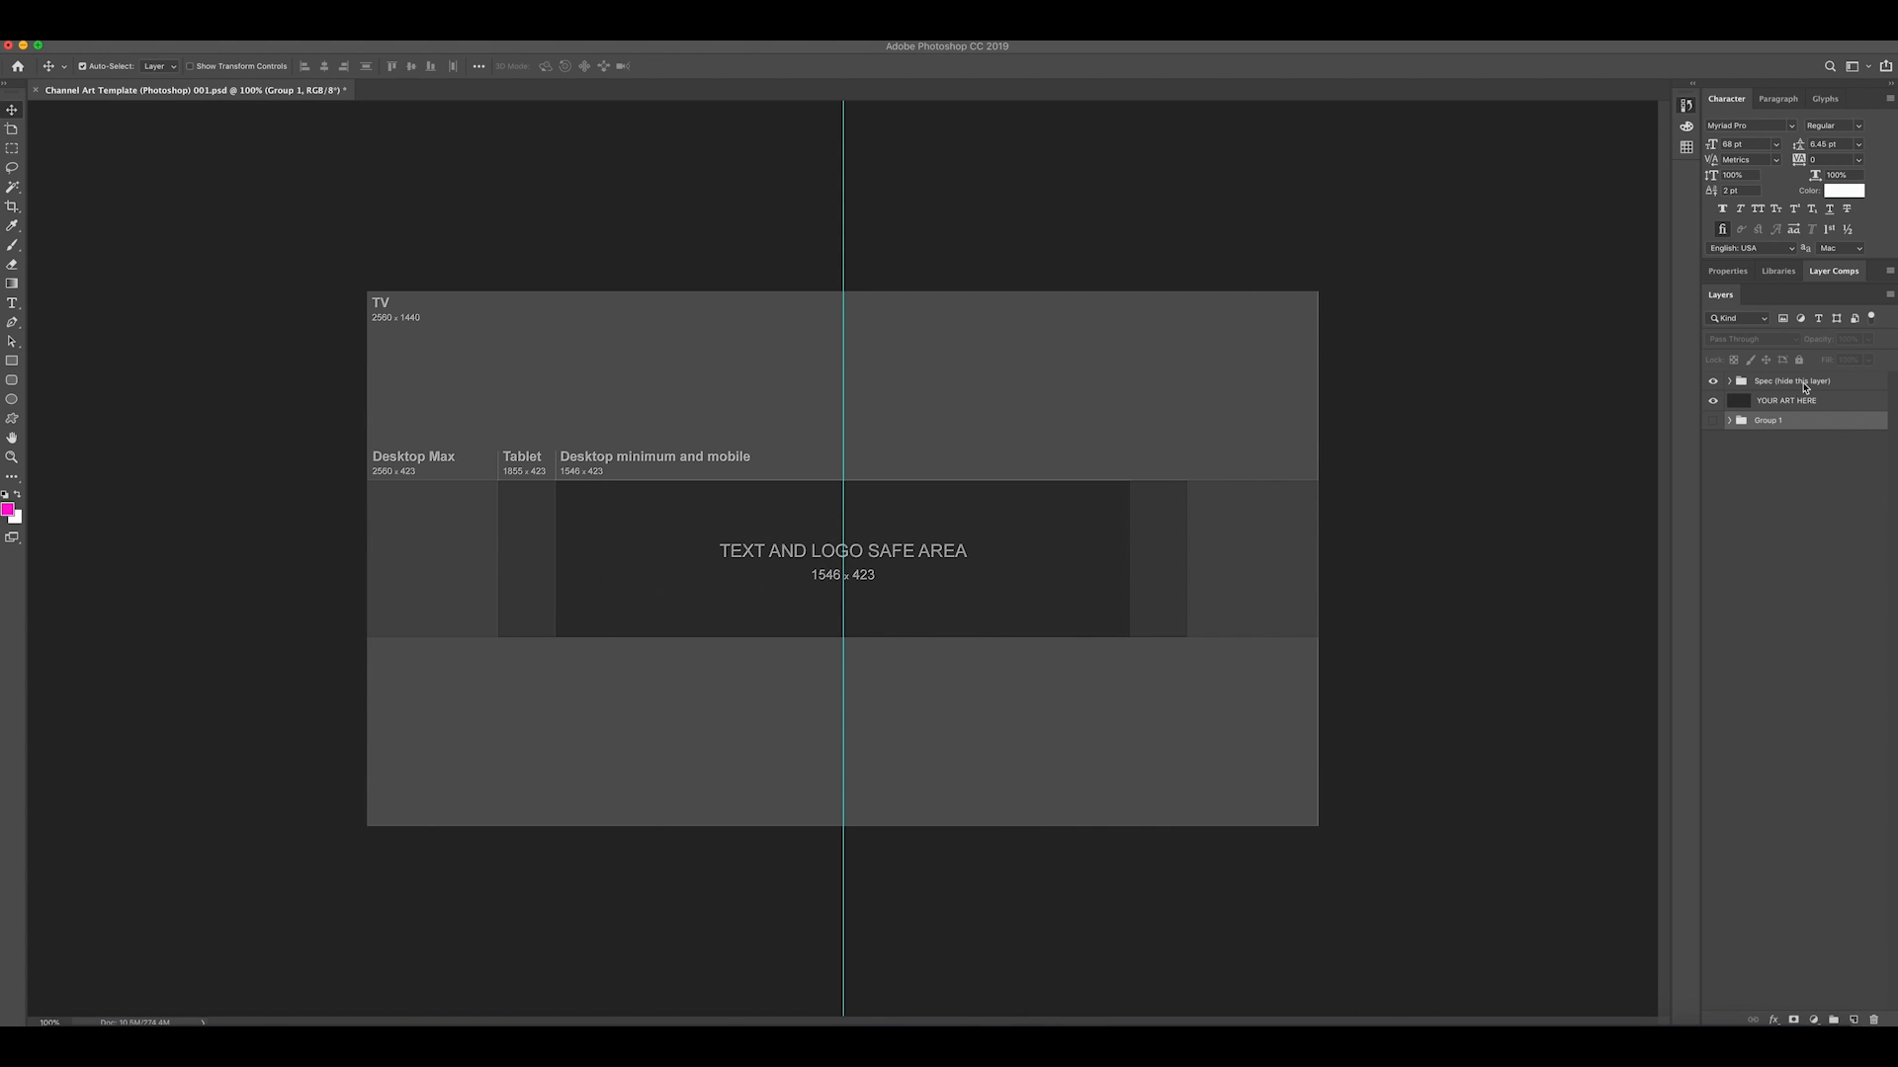
mouse_move(1711, 385)
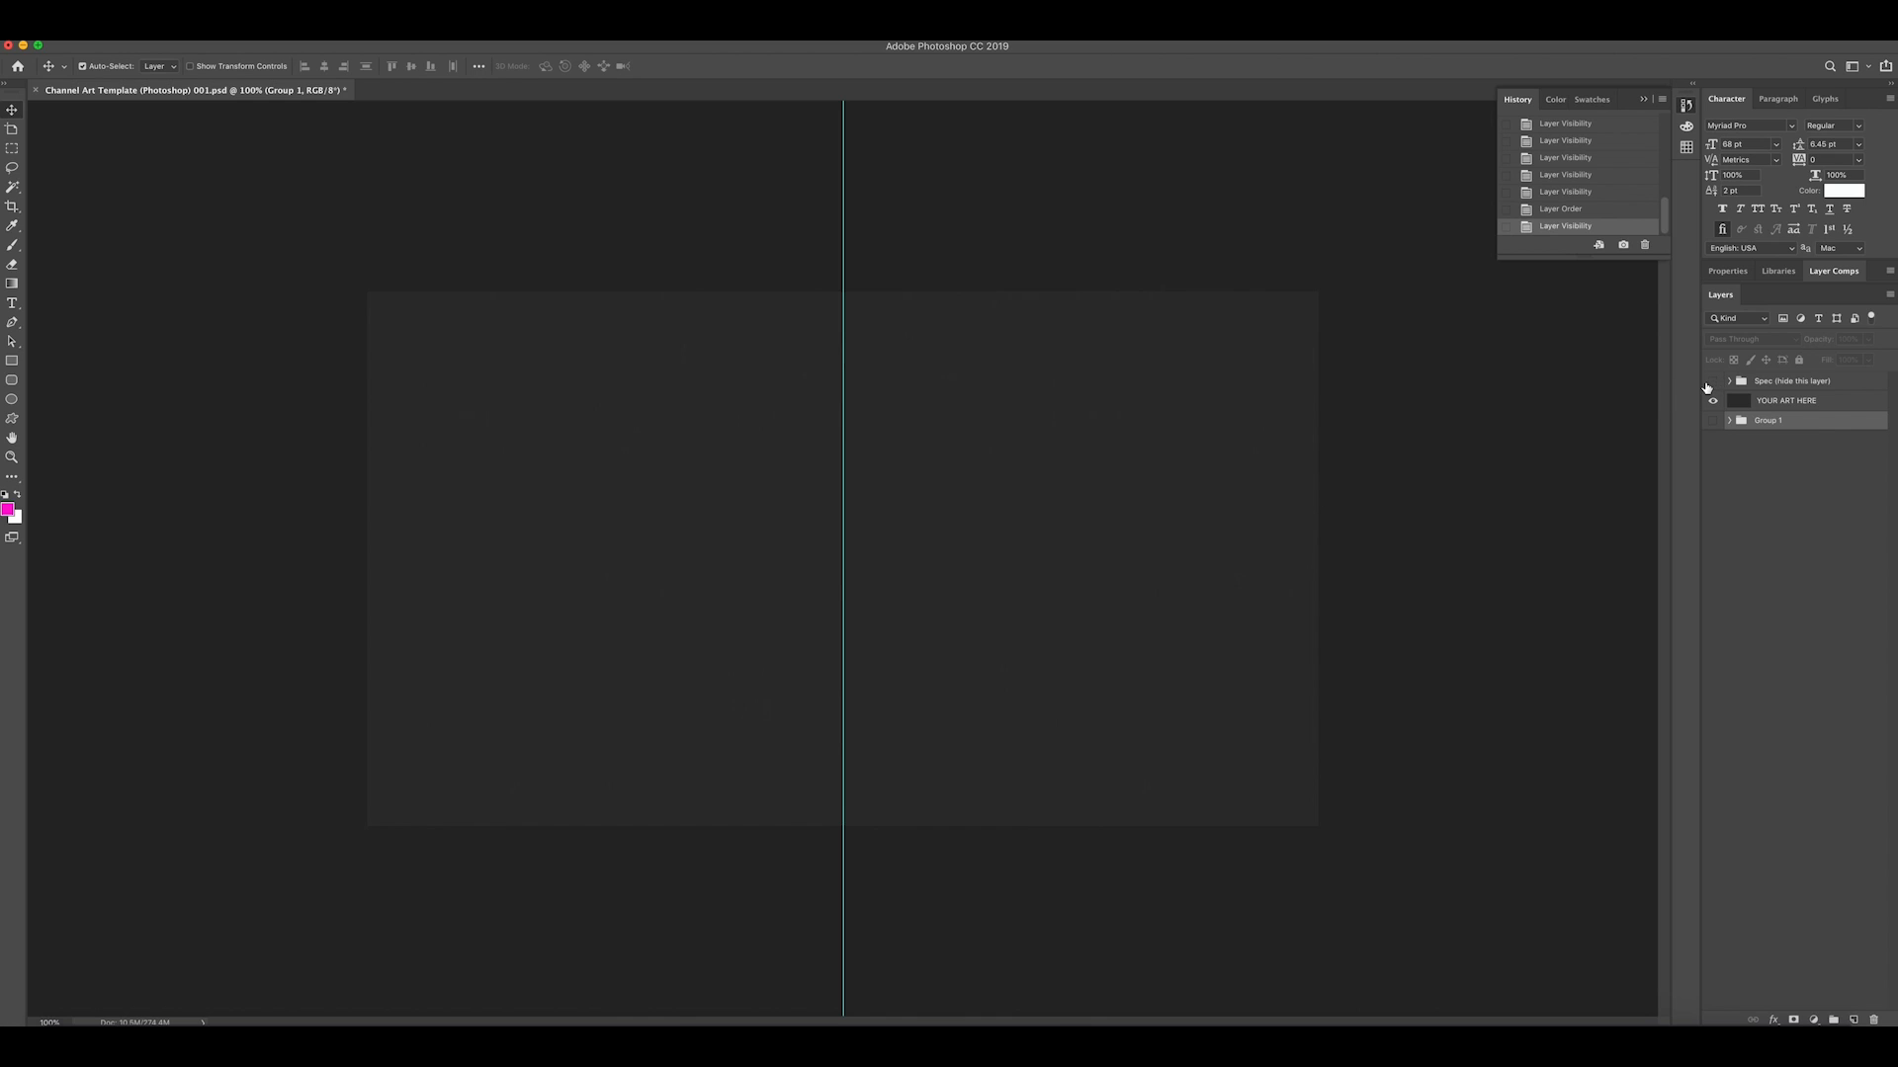
Show the template's Spec guide overlay layer again in the Layers panel
click(1712, 381)
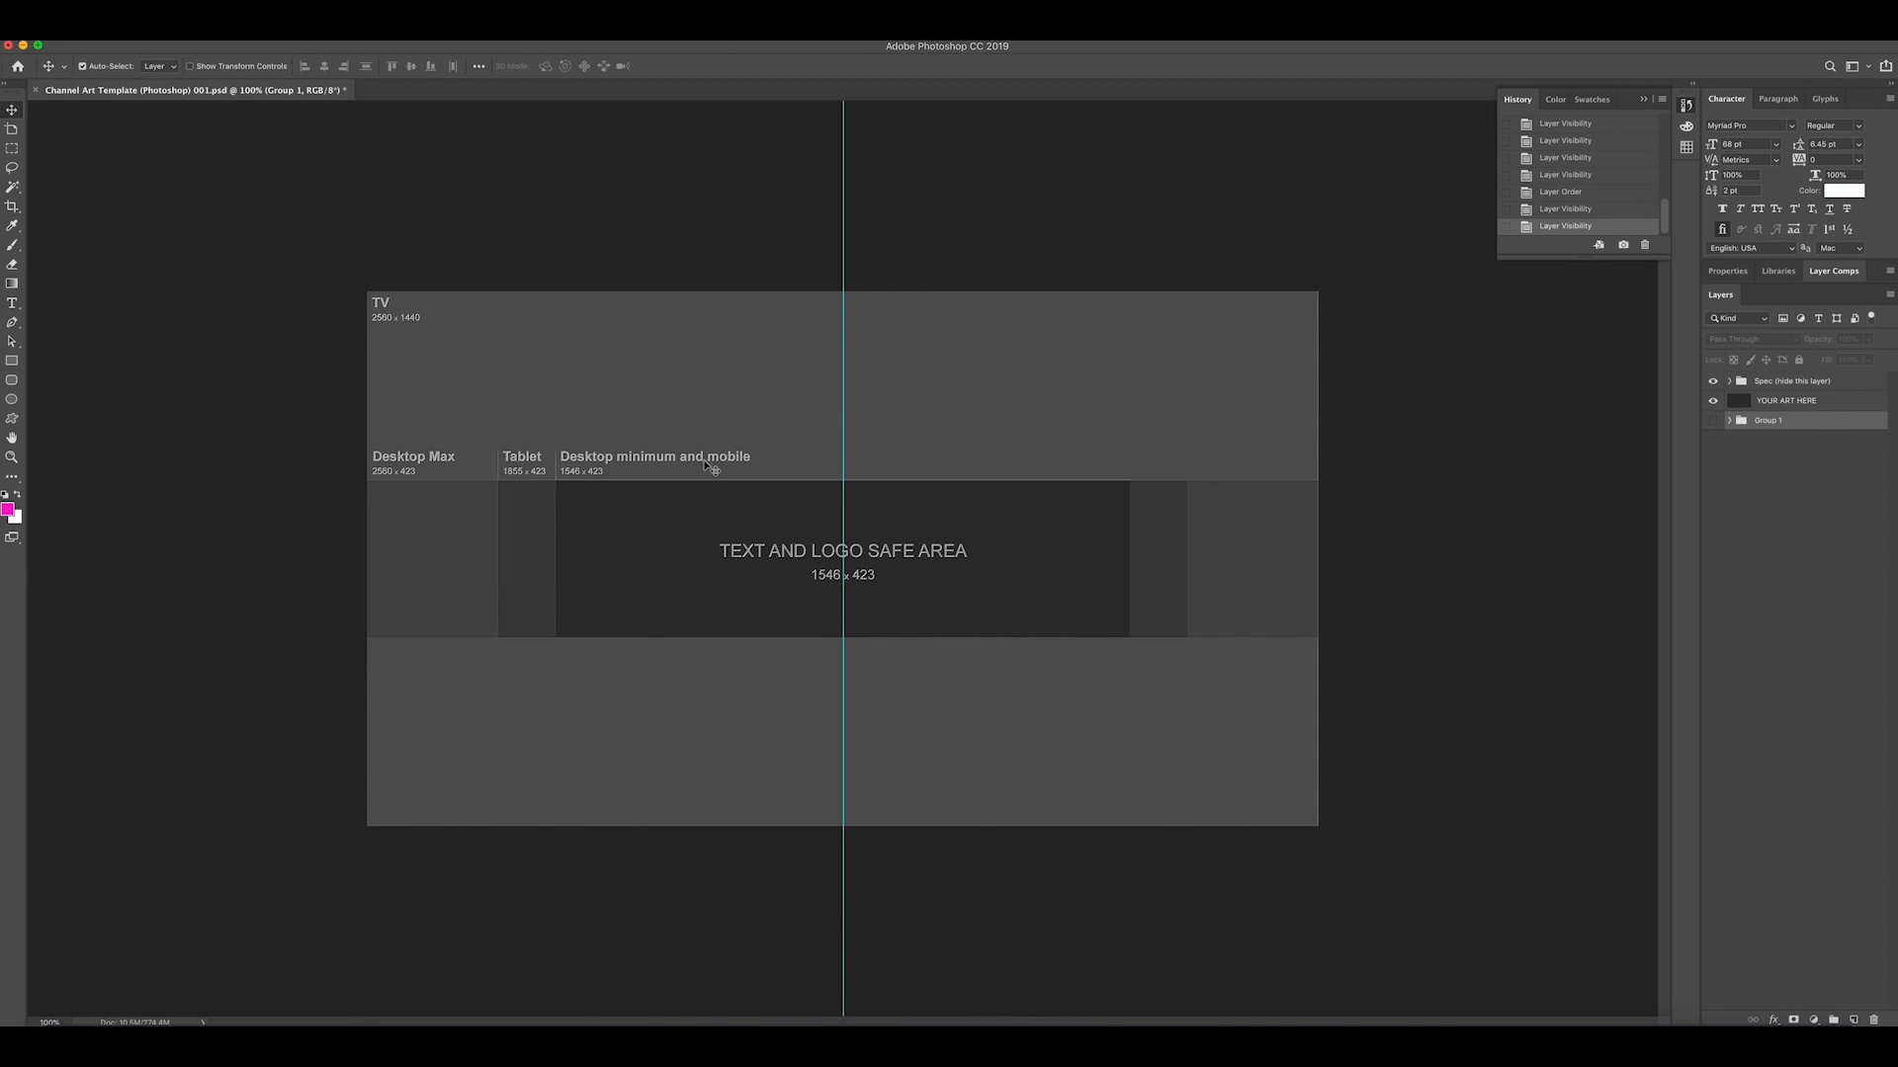
mouse_move(569, 480)
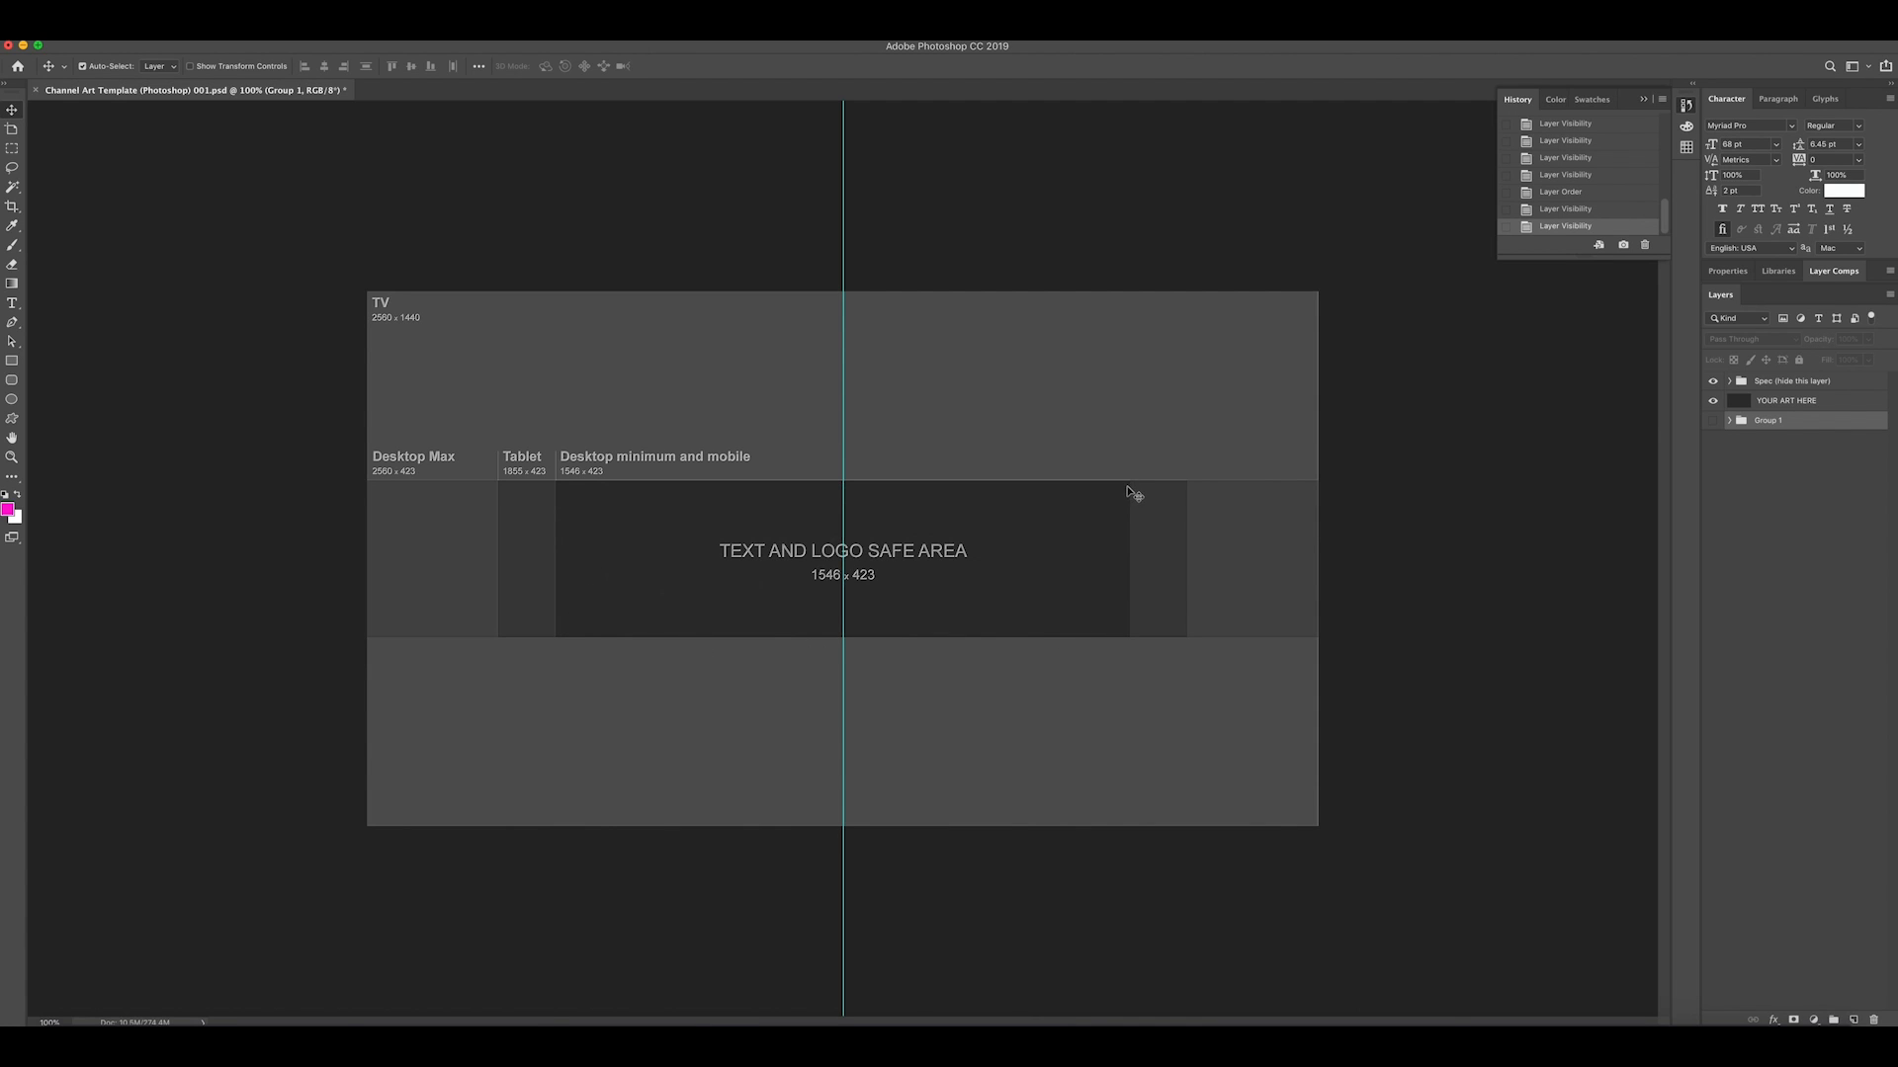
mouse_move(559, 490)
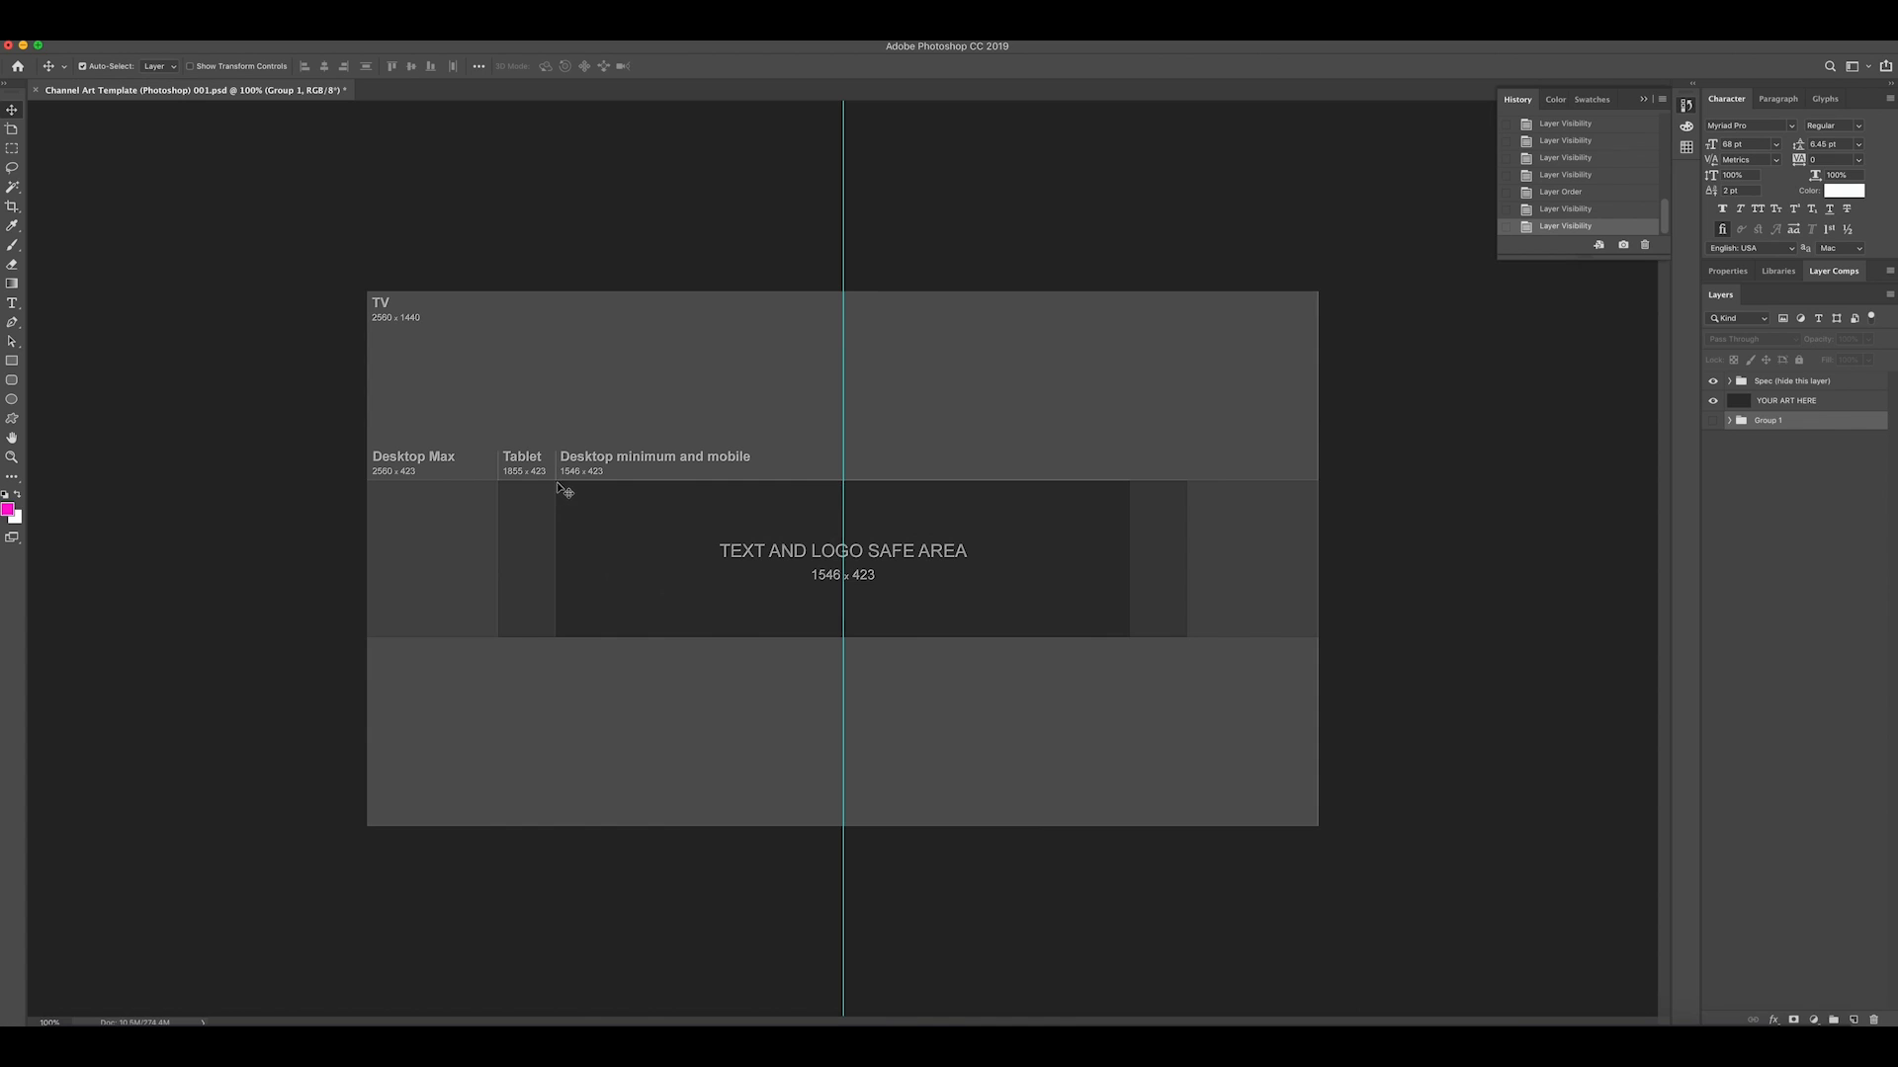
mouse_move(856, 528)
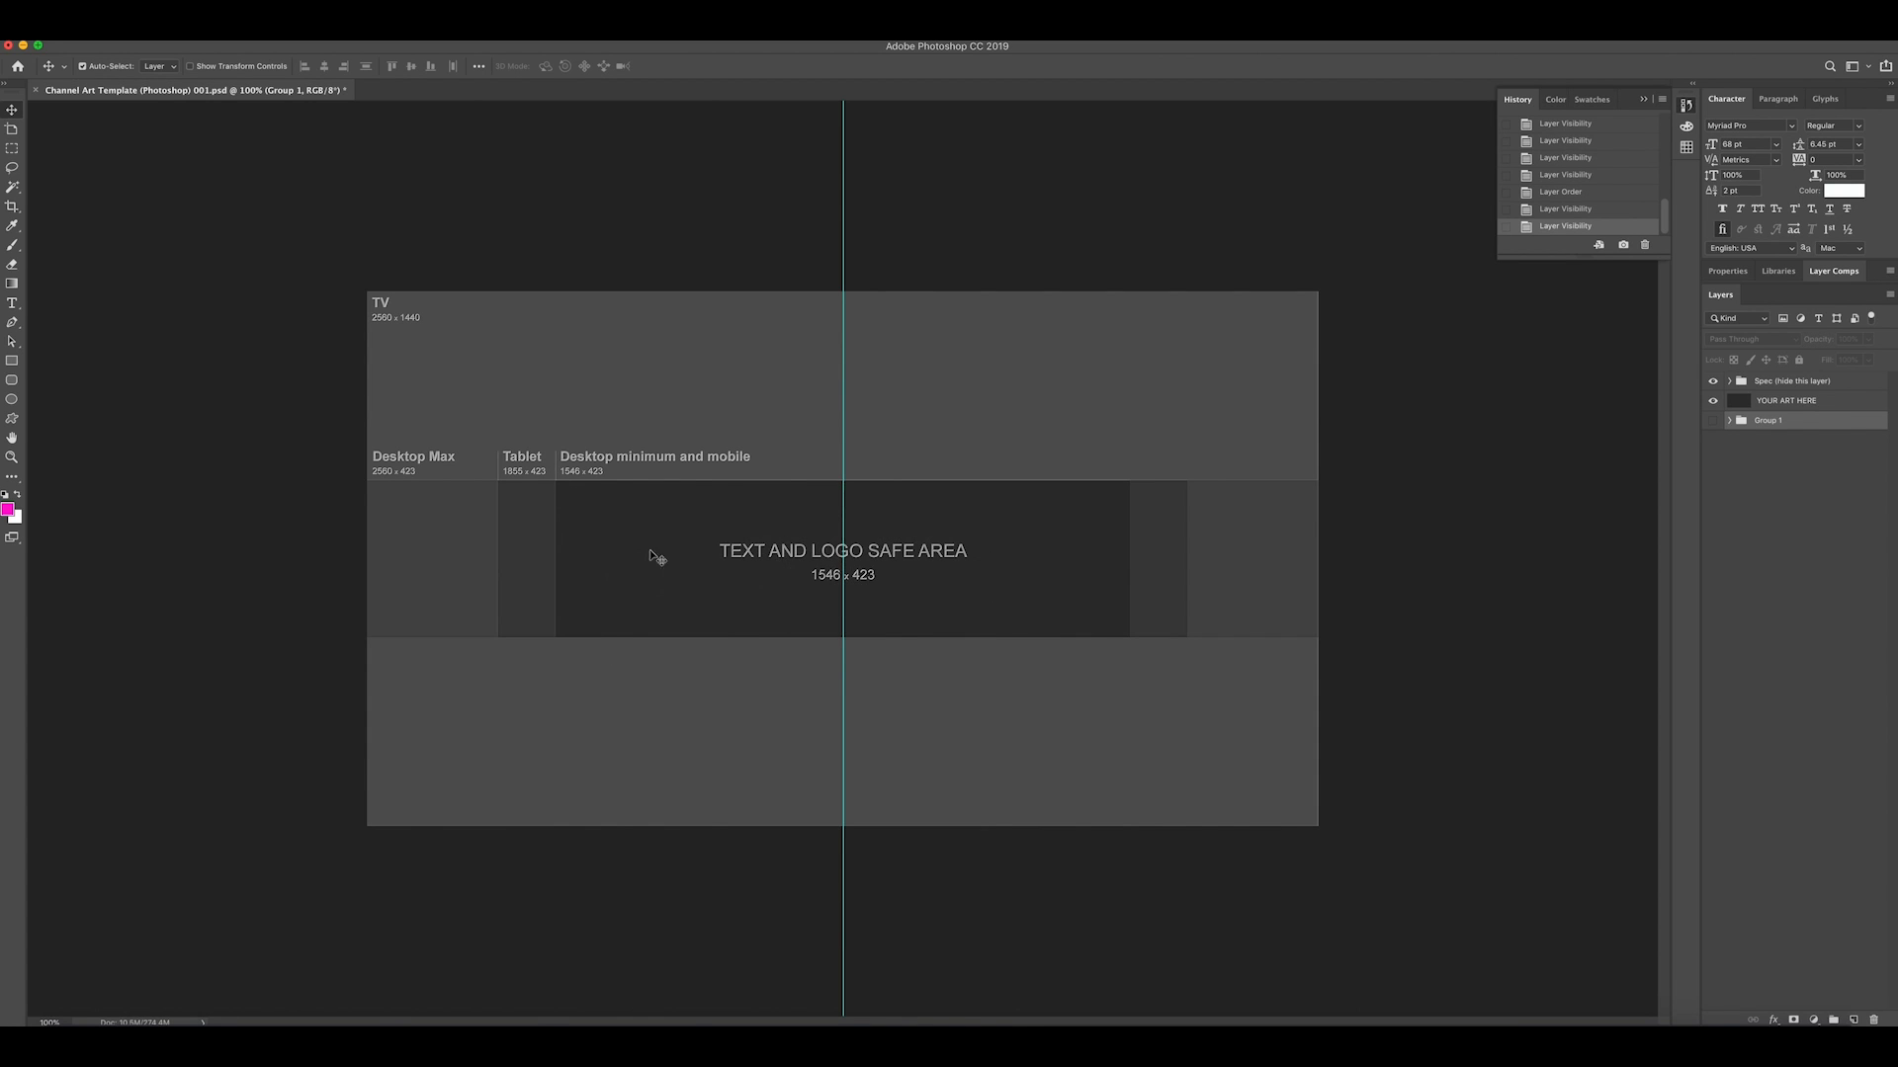
mouse_move(696, 528)
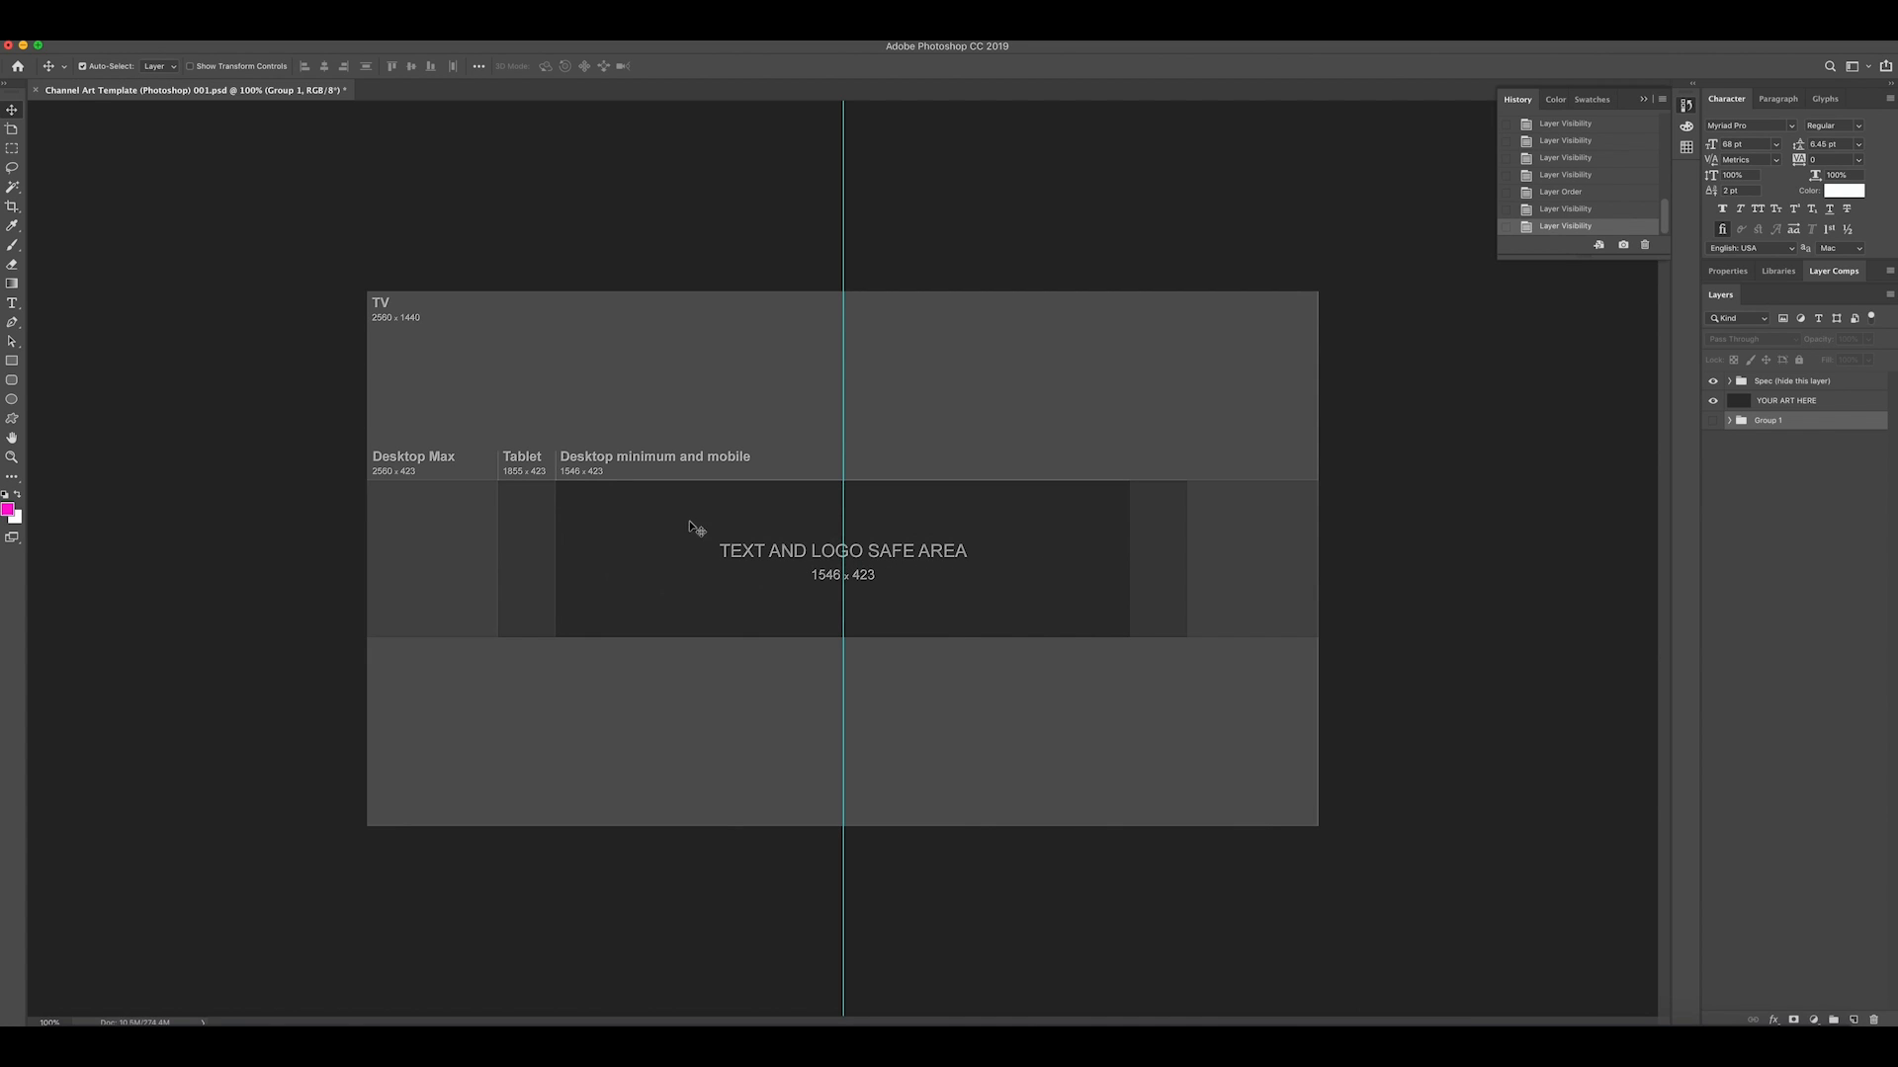
mouse_move(575, 611)
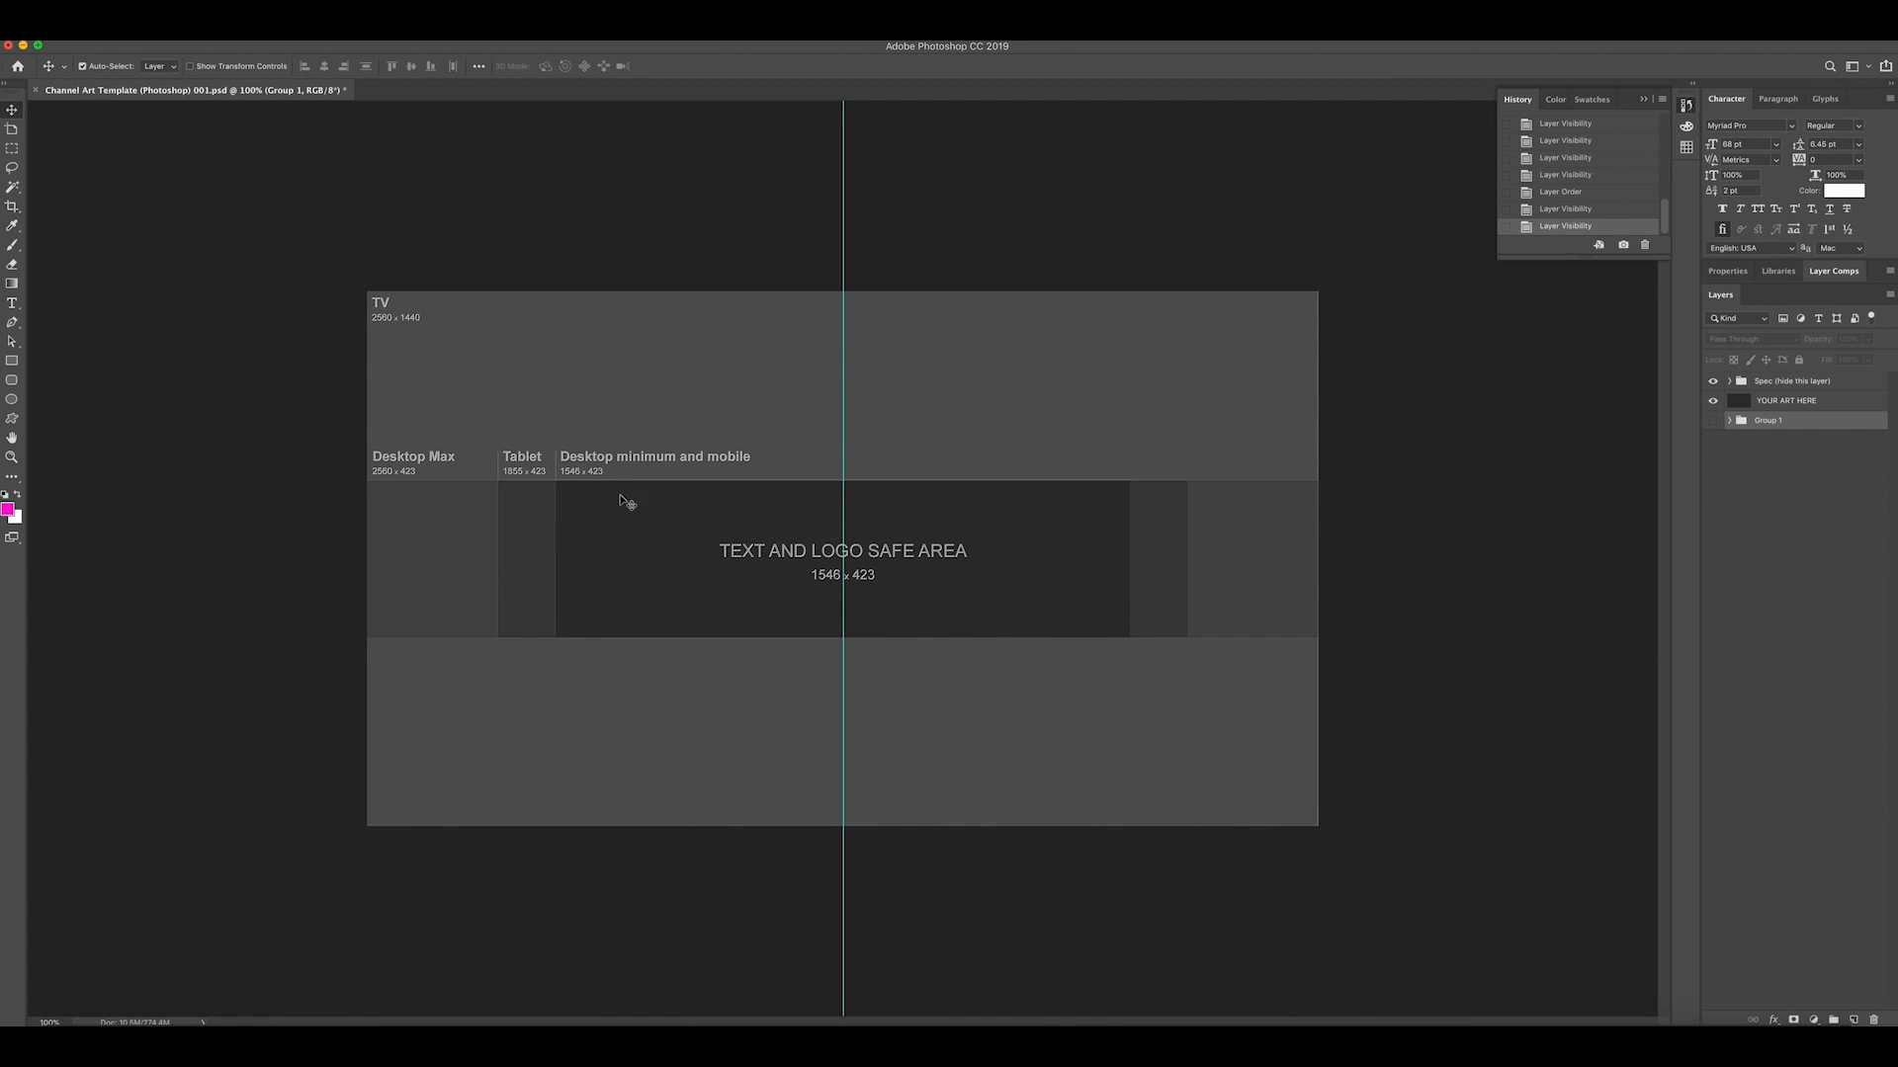
mouse_move(658, 523)
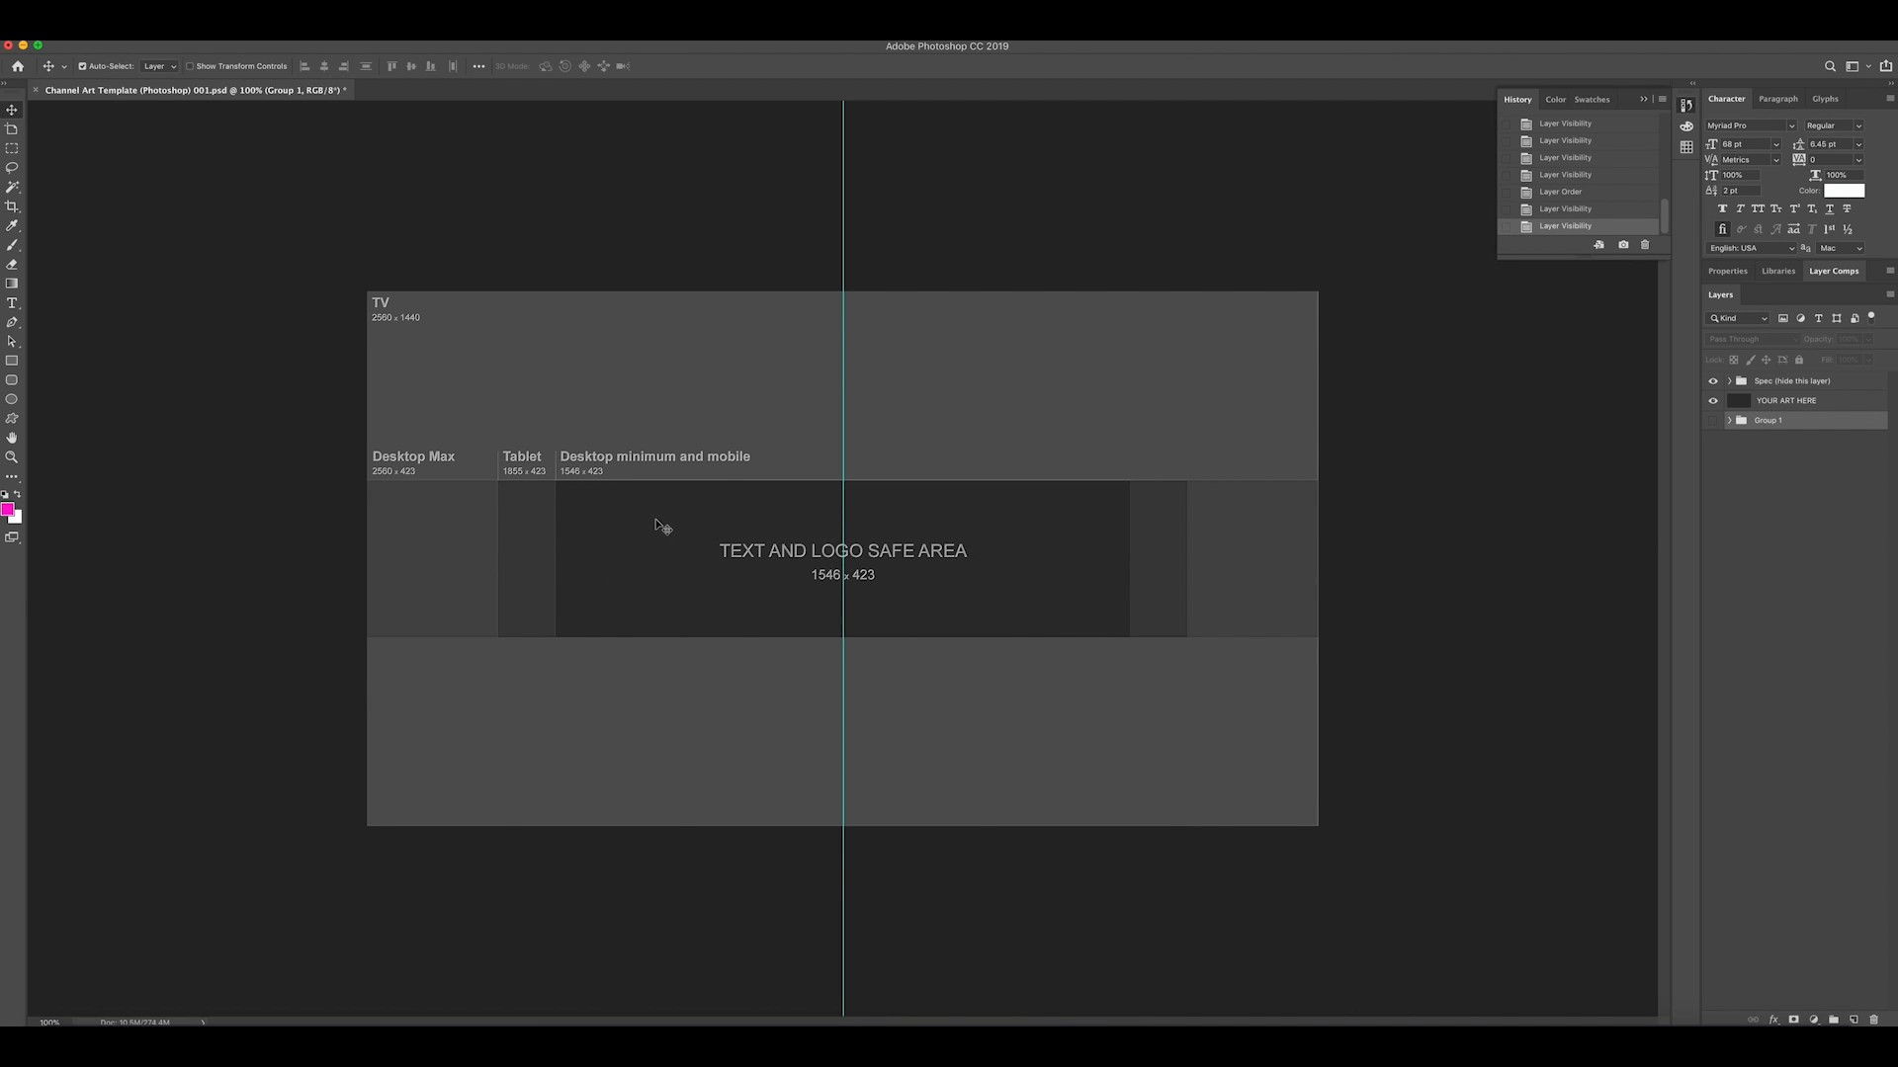
mouse_move(530, 526)
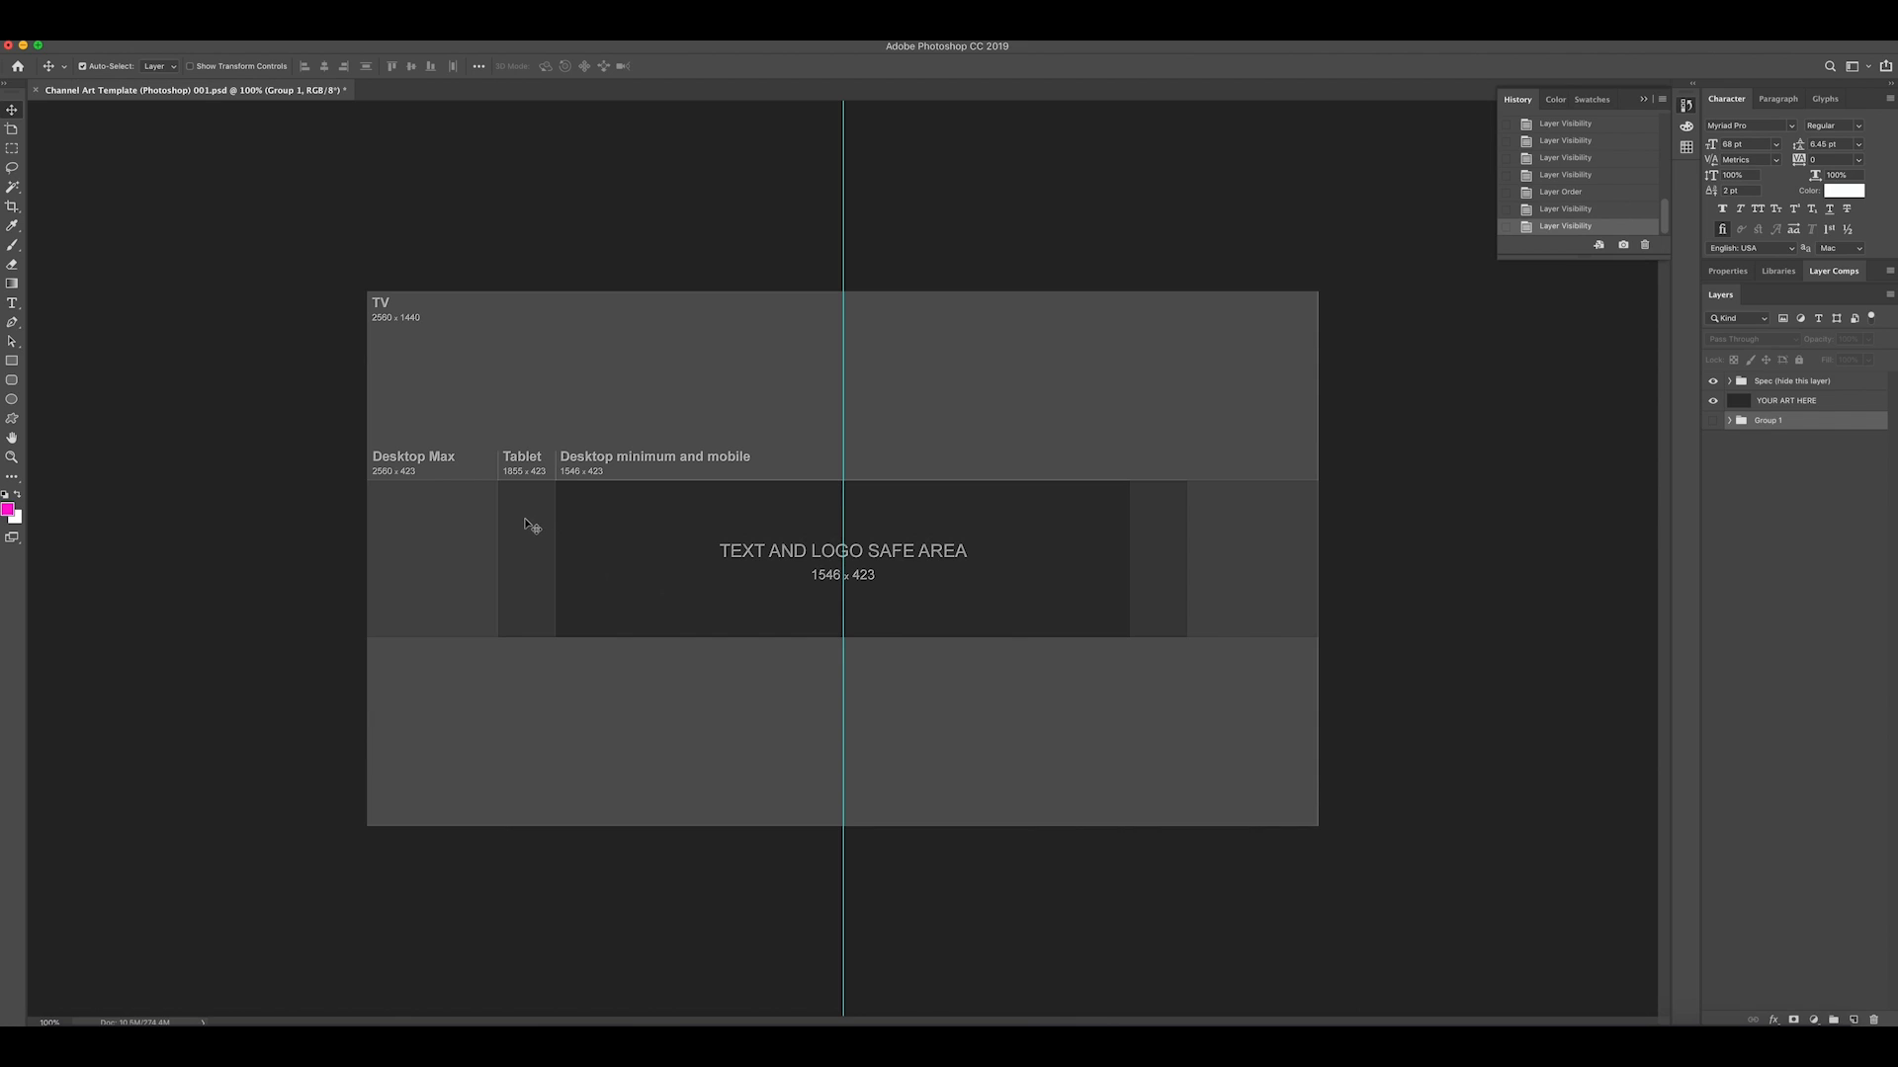
mouse_move(522, 518)
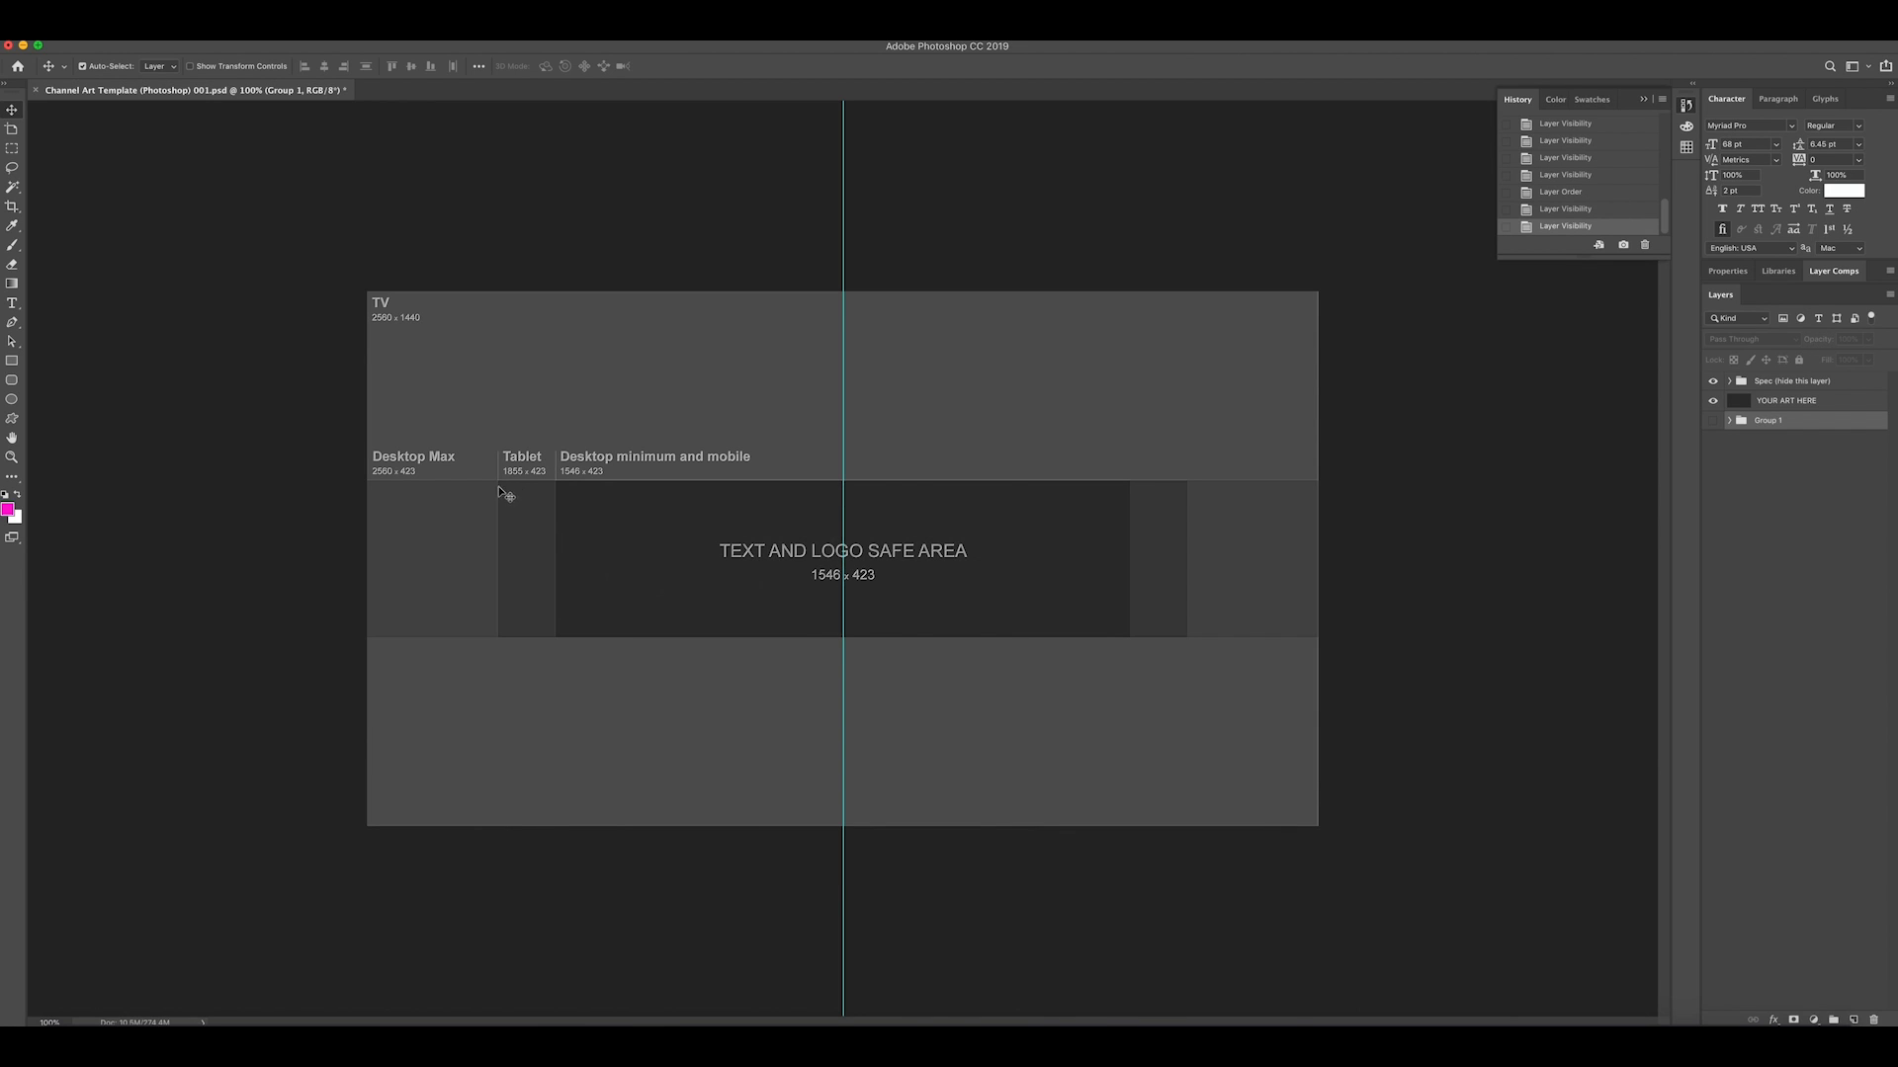
mouse_move(1192, 645)
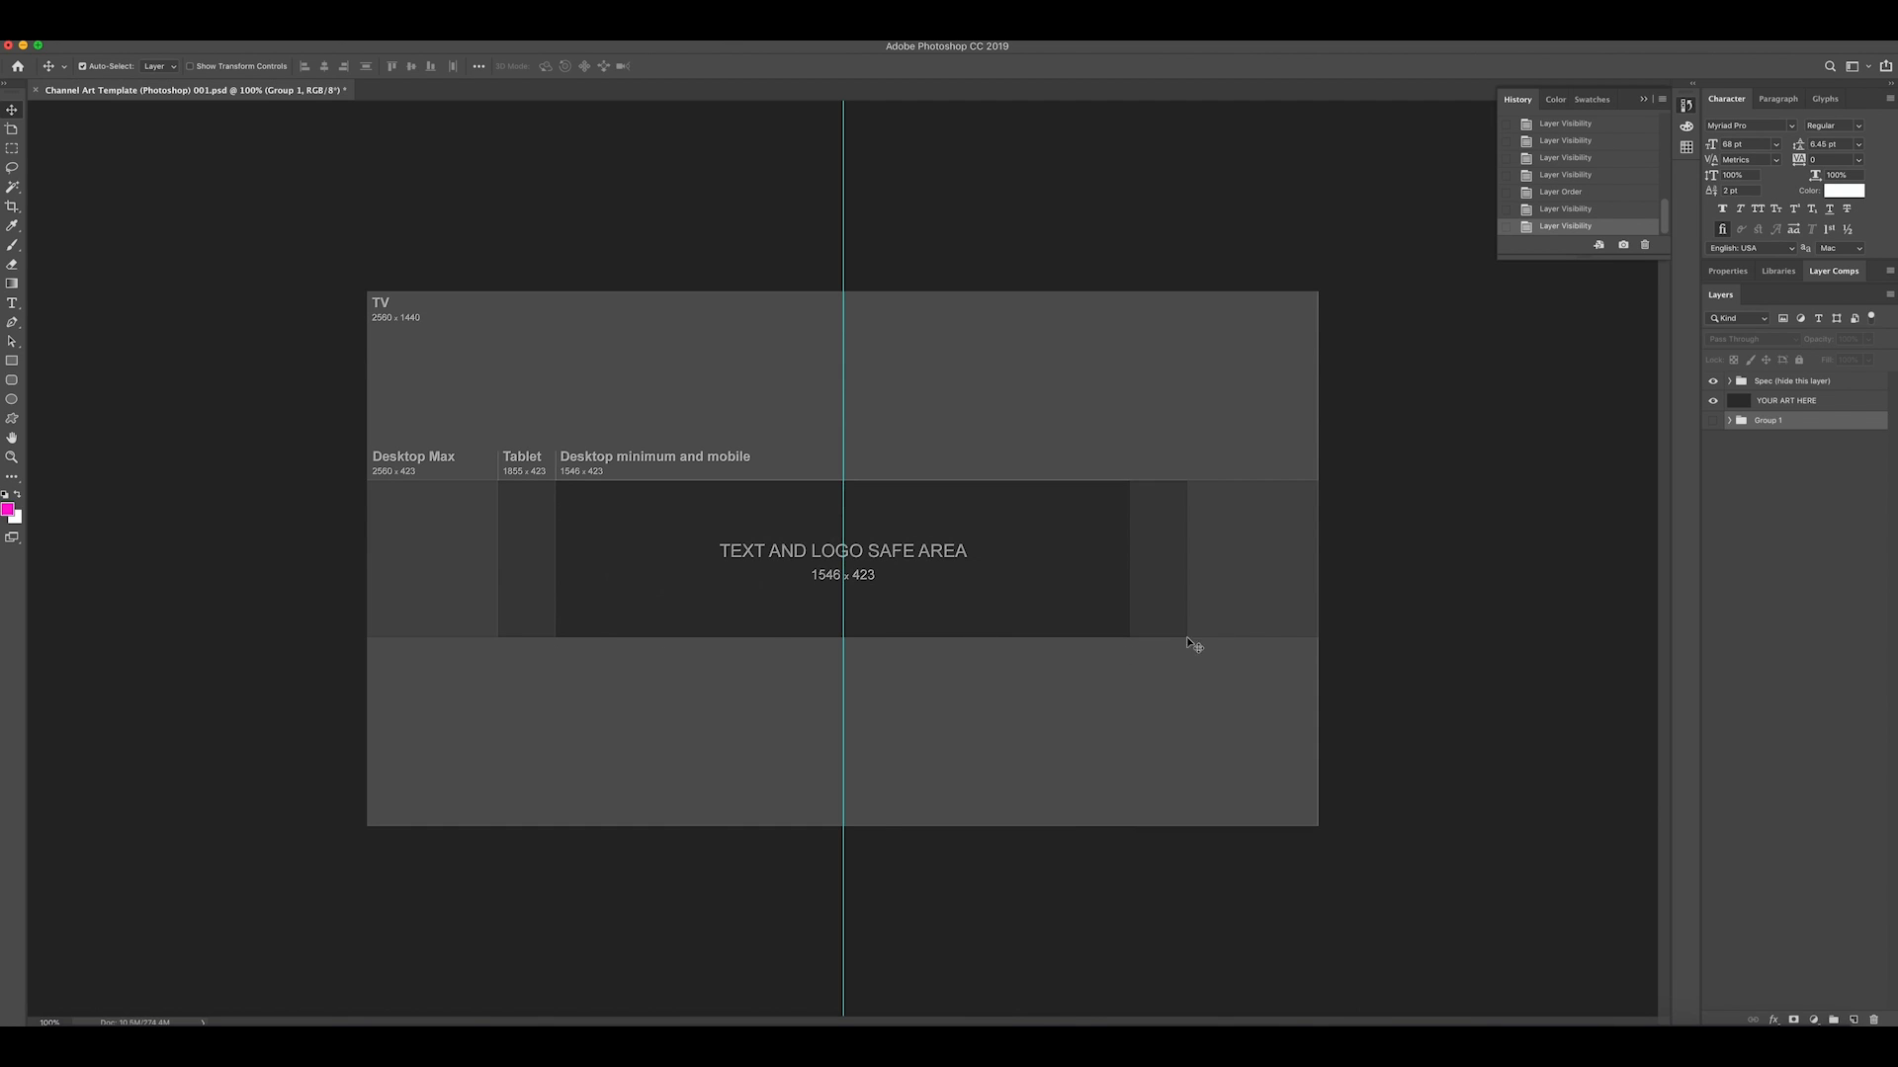
mouse_move(1192, 490)
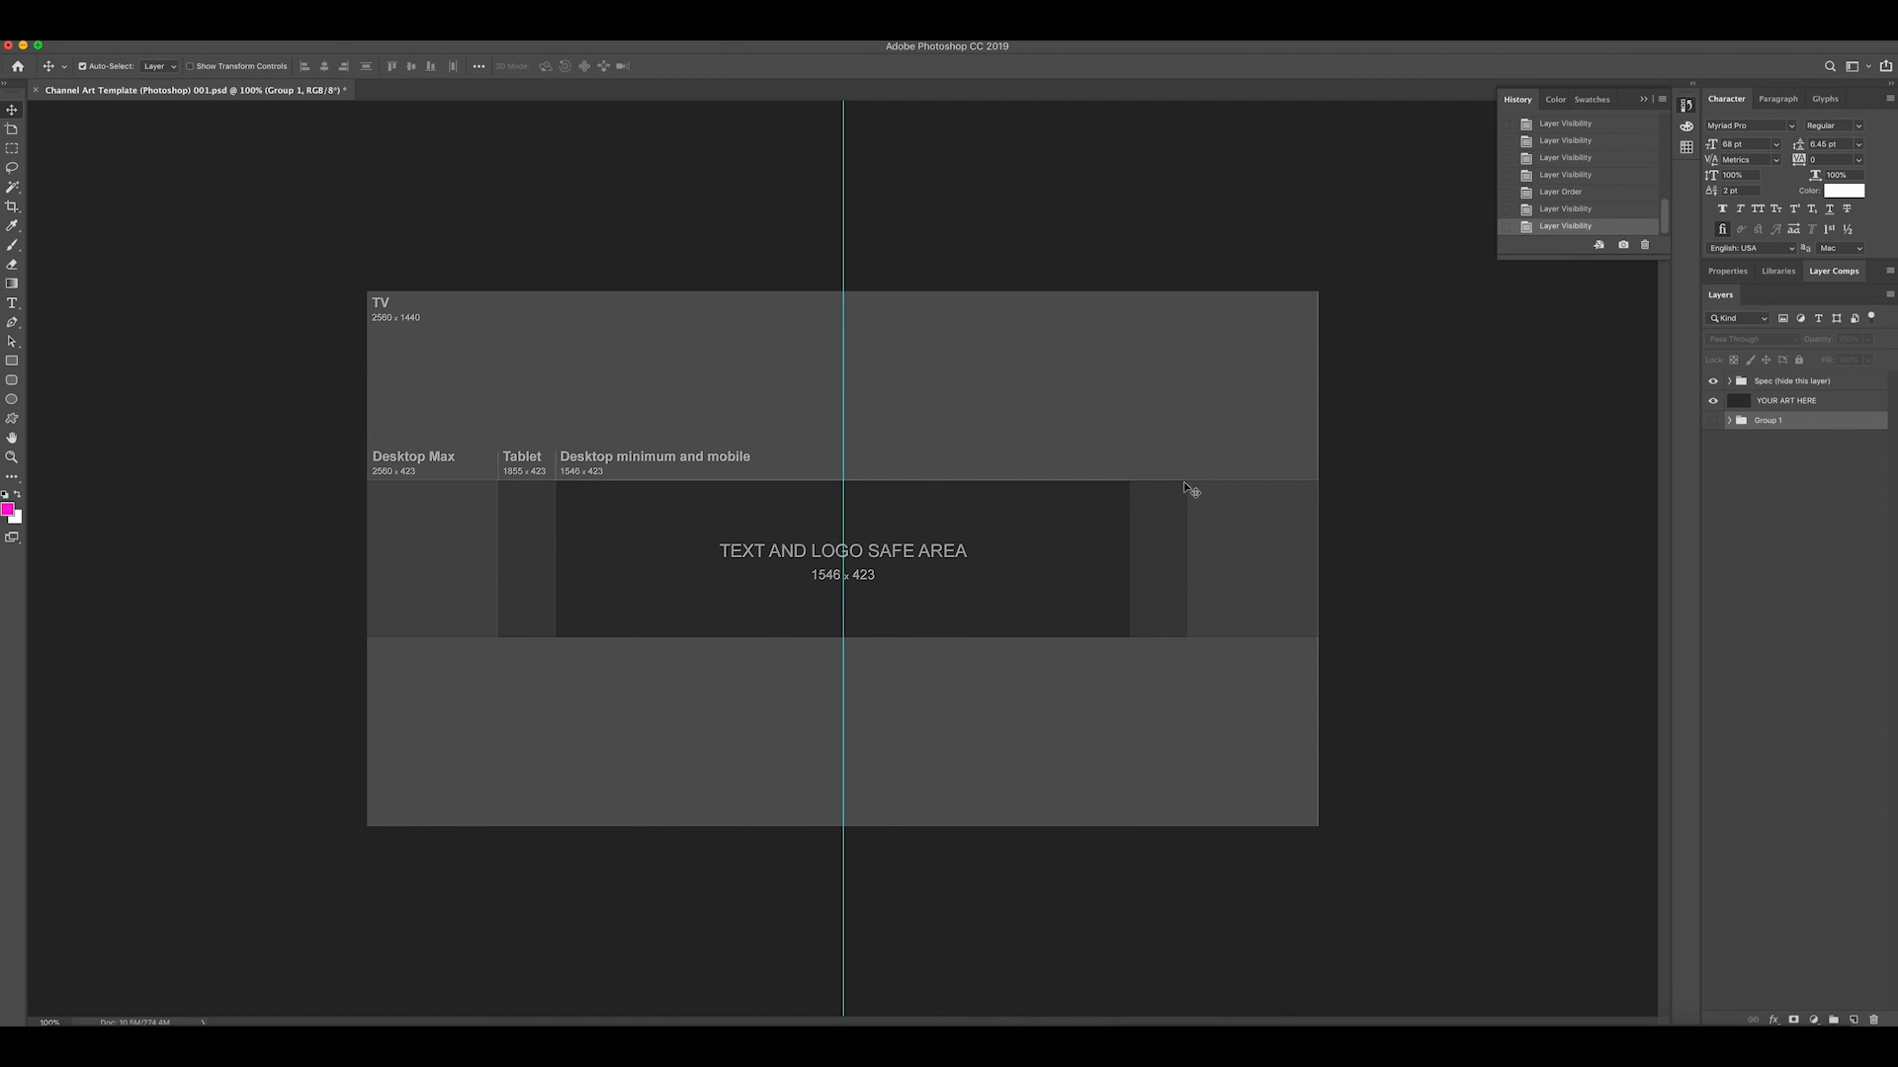
mouse_move(532, 568)
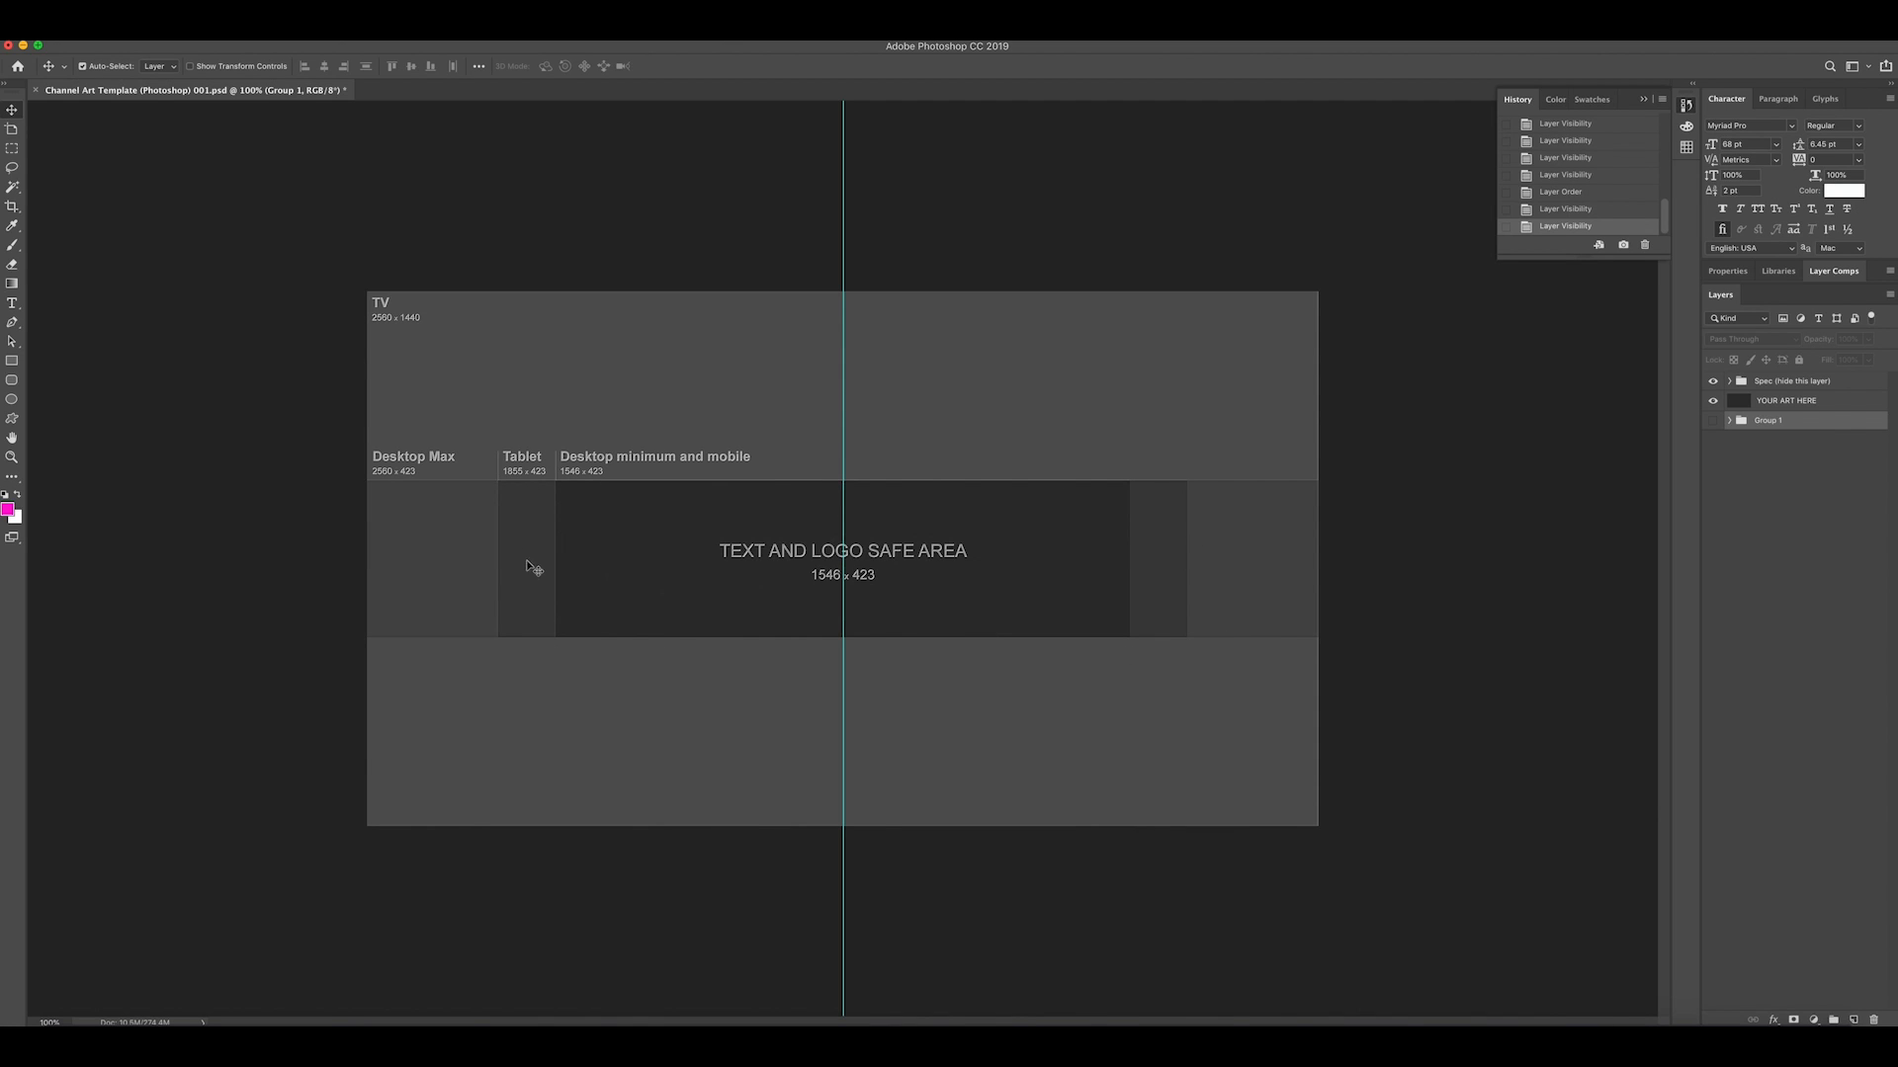
mouse_move(396, 468)
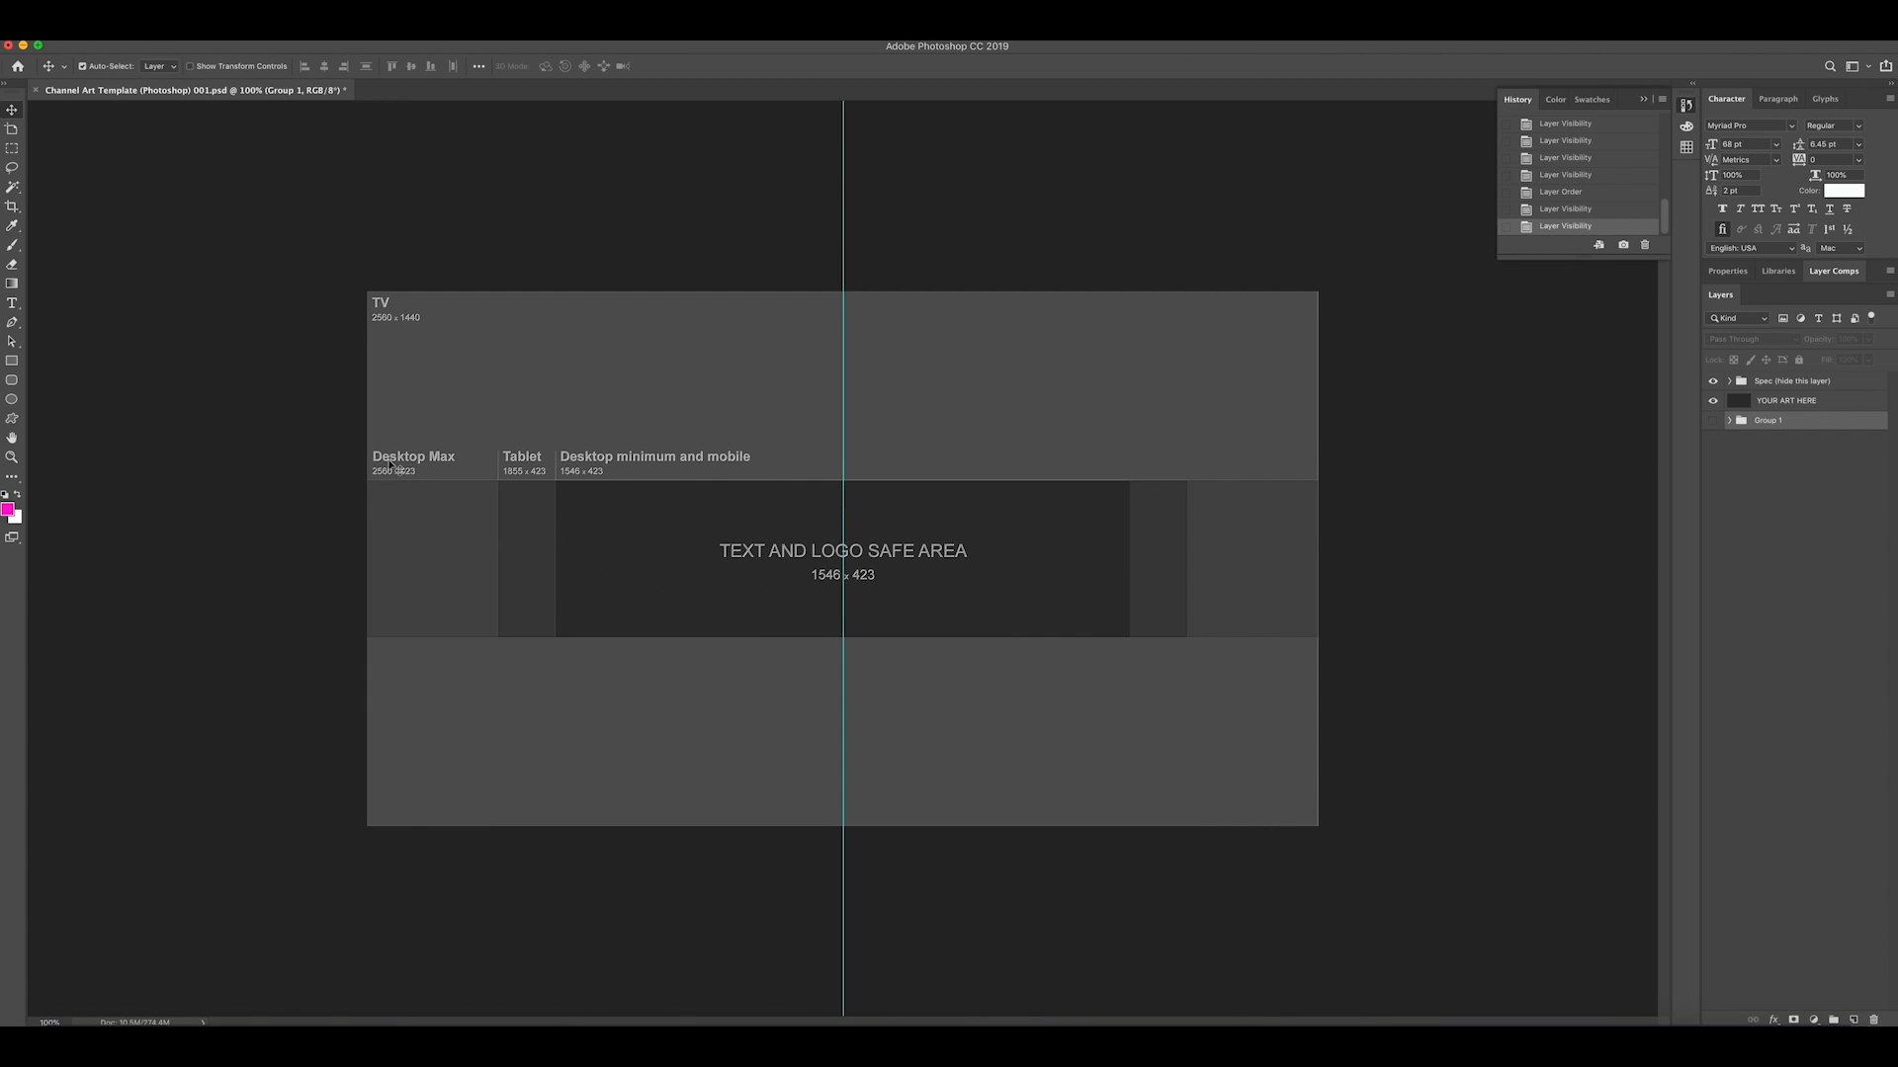
mouse_move(508, 369)
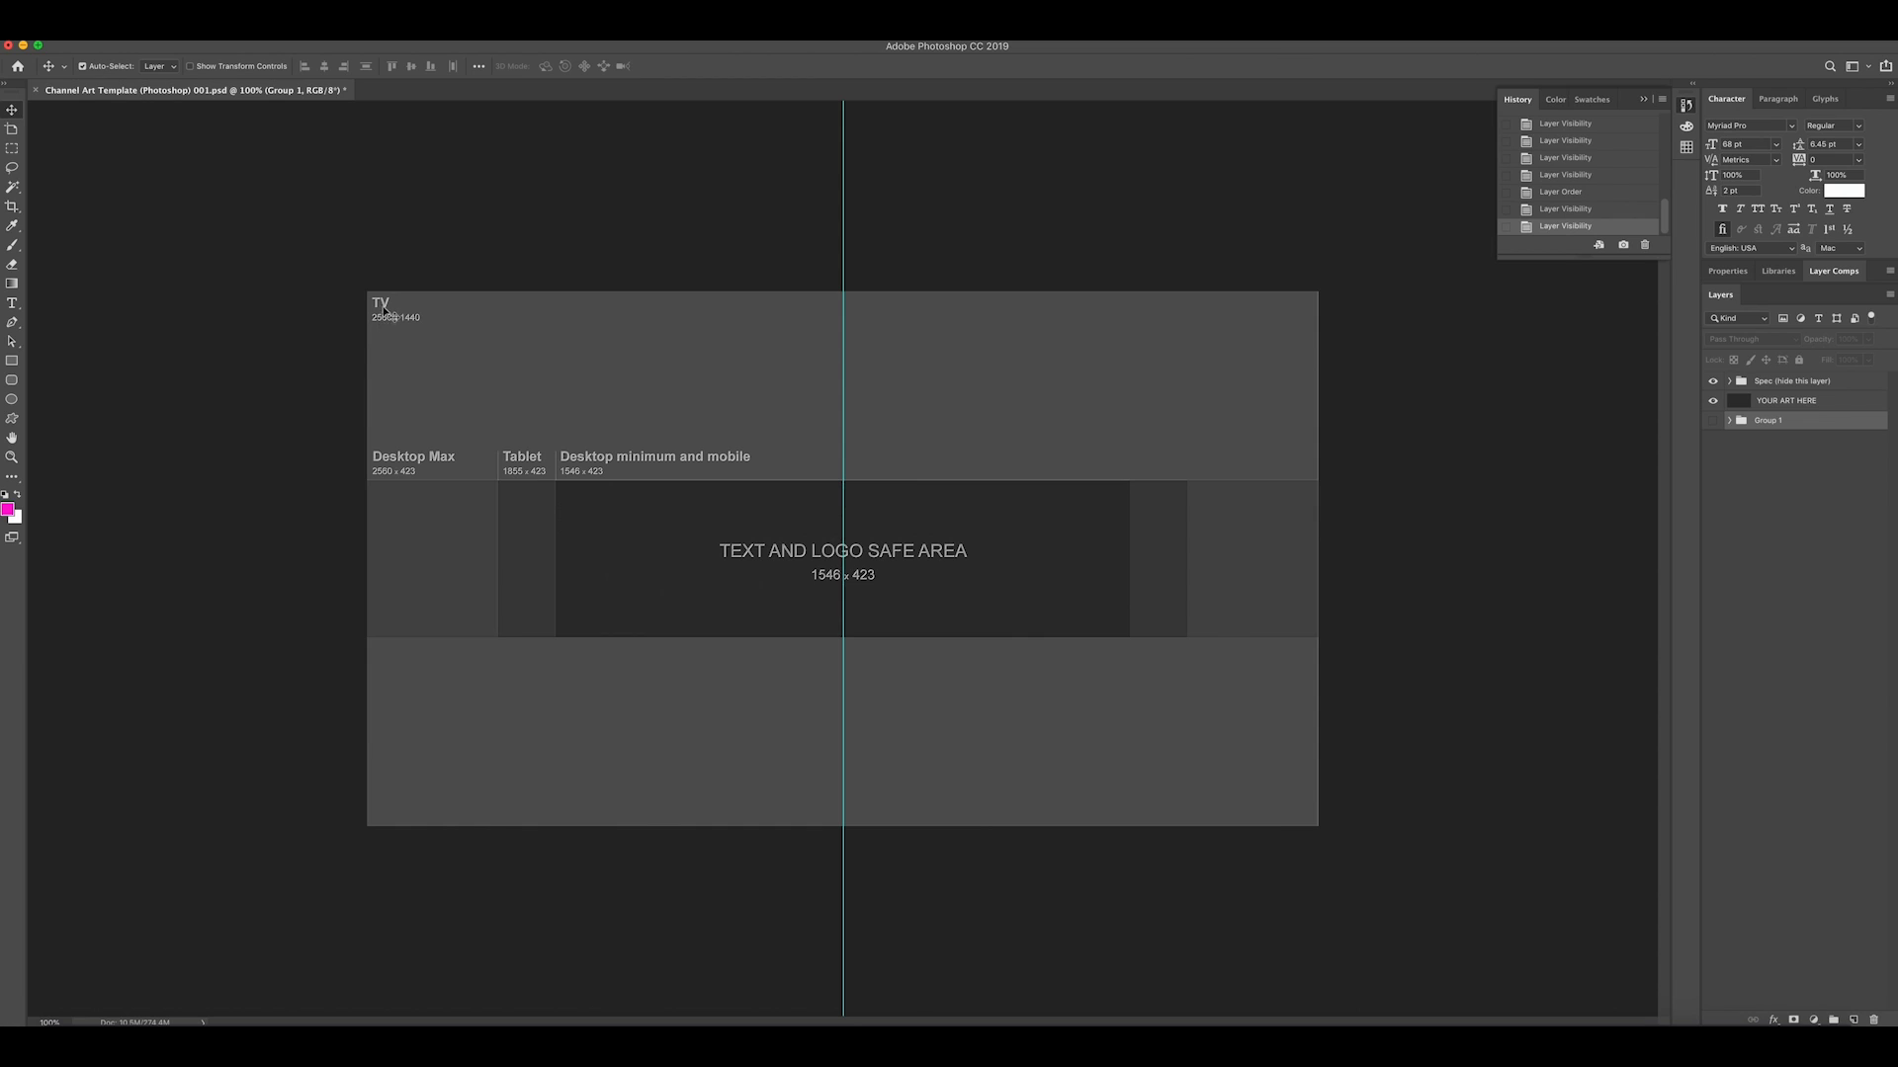
mouse_move(870, 795)
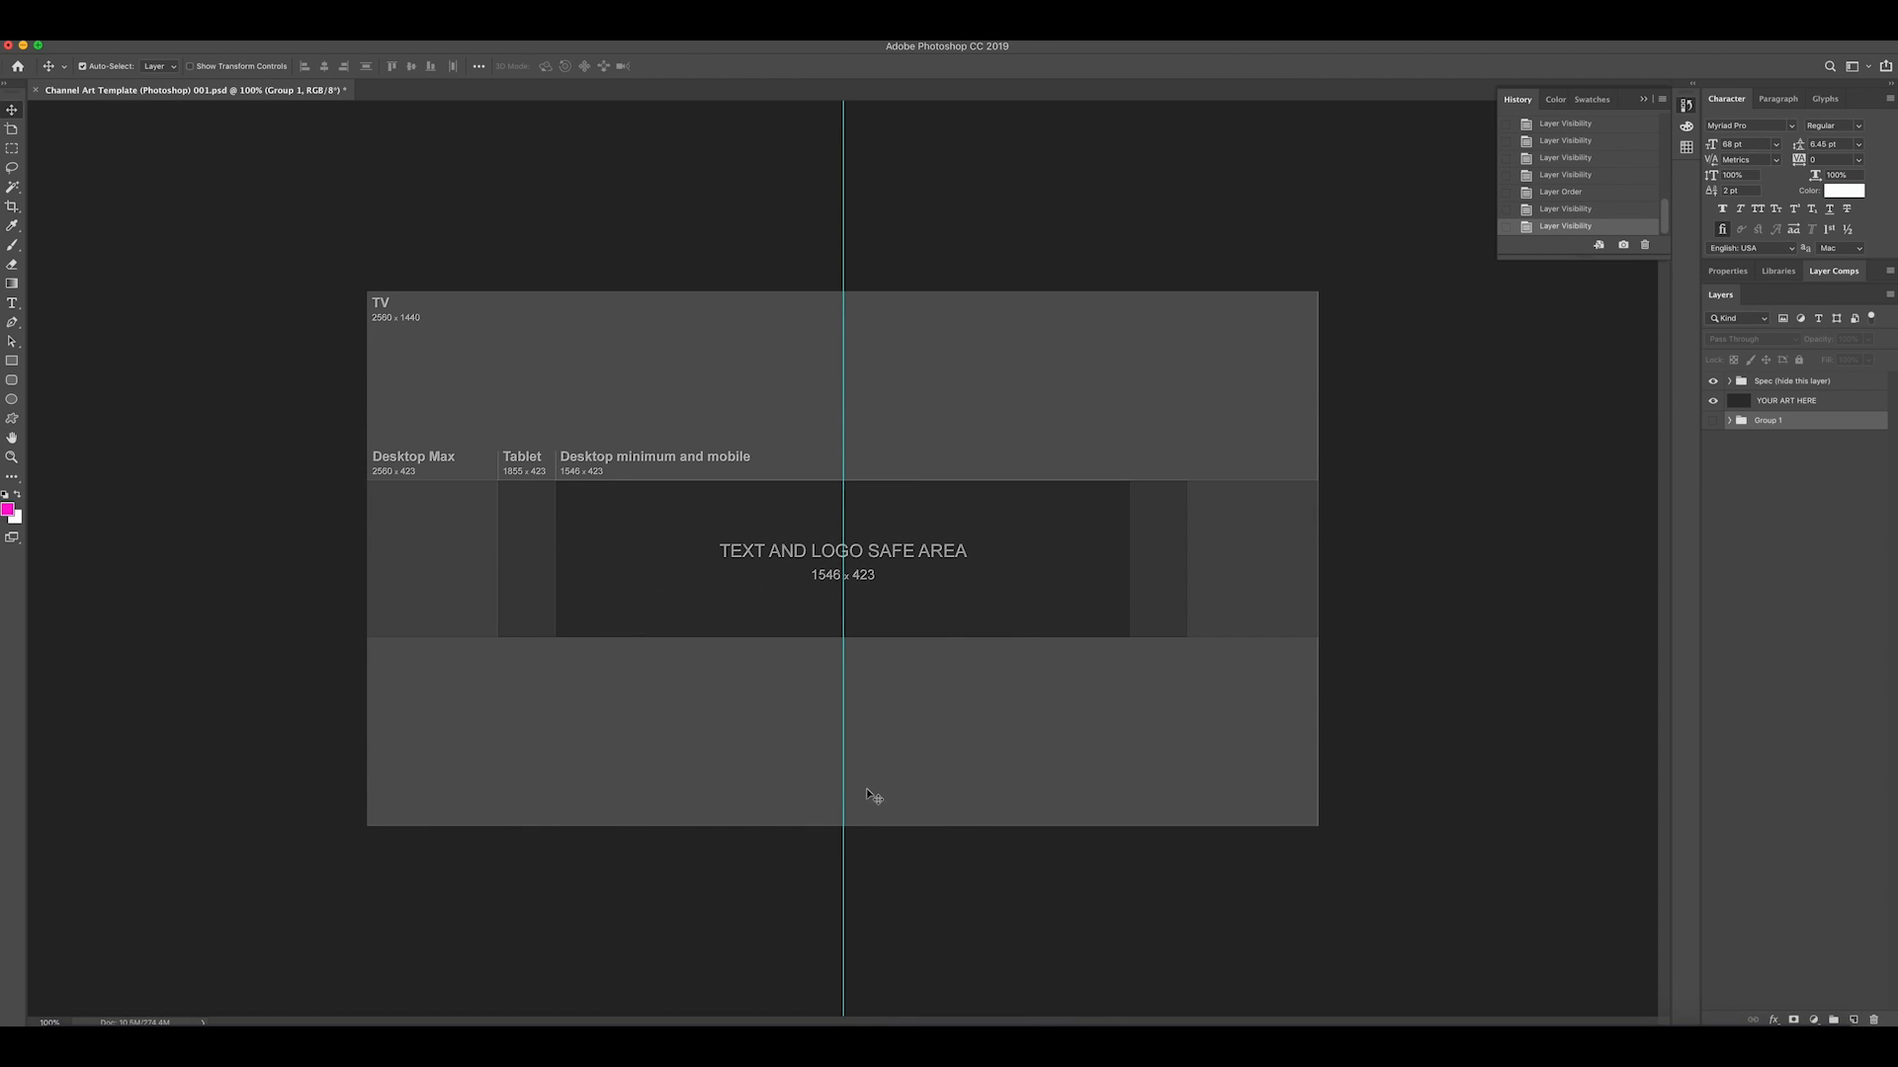
mouse_move(449, 338)
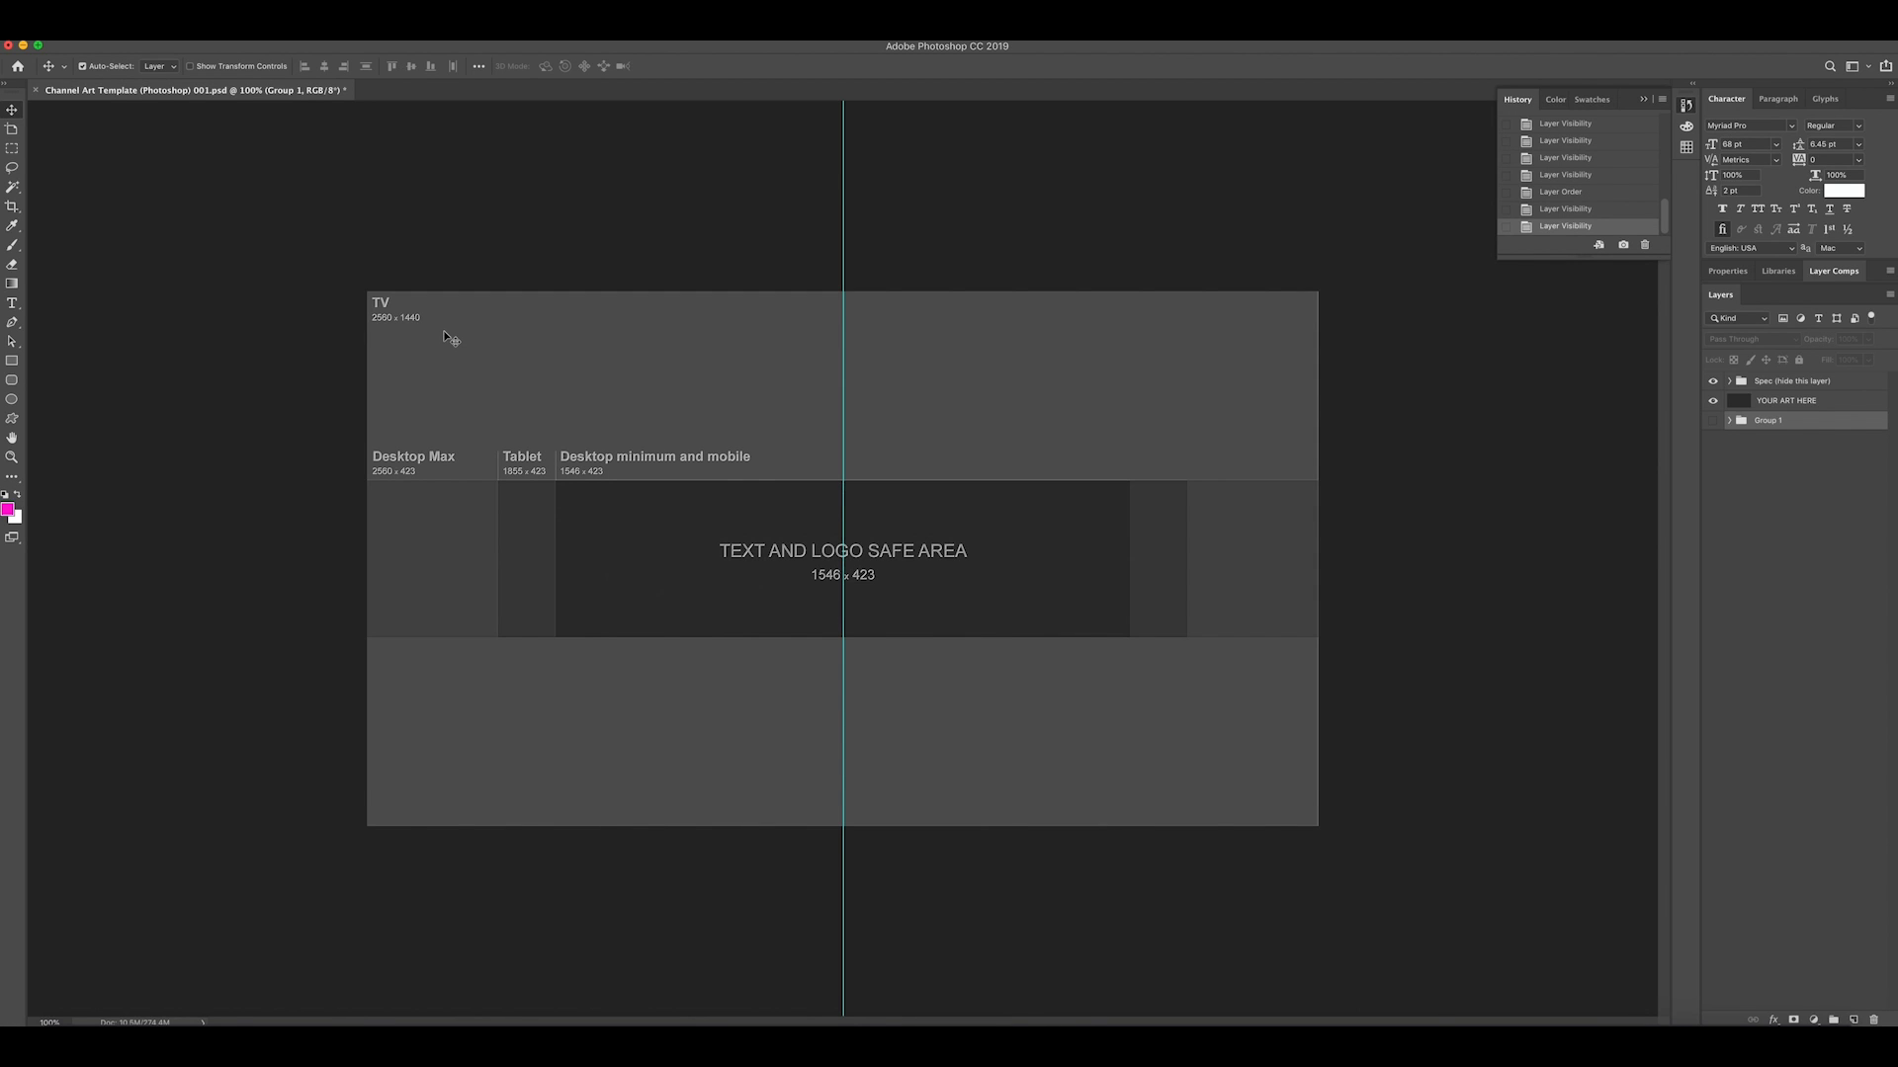
mouse_move(464, 326)
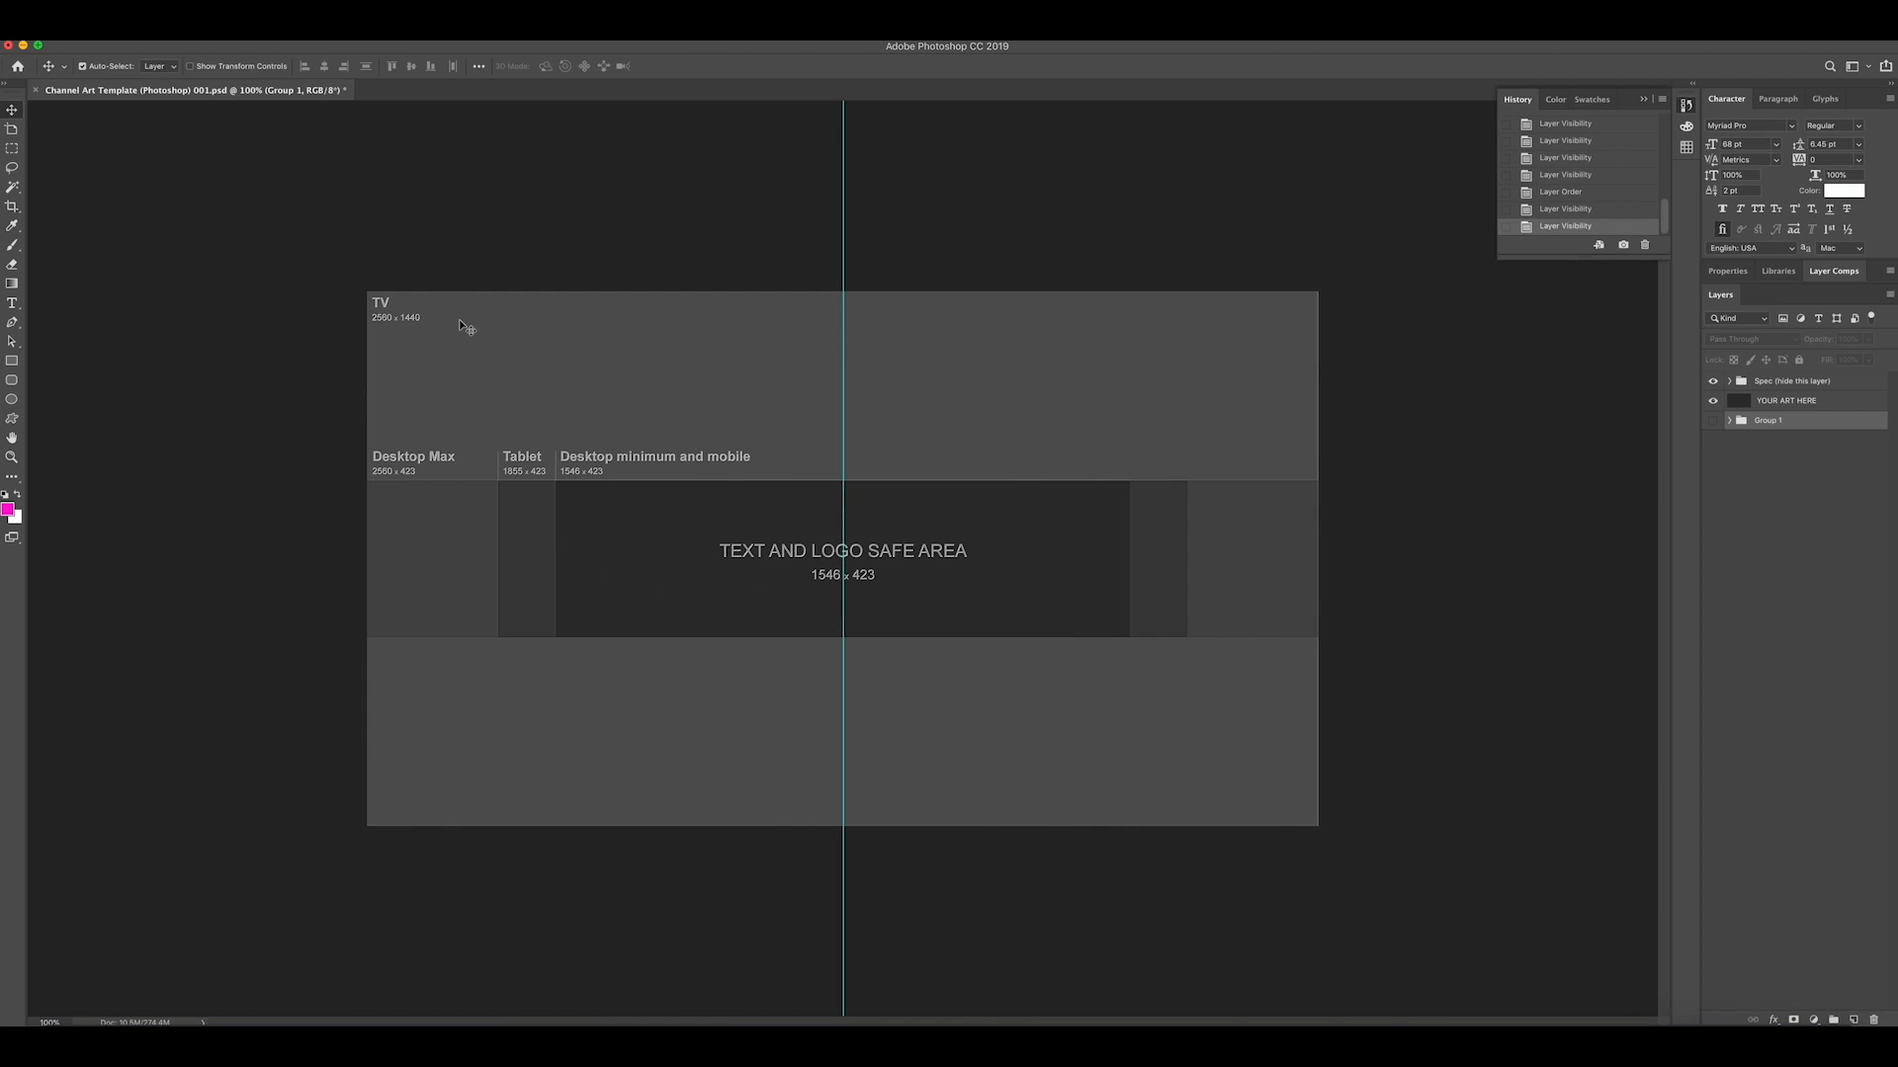
mouse_move(476, 326)
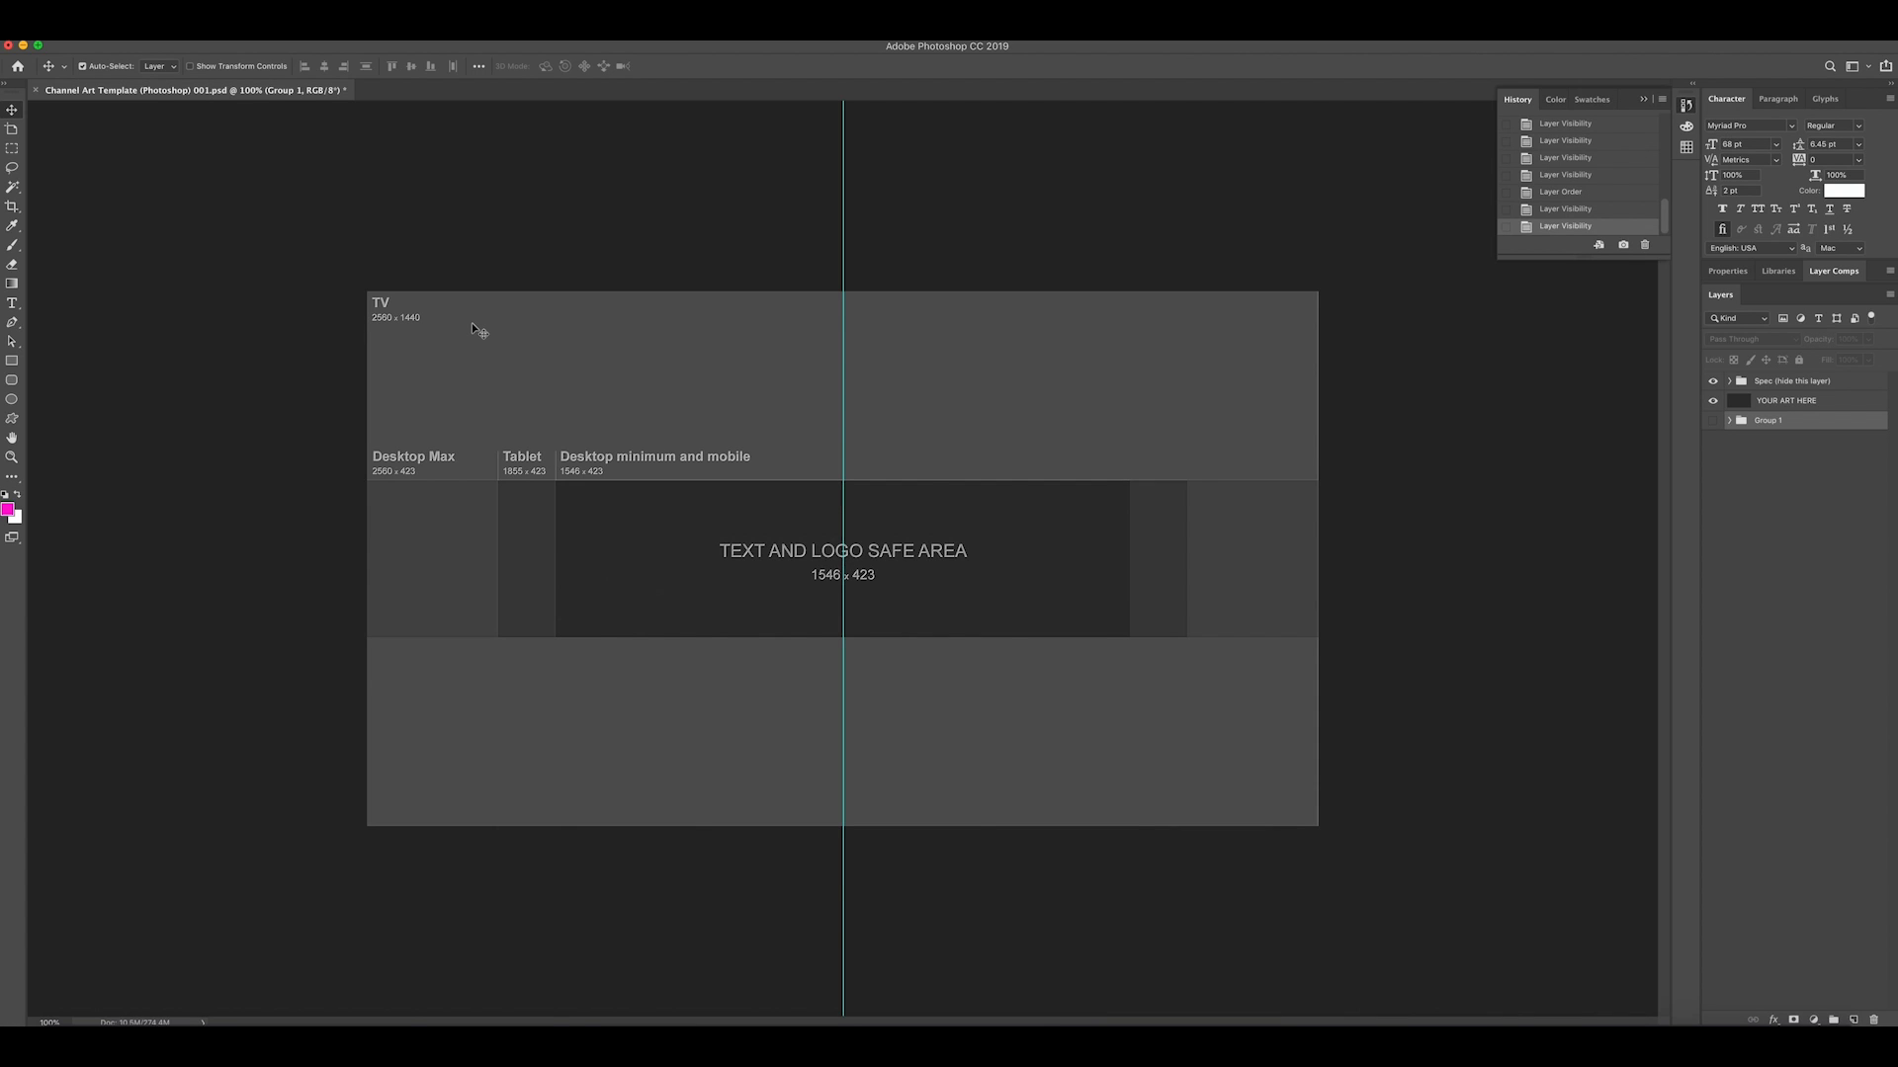
mouse_move(73, 409)
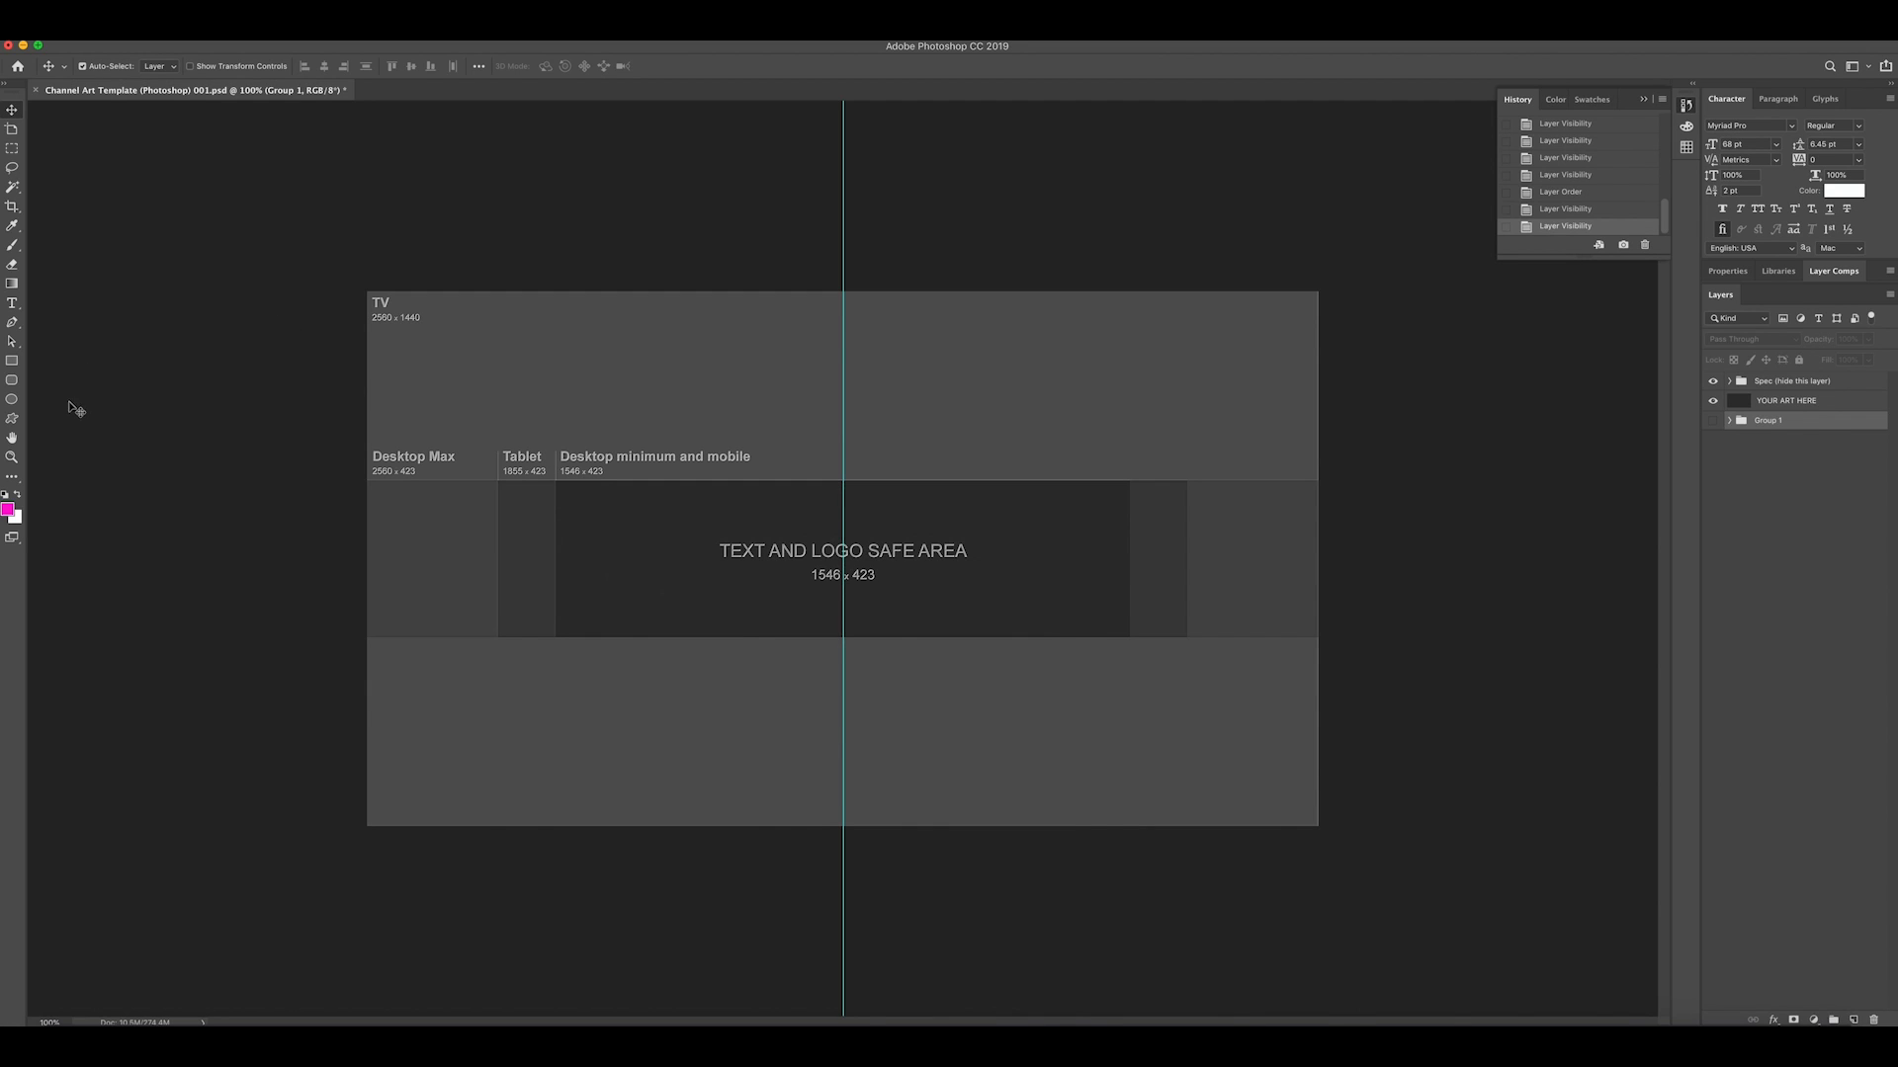
mouse_move(61, 328)
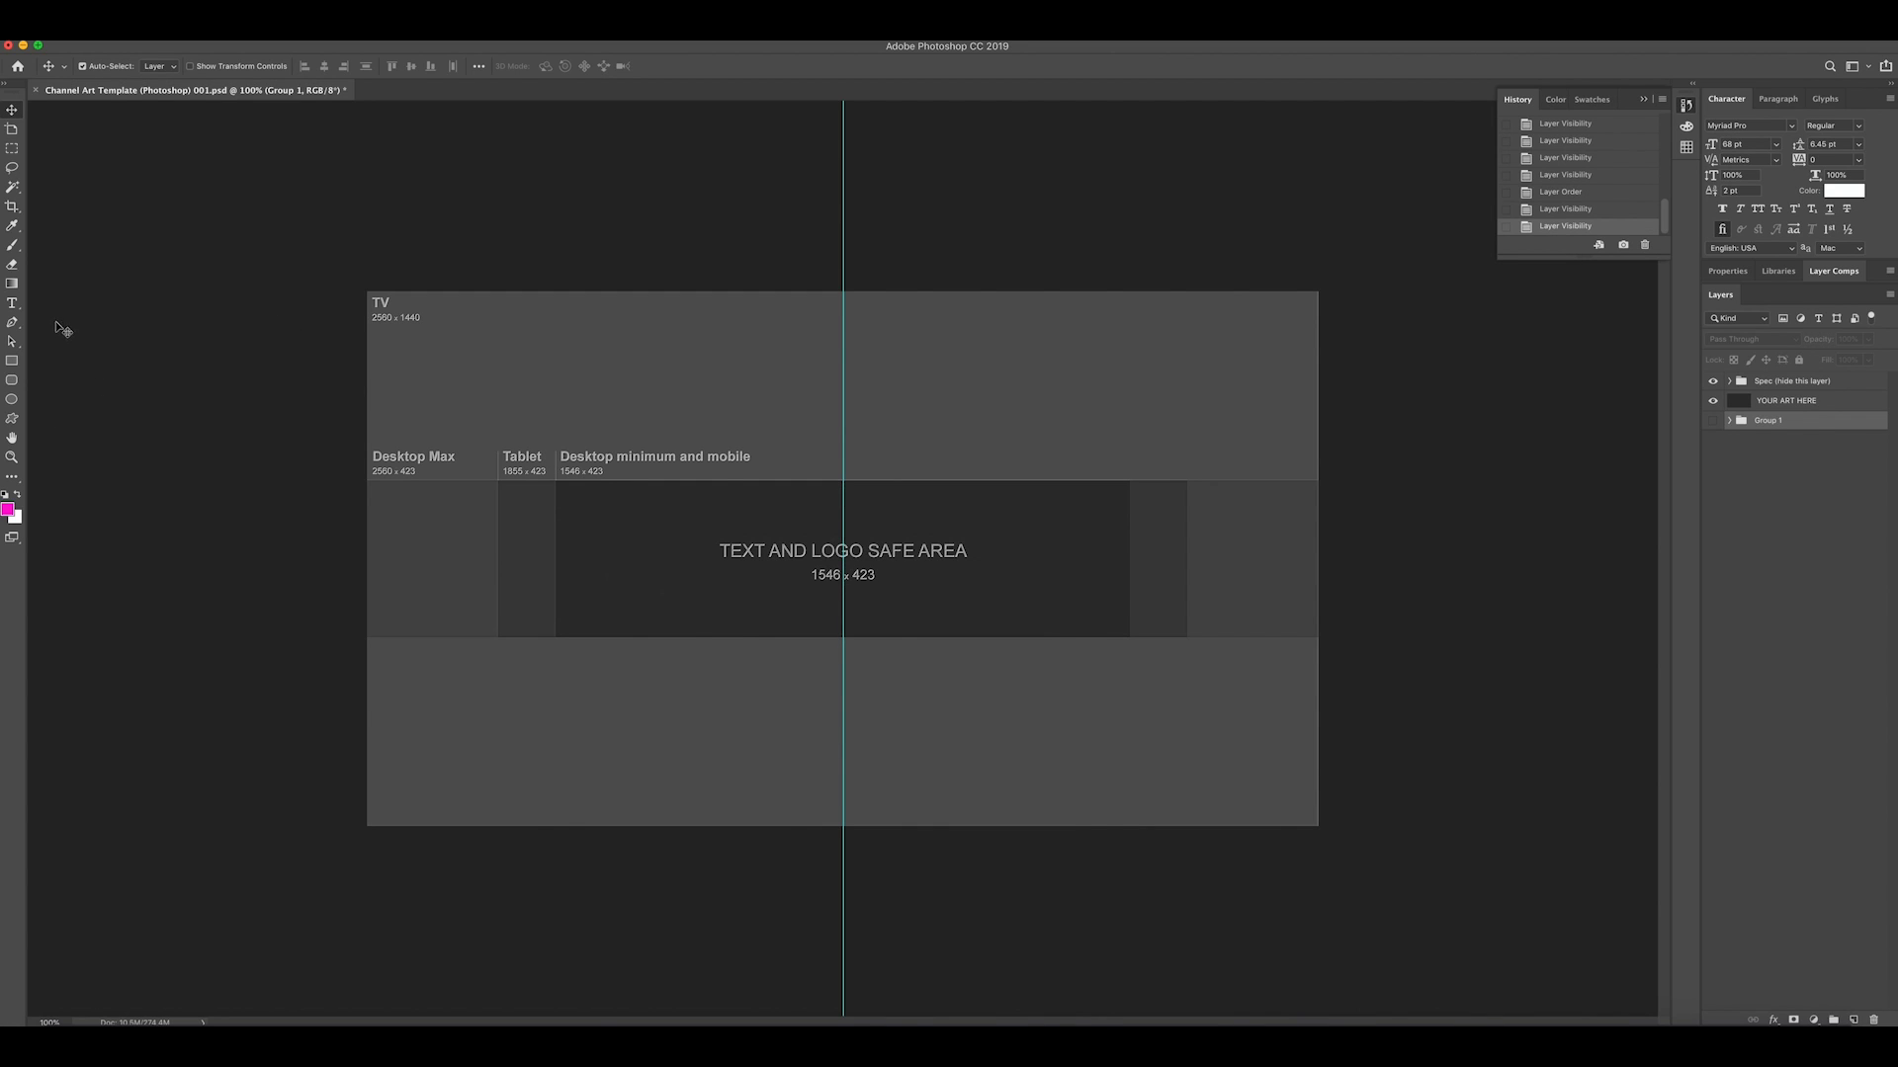
Create a type layer reading MICUS MEDIA in a text box across the TV area
click(12, 304)
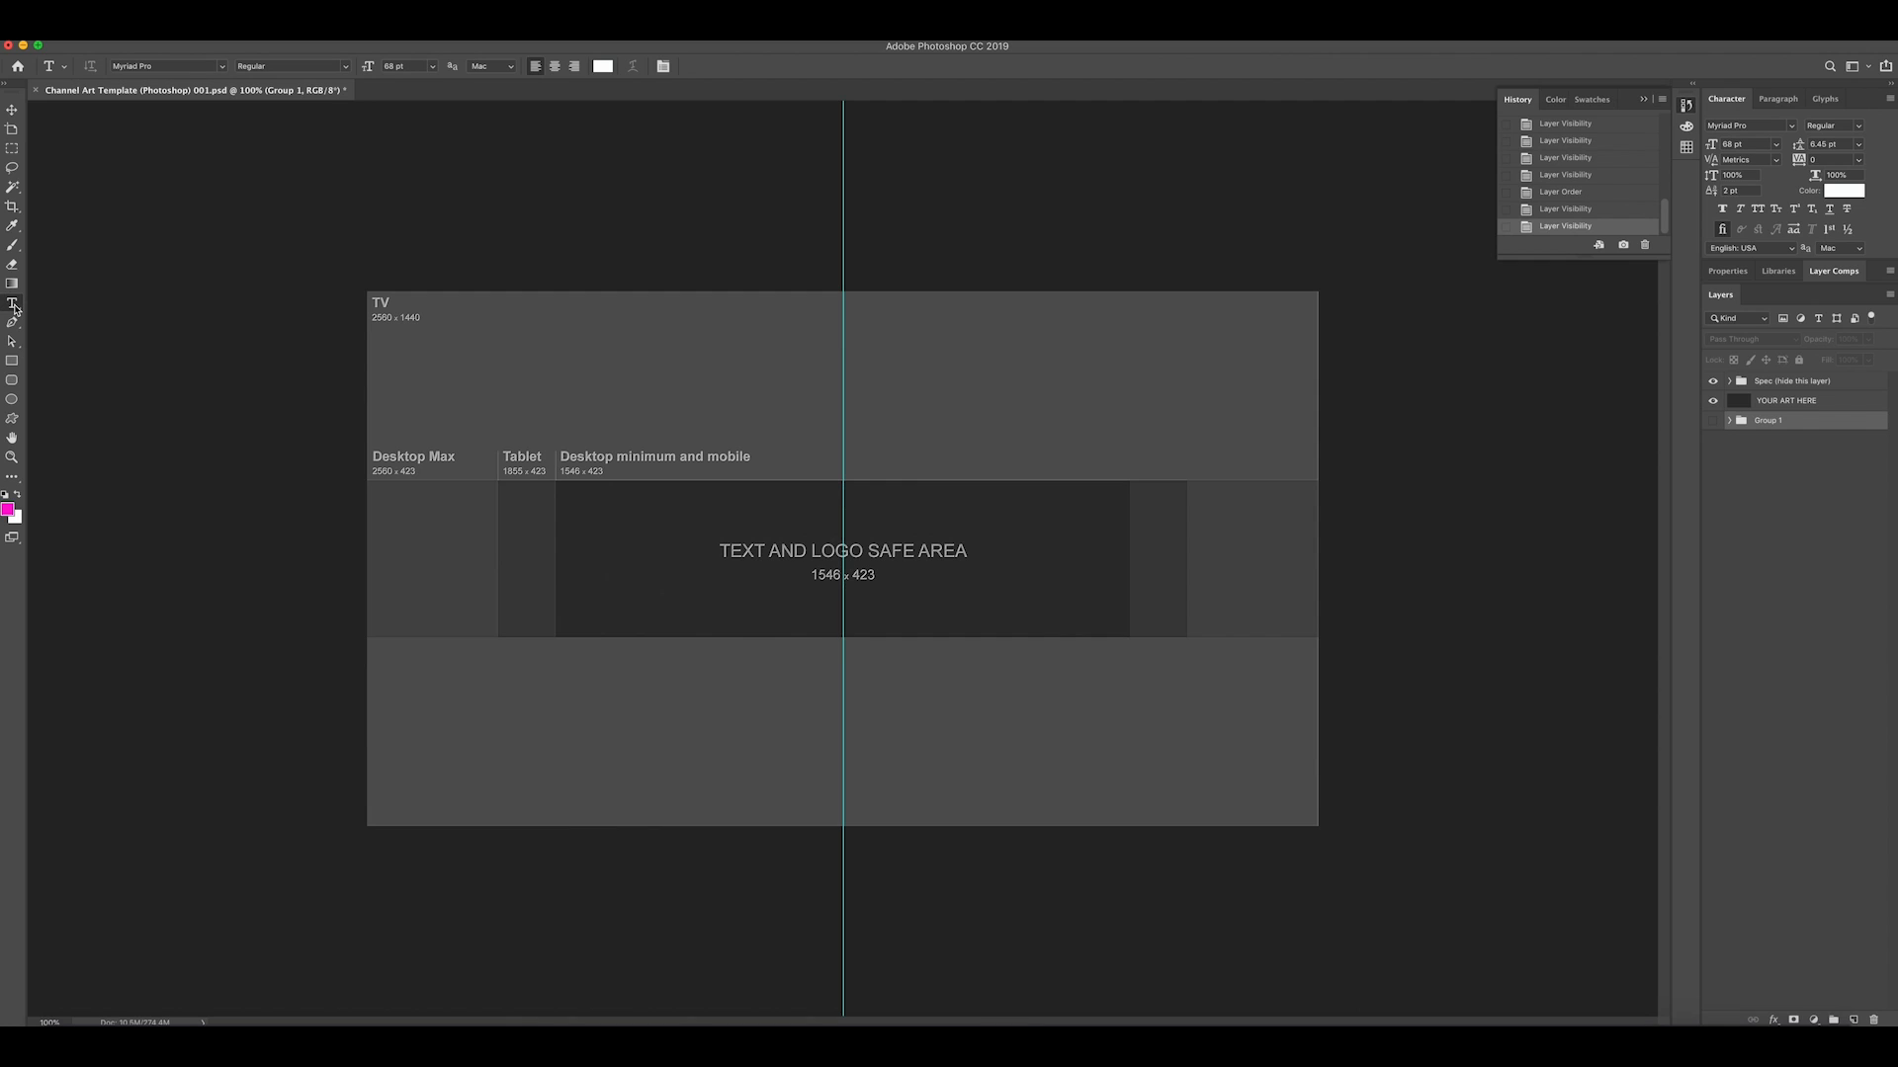
mouse_move(12, 305)
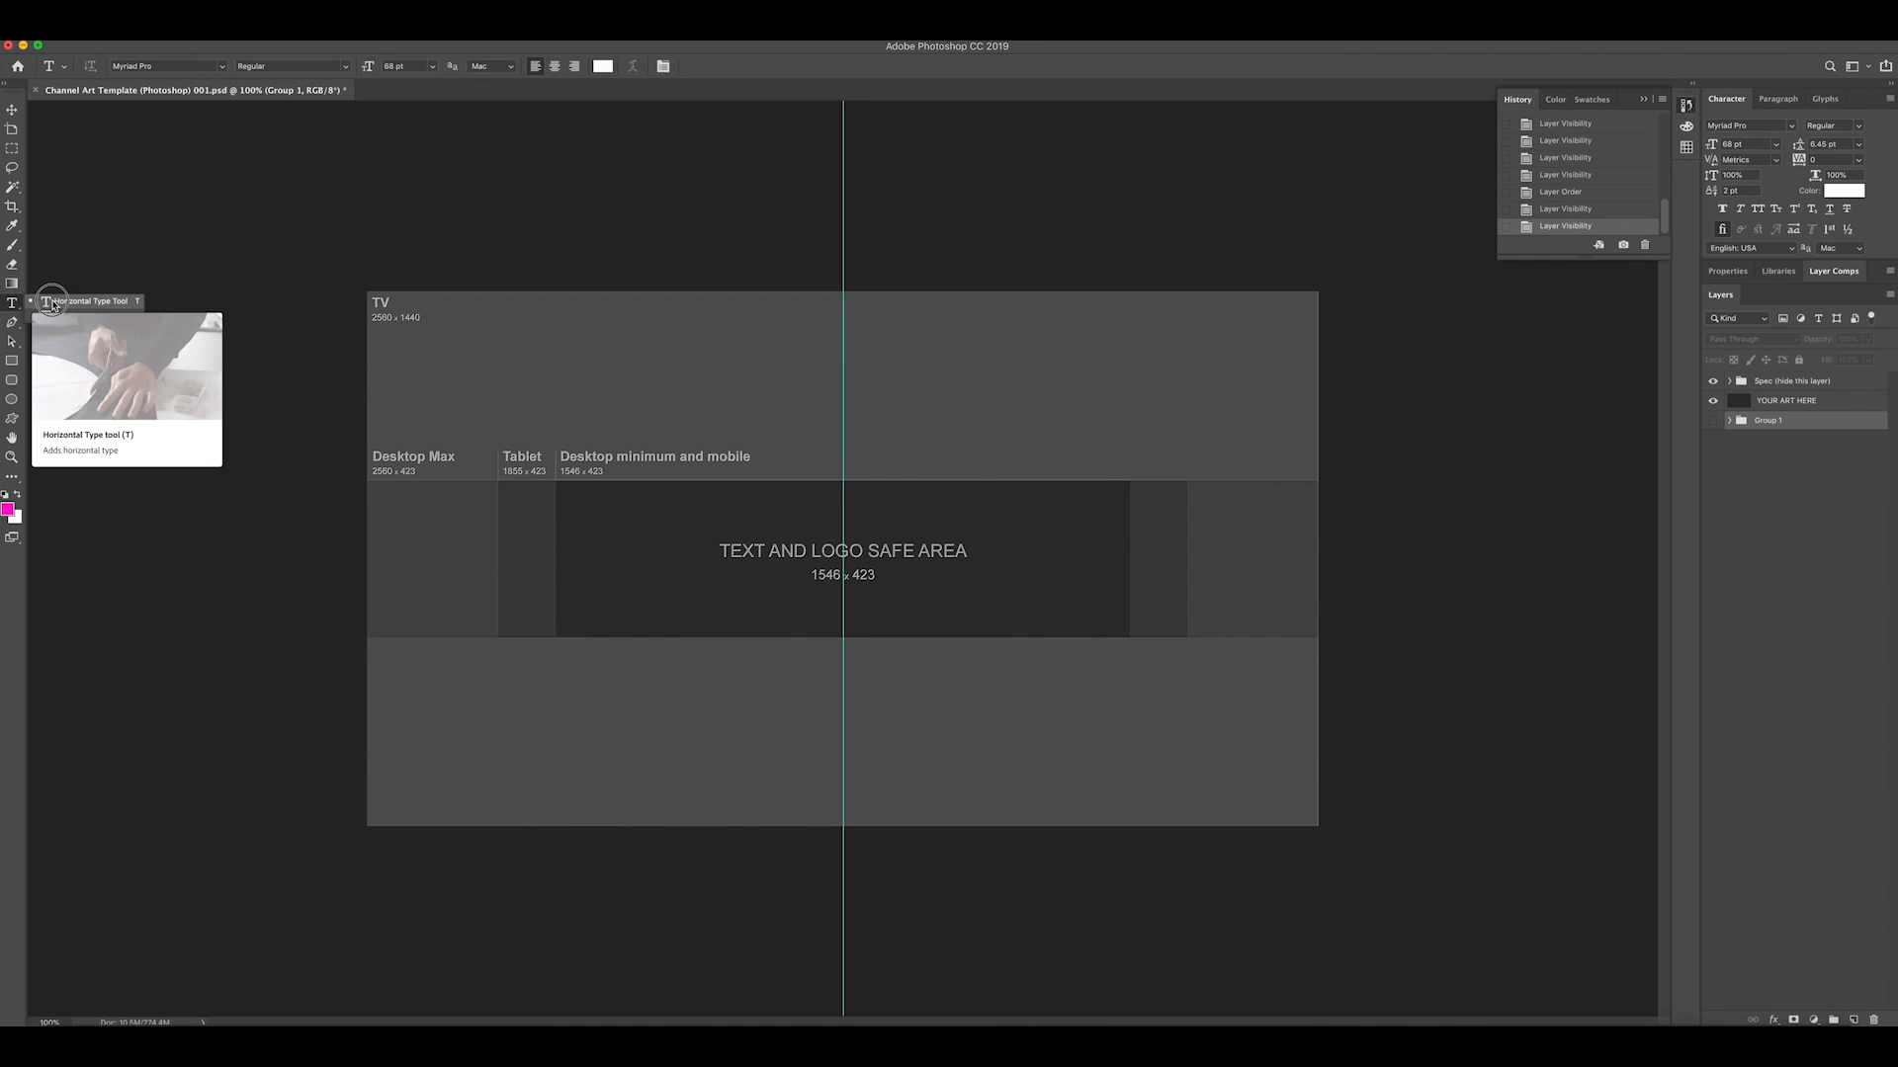
mouse_move(541, 500)
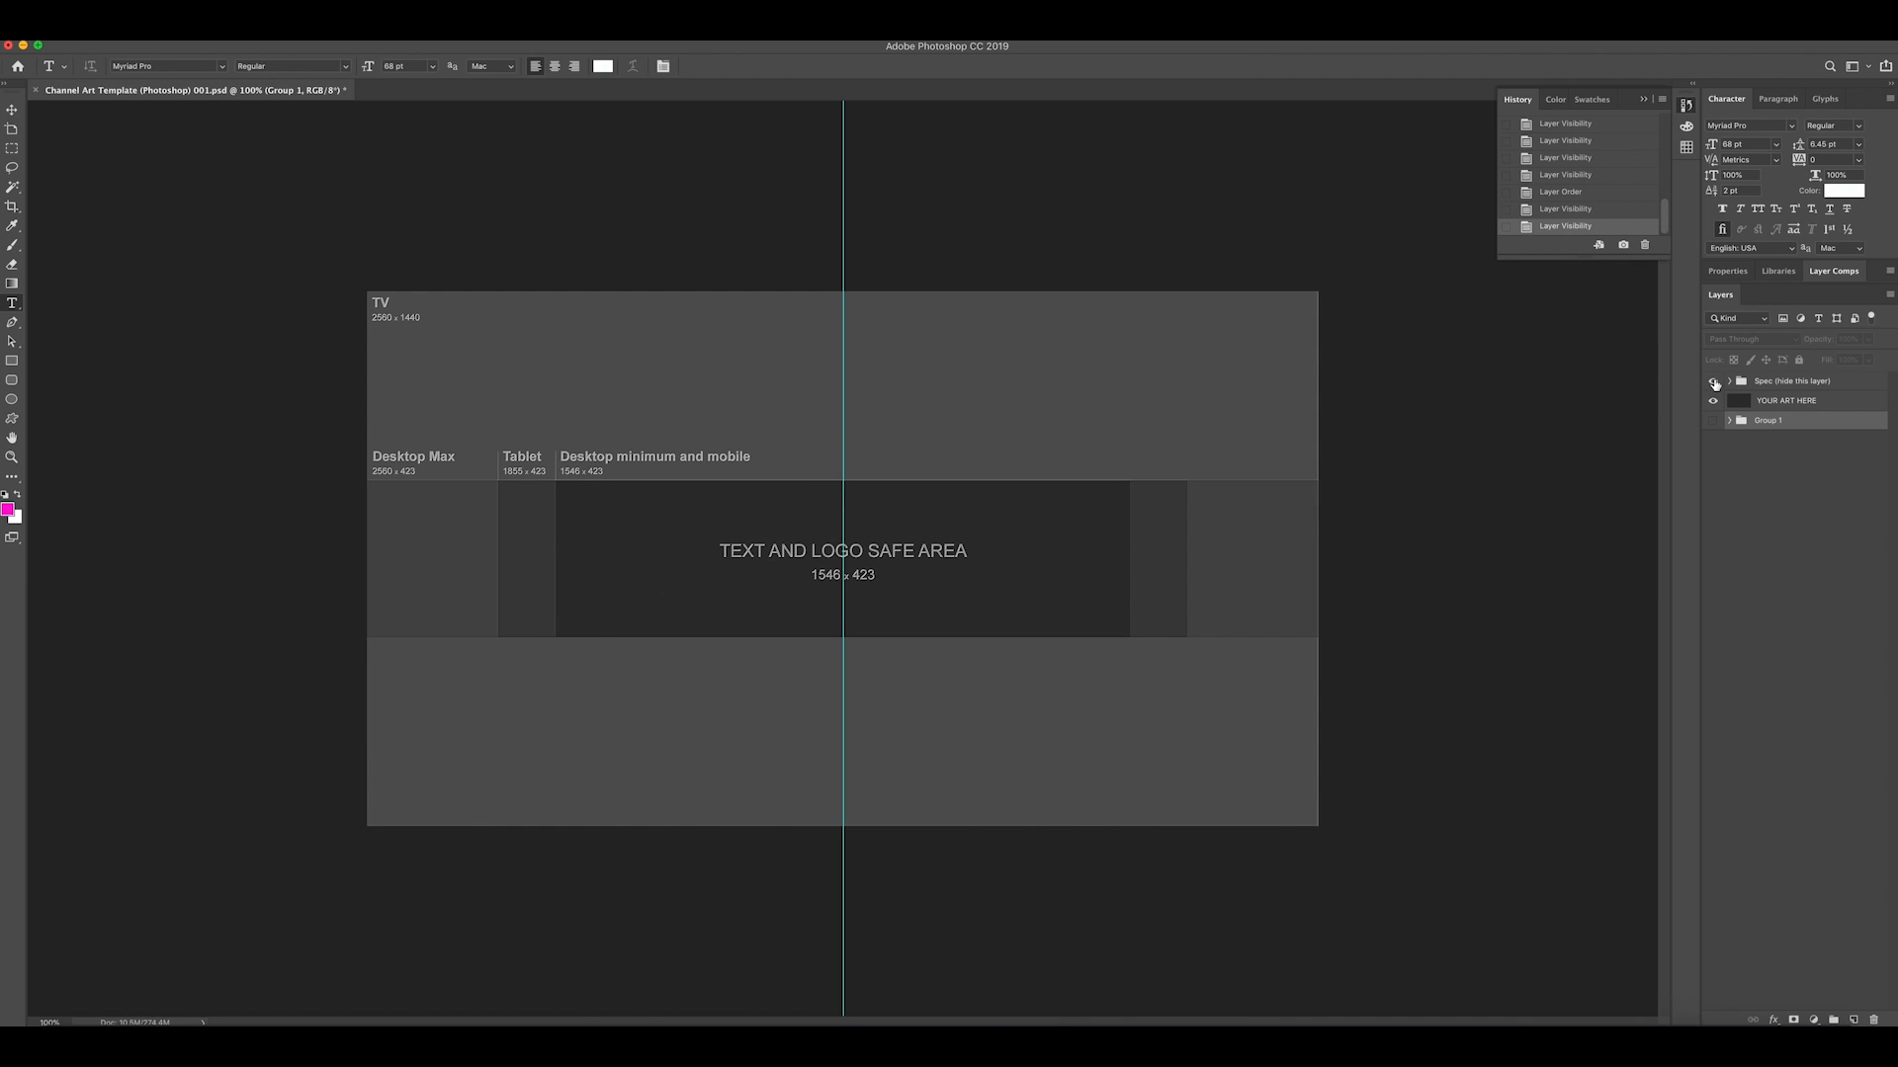
click(1712, 380)
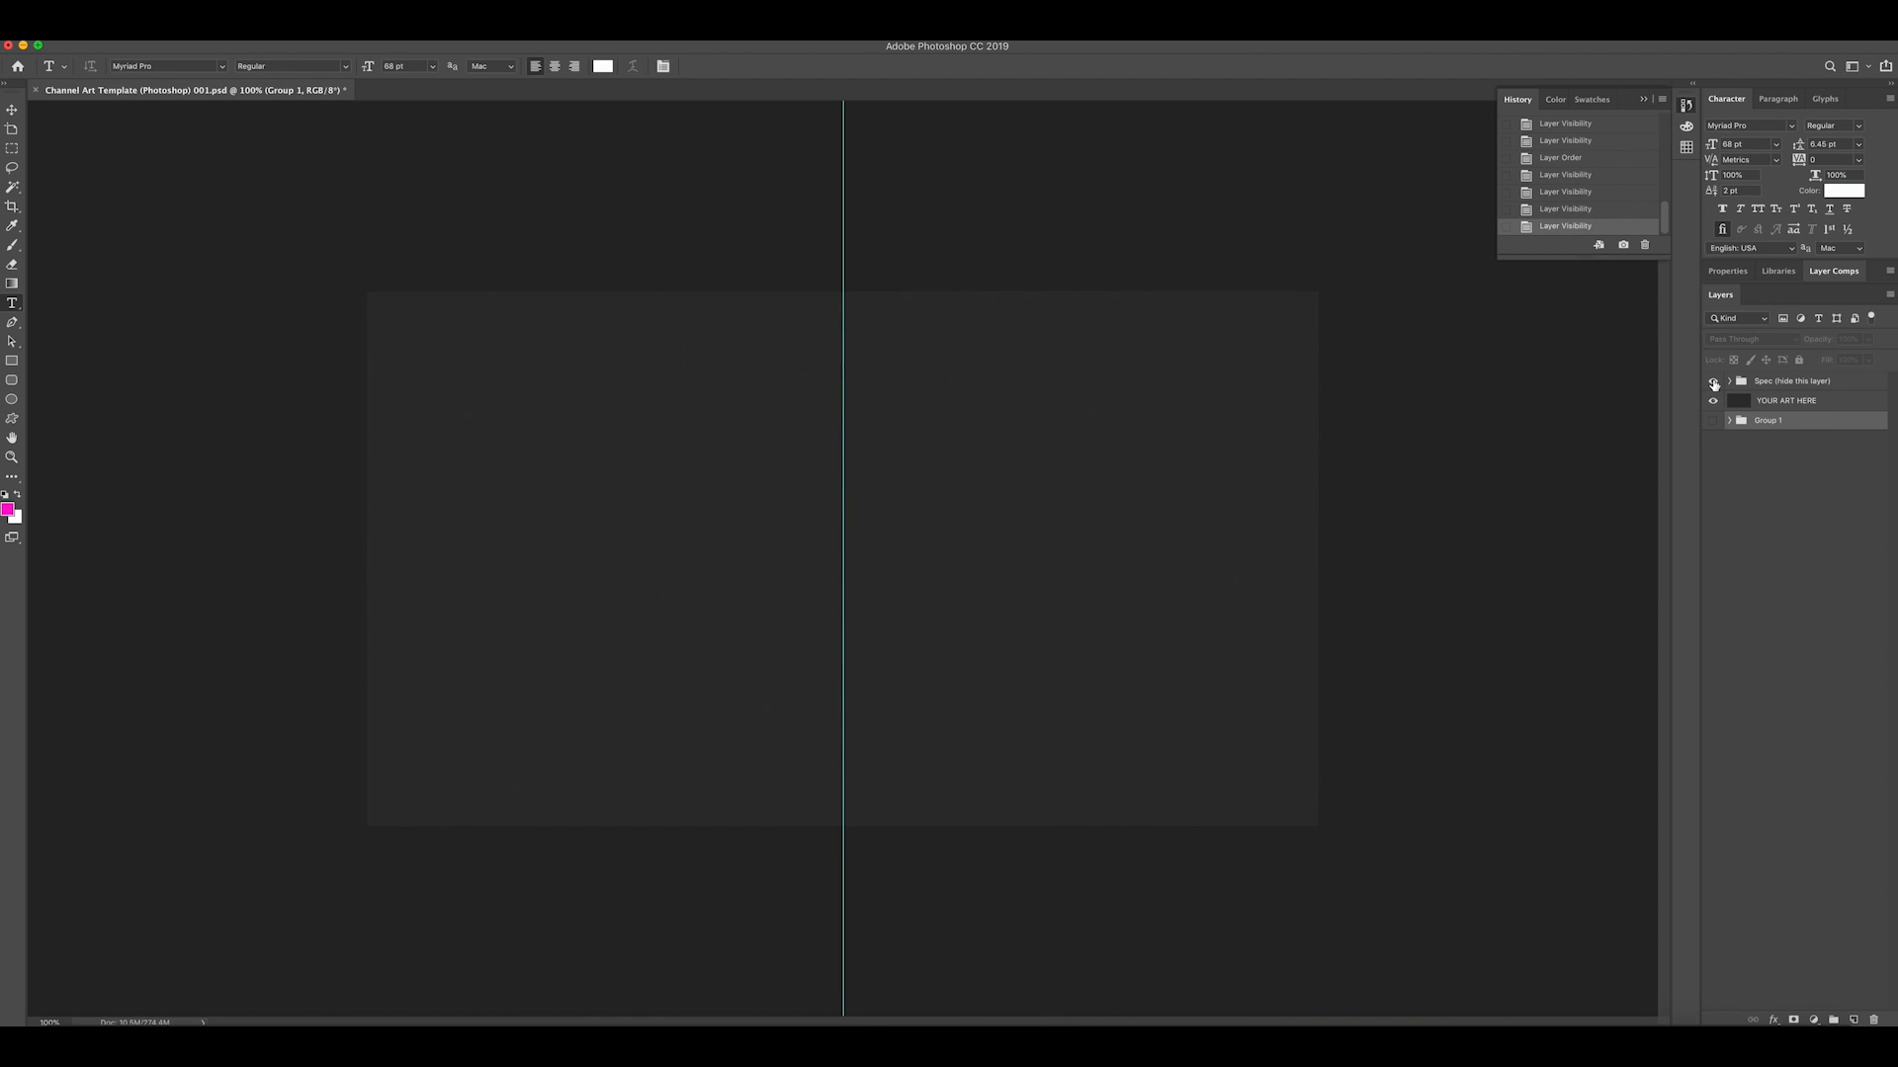
click(1712, 382)
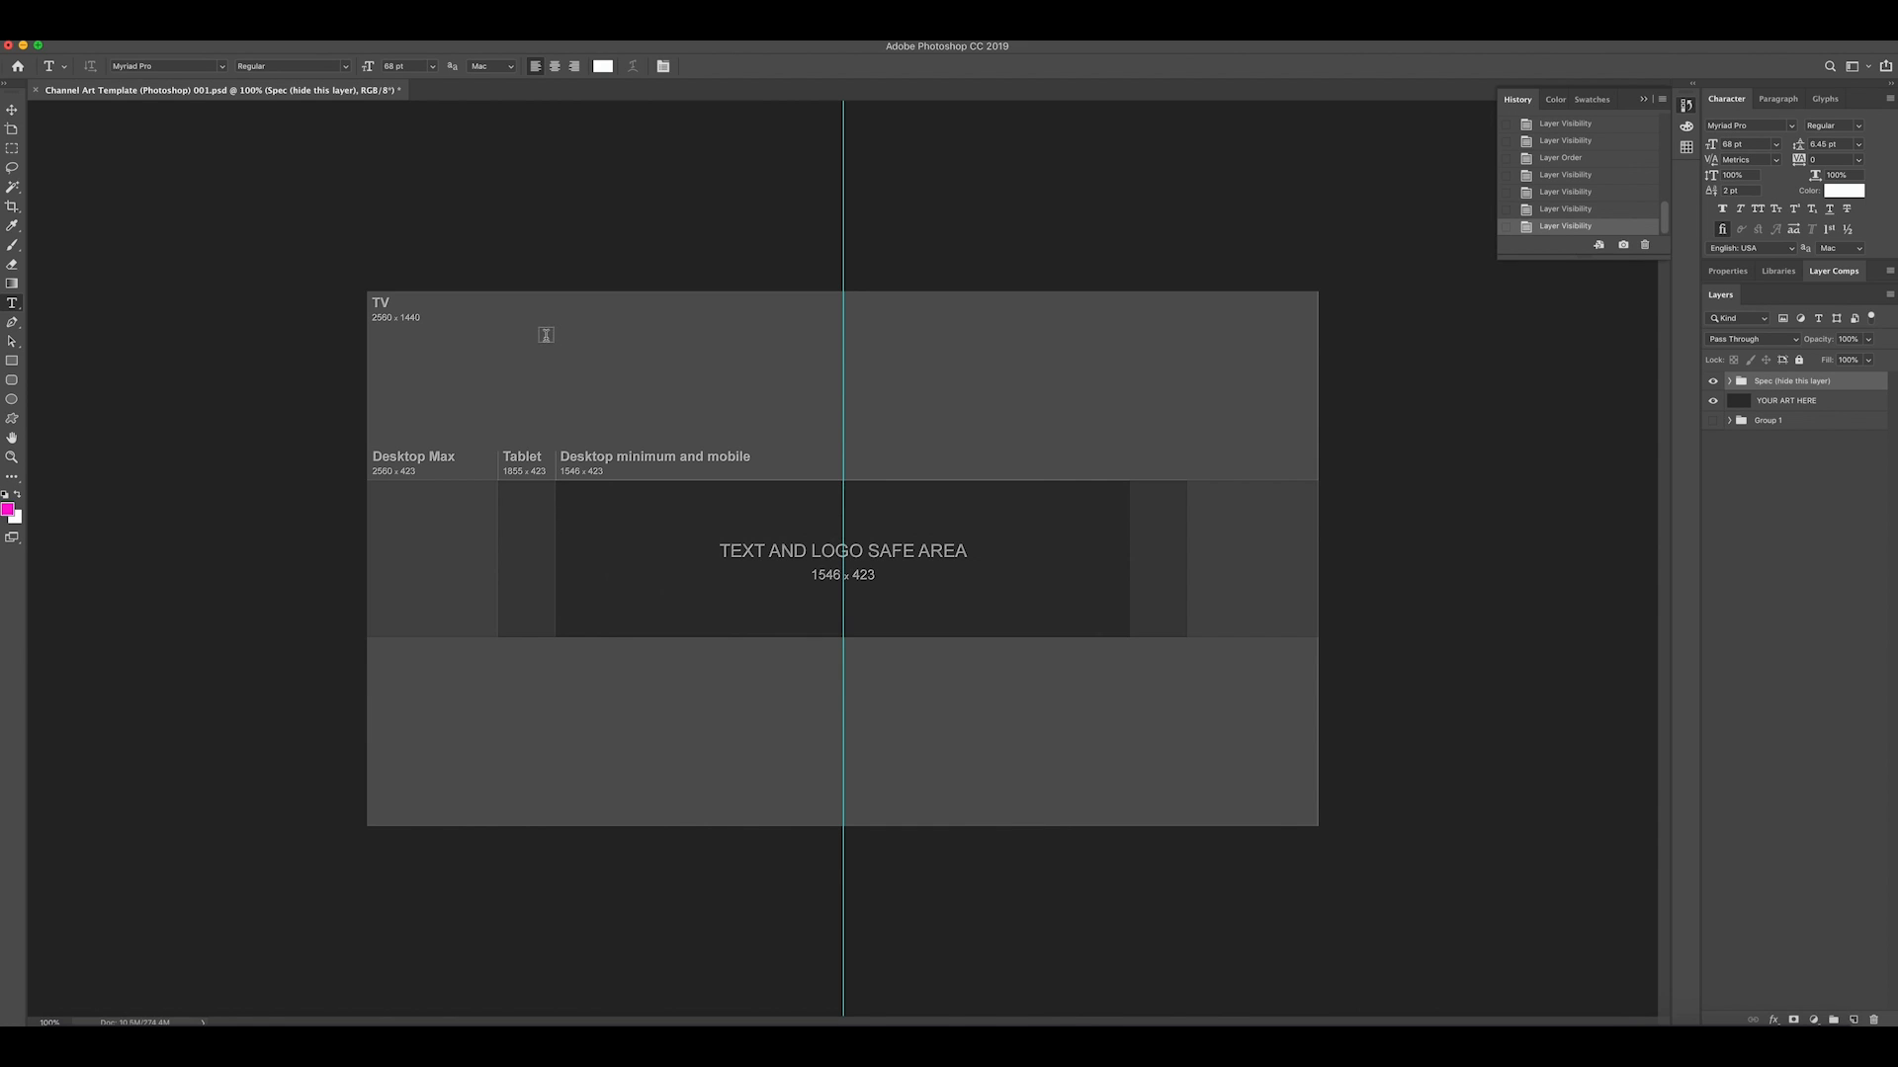
drag(546, 337, 1237, 456)
text(micus)
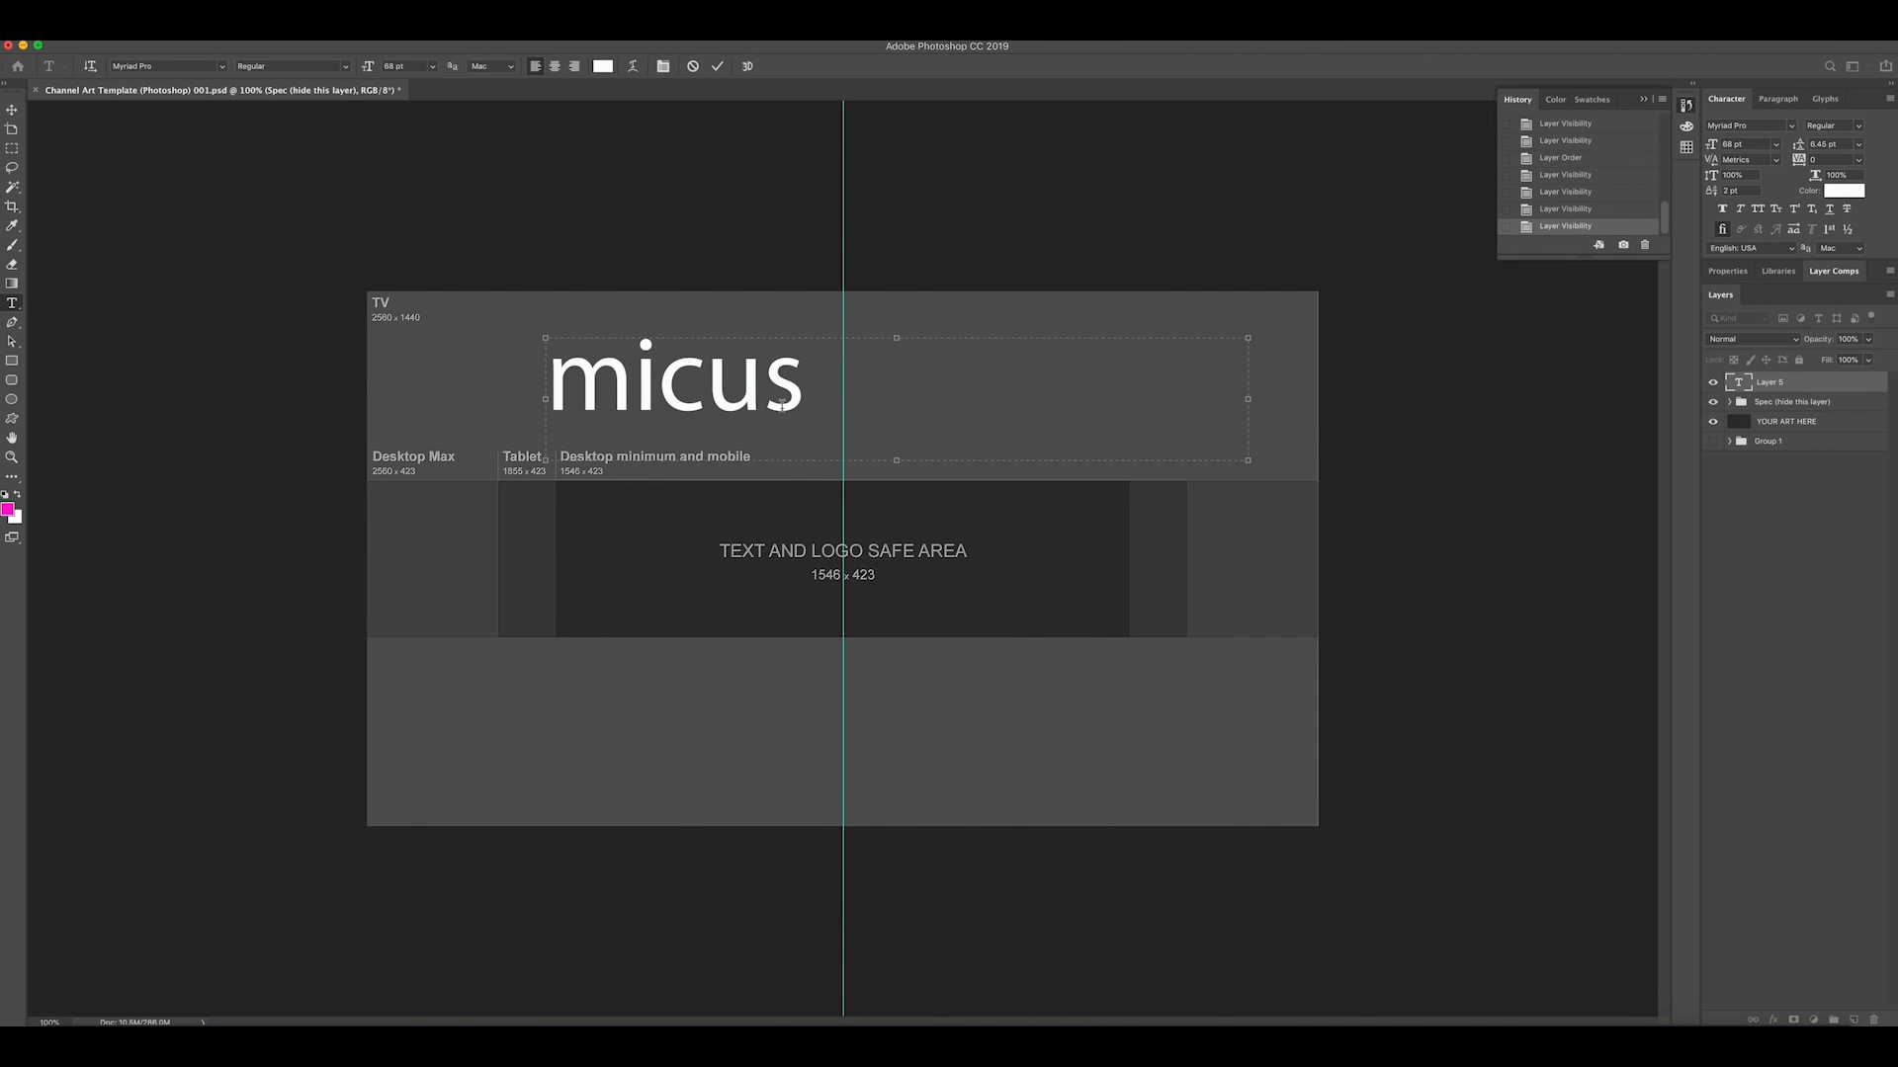
text(media)
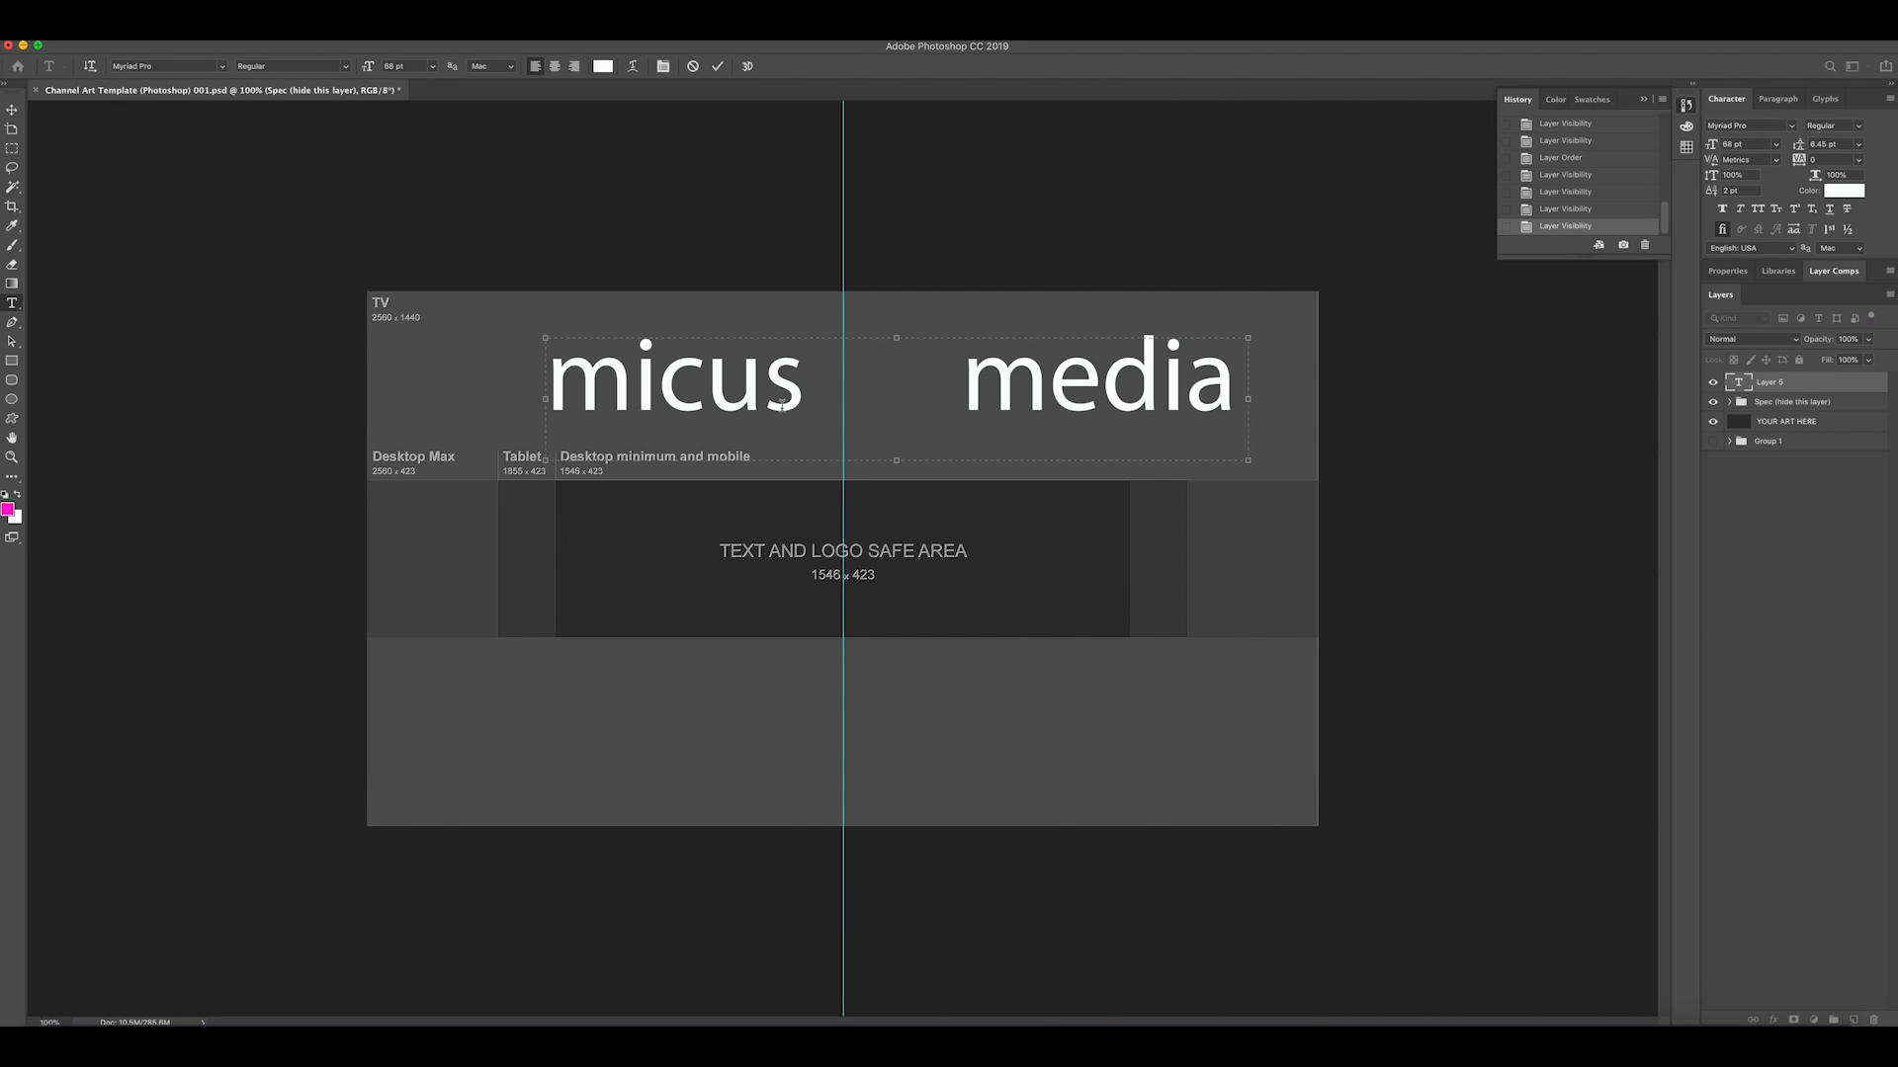
mouse_move(856, 392)
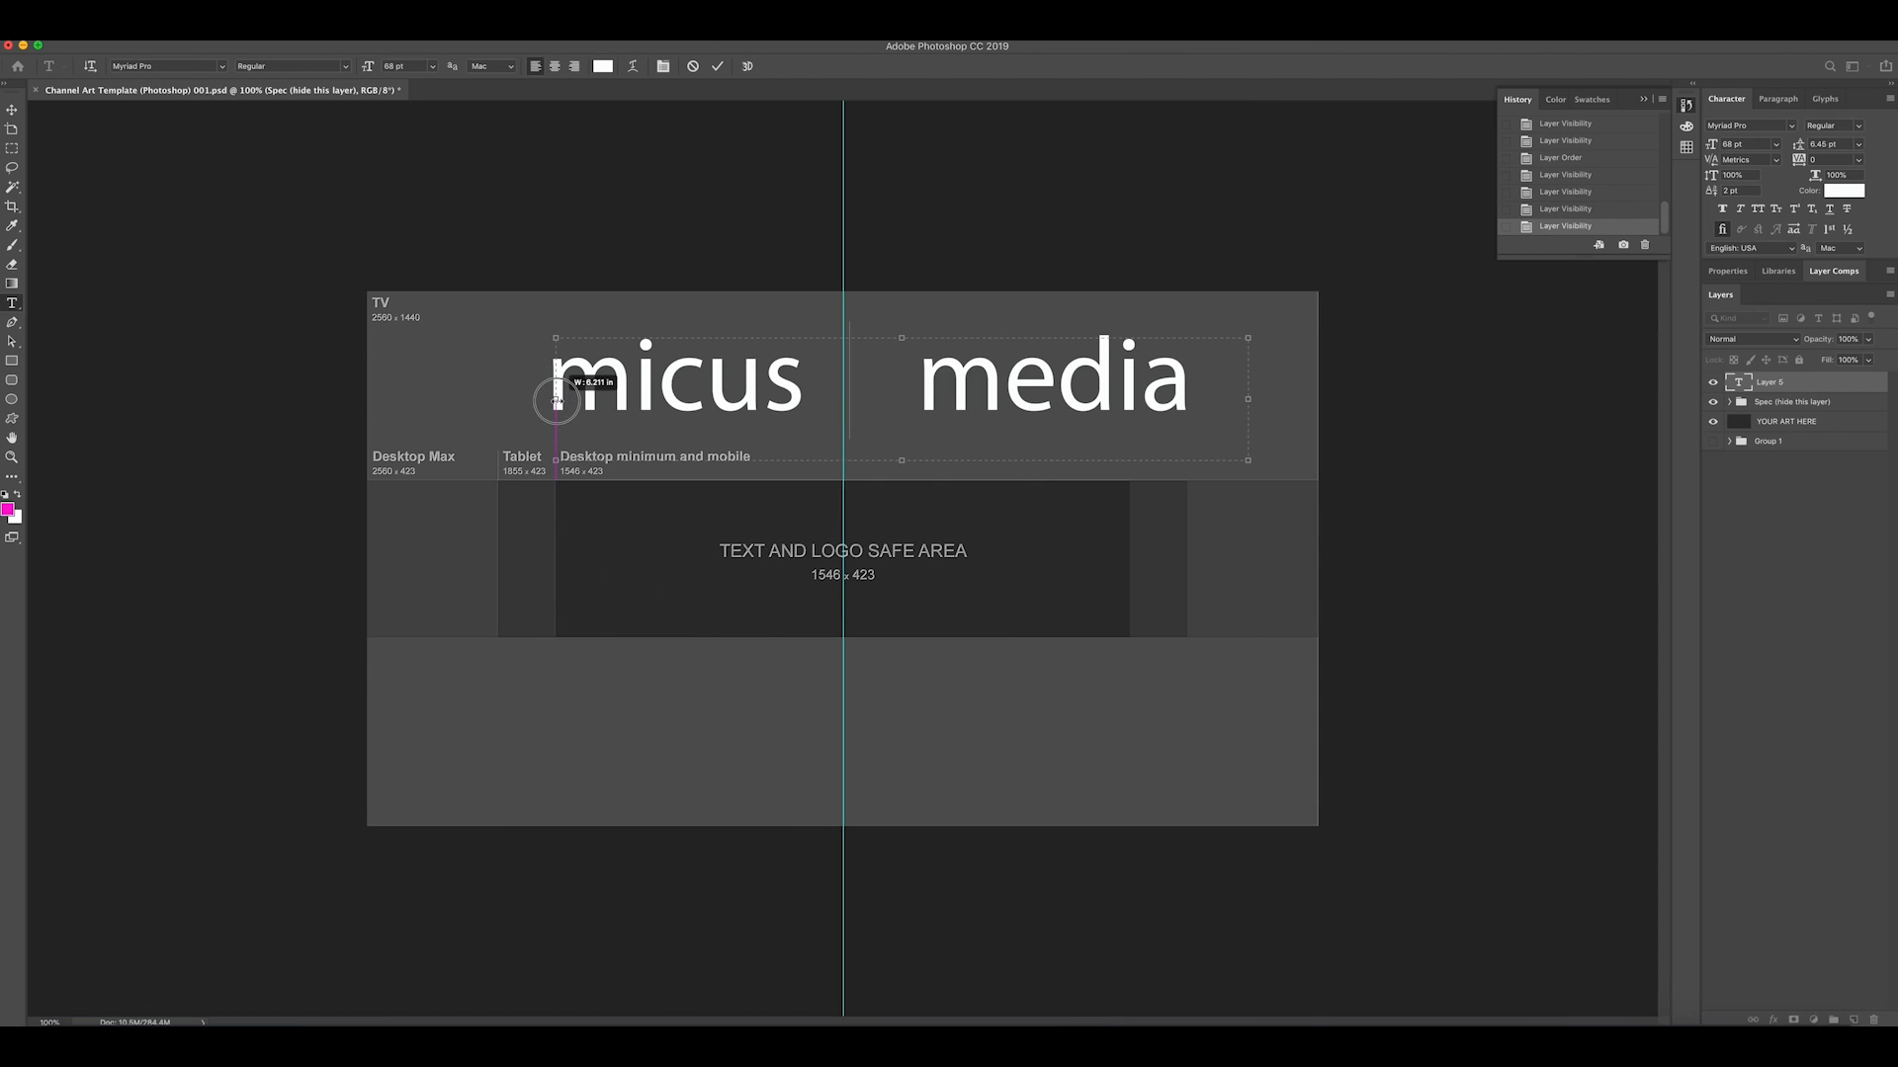
drag(553, 401, 1191, 407)
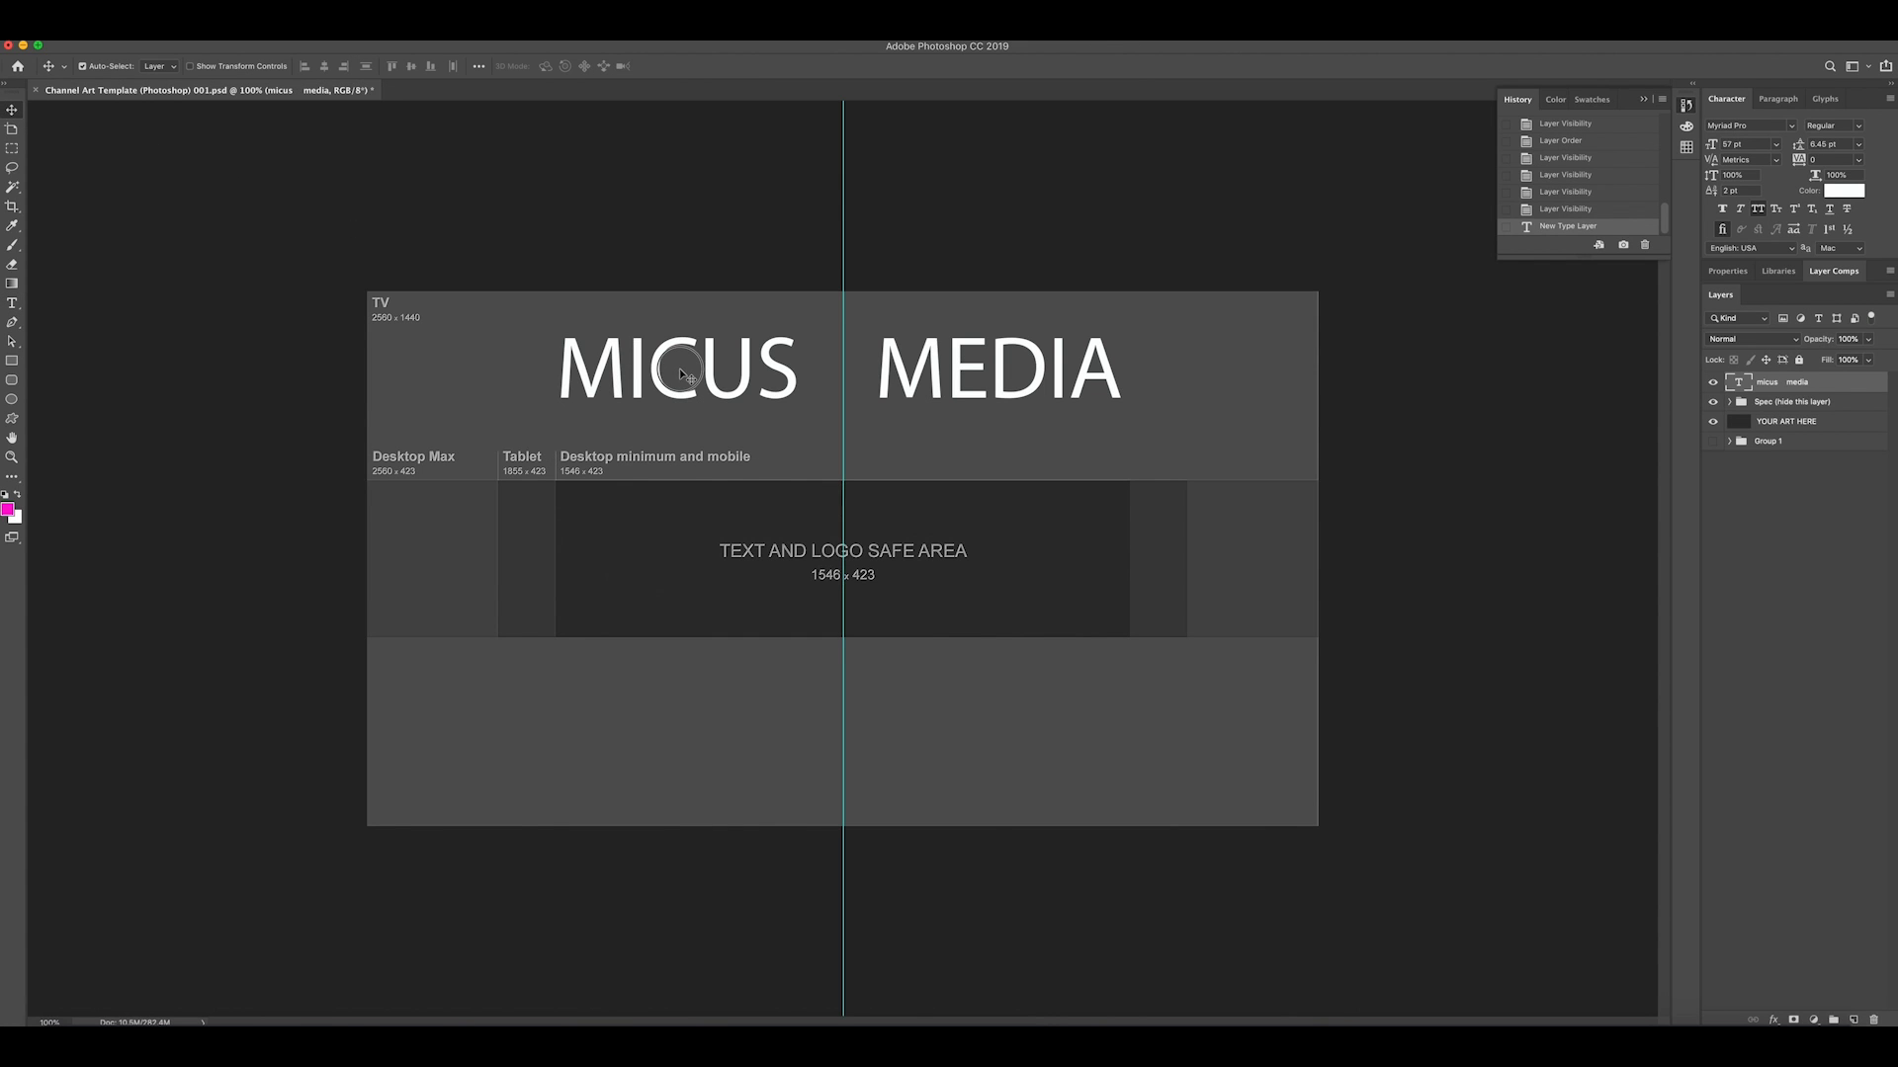
Drag the MICUS MEDIA title down into the text and logo safe area
drag(690, 371, 690, 405)
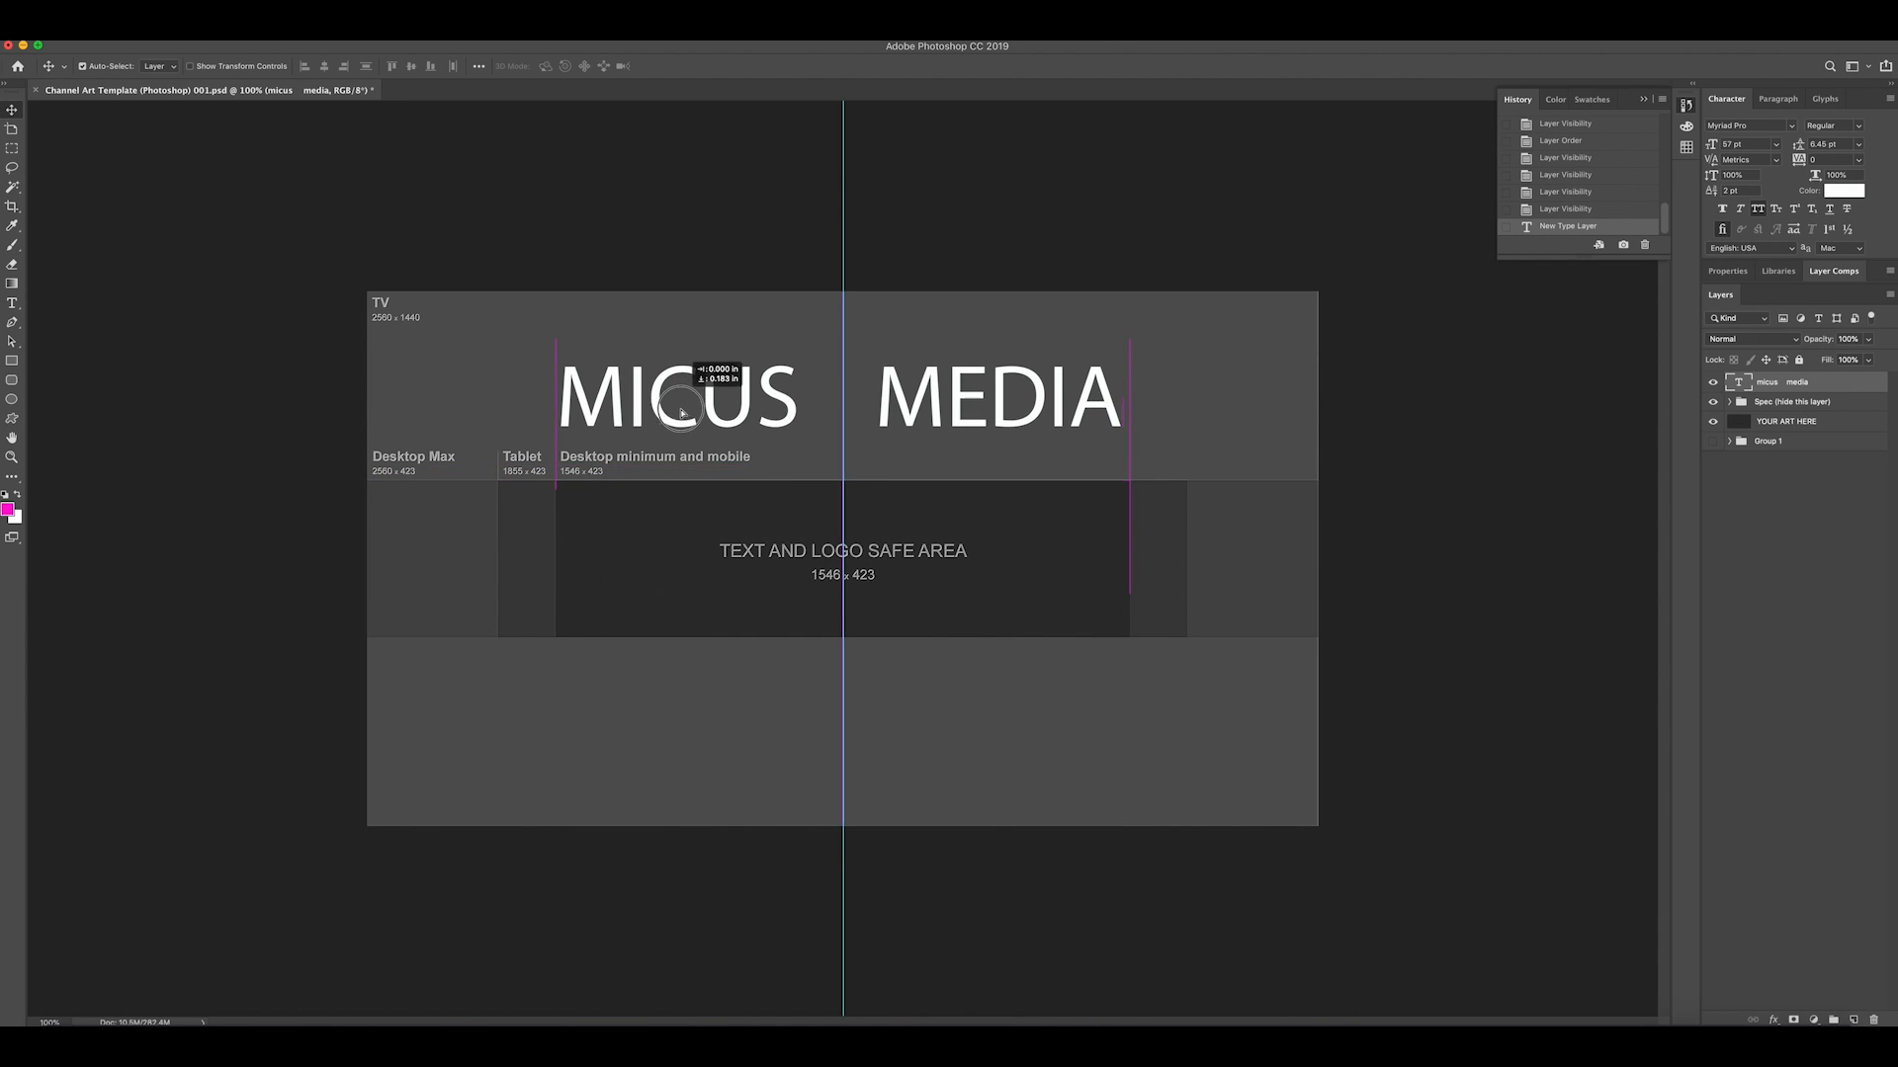
drag(684, 400, 684, 557)
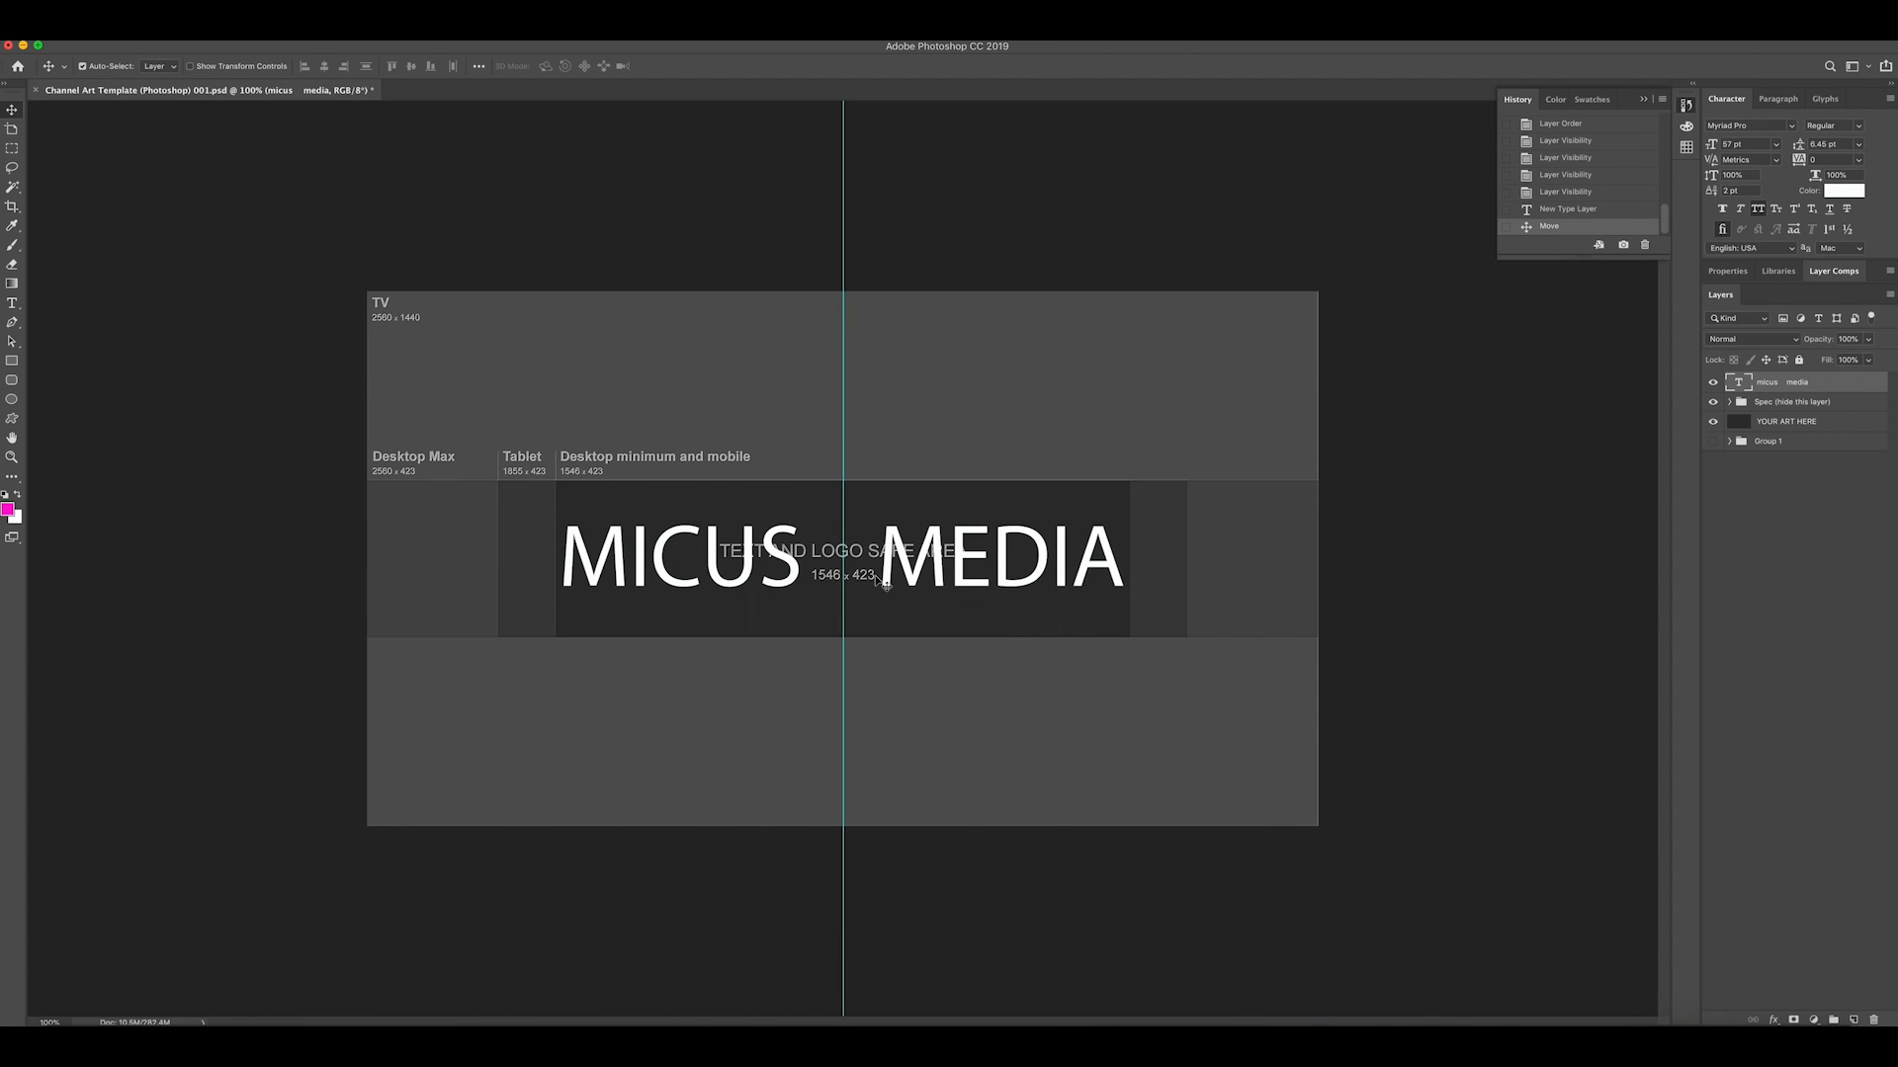
mouse_move(45, 285)
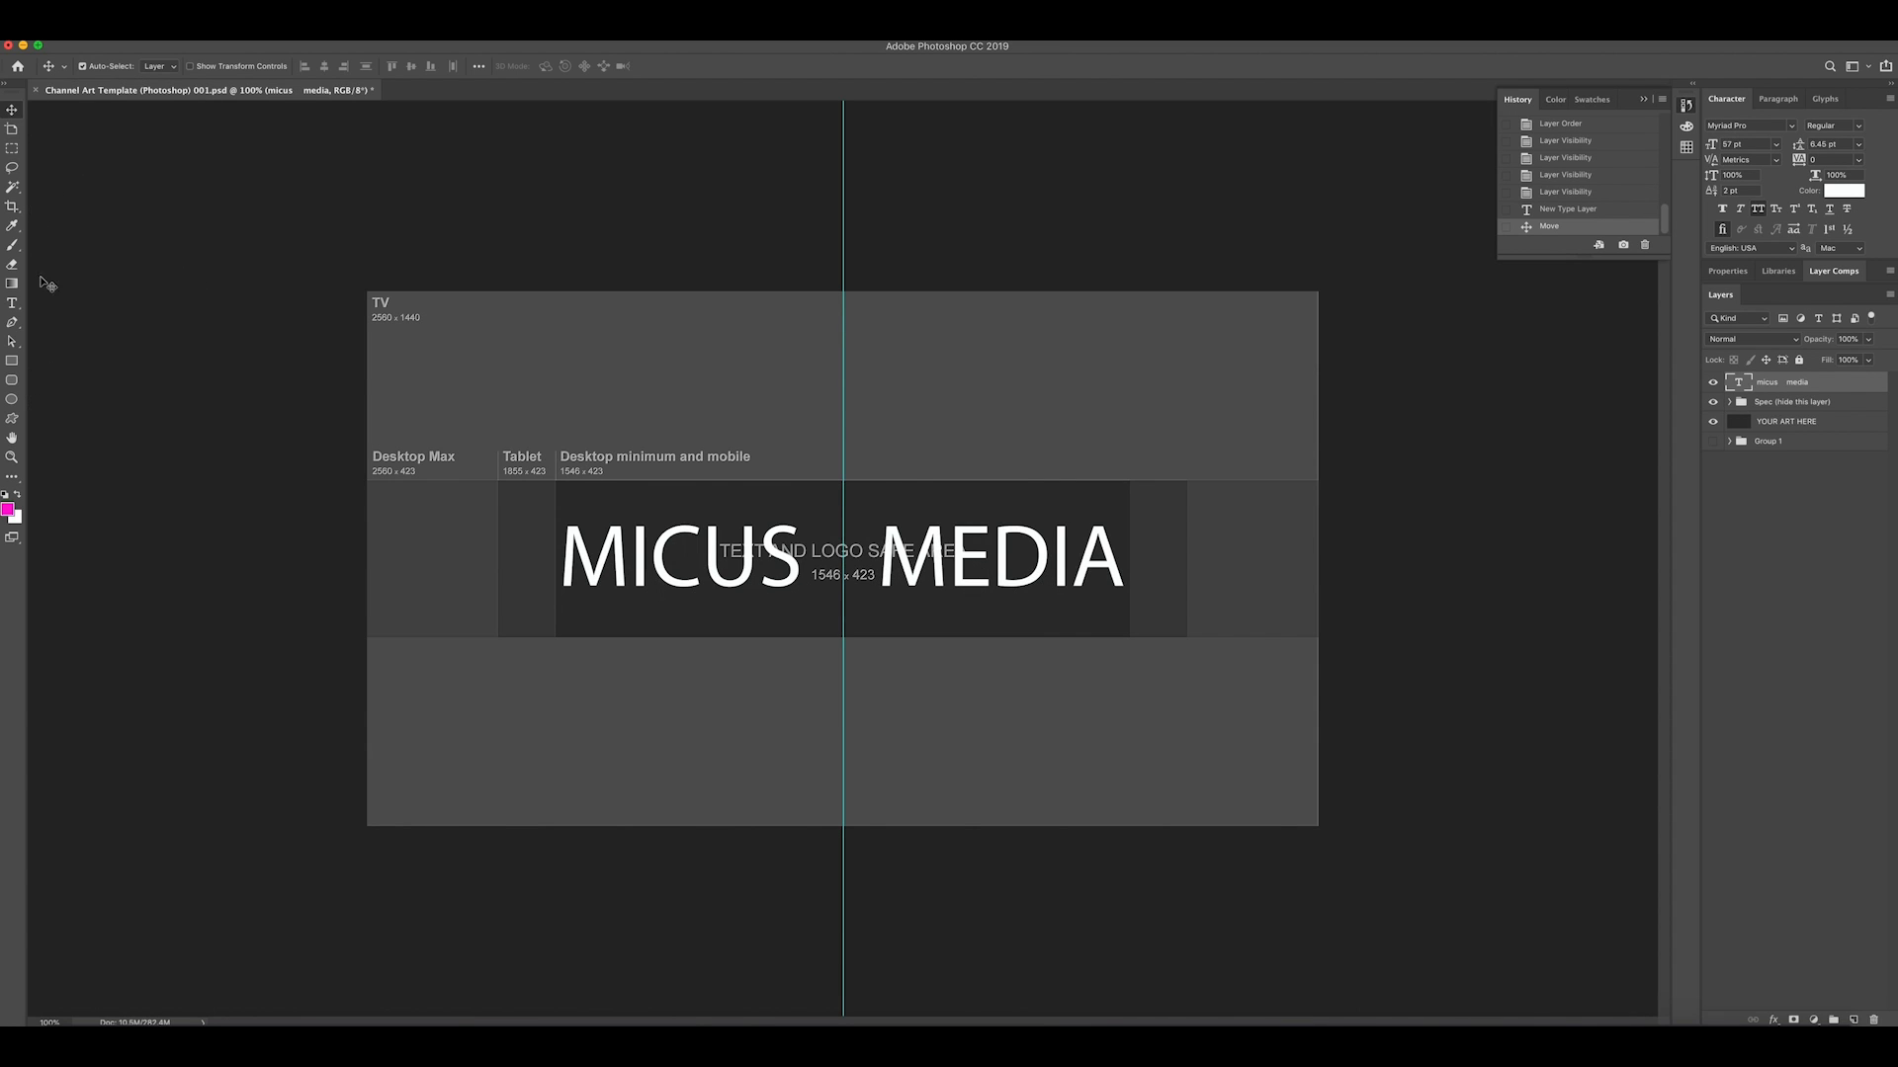
click(12, 303)
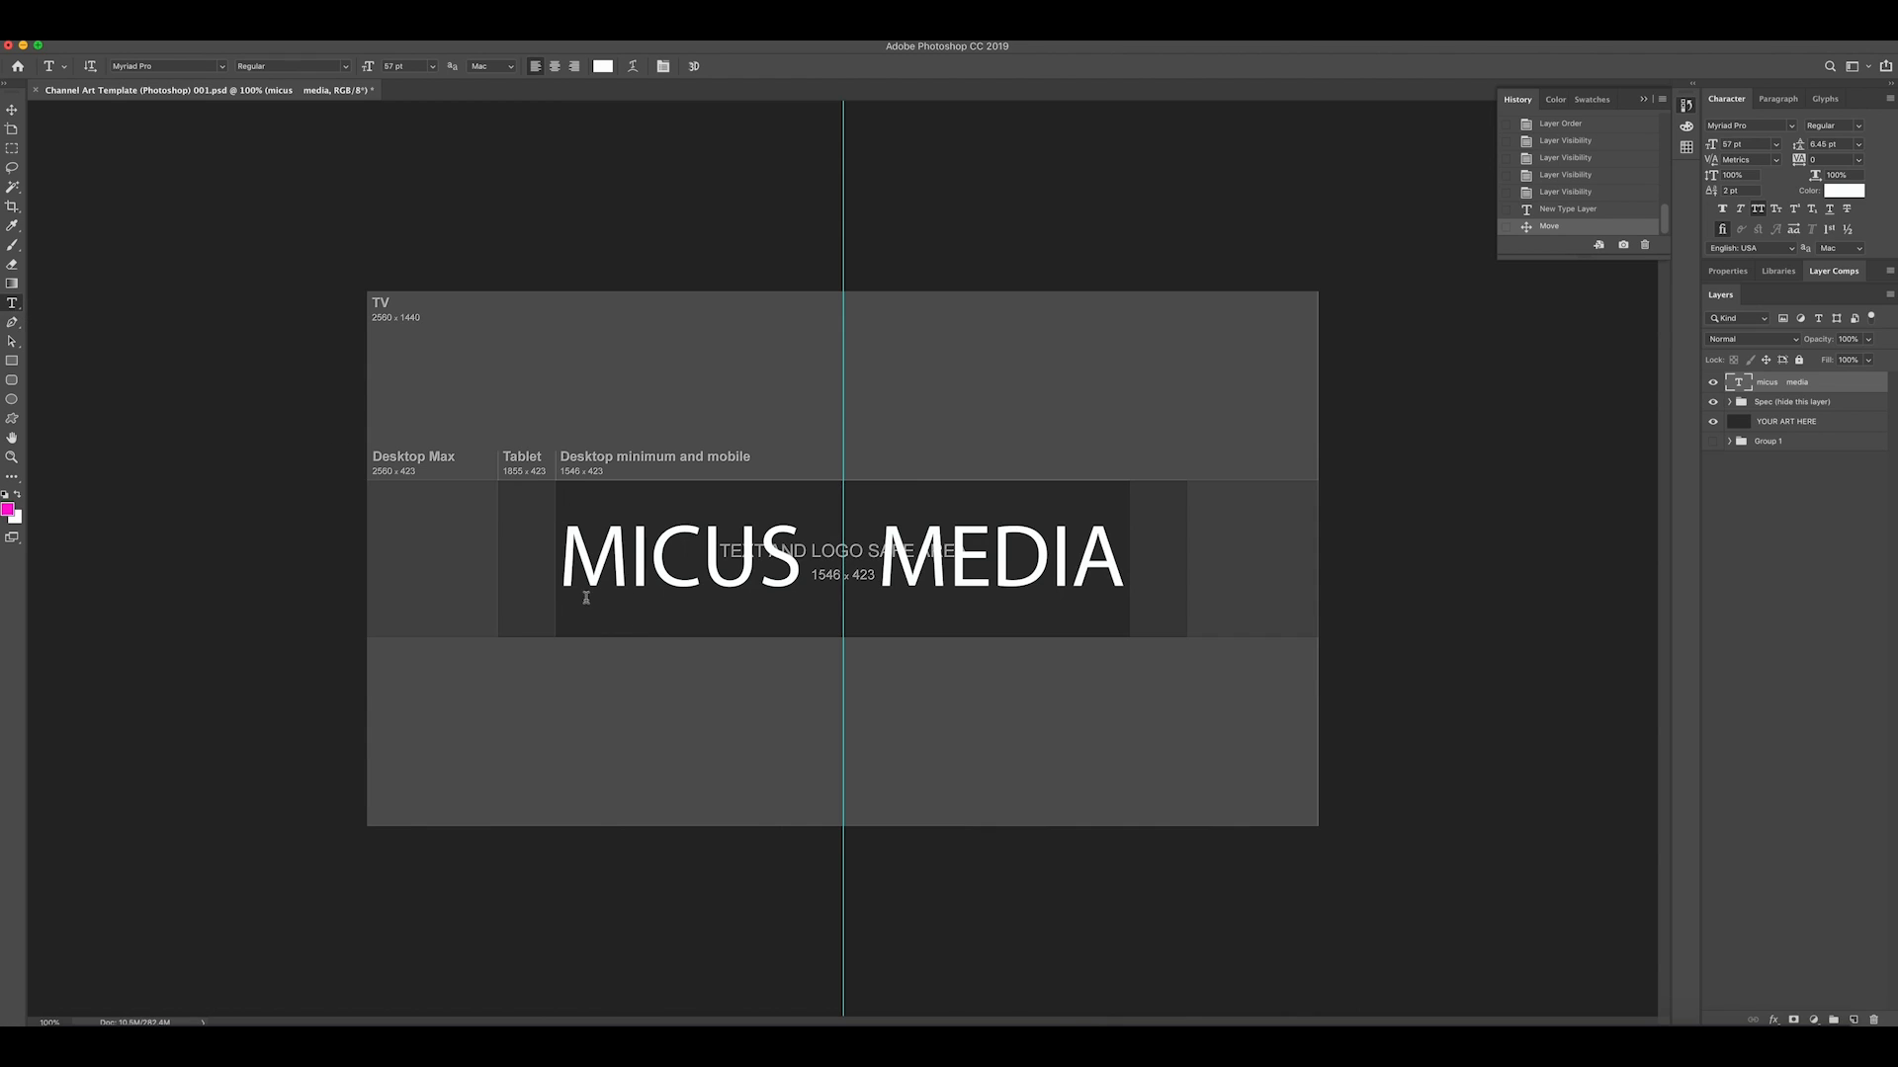
mouse_move(530, 413)
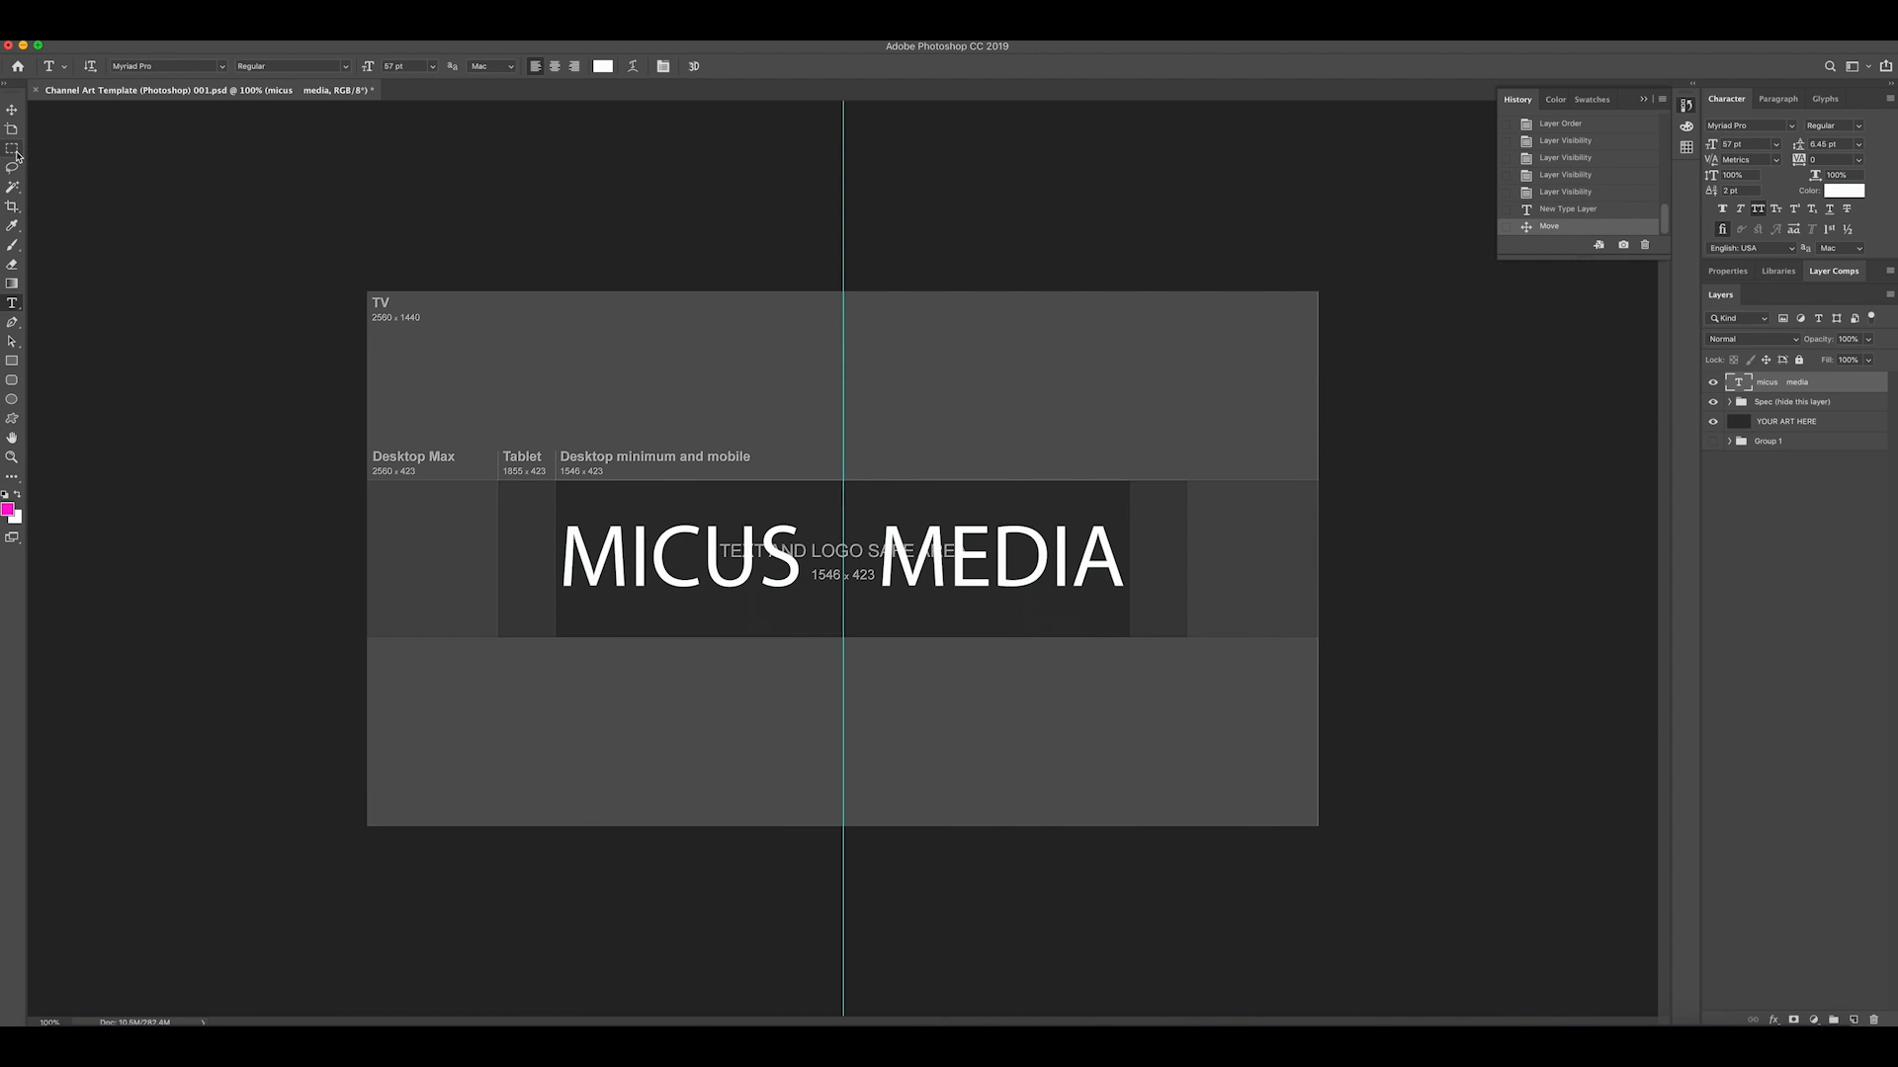
Create stacked LEARN, EDIT and EXPORT text lines in the strip left of the title
drag(376, 490, 532, 560)
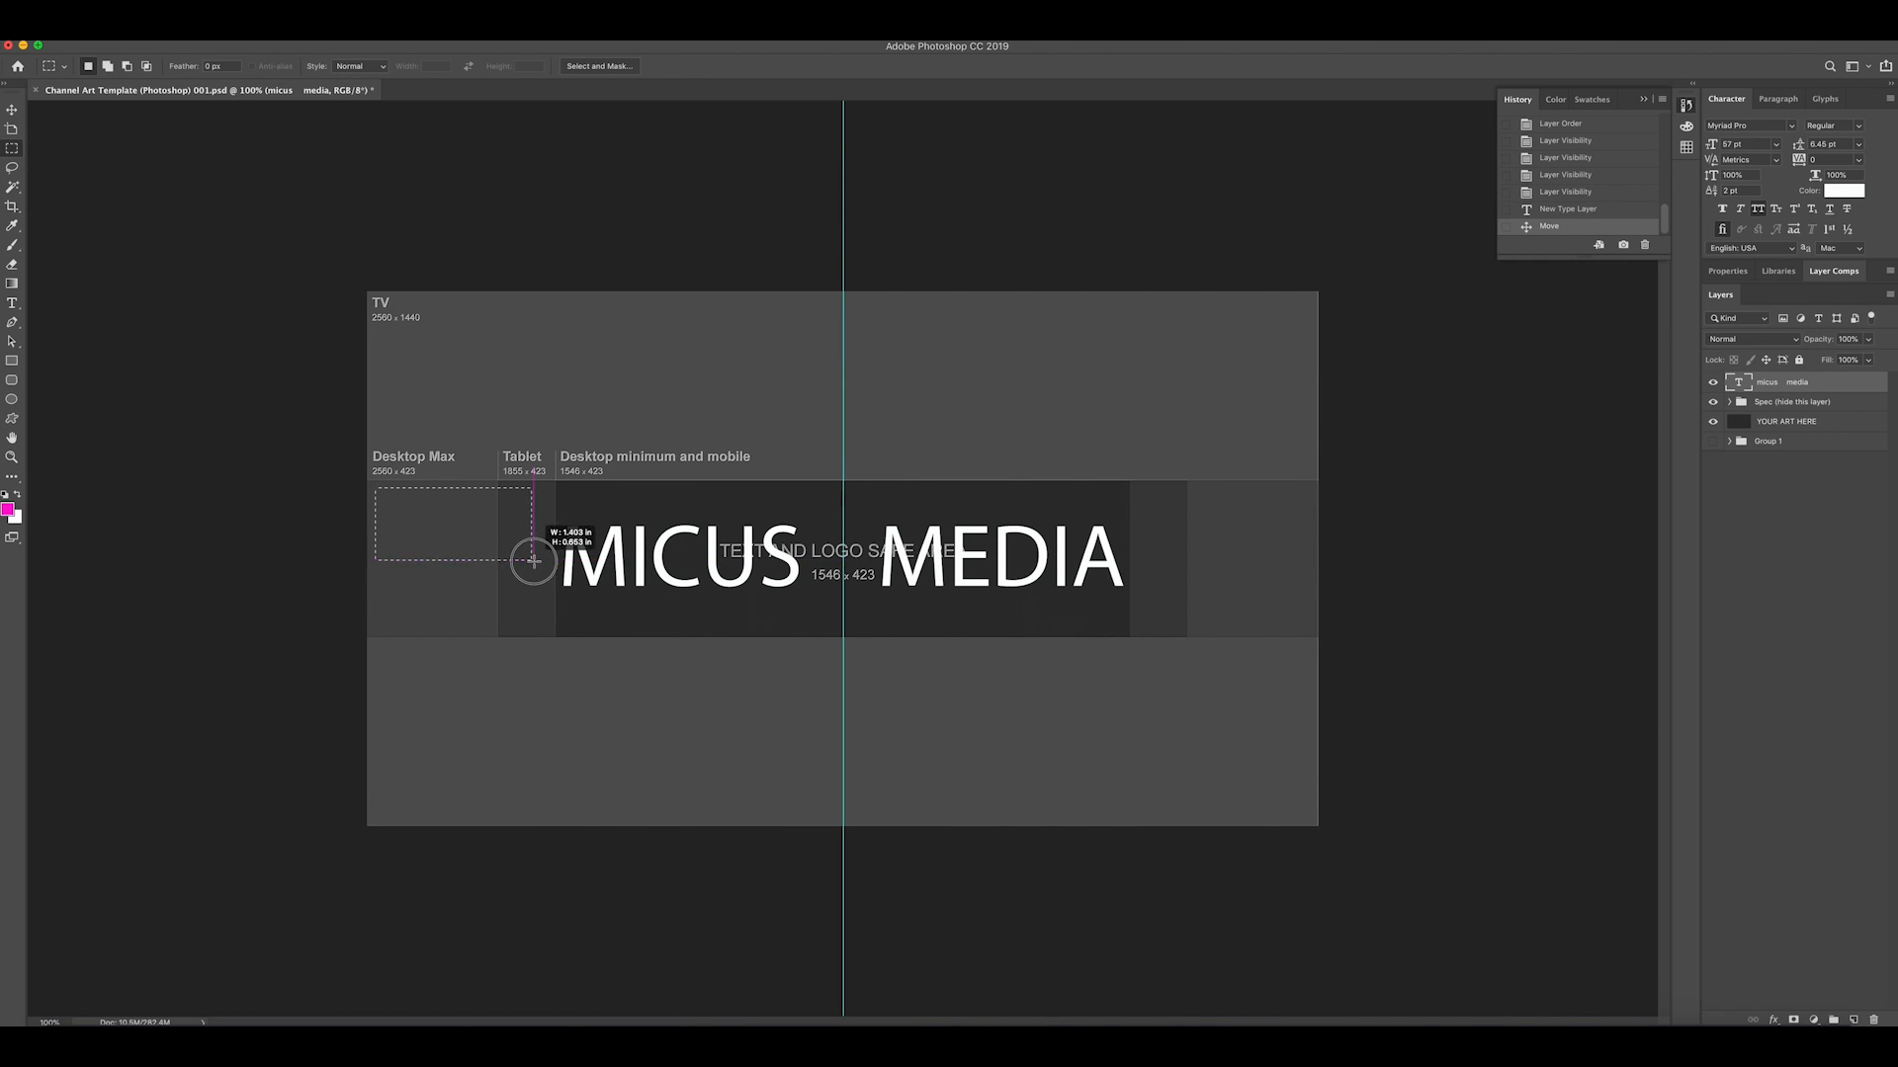
drag(532, 559, 543, 568)
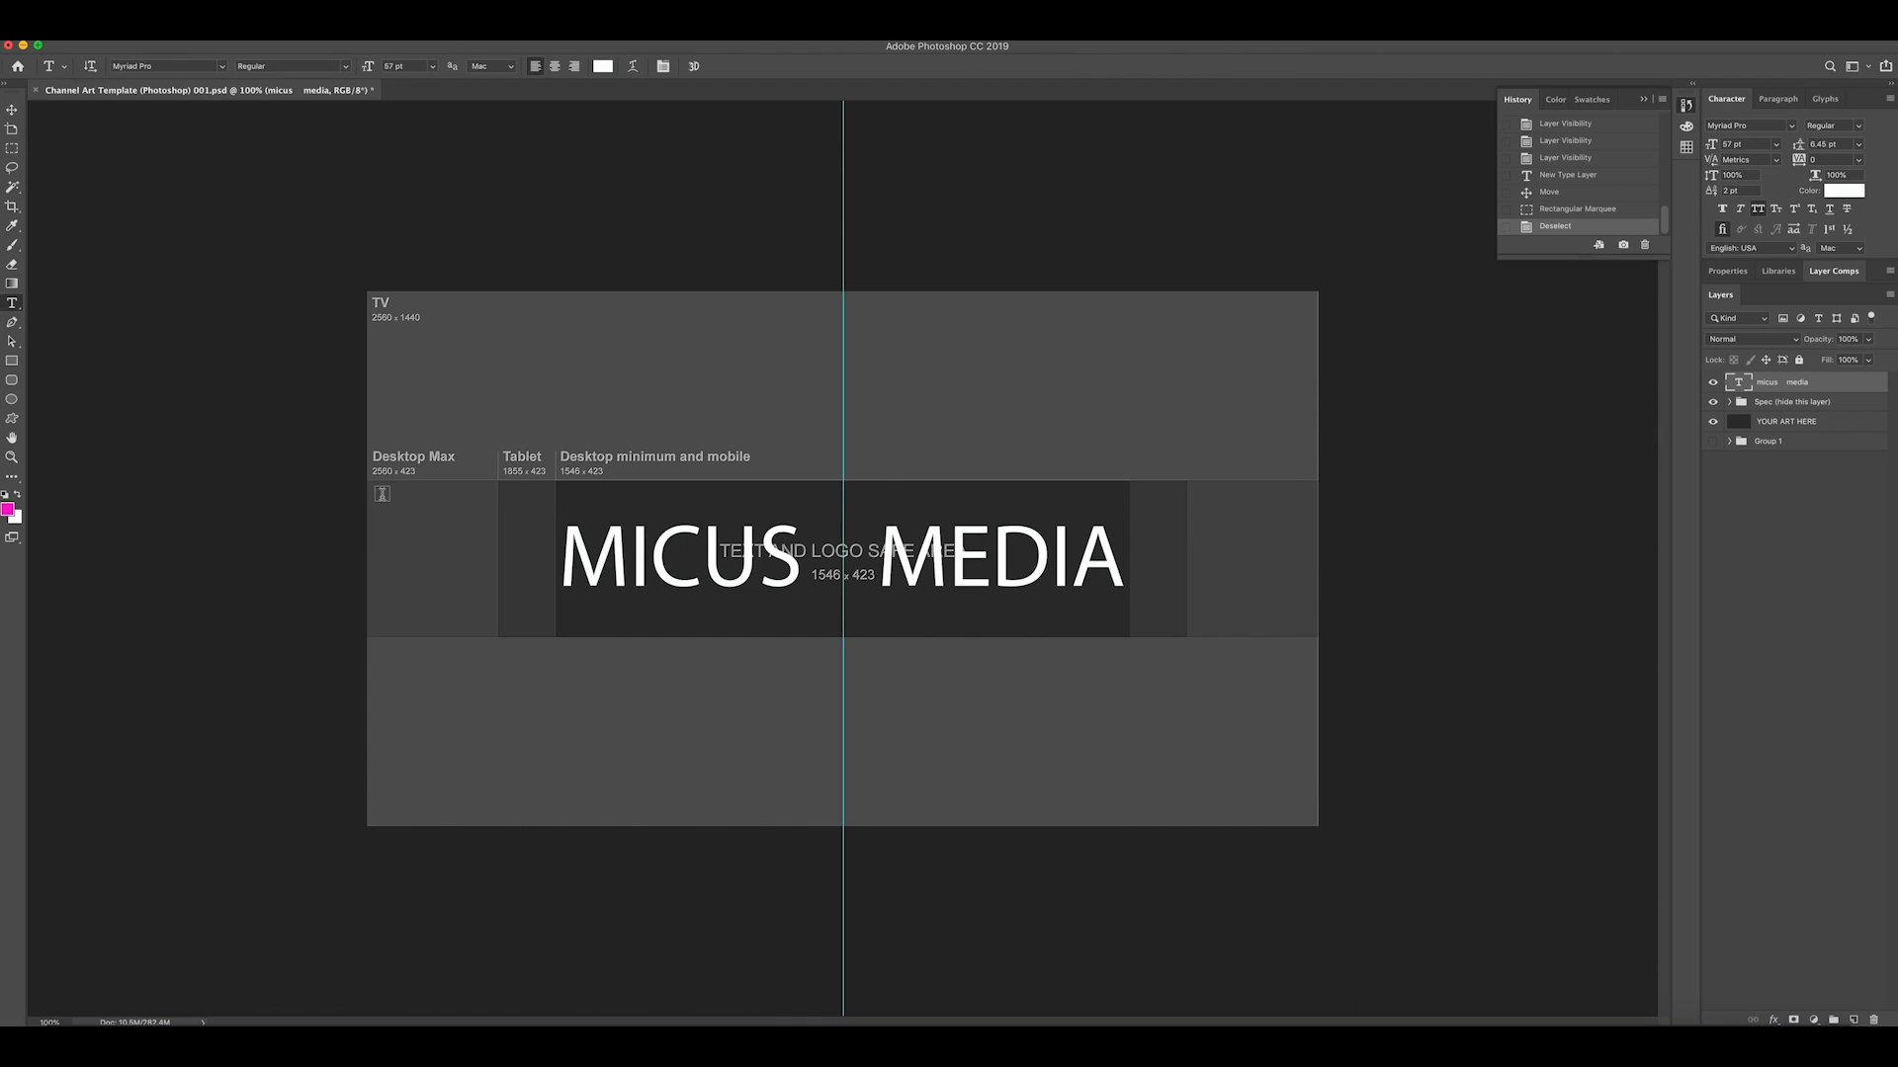
drag(381, 492, 552, 617)
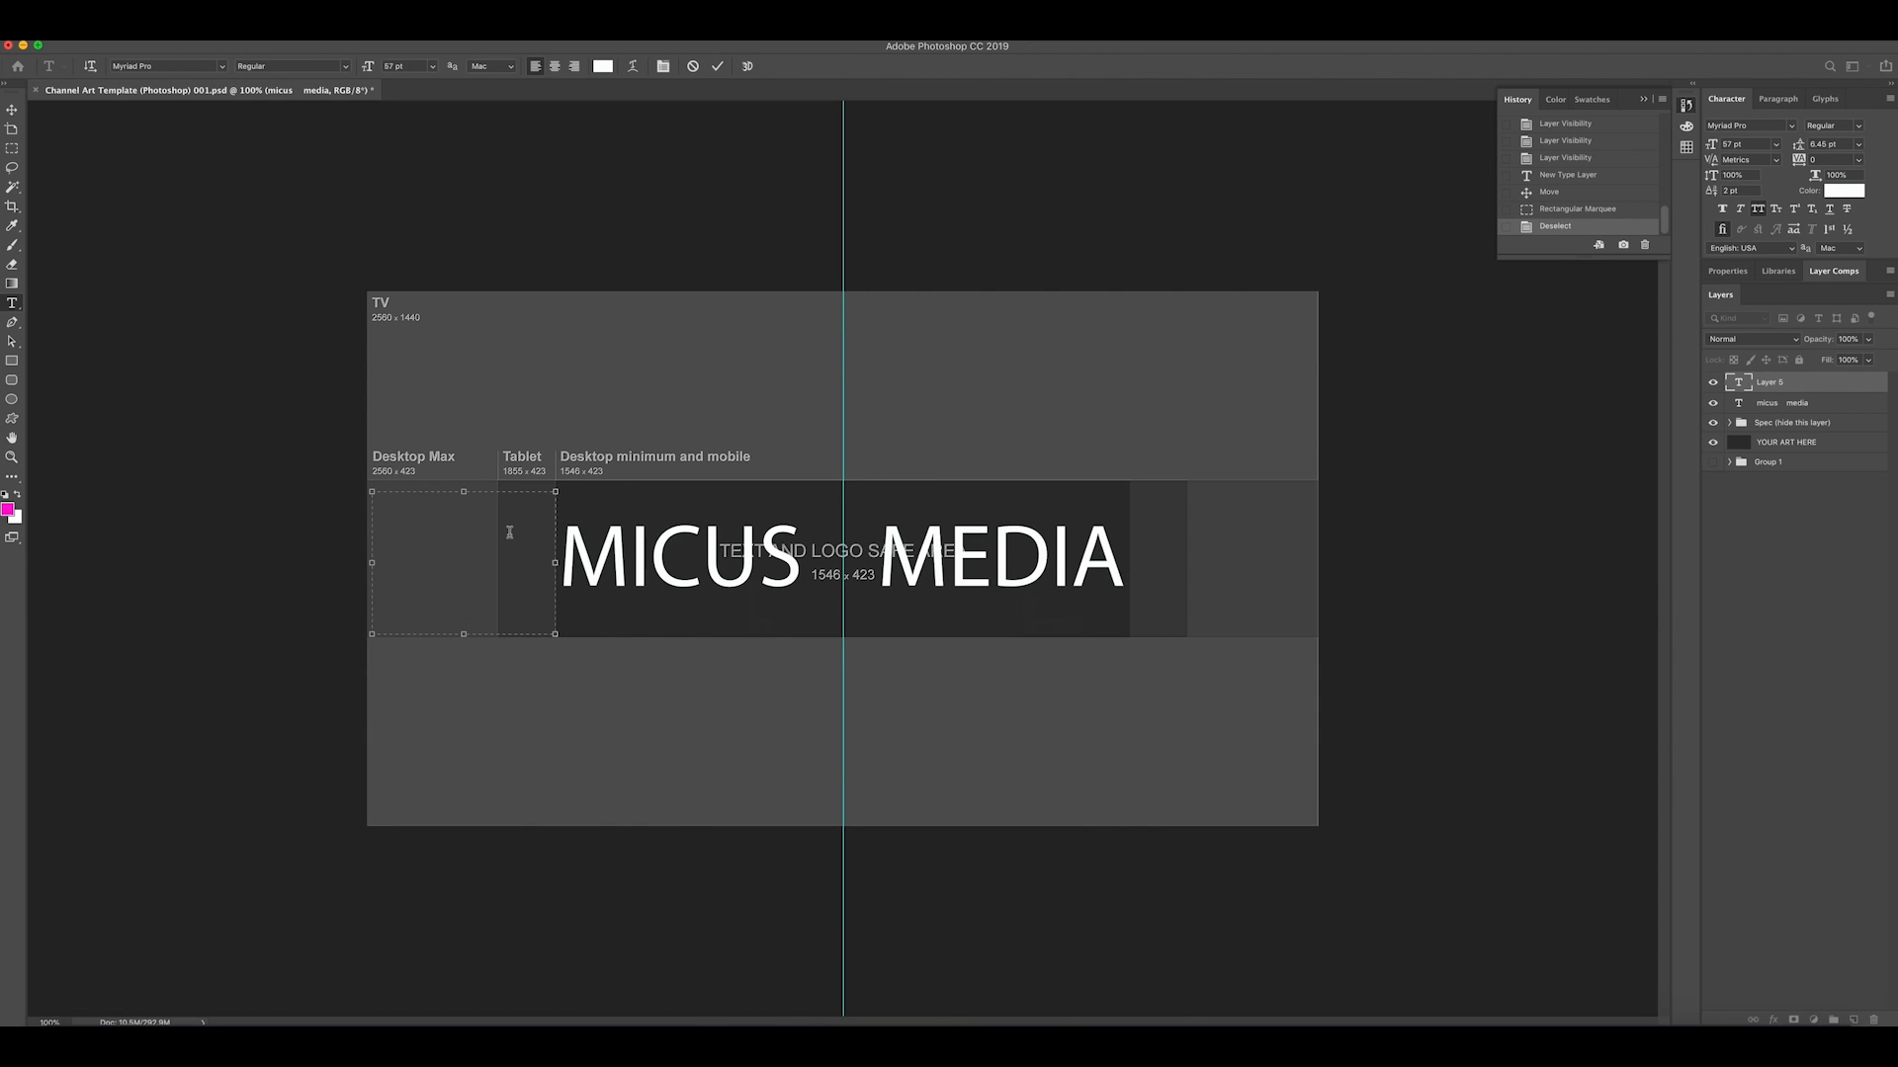
text(LEARN)
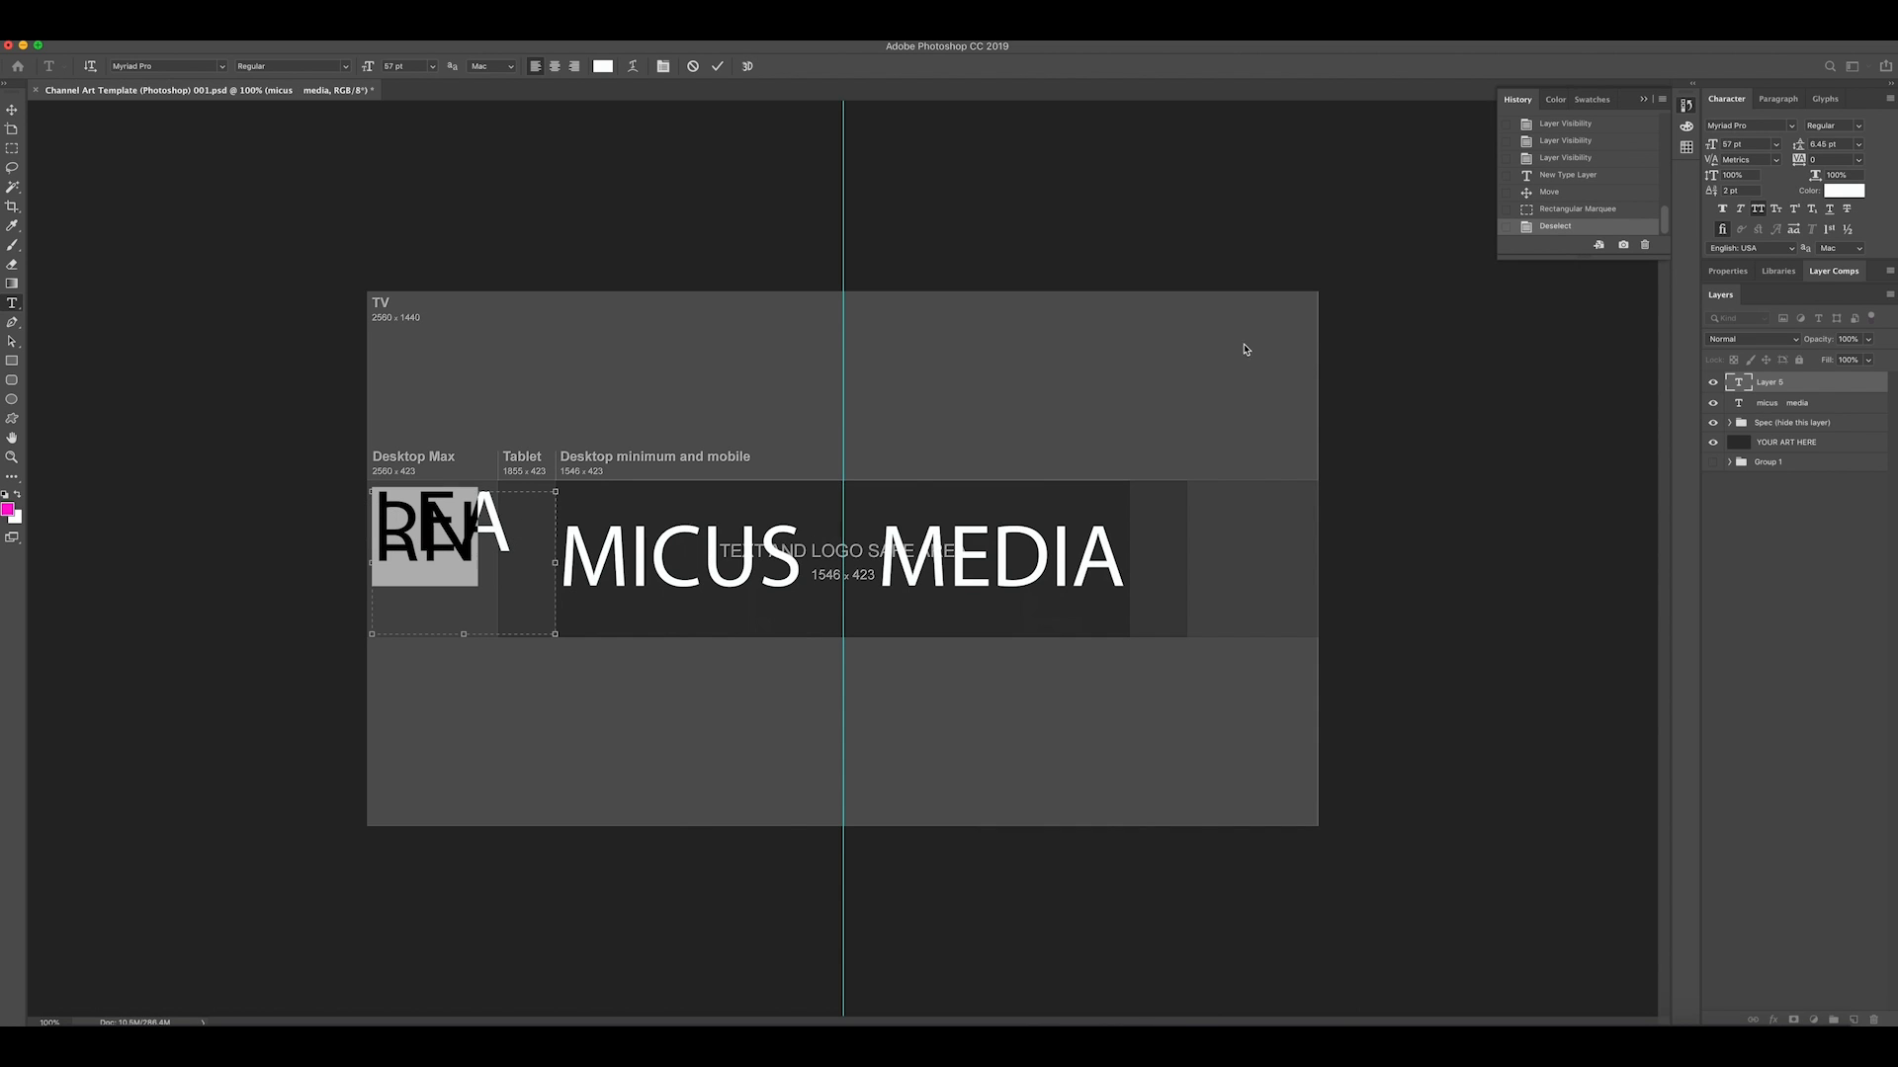
mouse_move(1727, 158)
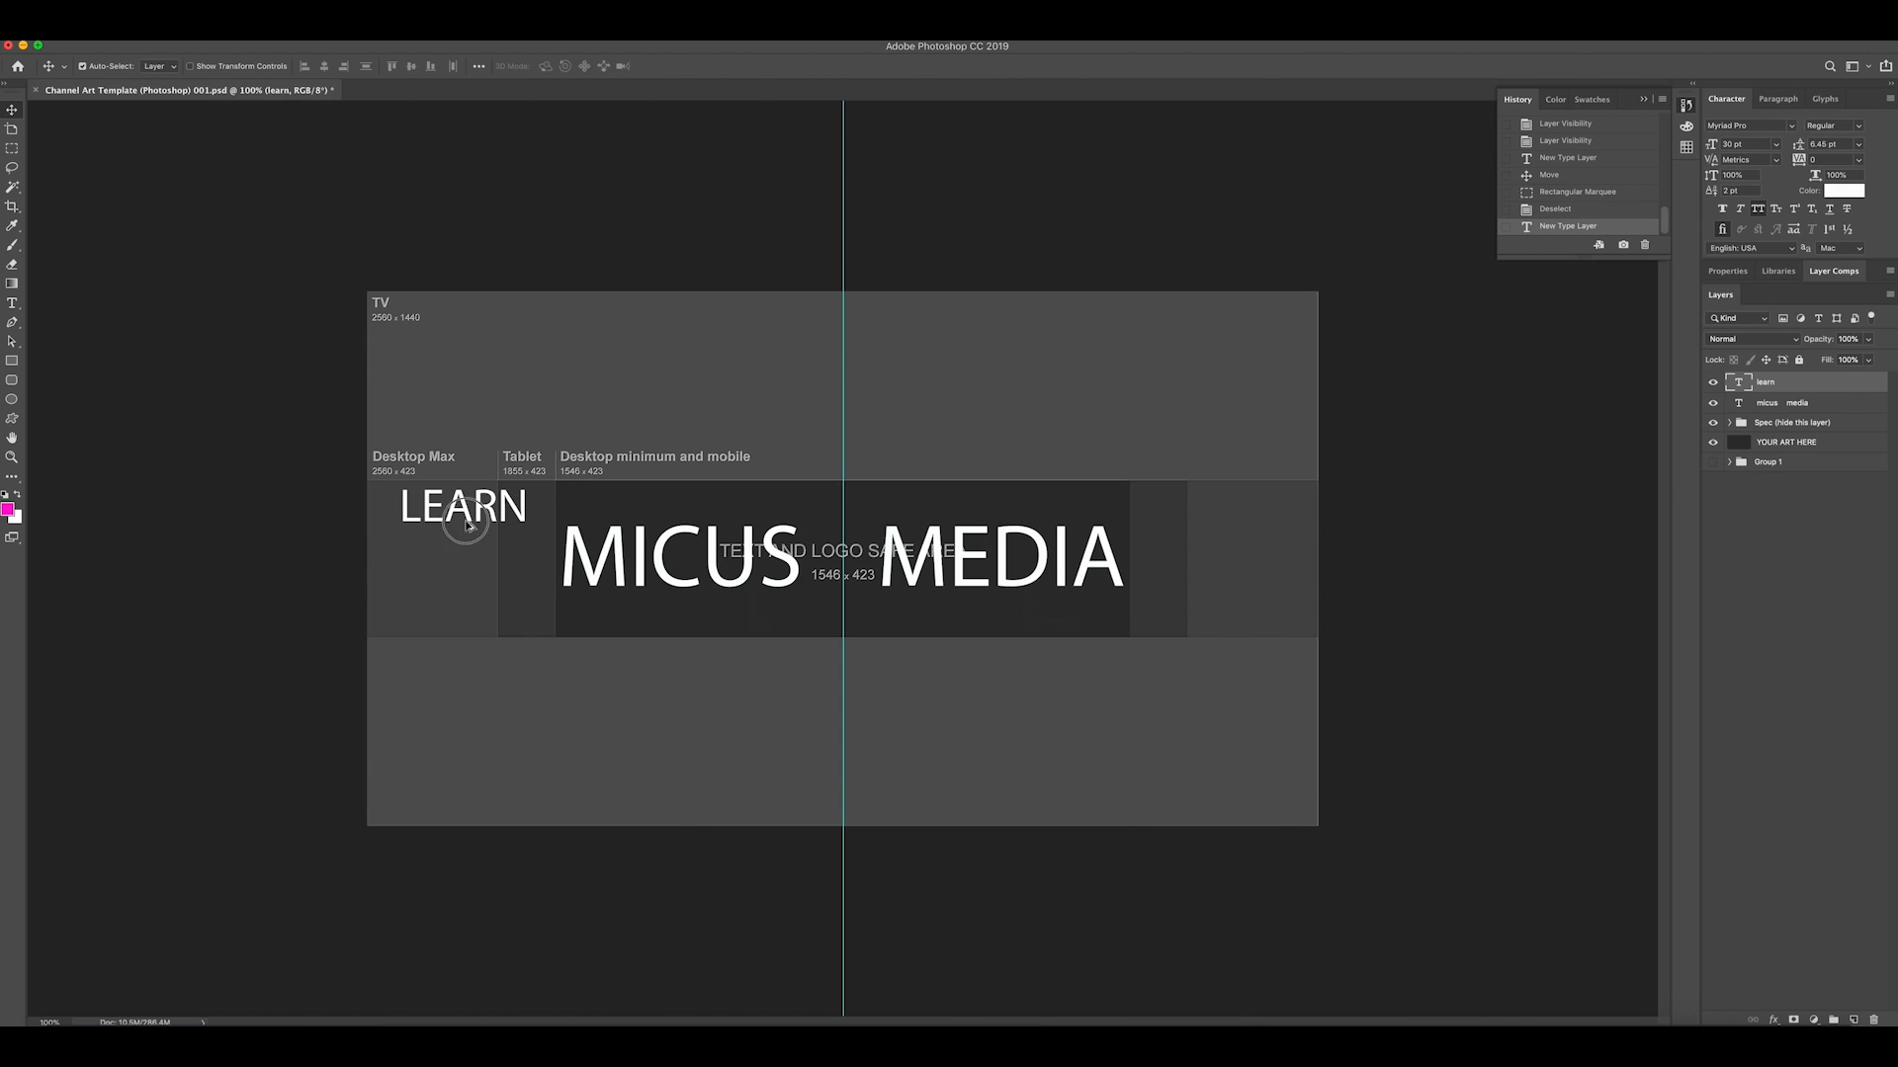
drag(463, 506, 463, 553)
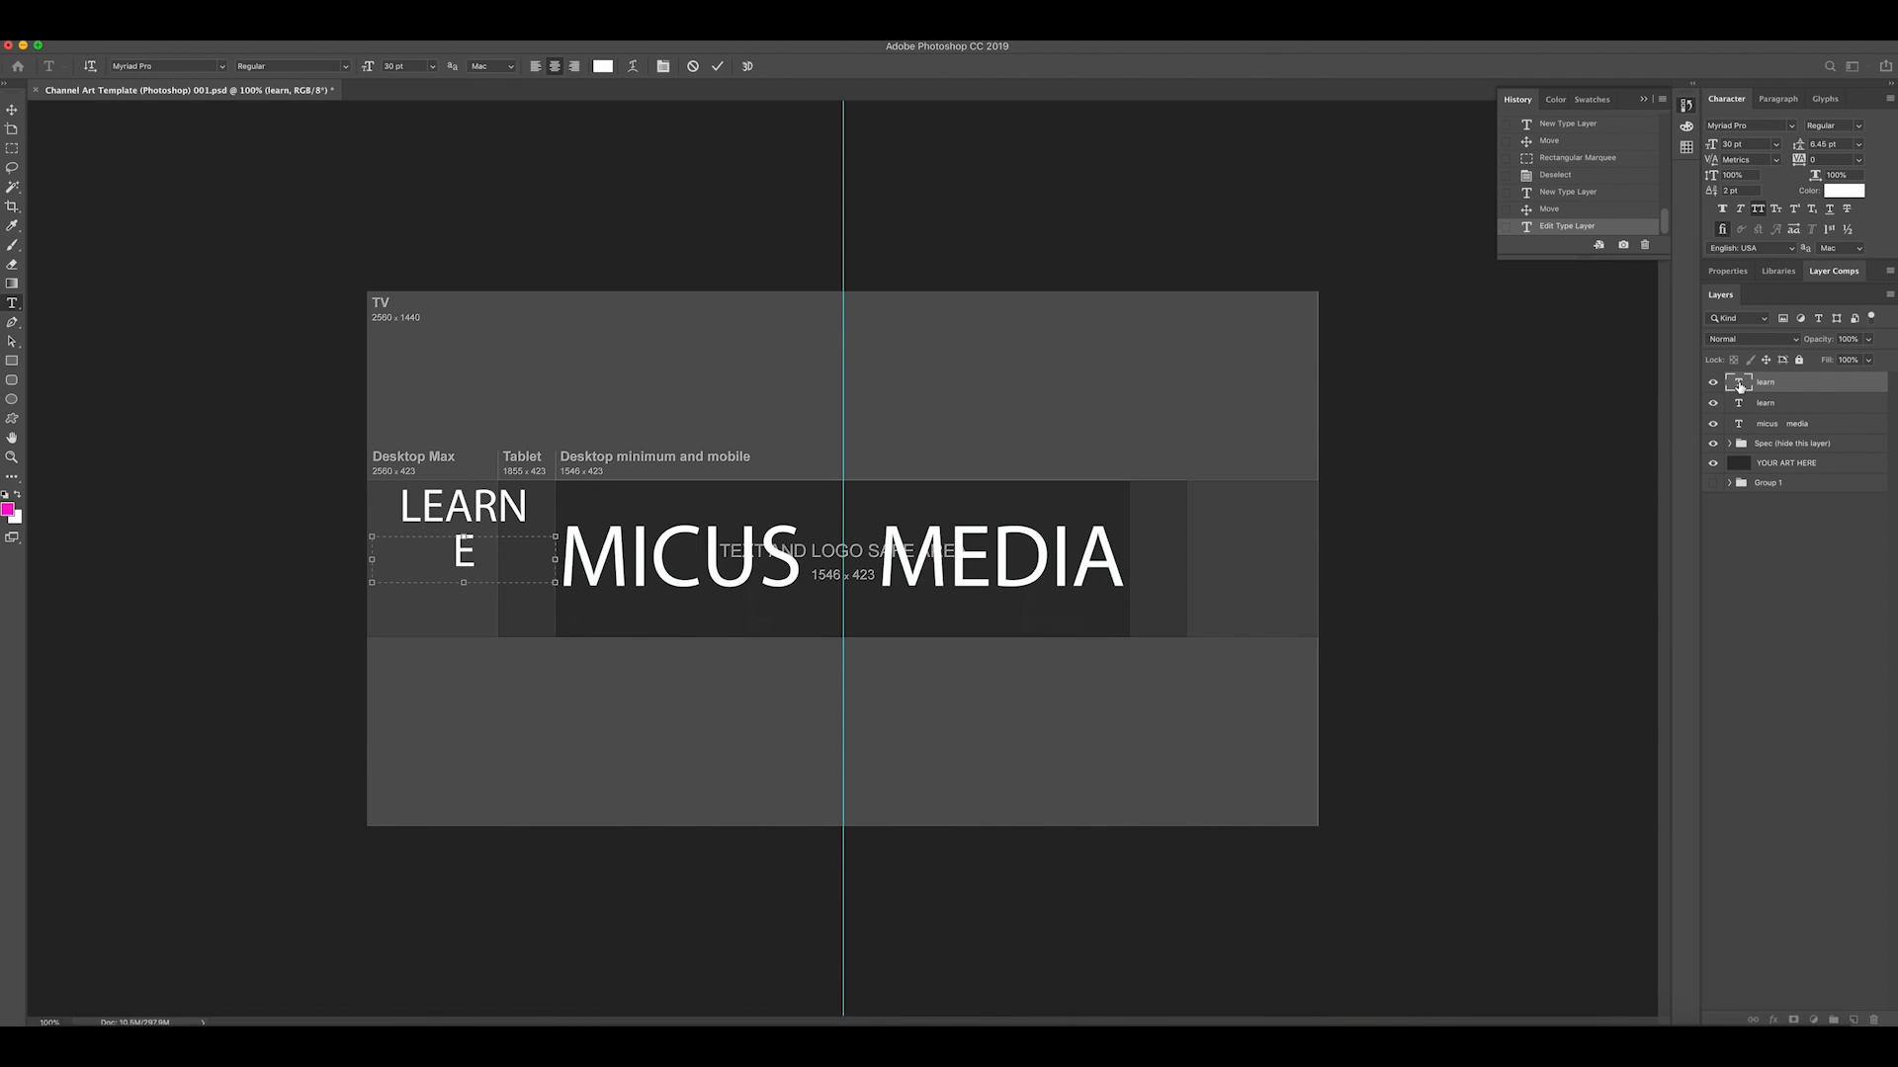
text(EDIT)
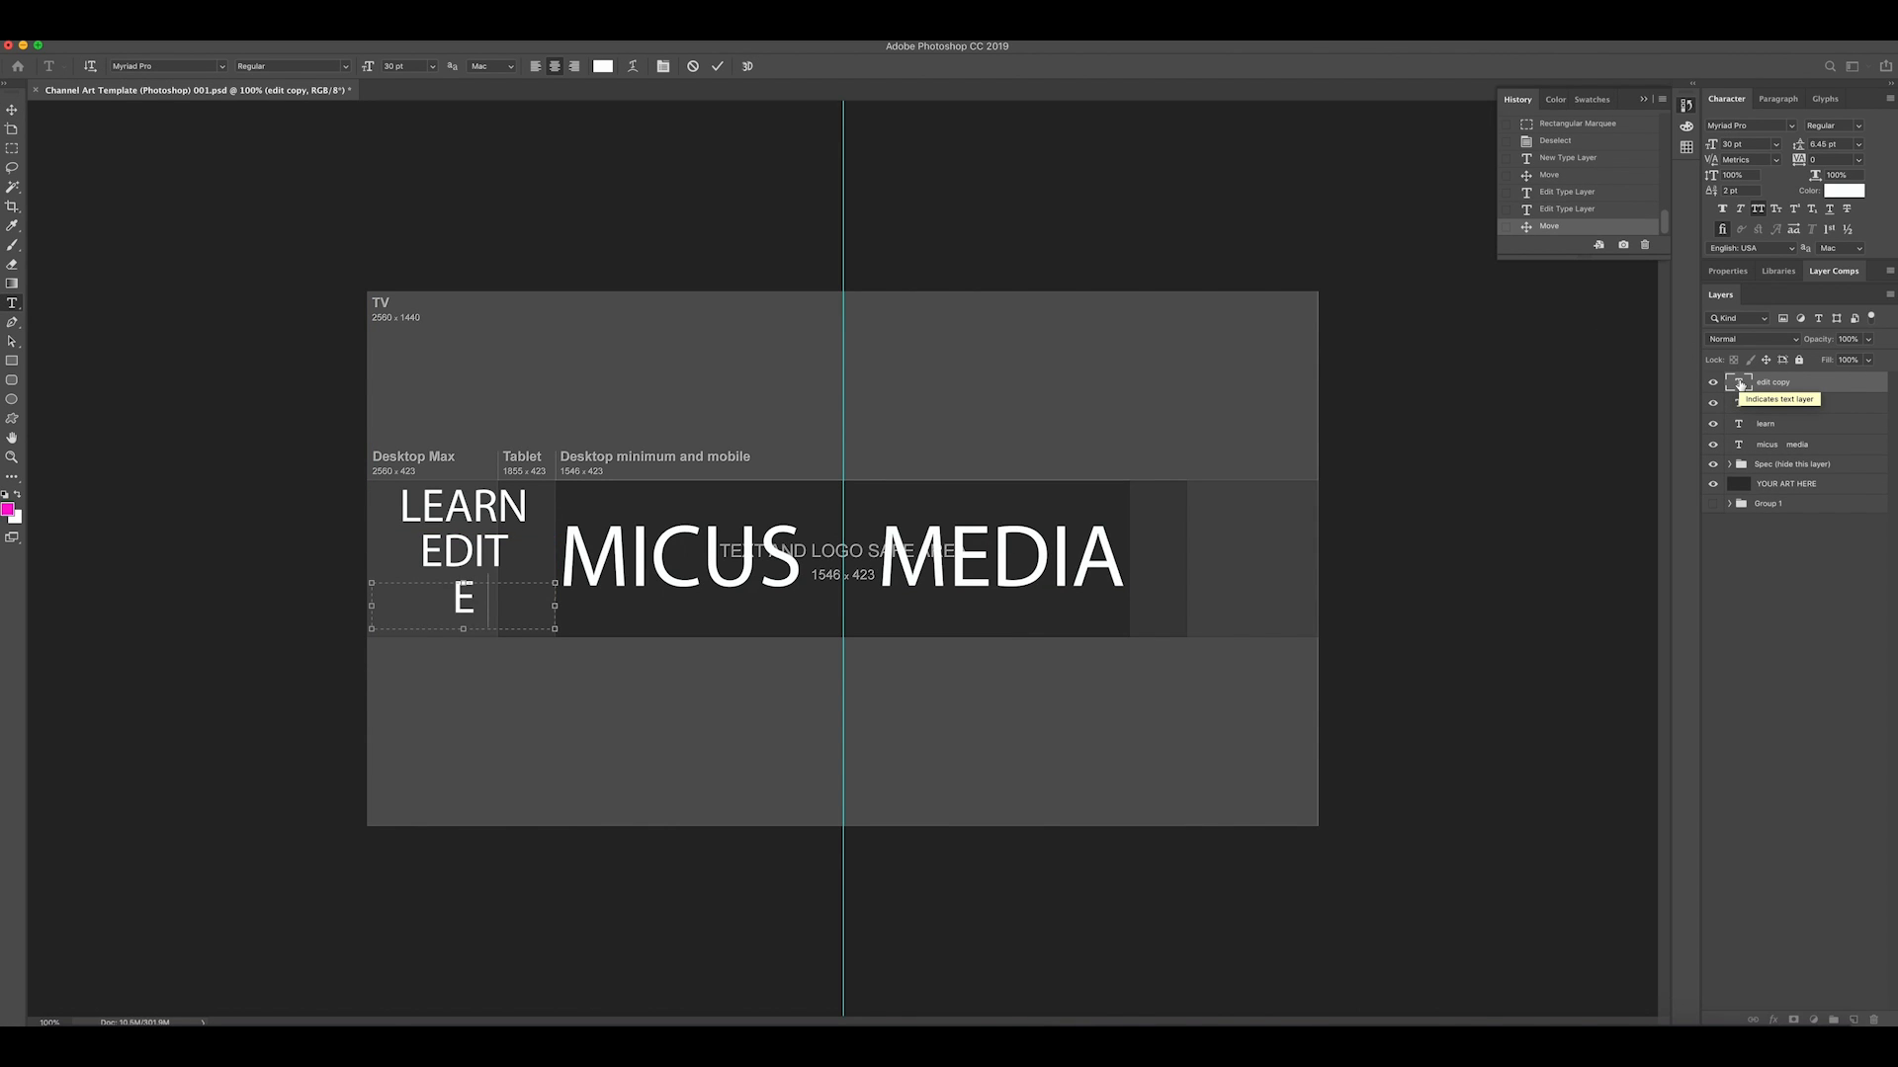
text(XPORT)
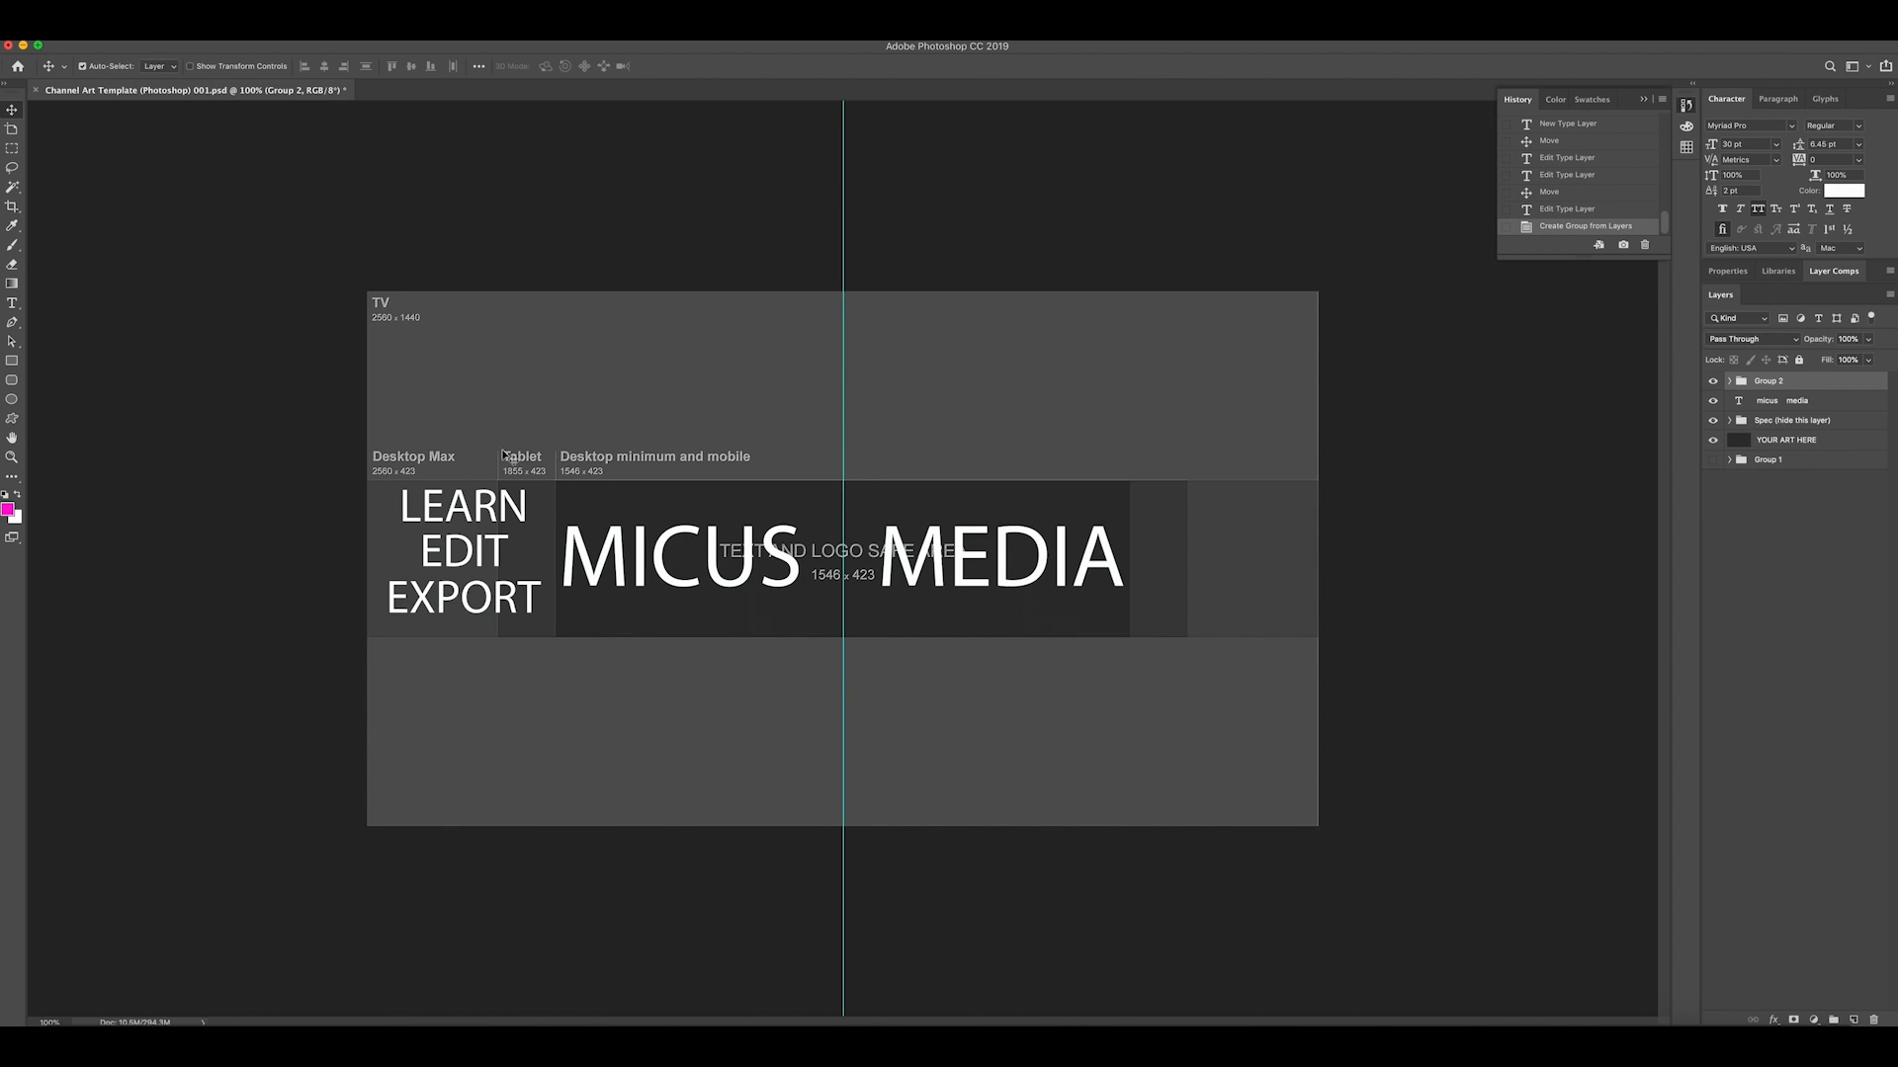
mouse_move(131, 154)
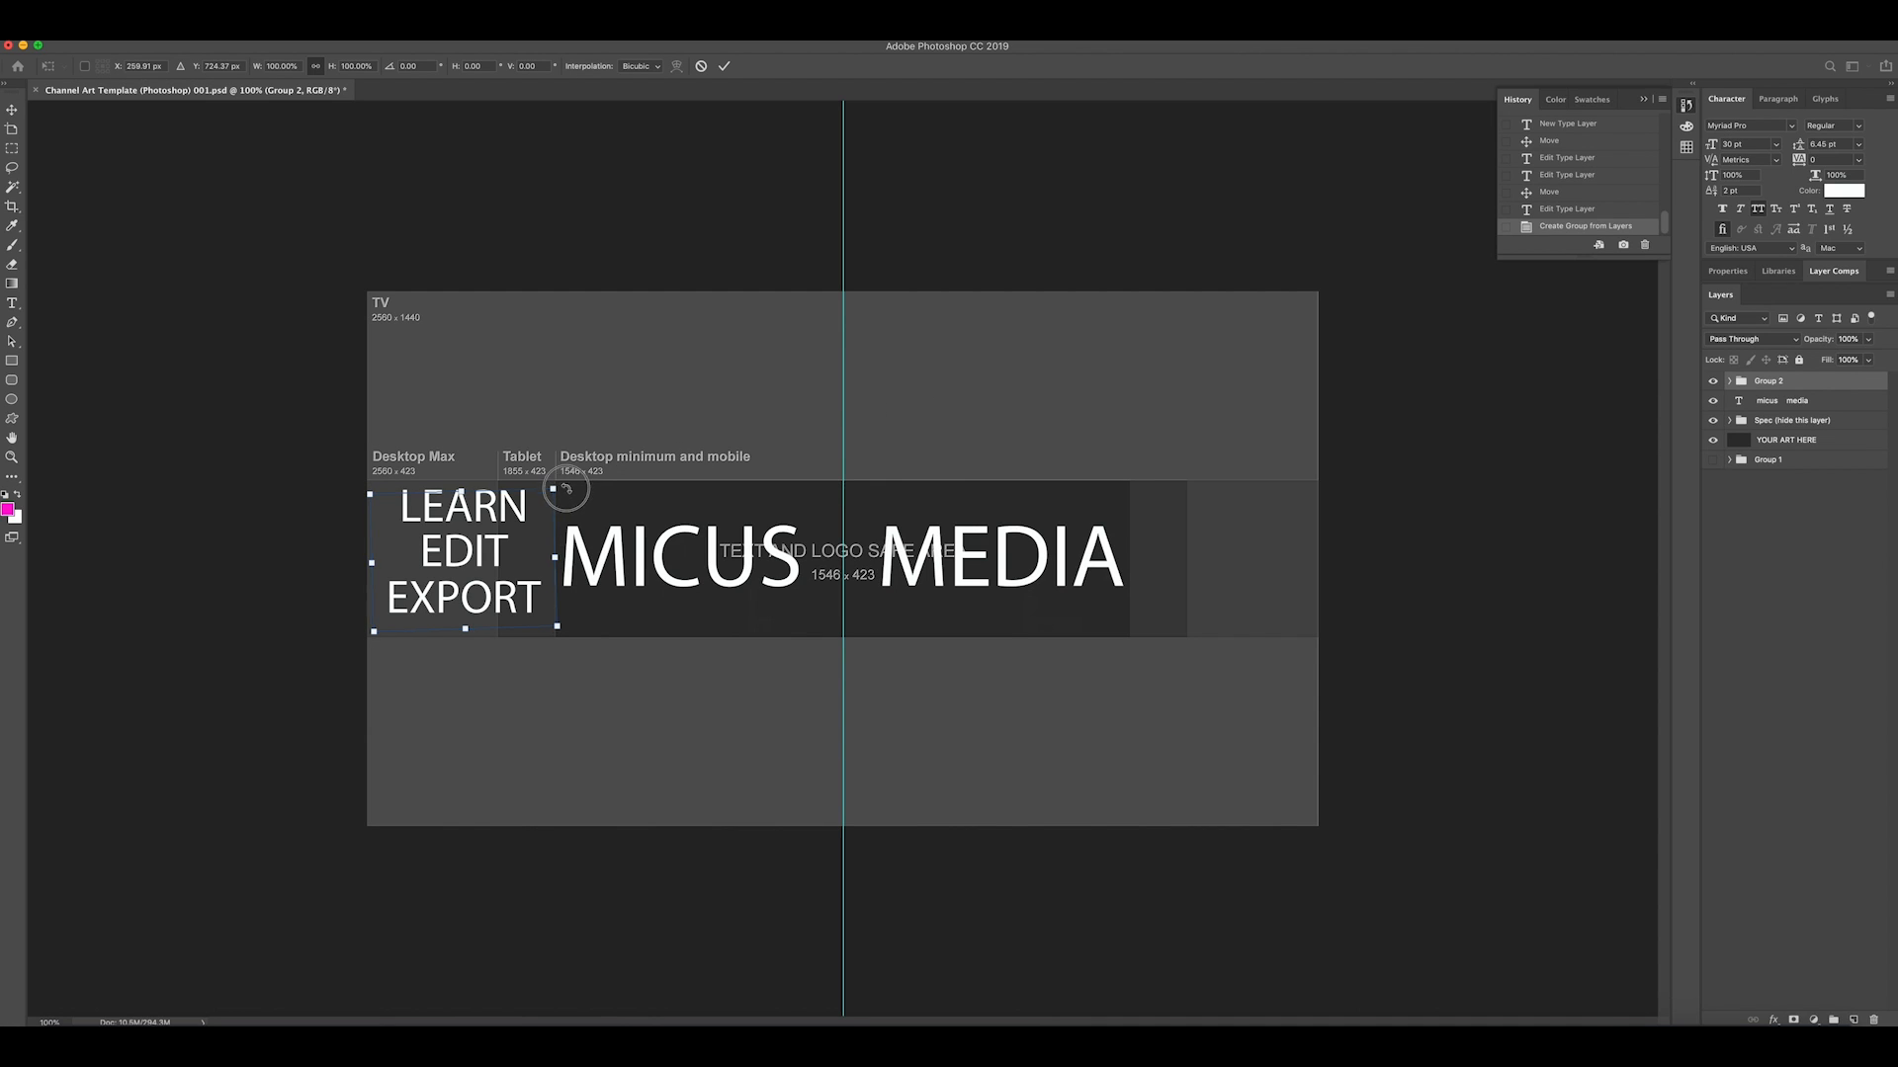
Rotate the LEARN/EDIT/EXPORT group to a tilted angle and add a new empty layer
drag(569, 484, 560, 490)
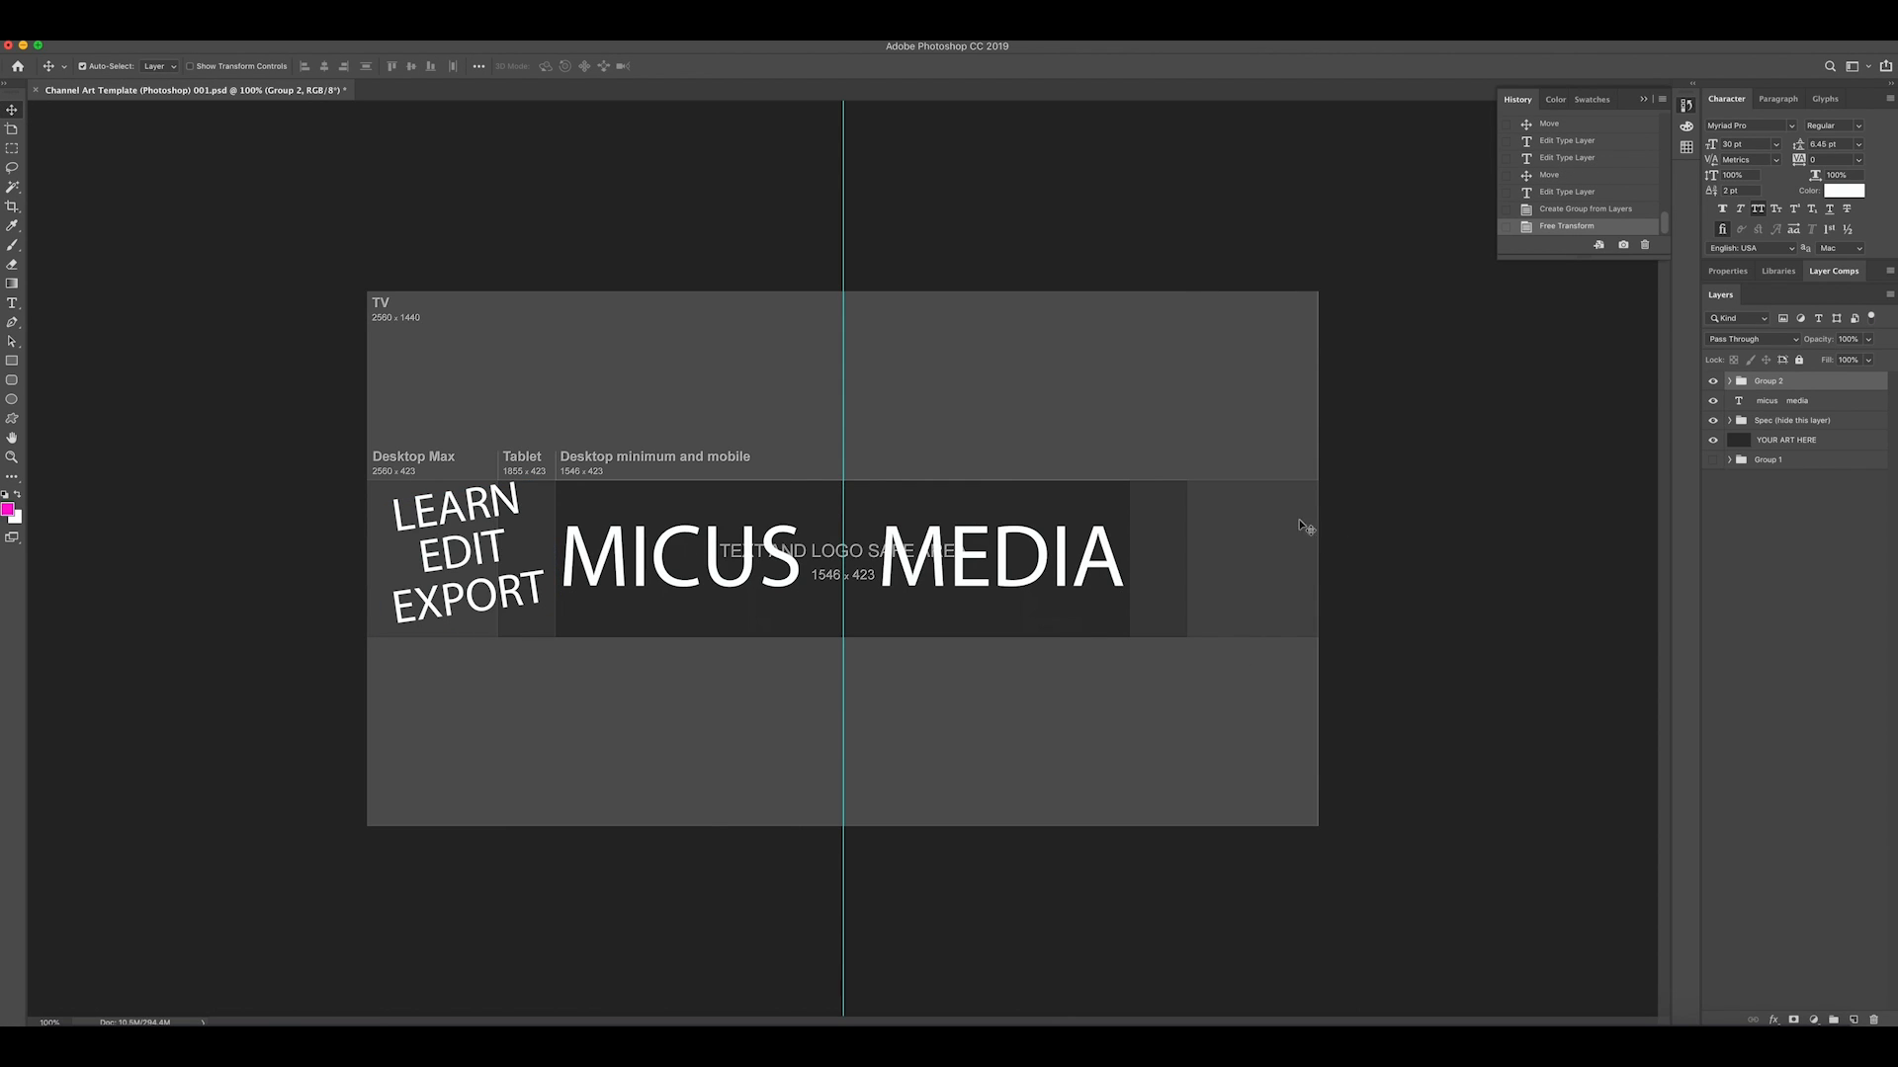
mouse_move(894, 528)
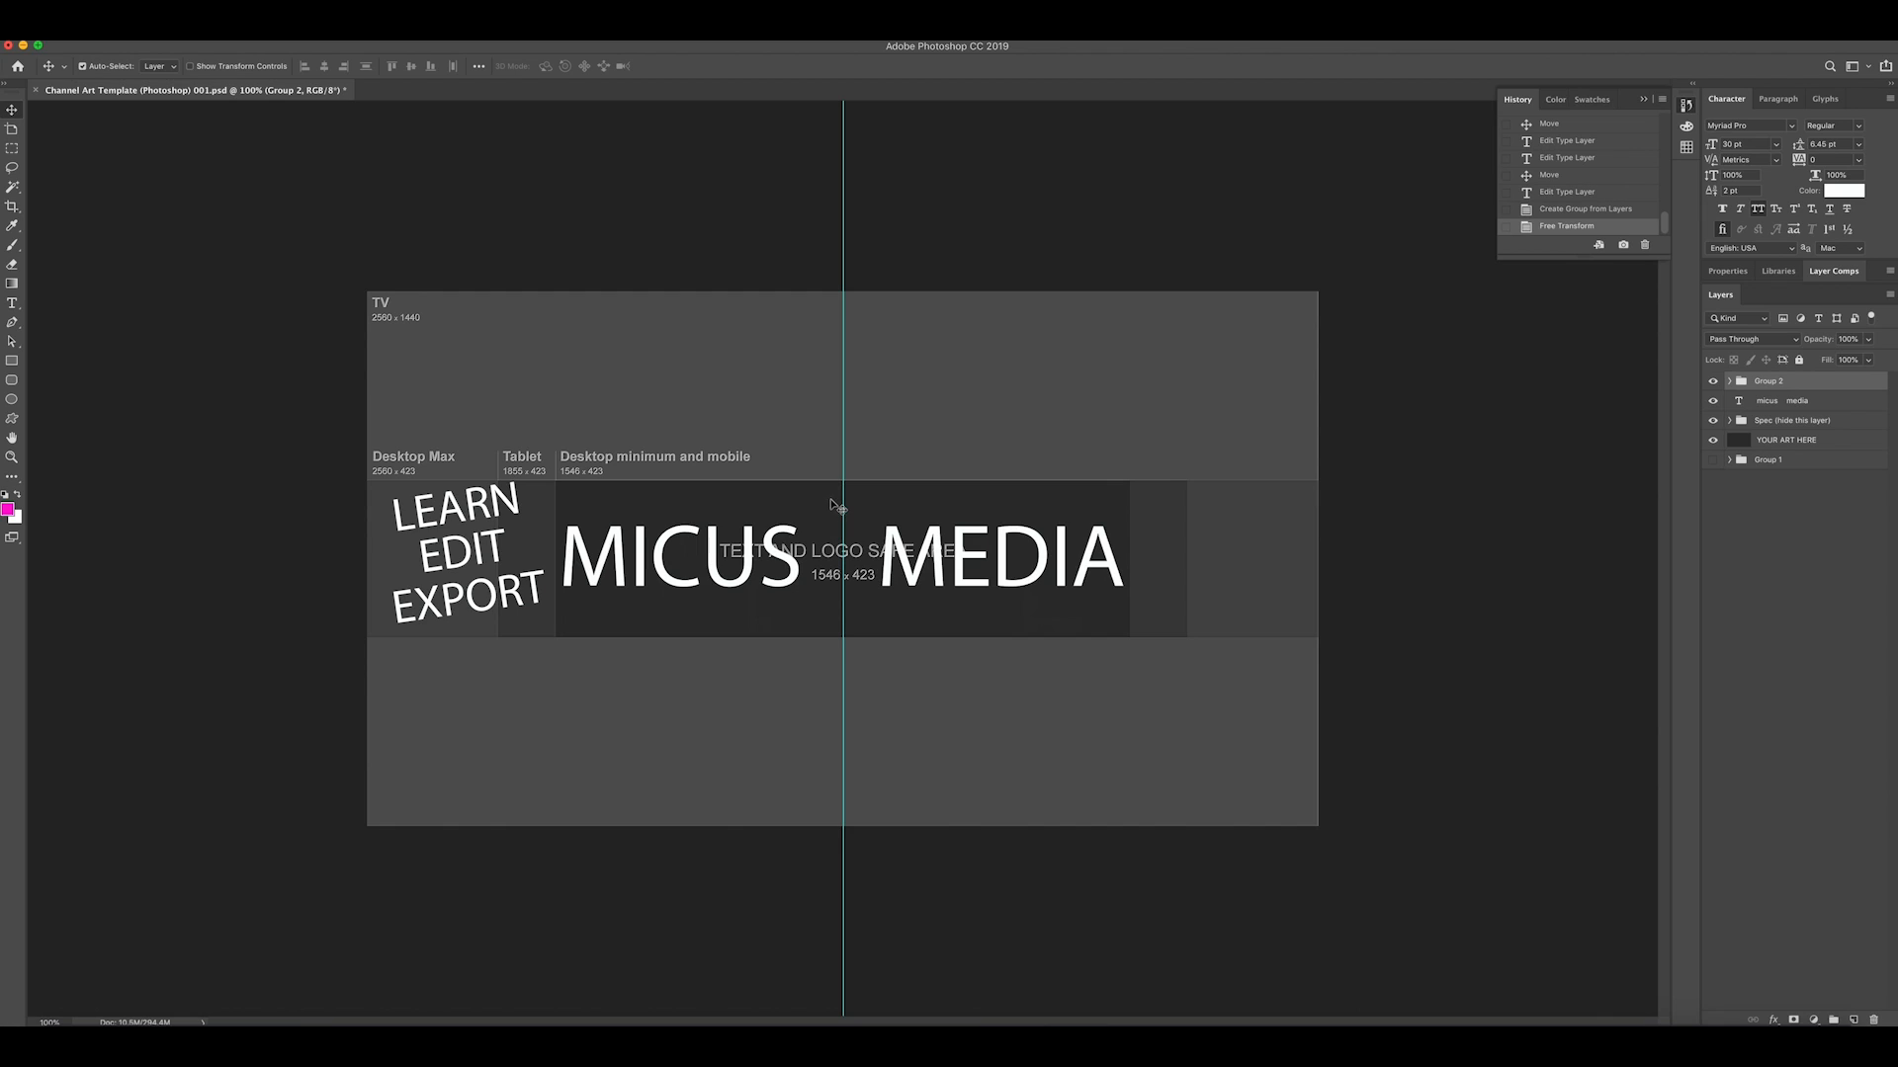
mouse_move(670, 478)
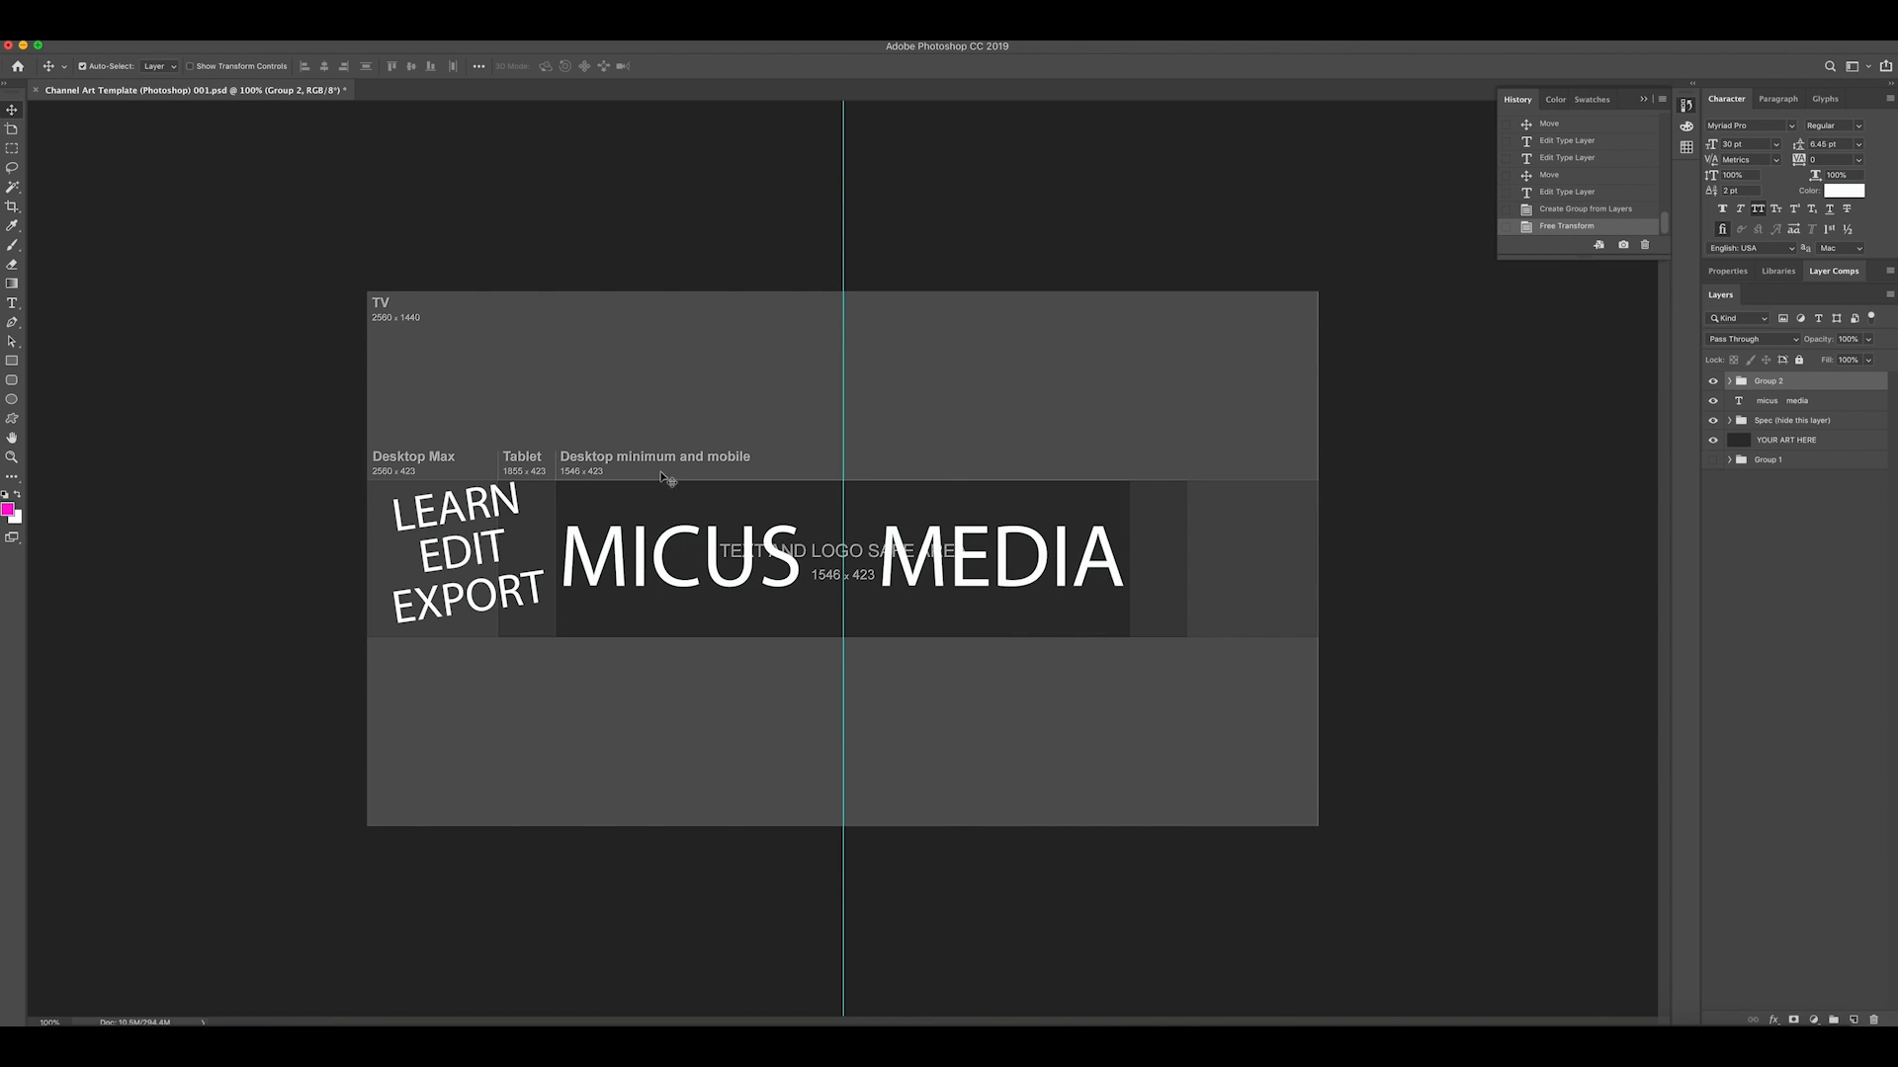
click(1789, 419)
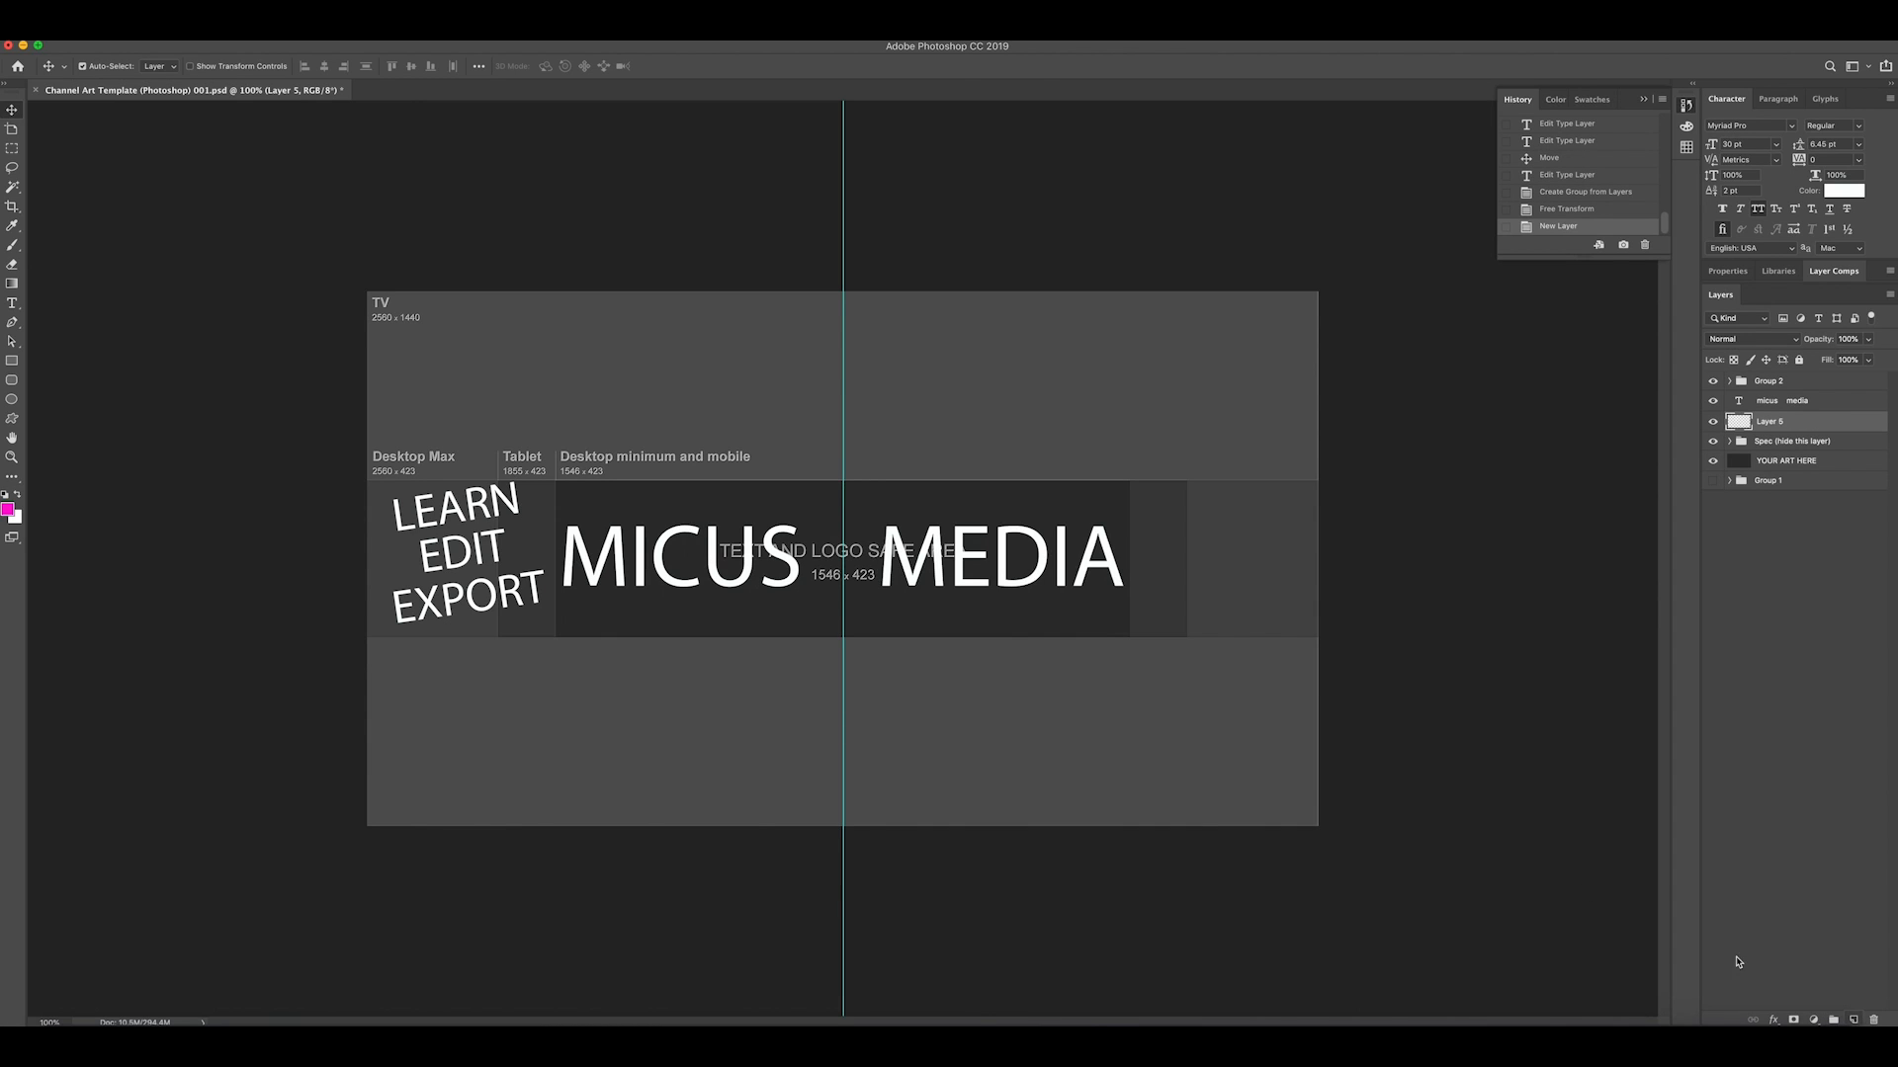
mouse_move(39, 408)
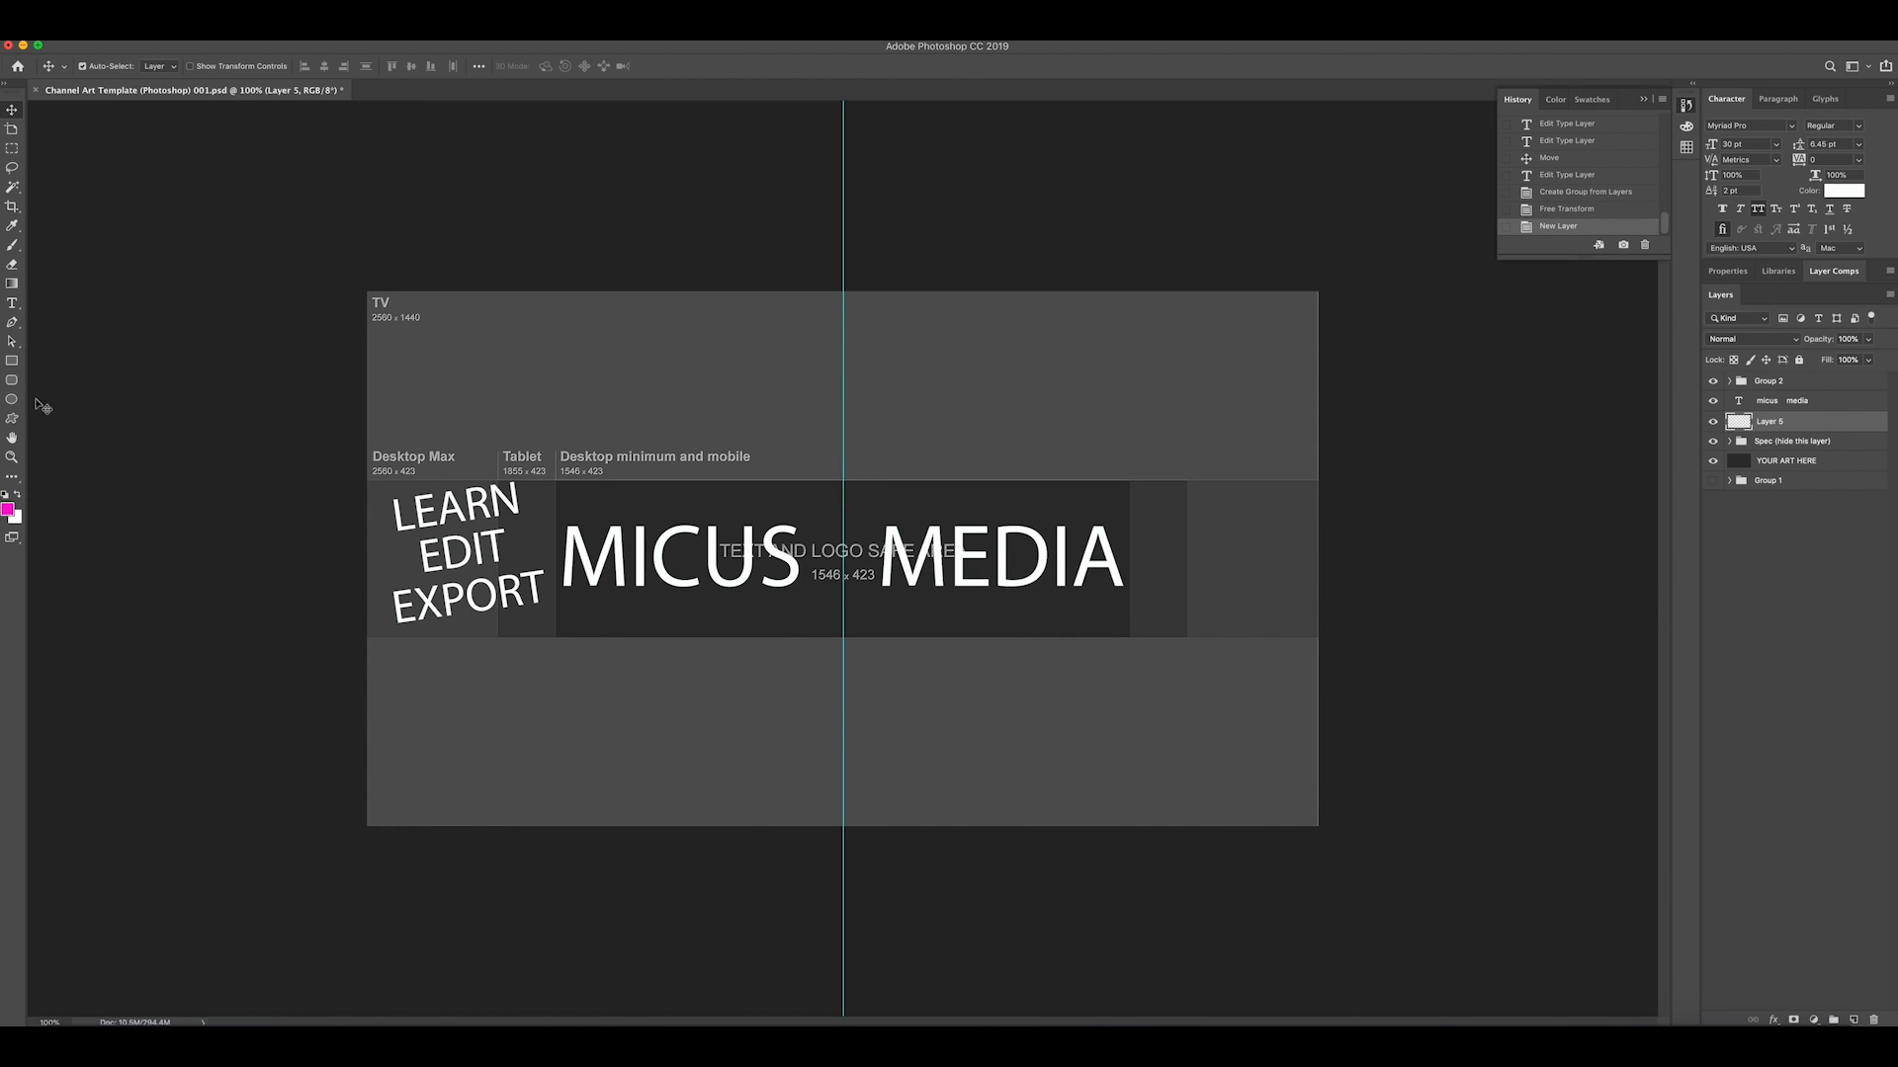
Fill the new layer with the dark plum foreground colour via Edit > Fill
click(12, 281)
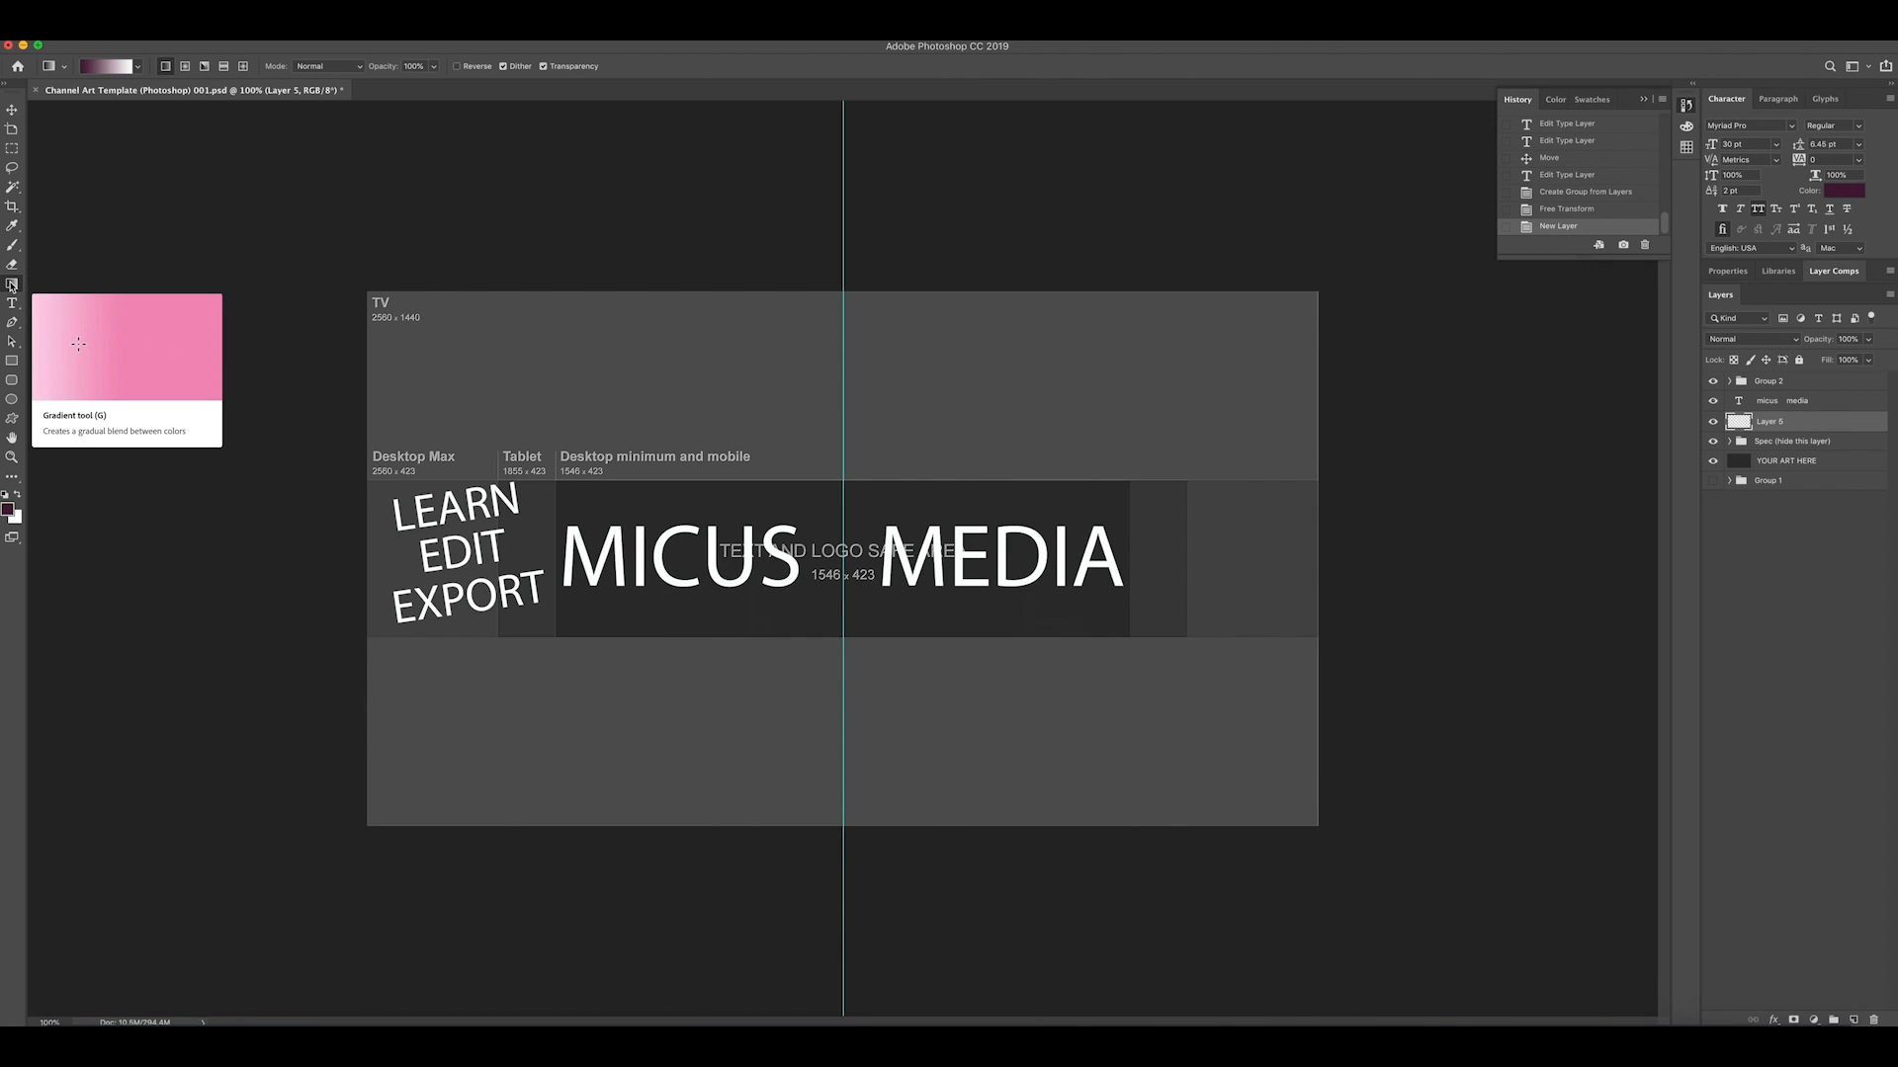
click(62, 46)
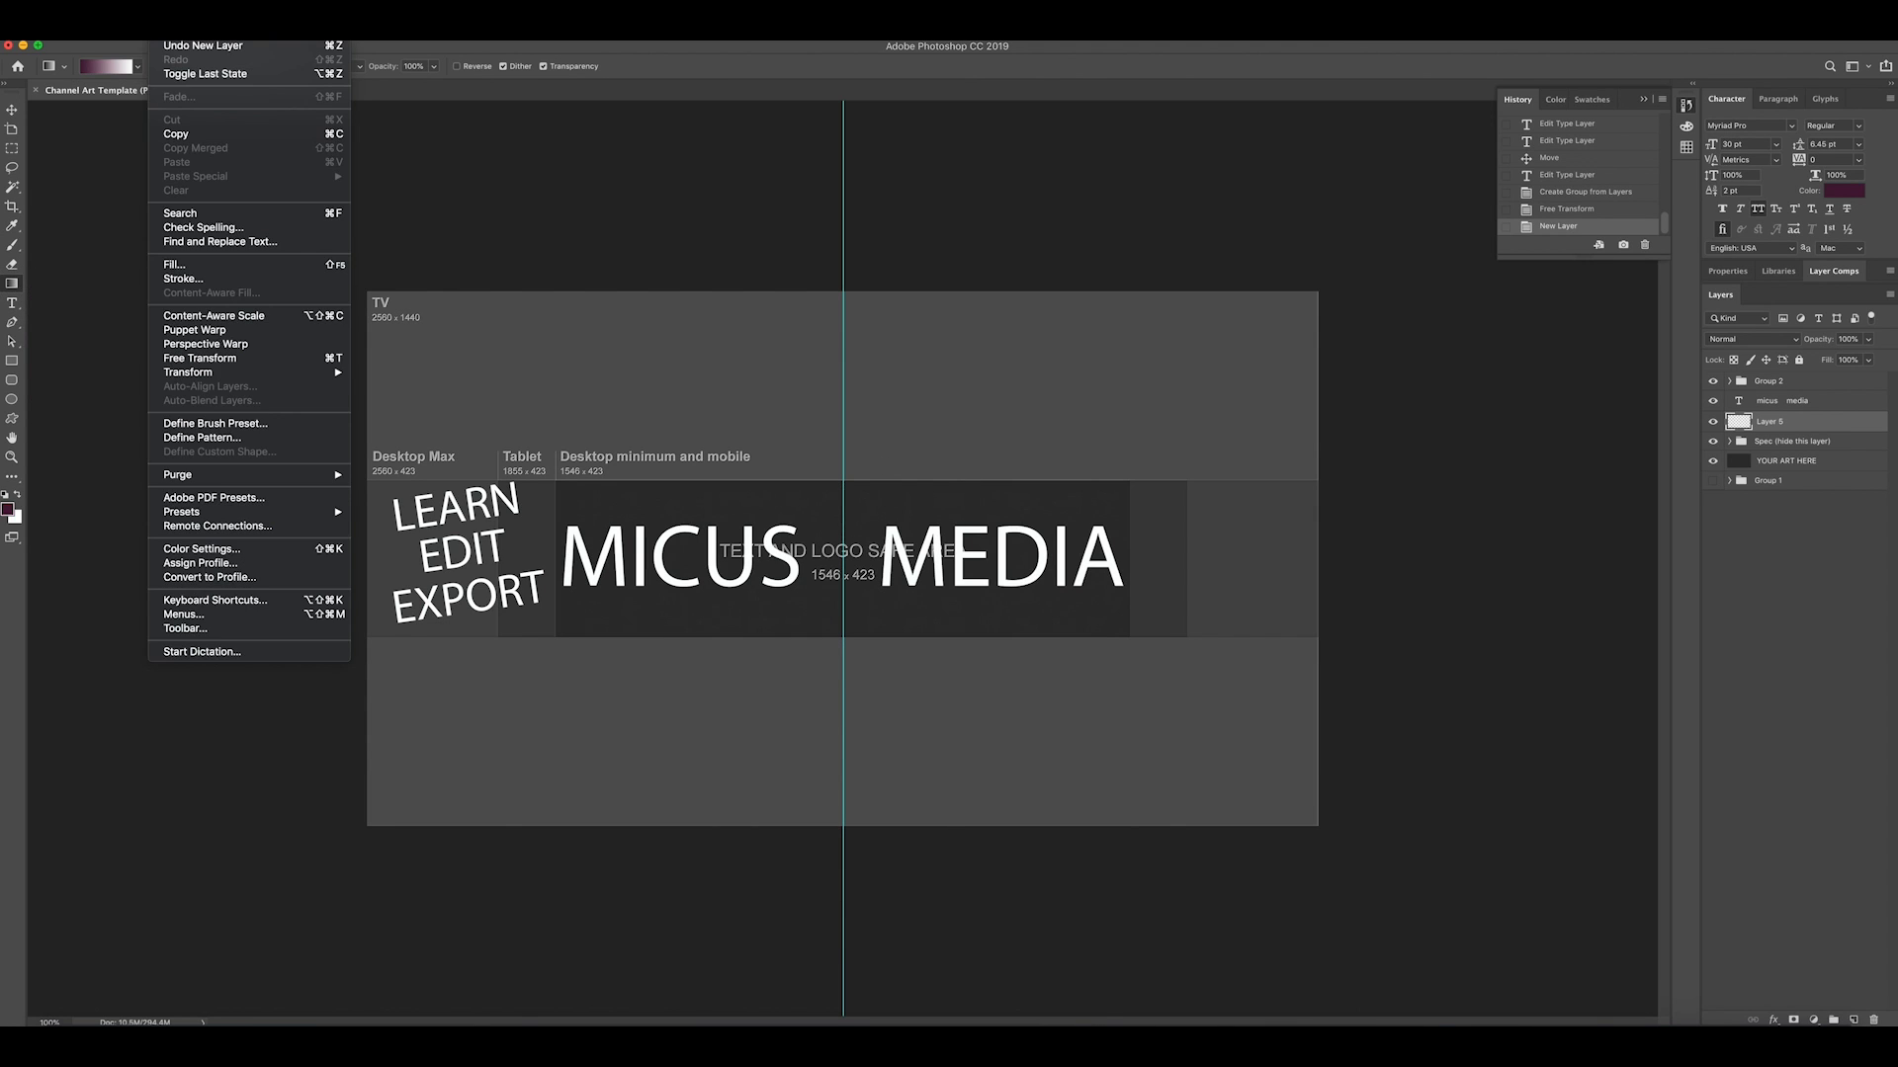
mouse_move(176, 265)
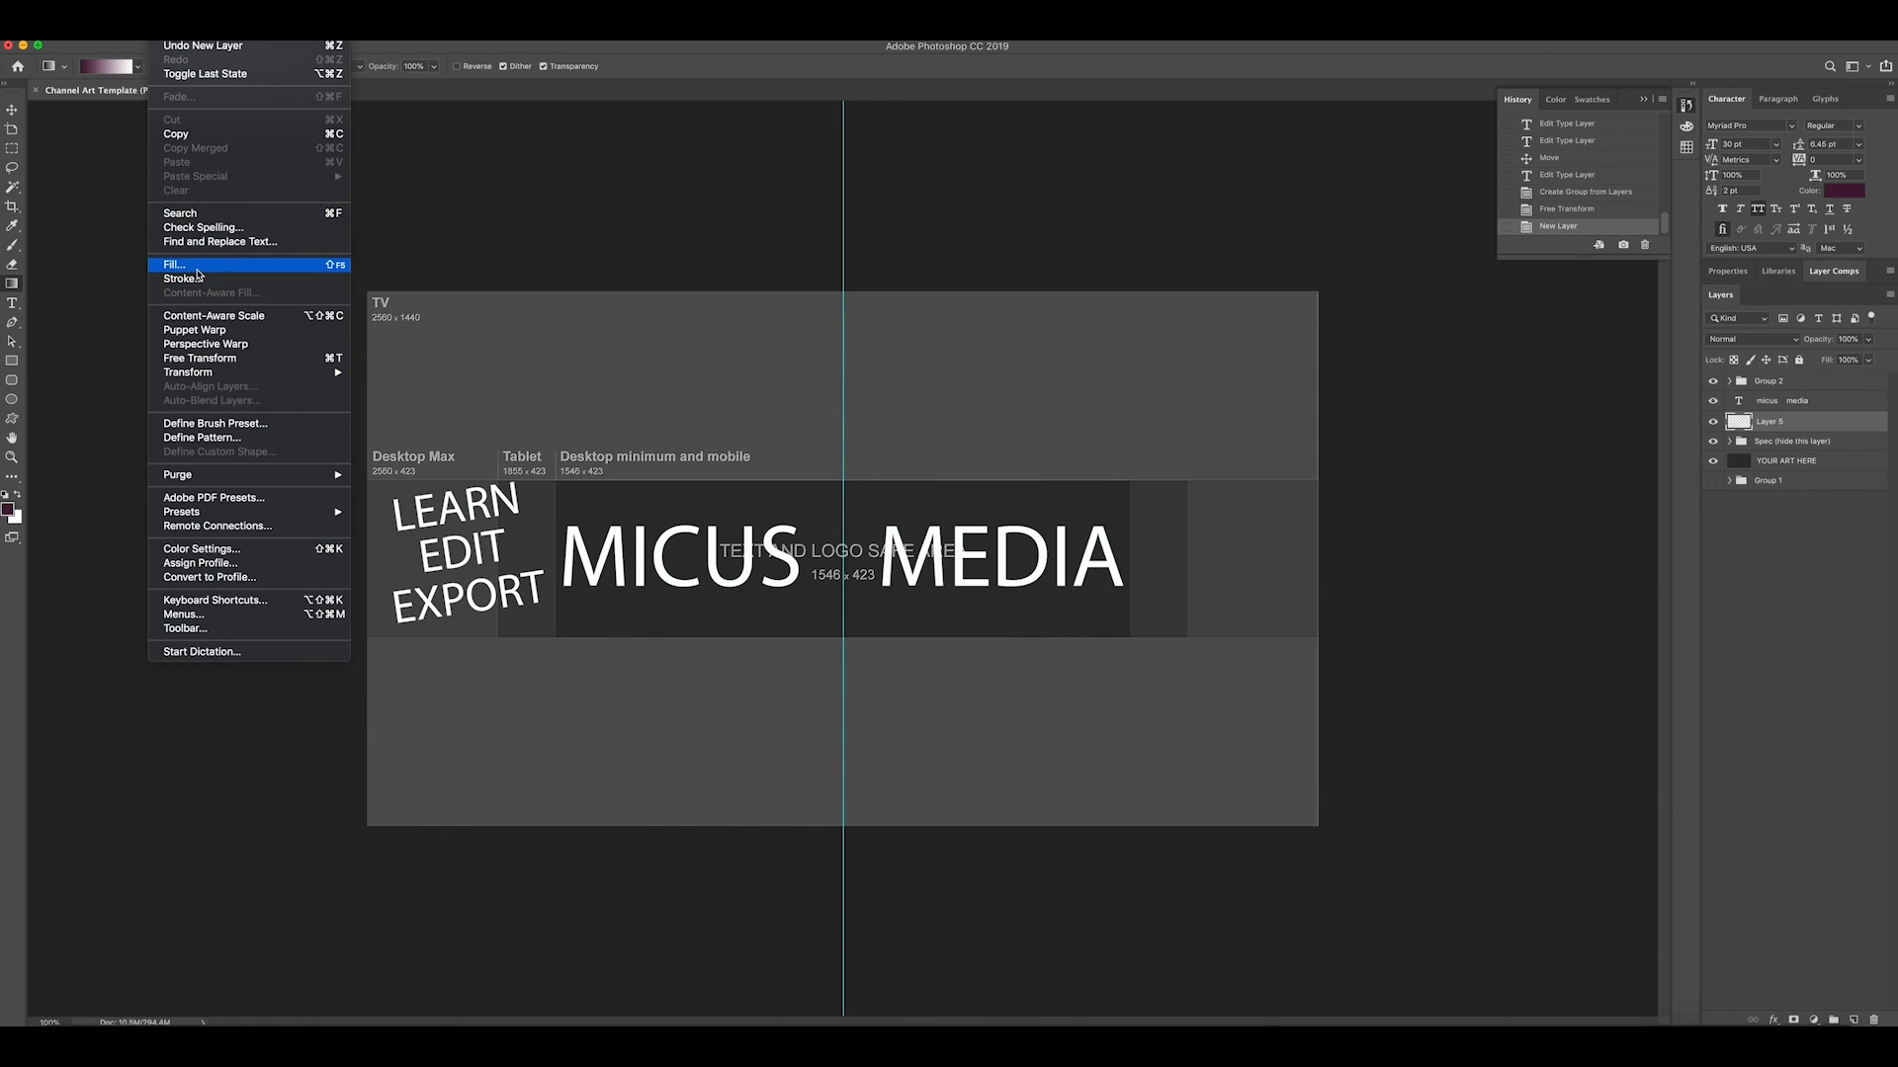
click(174, 262)
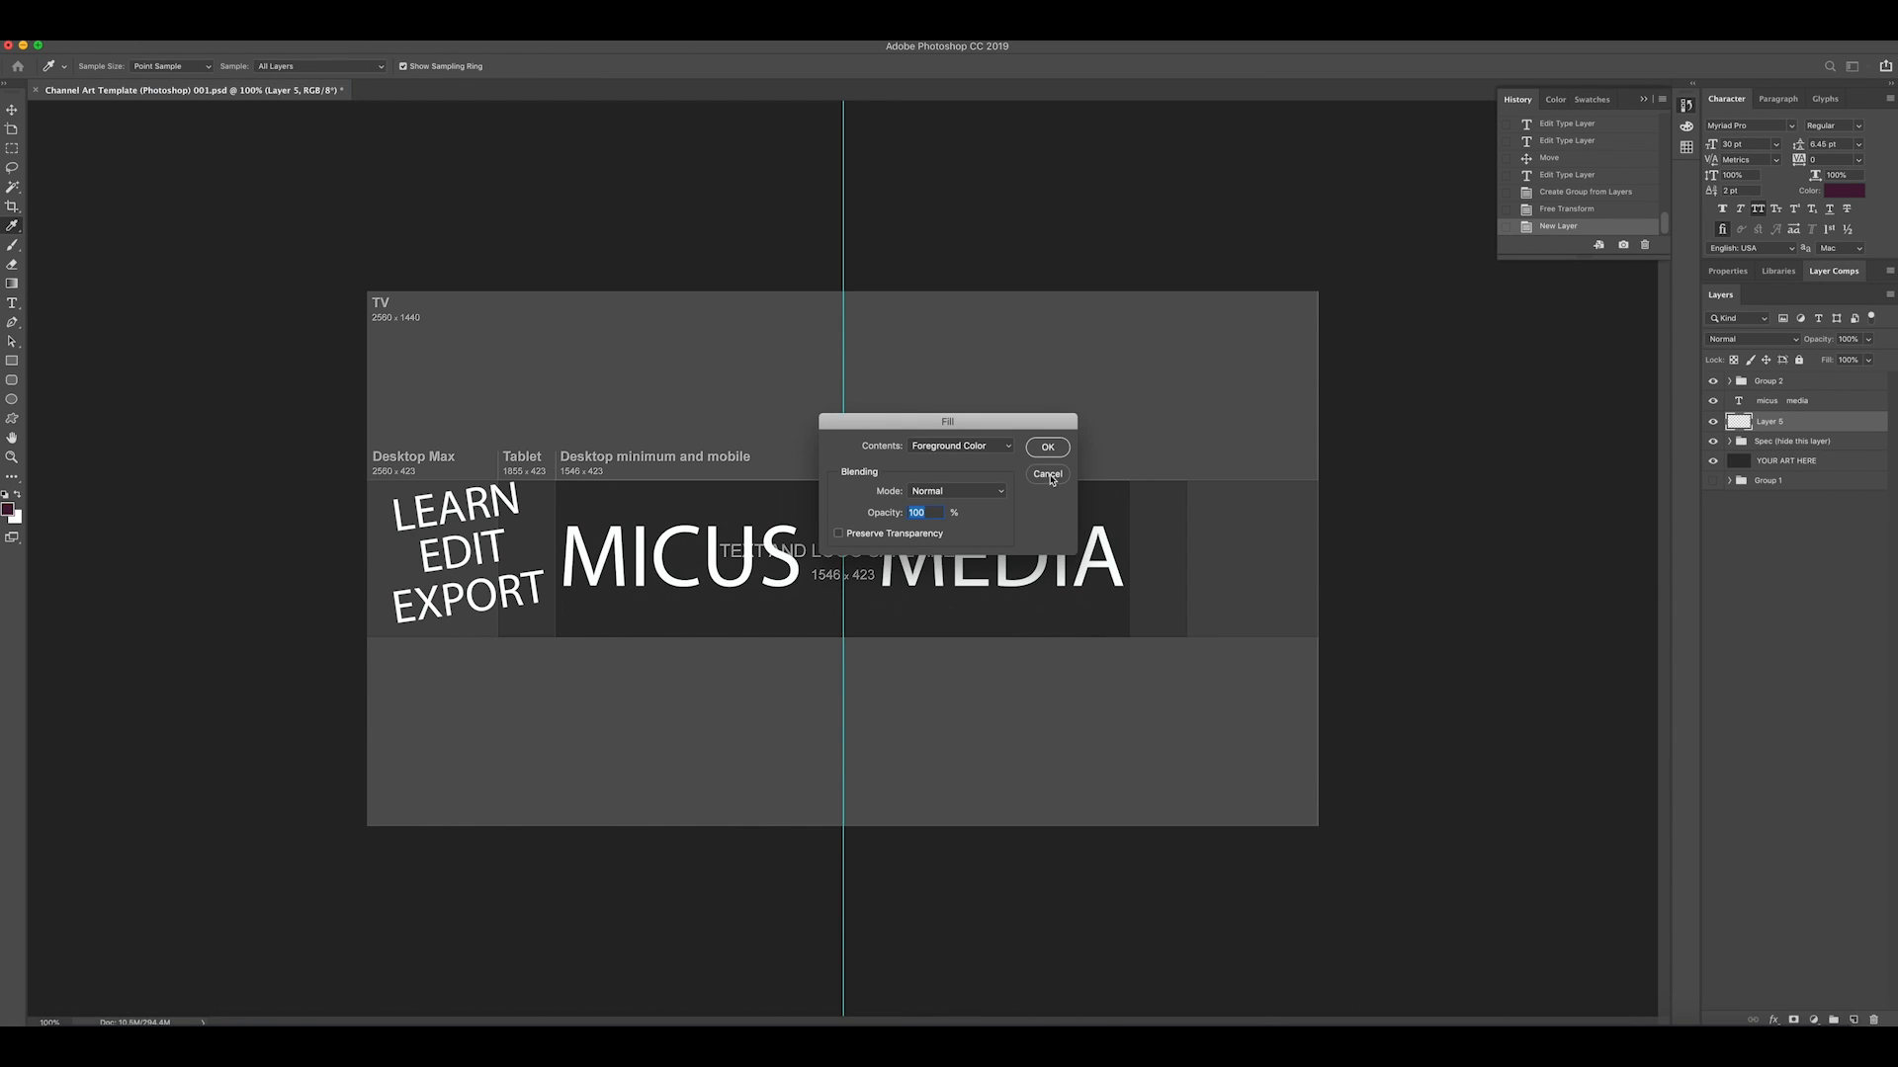
click(1046, 447)
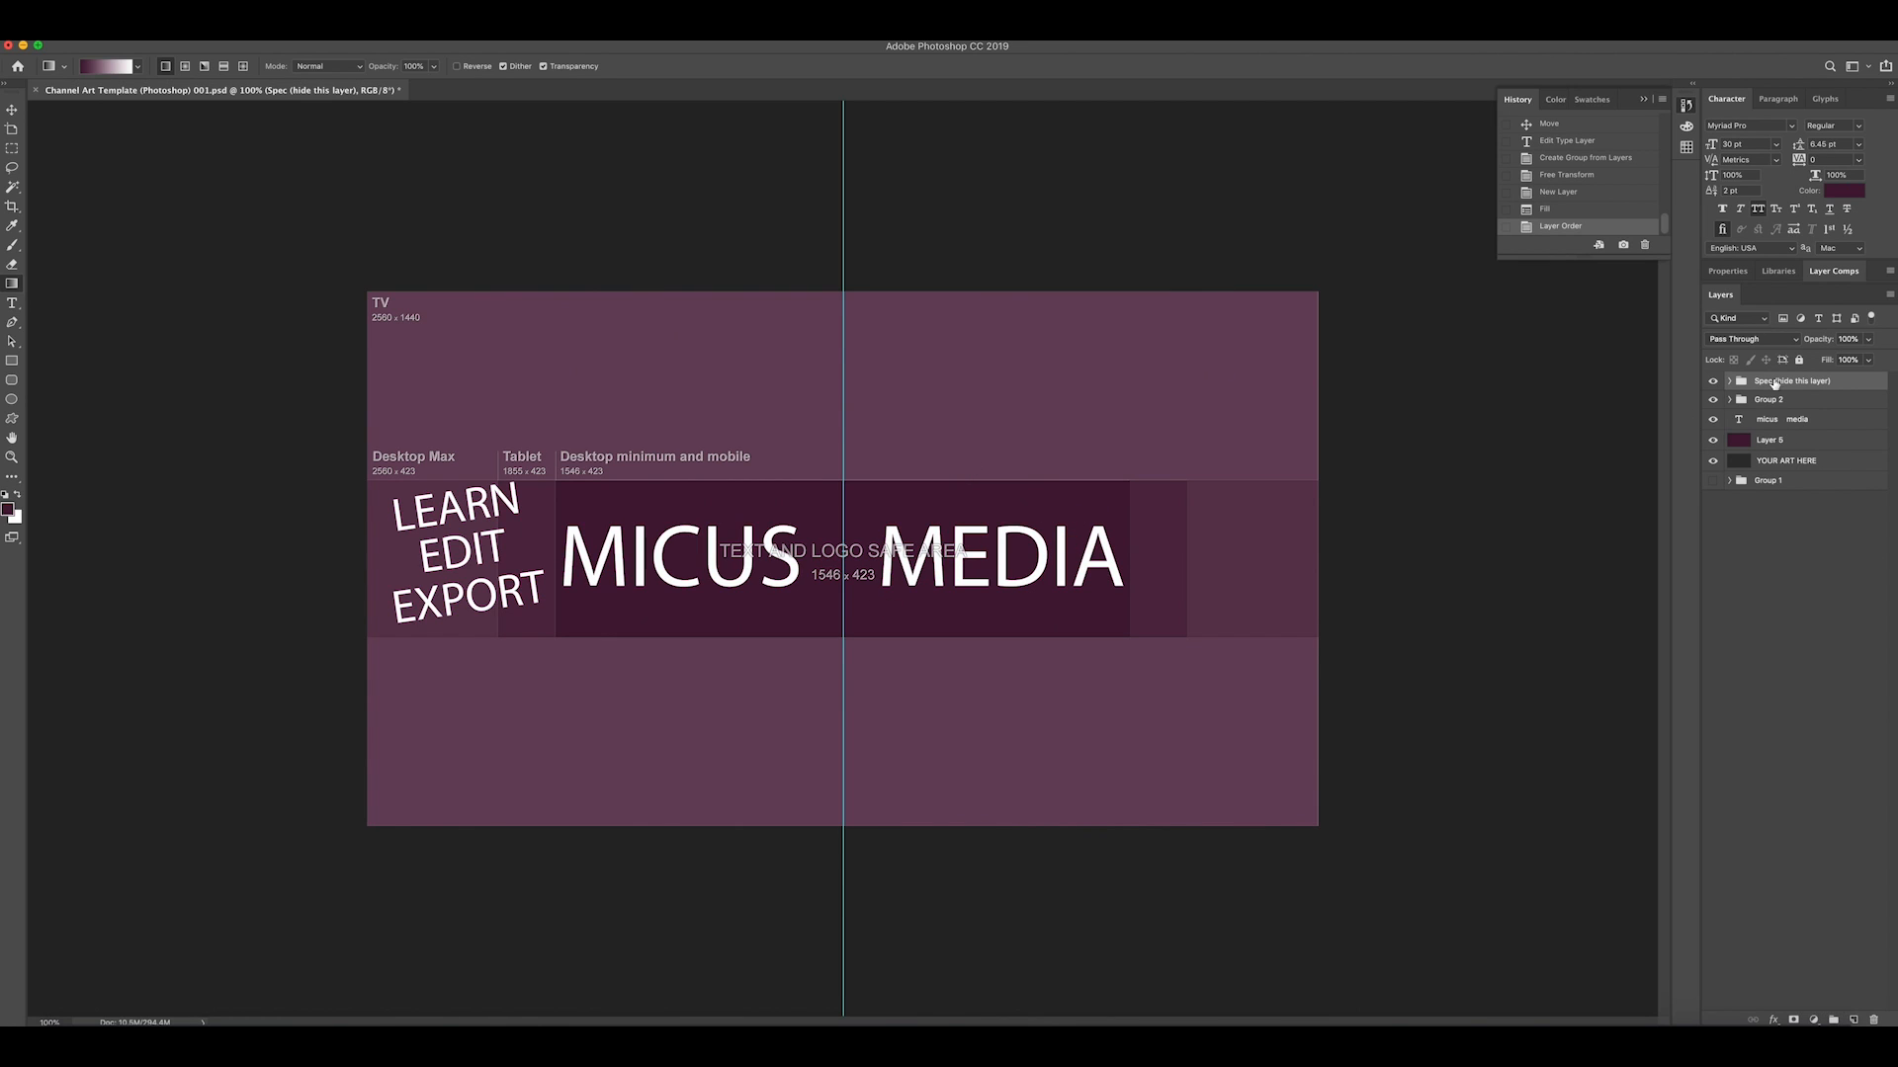
Add a Pattern Overlay with reduced scale to the plum-filled layer
click(1779, 439)
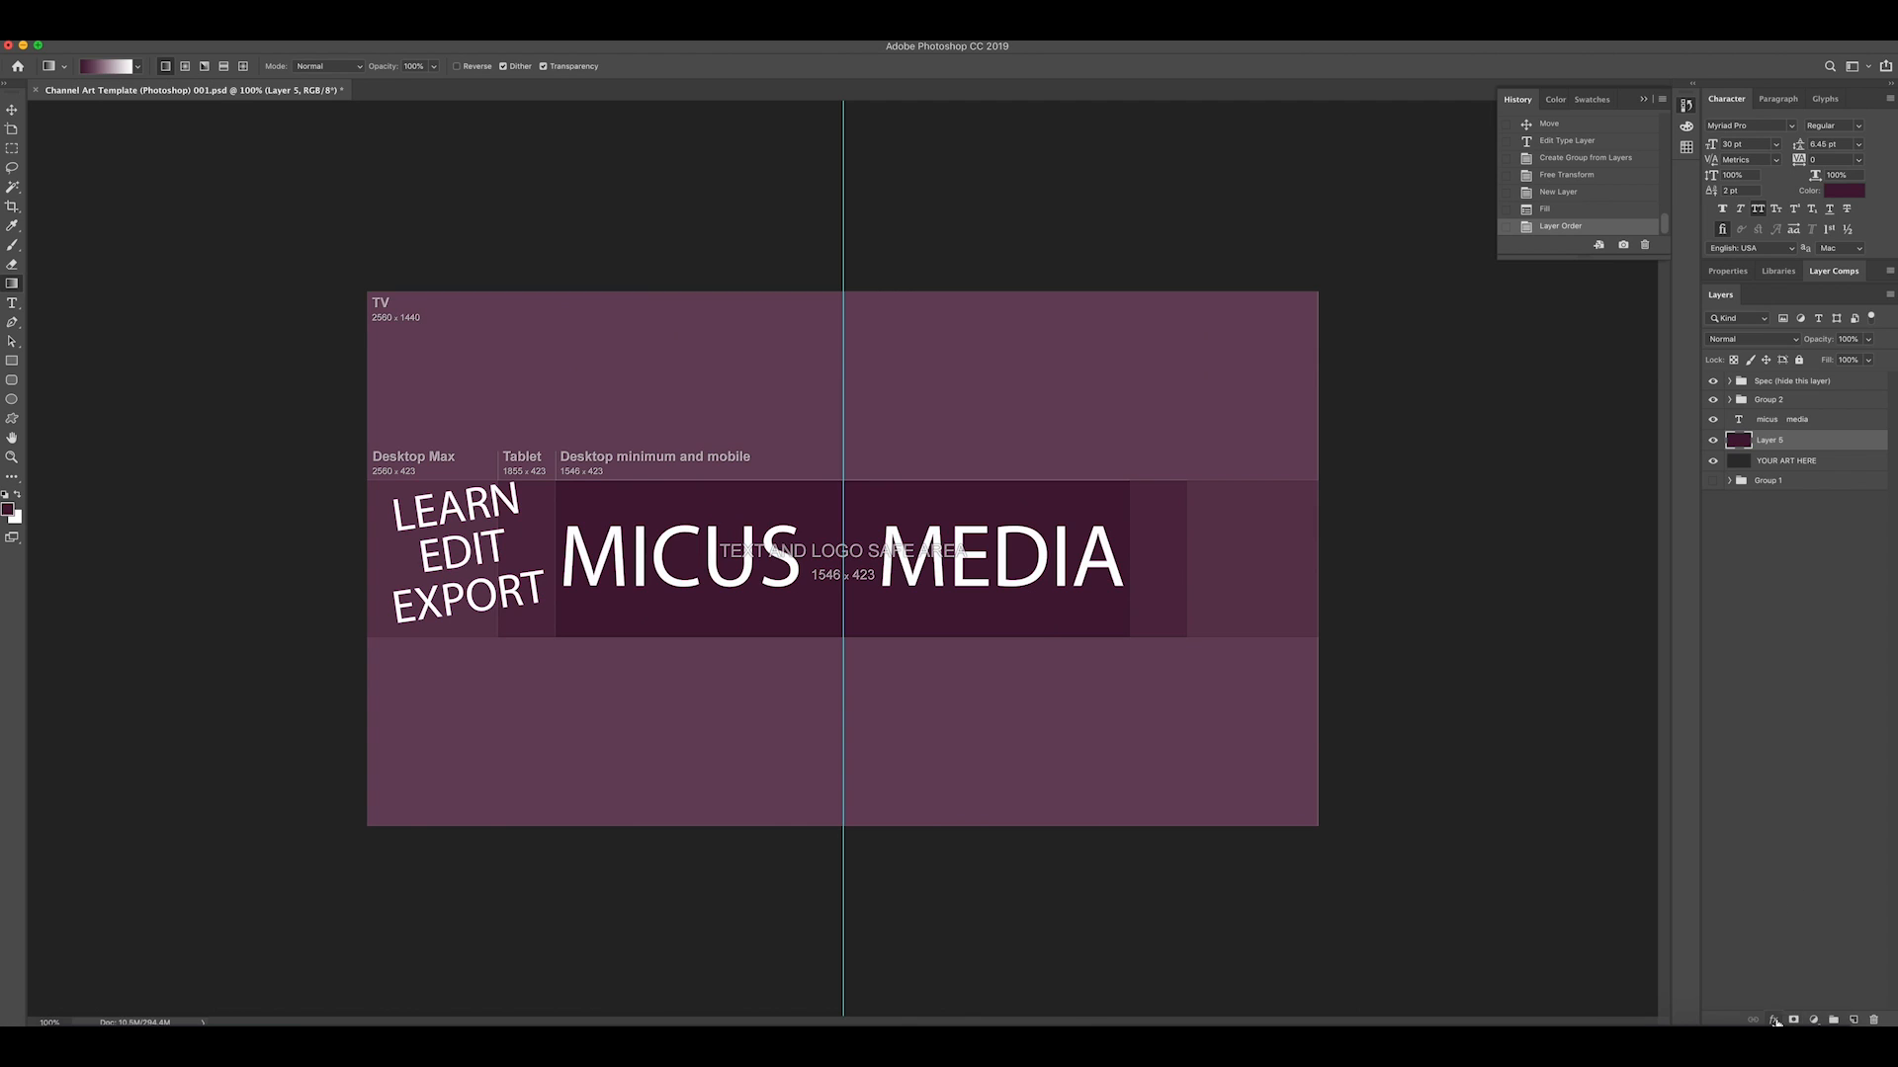
click(1771, 1020)
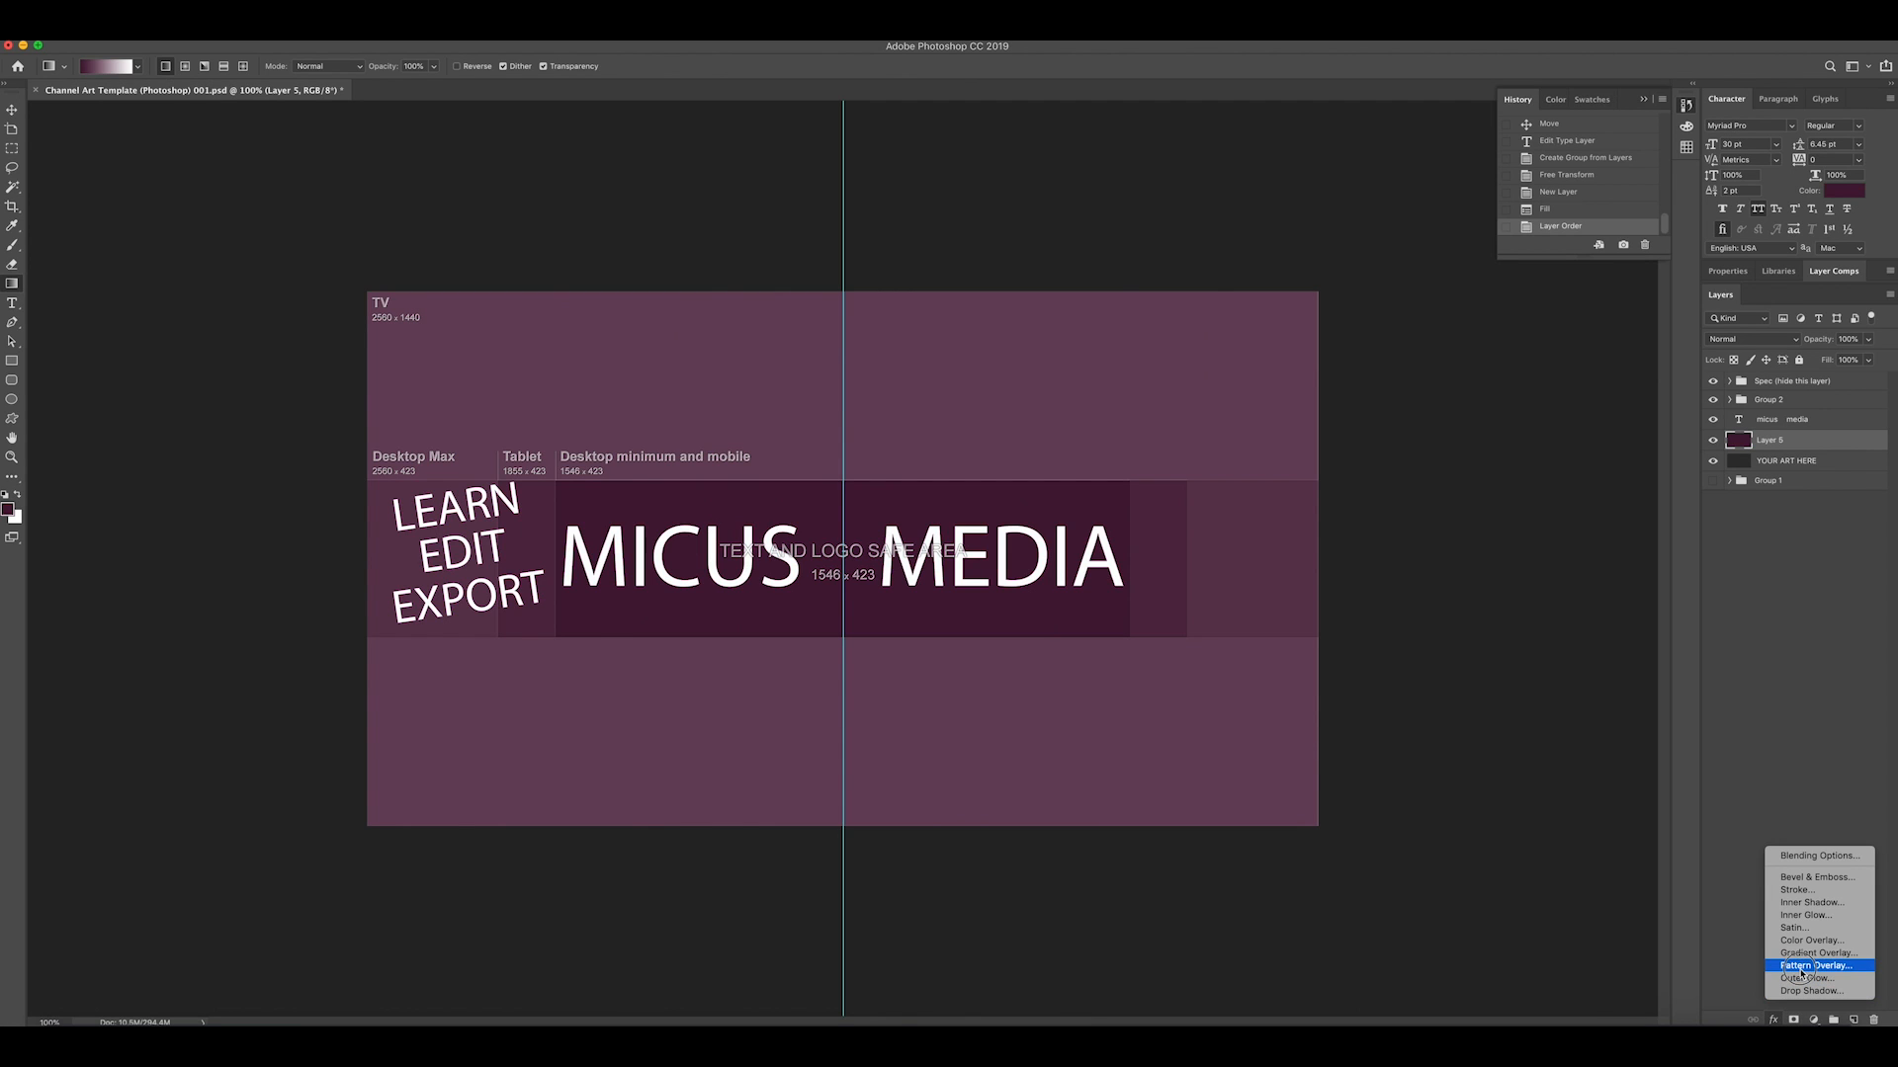
click(1812, 965)
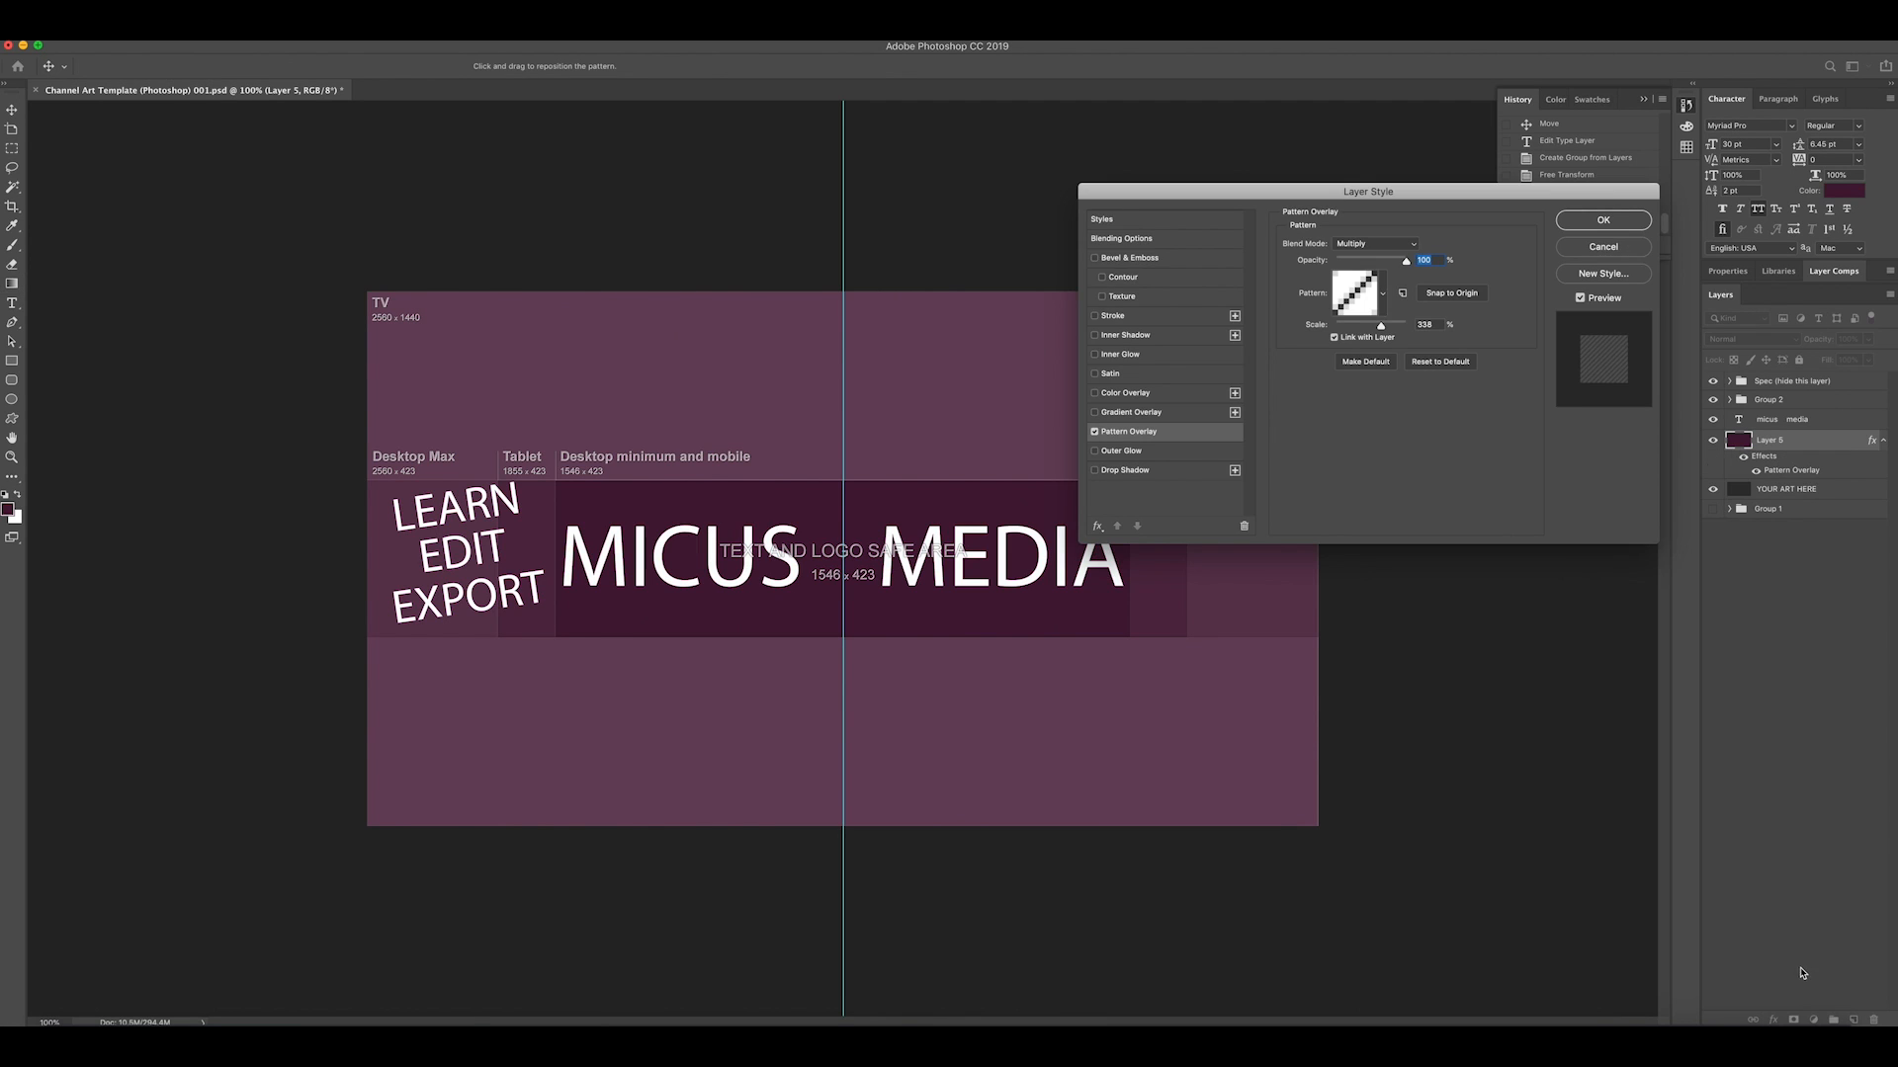
drag(1380, 324, 1366, 324)
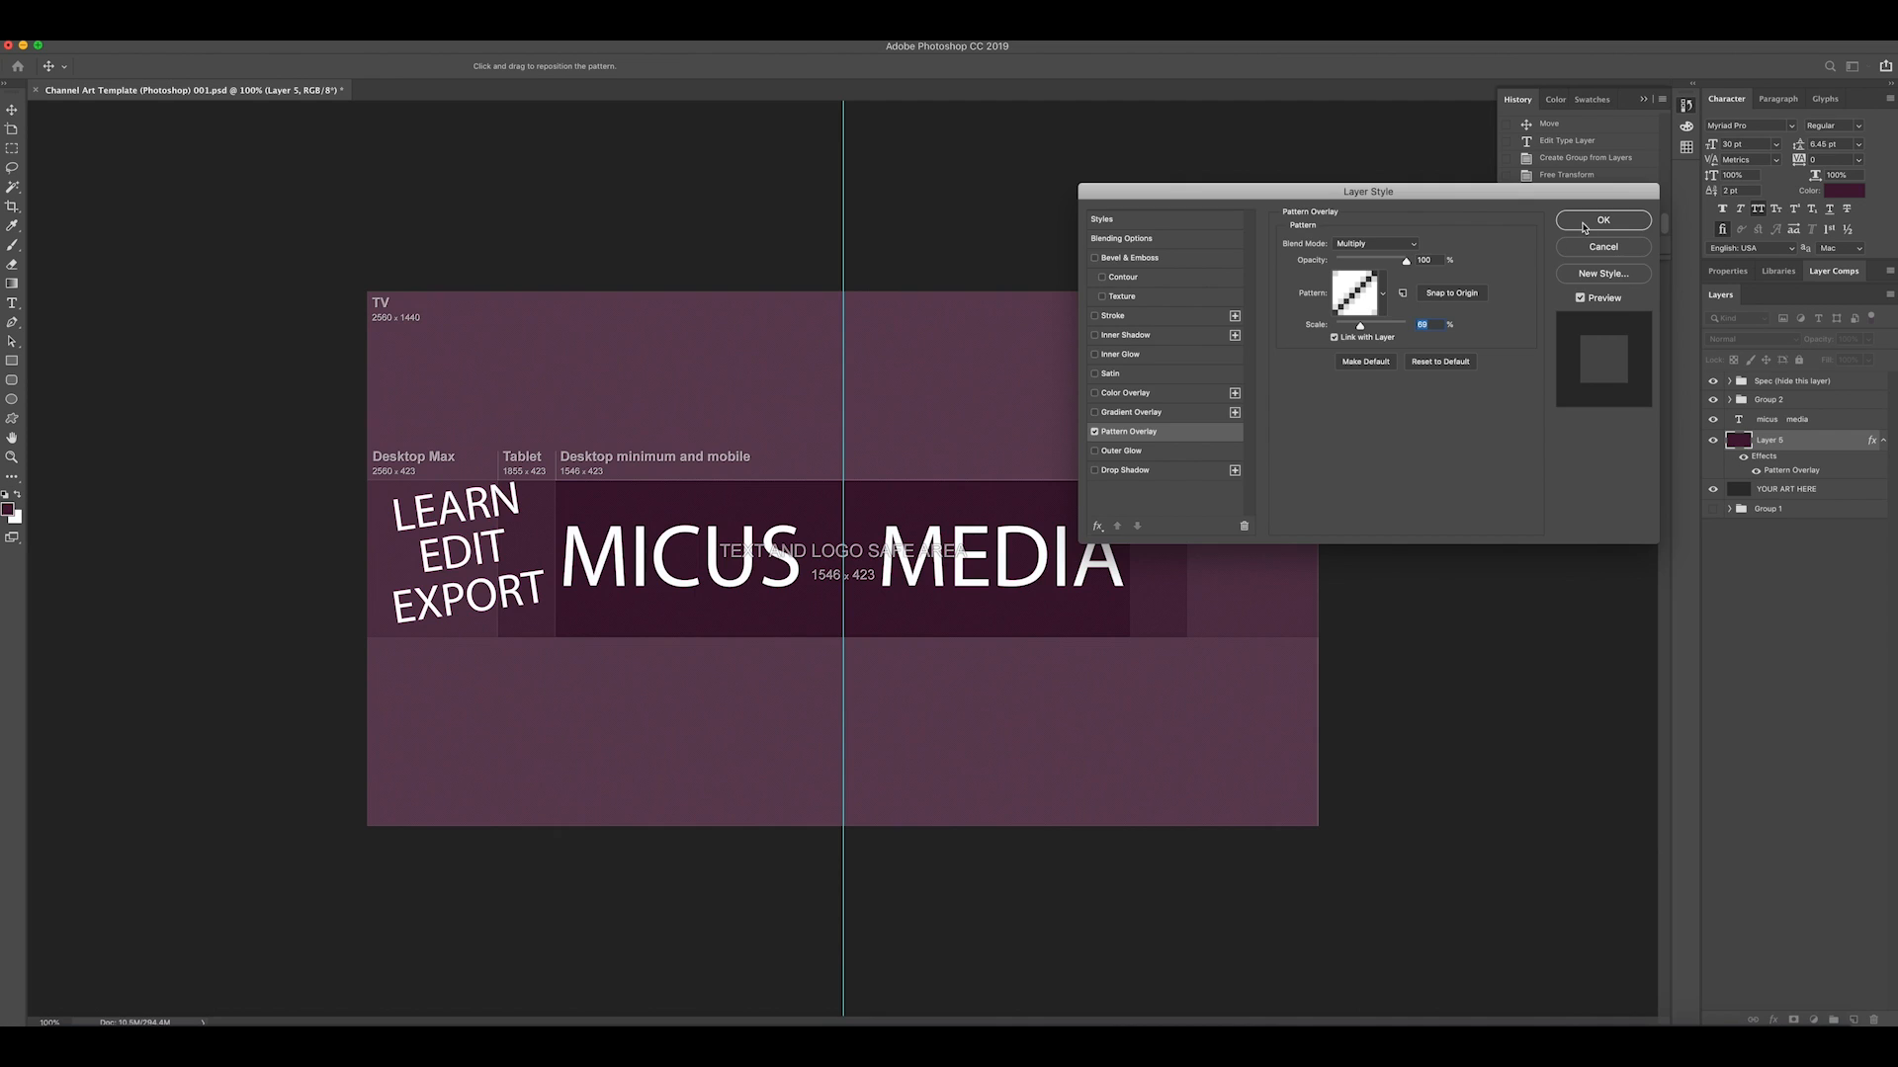
click(1603, 219)
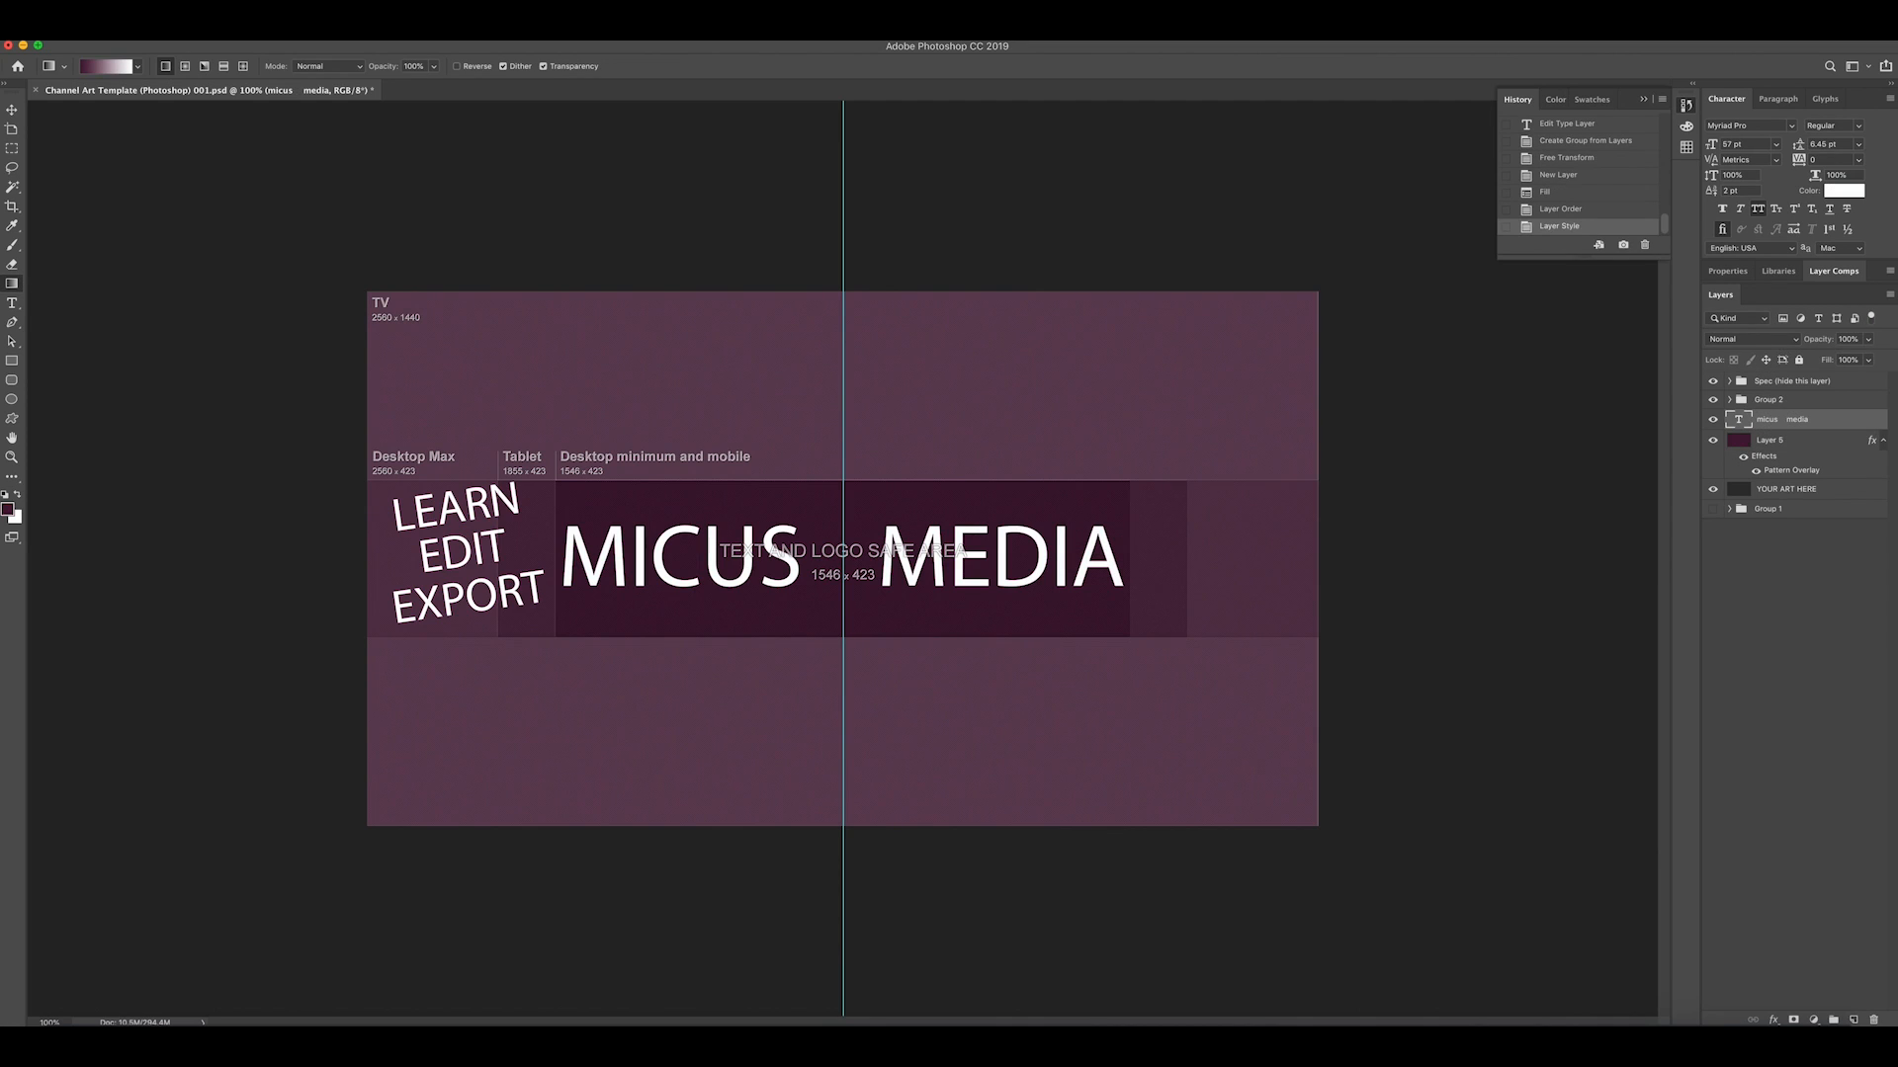
Give the MICUS MEDIA title a drop shadow, then hide the Spec guide overlay
click(1773, 1020)
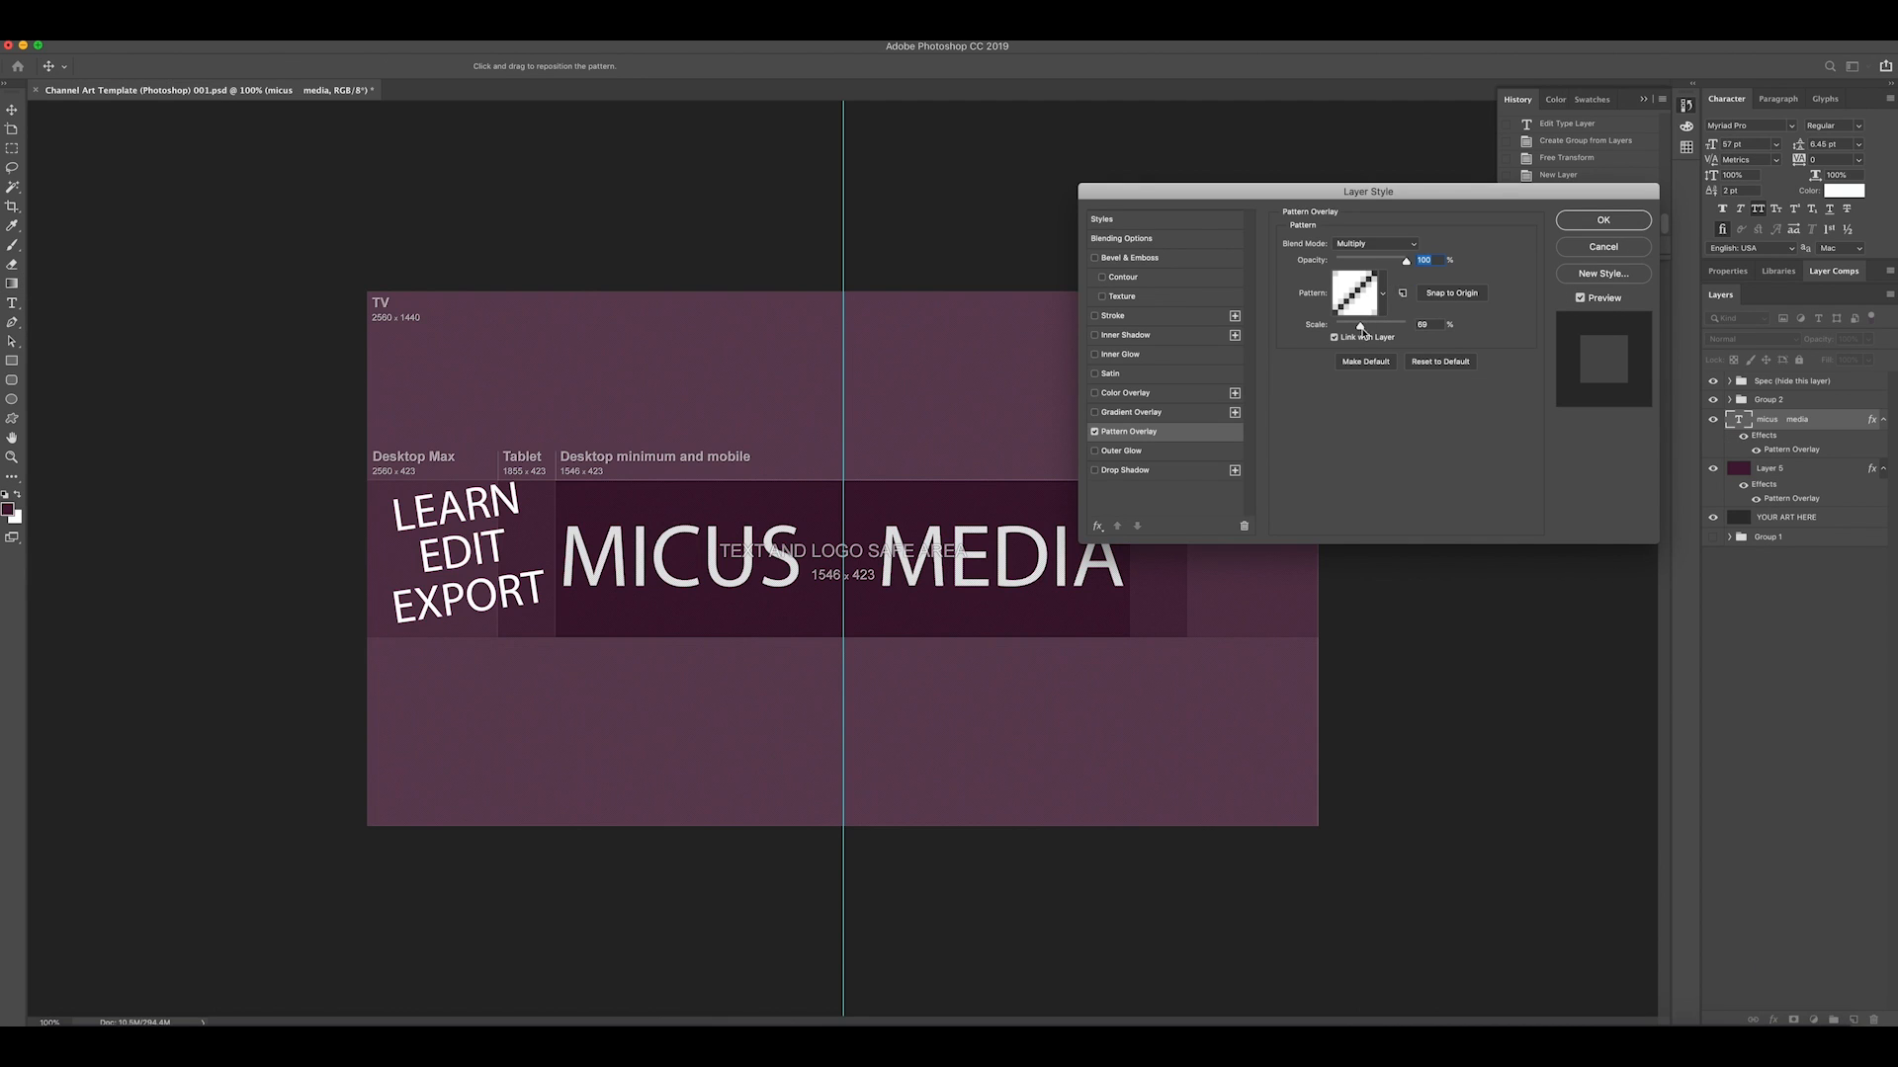
drag(1405, 261, 1385, 261)
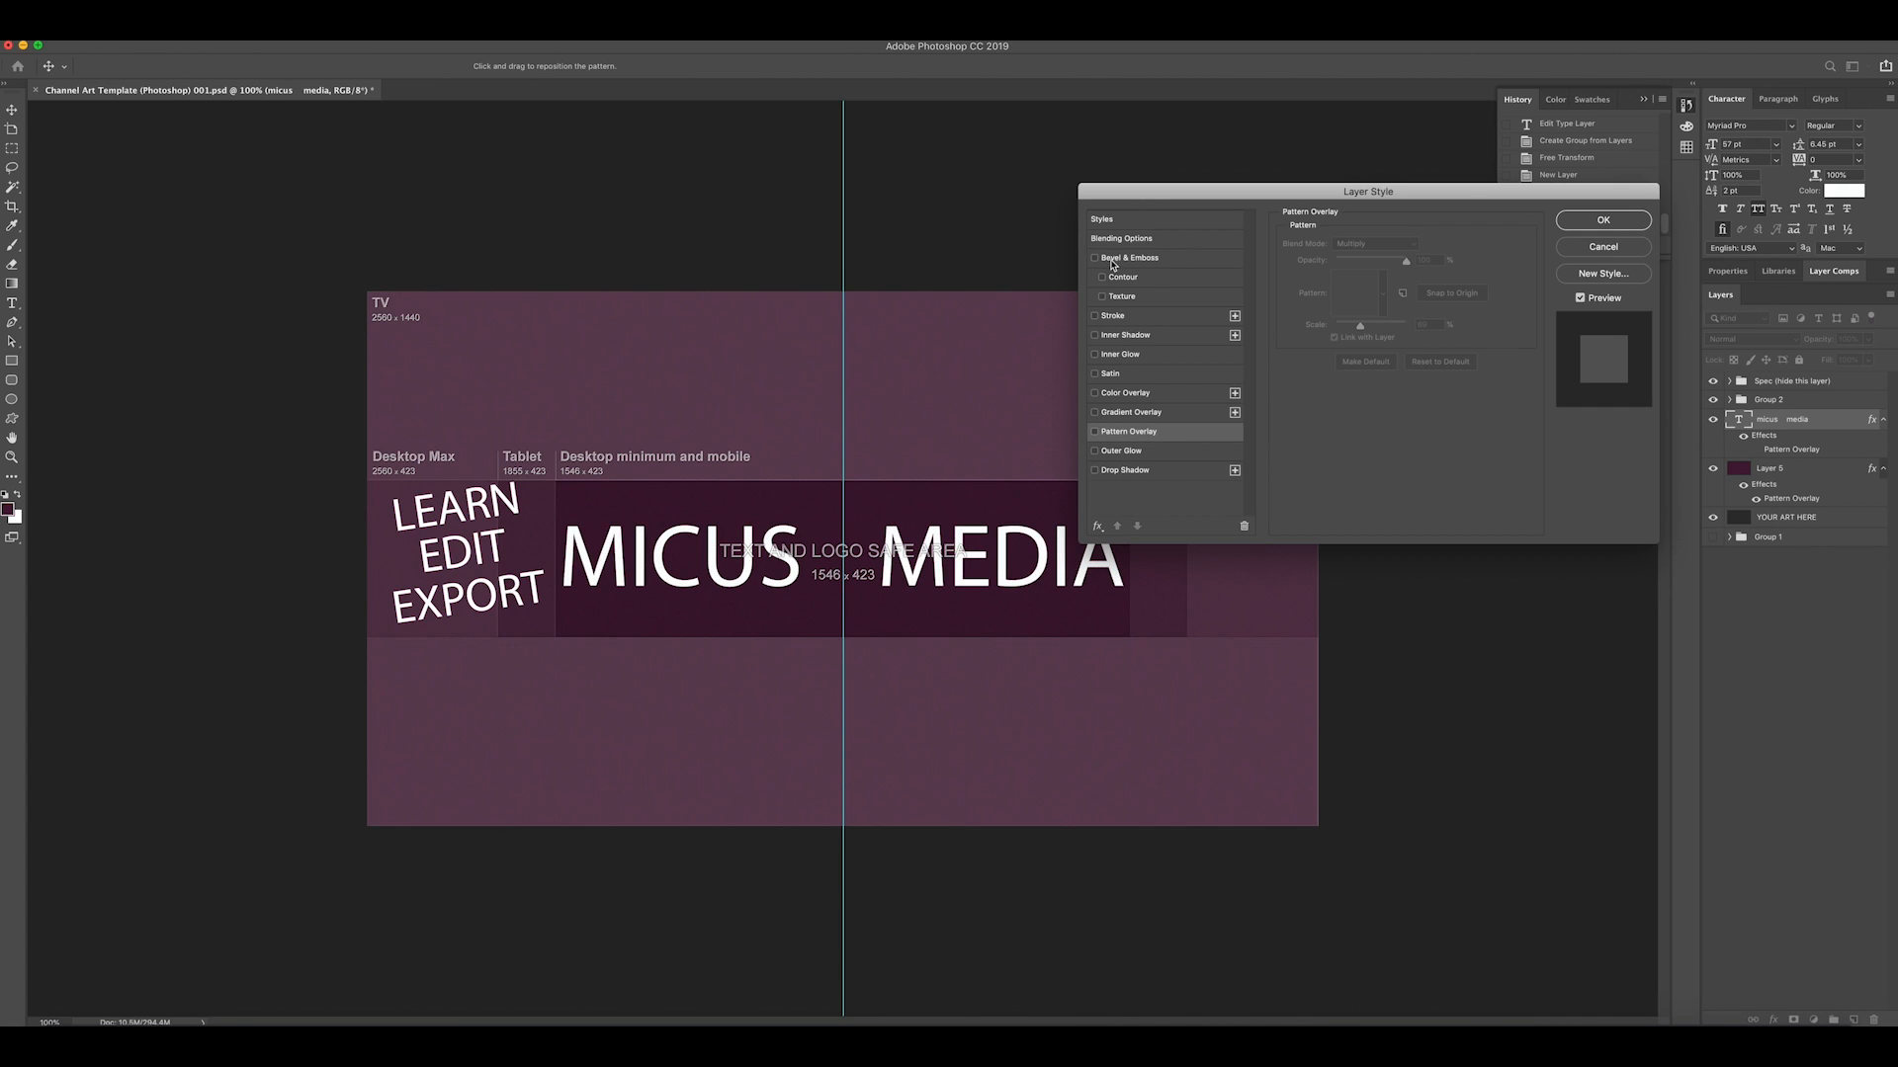
click(1093, 471)
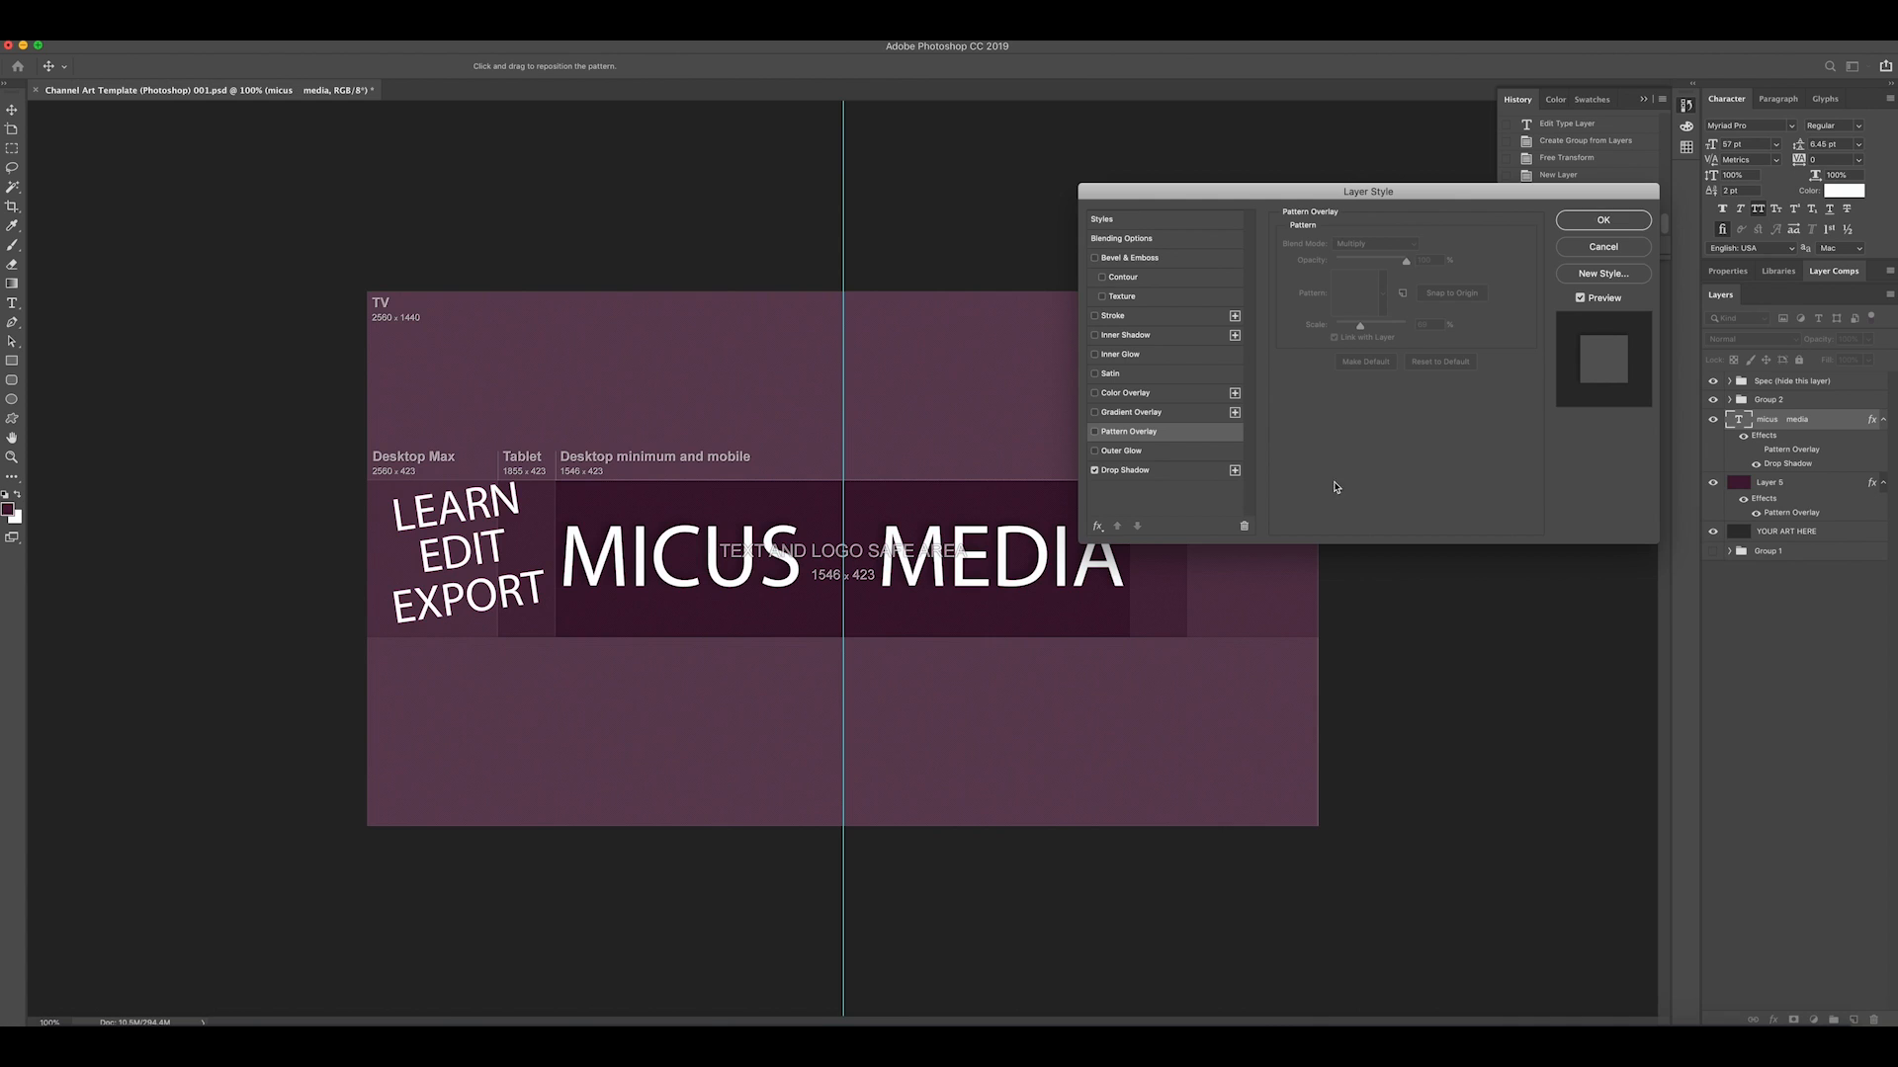
click(1601, 219)
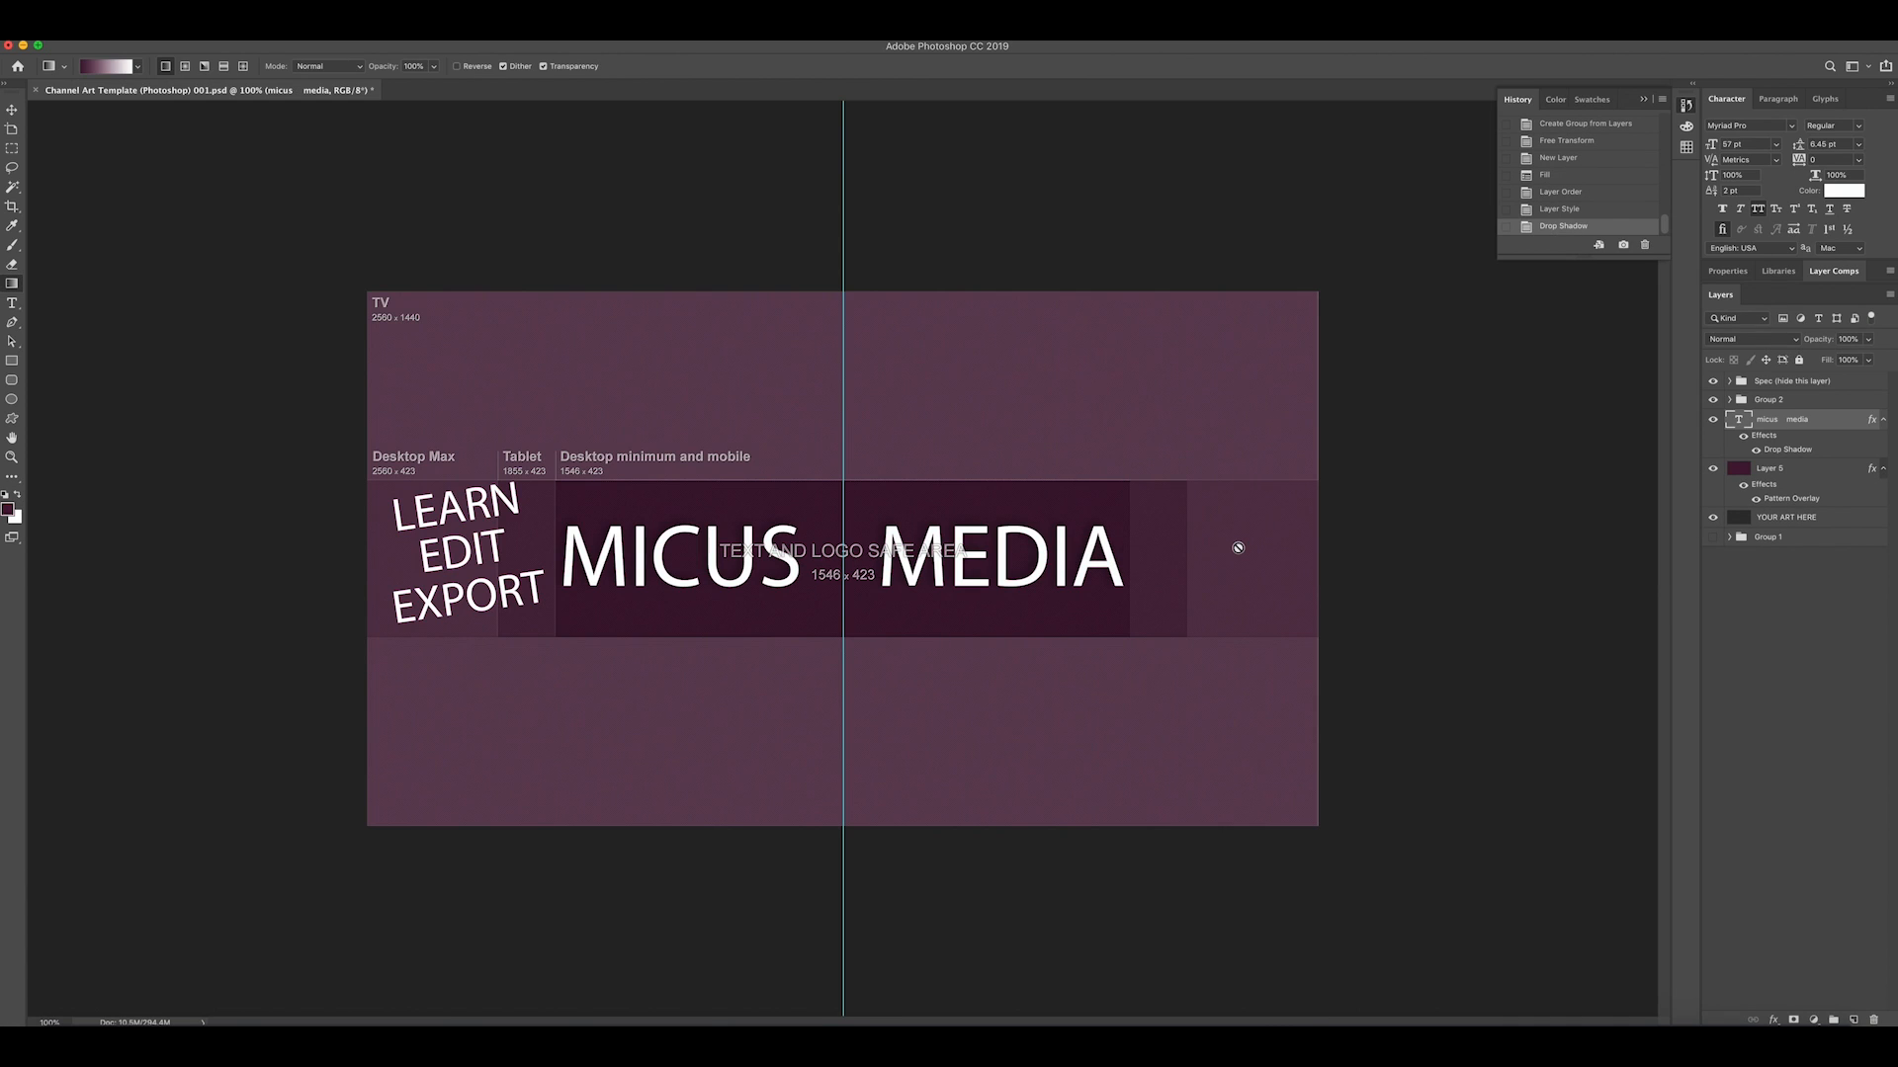
mouse_move(1632, 467)
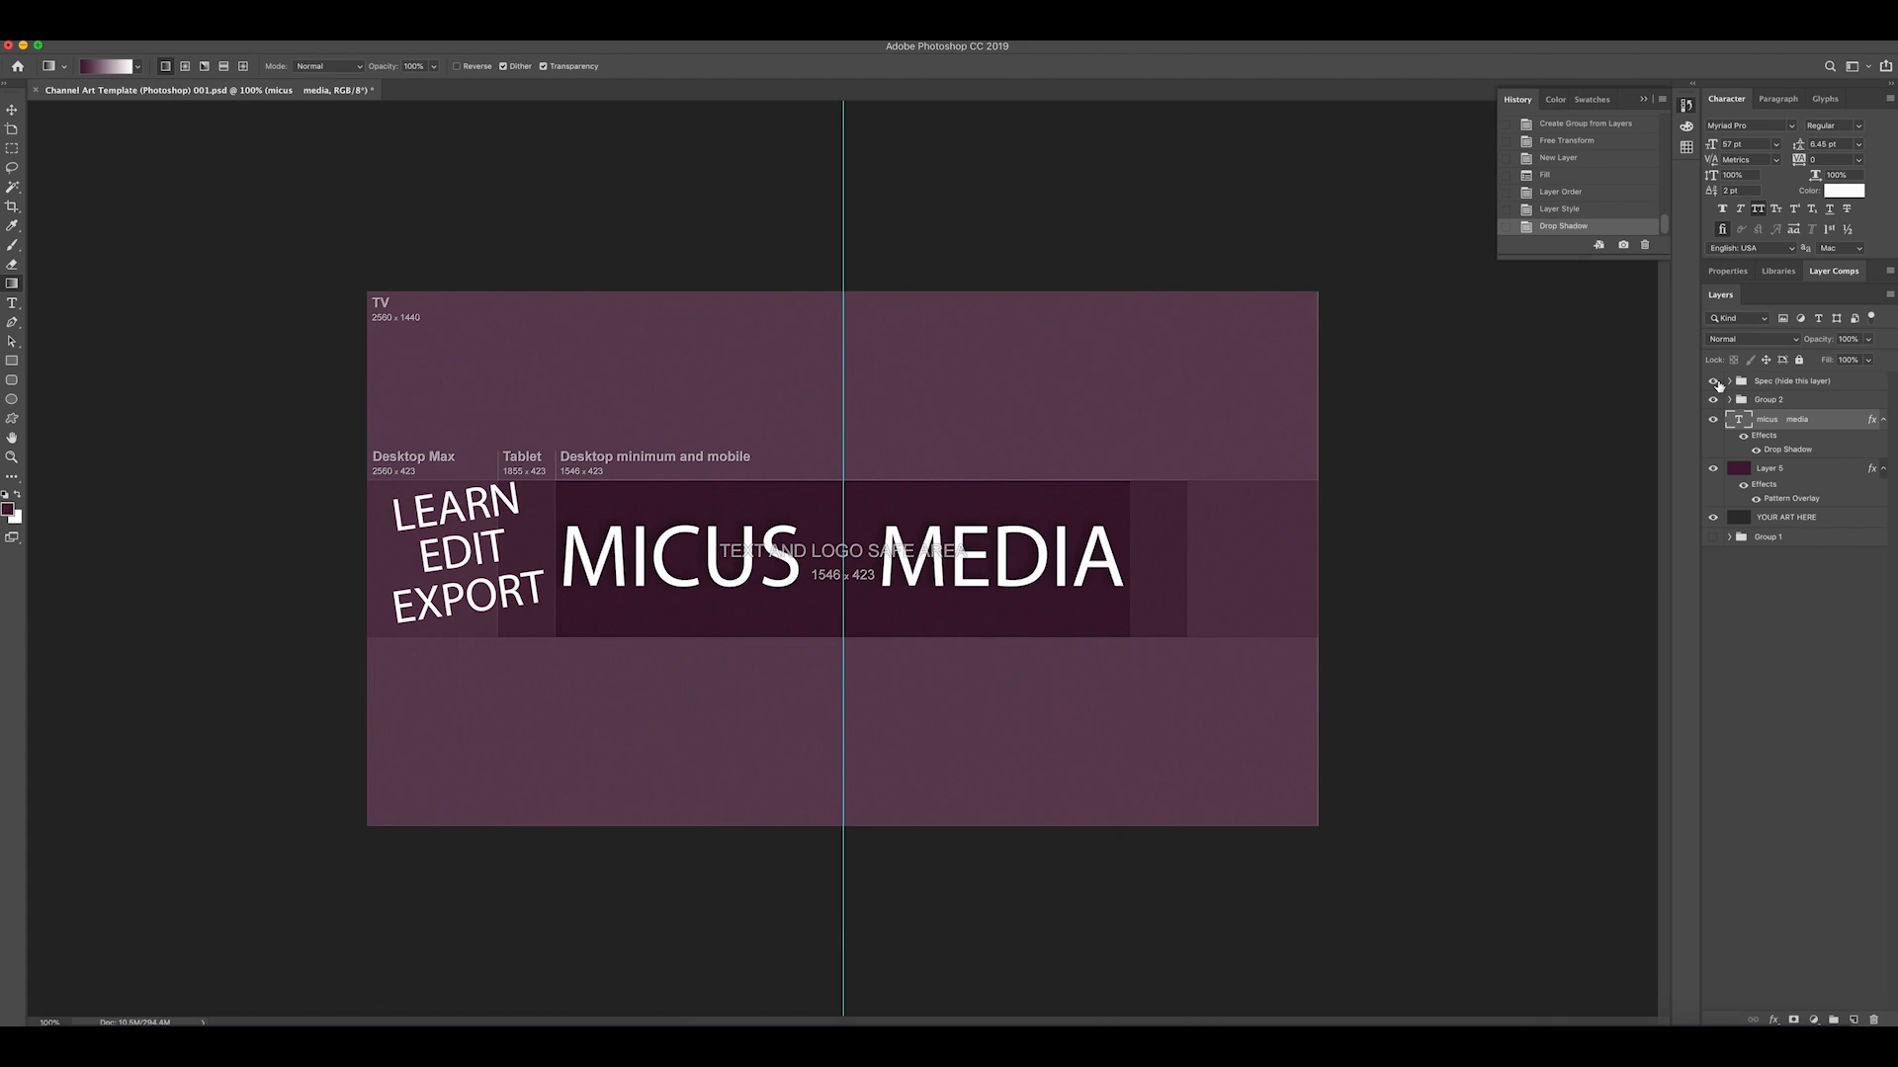
click(1712, 379)
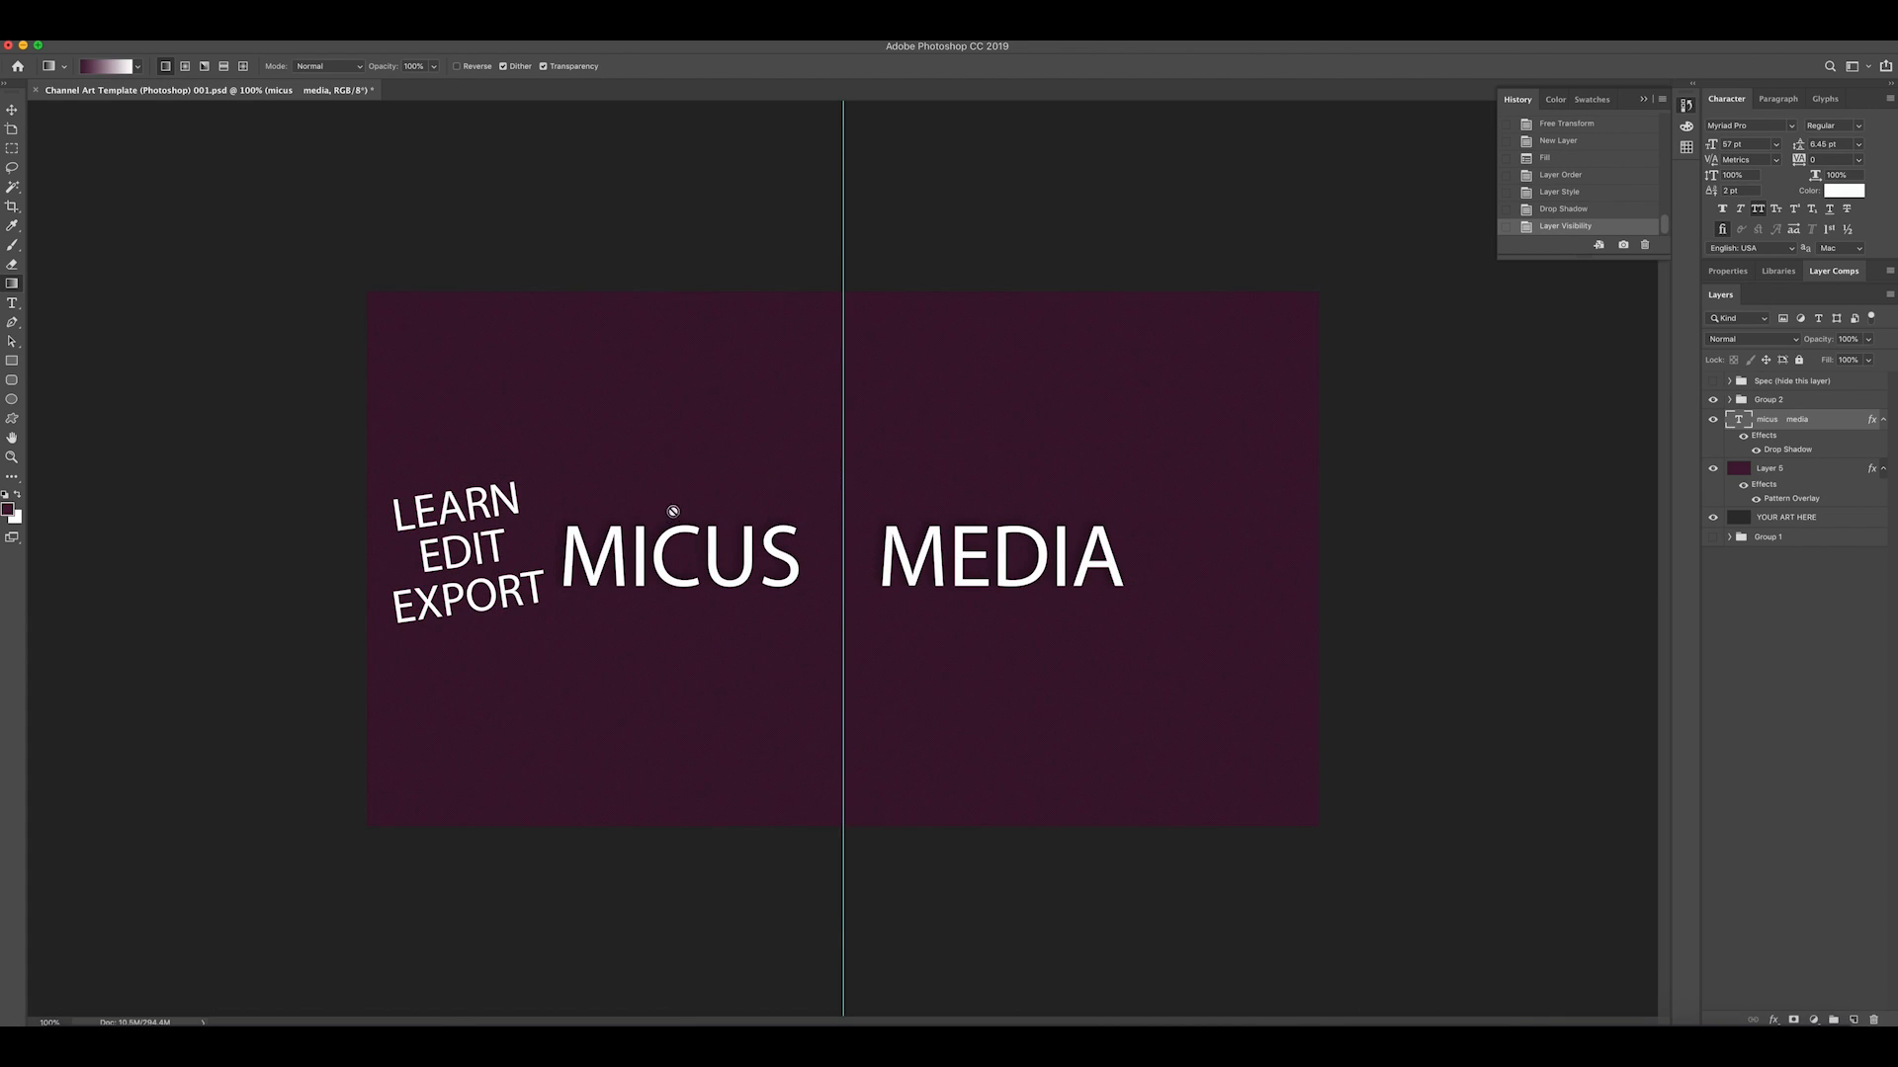
mouse_move(1146, 591)
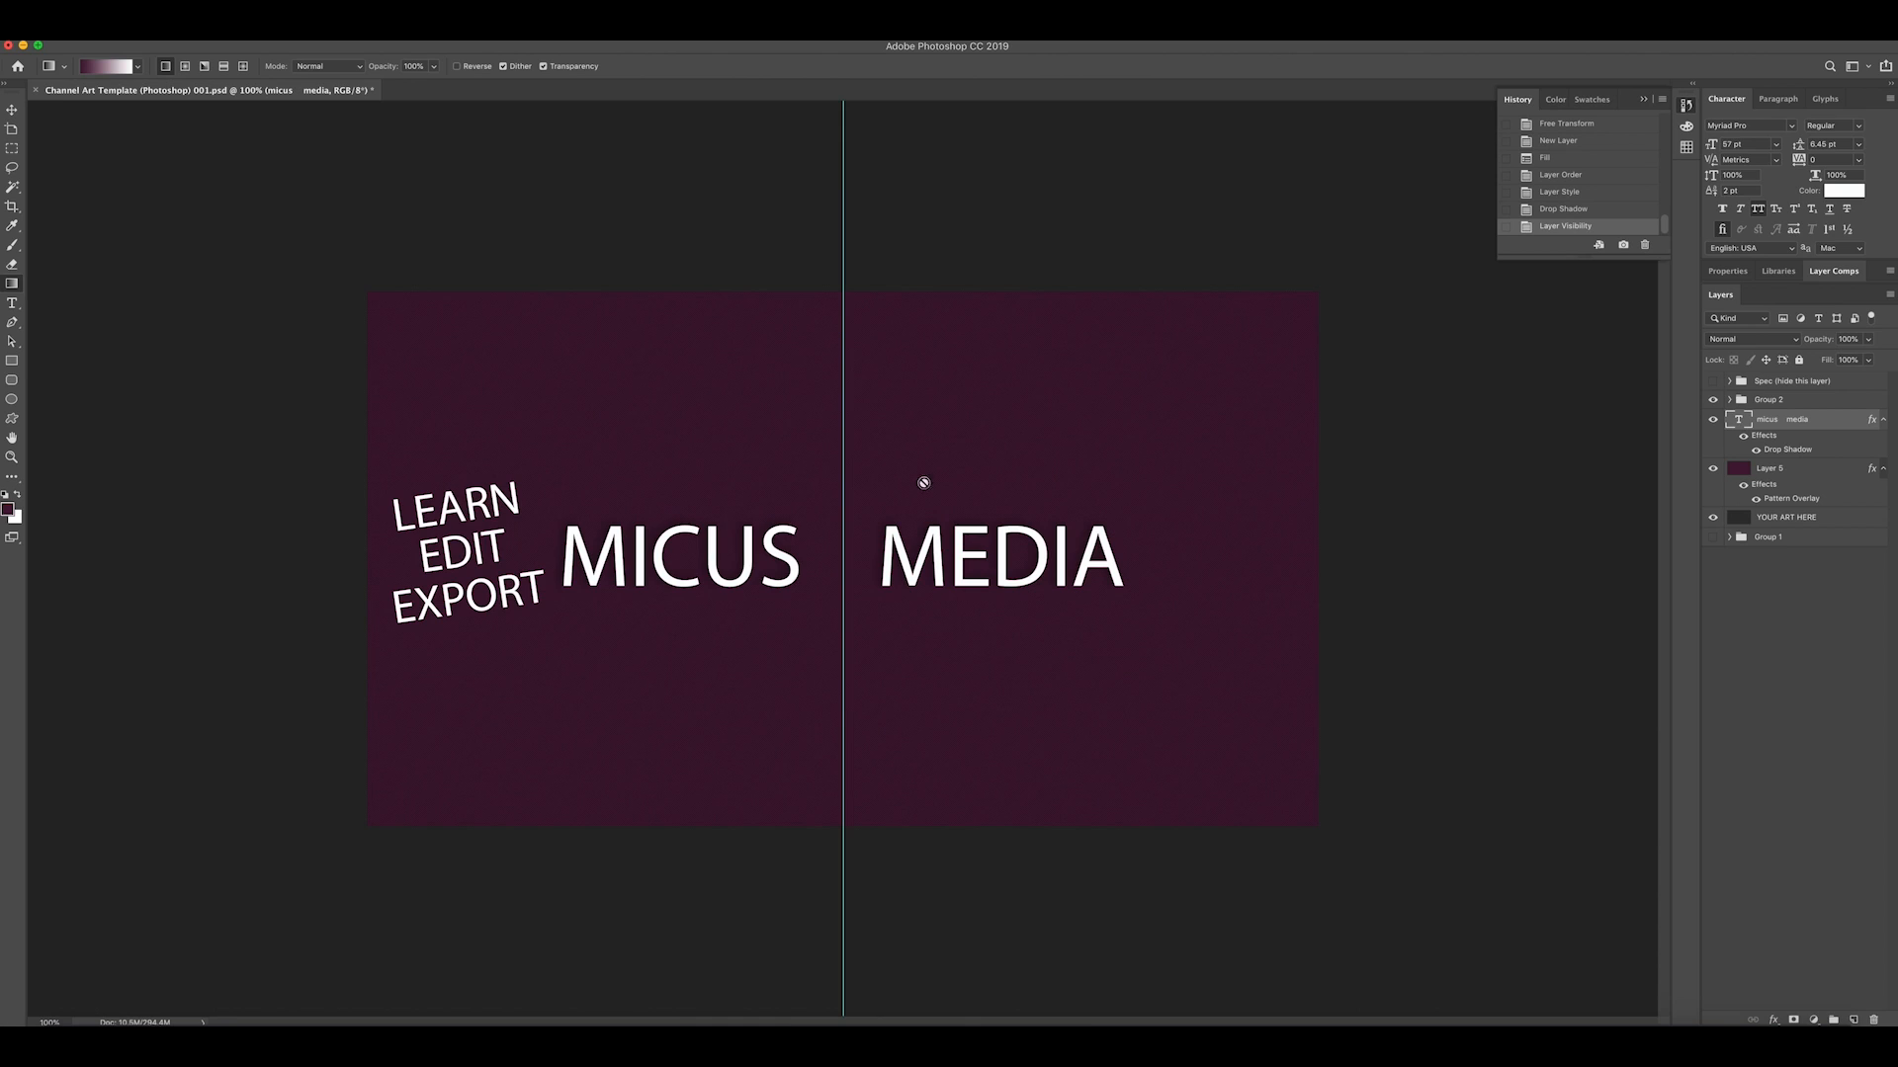
mouse_move(937, 466)
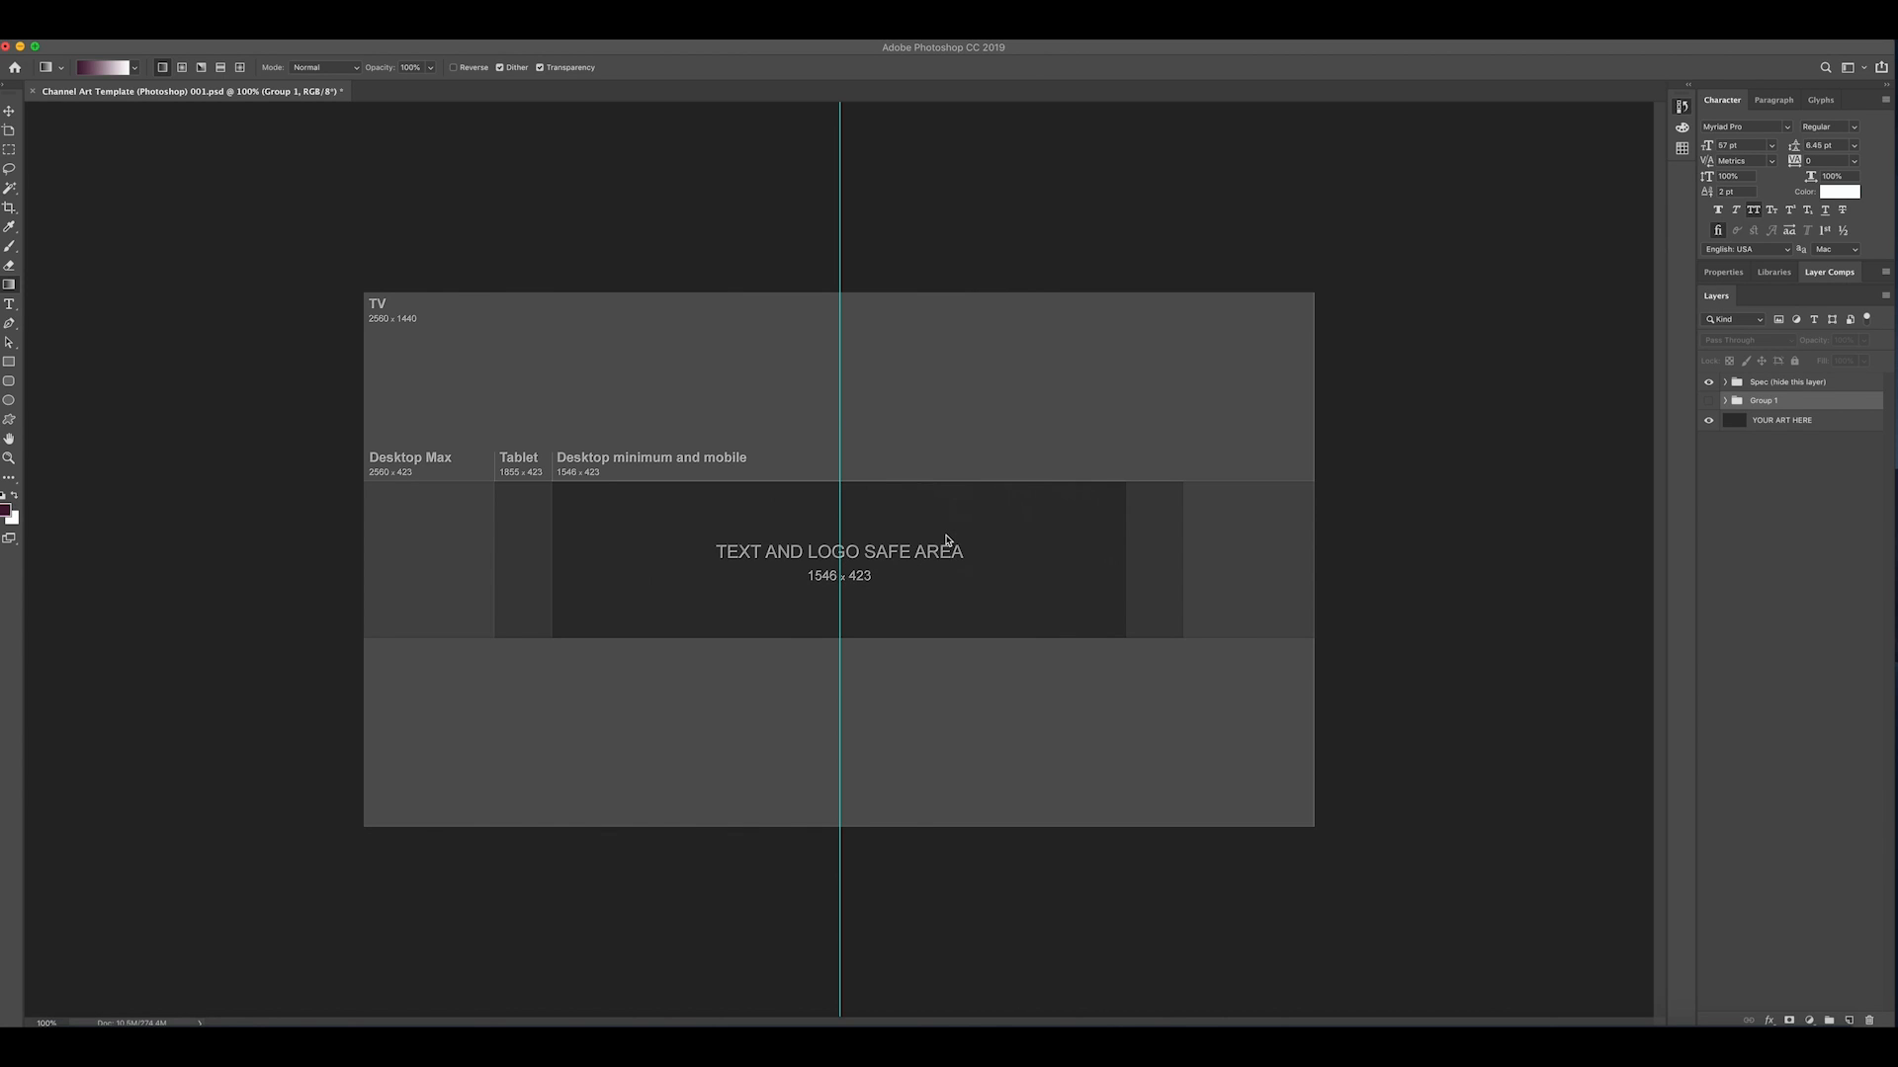
mouse_move(1079, 547)
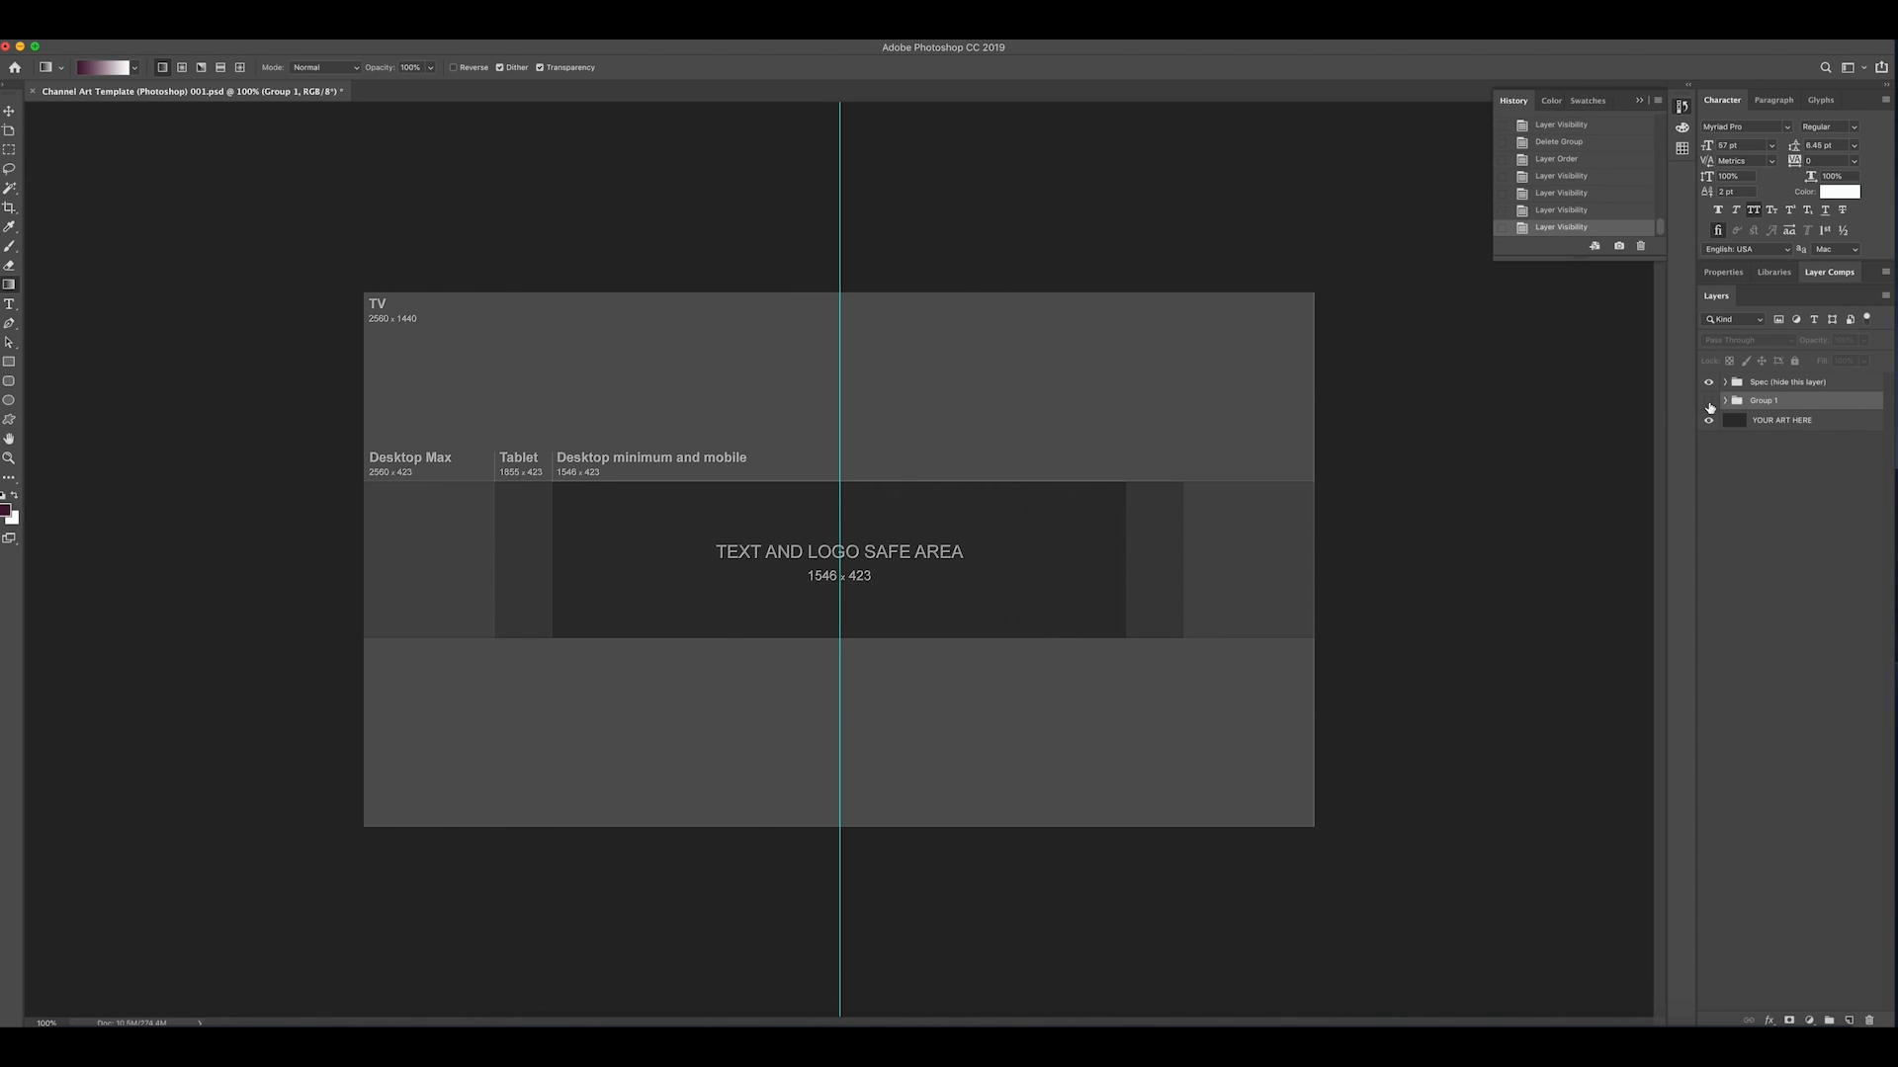
click(1707, 401)
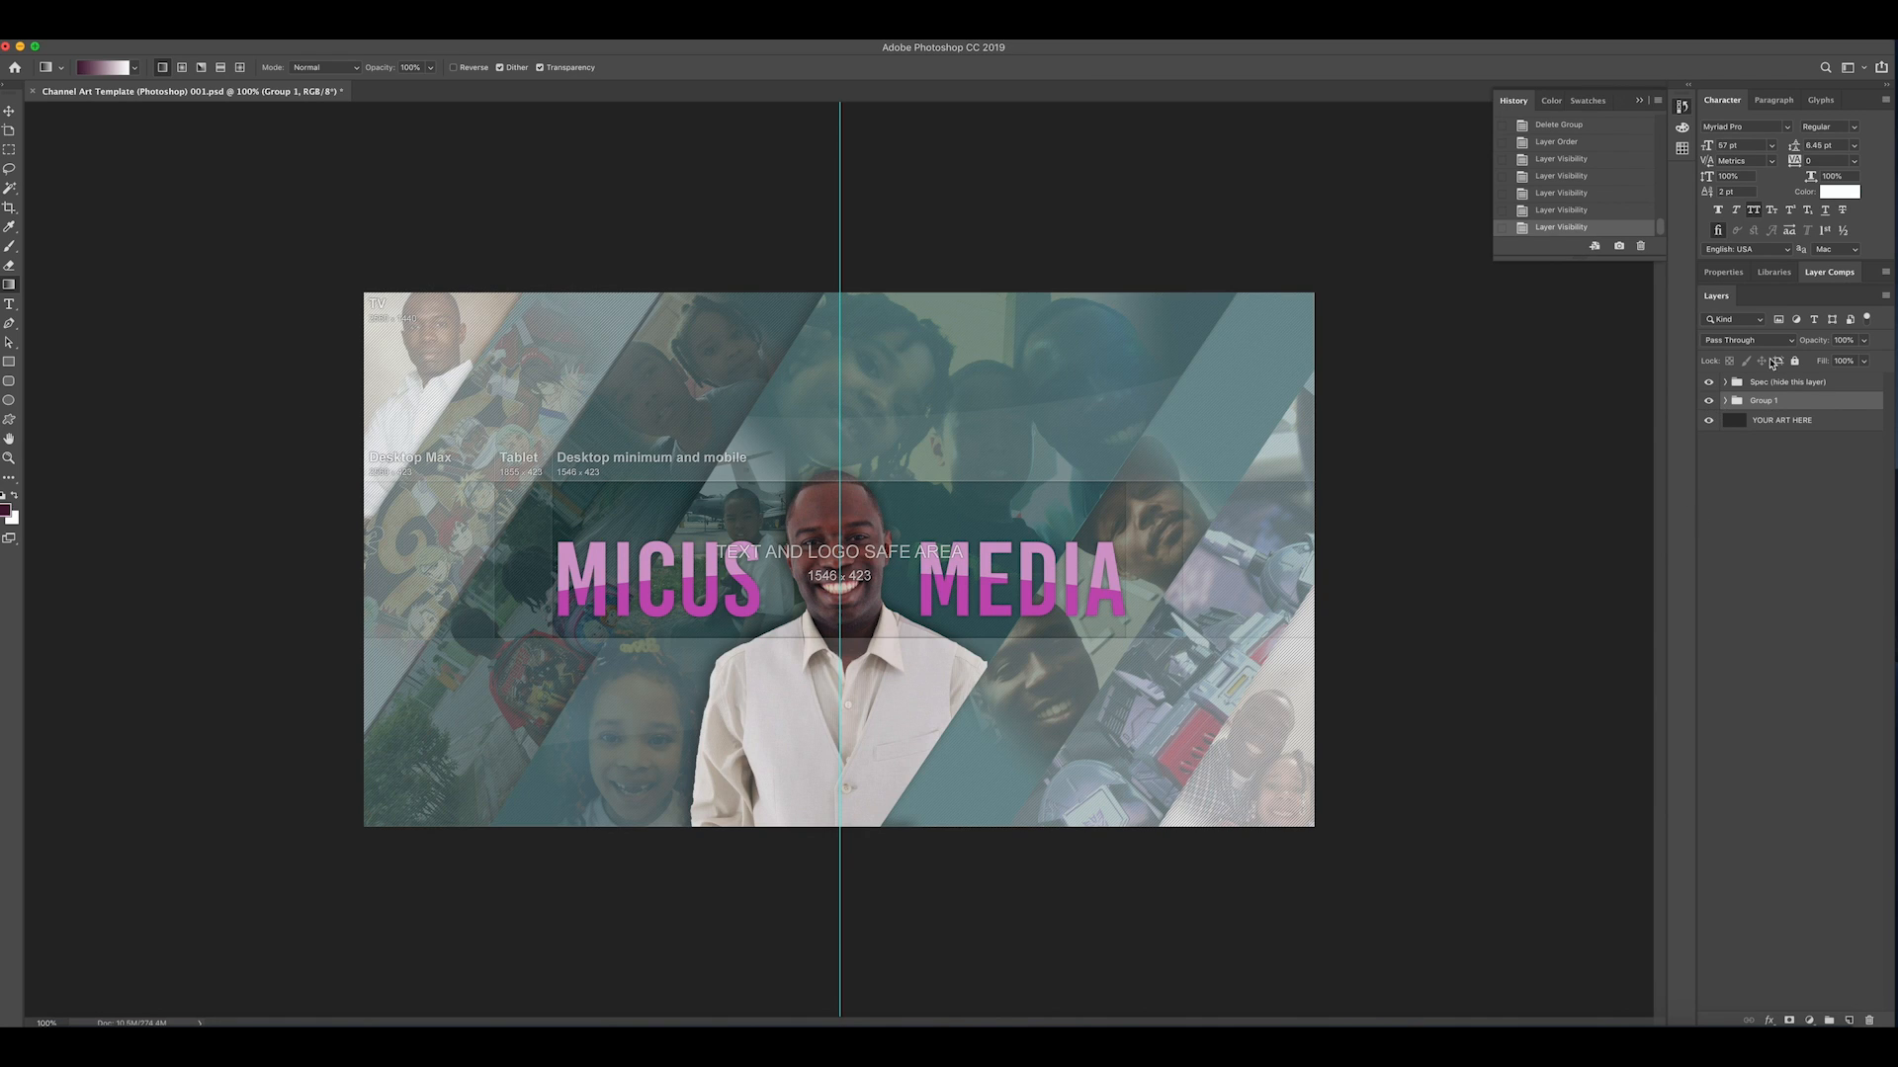
click(1708, 382)
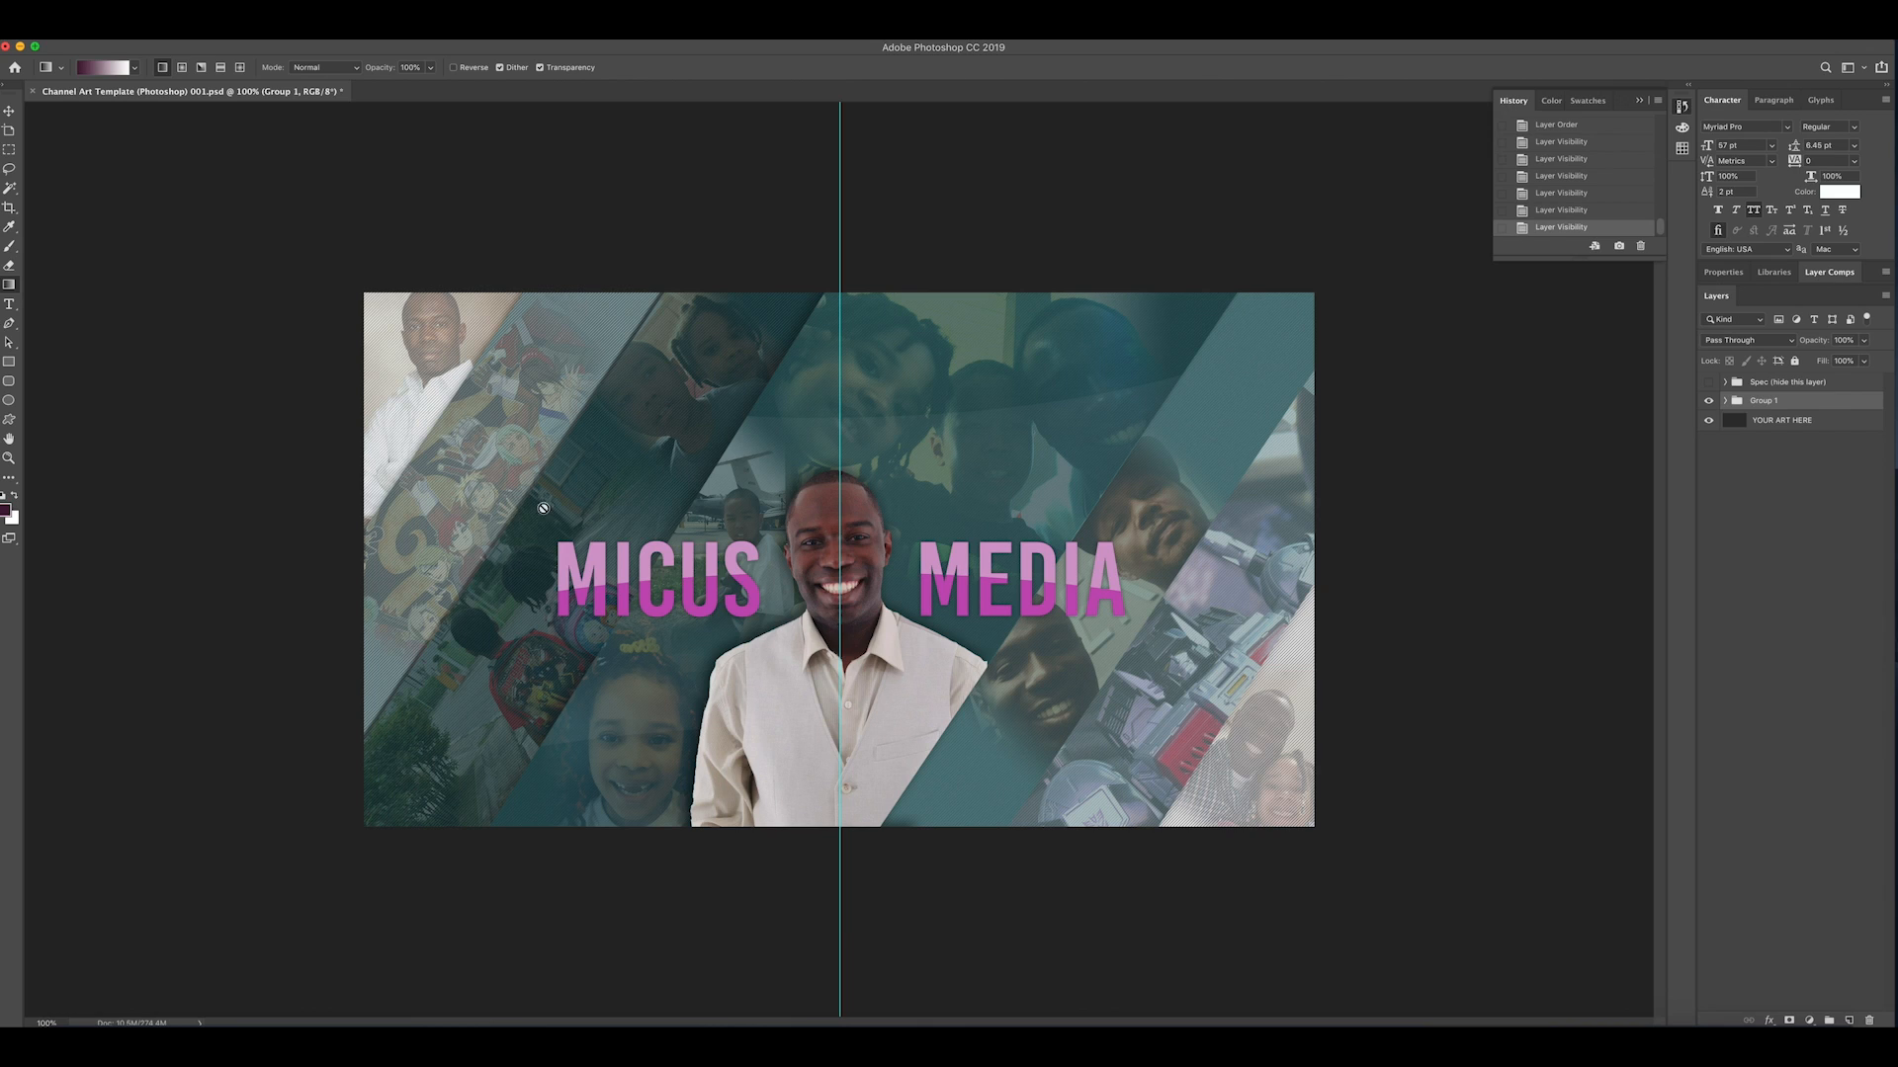
mouse_move(915, 602)
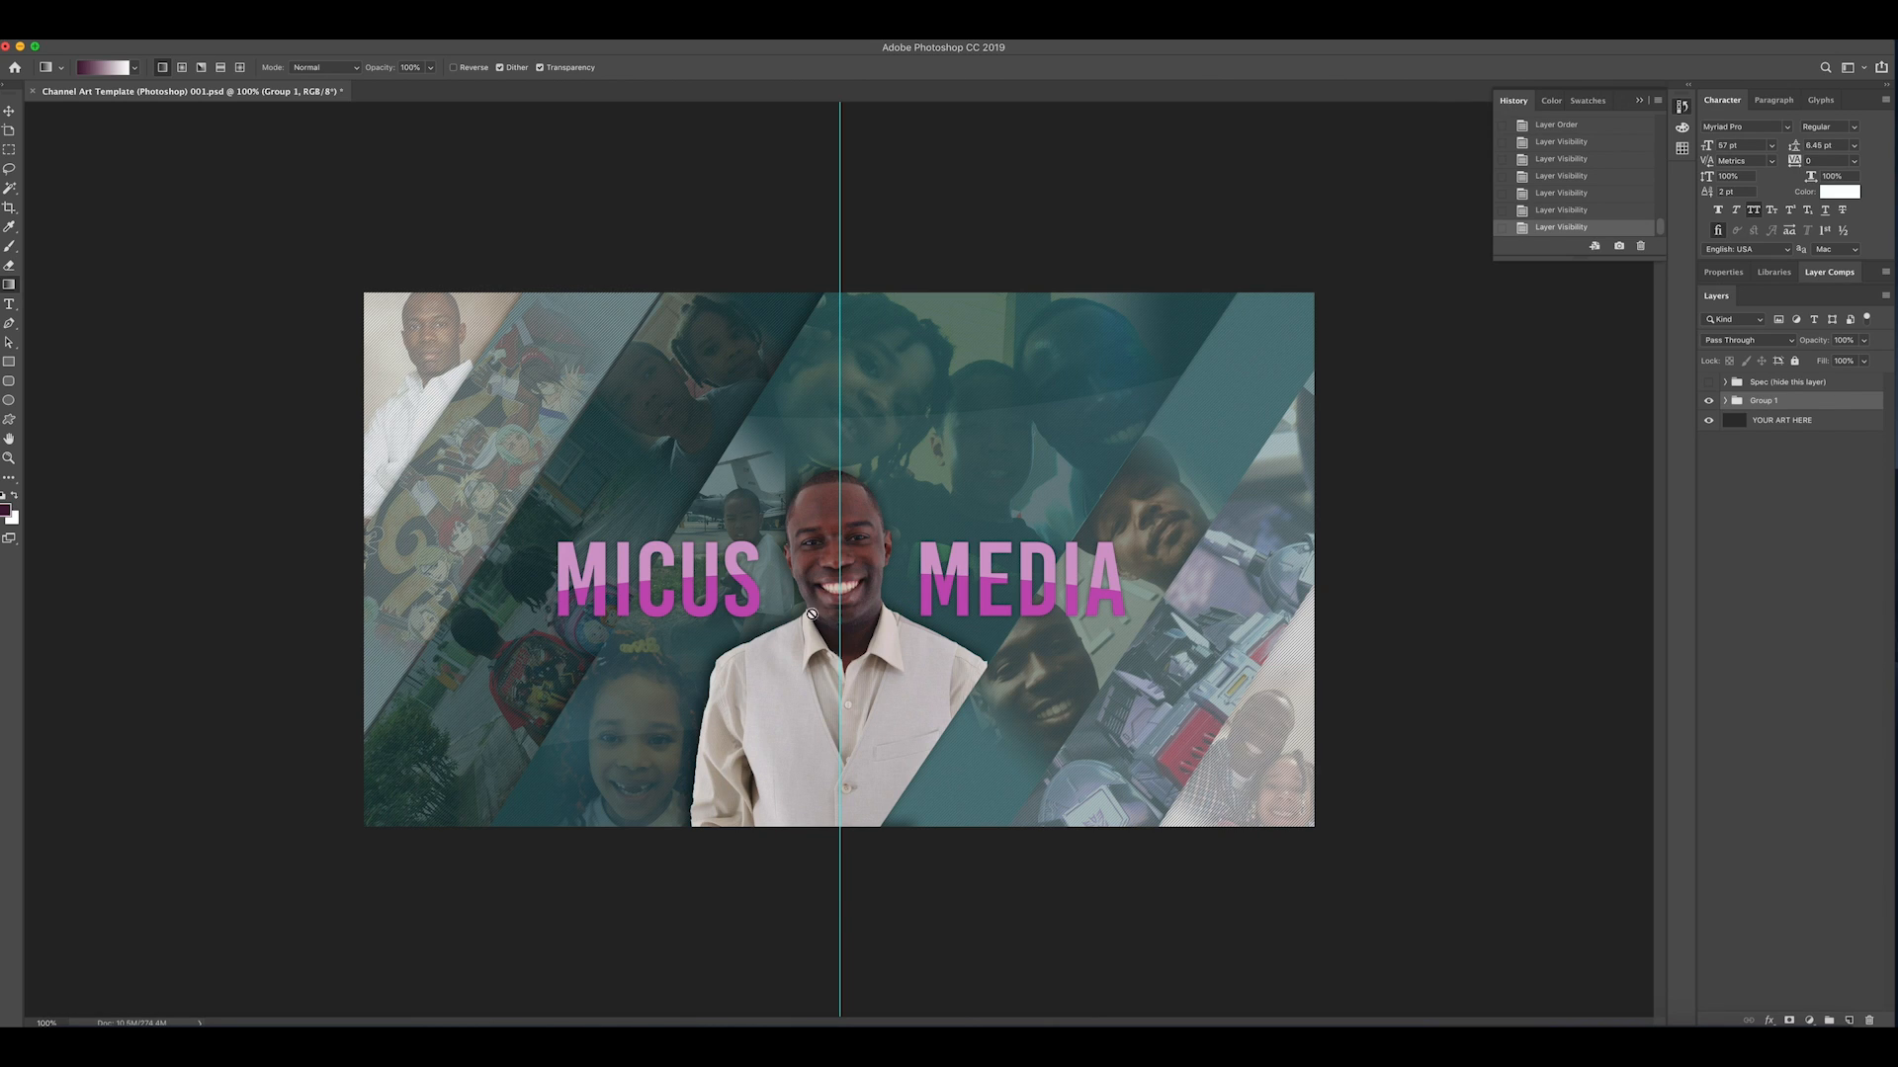
mouse_move(992, 558)
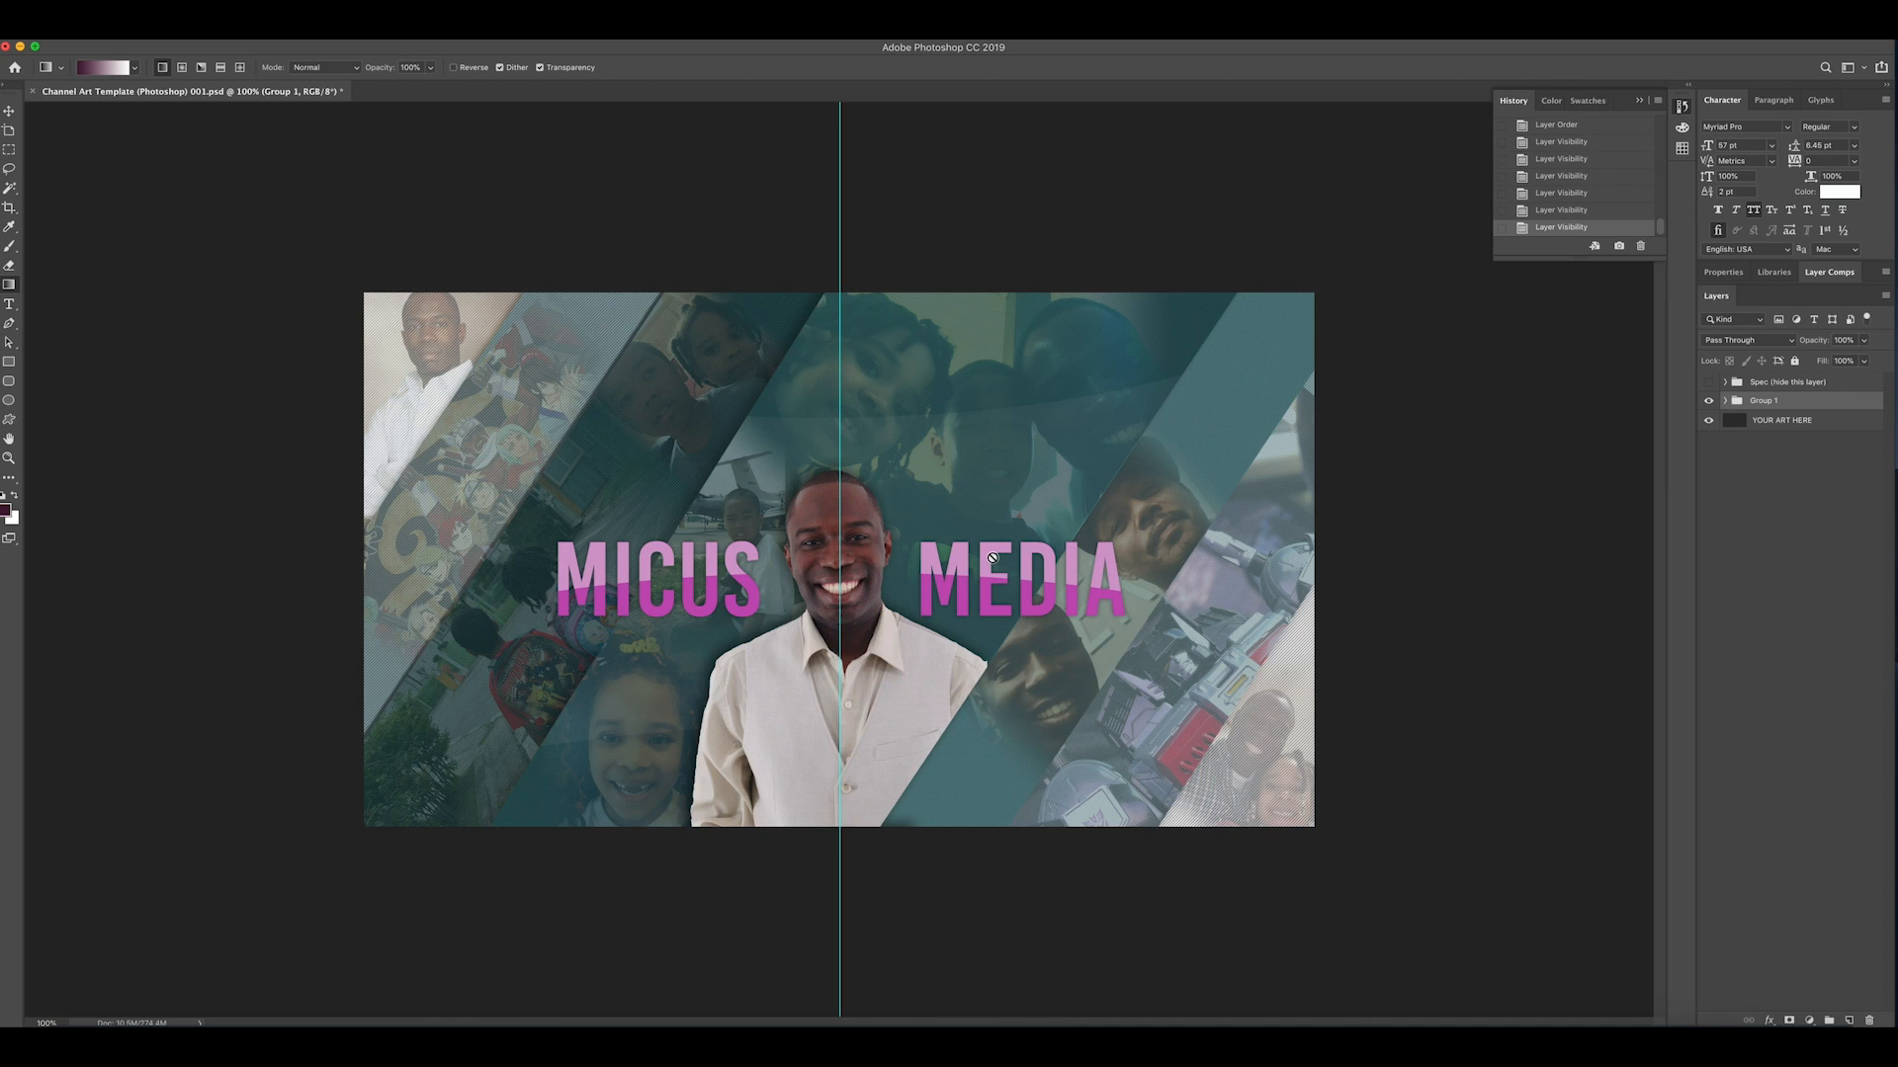
mouse_move(708, 410)
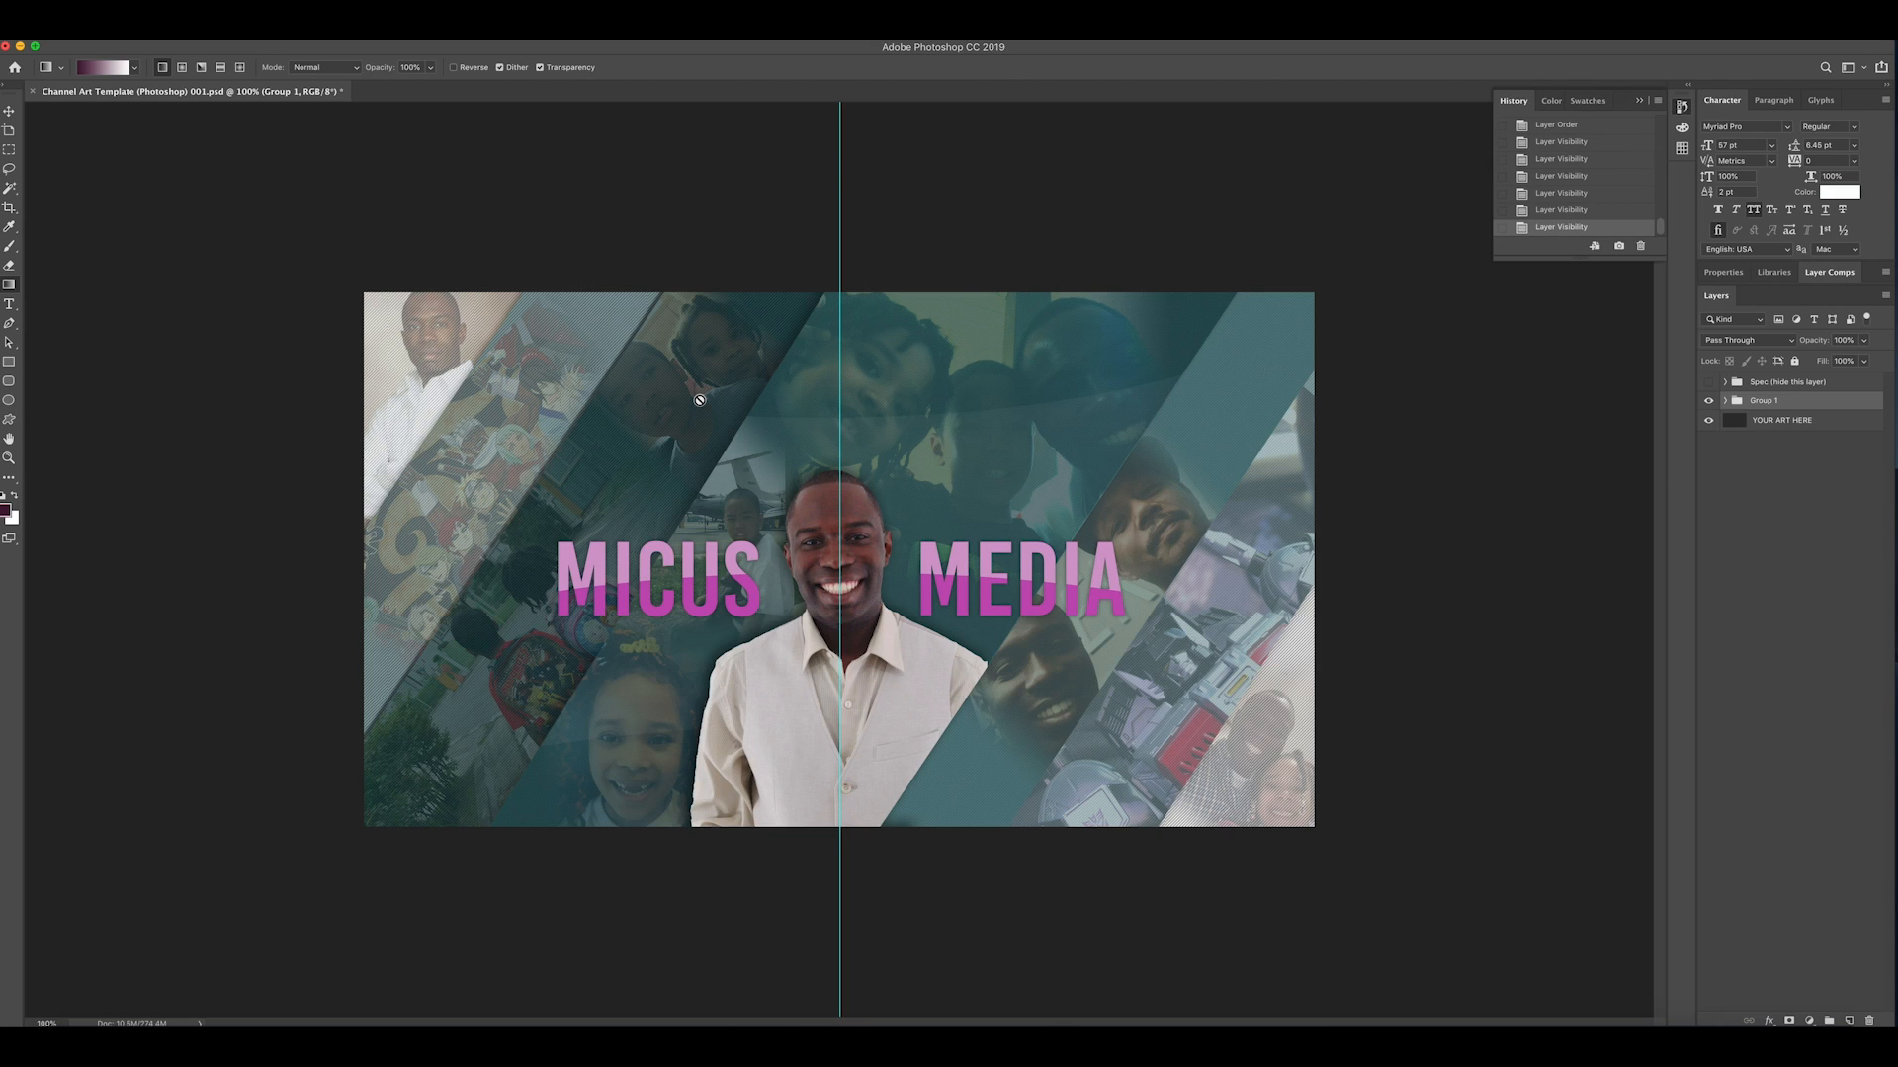
mouse_move(832, 249)
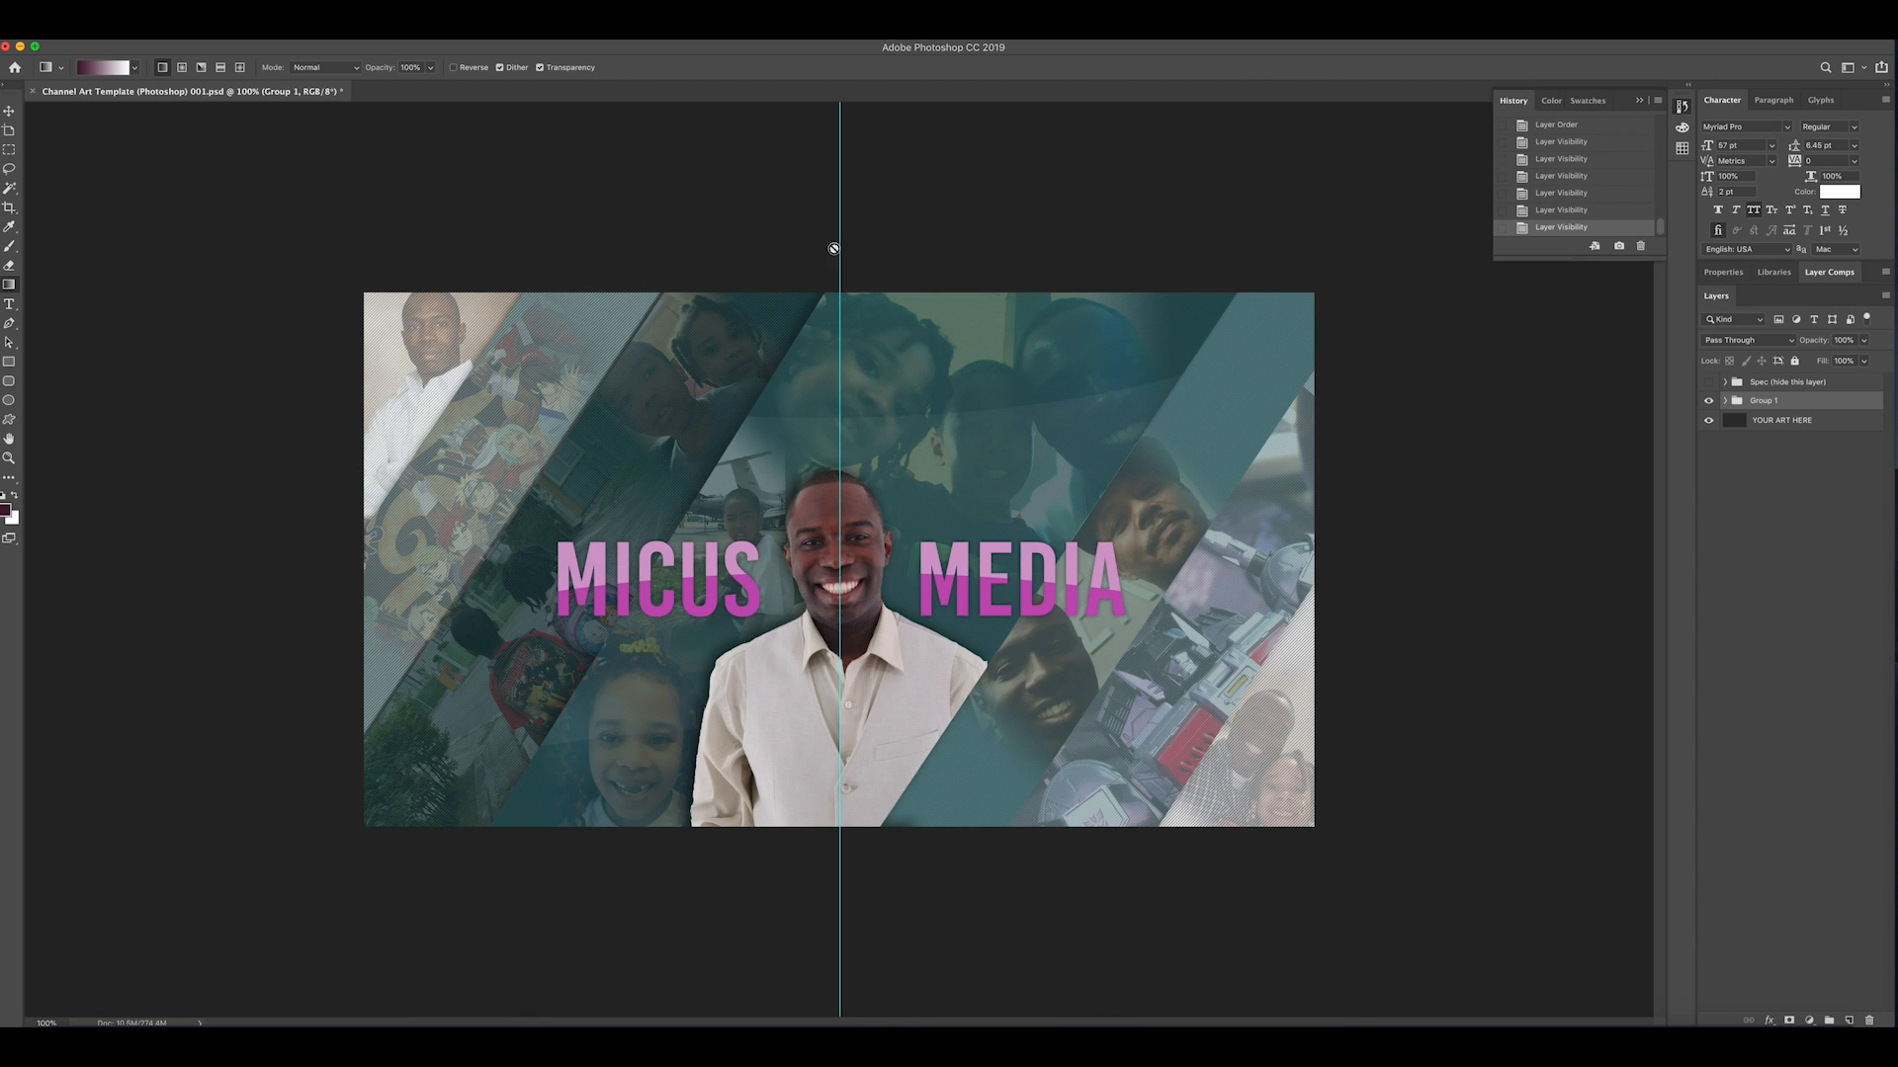
mouse_move(595, 574)
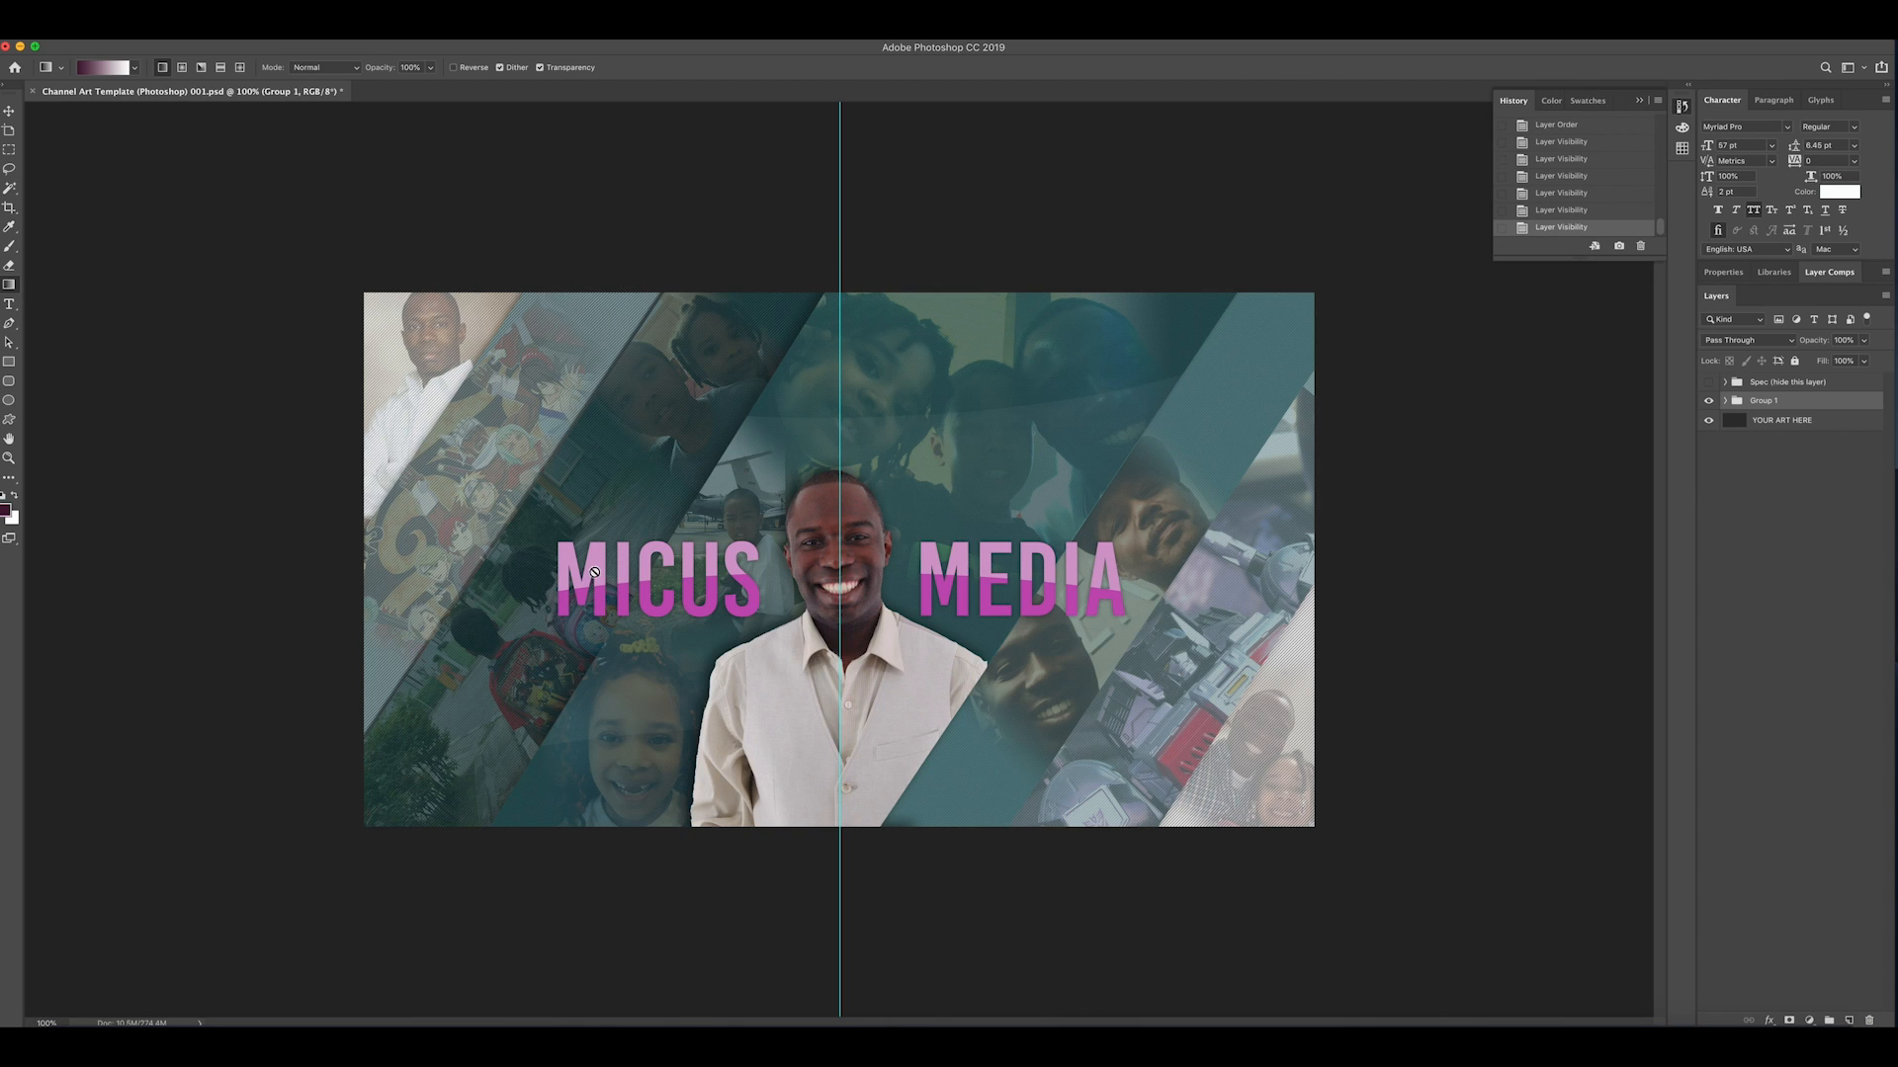
mouse_move(463, 352)
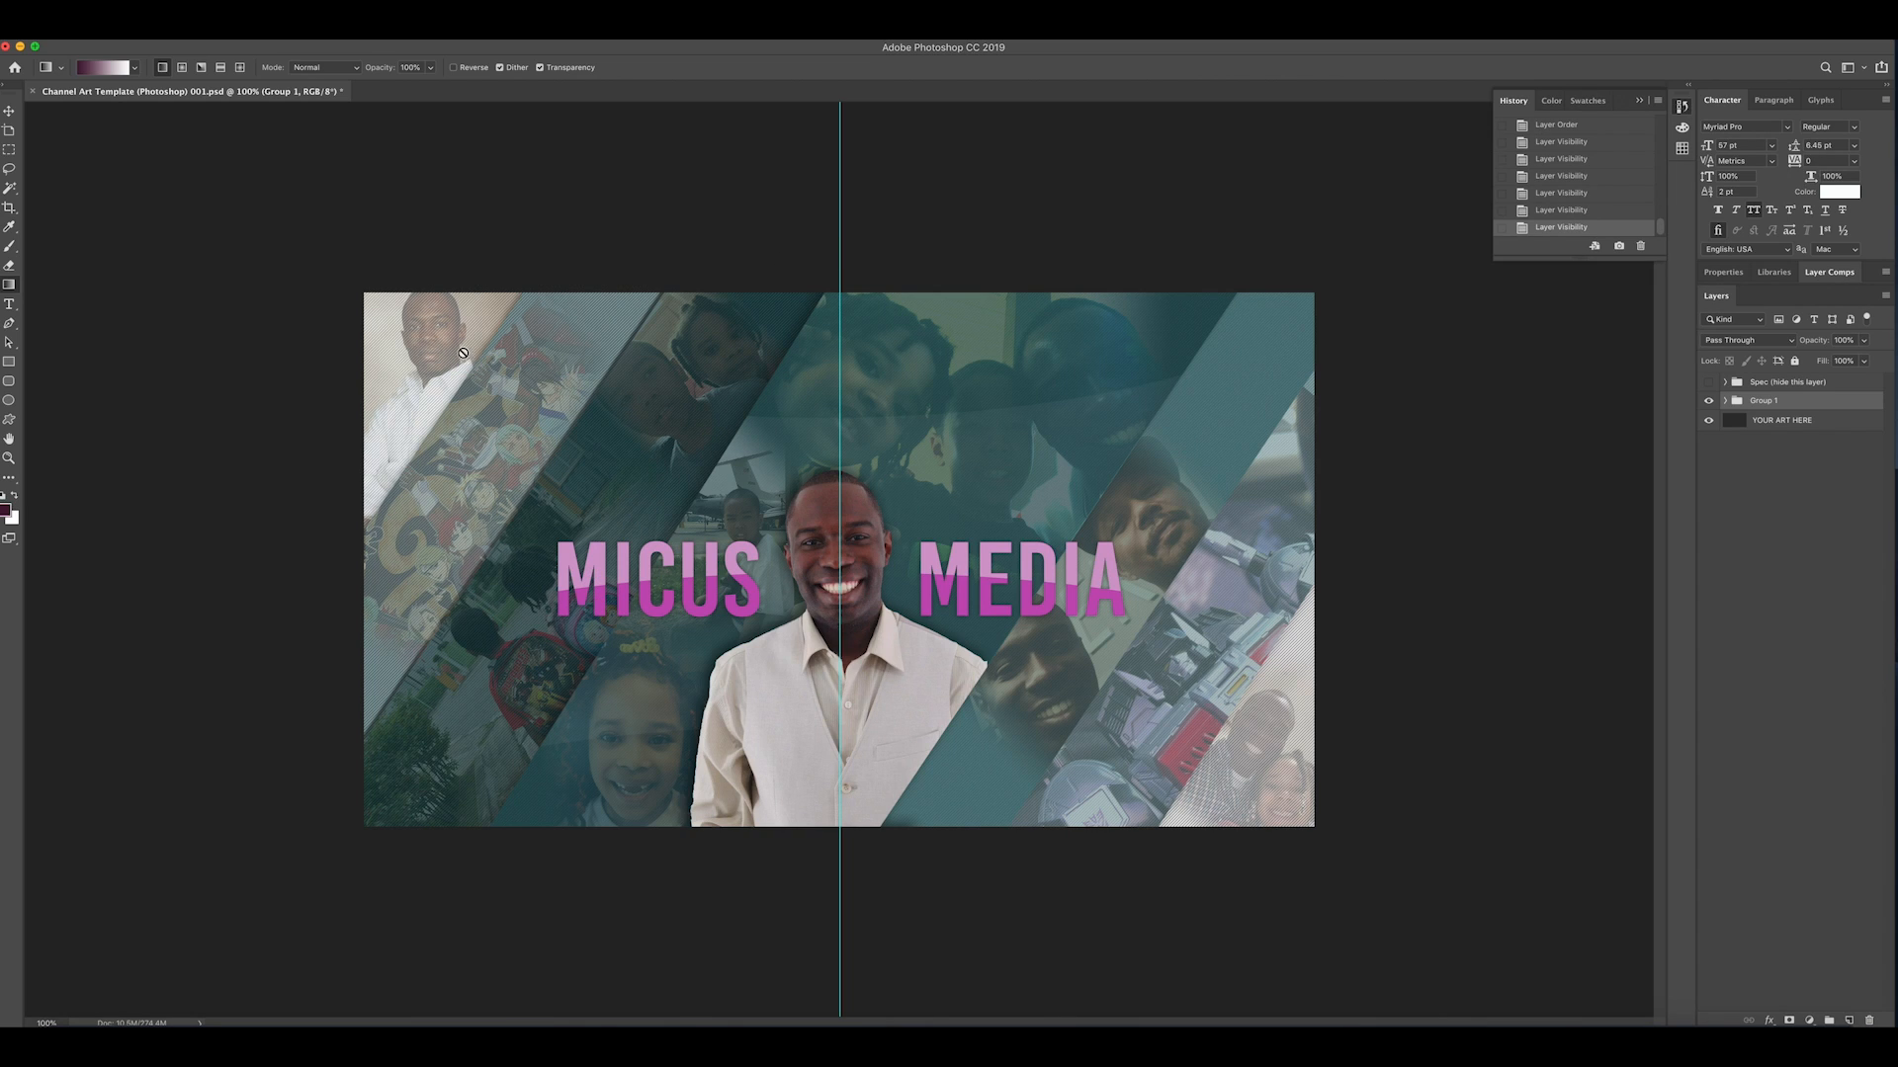
mouse_move(1022, 700)
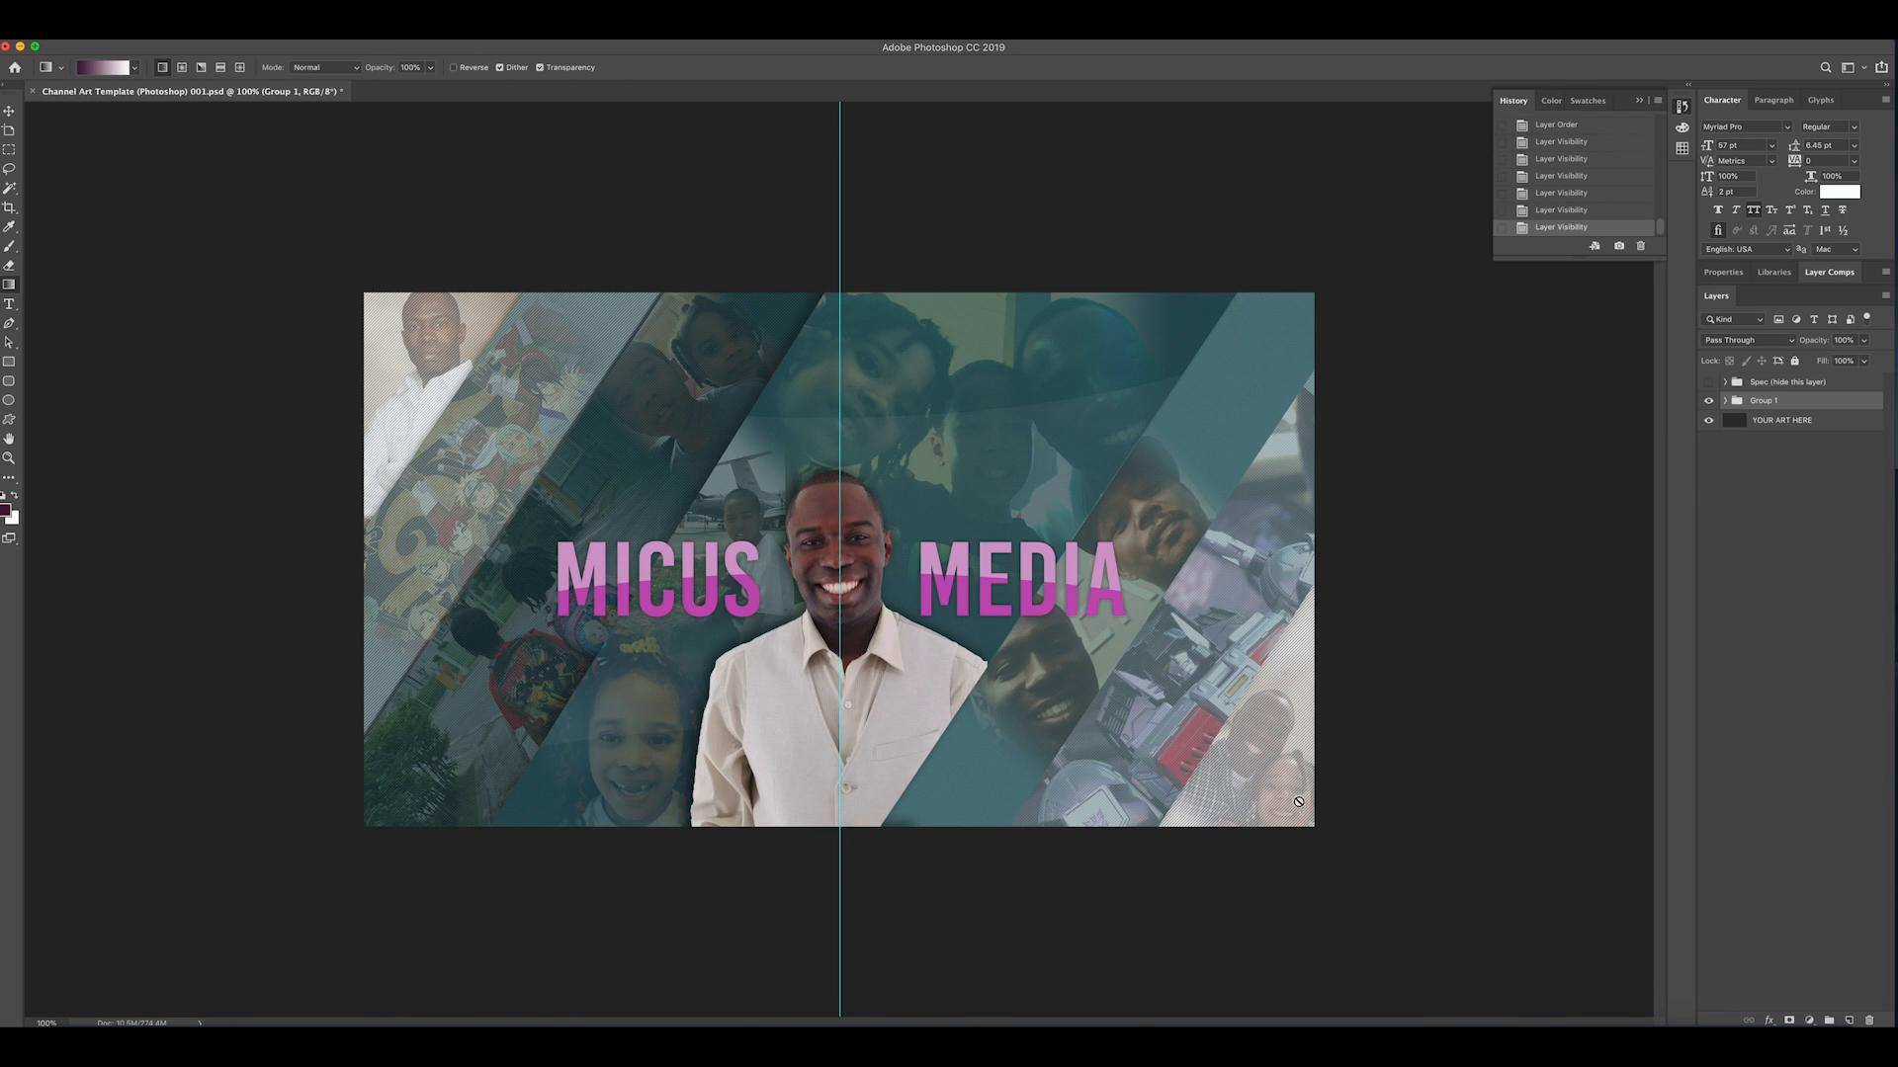
mouse_move(891, 461)
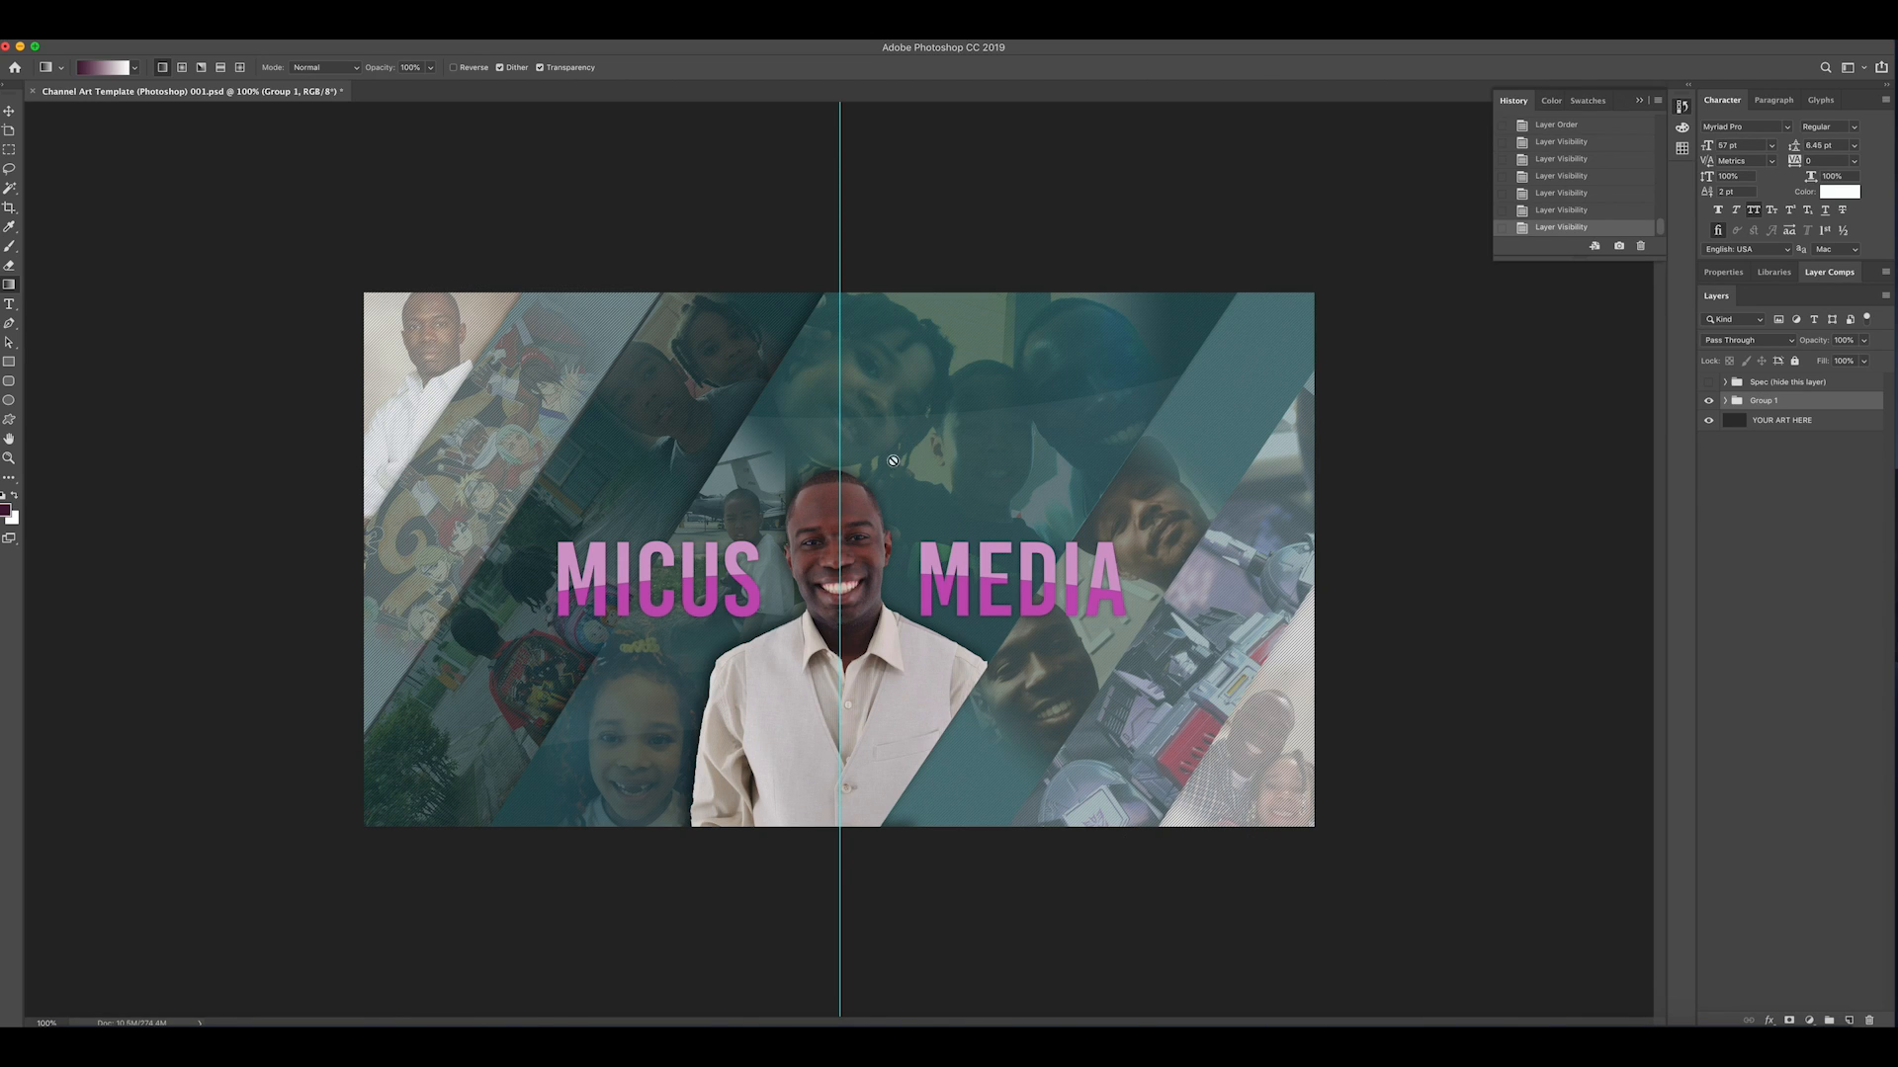
mouse_move(785, 613)
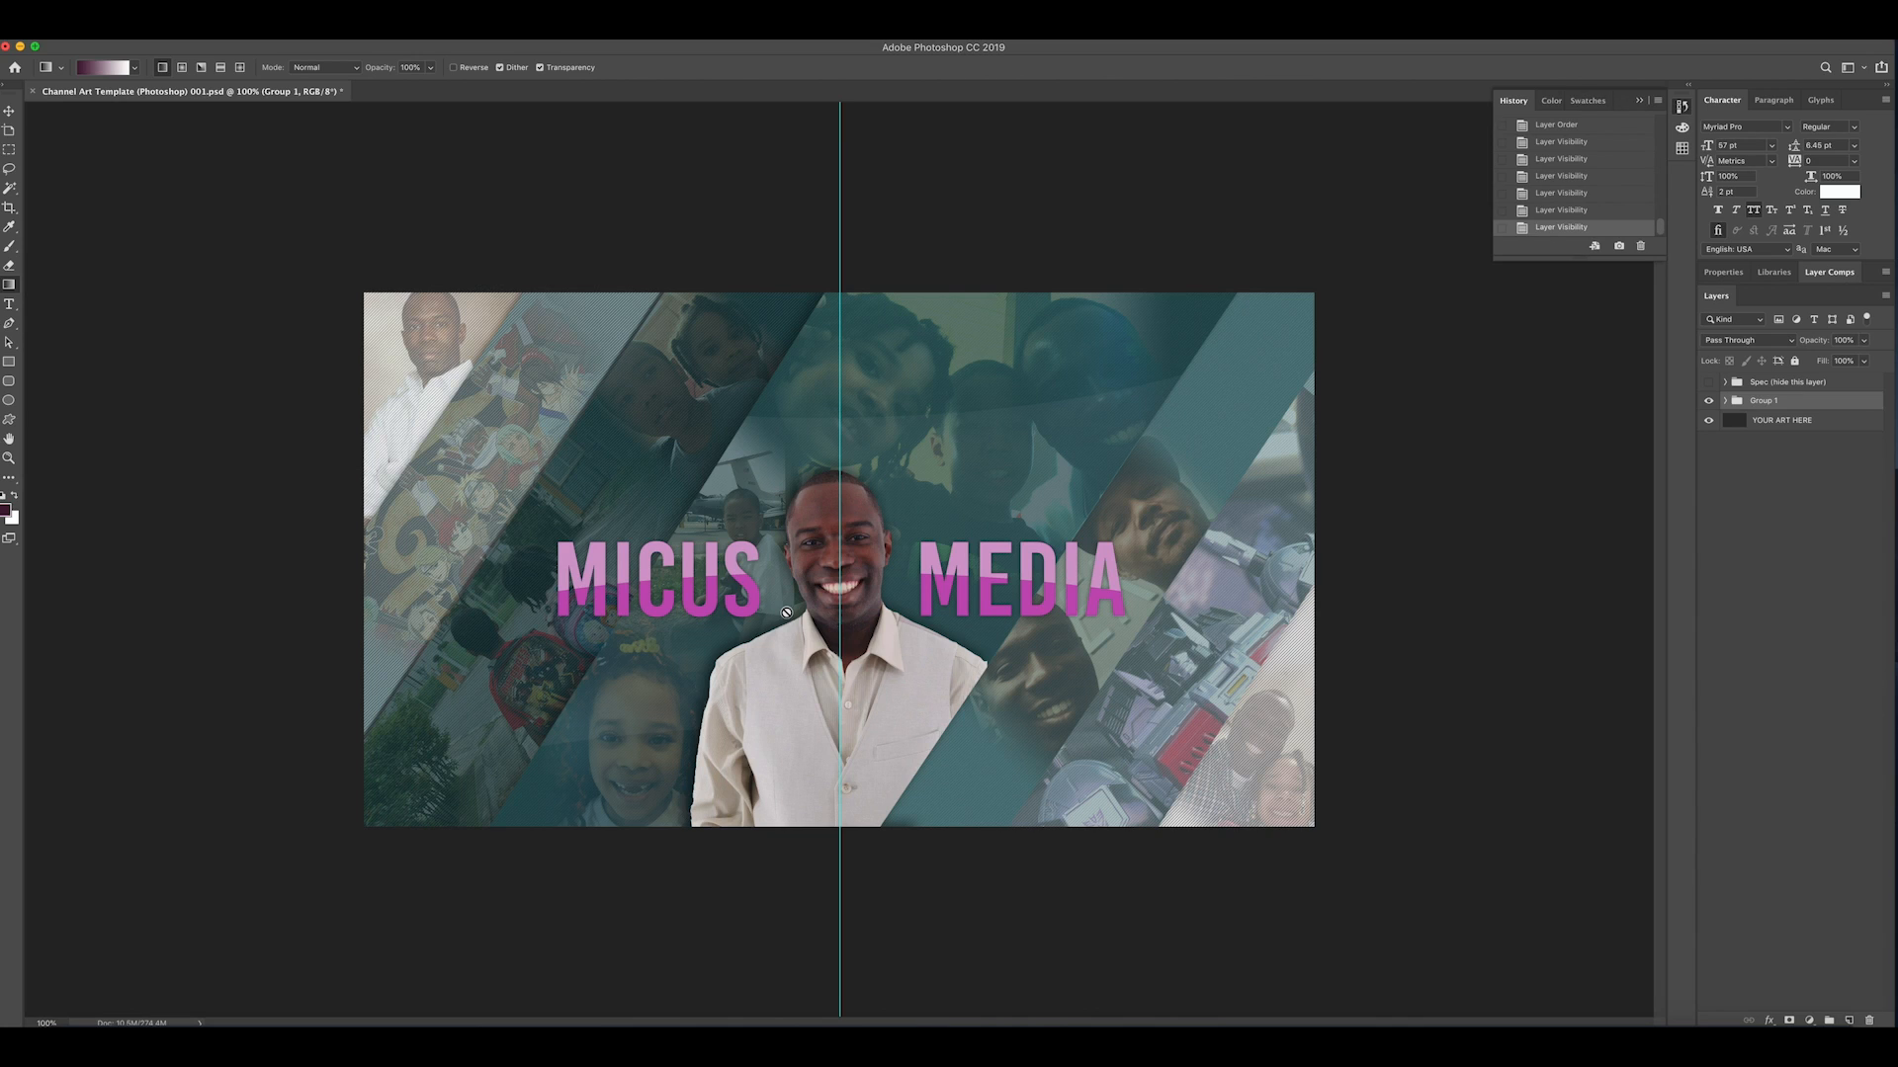
mouse_move(490, 445)
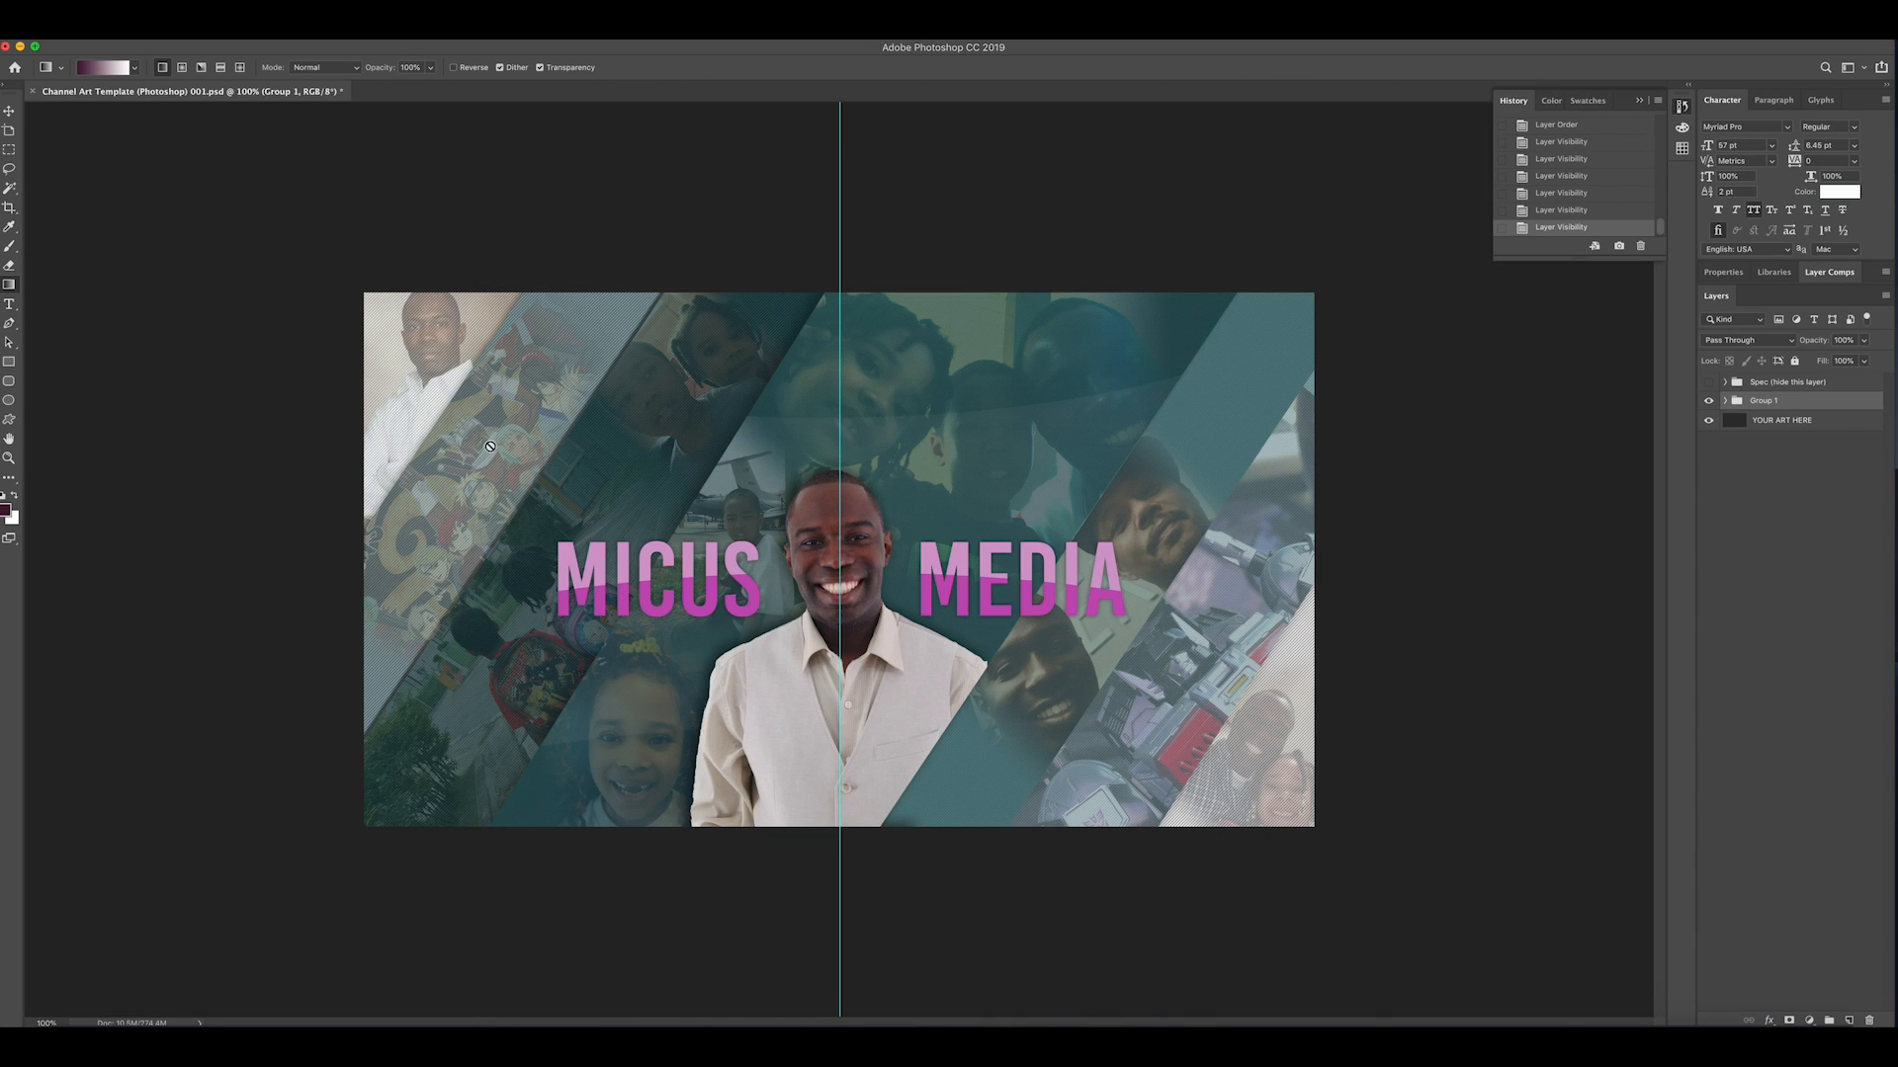
mouse_move(403, 520)
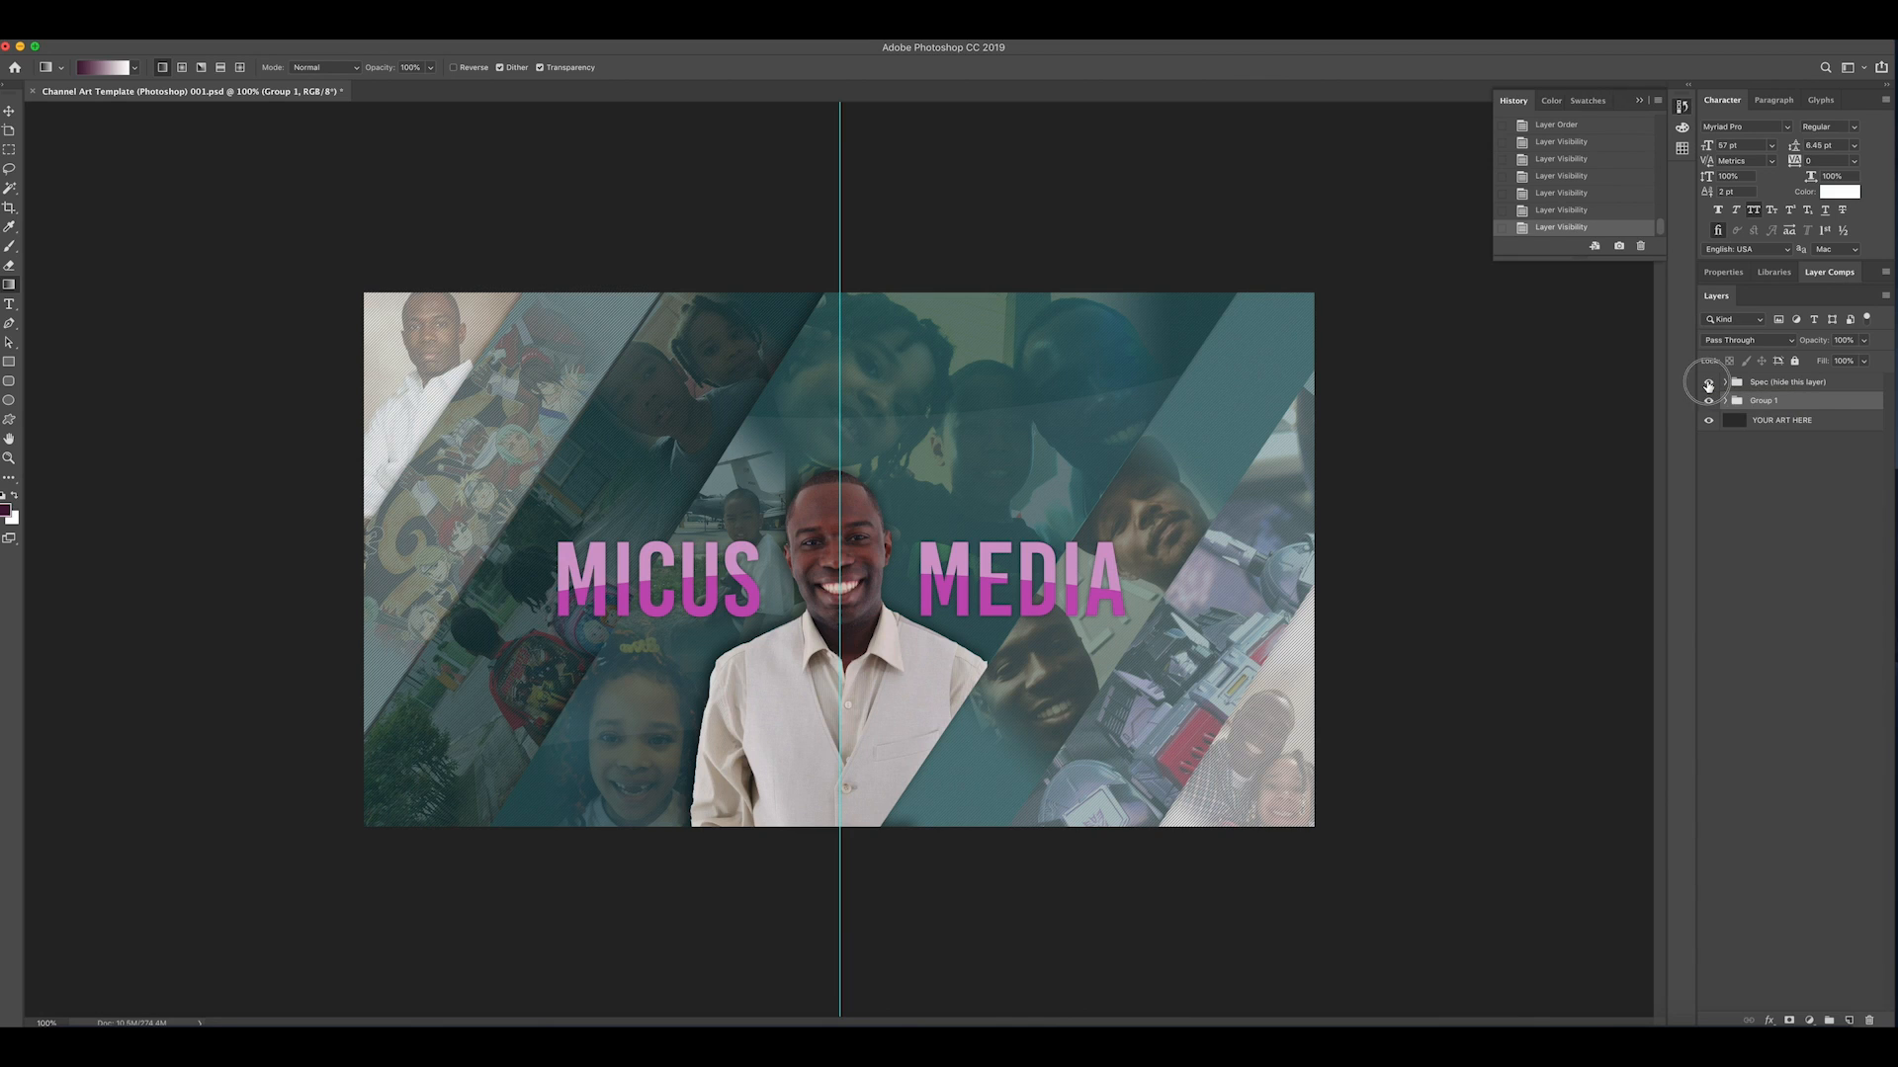
Show the Spec overlay to check the title sits in the safe area, then switch to the browser
click(1707, 381)
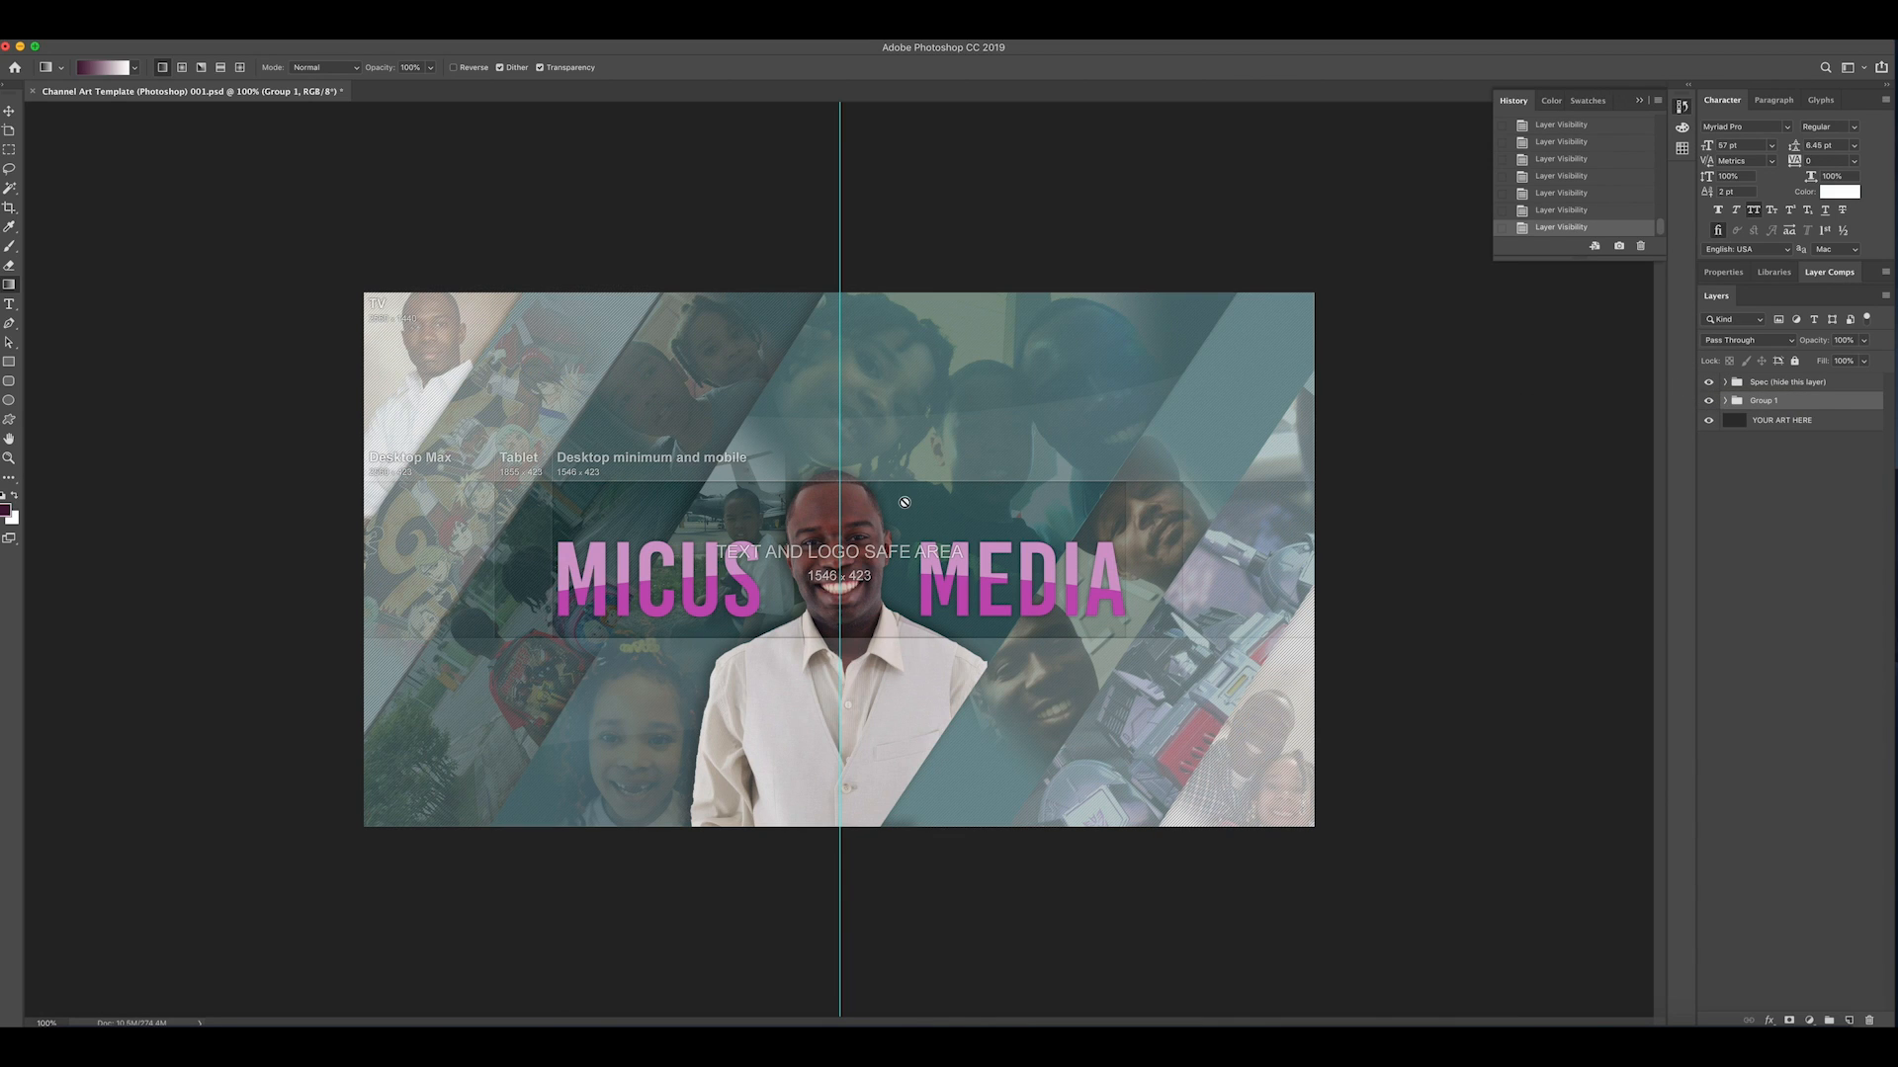
mouse_move(1267, 518)
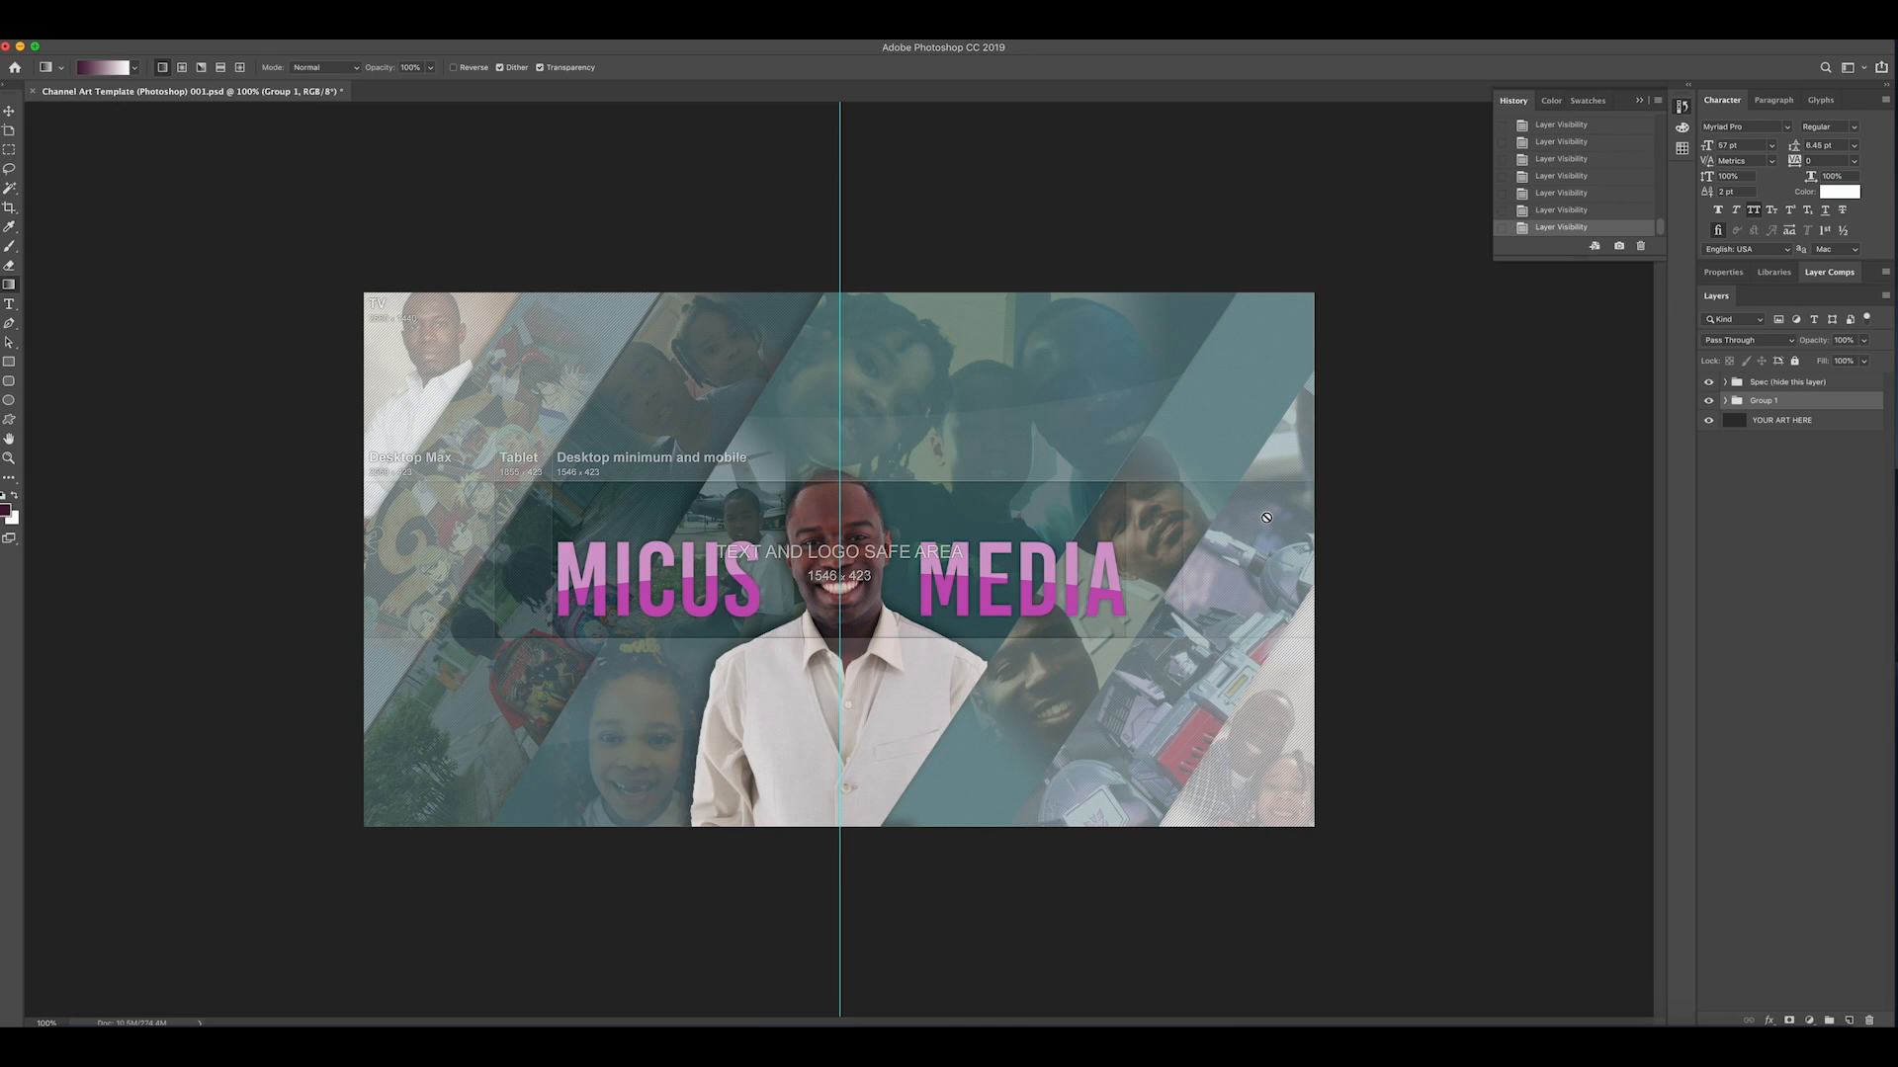
mouse_move(591, 498)
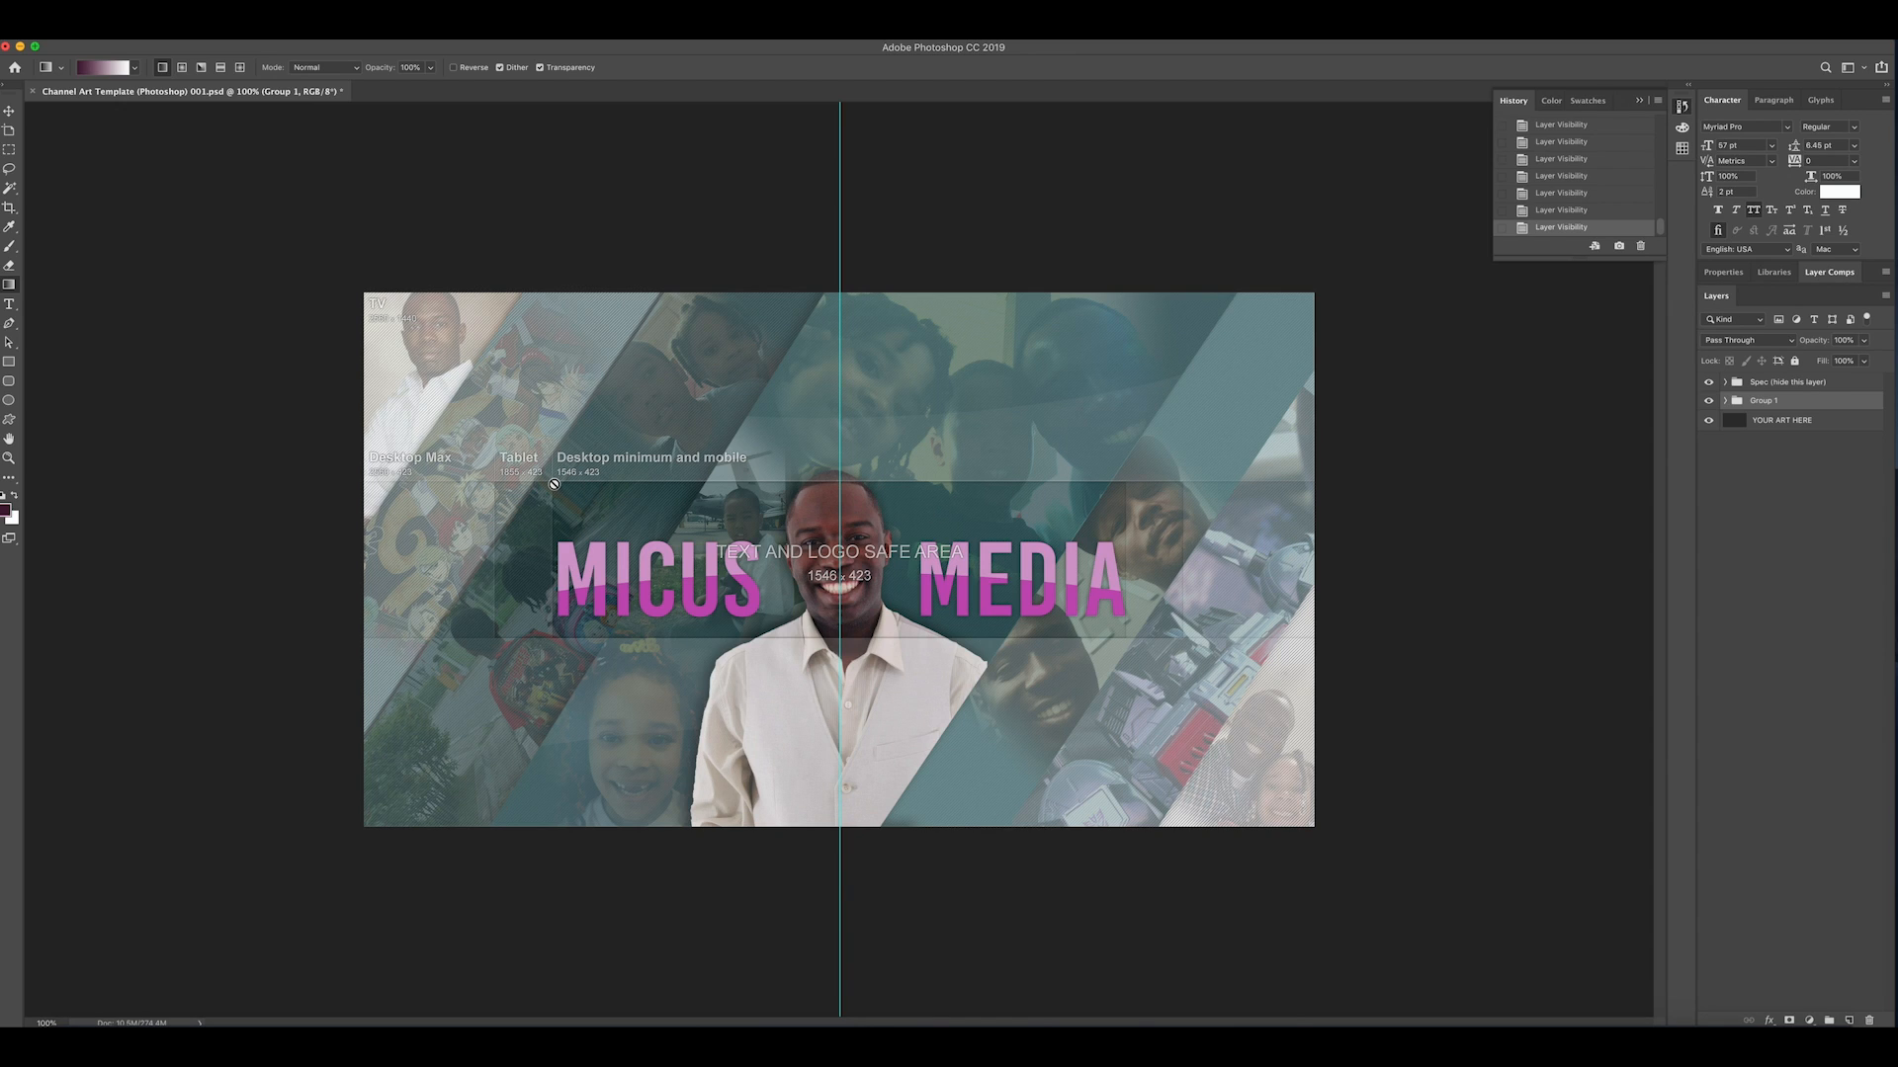
mouse_move(1103, 630)
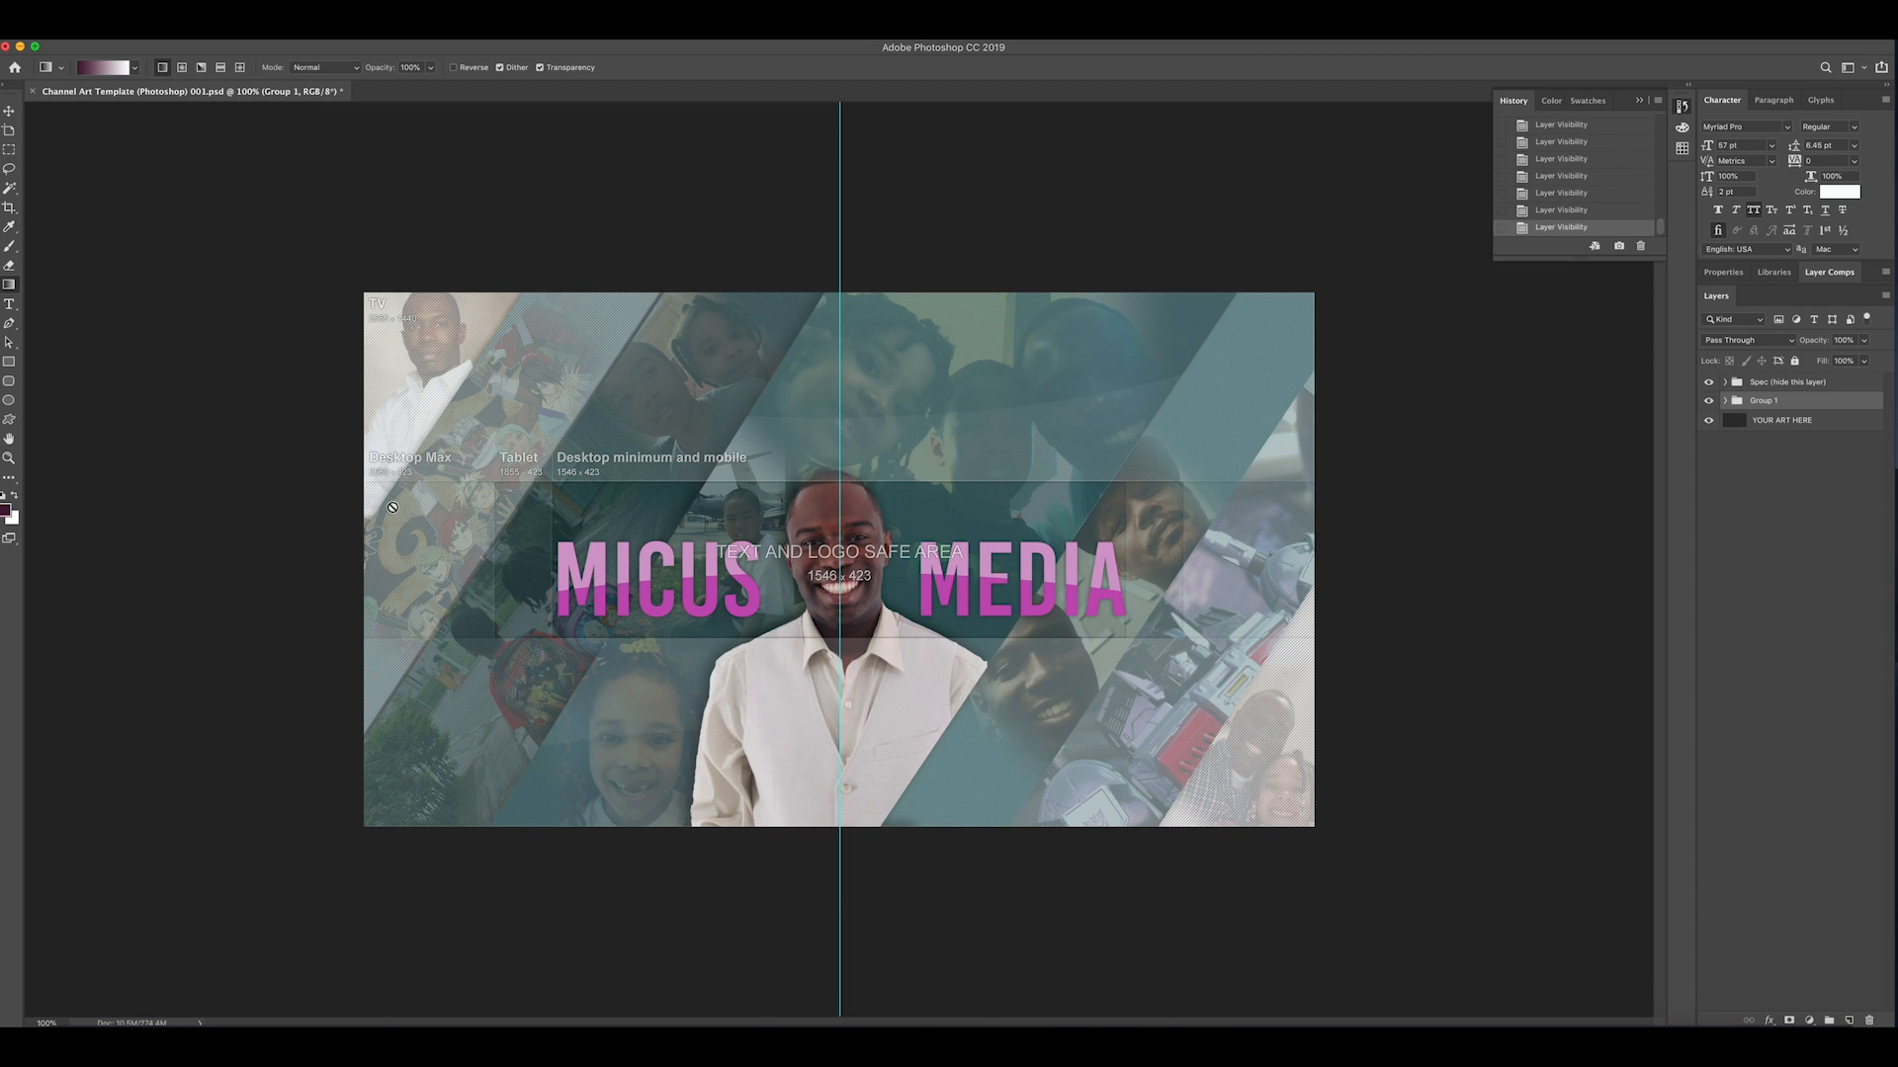
mouse_move(1153, 639)
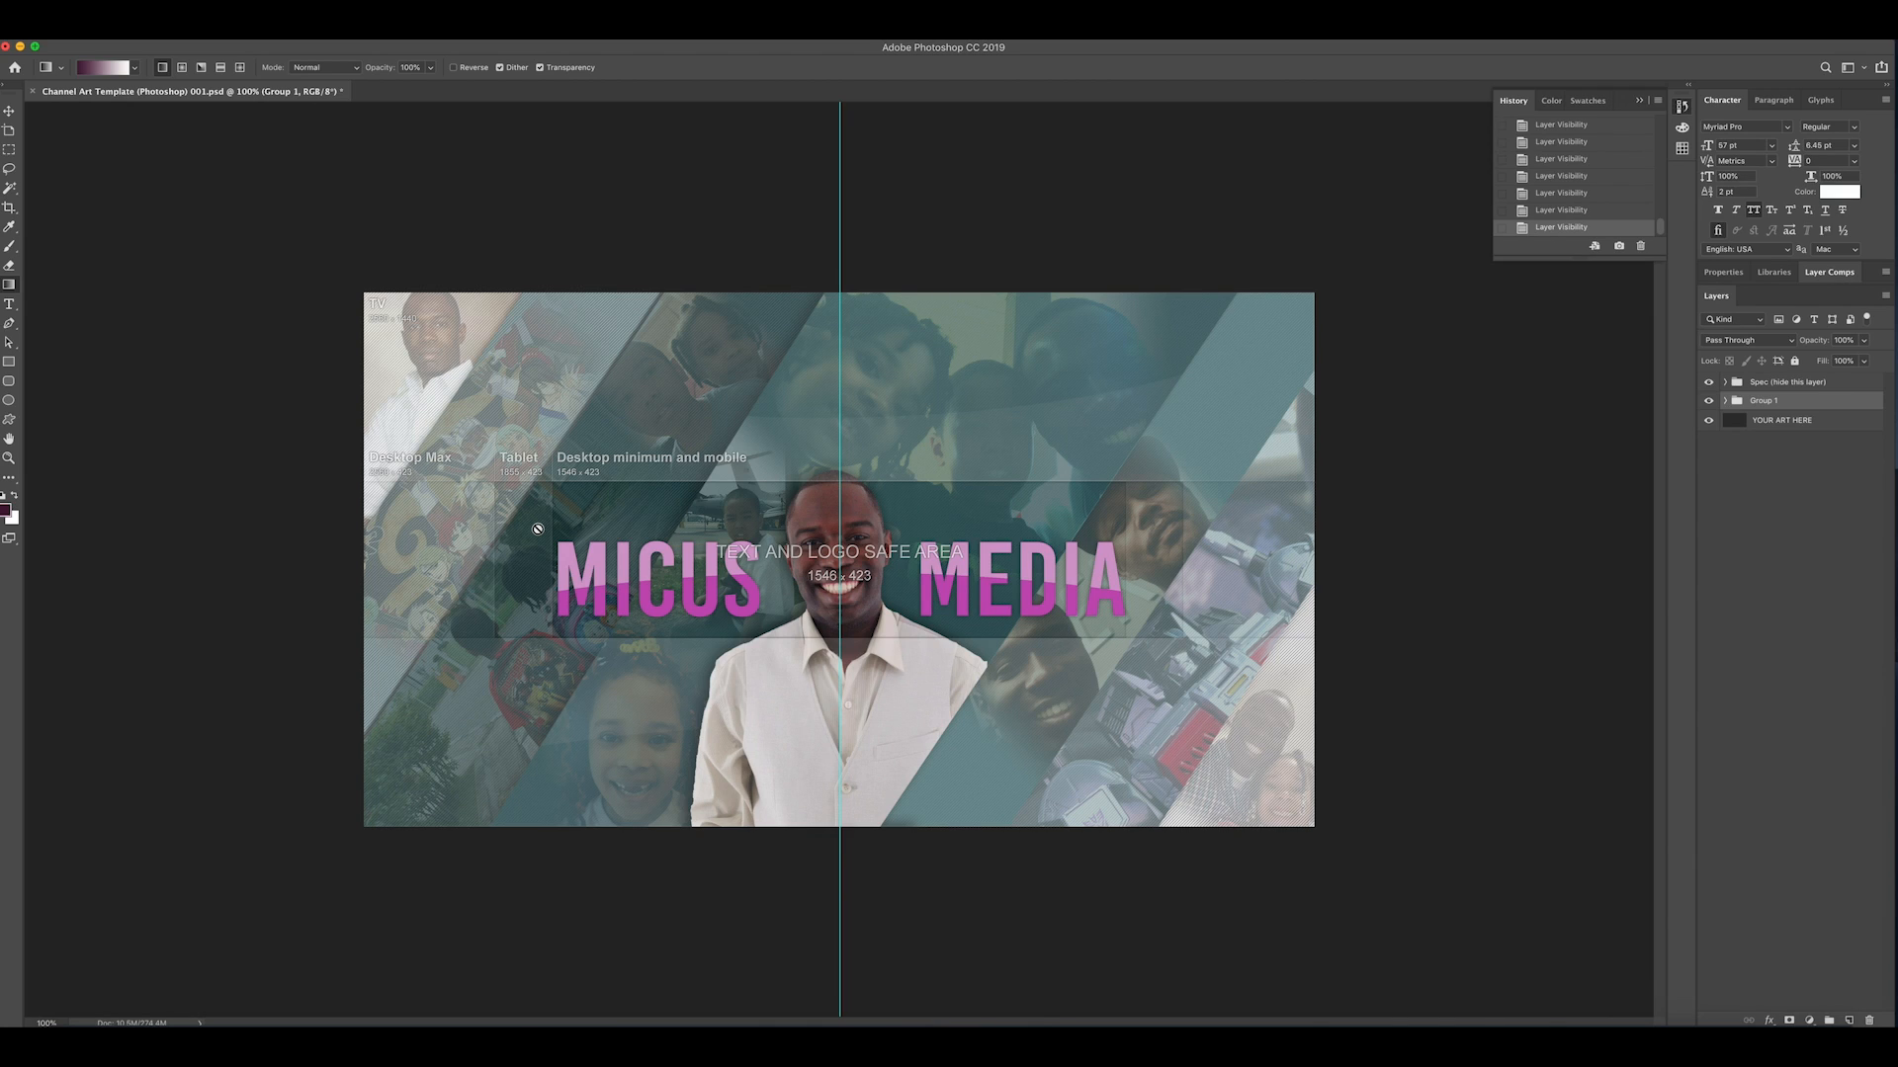
mouse_move(826, 536)
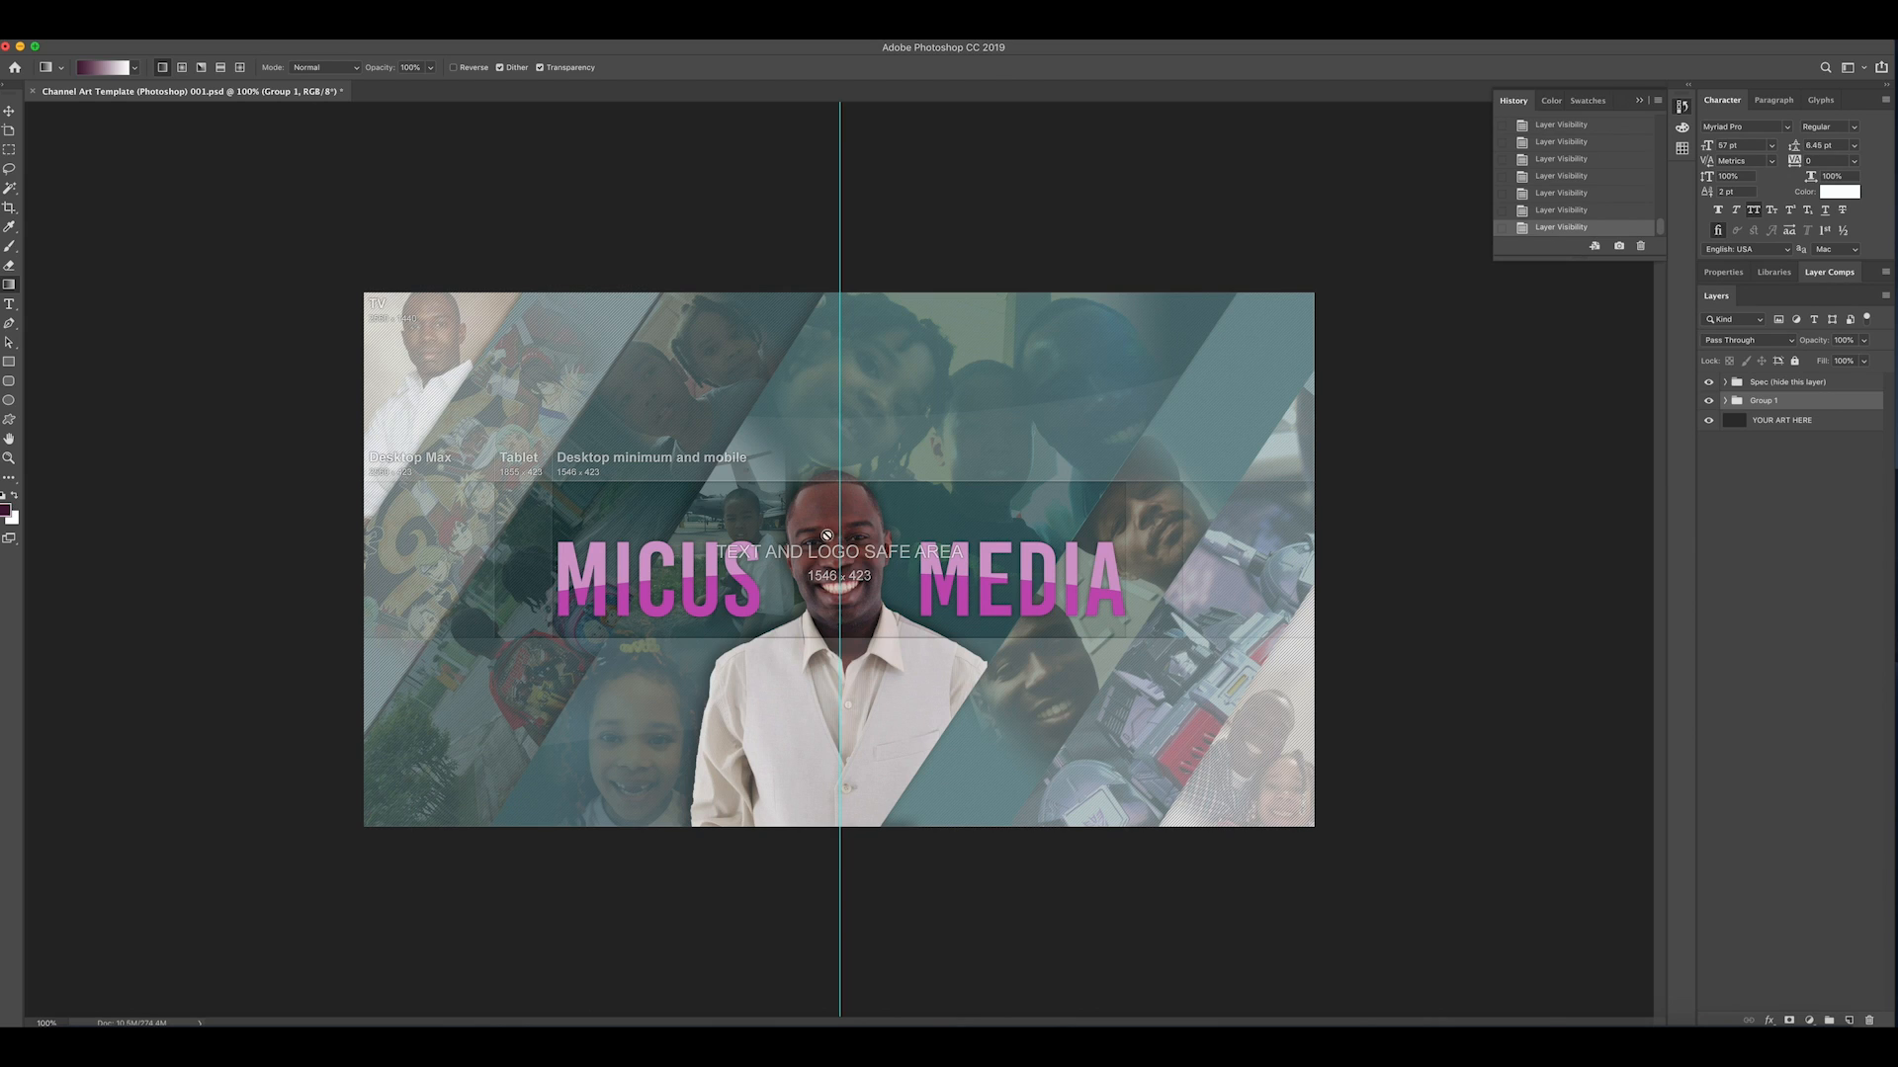
mouse_move(919, 668)
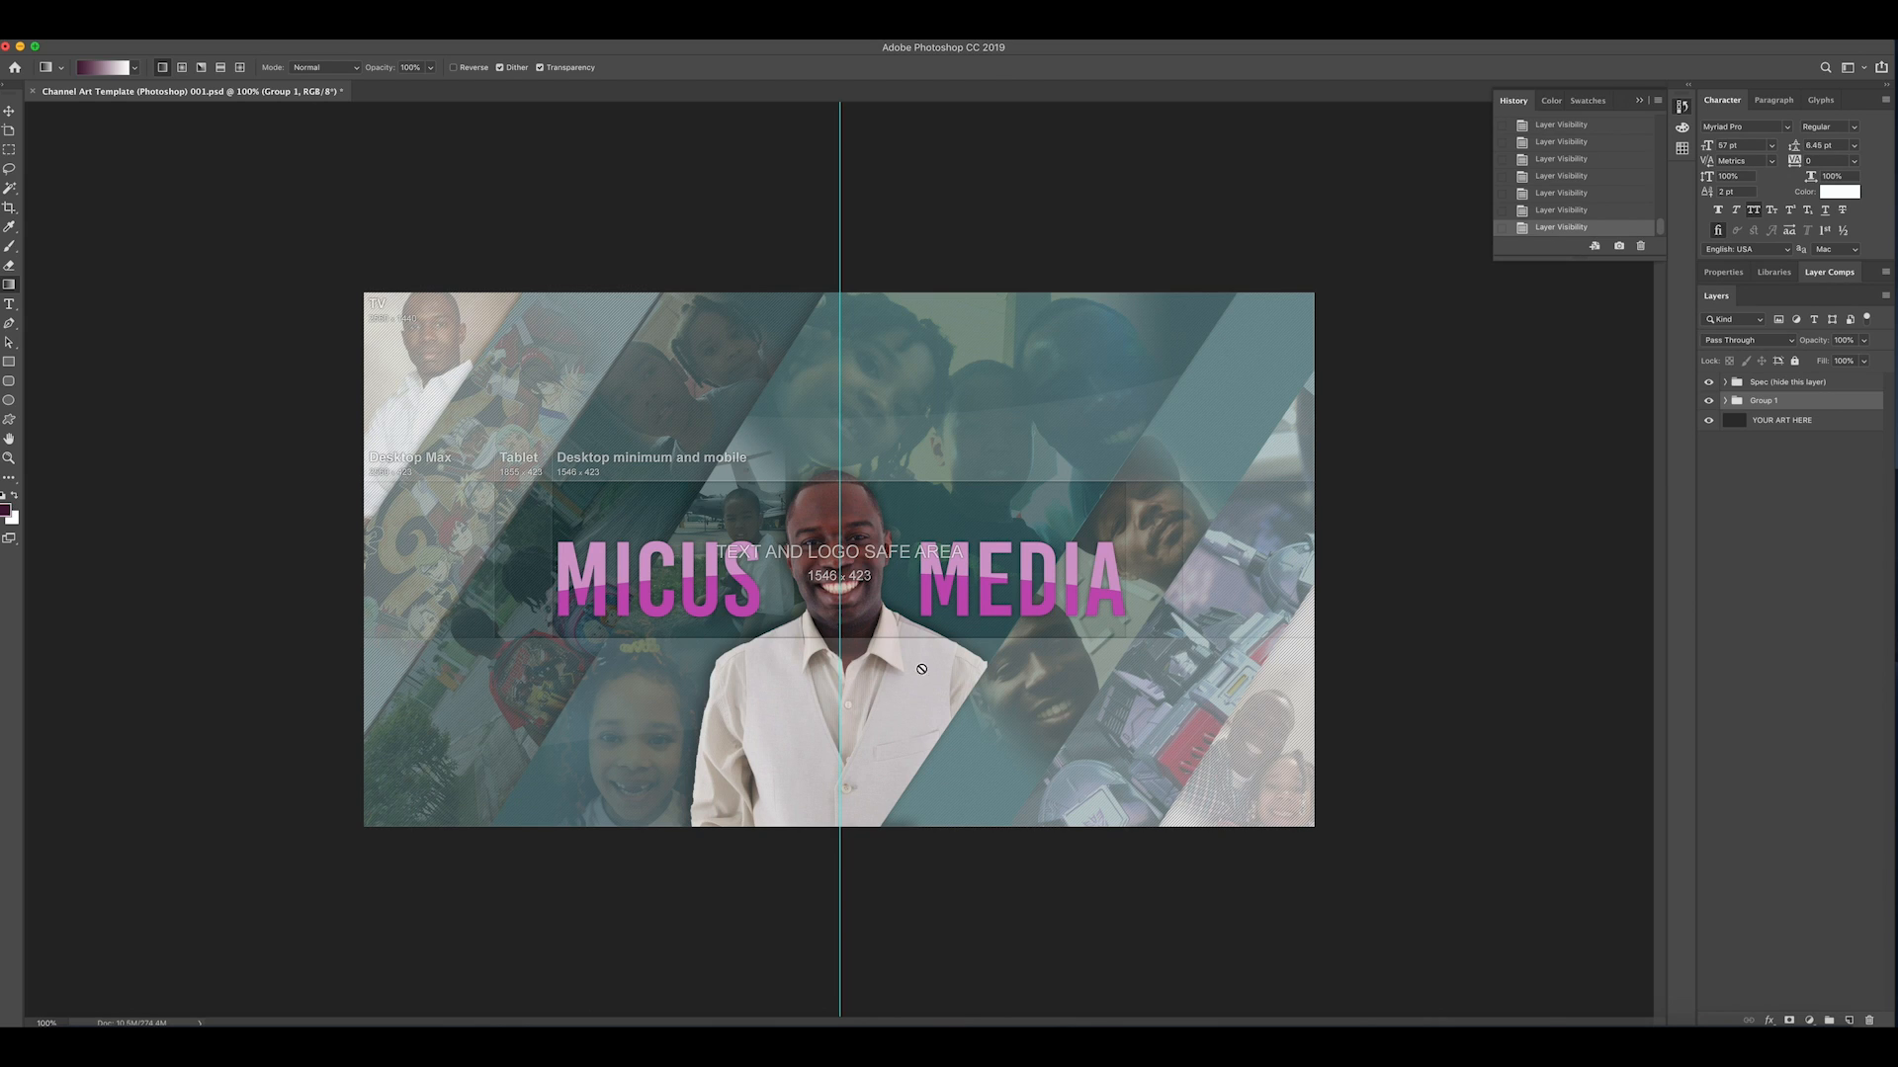
mouse_move(832, 757)
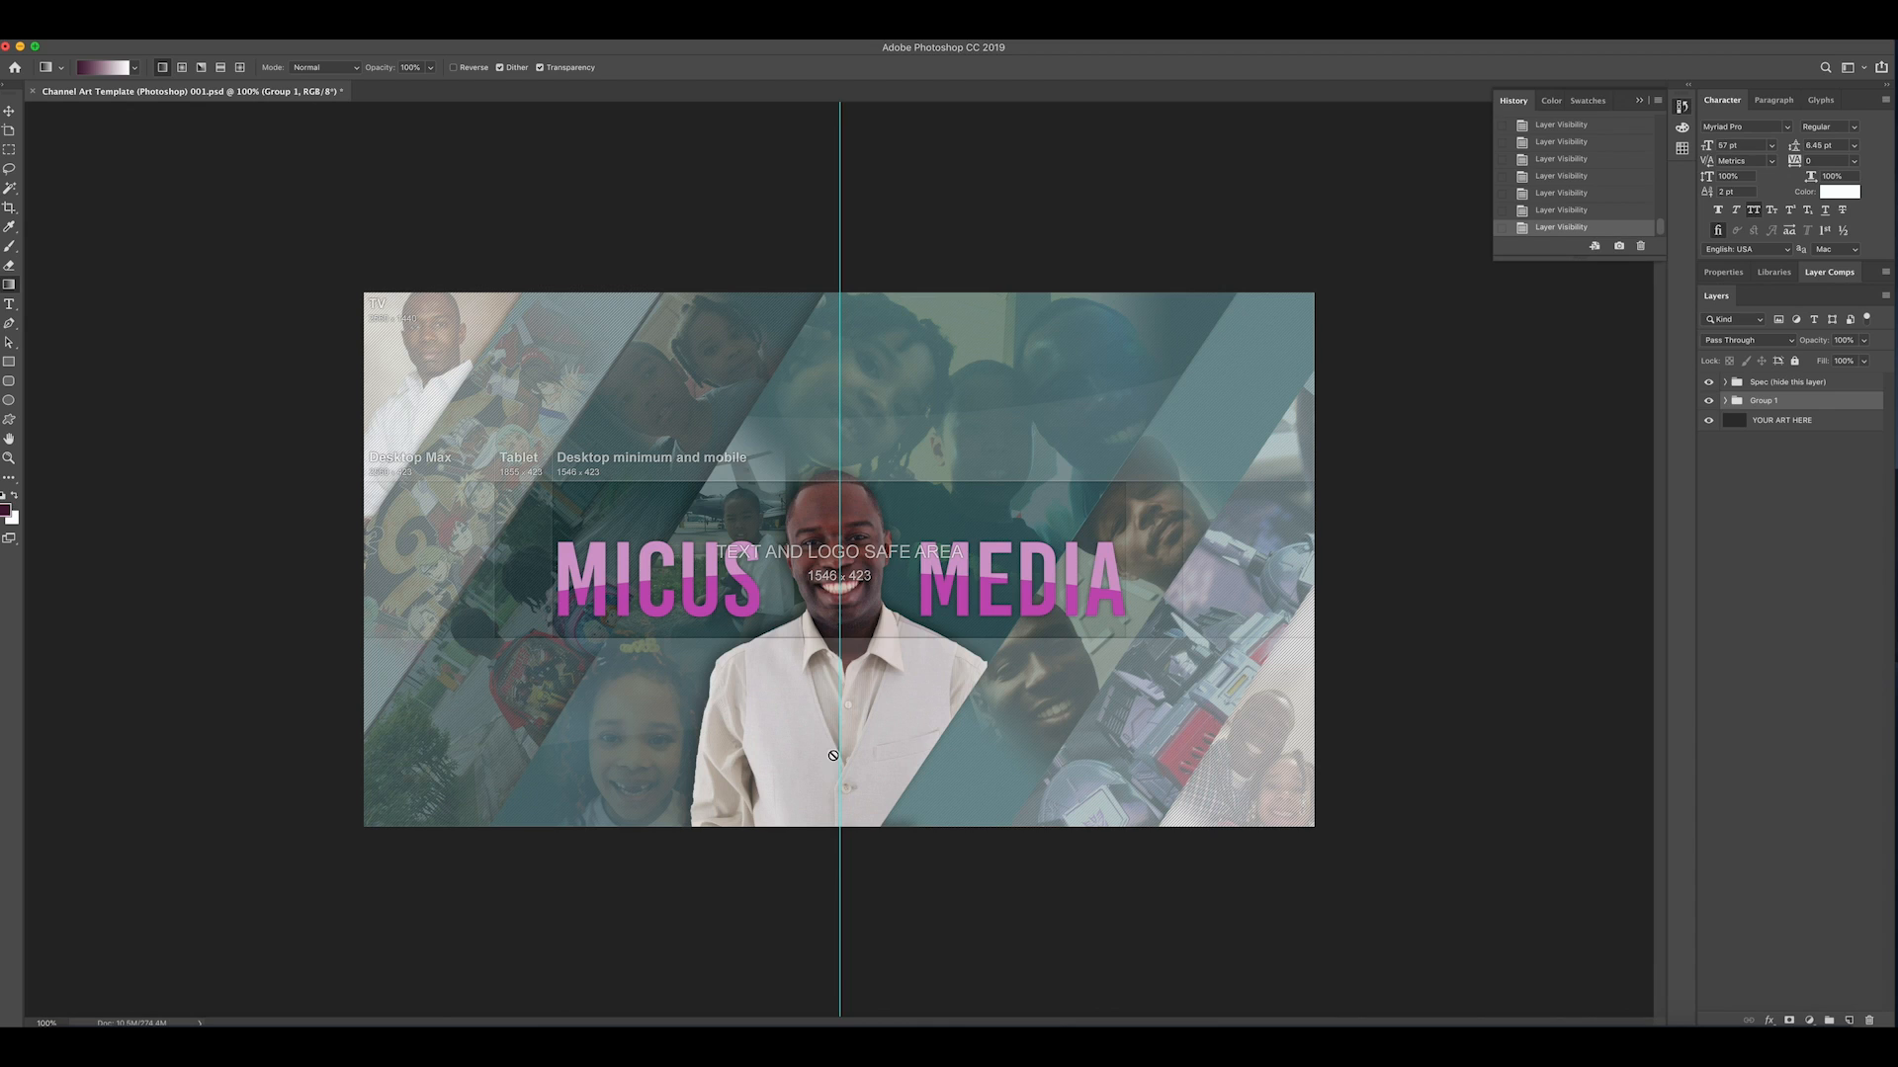
mouse_move(830, 791)
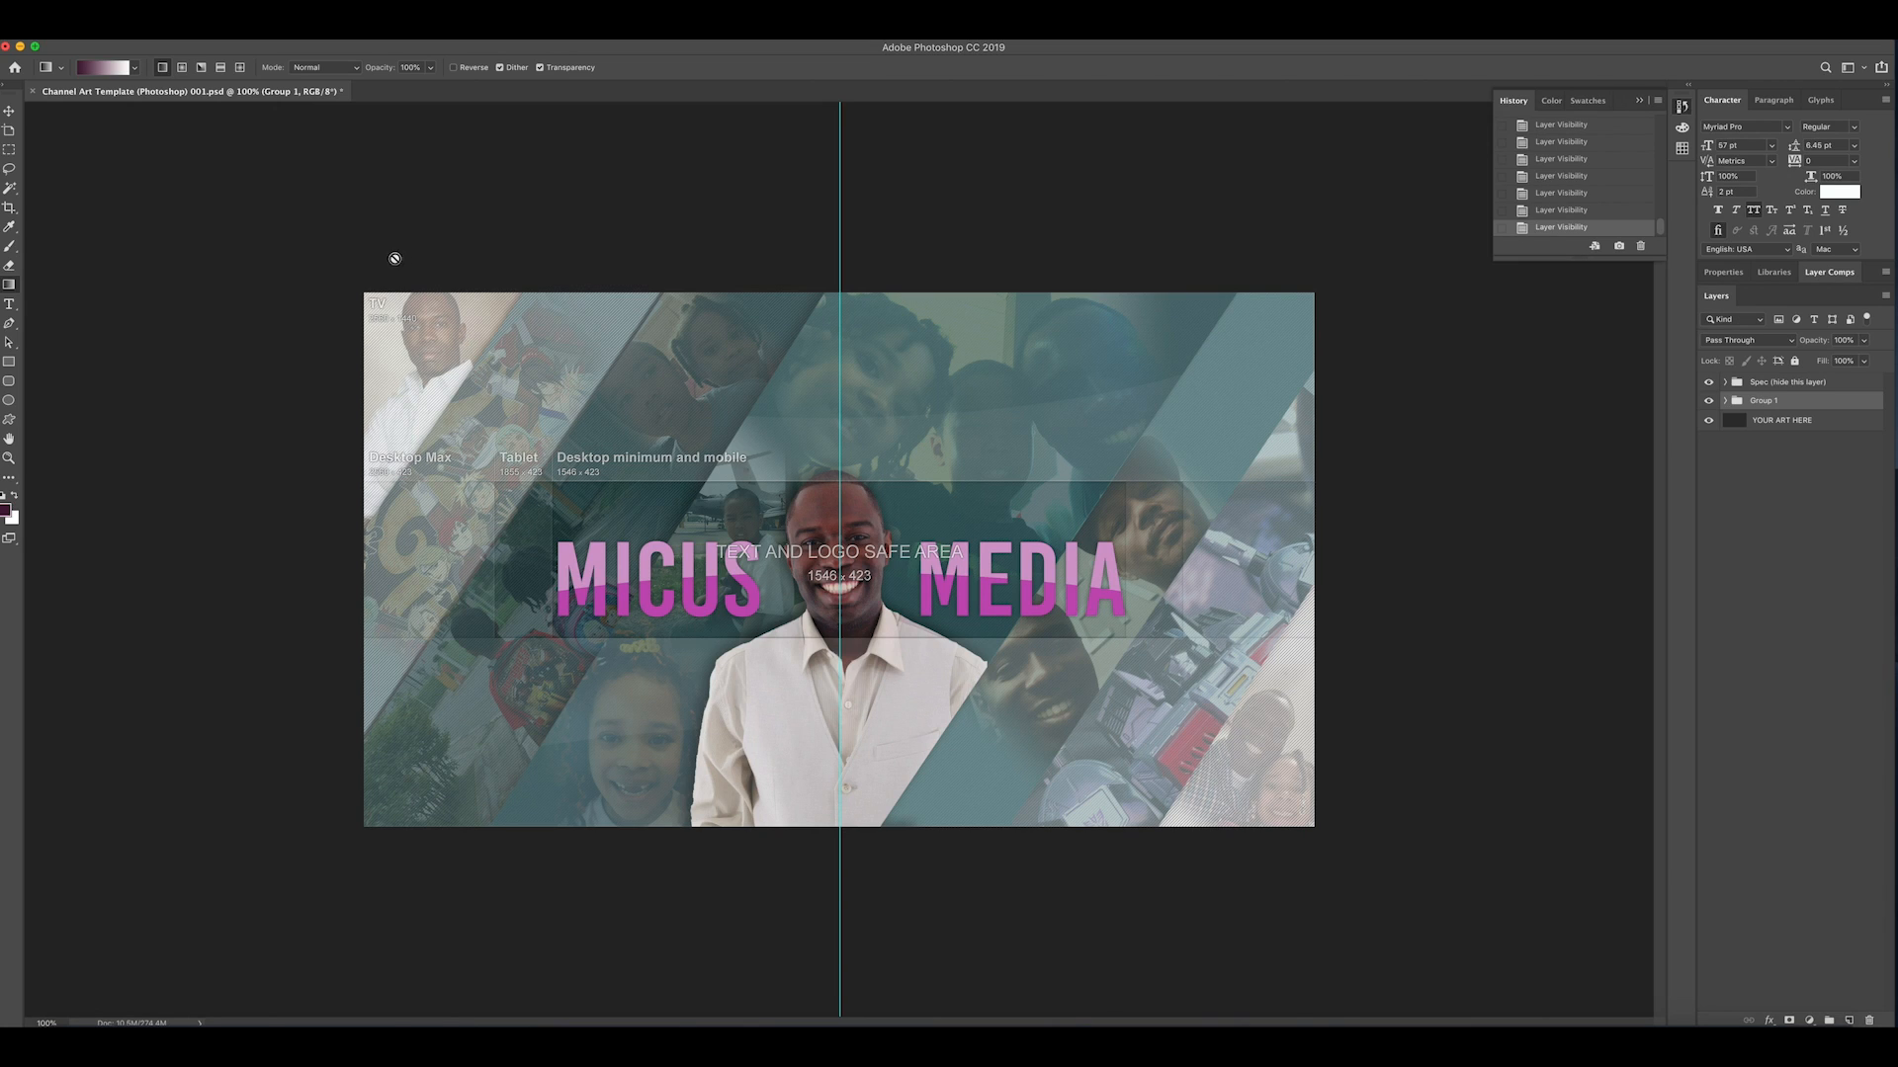
mouse_move(364, 318)
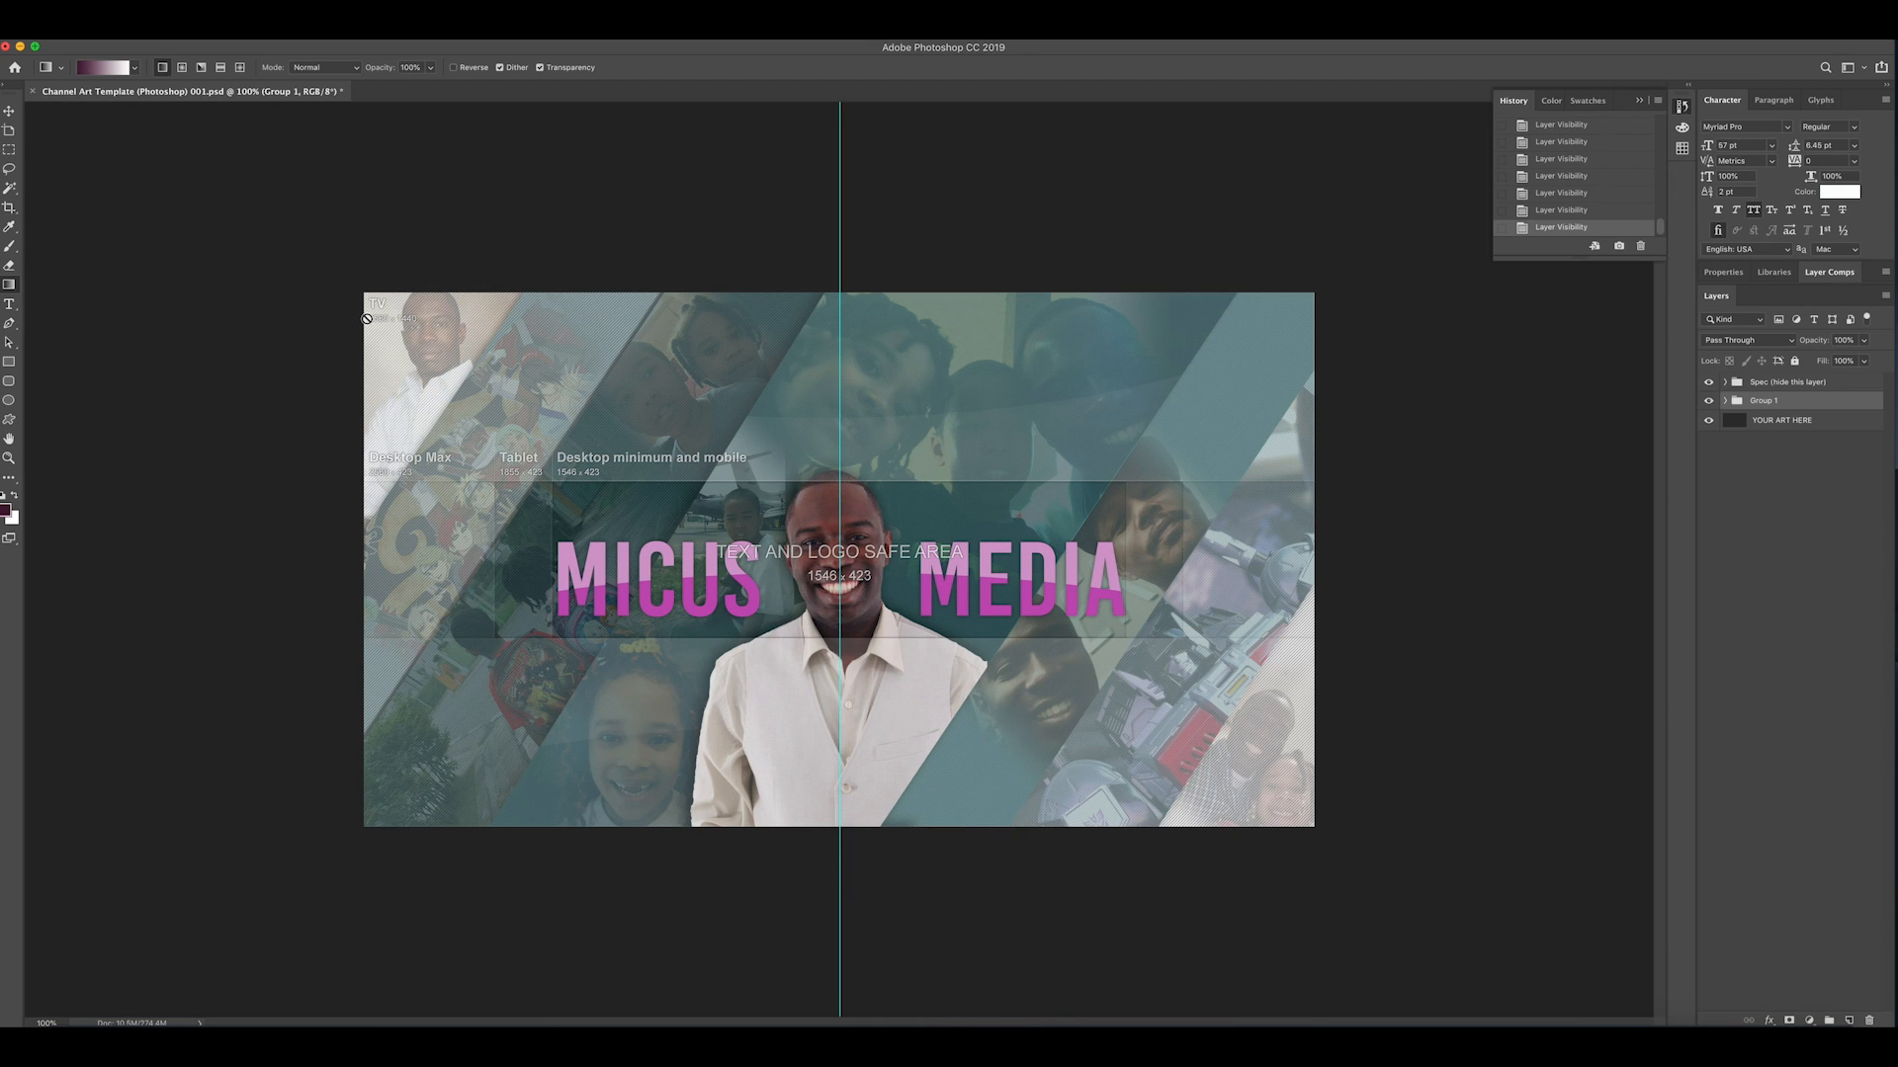
mouse_move(466, 234)
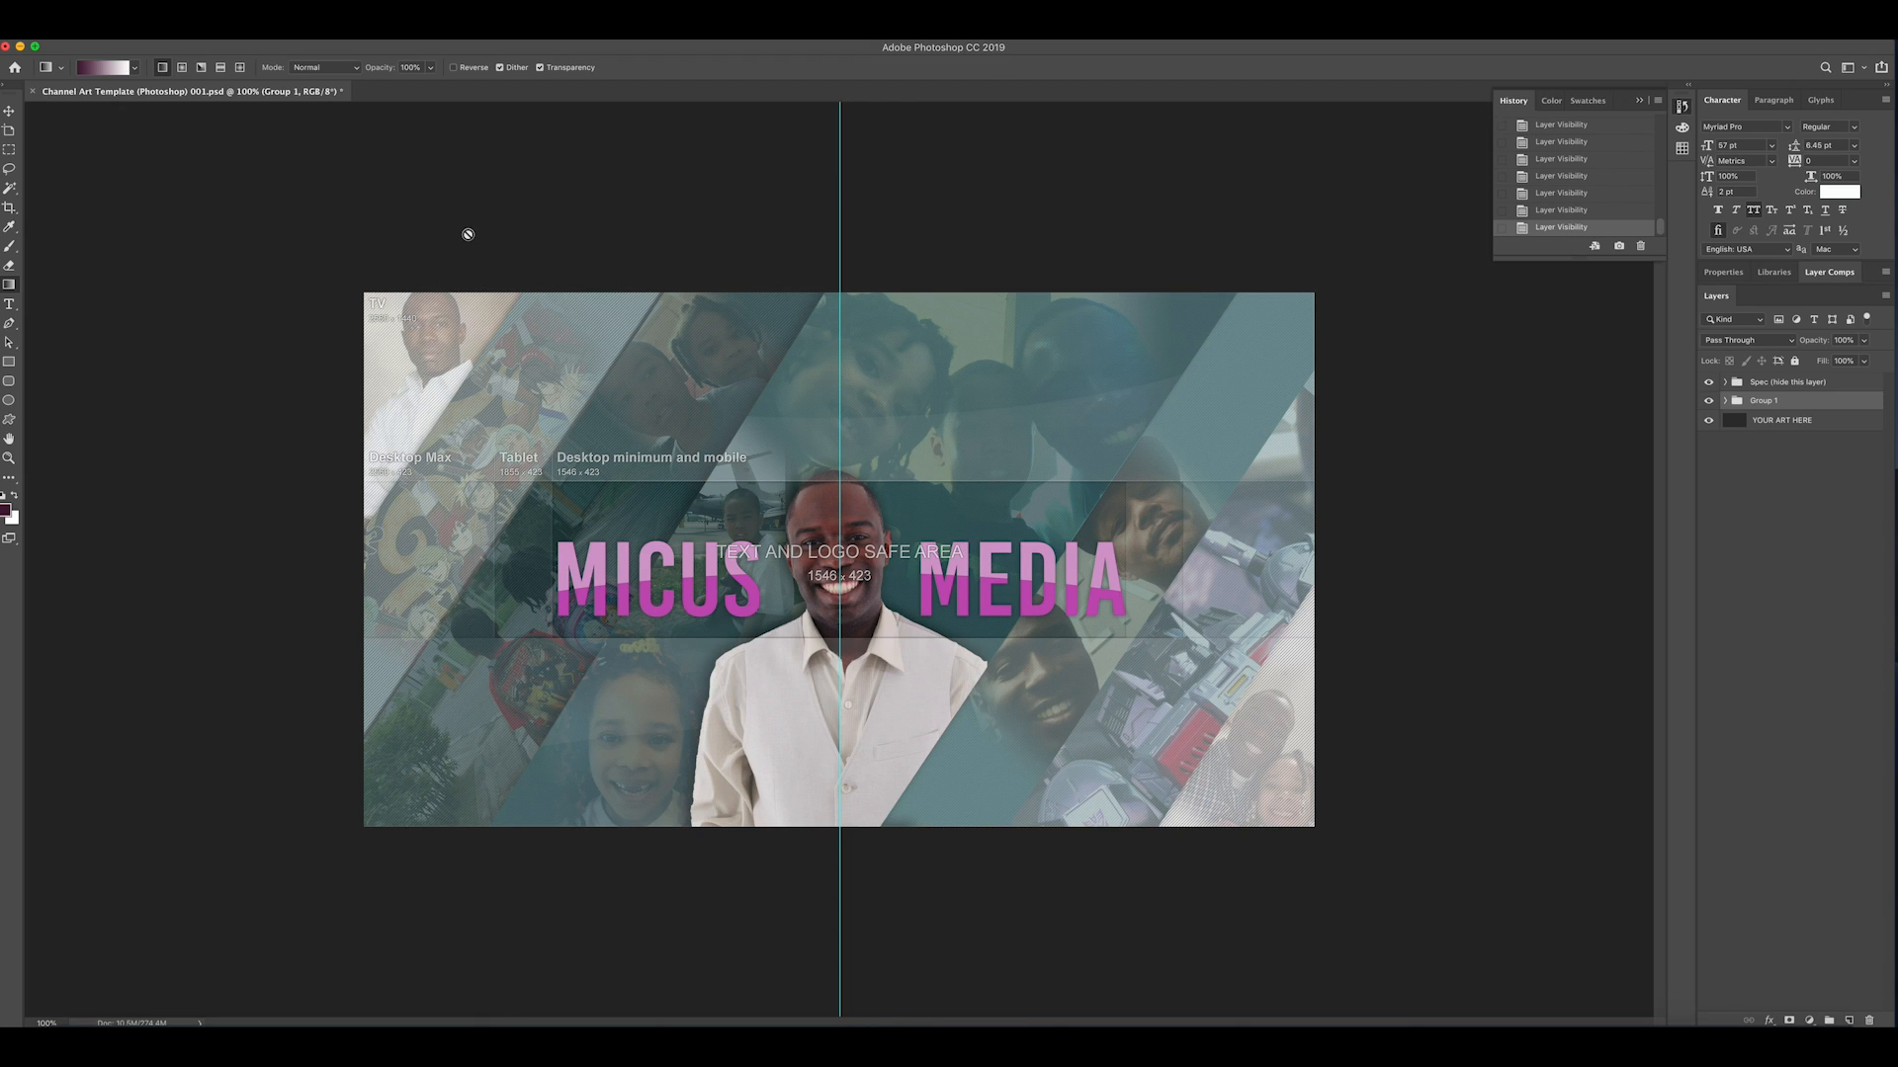
mouse_move(390, 205)
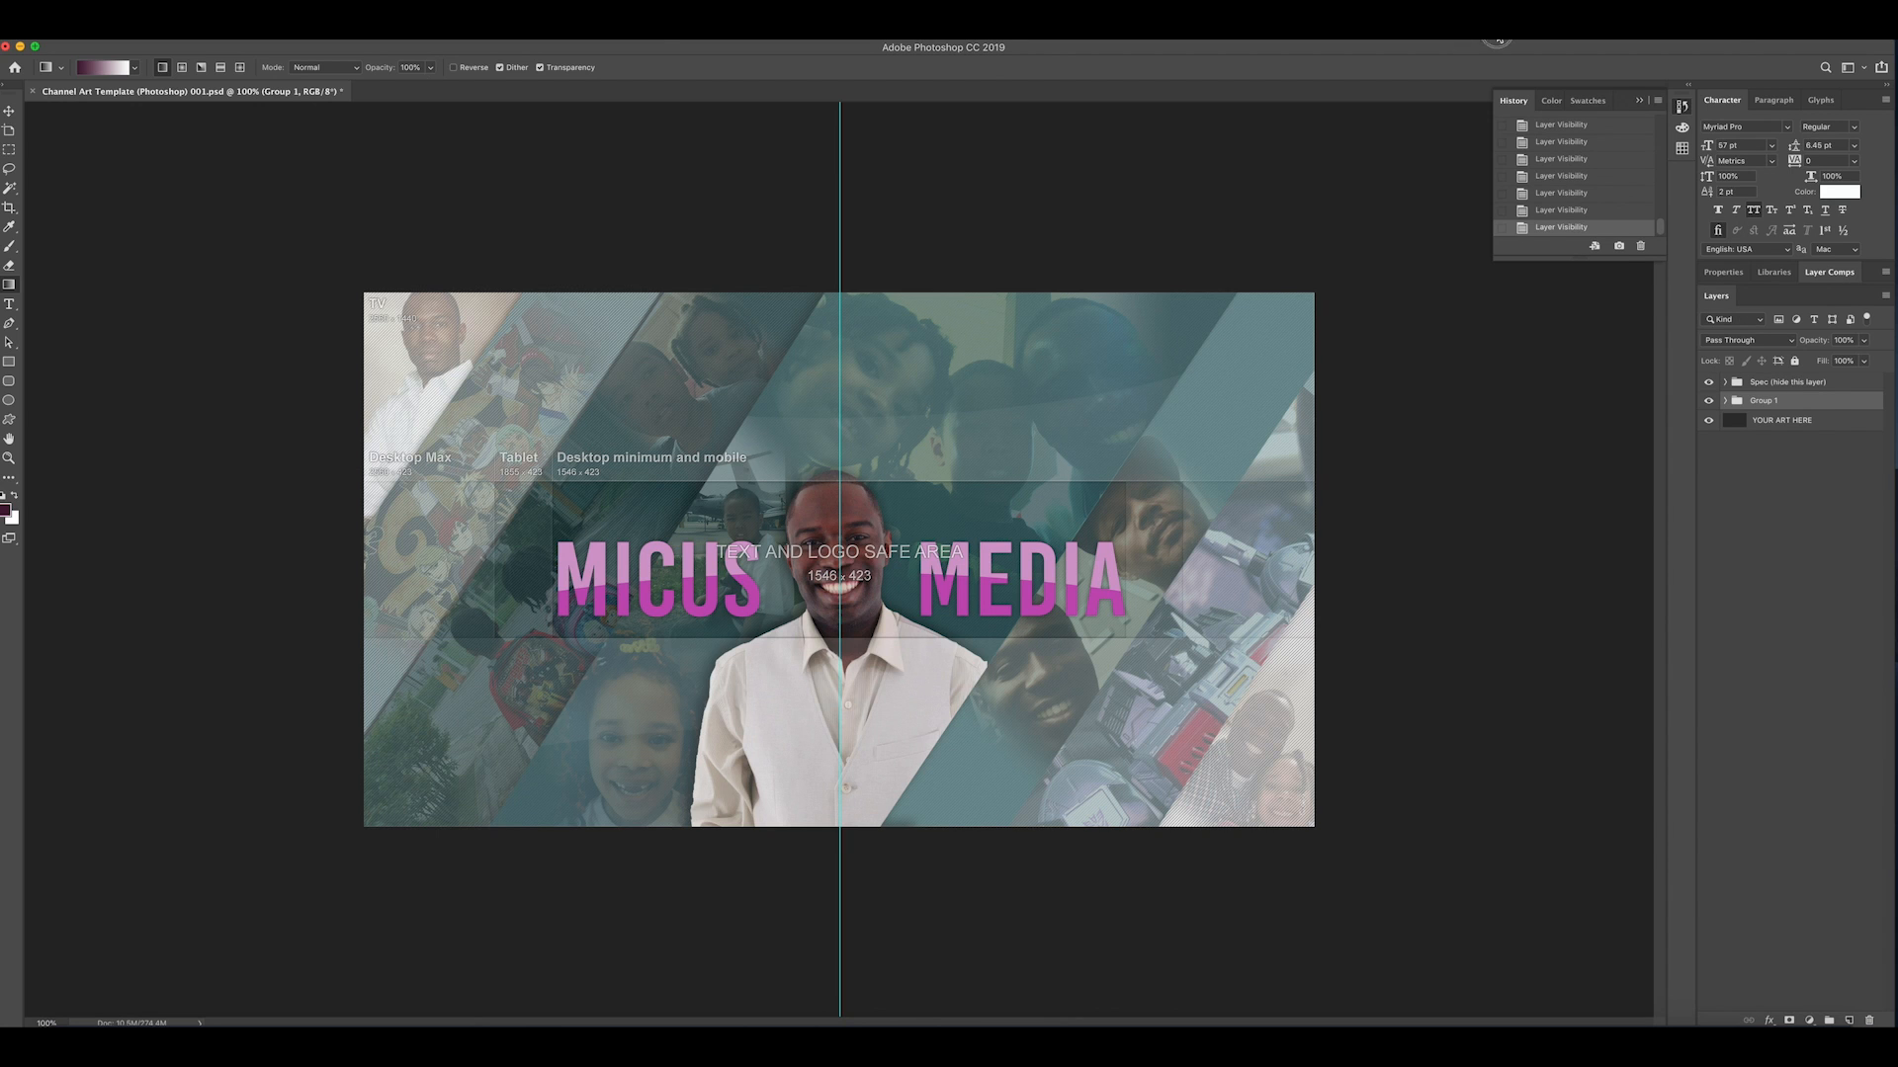
key(cmd+tab)
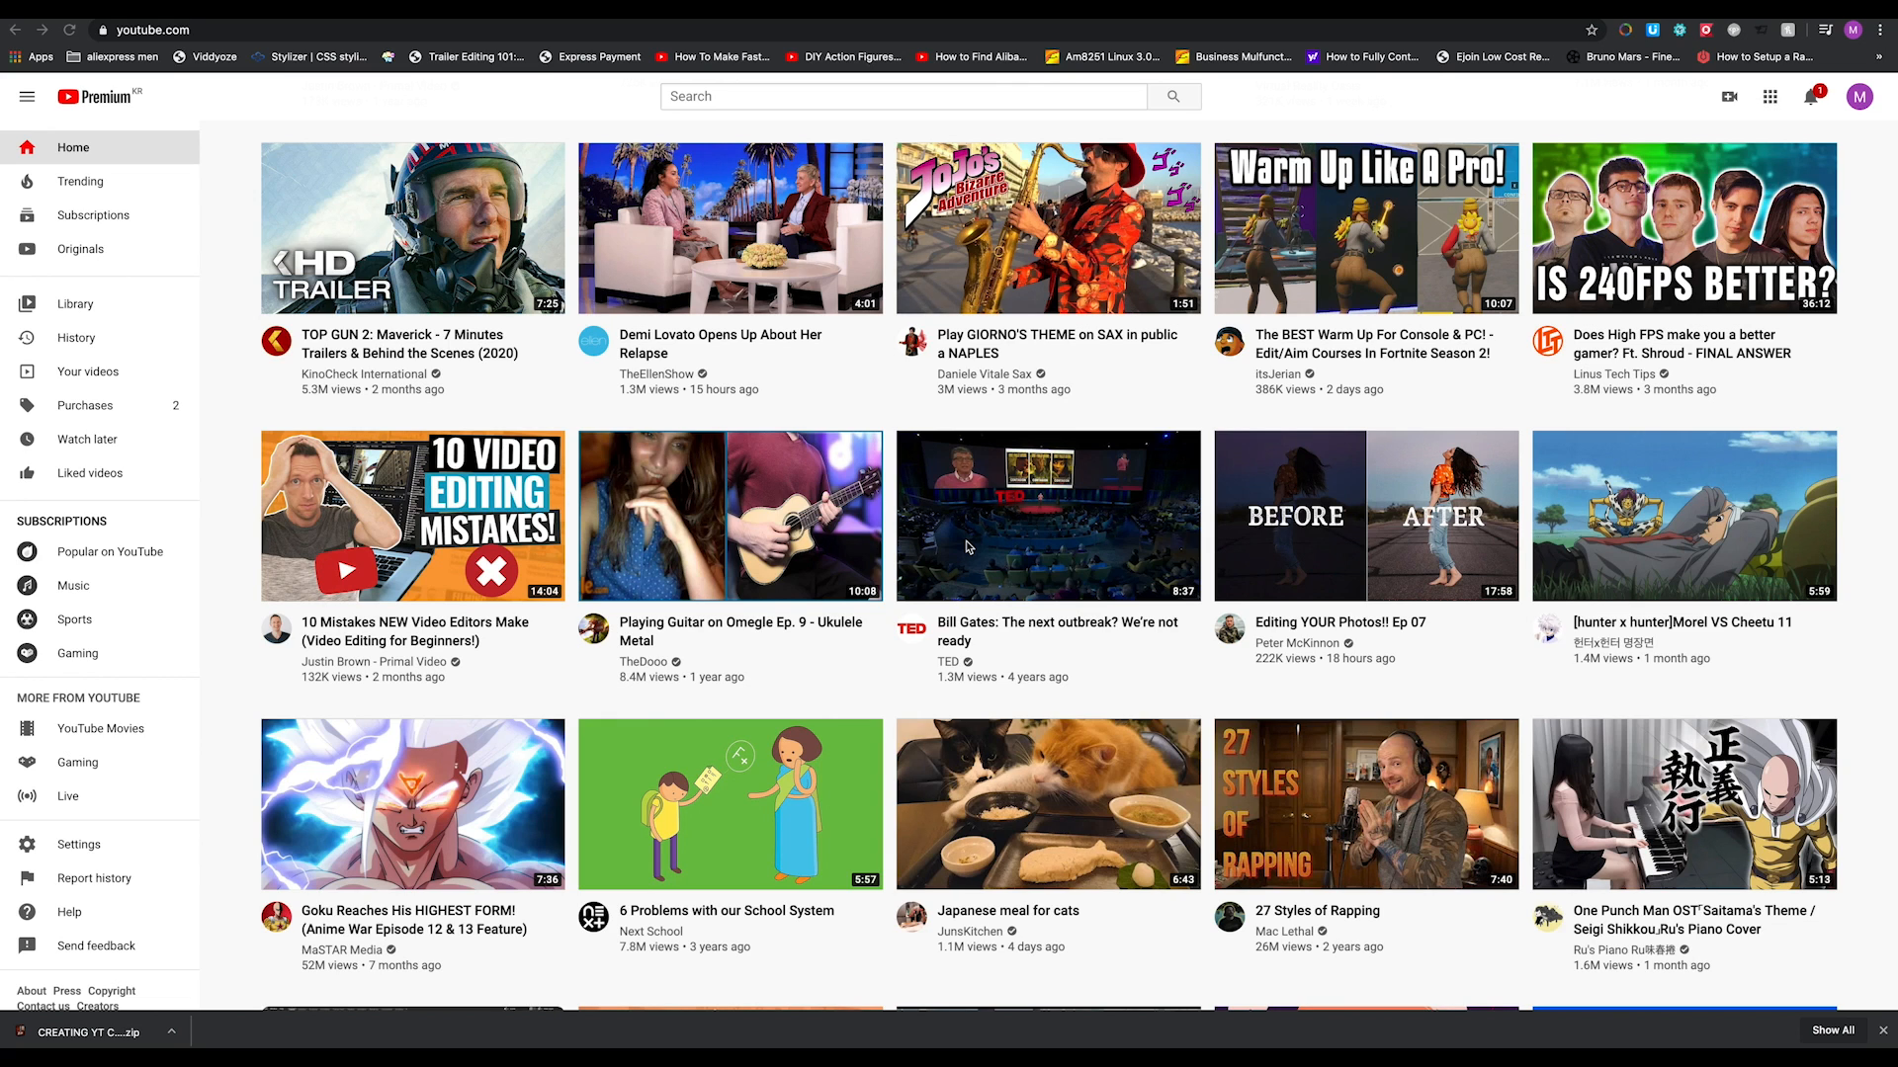
mouse_move(1028, 535)
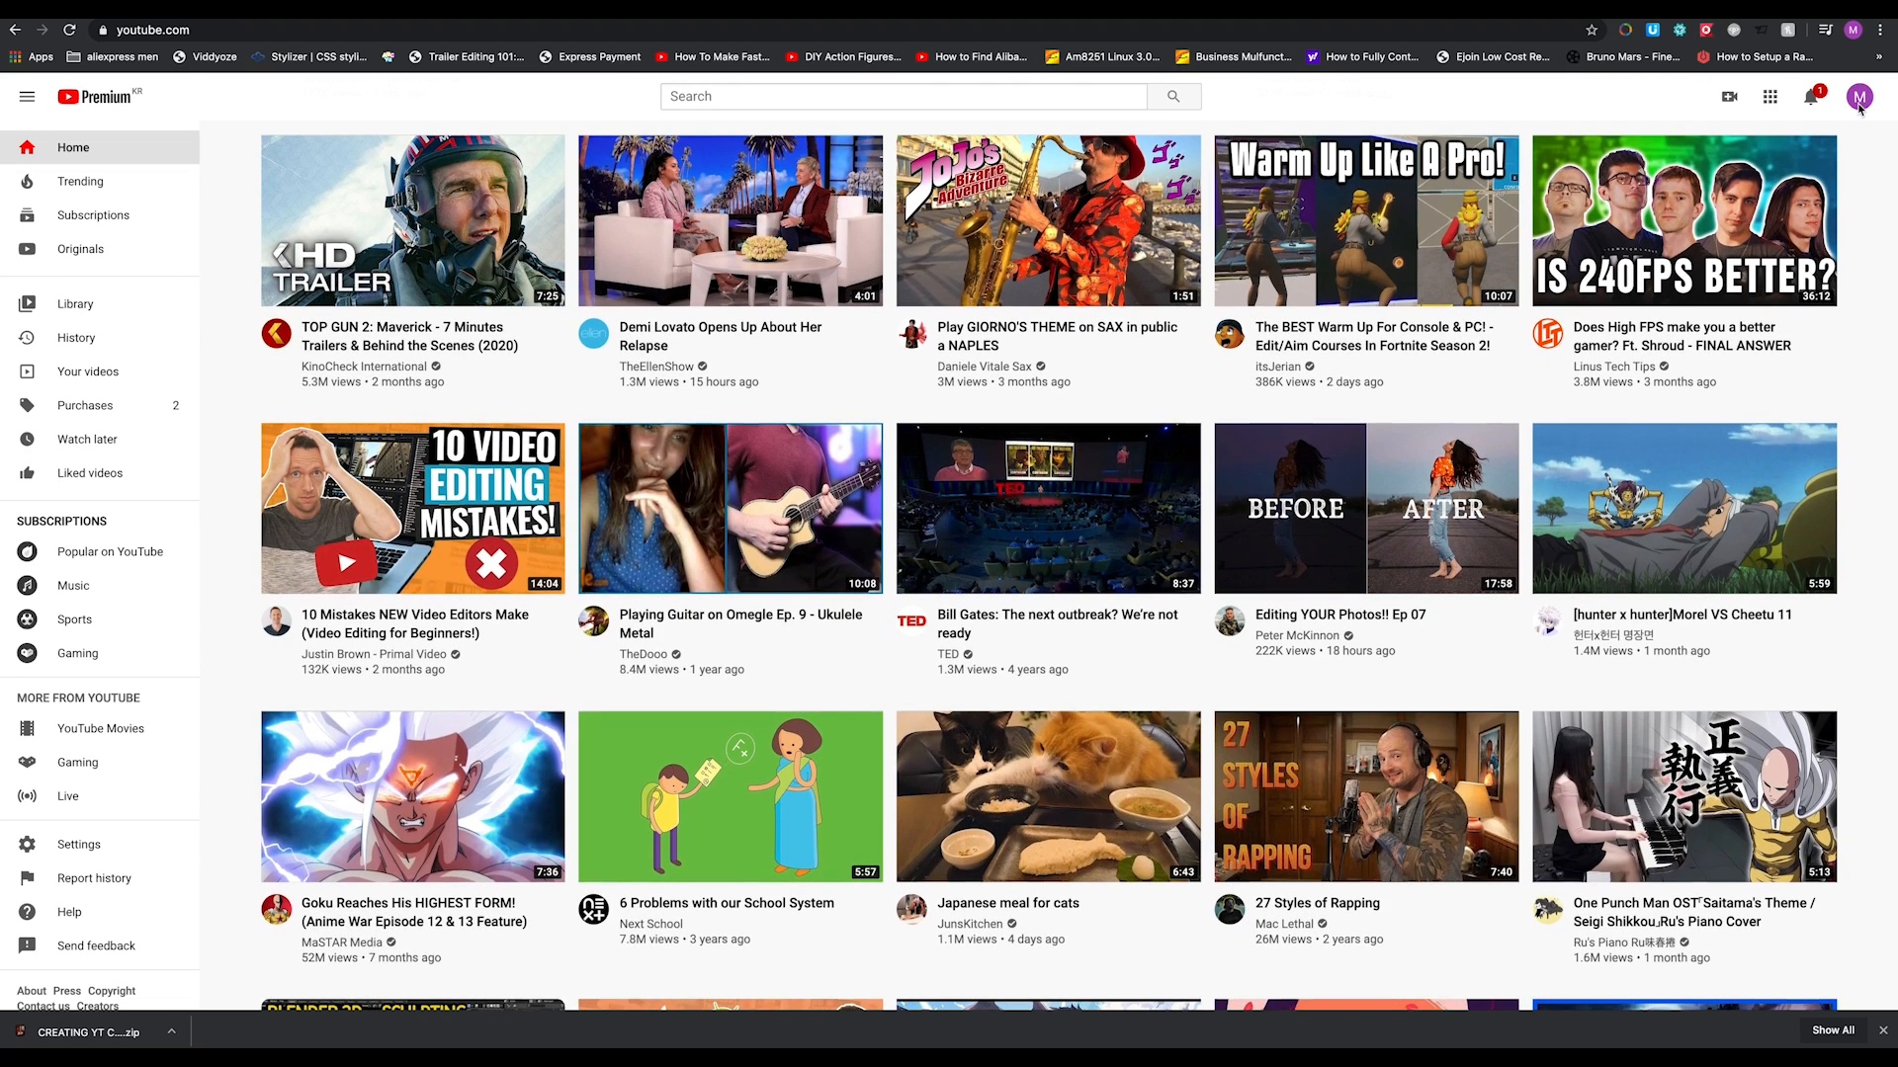
Go to the Micus Media channel page and begin replacing its banner via the camera icon
click(1862, 97)
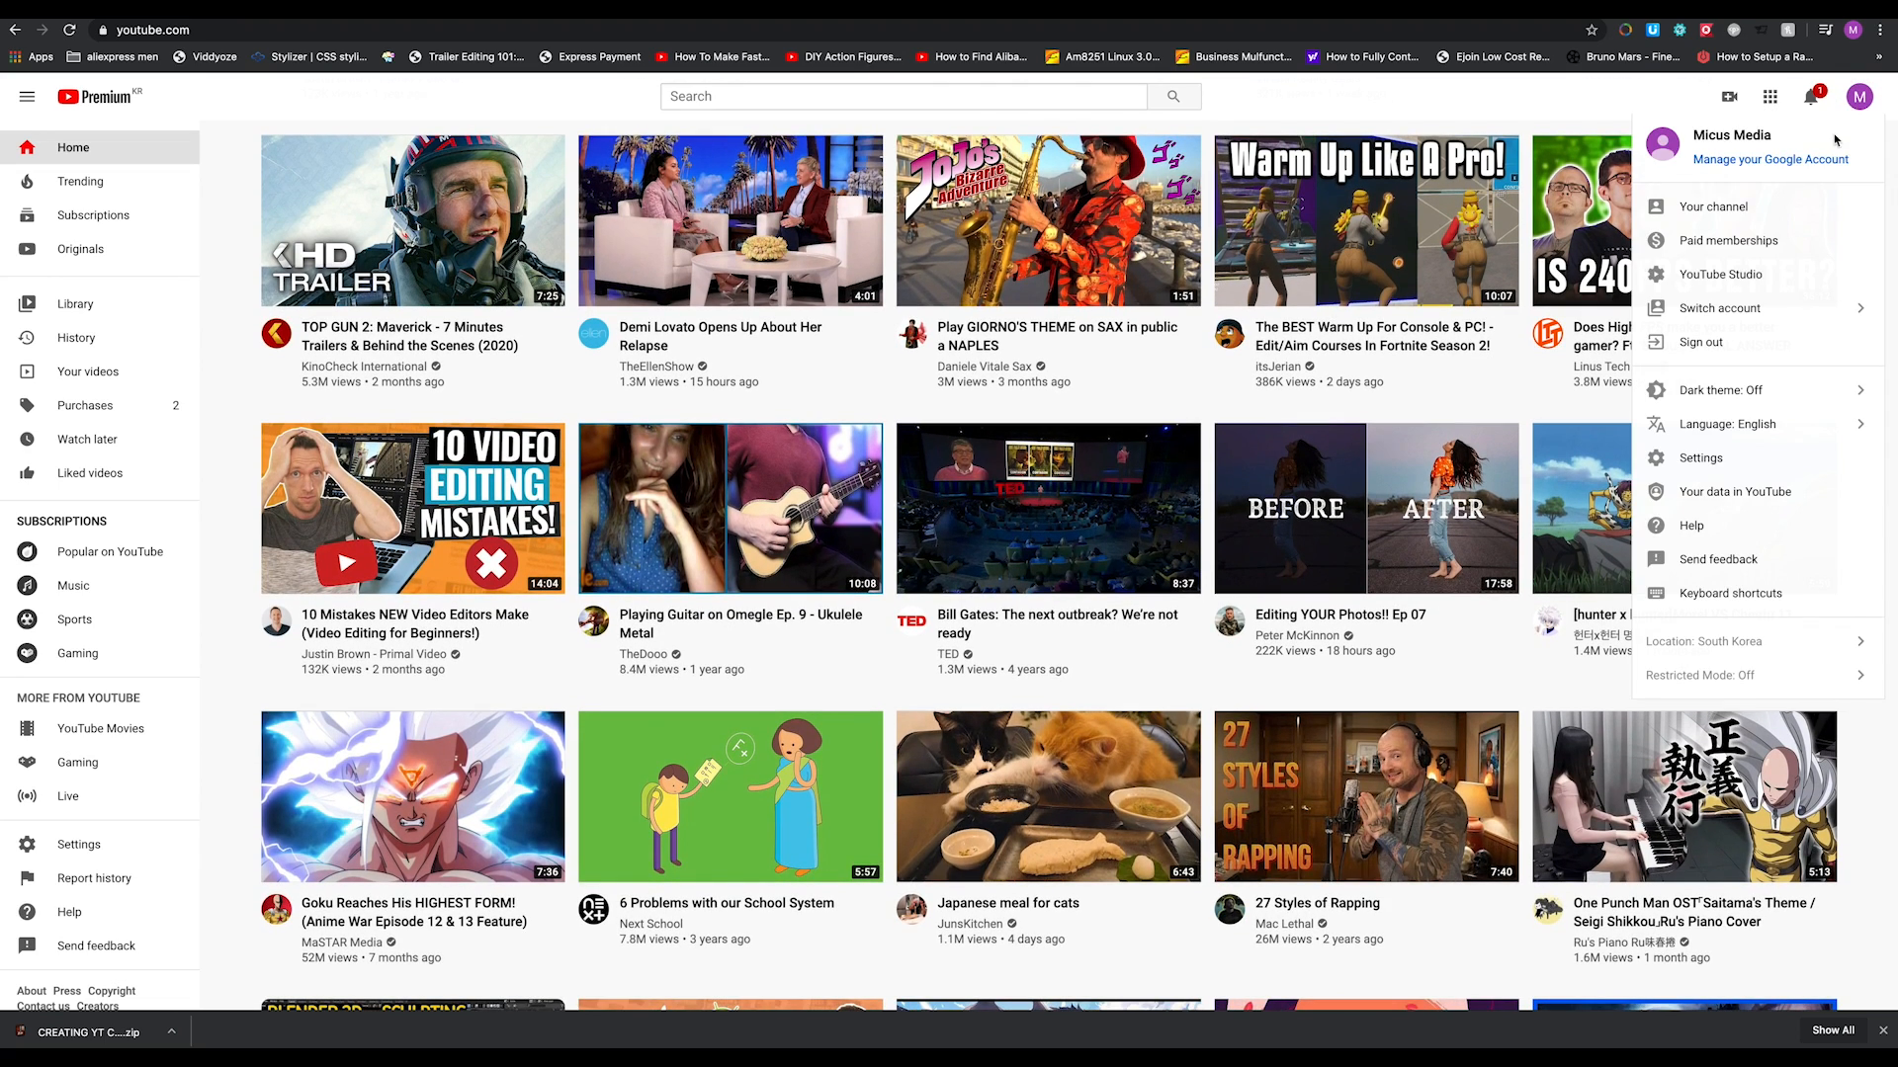
click(1711, 206)
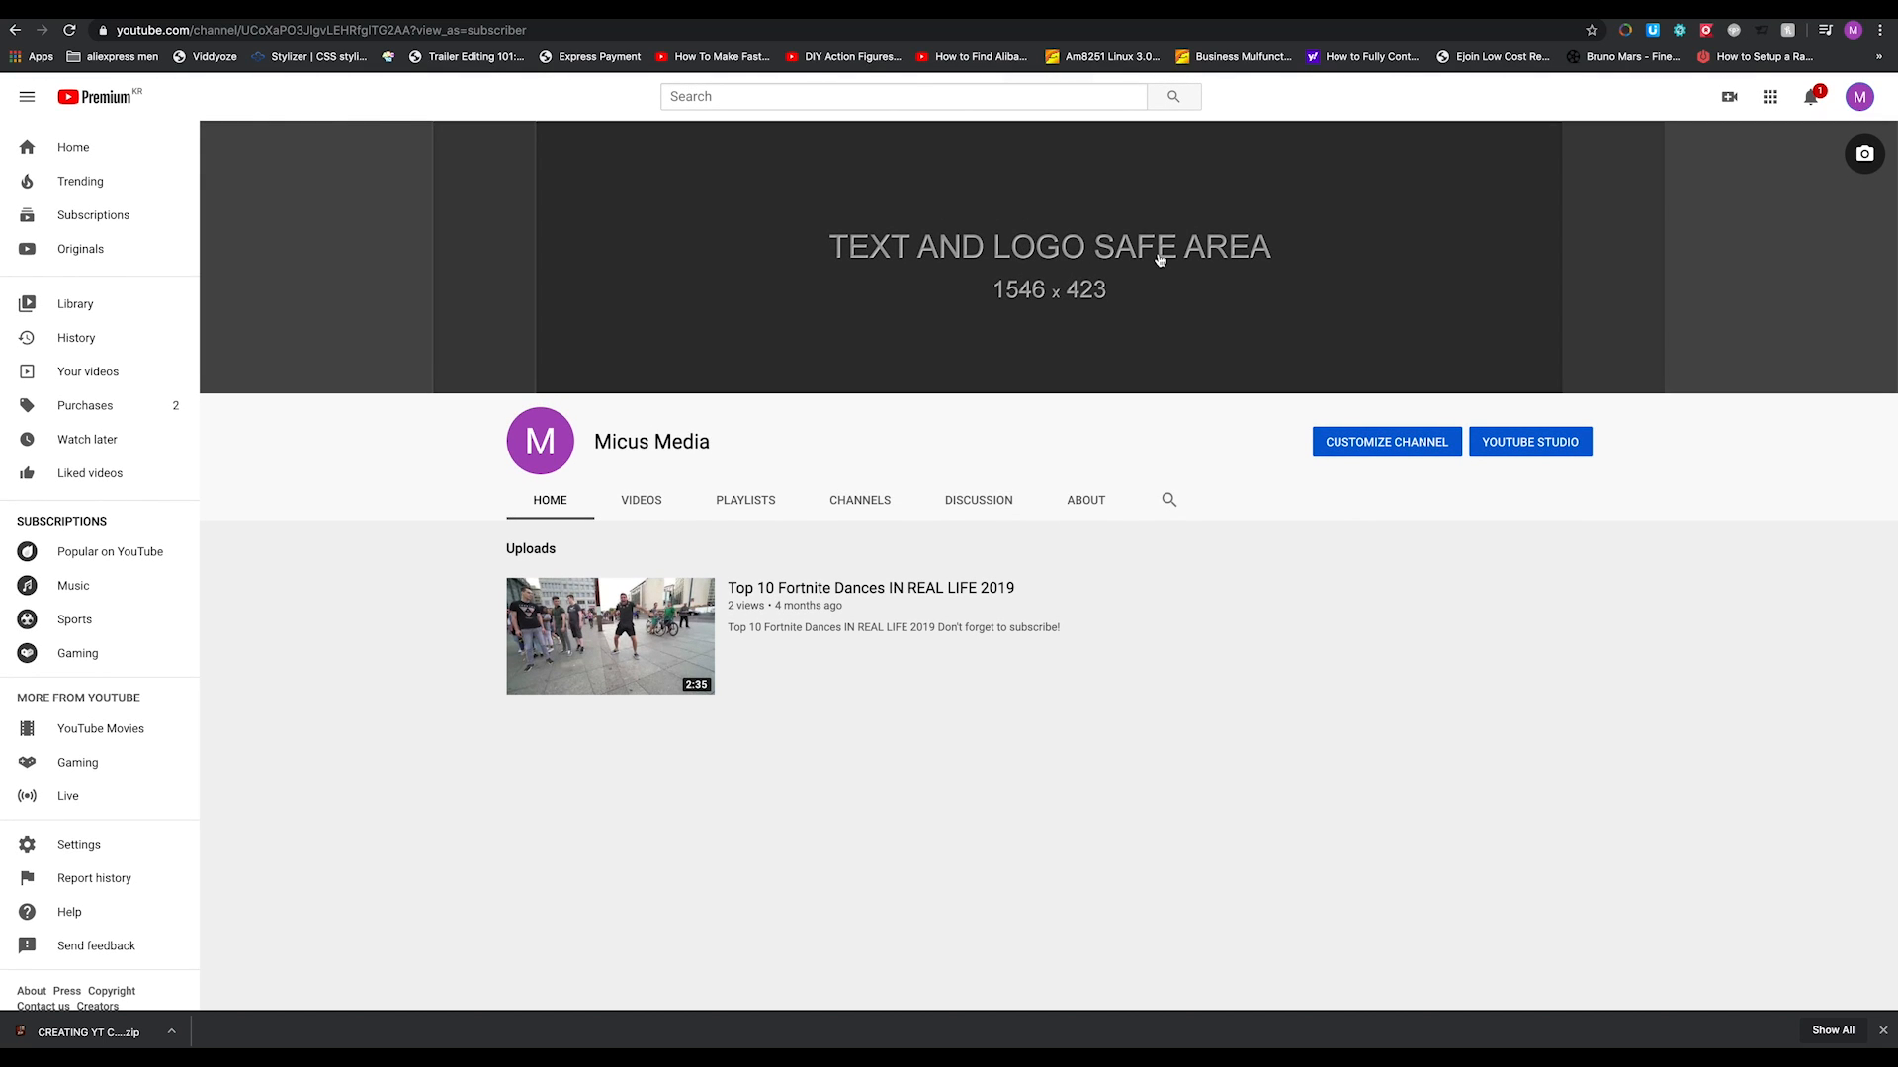
mouse_move(1037, 269)
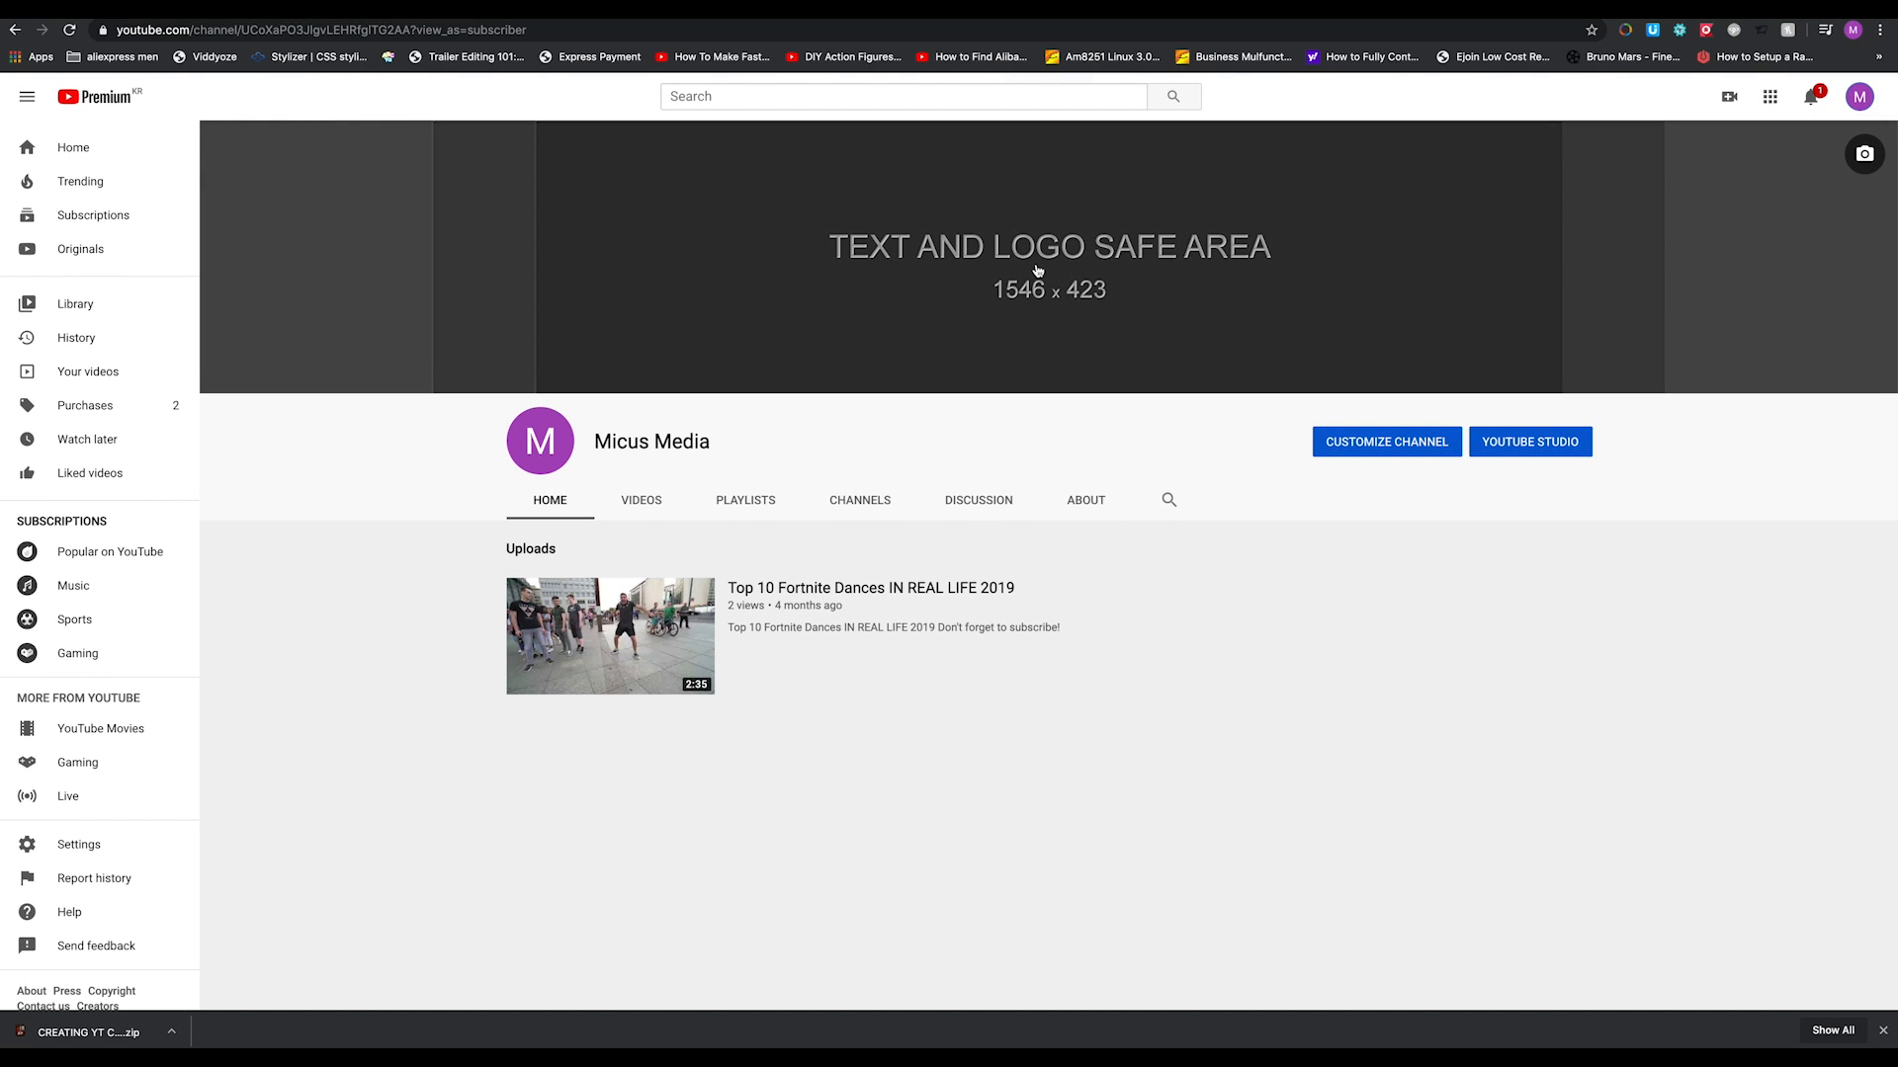
mouse_move(1081, 265)
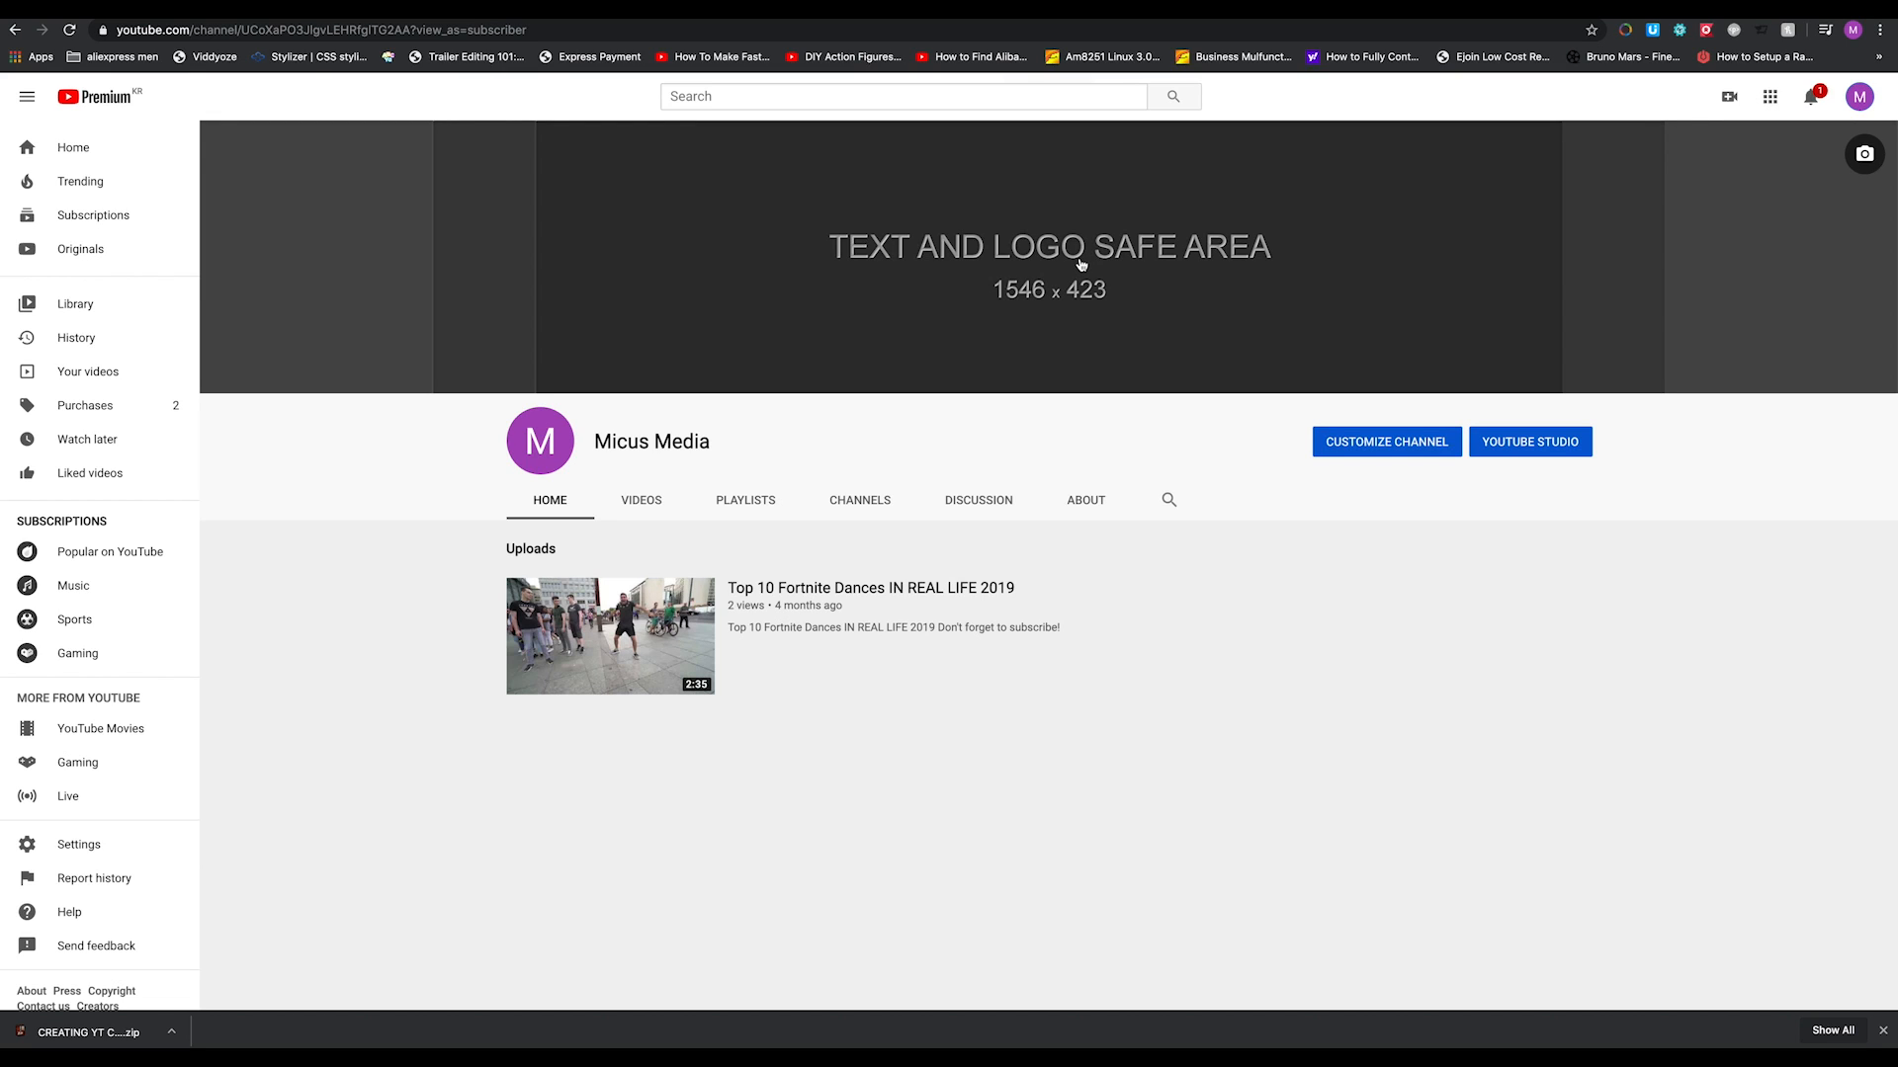
mouse_move(1162, 270)
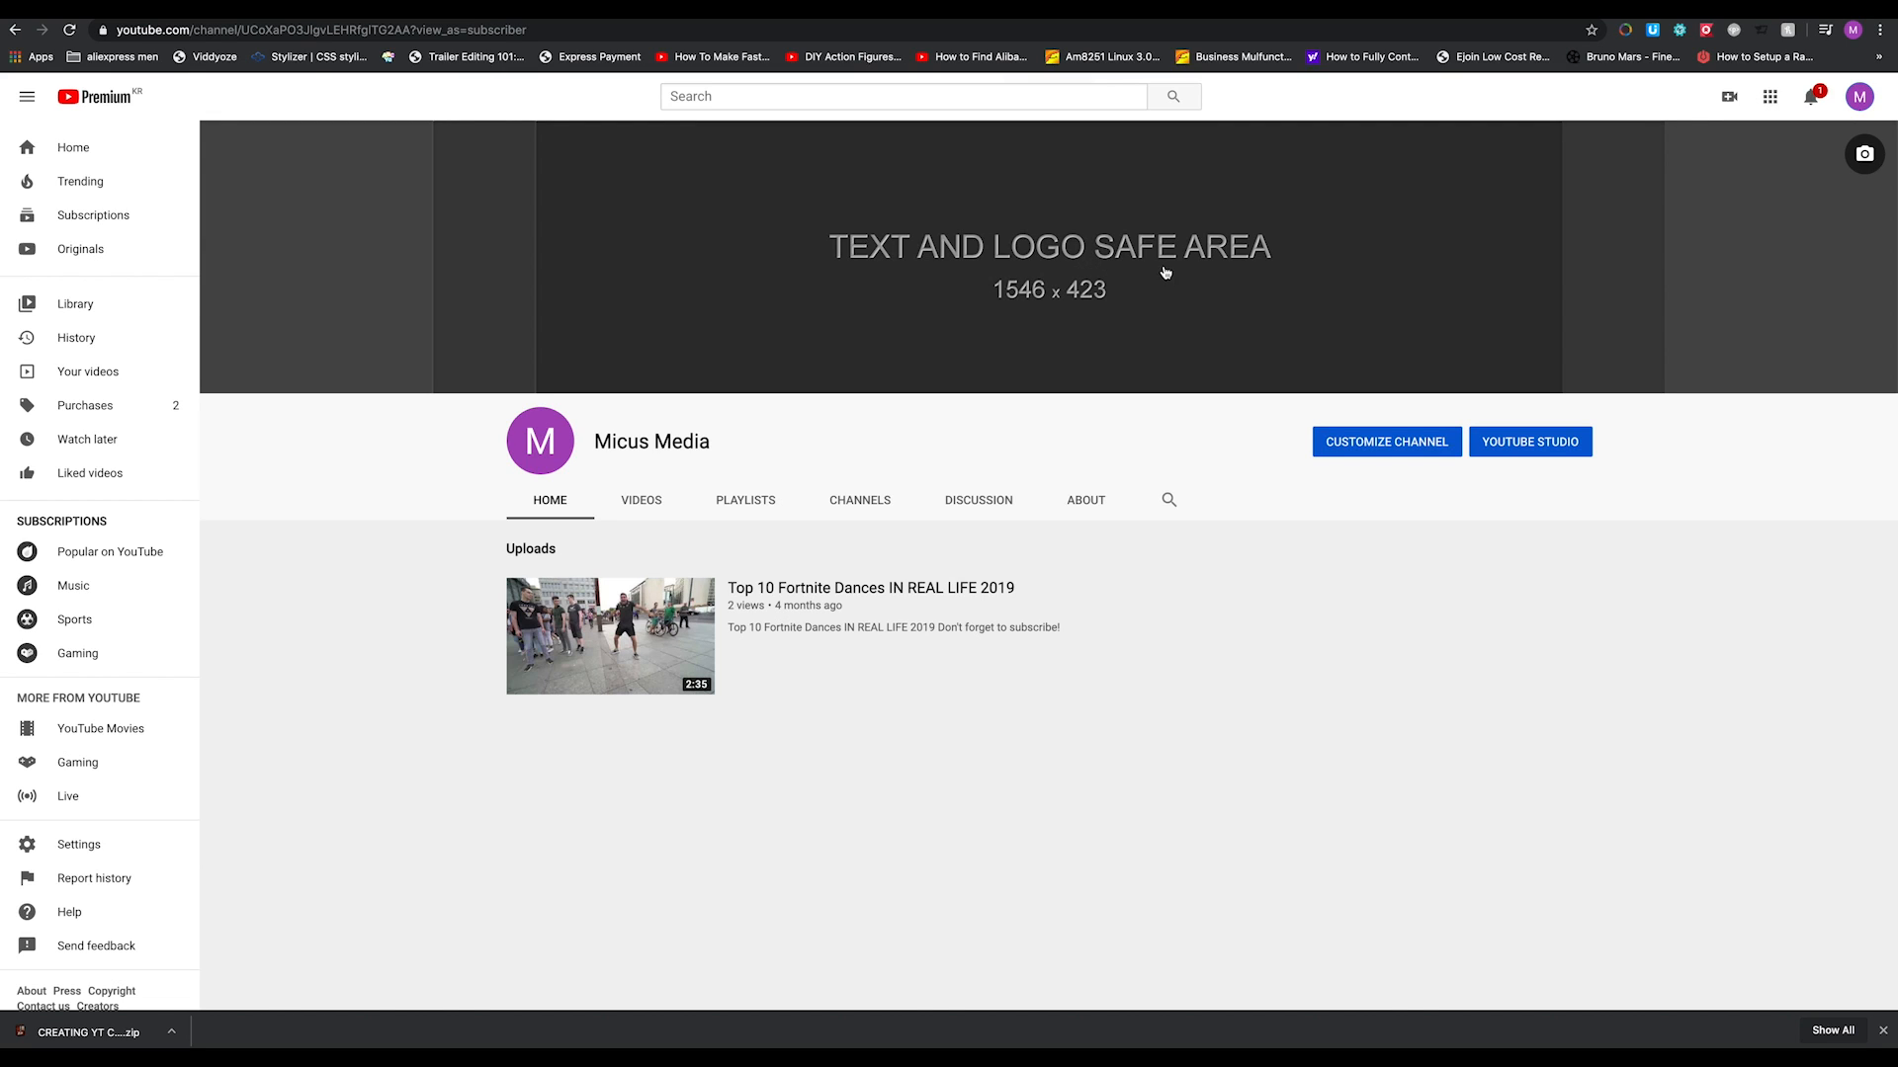
mouse_move(1014, 284)
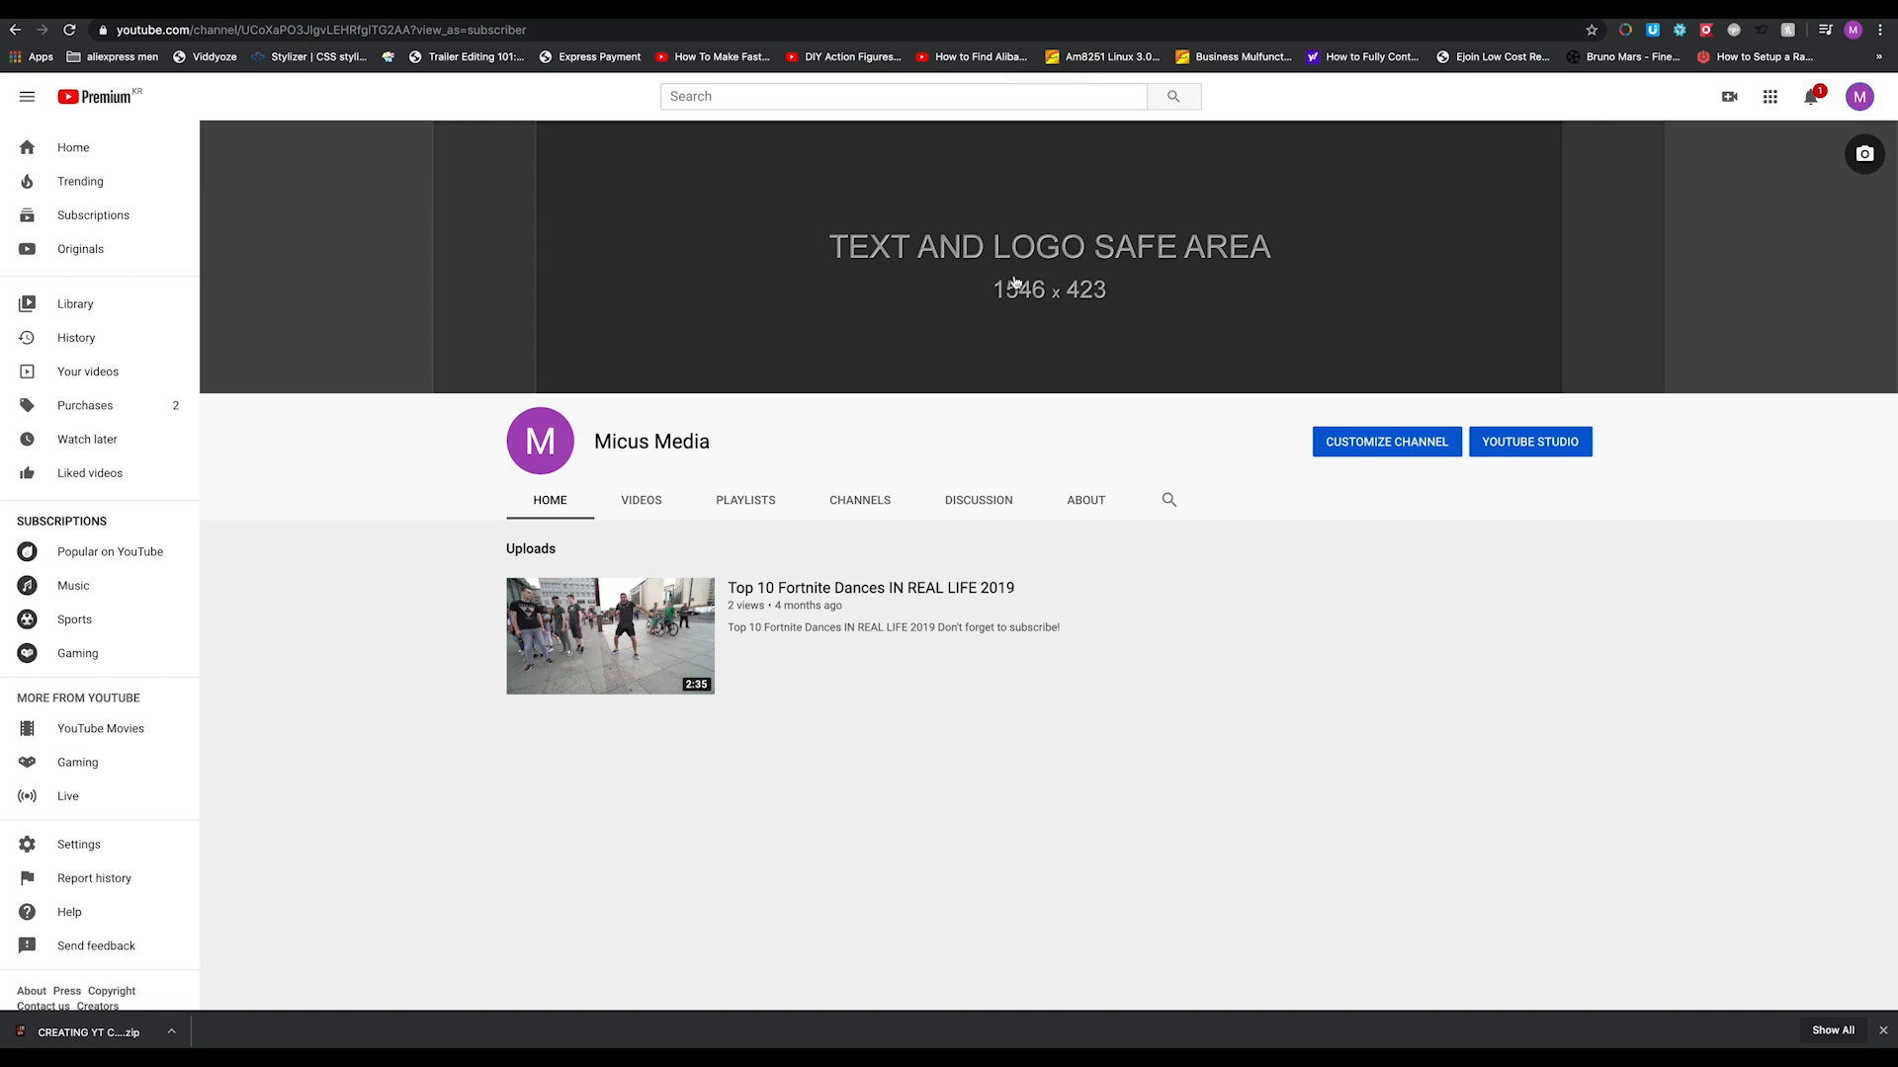
mouse_move(1043, 269)
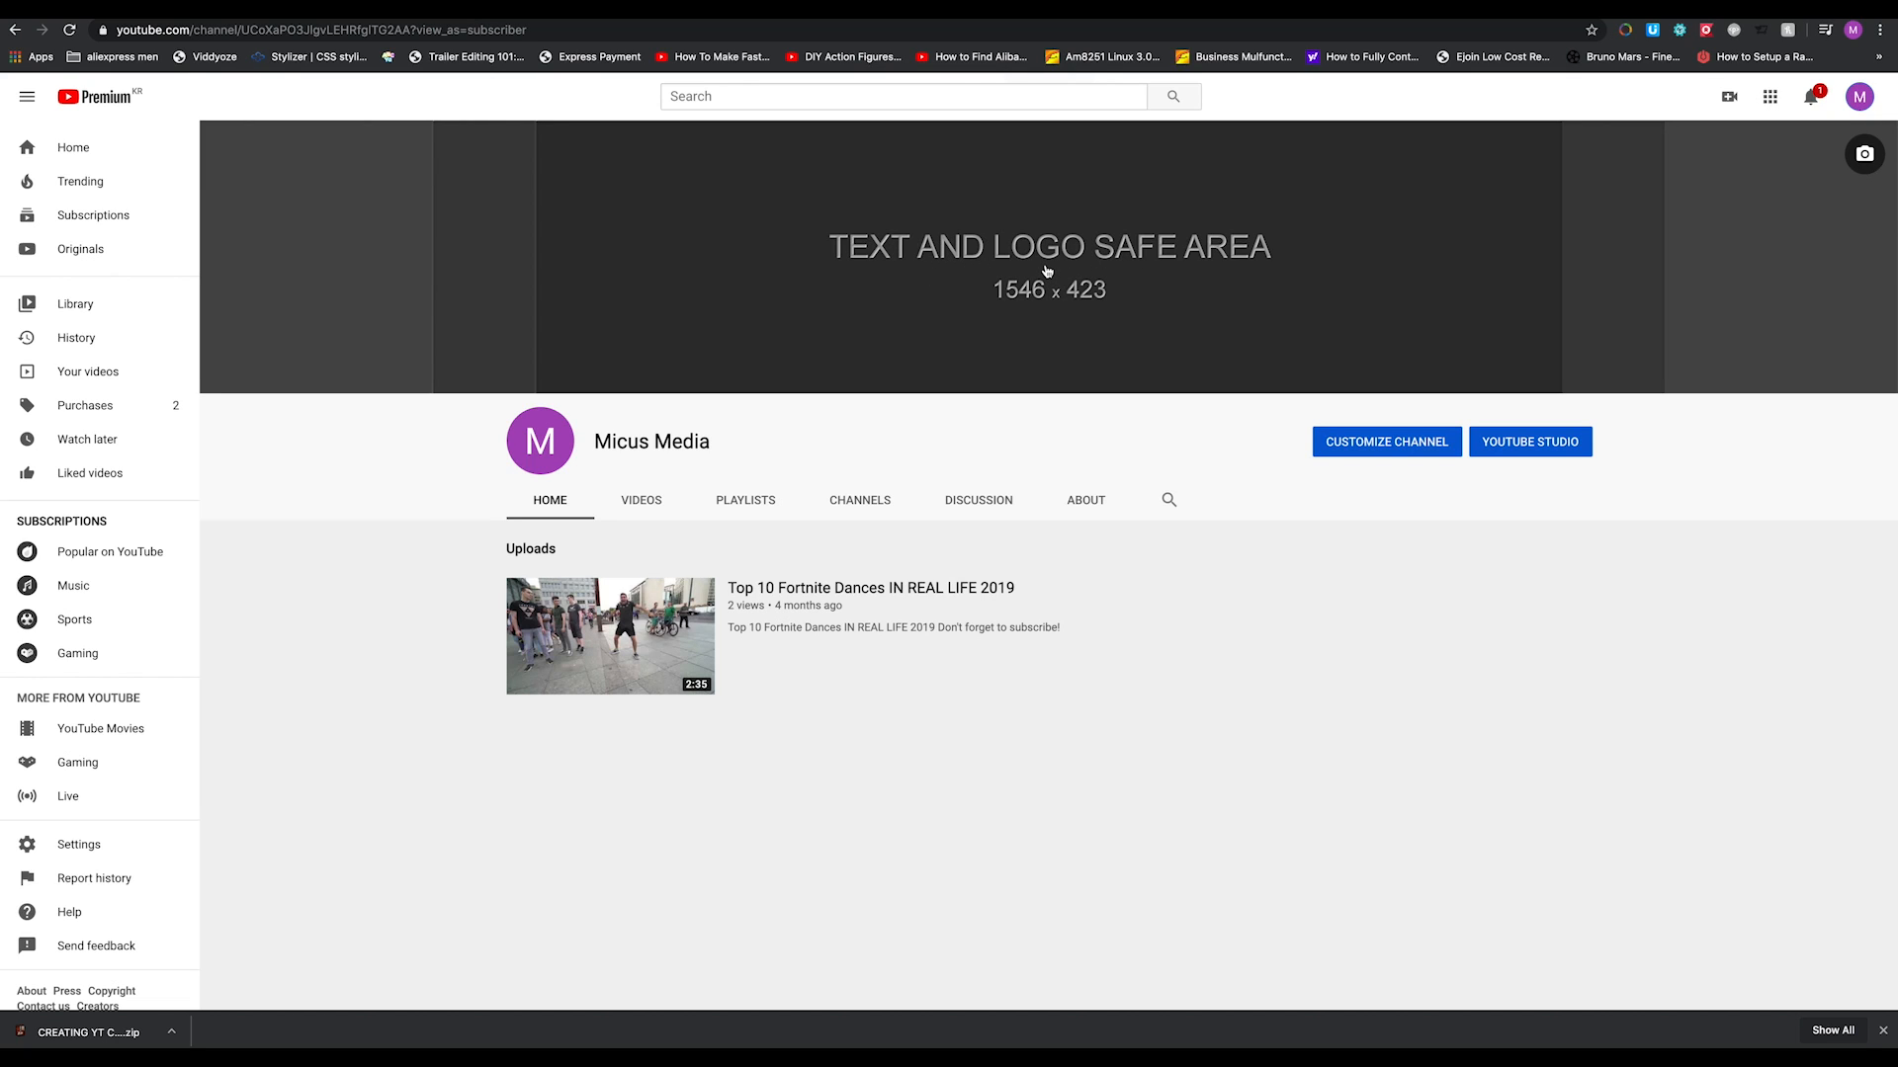
mouse_move(1060, 278)
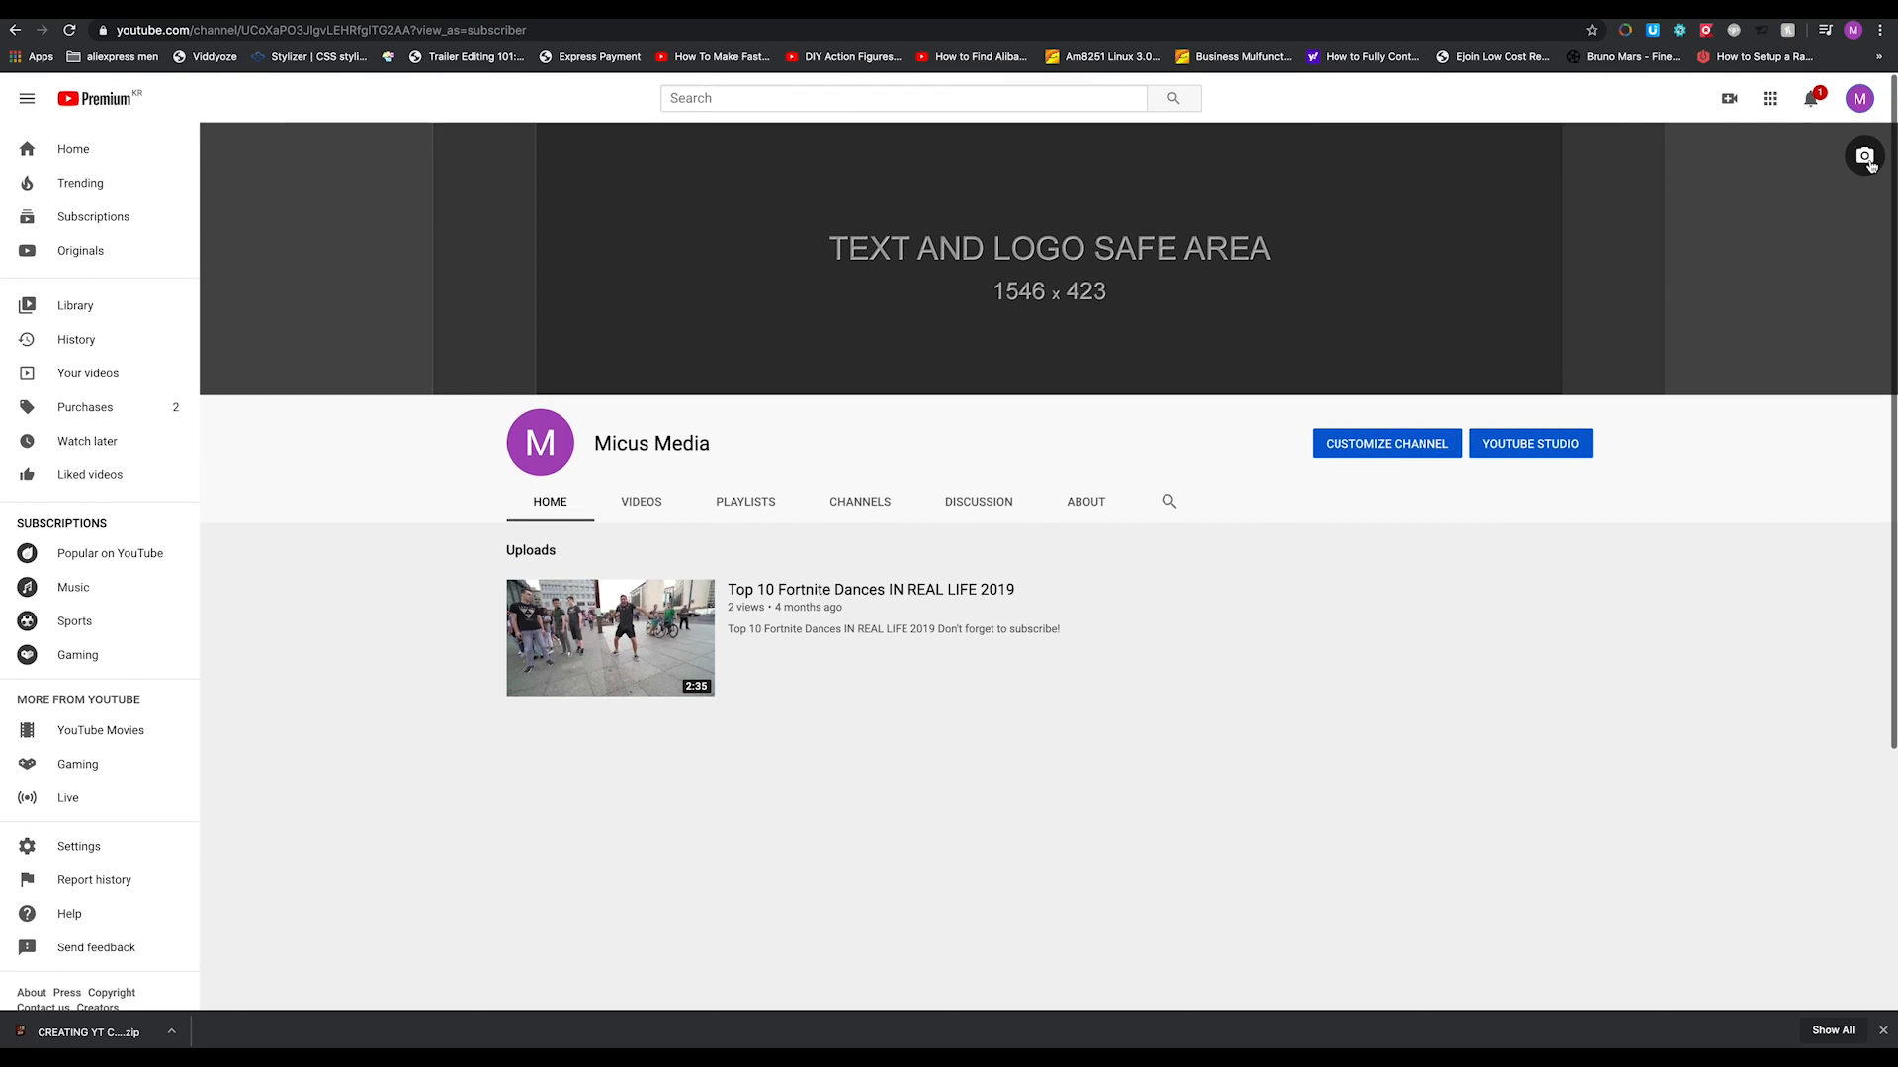
click(1864, 156)
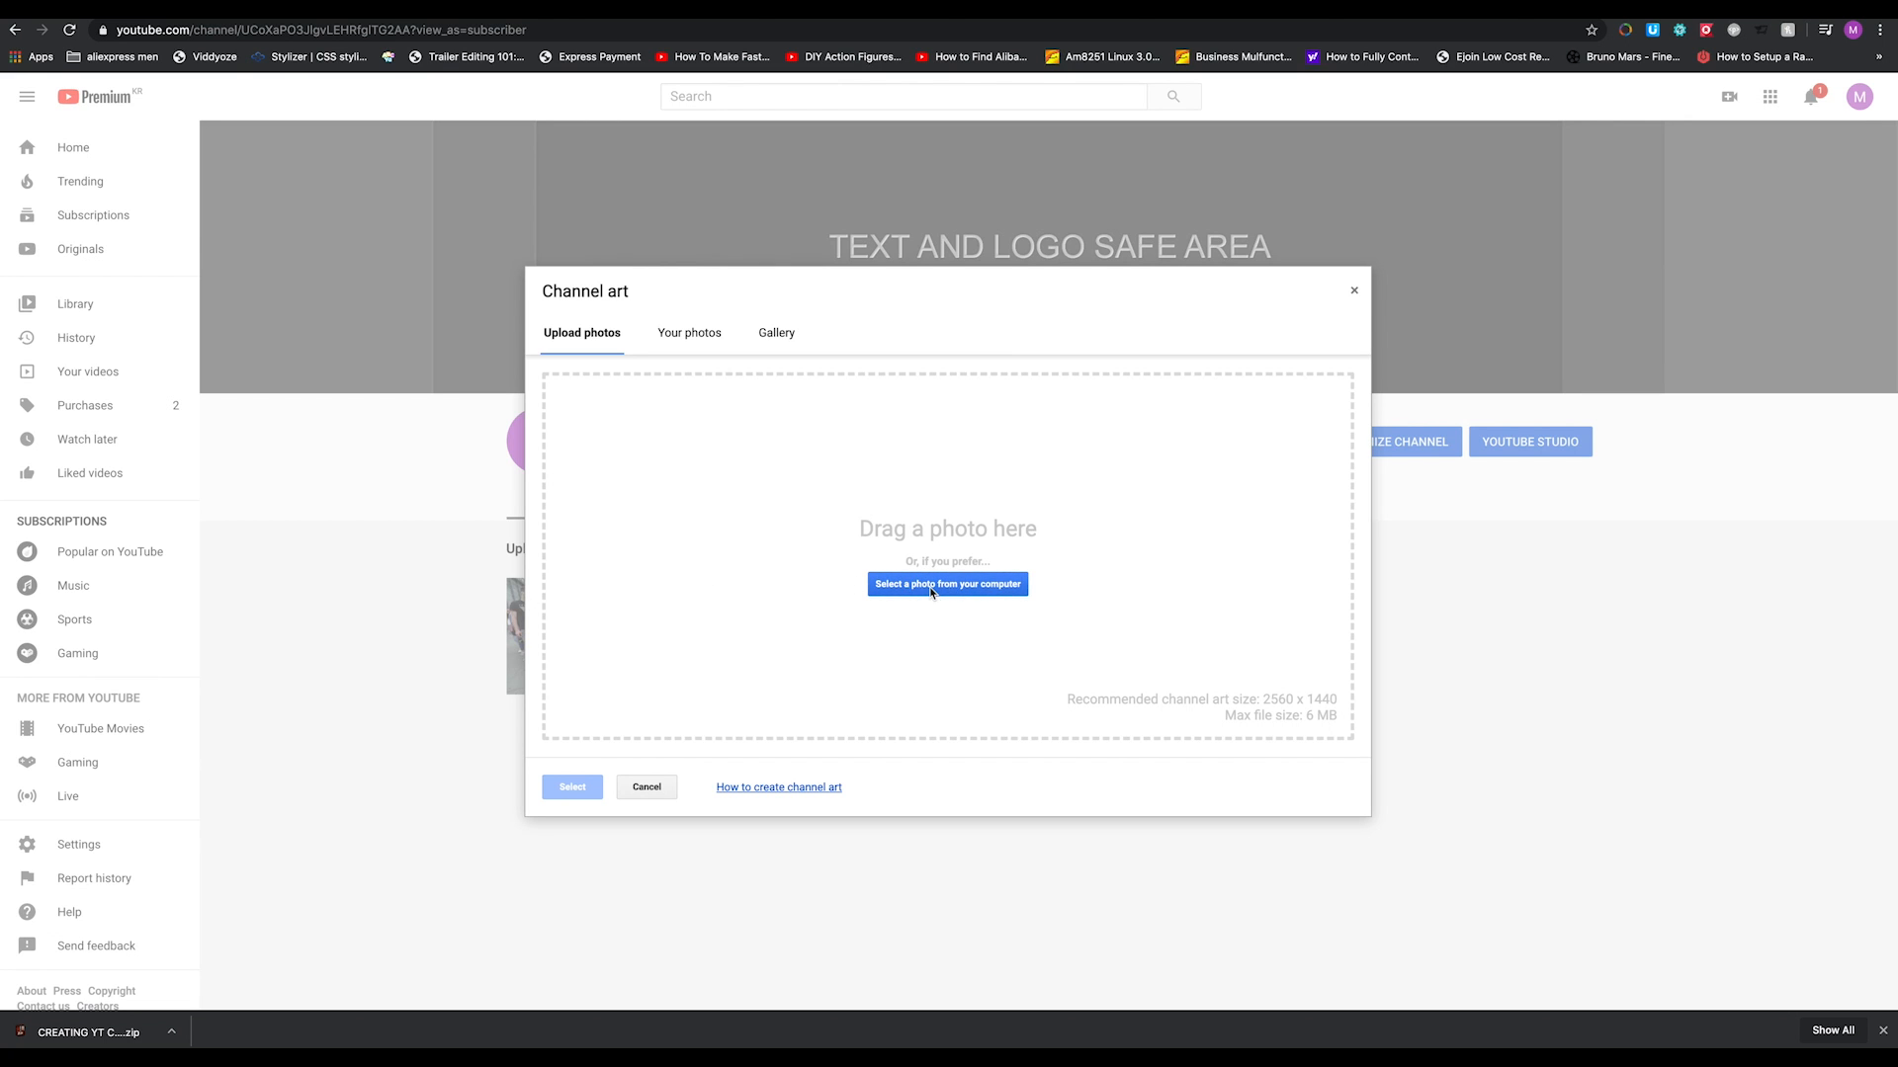
Upload Micus Media YT 2020.jpg from the computer as the new channel art
click(947, 585)
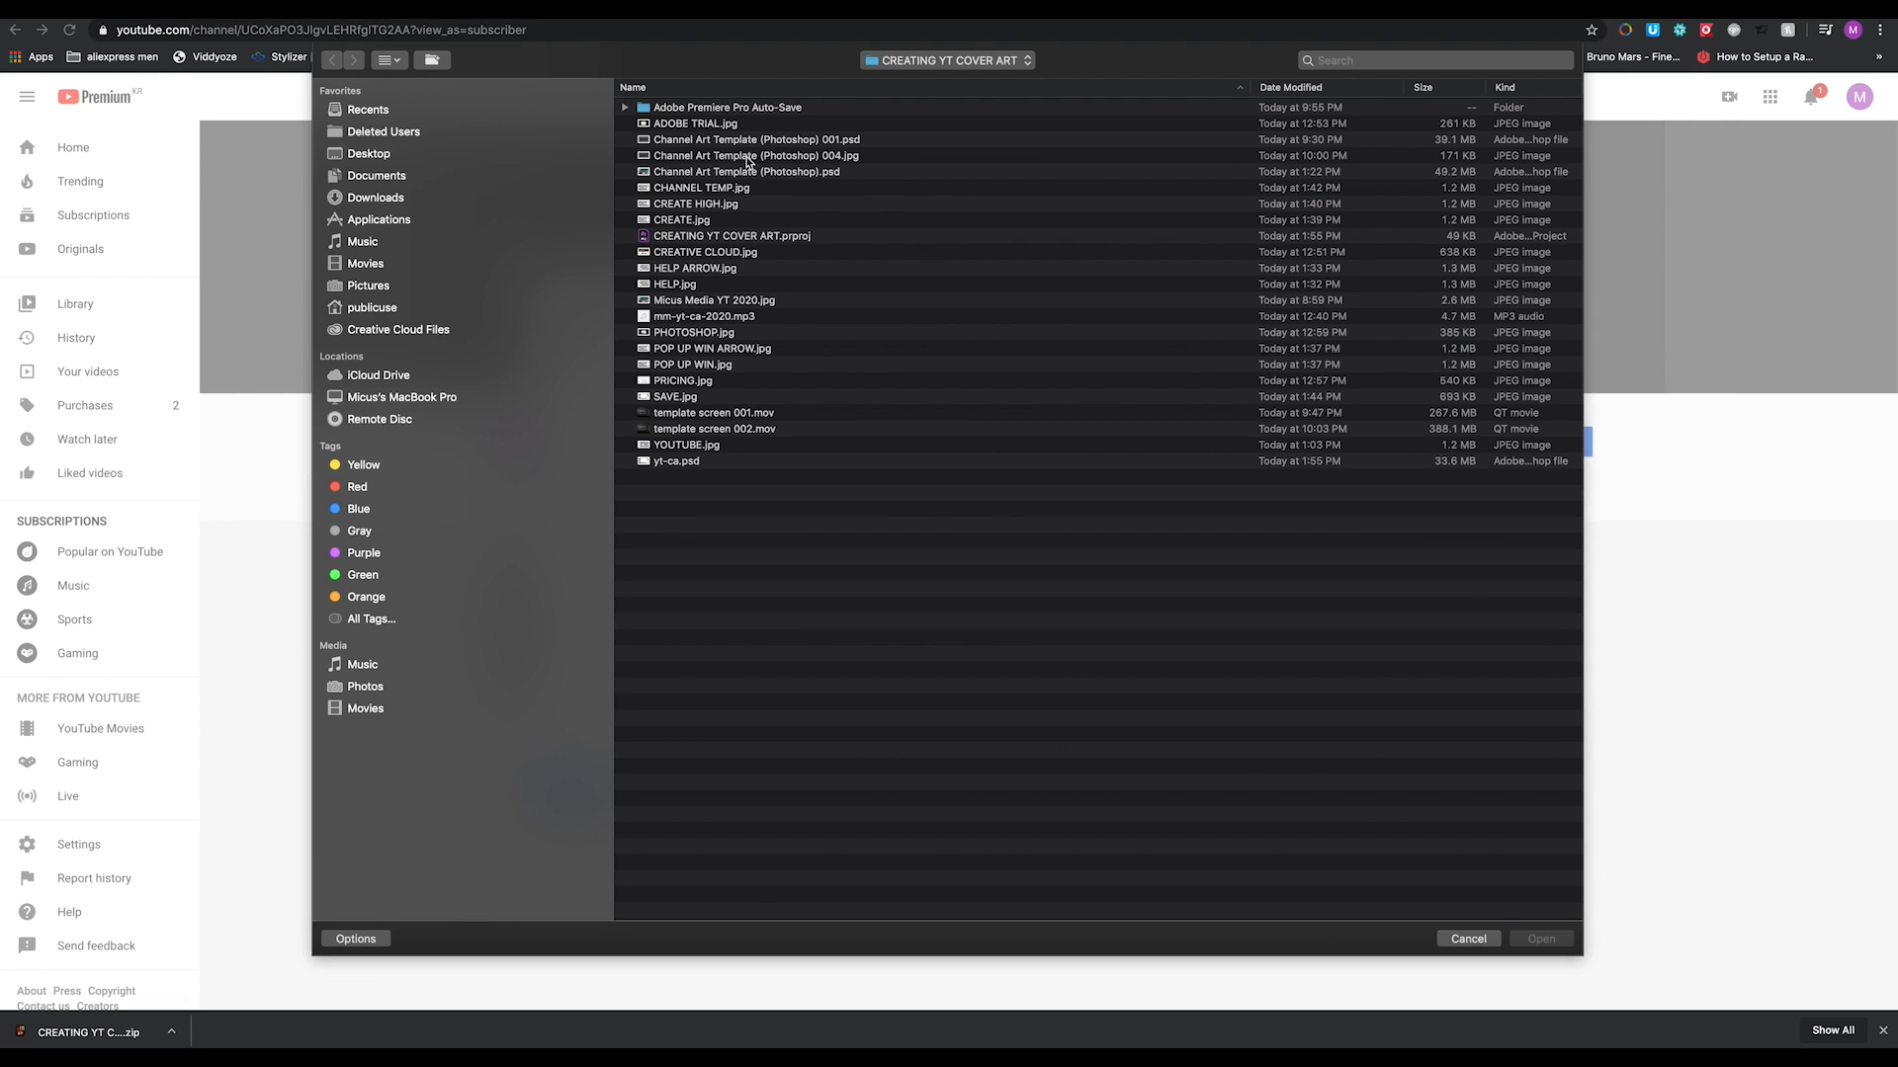
mouse_move(850, 166)
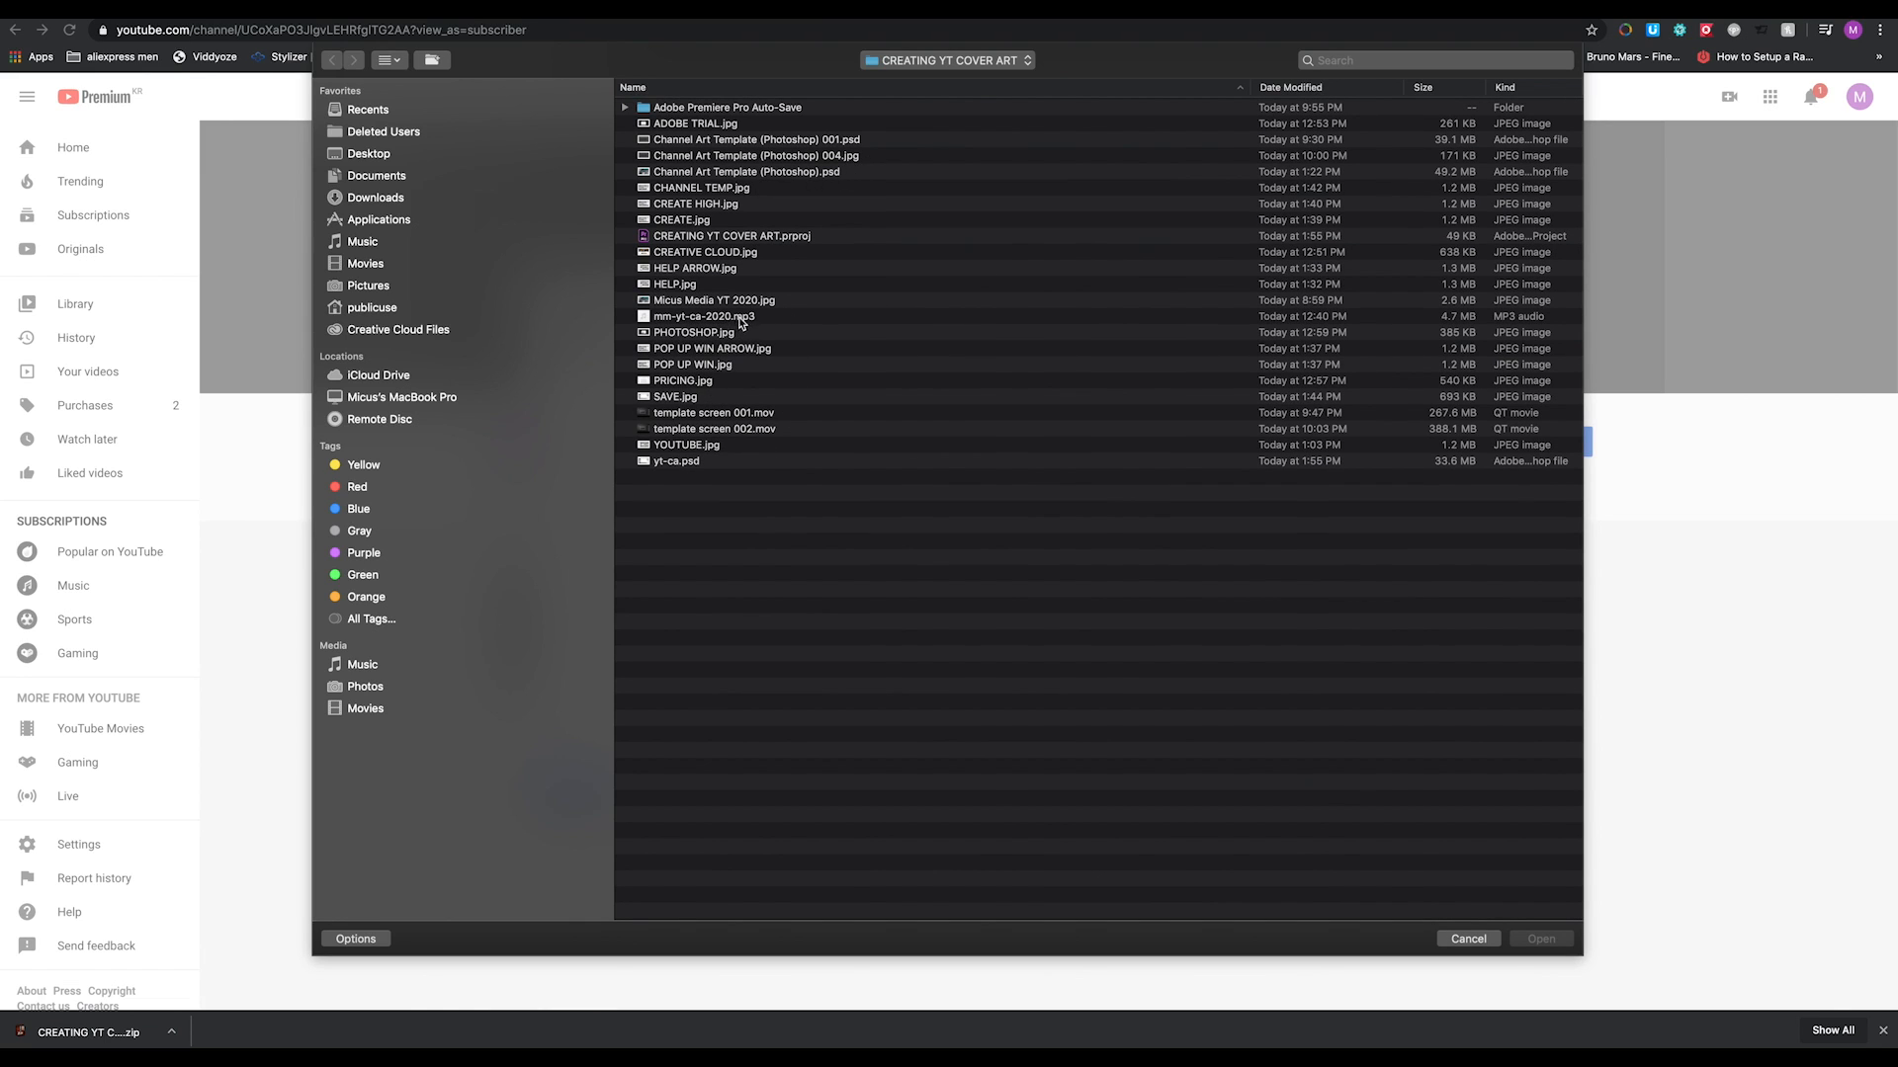
mouse_move(744, 251)
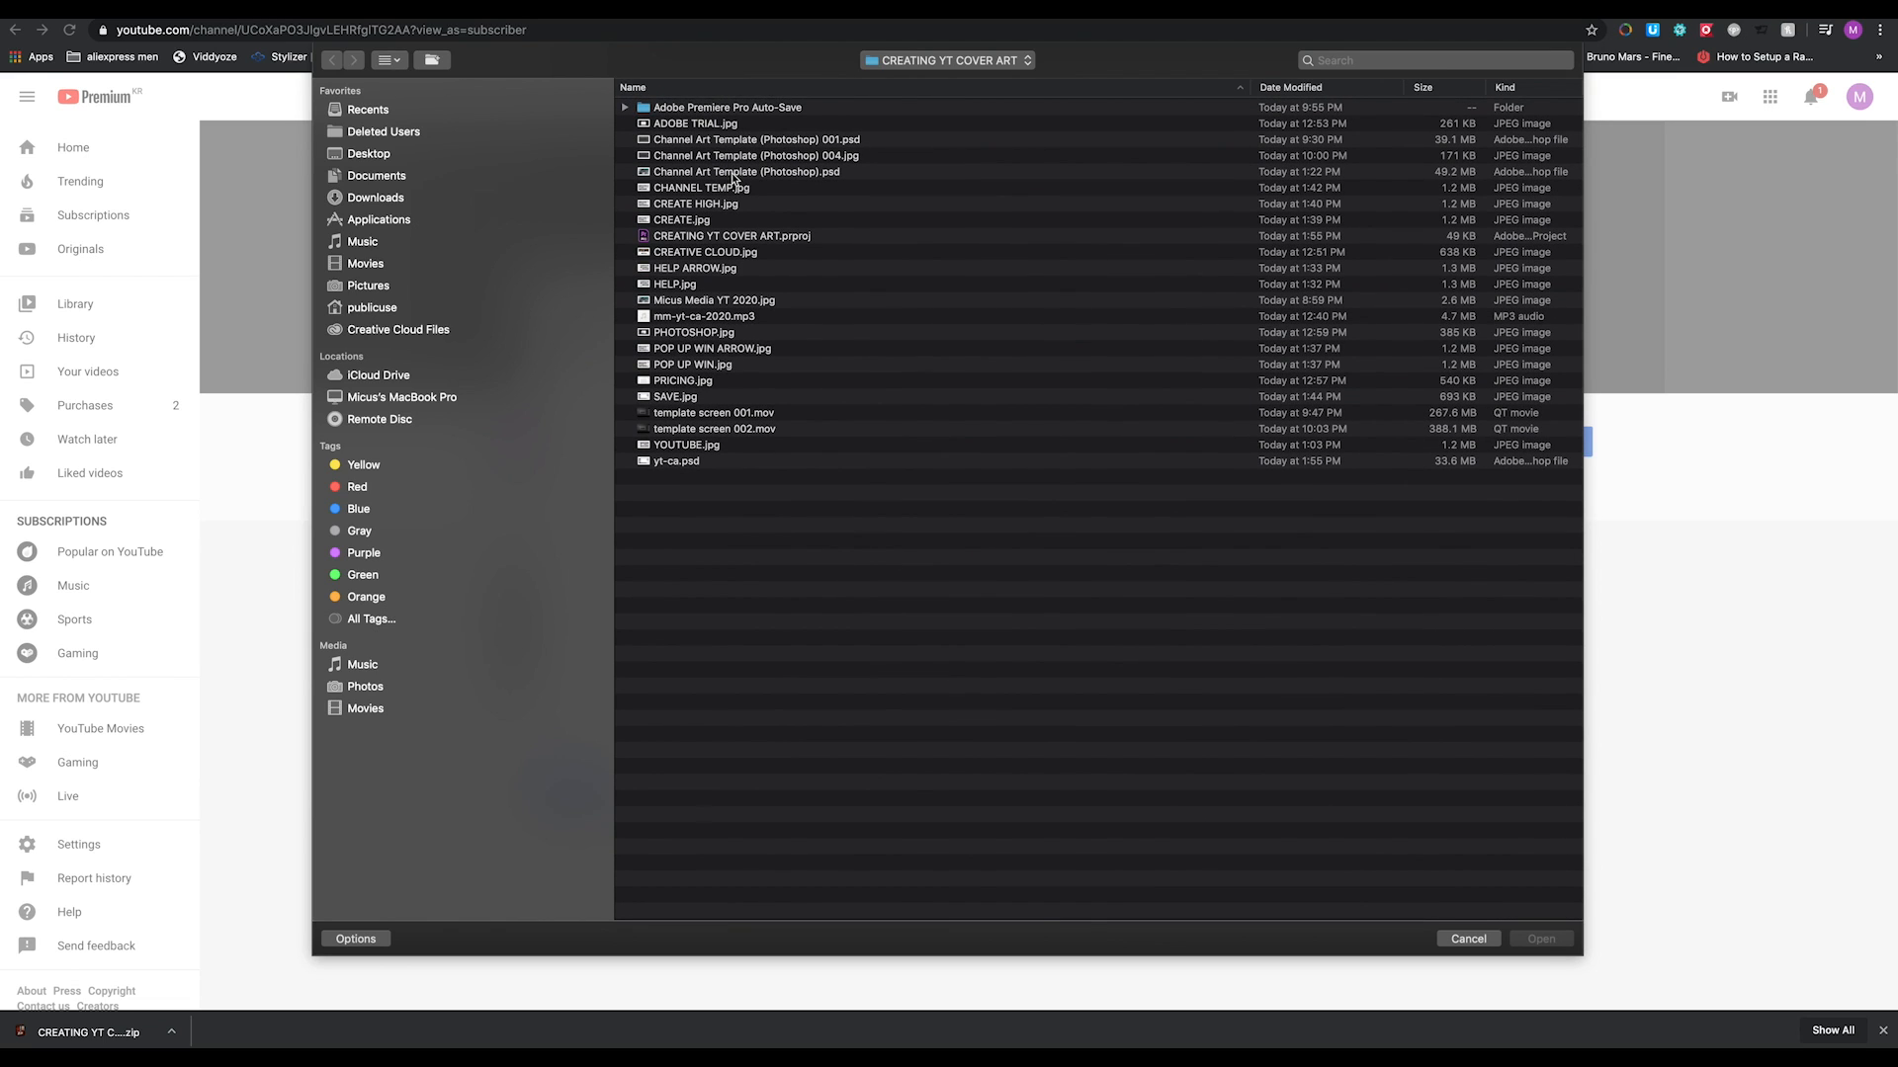
click(755, 154)
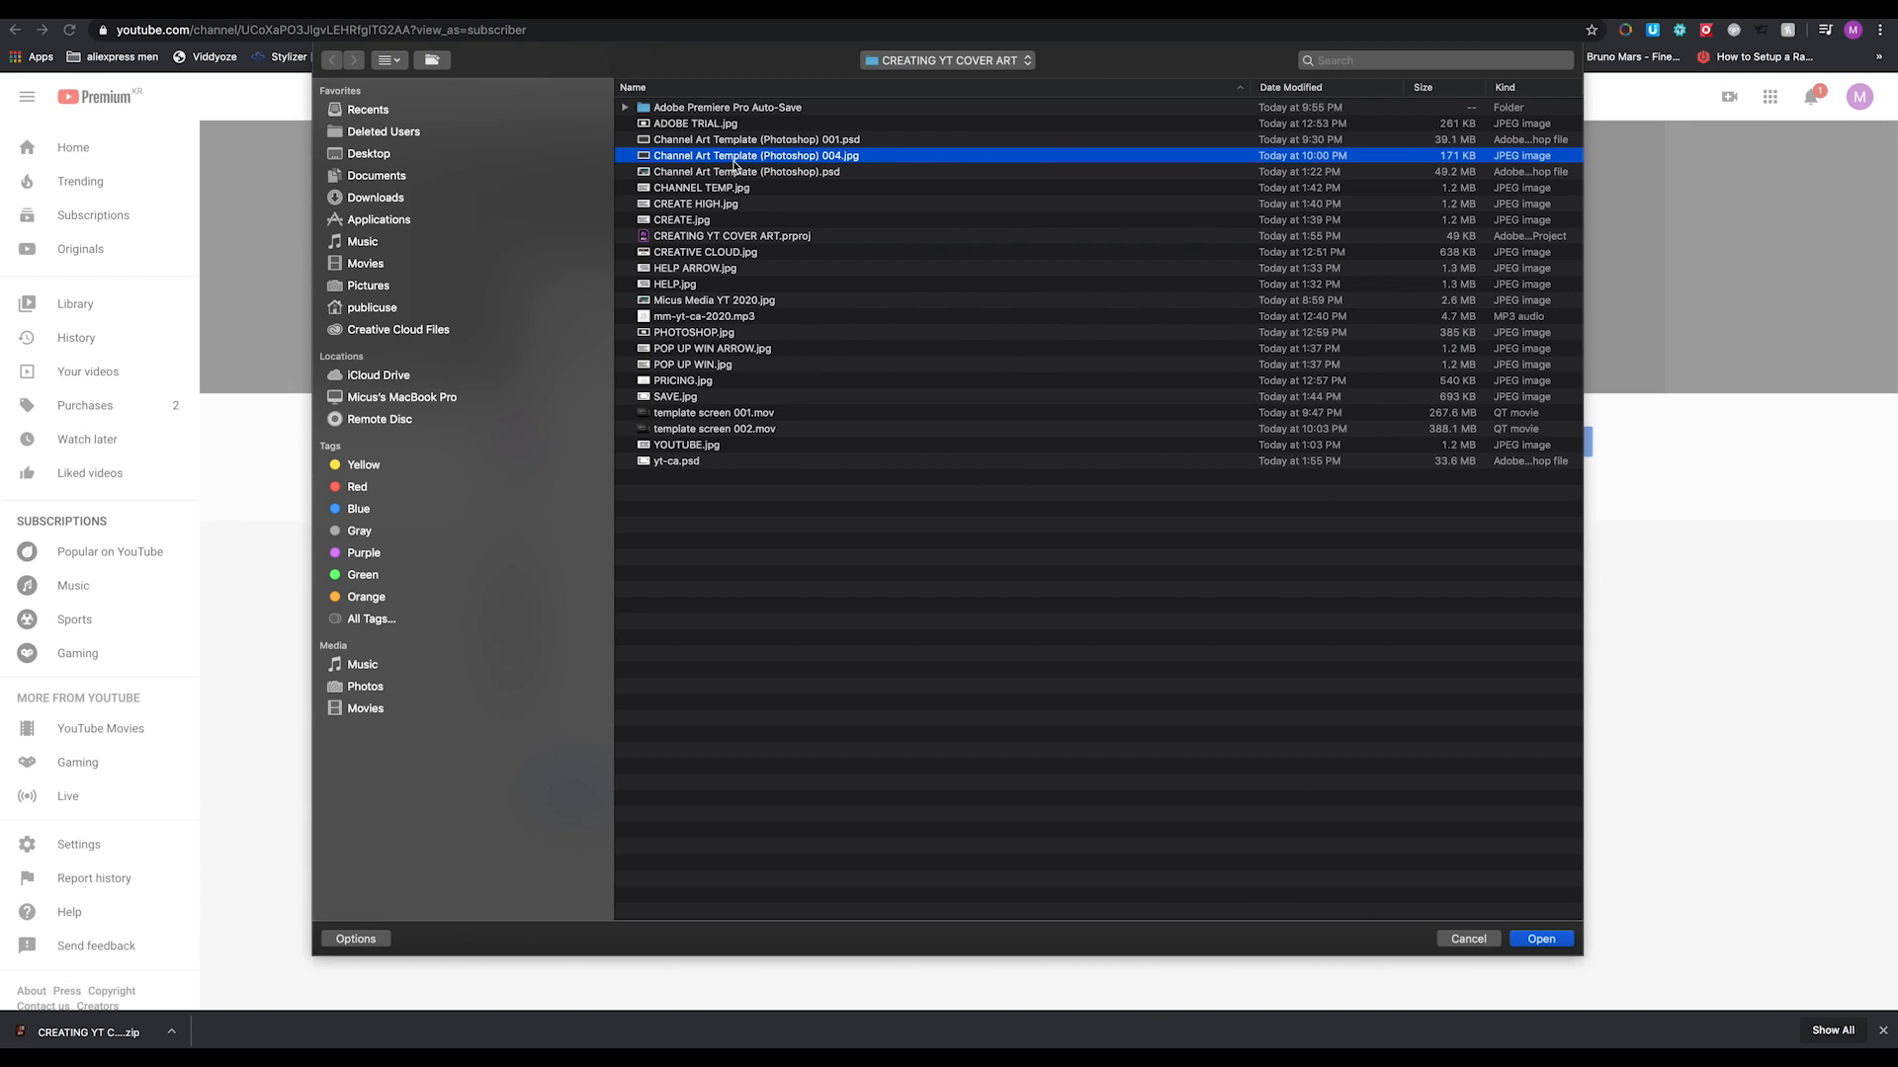
click(714, 300)
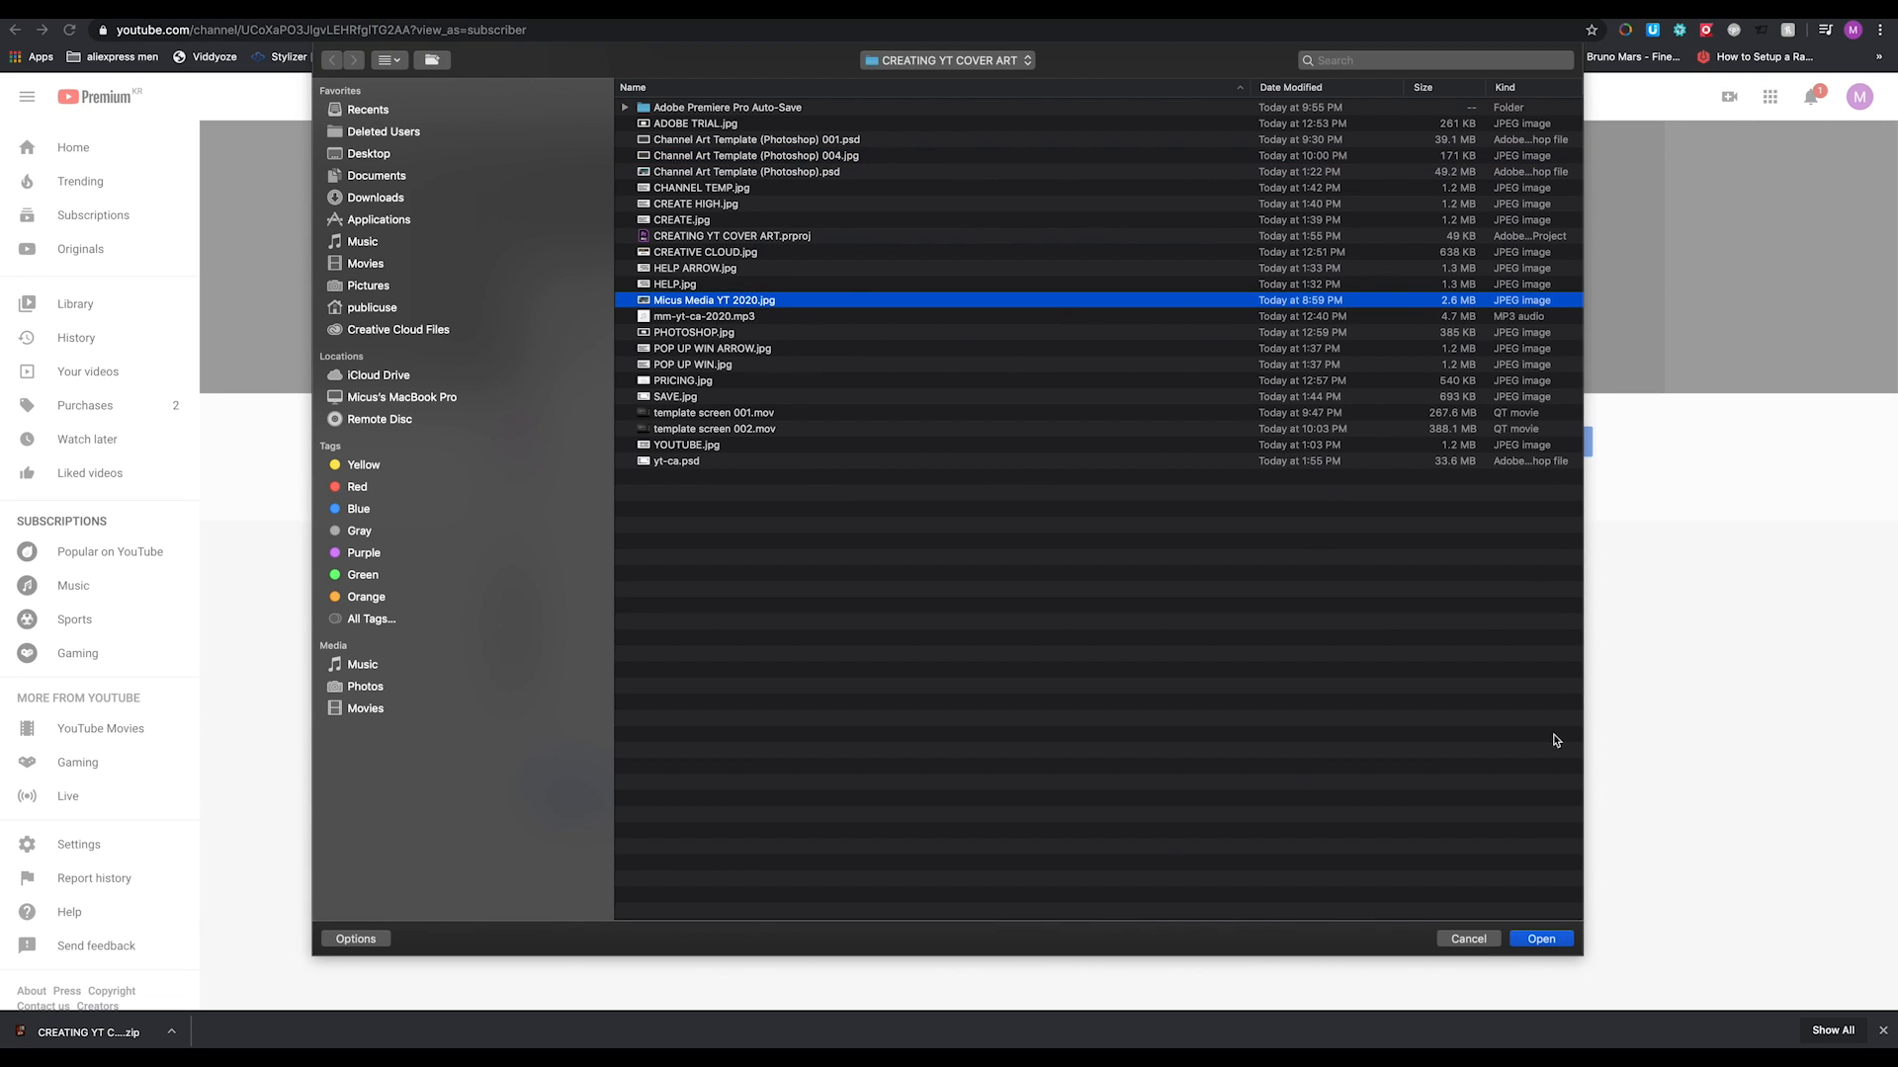
click(1540, 937)
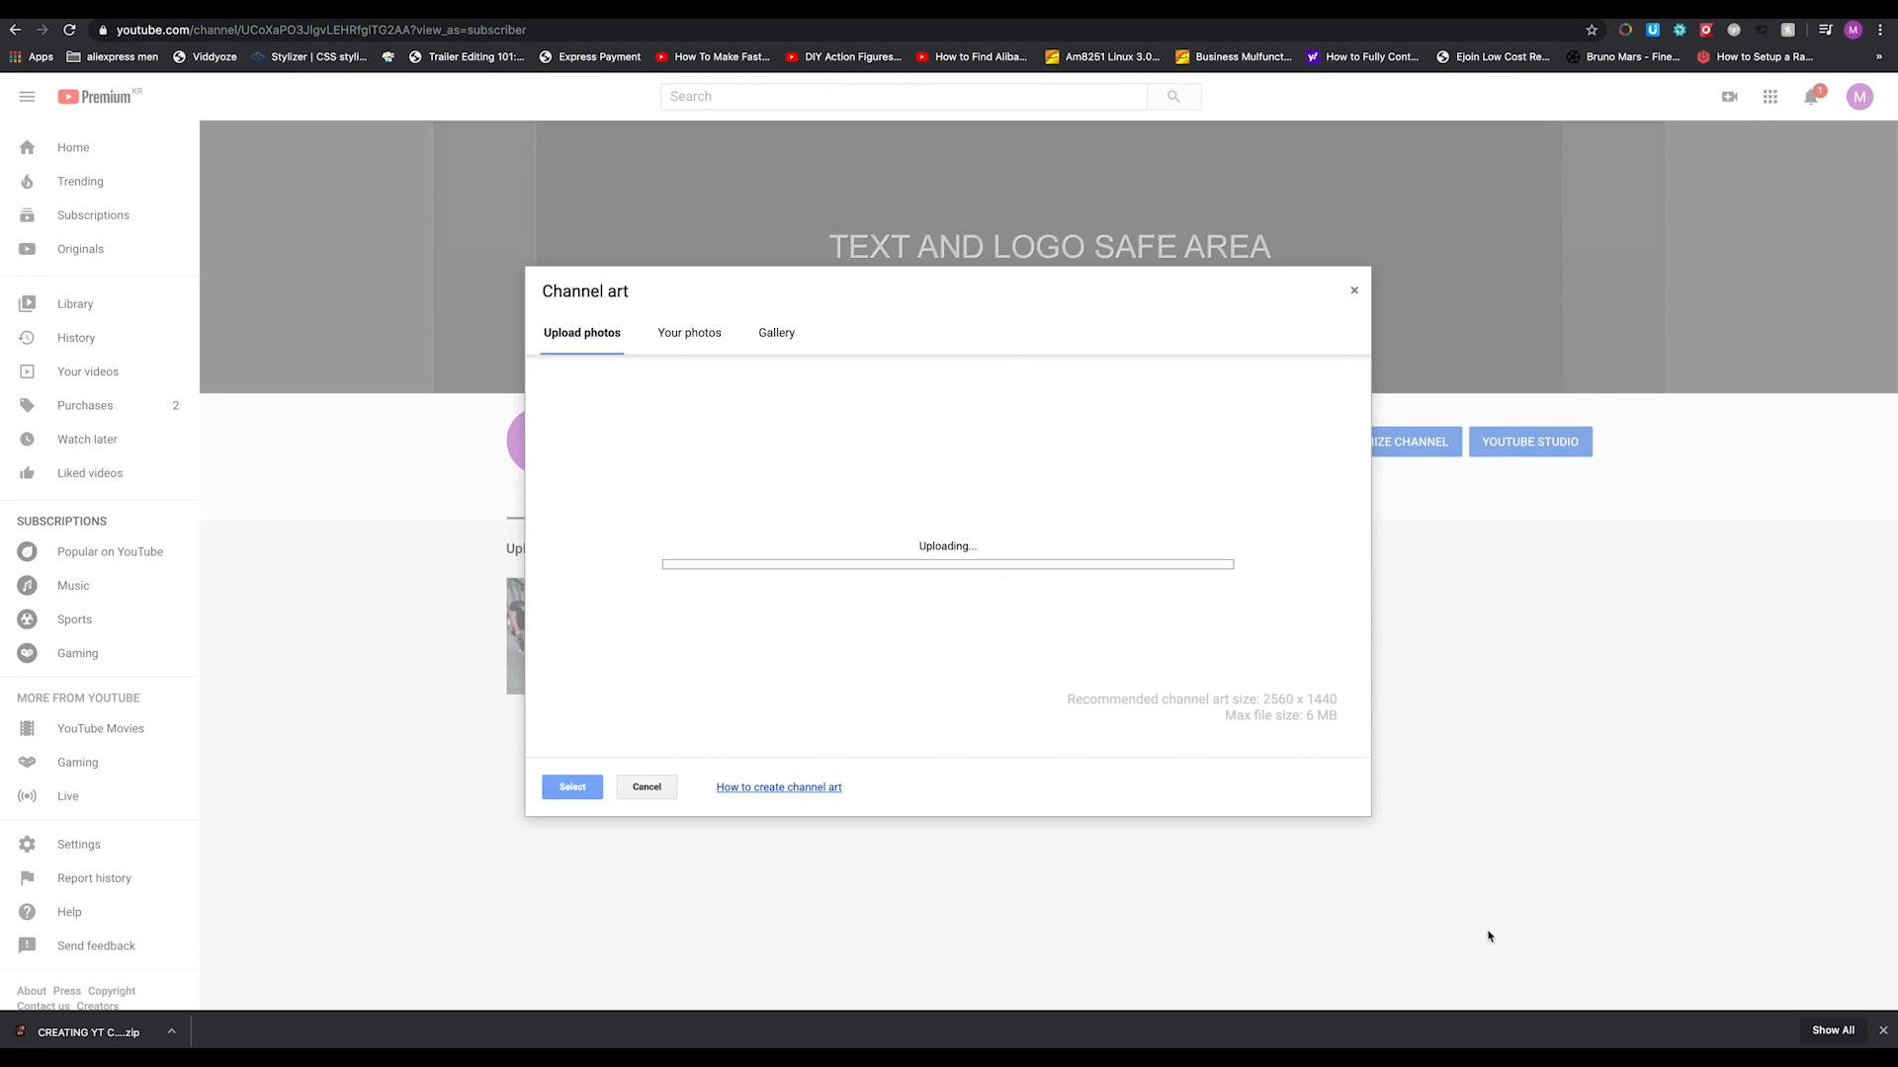
mouse_move(1150, 795)
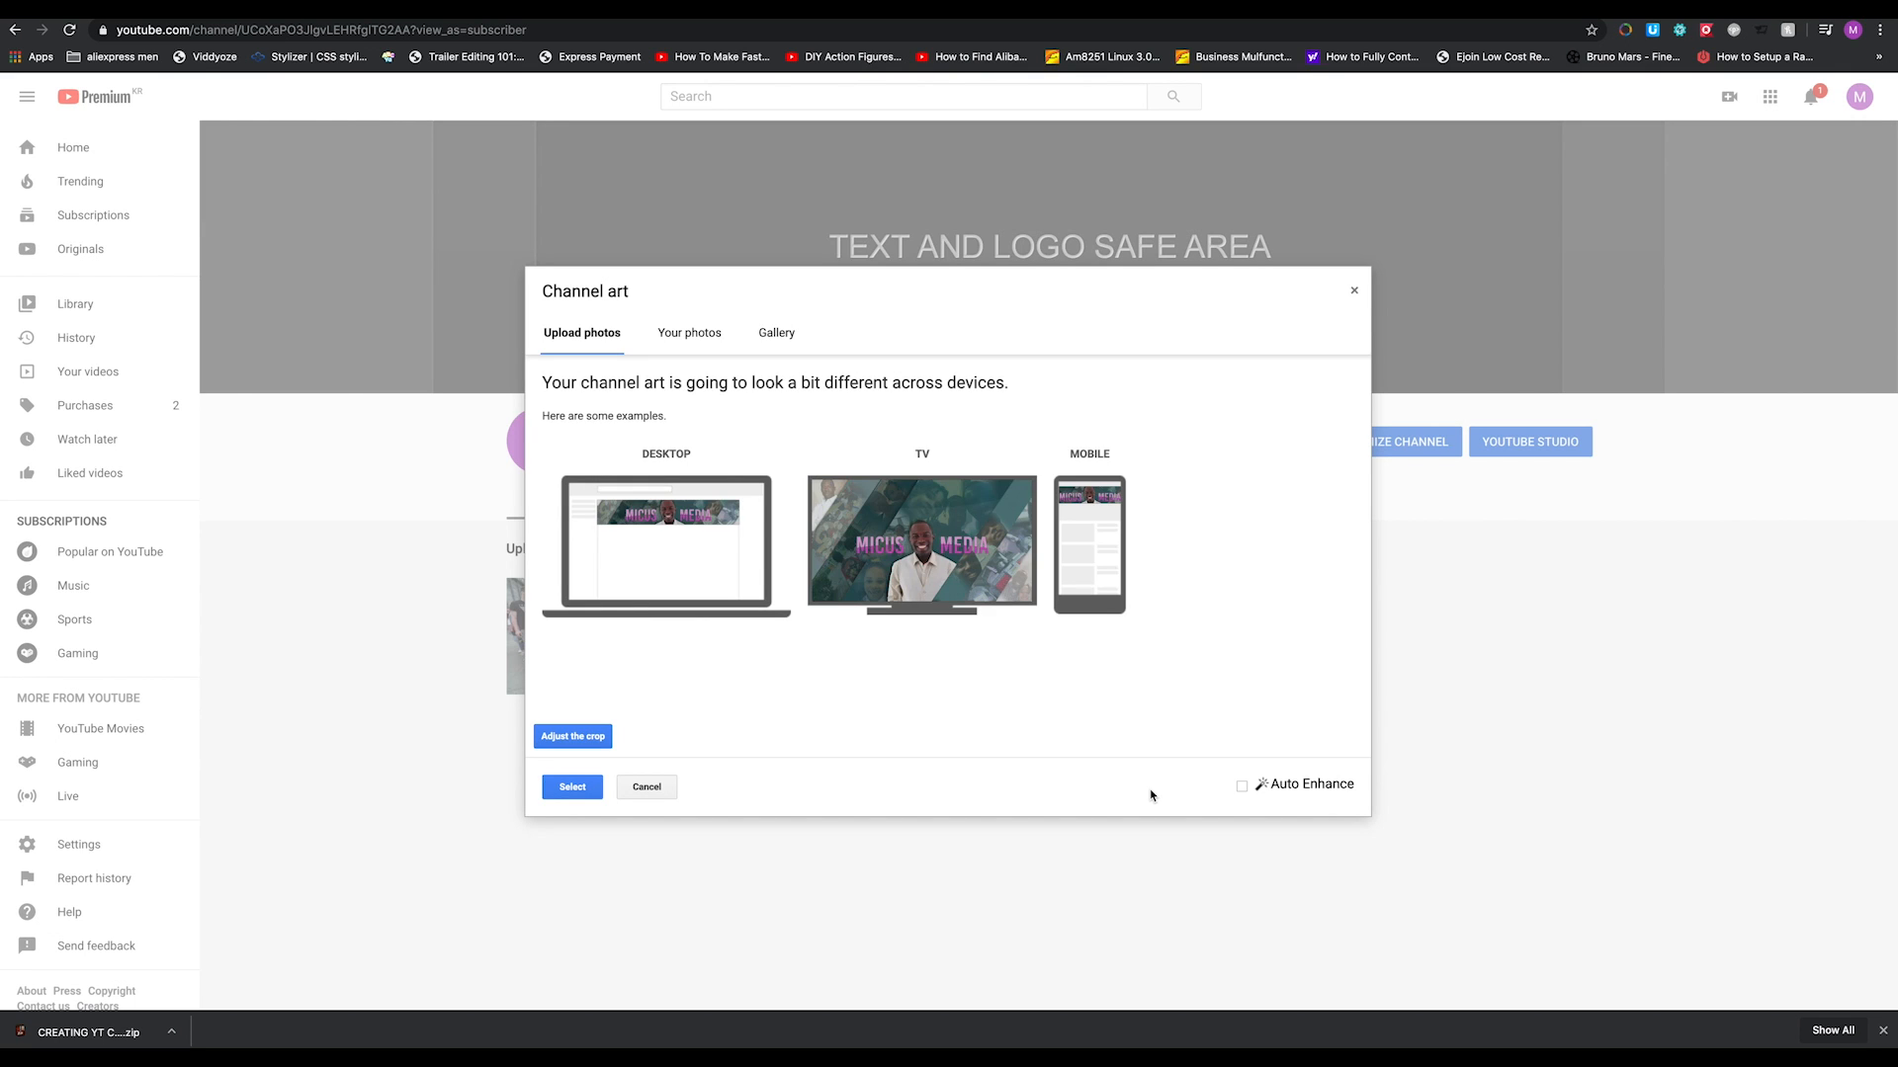
mouse_move(682, 508)
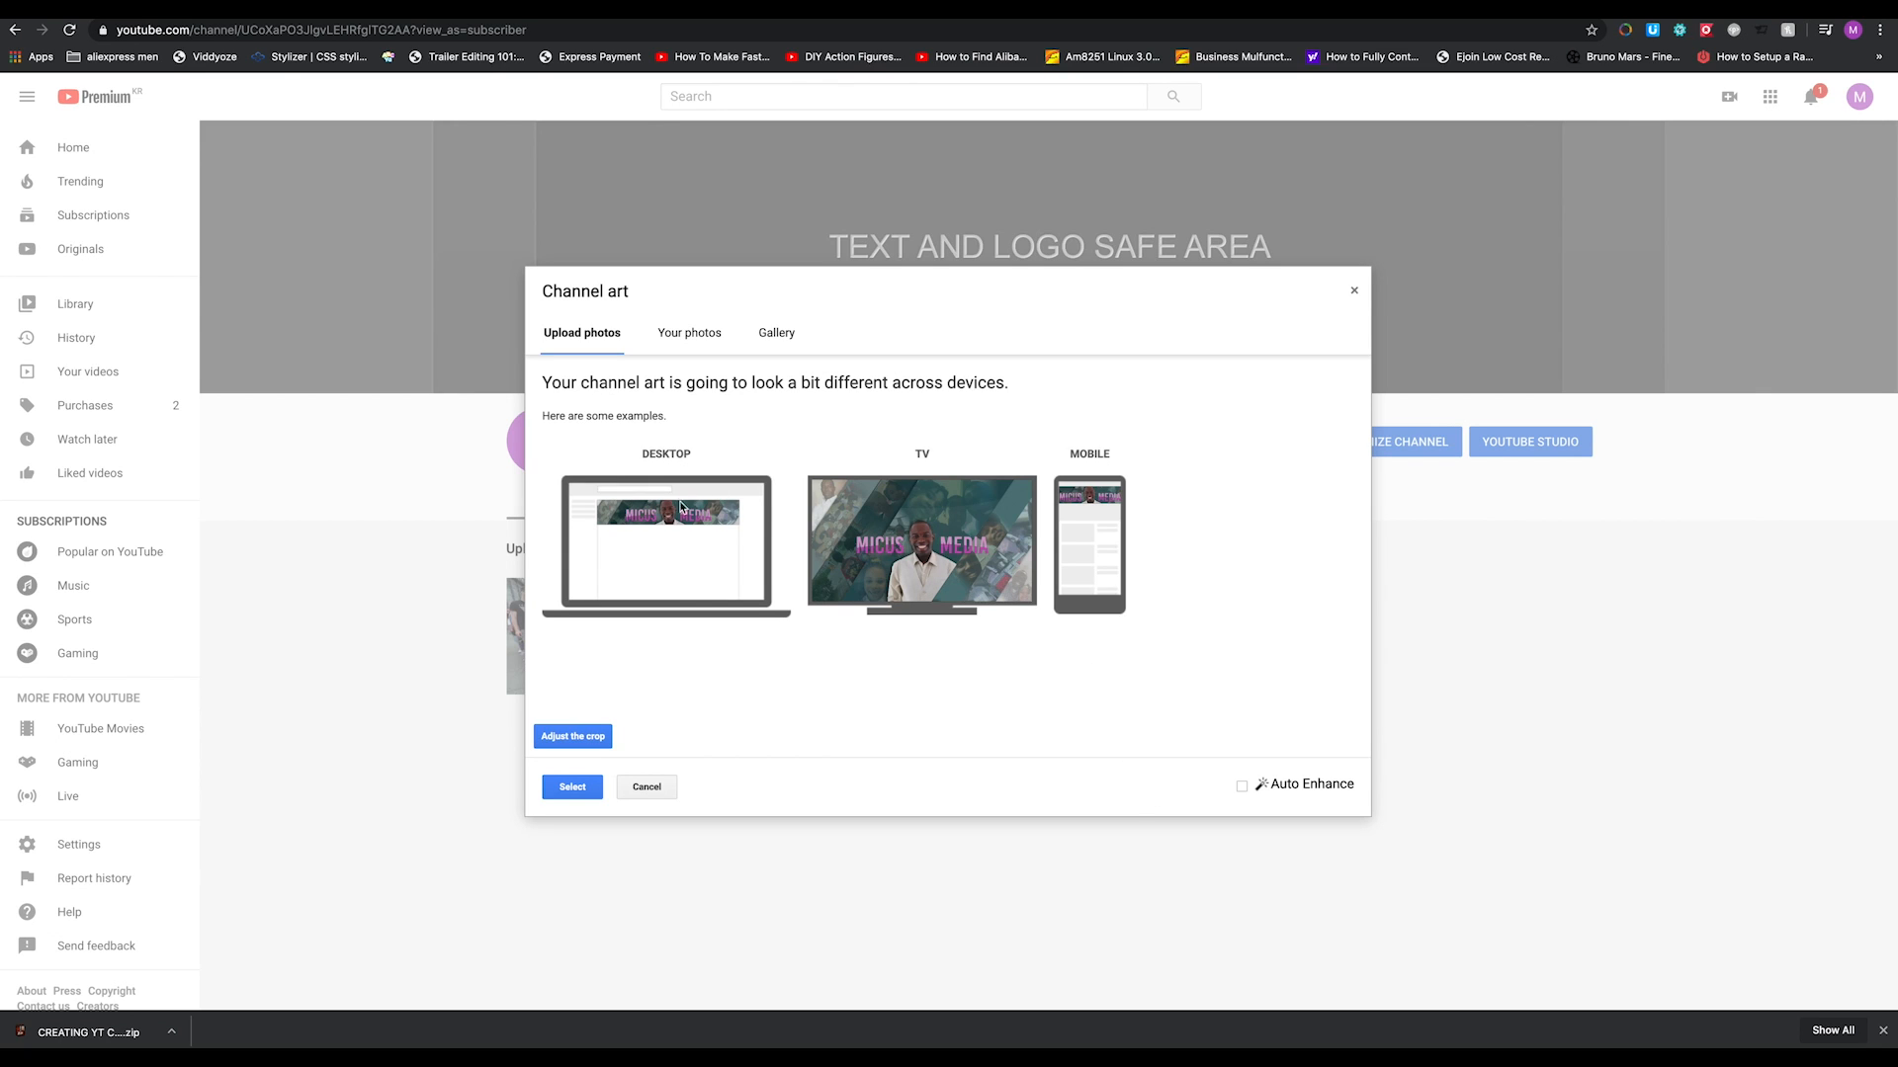
mouse_move(709, 546)
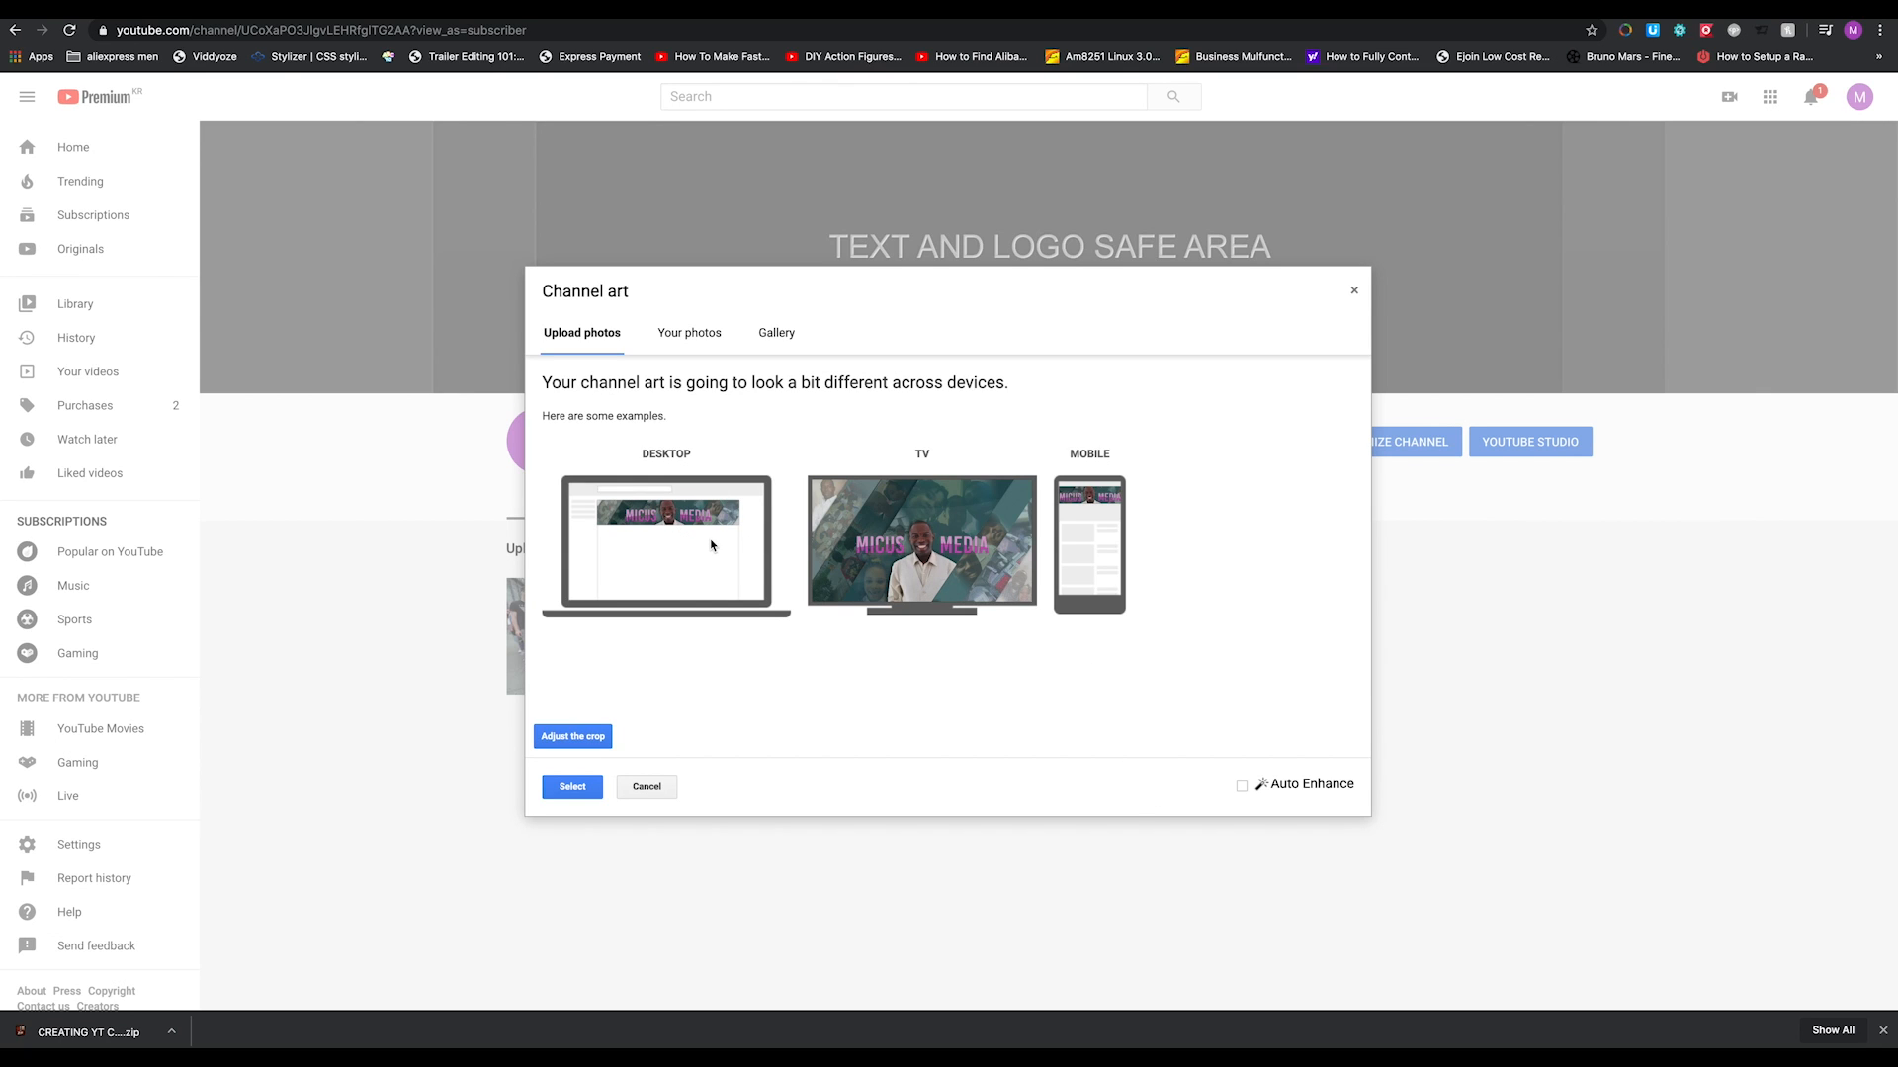
mouse_move(908, 504)
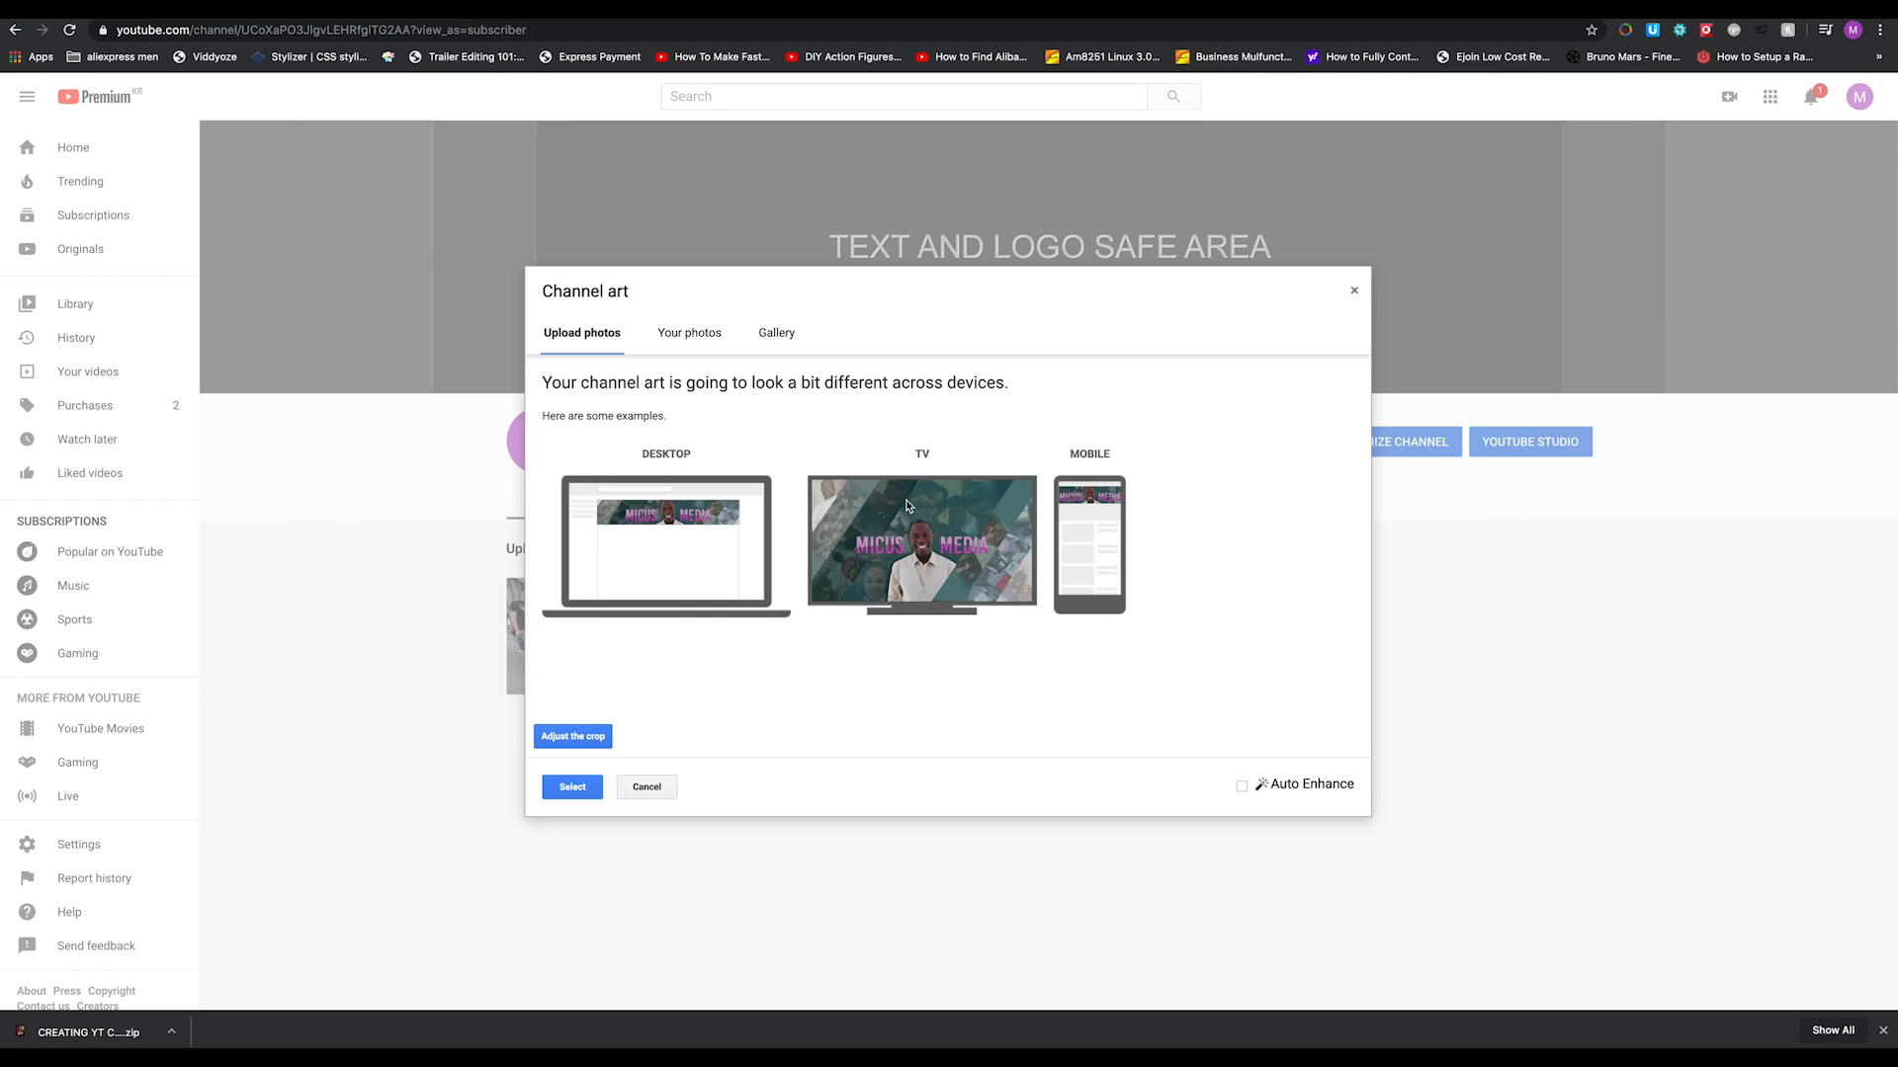
mouse_move(1015, 616)
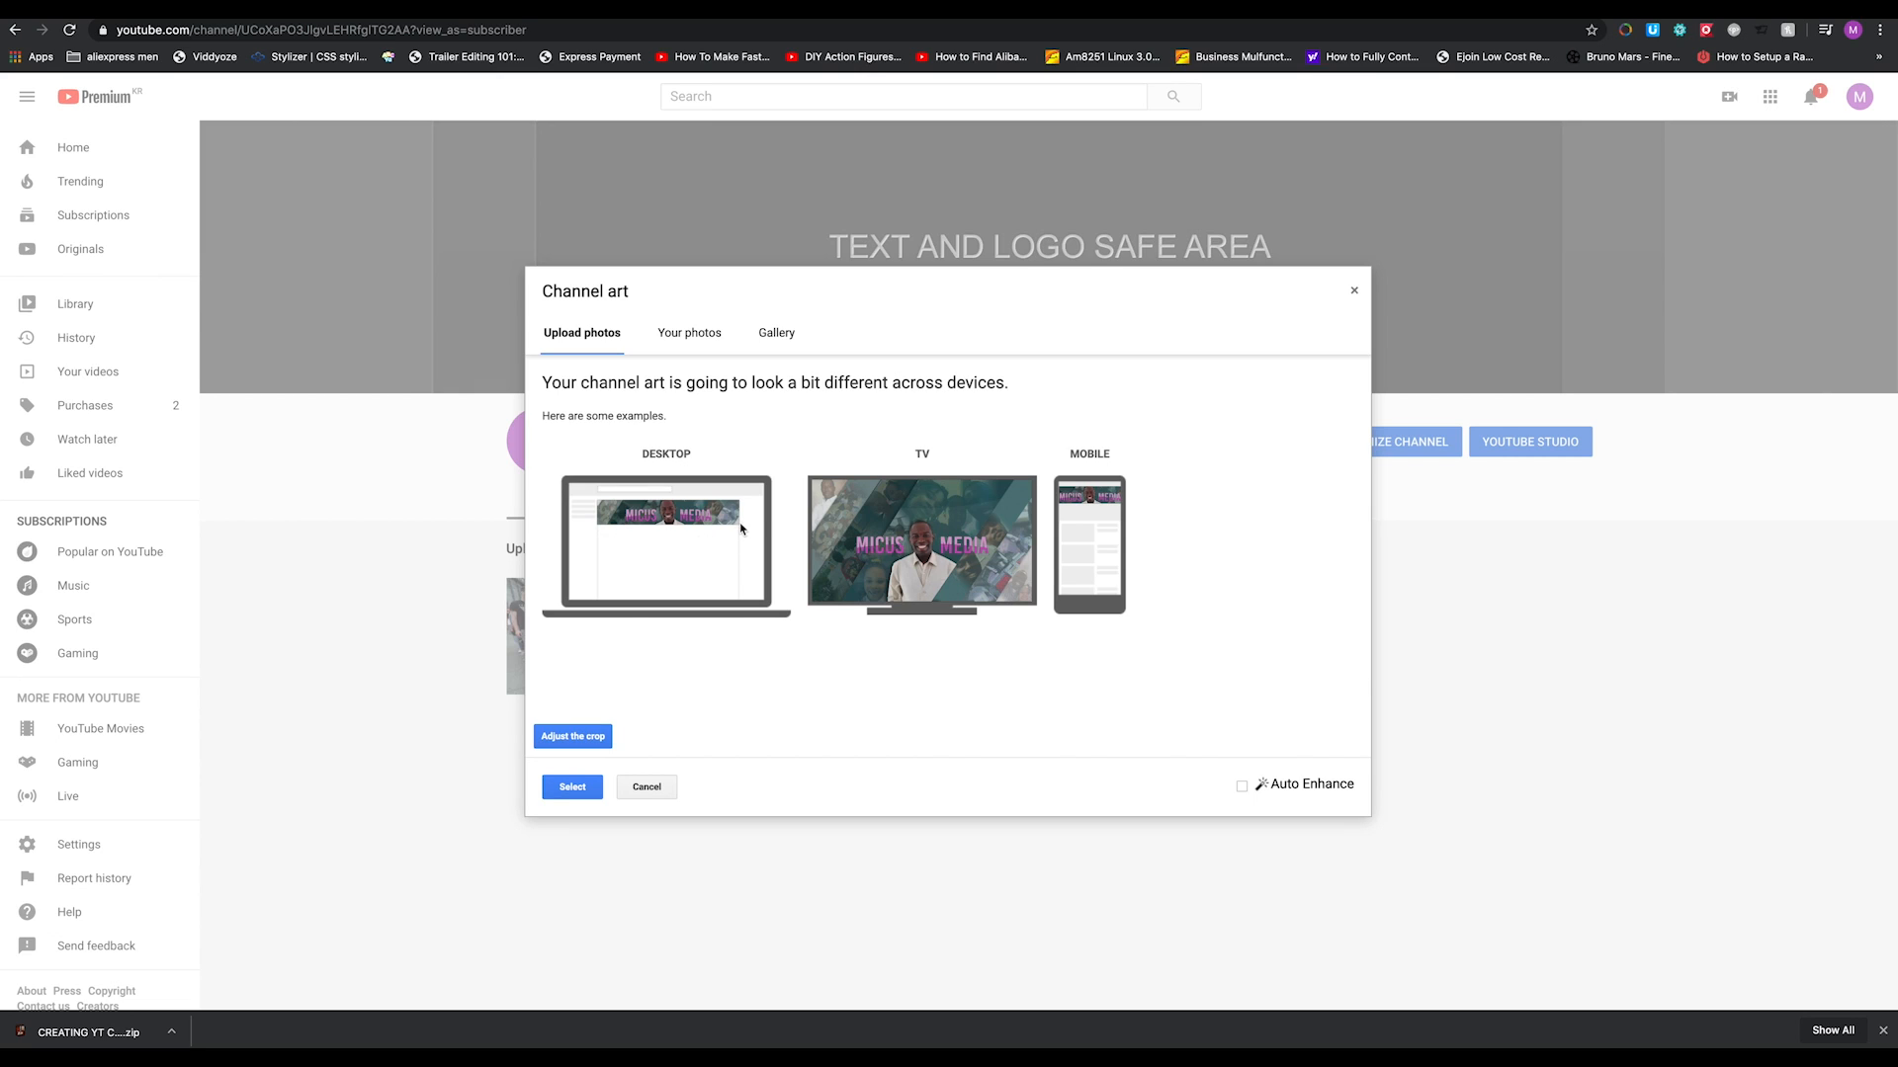
mouse_move(605, 508)
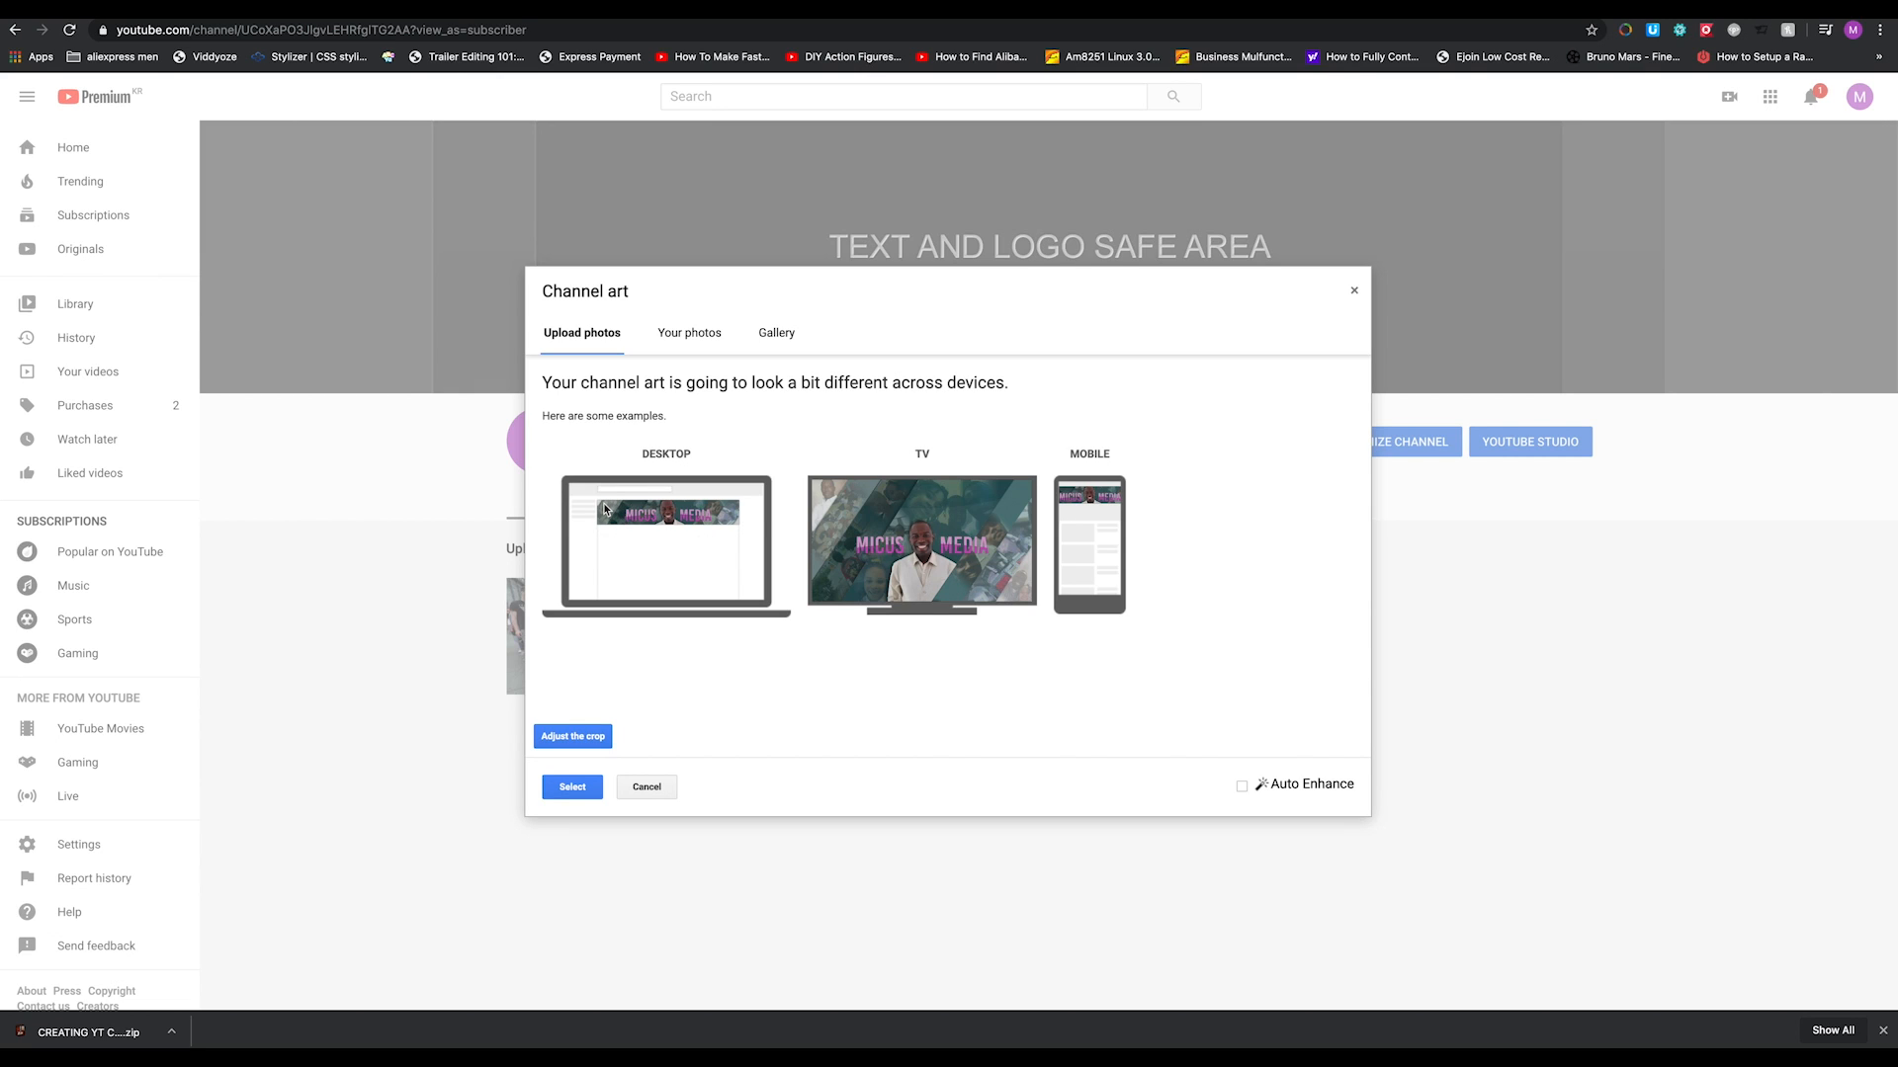
mouse_move(956, 508)
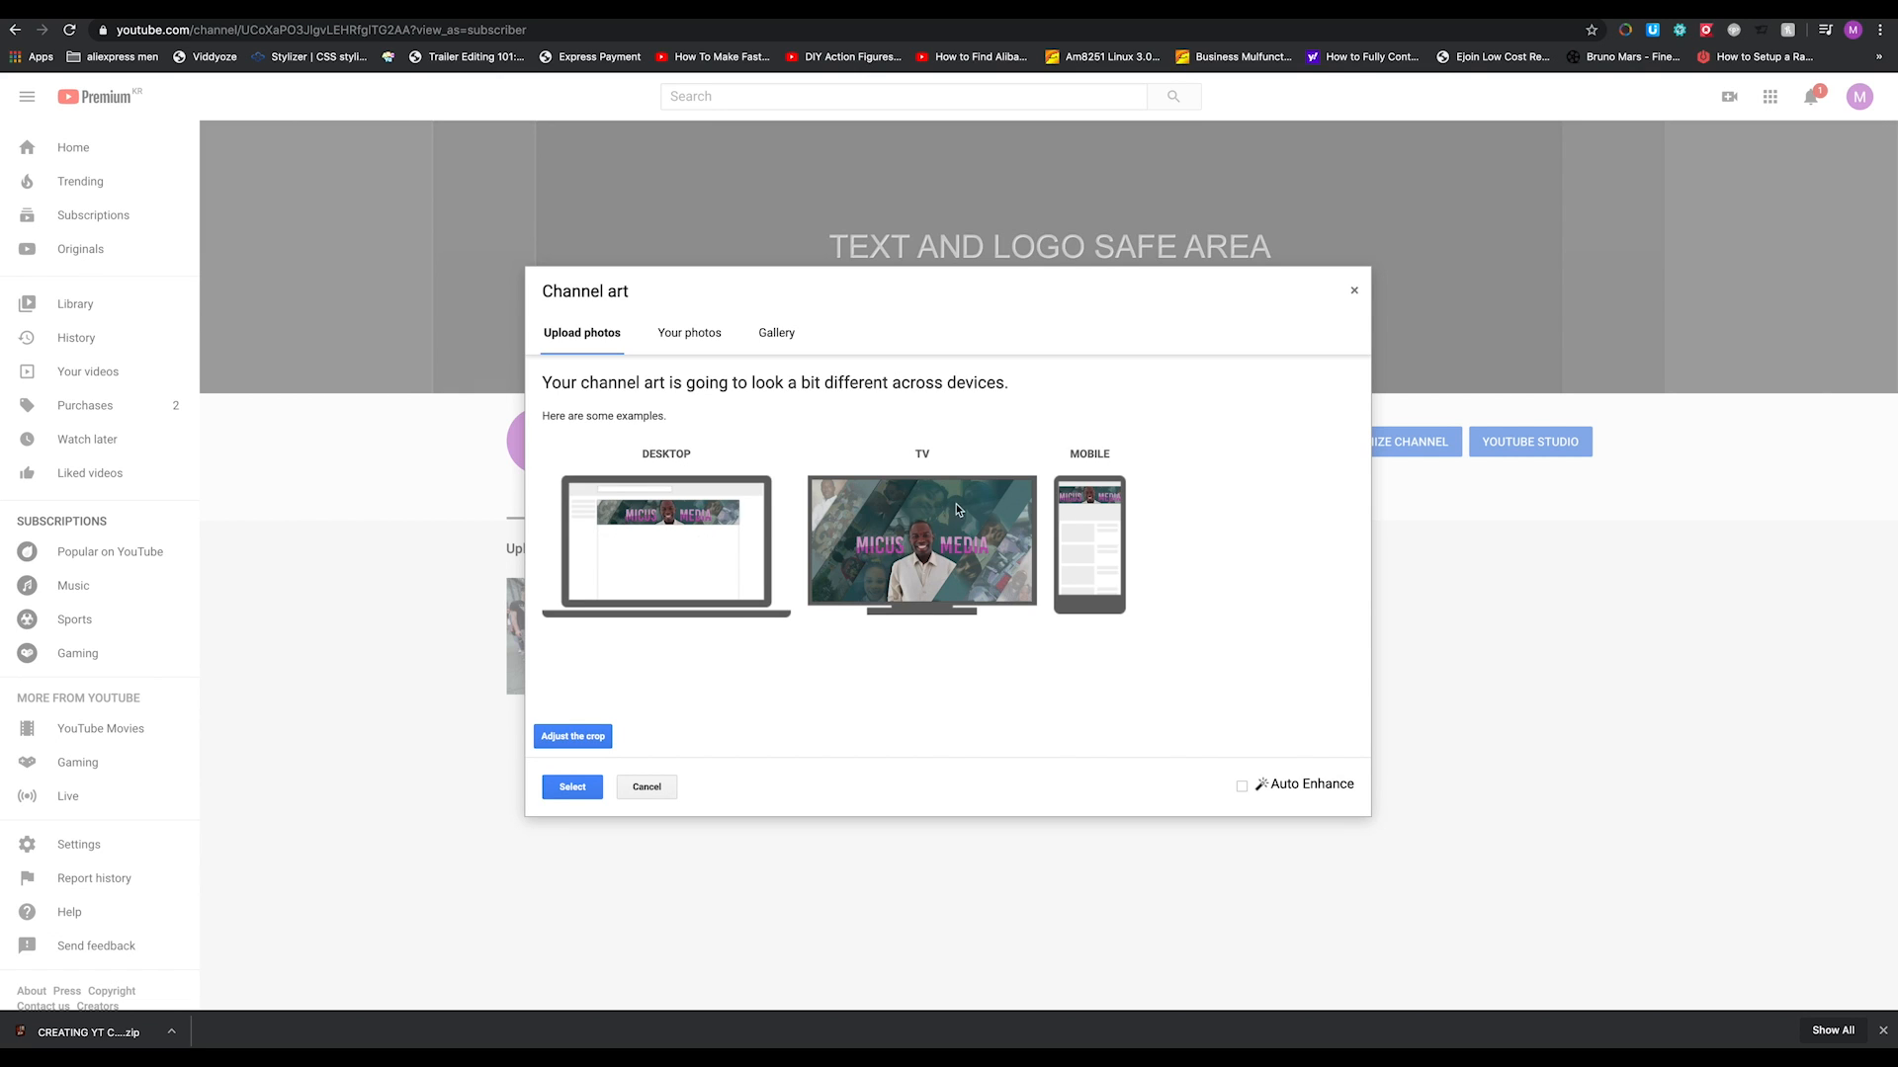
mouse_move(1101, 504)
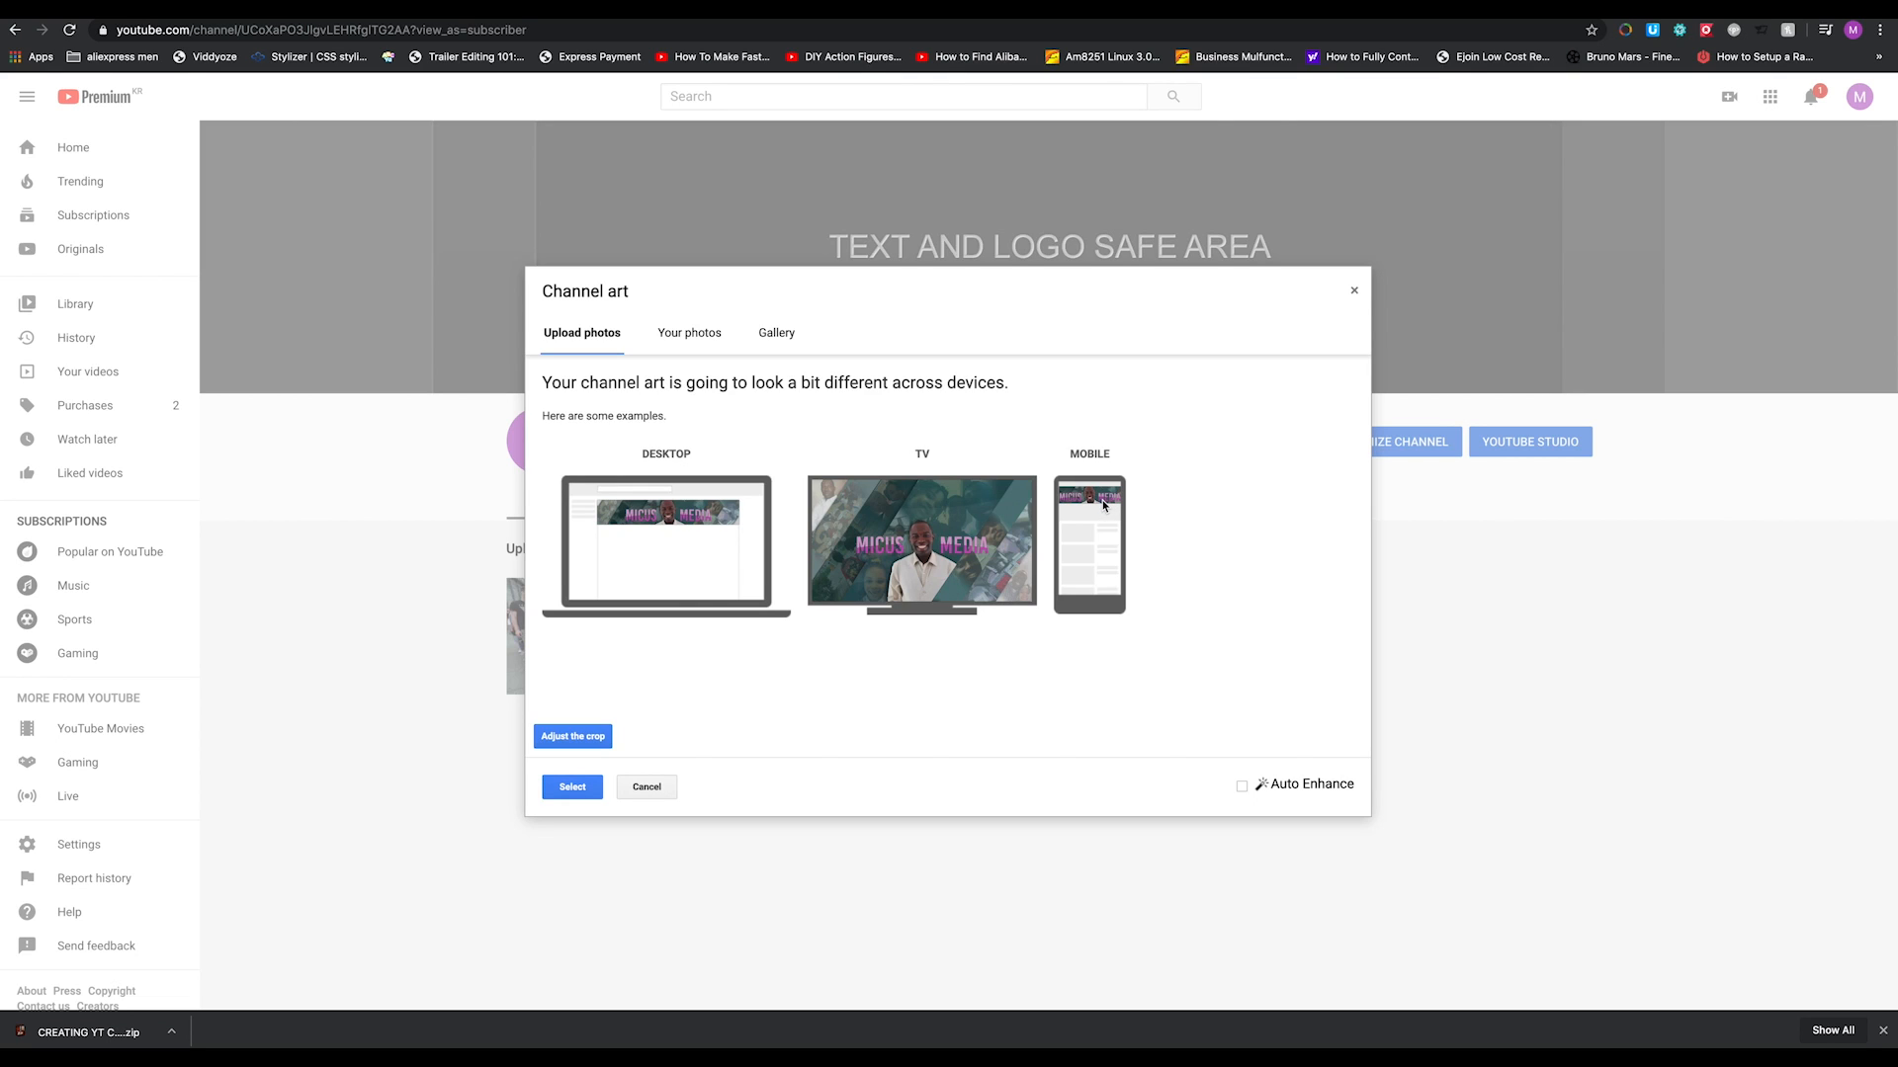
mouse_move(1087, 504)
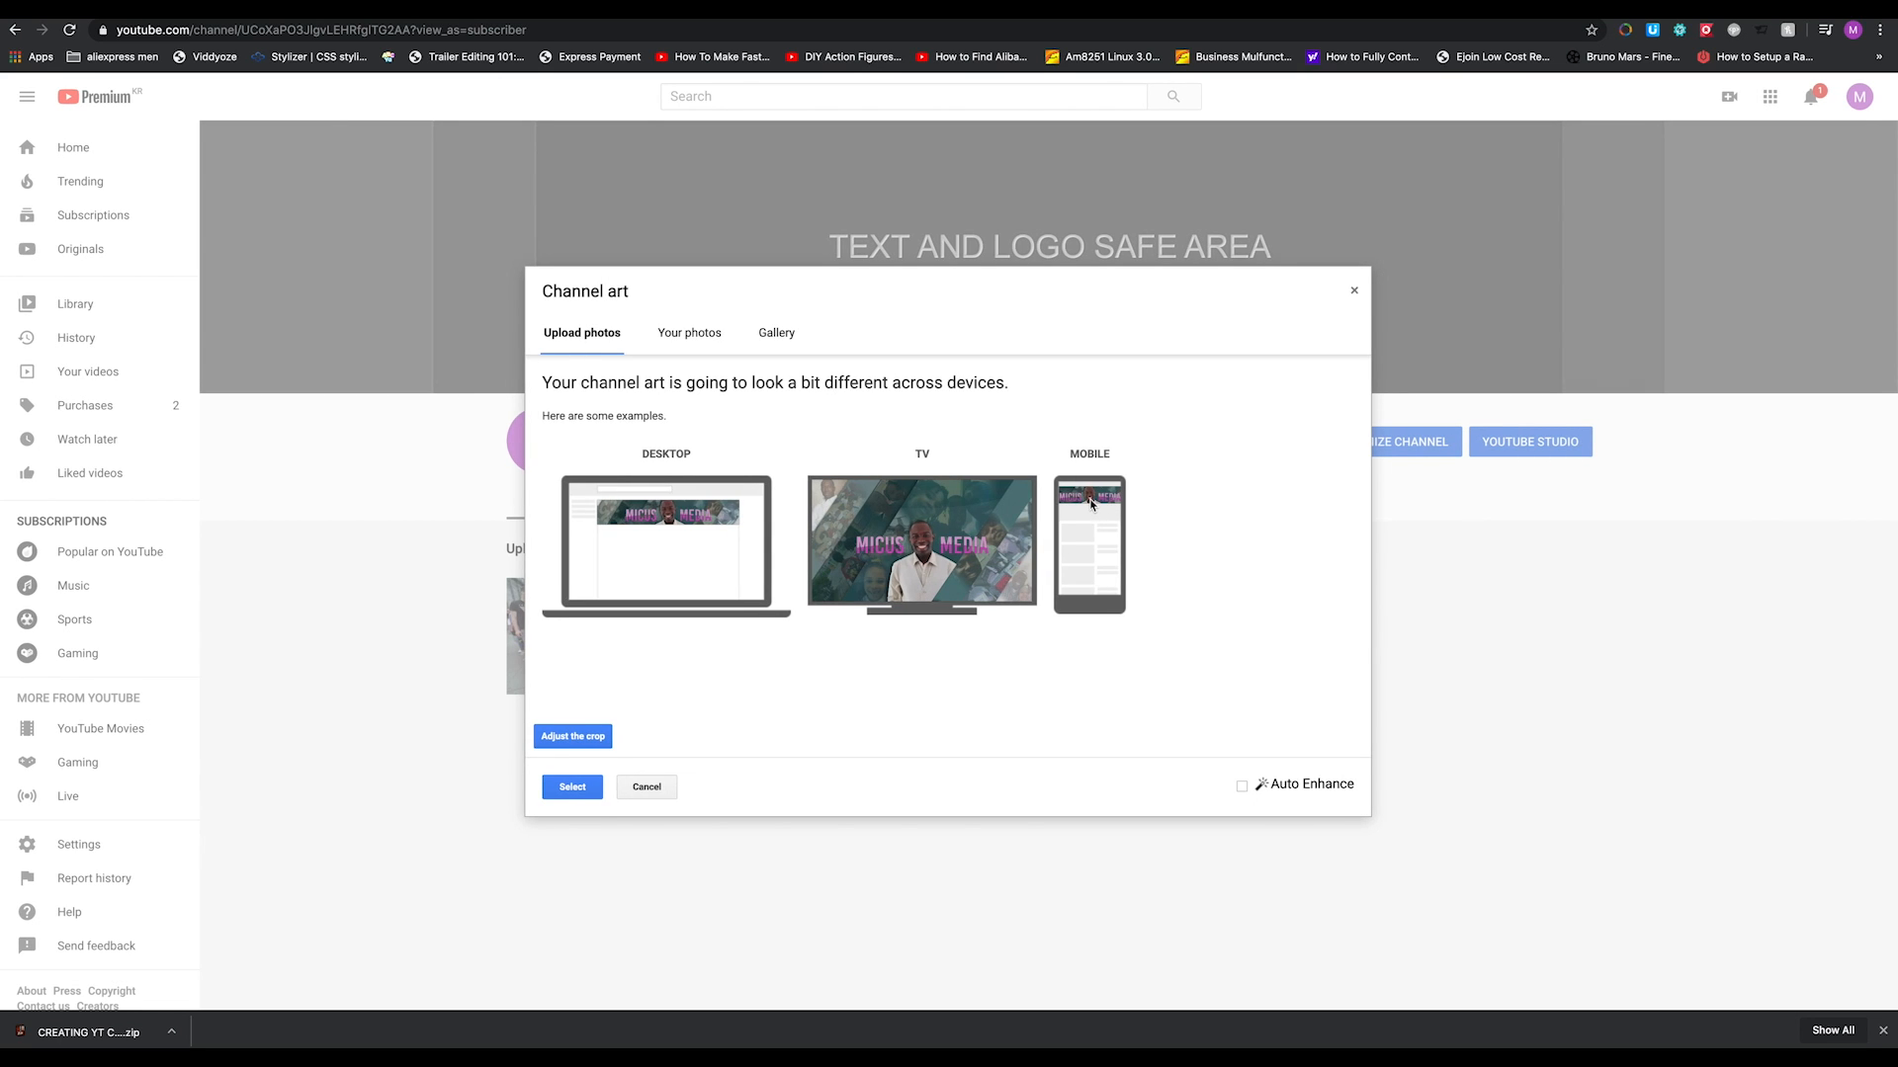
mouse_move(1101, 504)
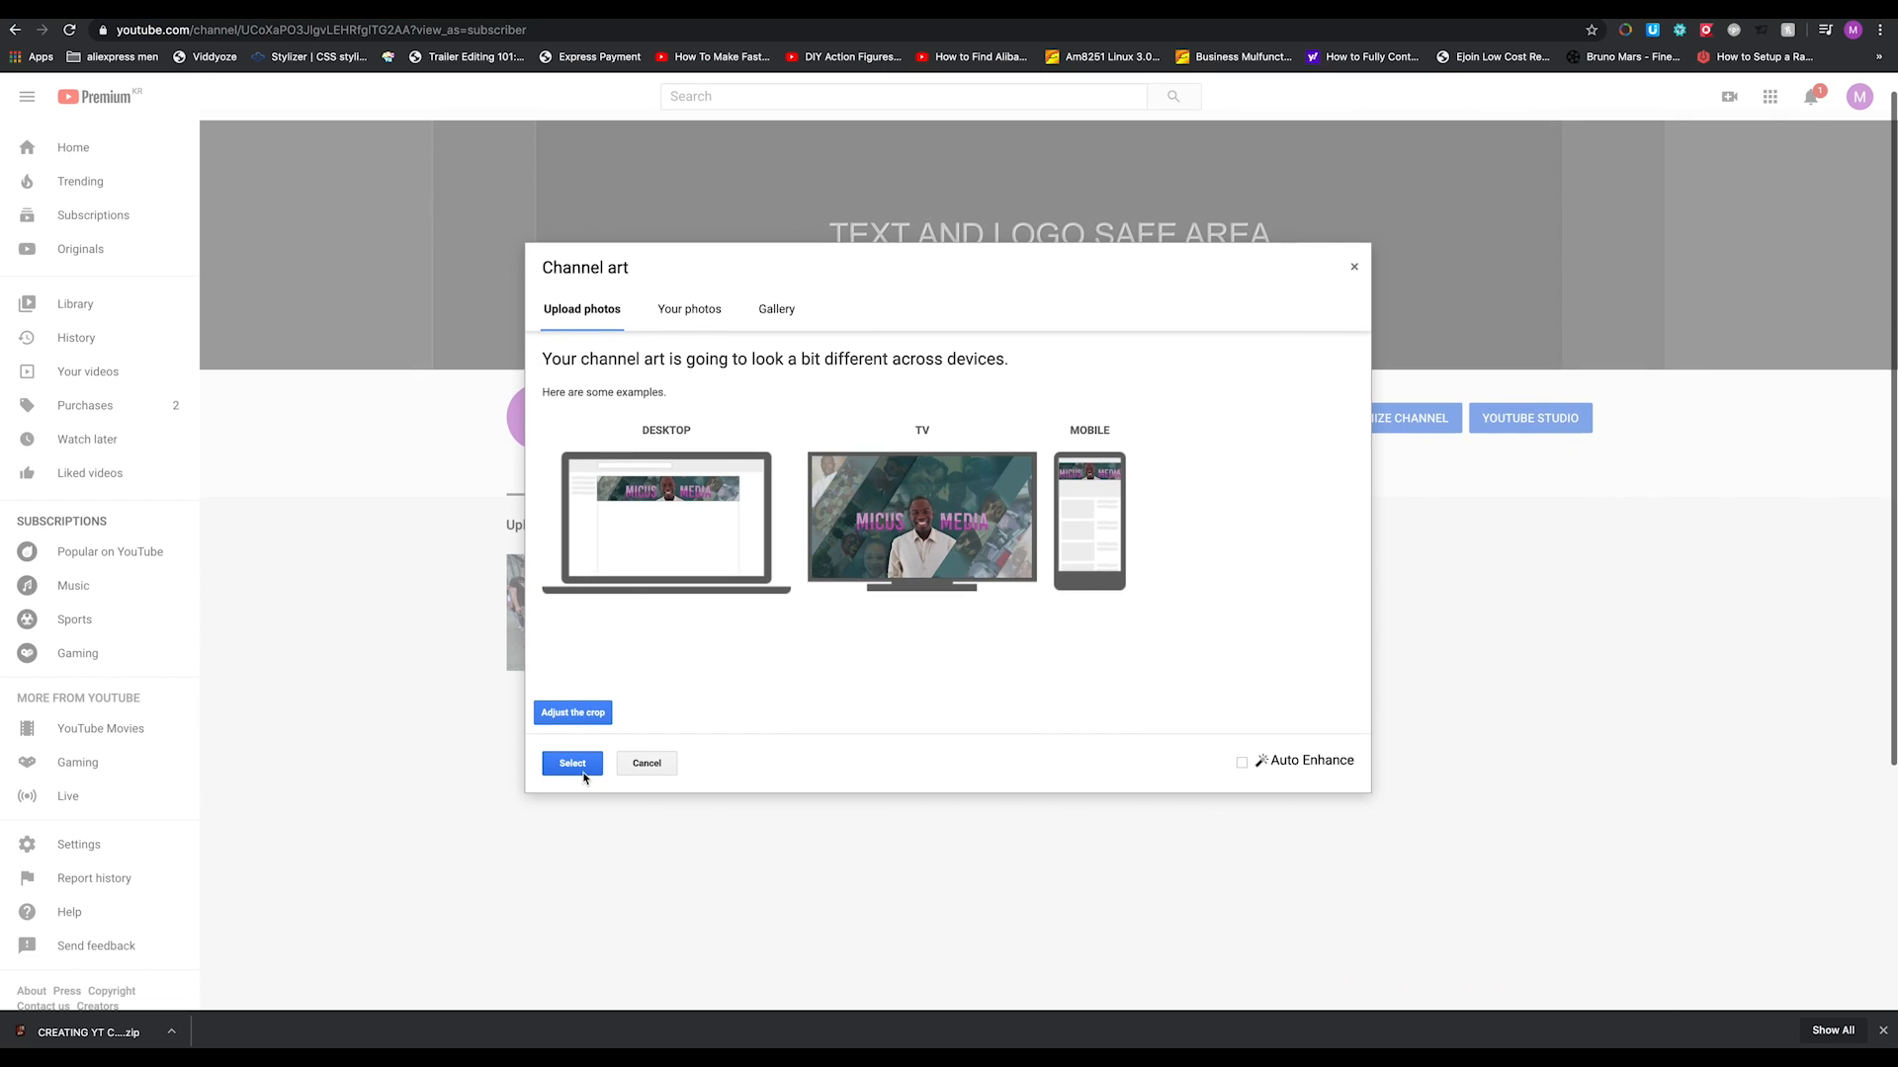
Accept the previewed banner as the channel art after reviewing device previews
click(571, 763)
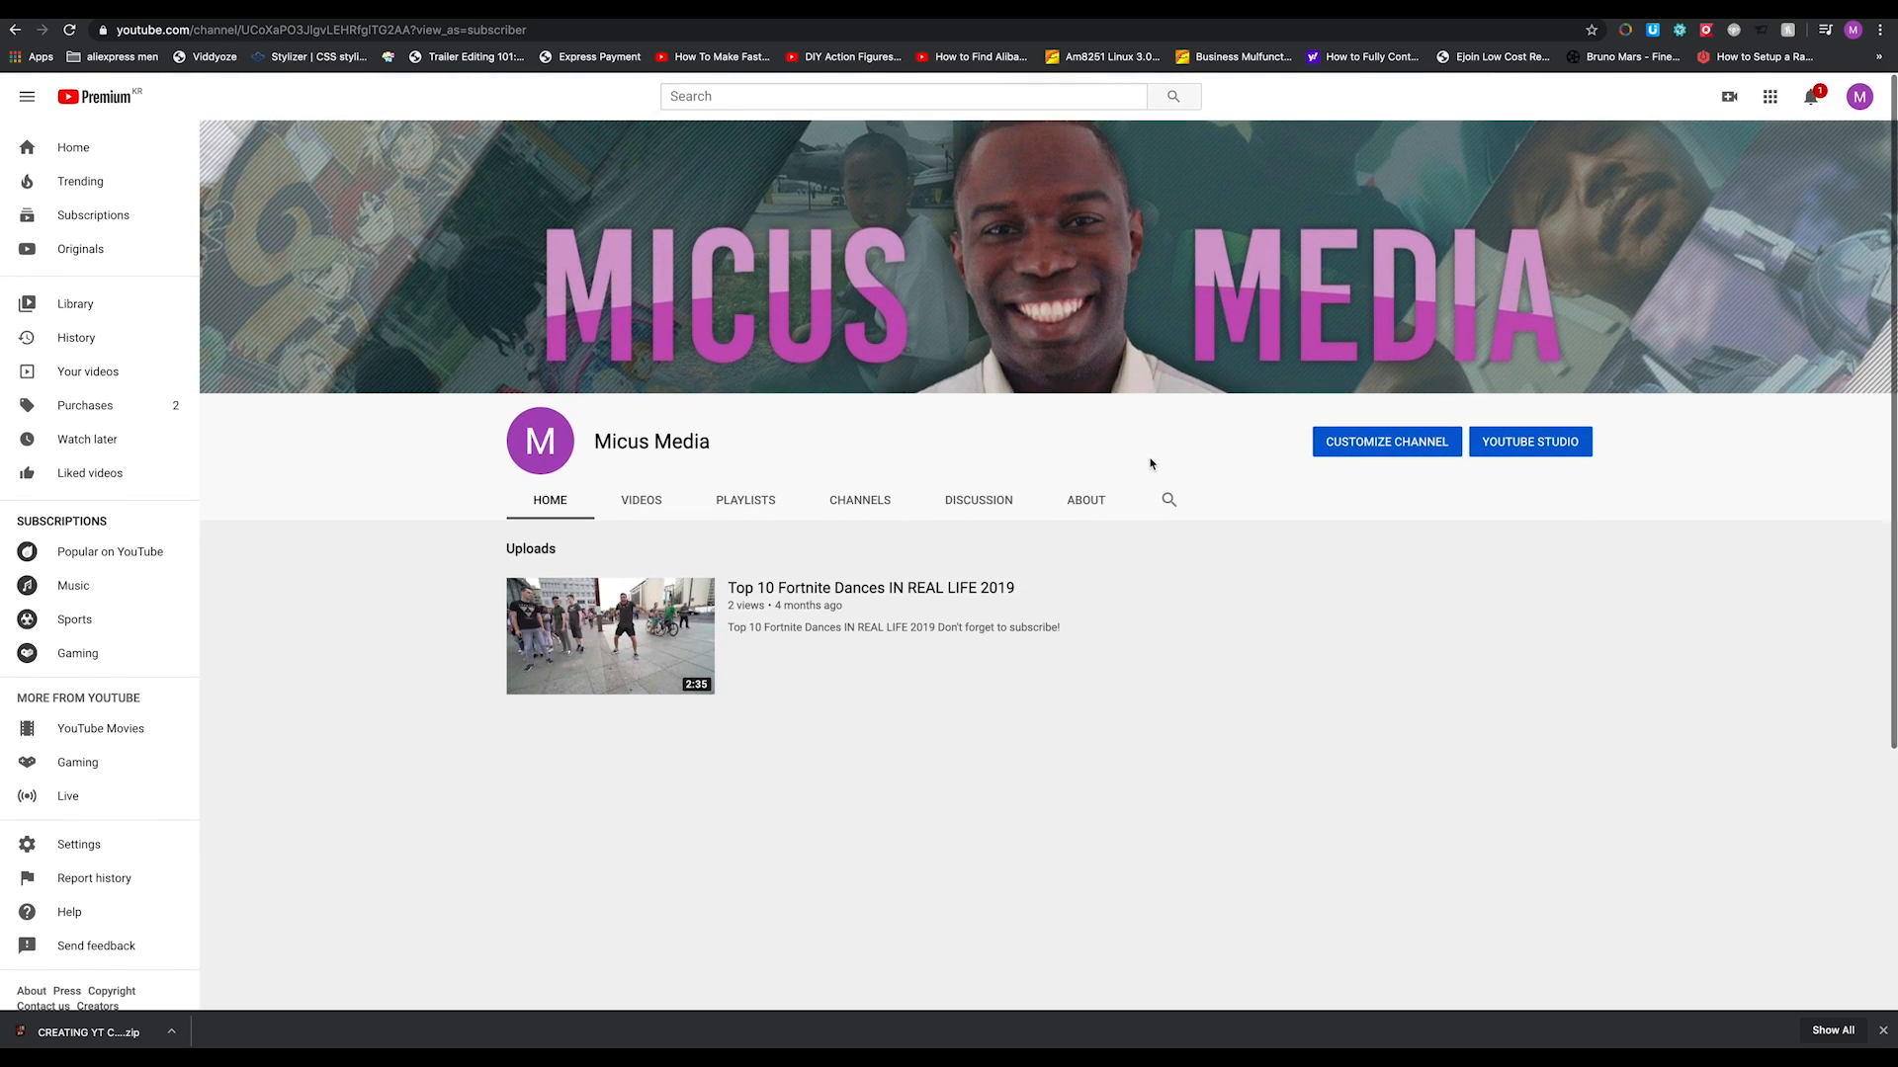
Scroll the channel home page to review the live MICUS MEDIA collage banner
scroll(down, 3)
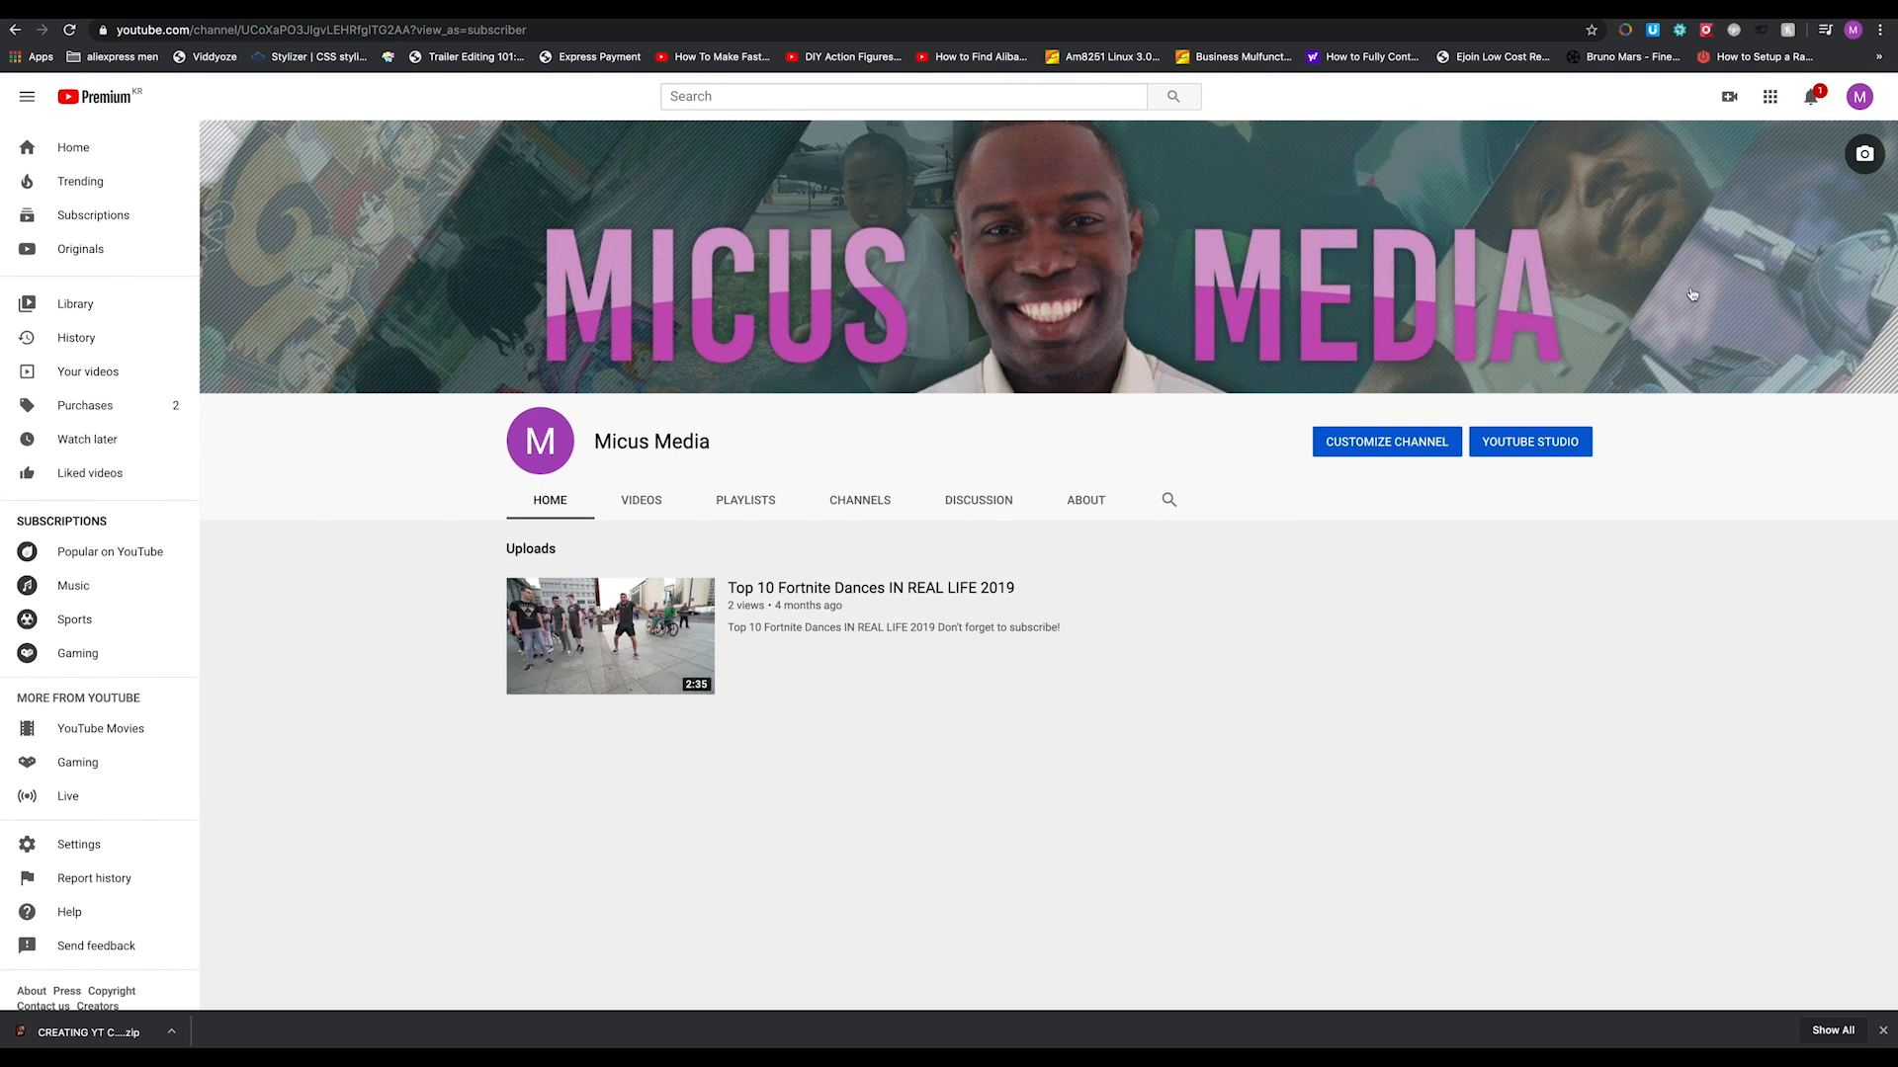
mouse_move(976, 326)
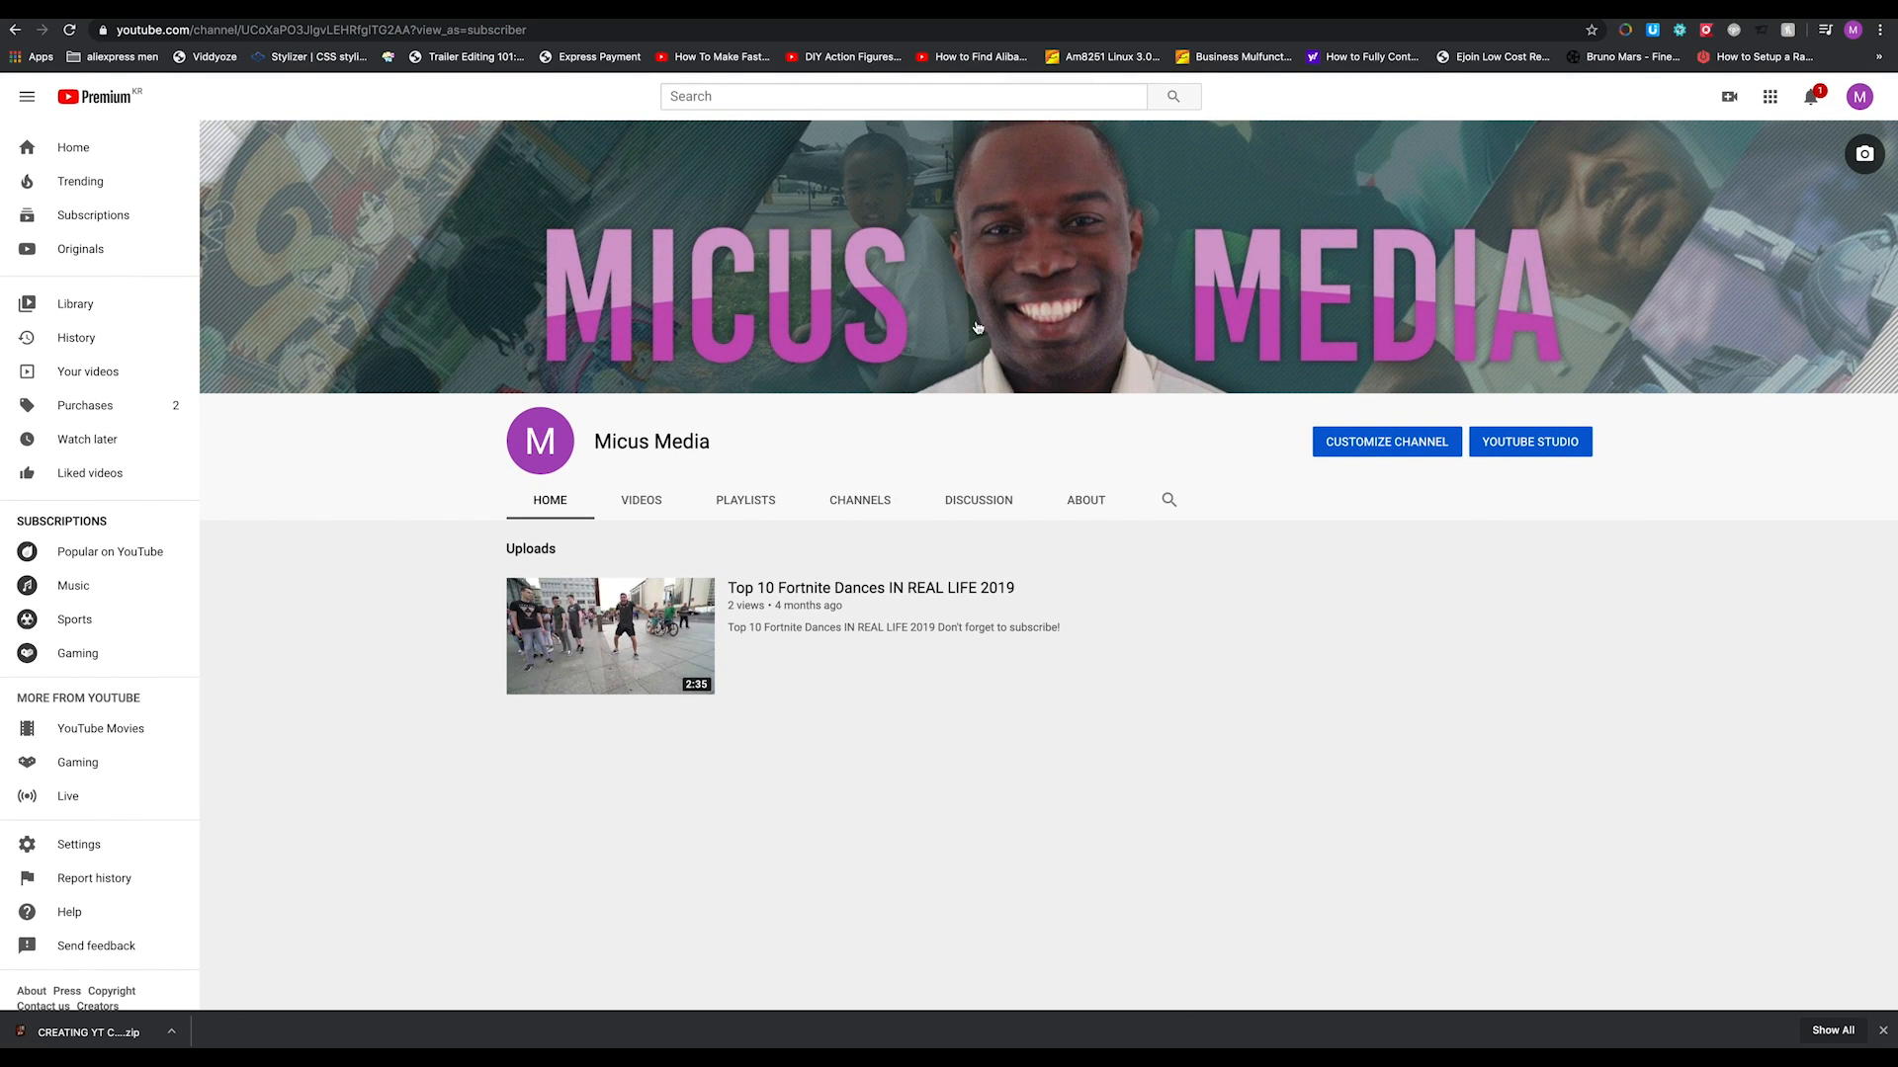
mouse_move(473, 323)
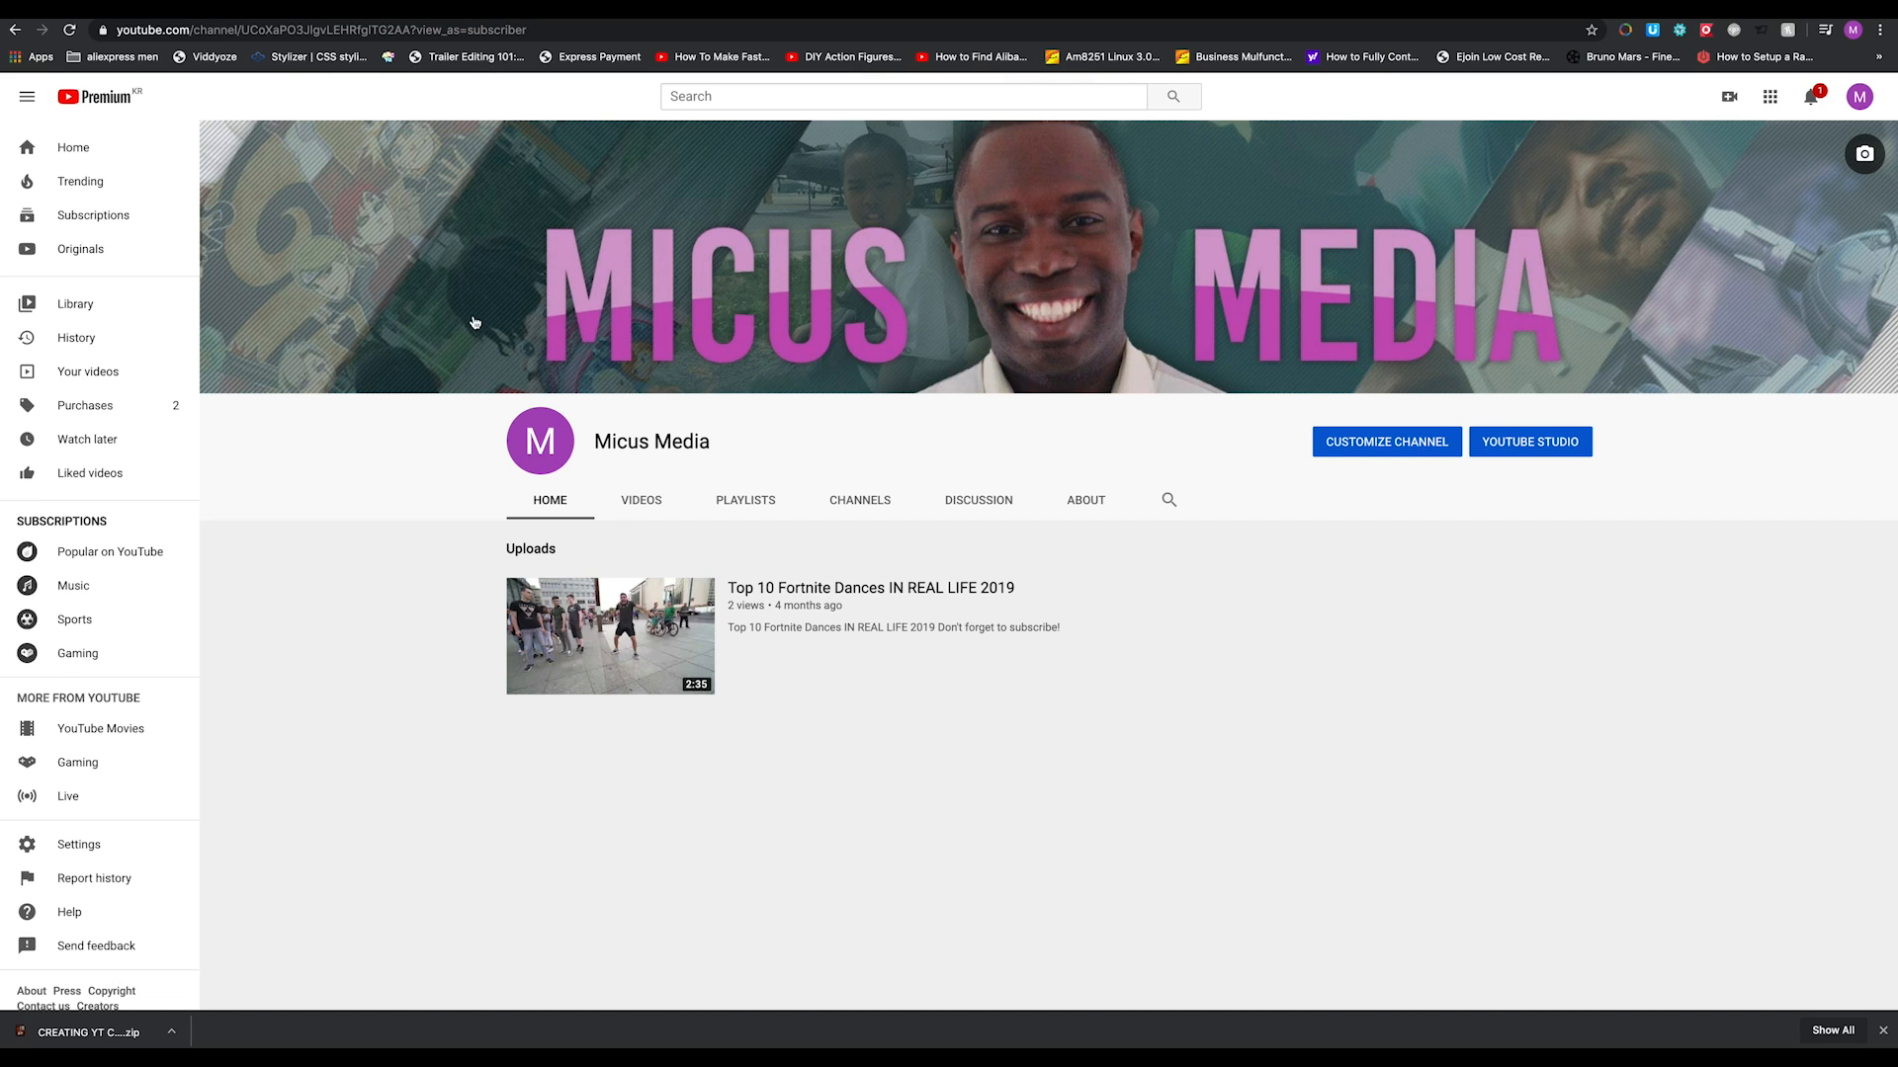
mouse_move(1435, 352)
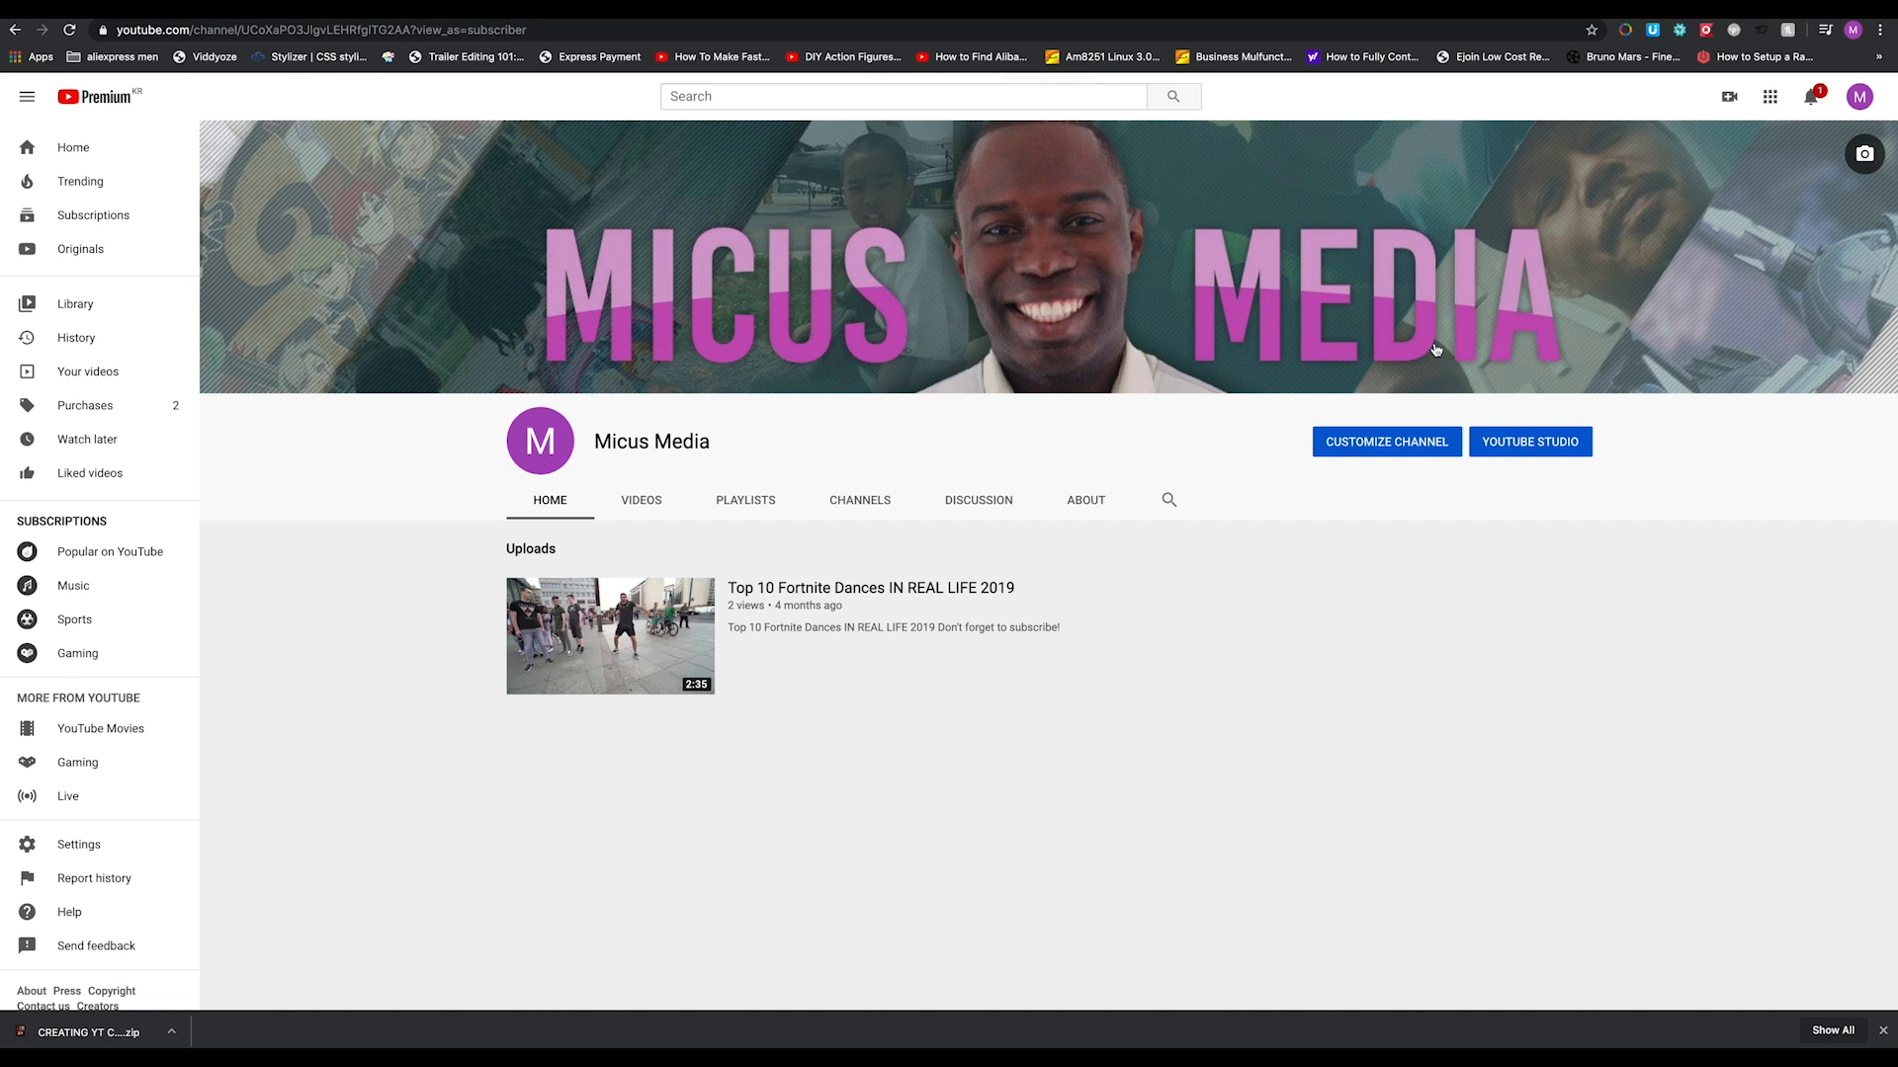
mouse_move(1746, 323)
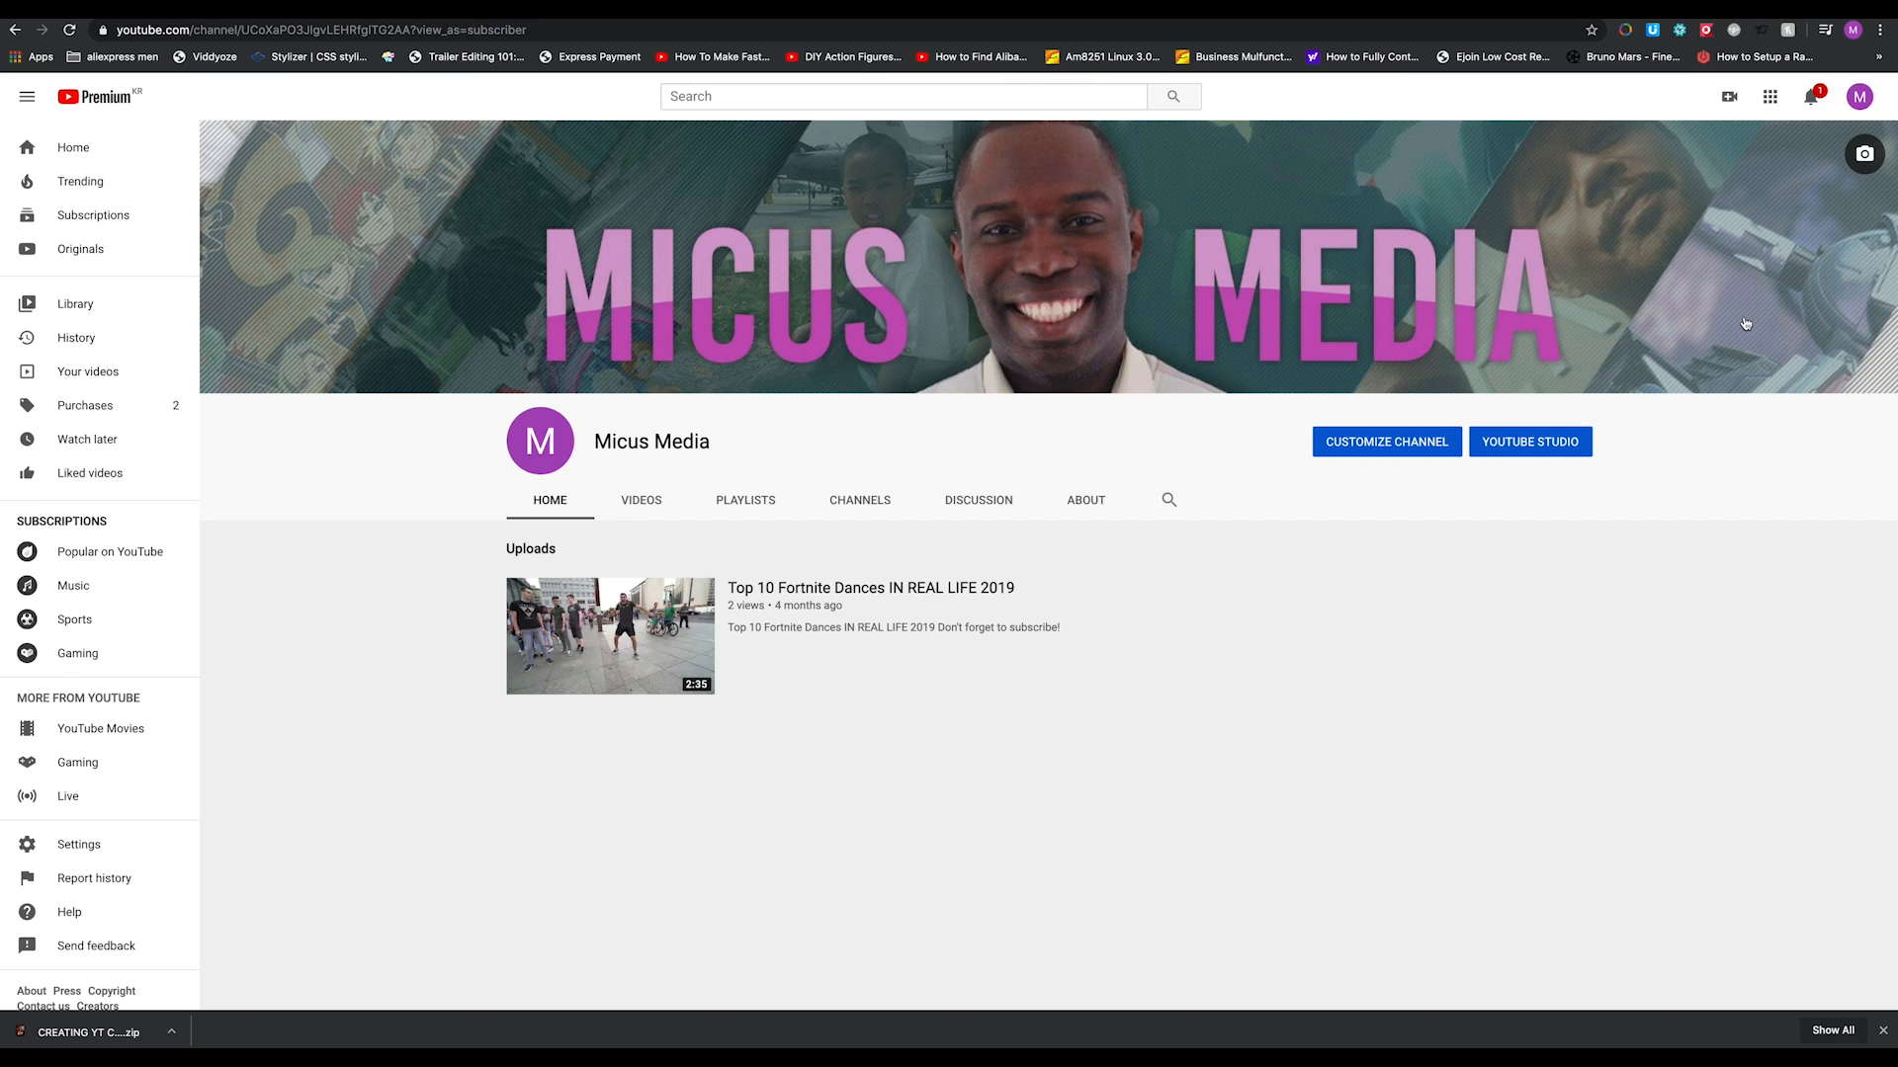
mouse_move(1789, 219)
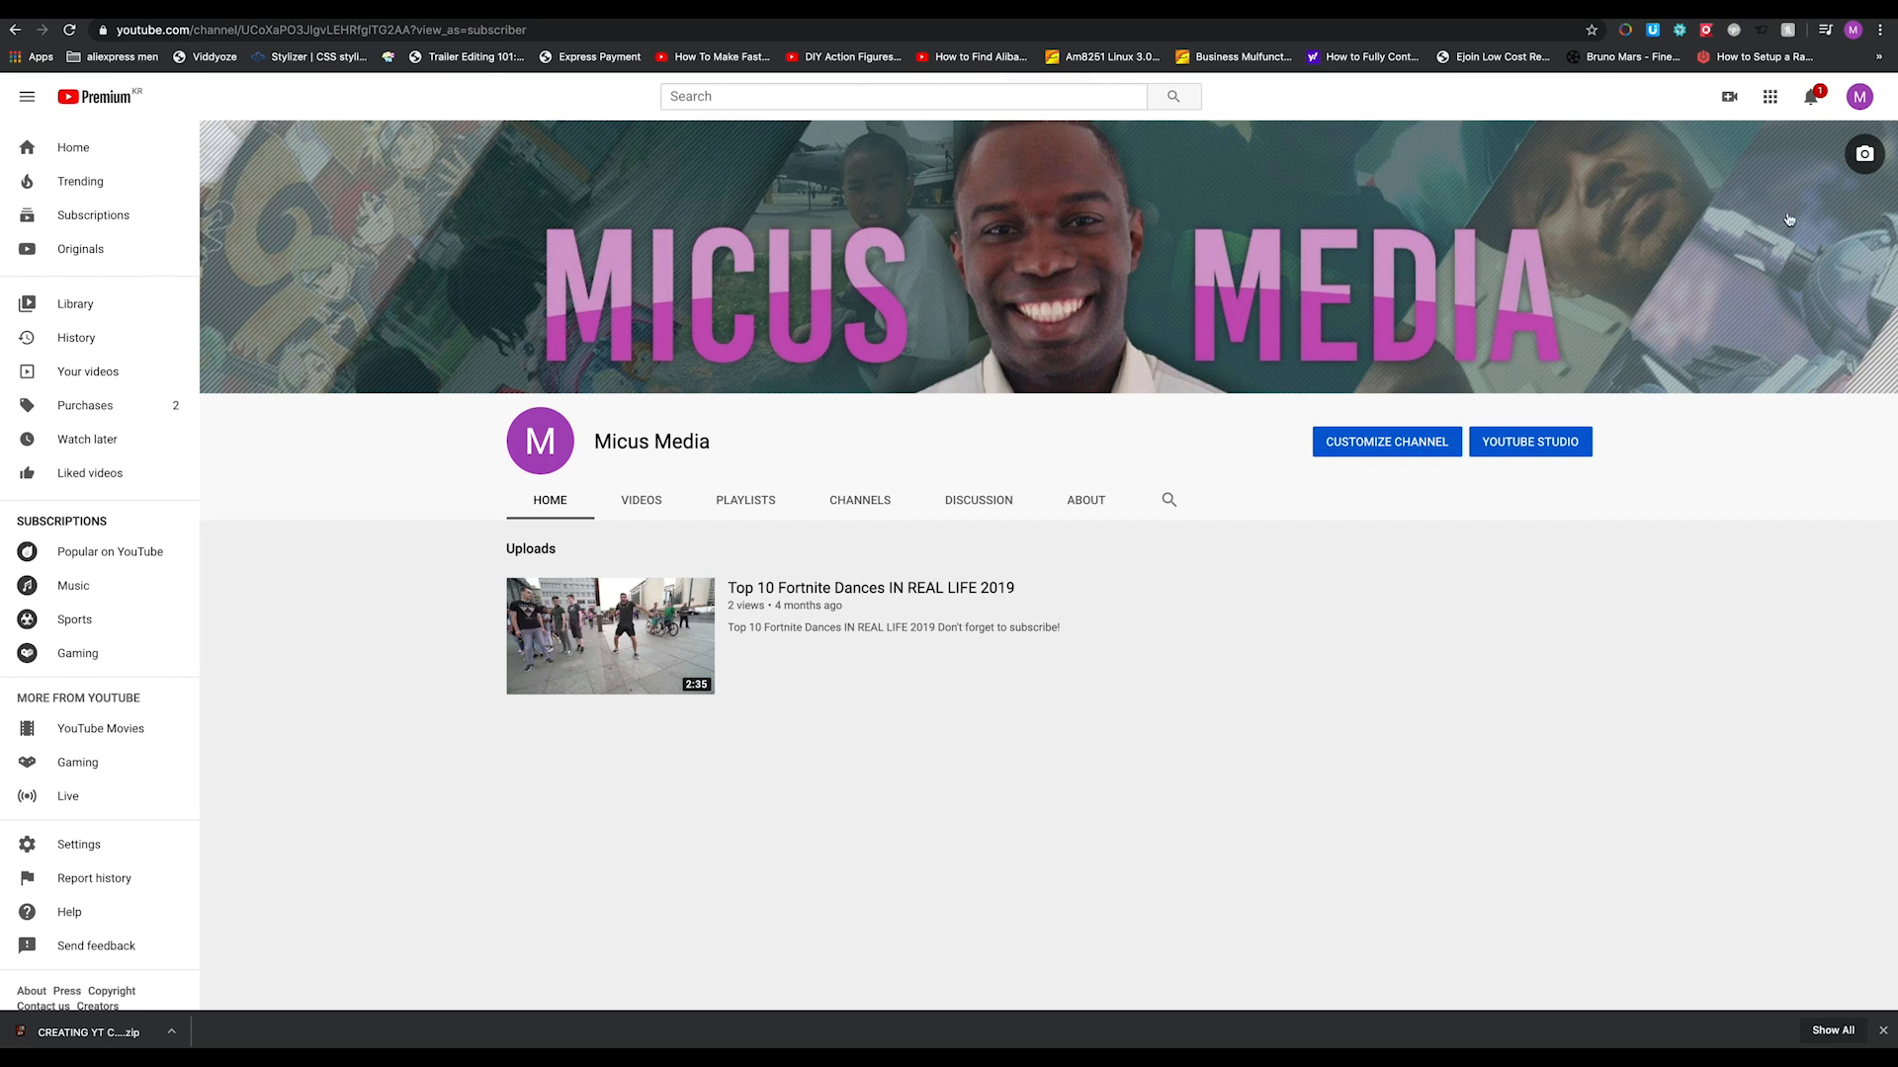
mouse_move(1870, 369)
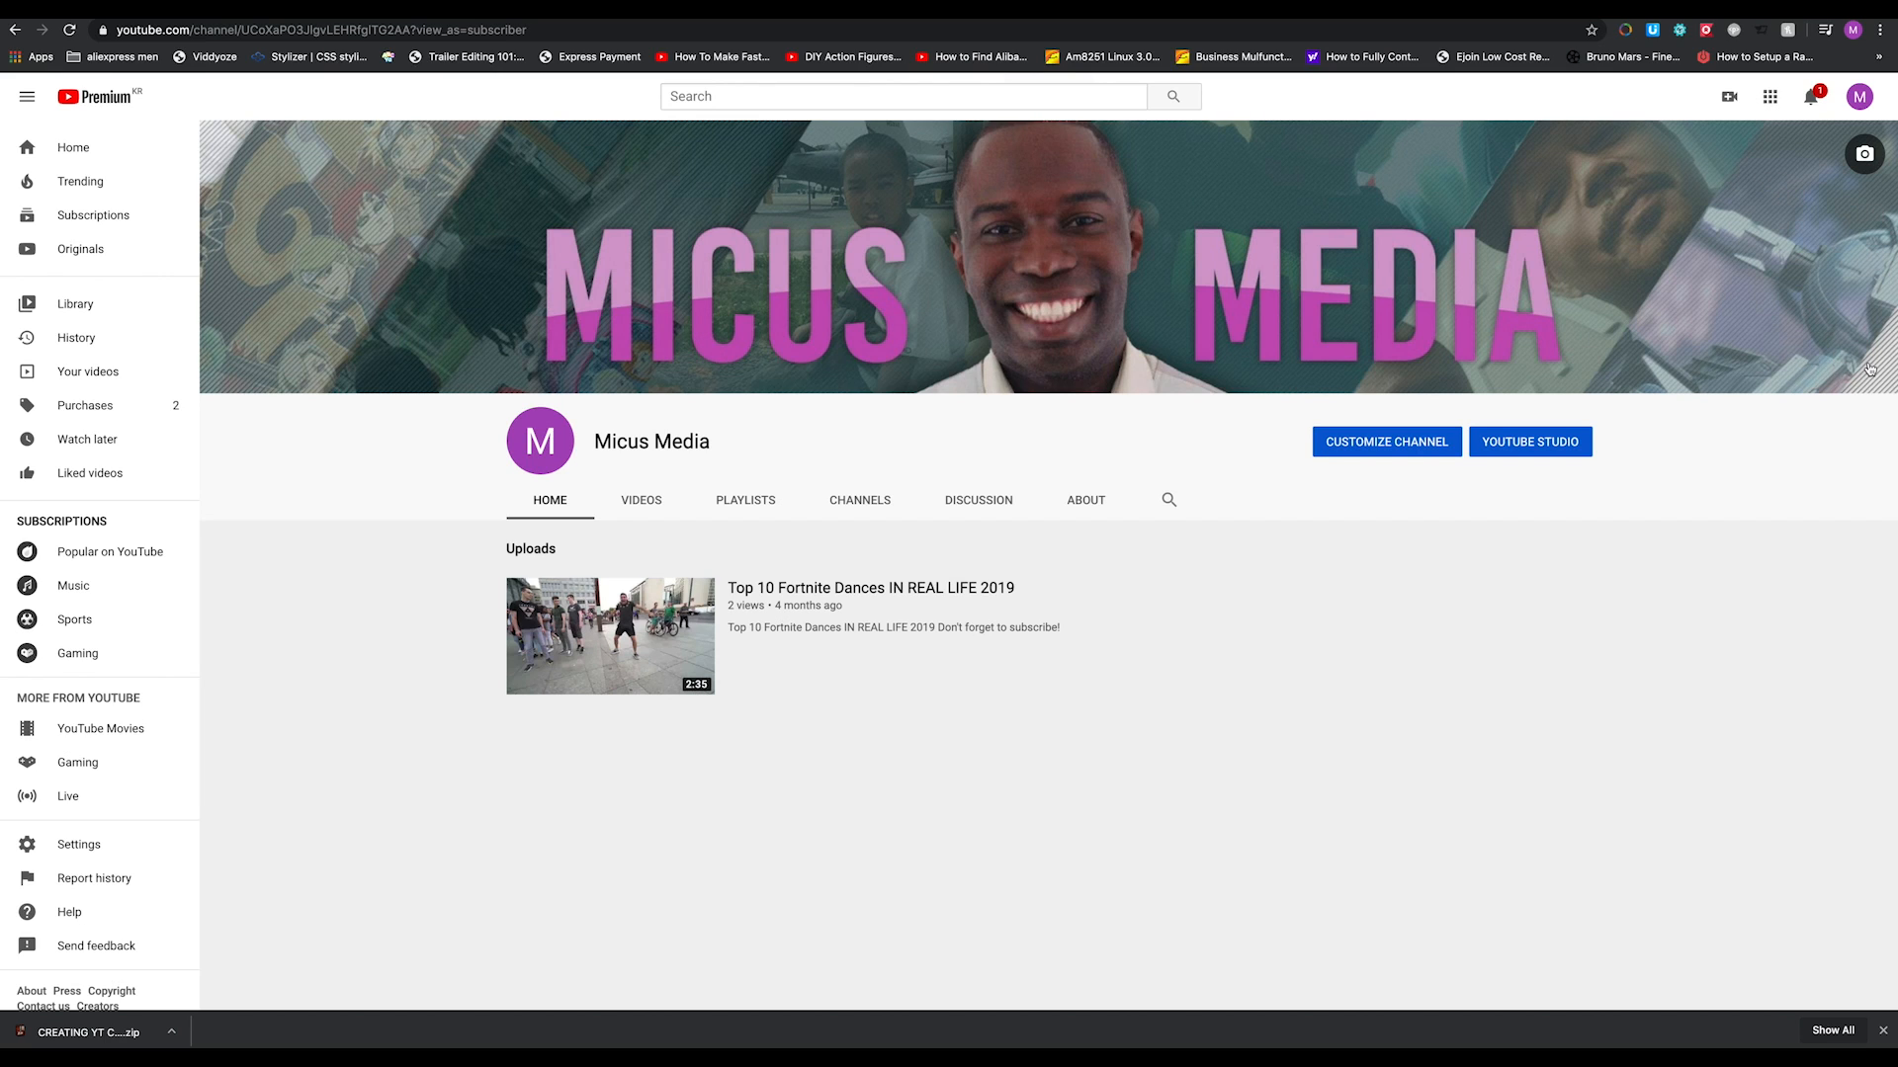
mouse_move(1619, 386)
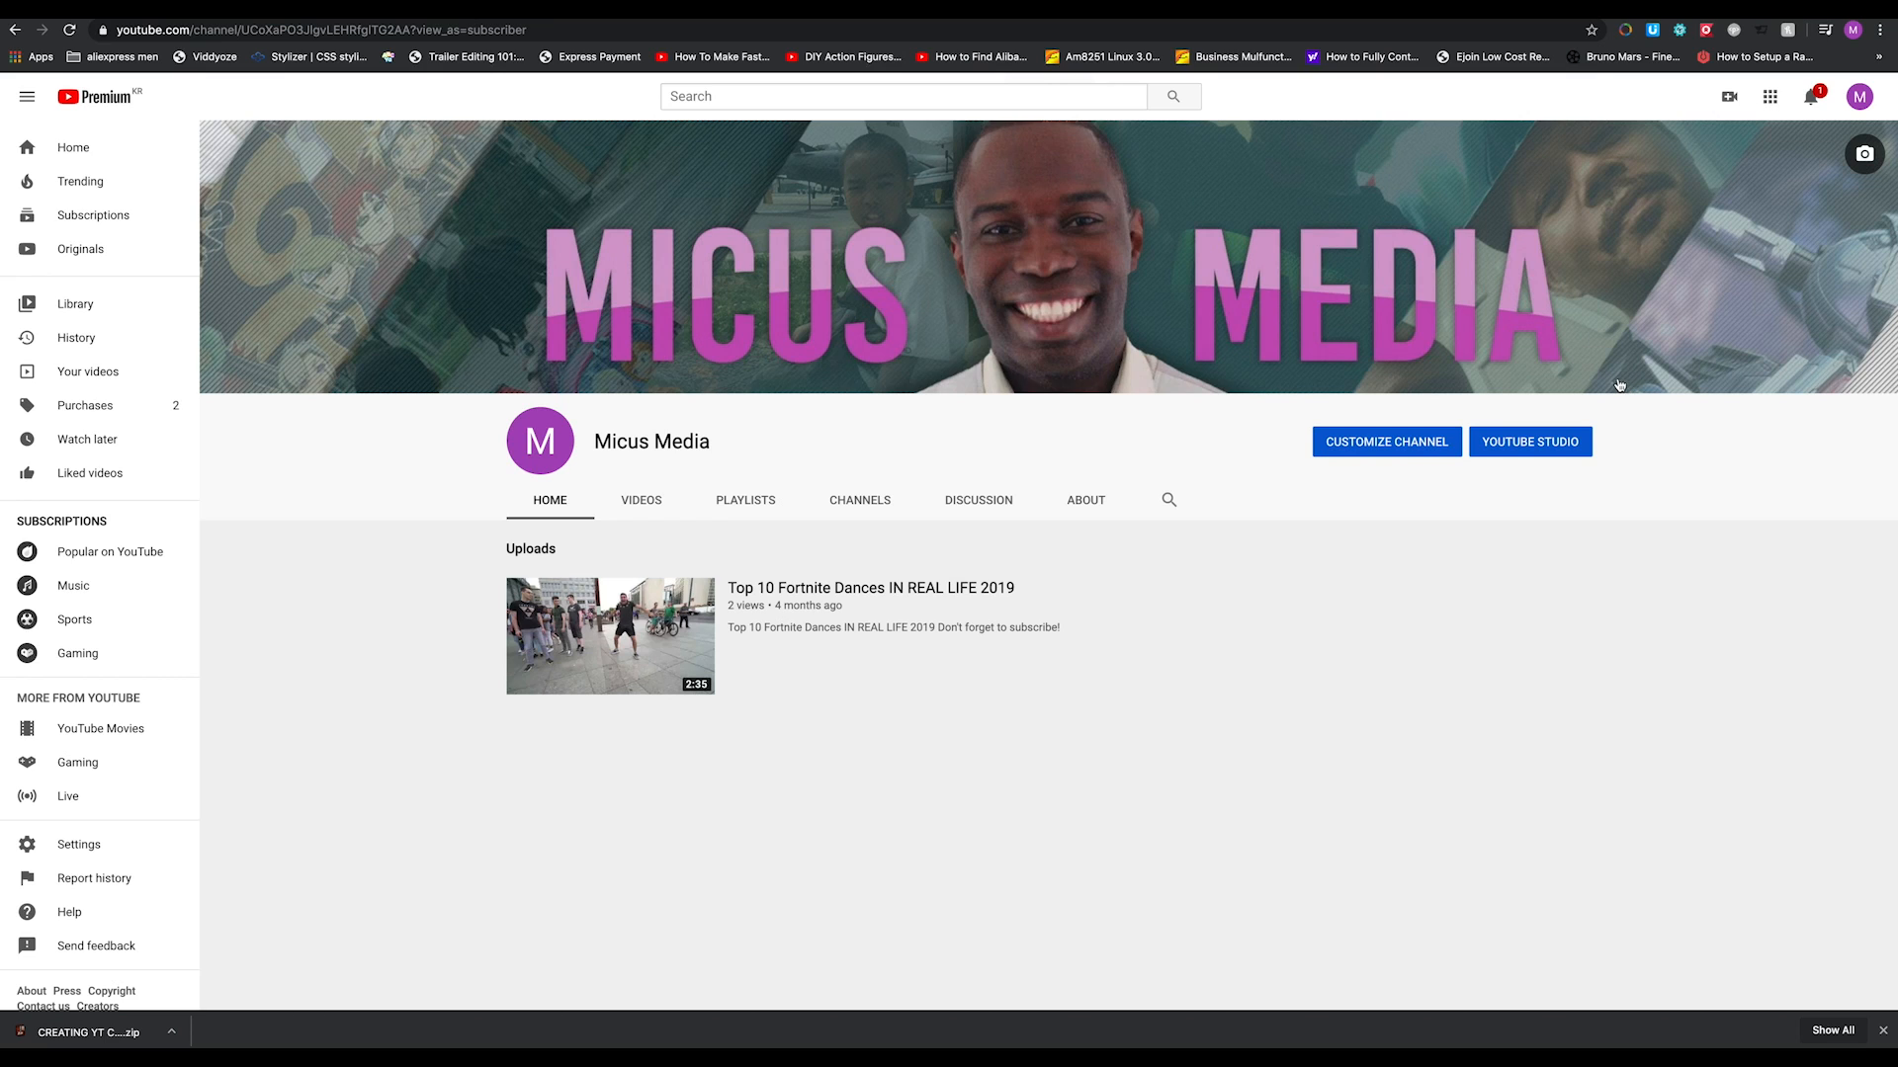
mouse_move(1833, 376)
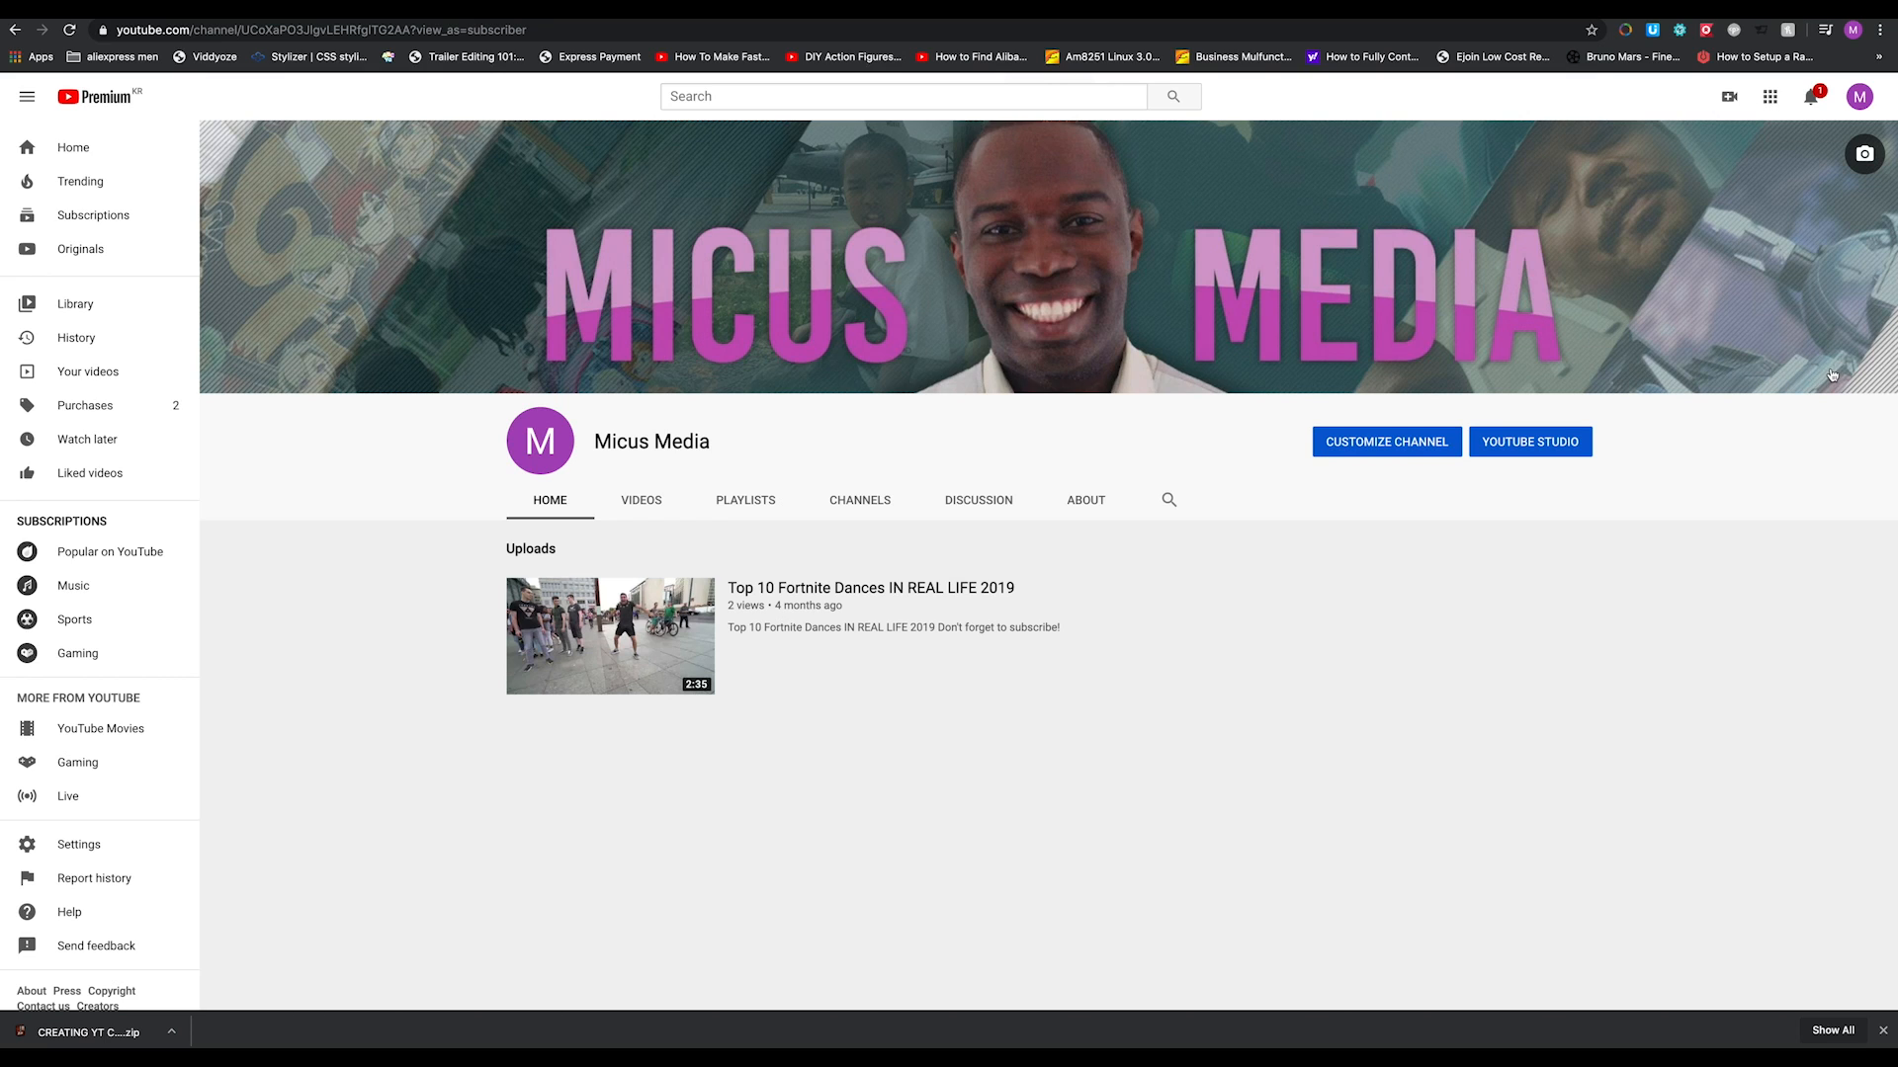
mouse_move(1723, 342)
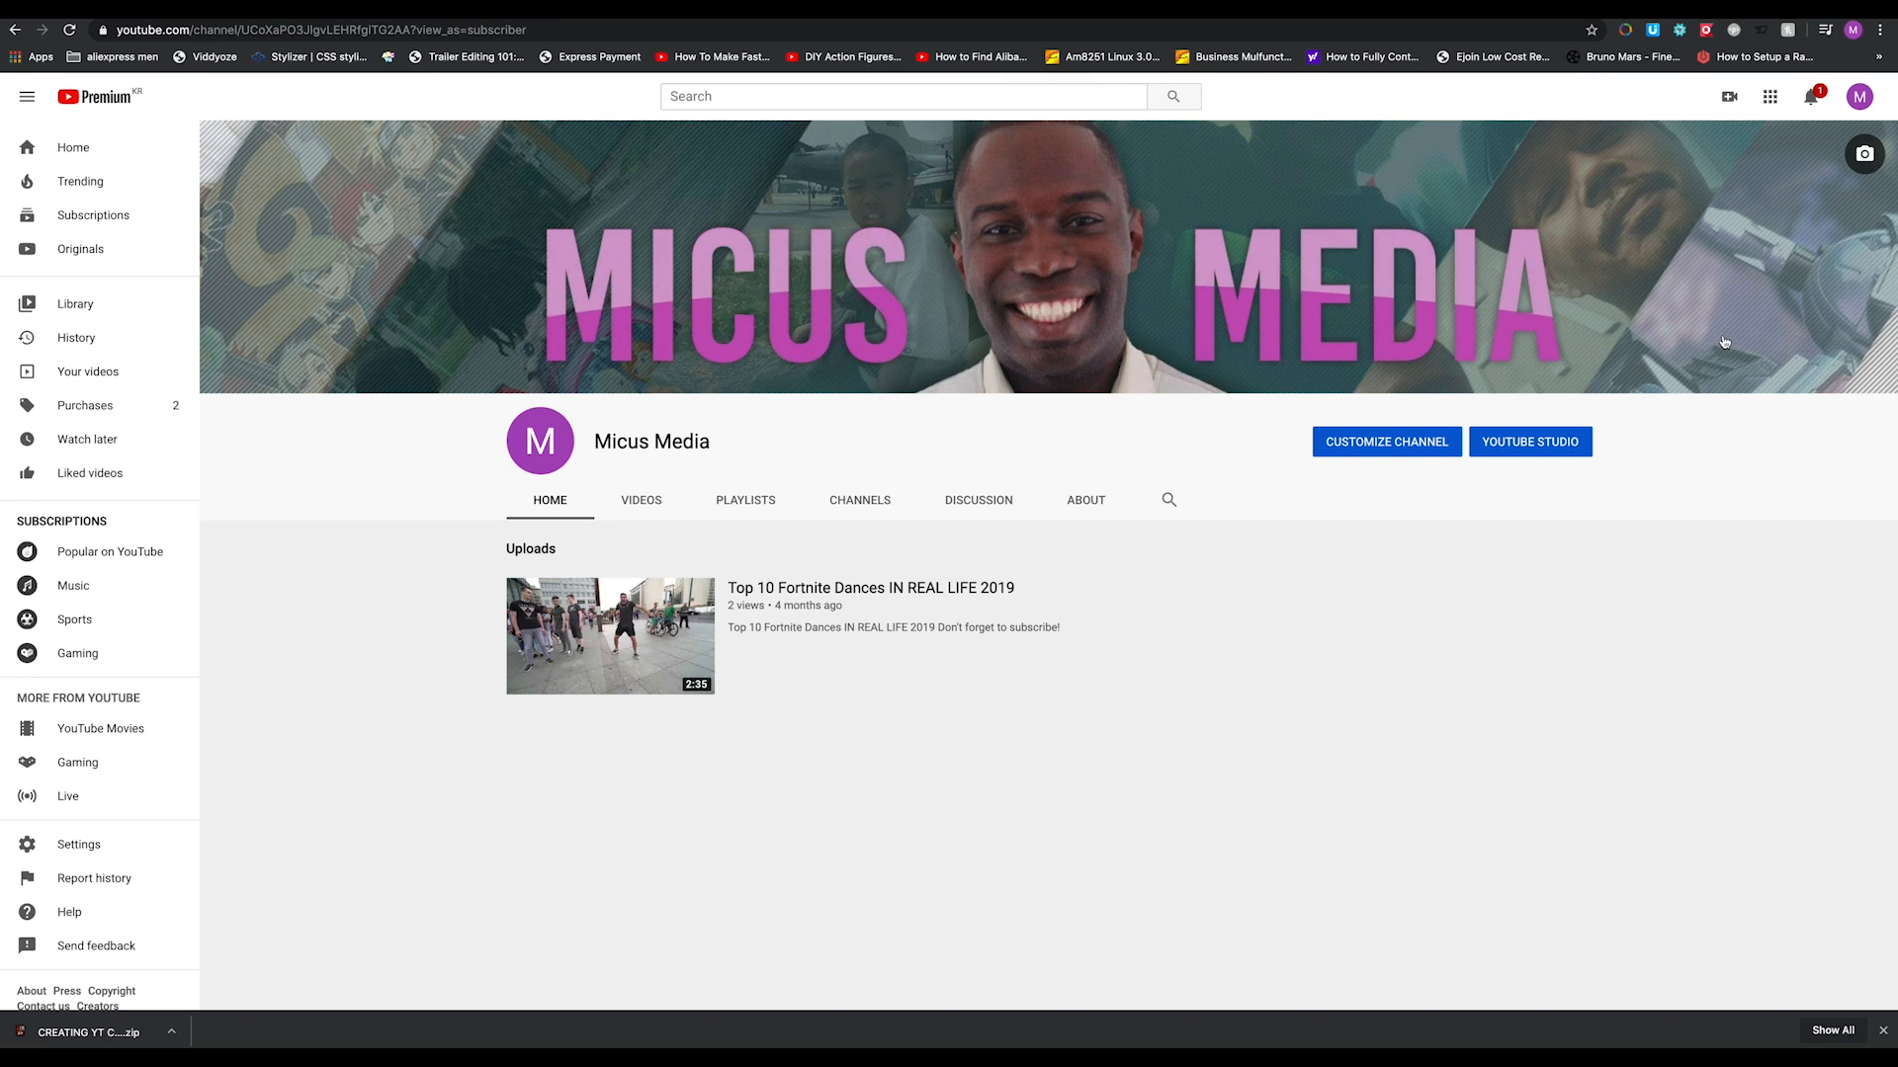
mouse_move(1658, 370)
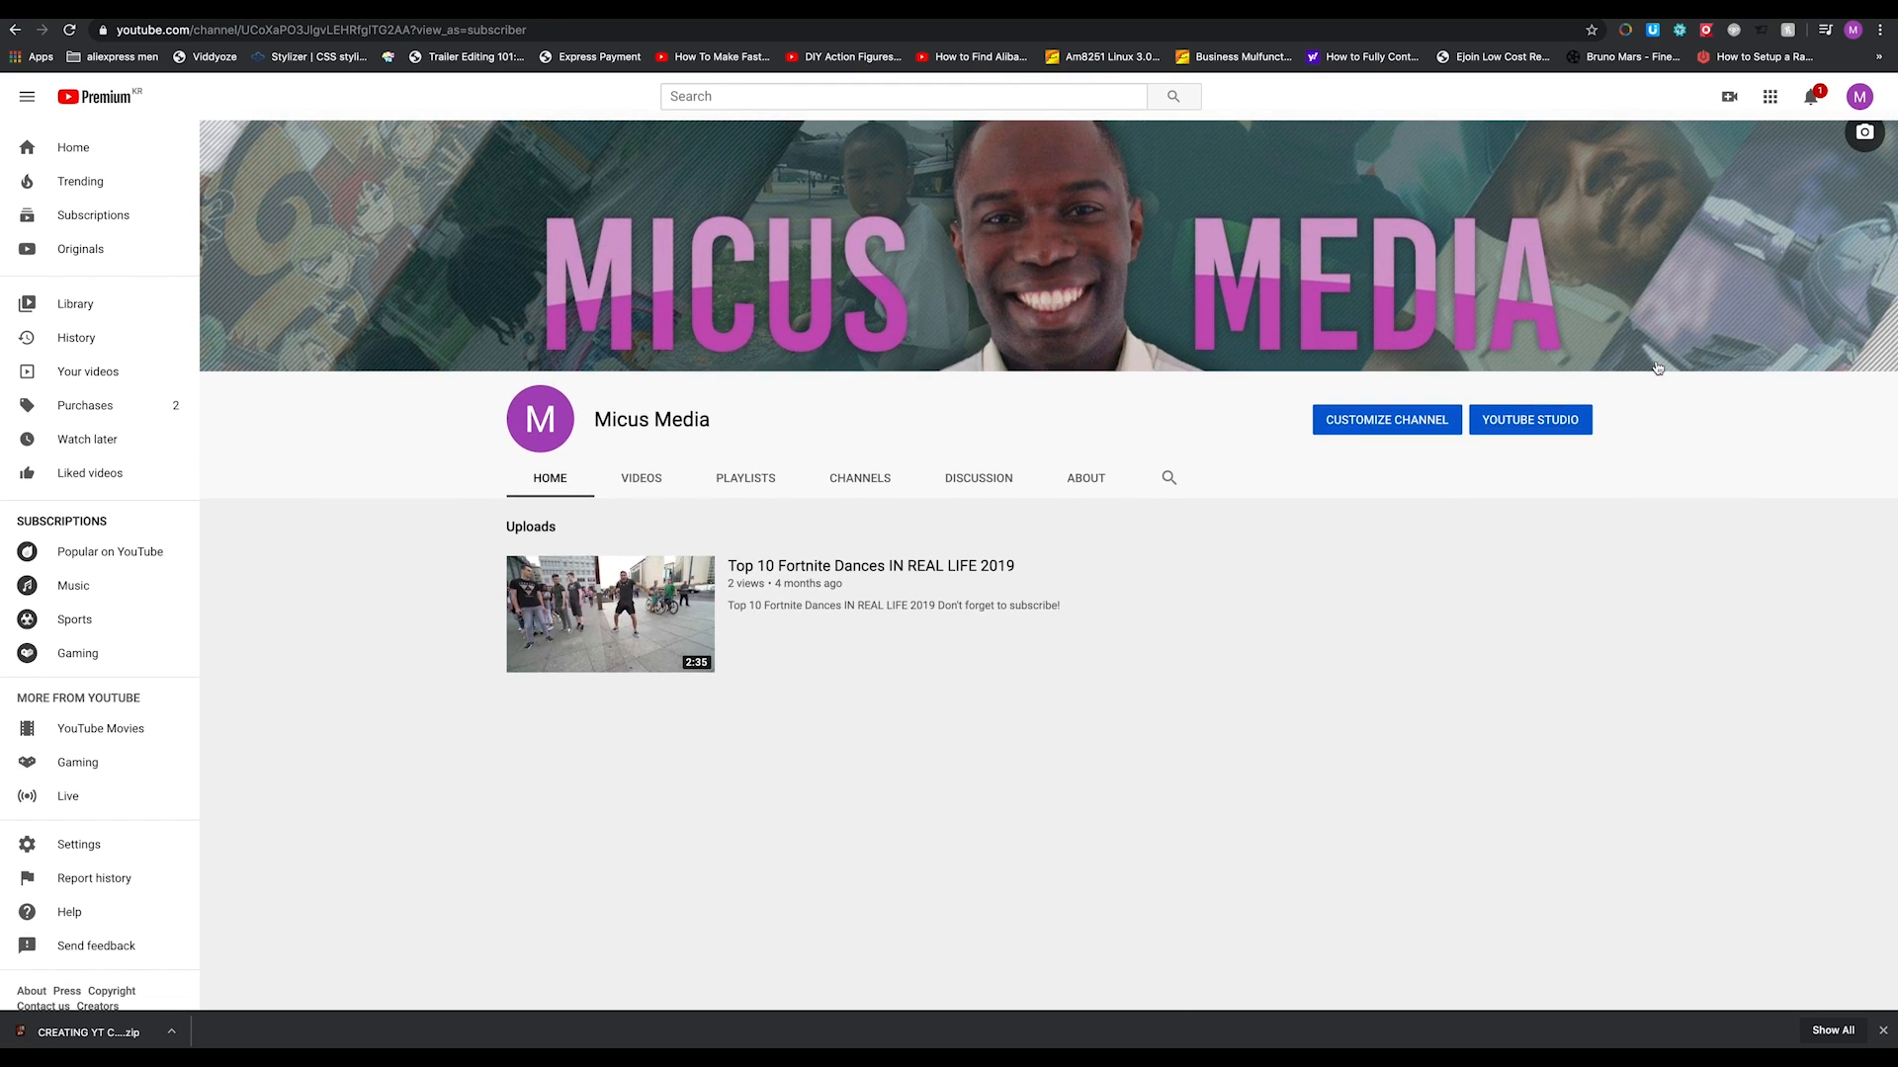
mouse_move(1275, 320)
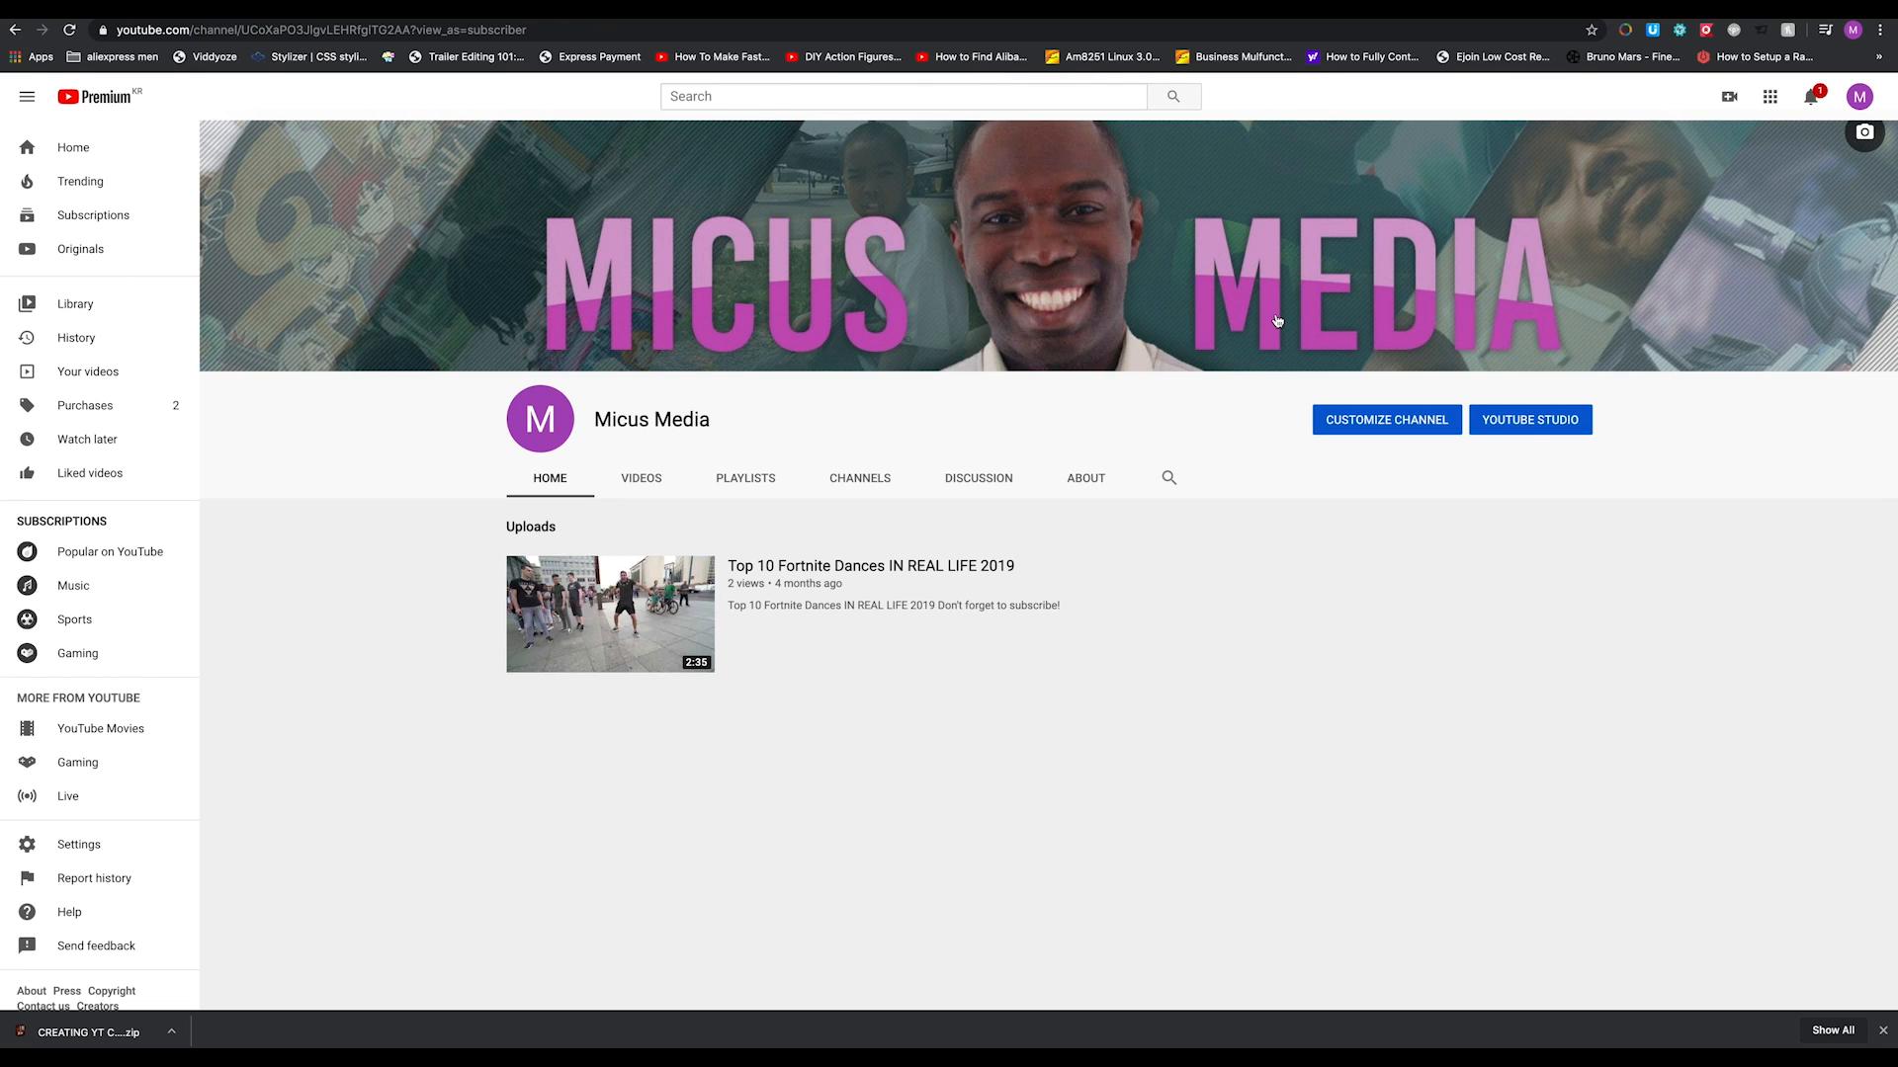